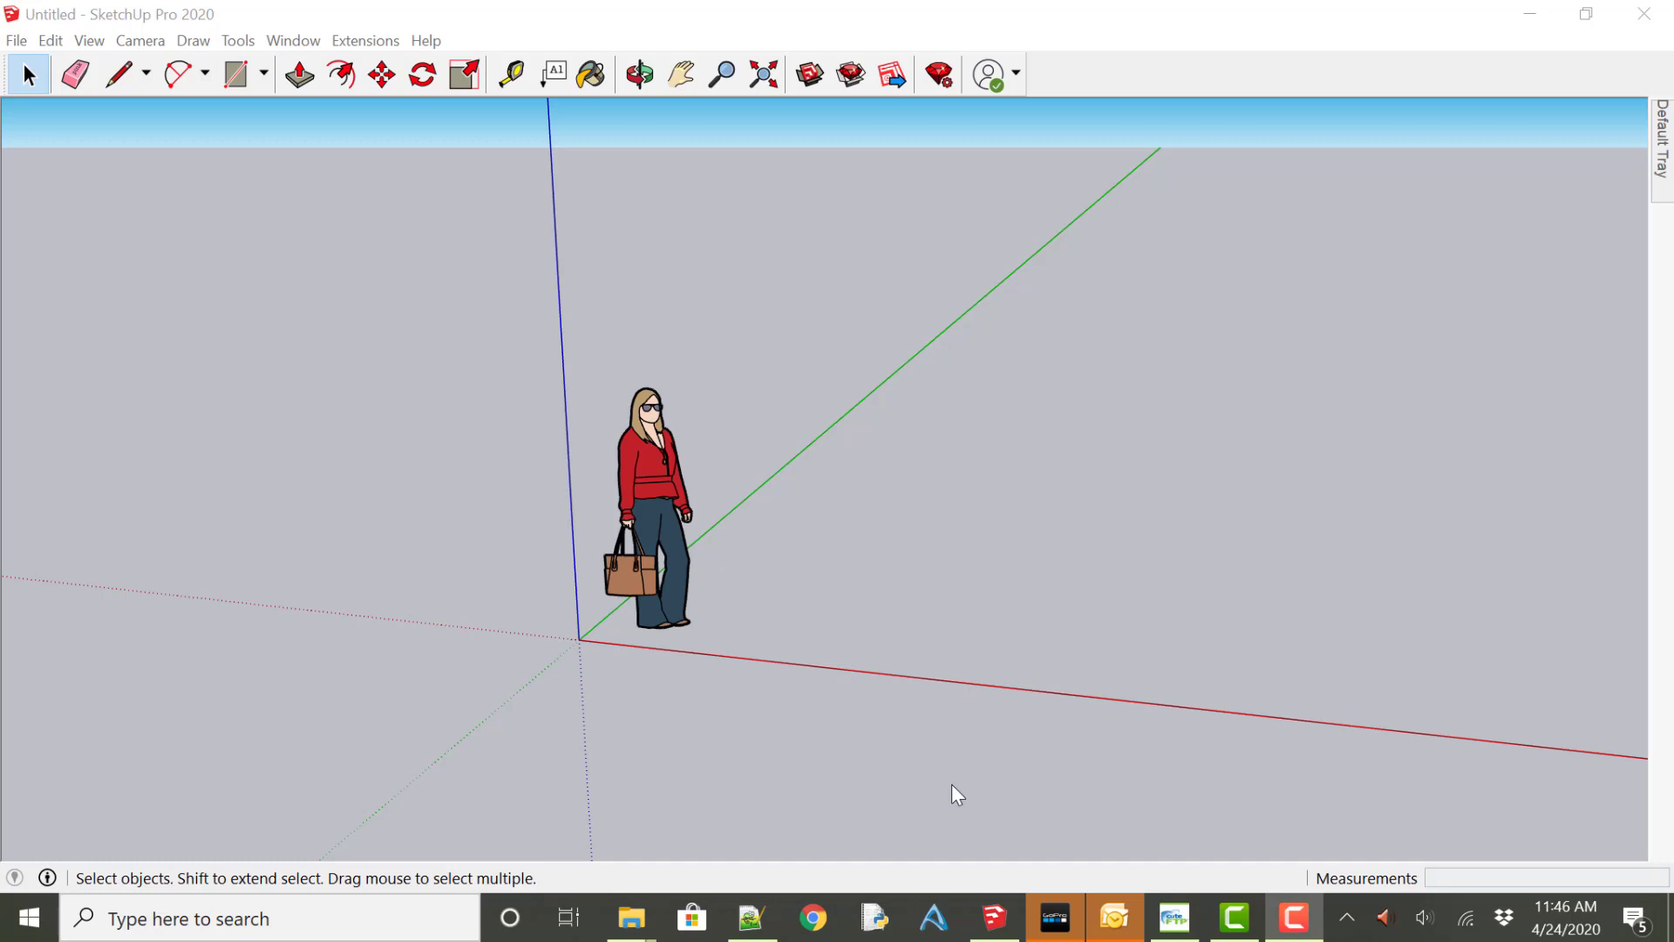
mouse_move(622, 289)
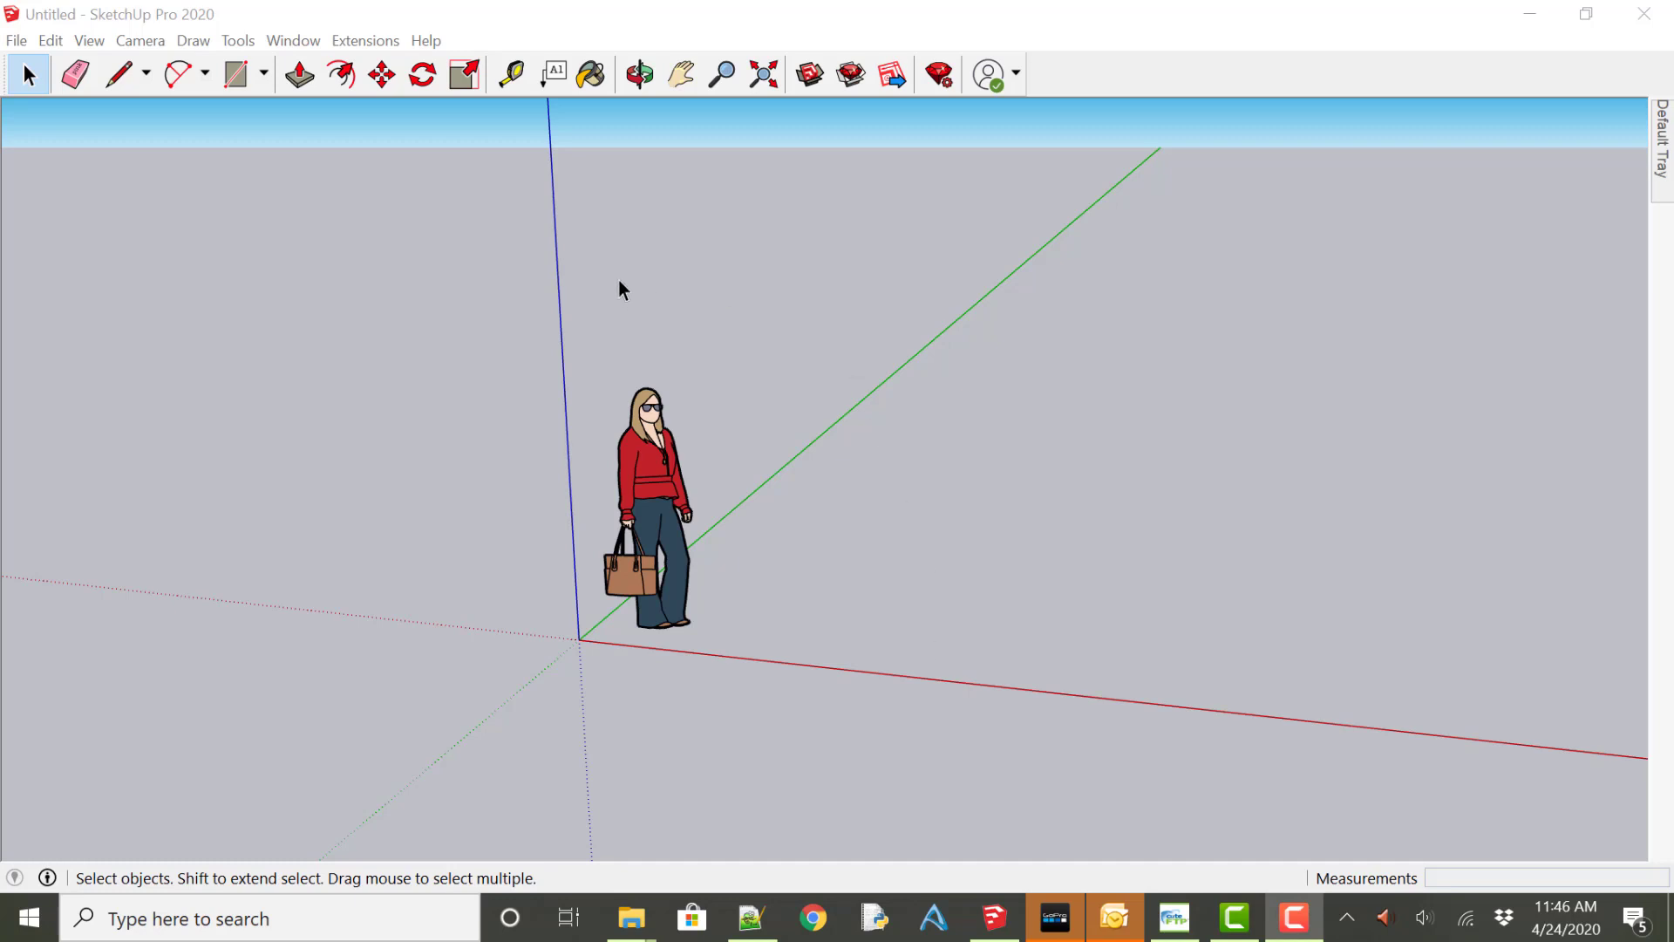
Check the Extensions menu to confirm the CPP Export extension is installed.
click(366, 41)
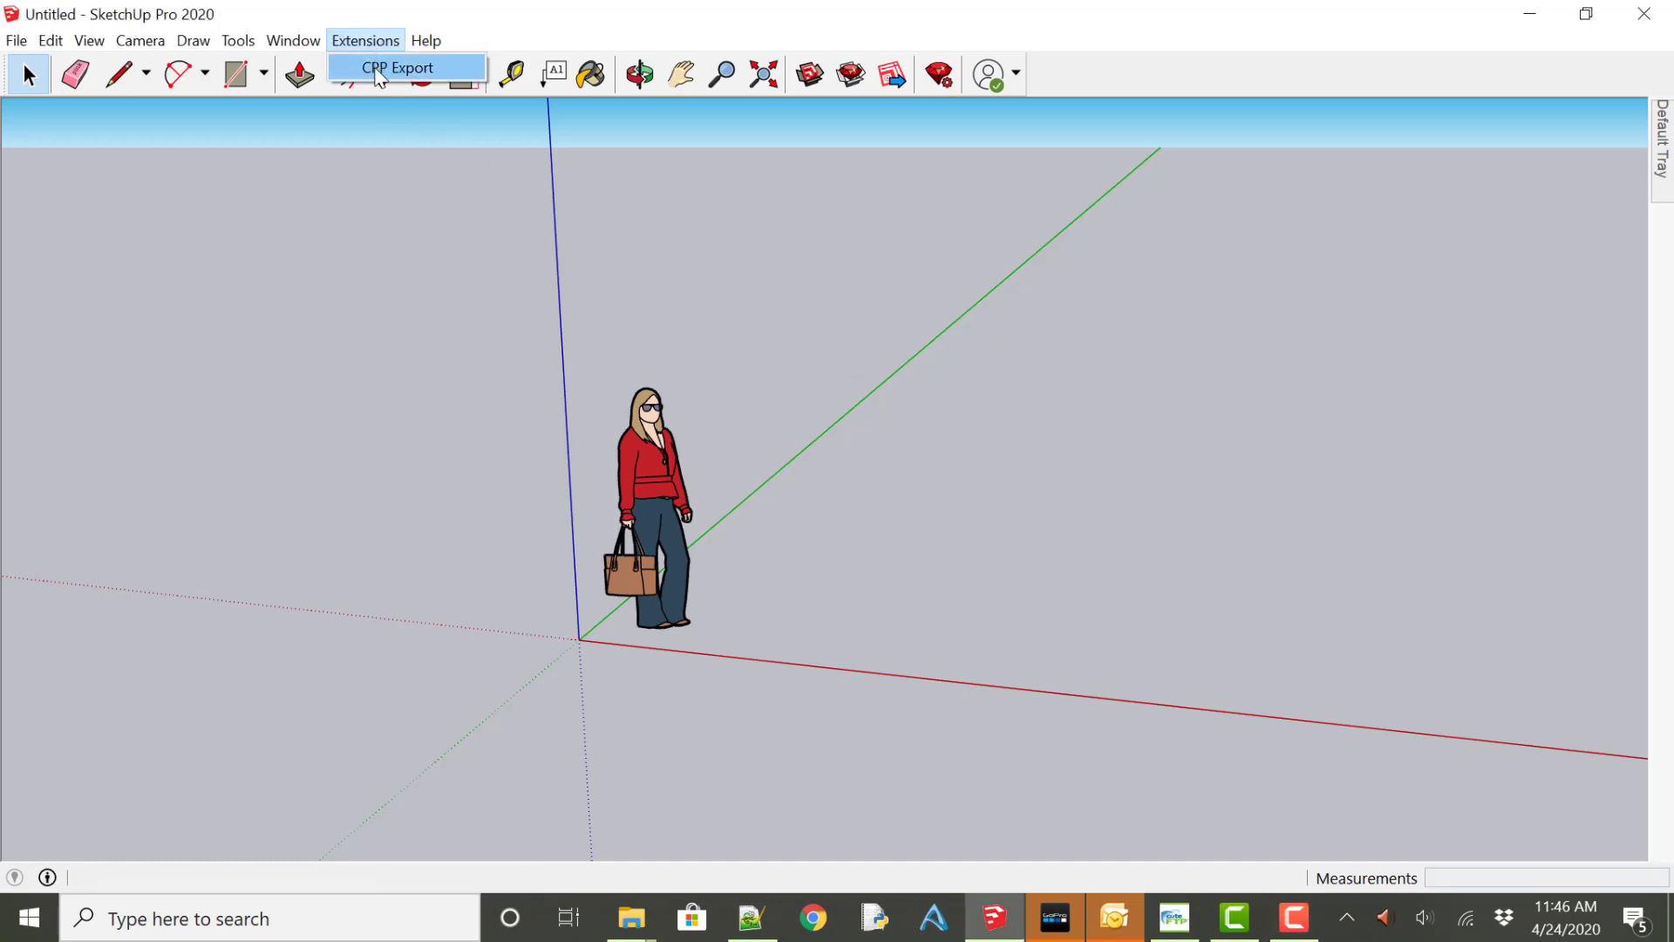
mouse_move(819, 310)
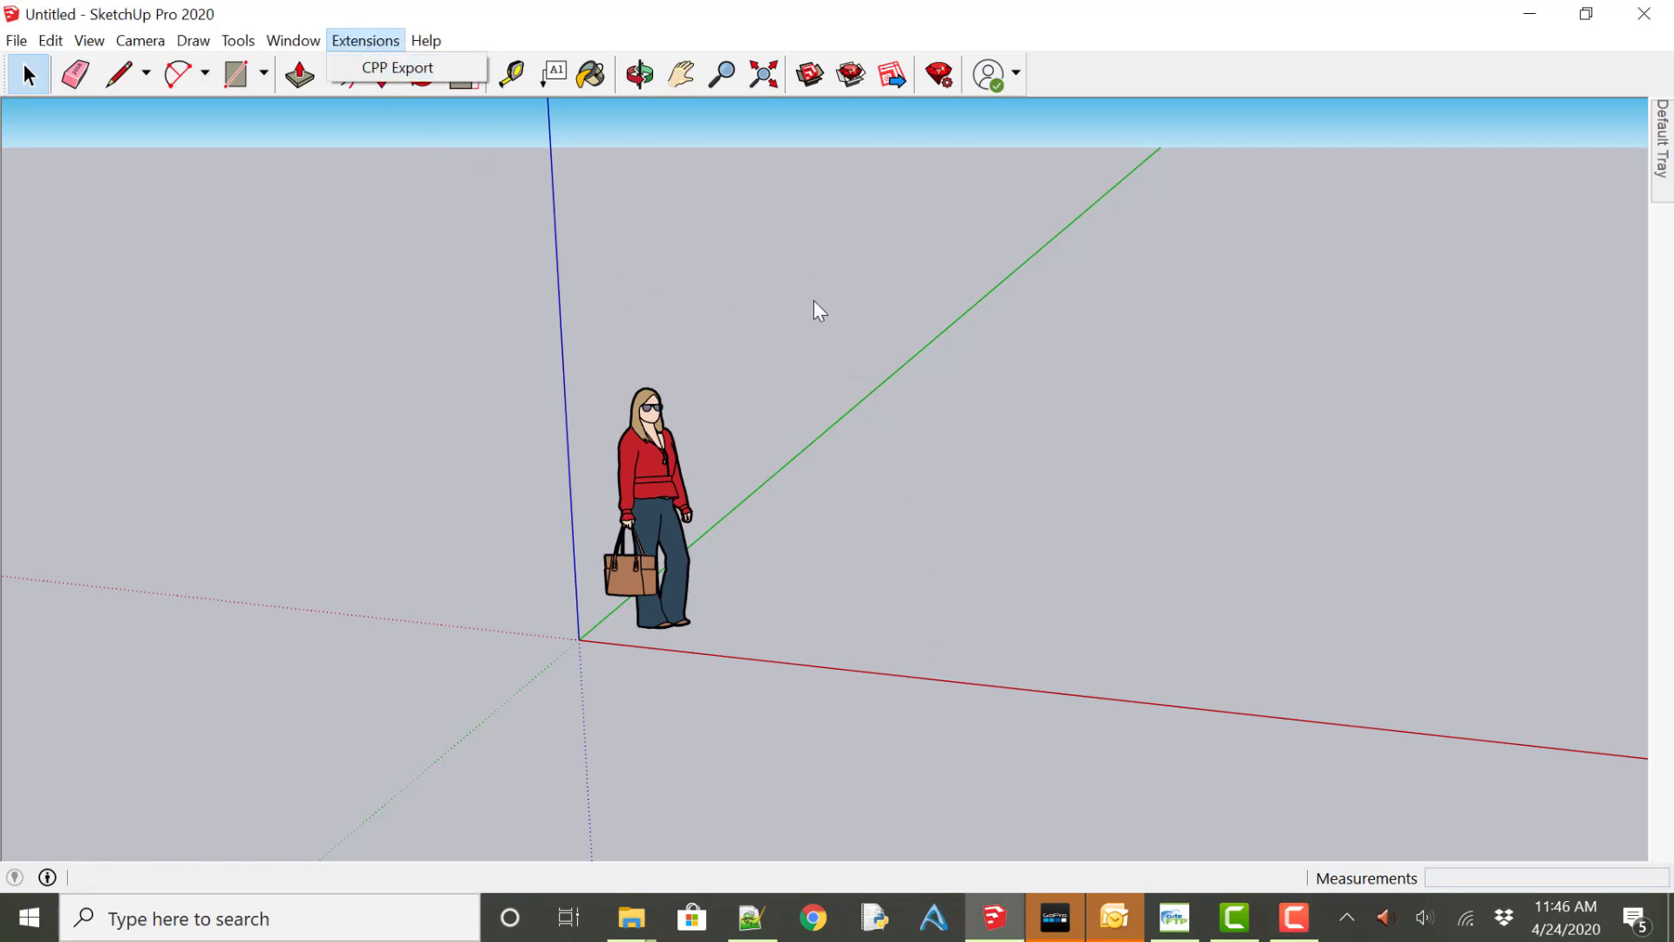
mouse_move(648, 504)
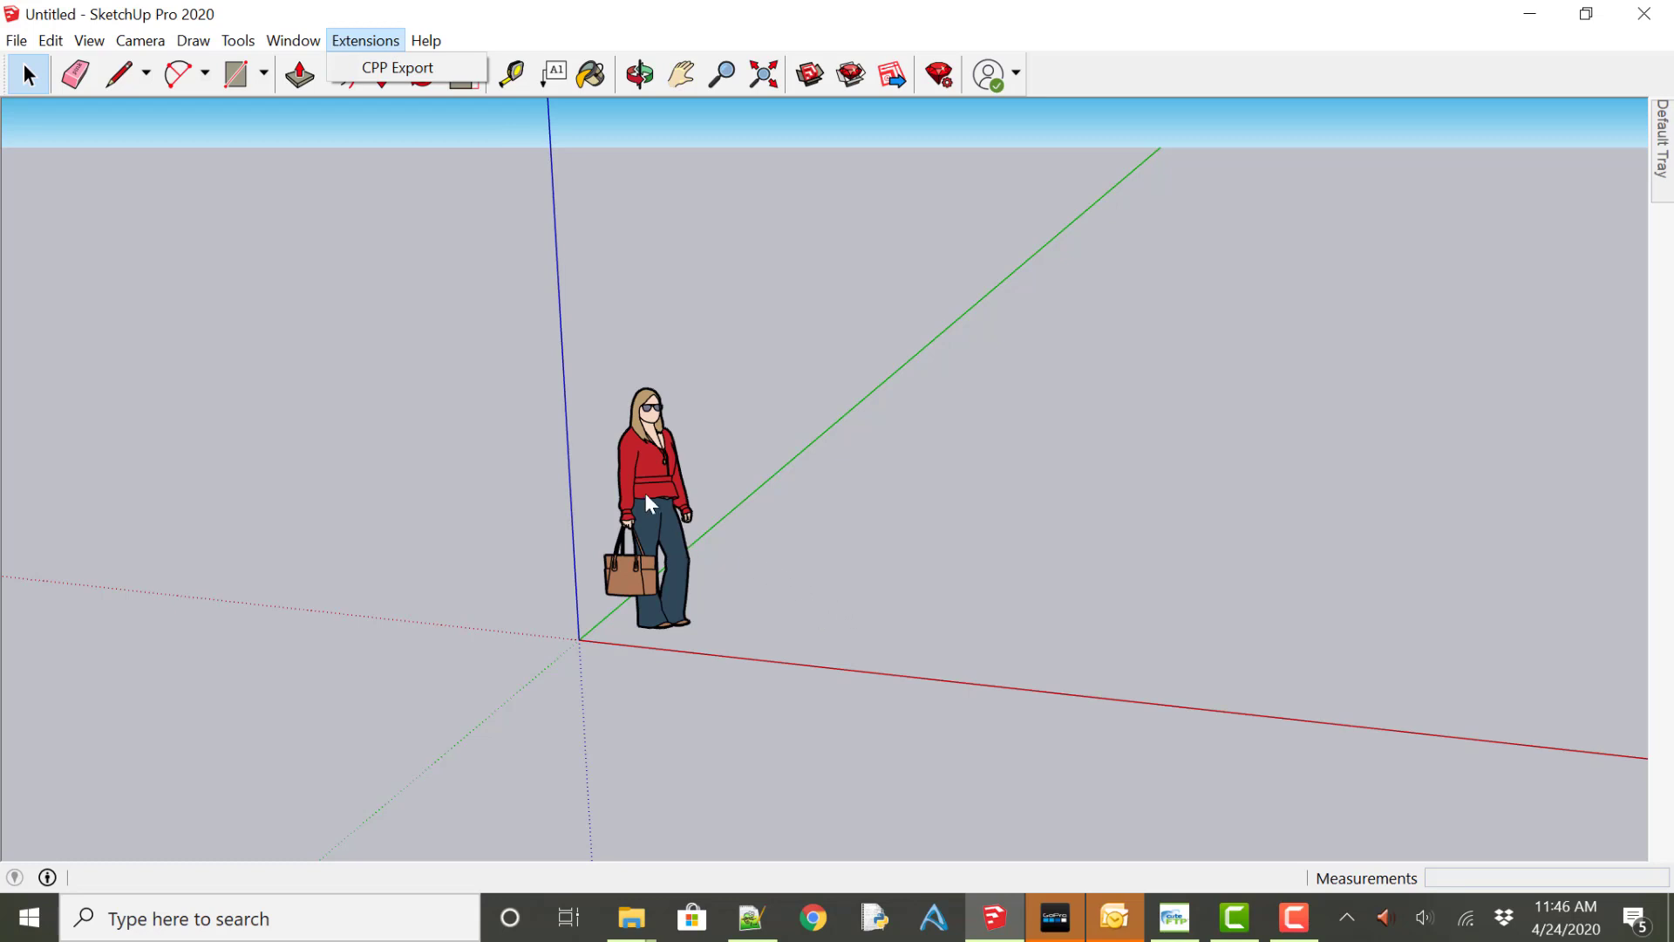
Select the default person figure and delete it.
click(648, 502)
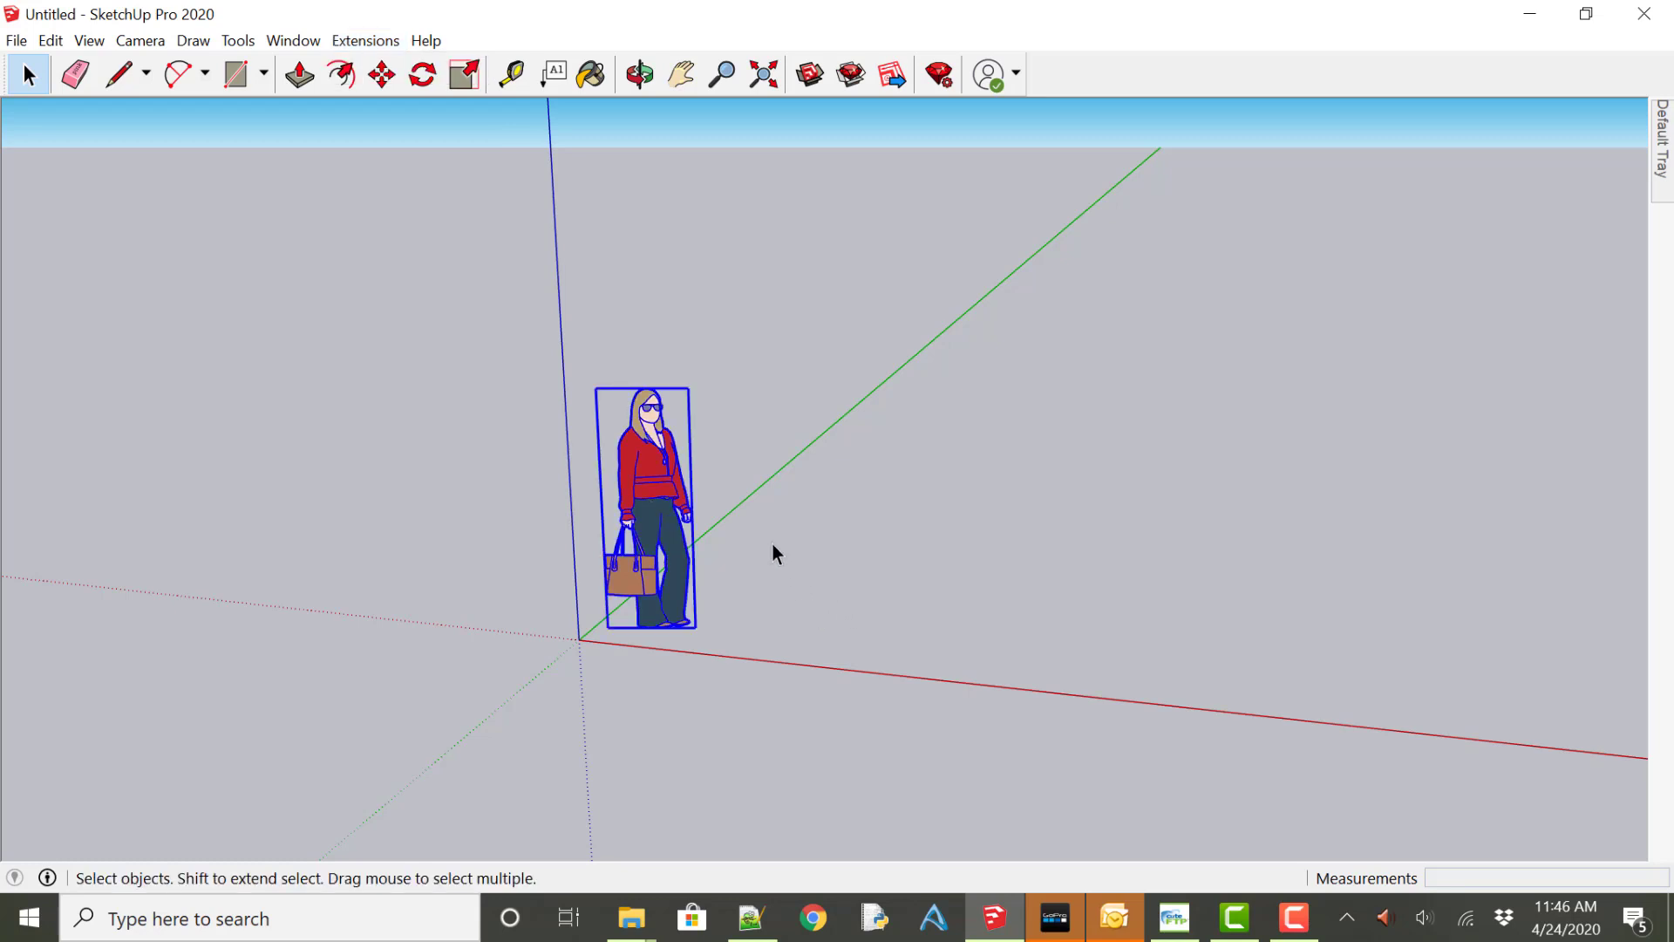
mouse_move(831, 541)
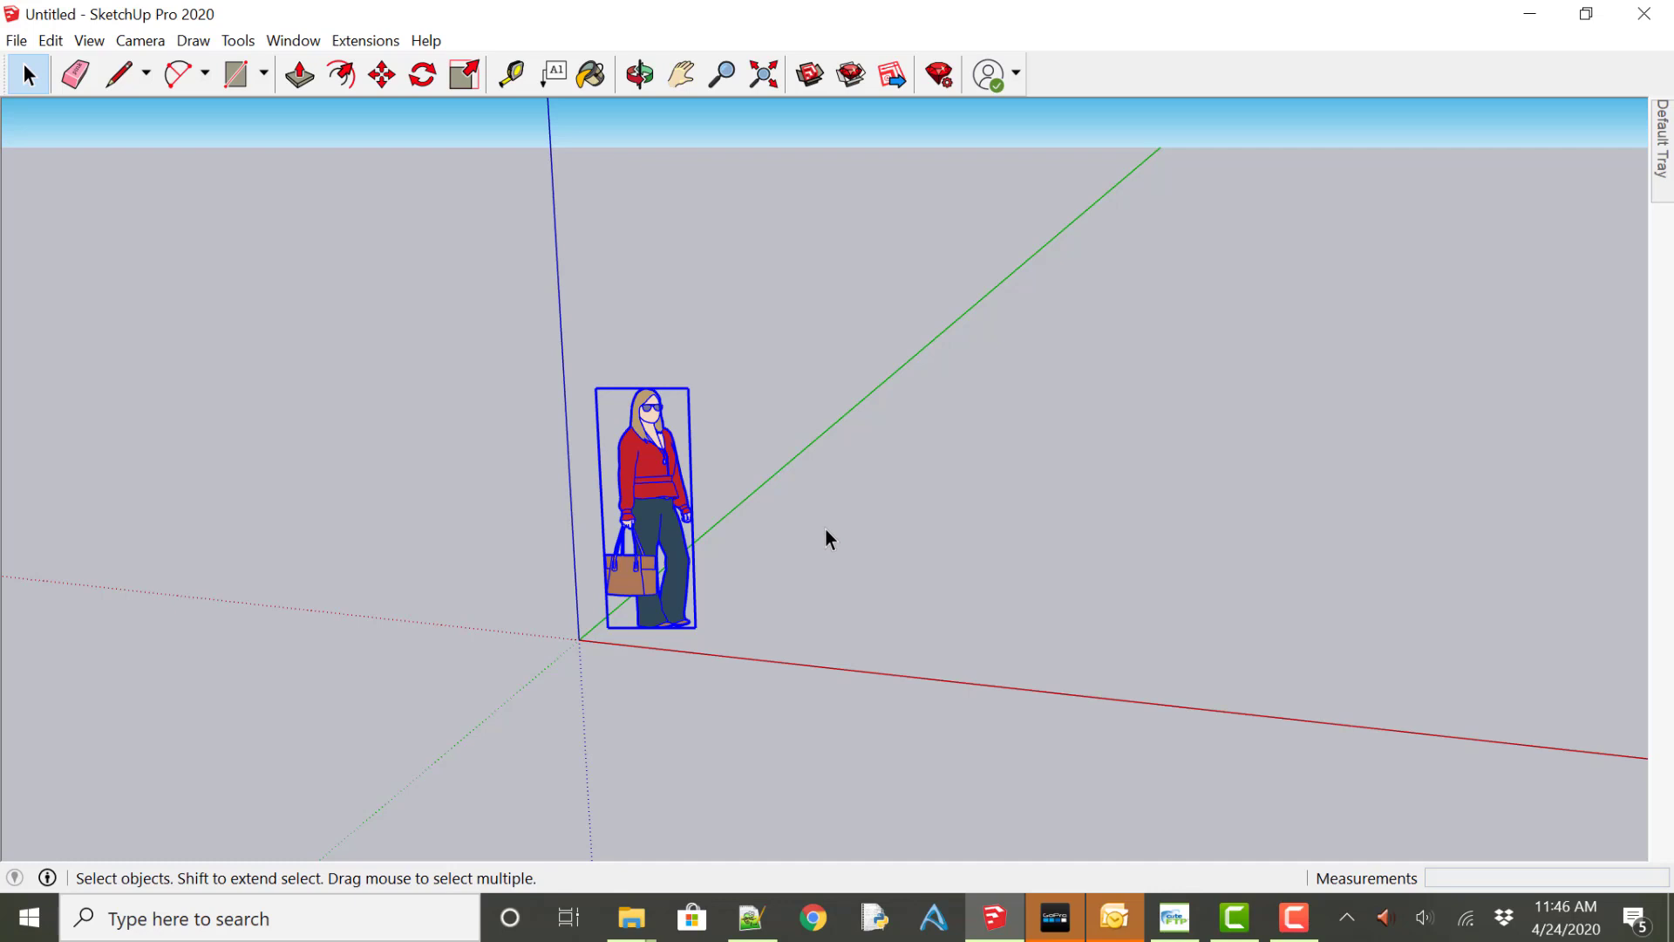
key(Delete)
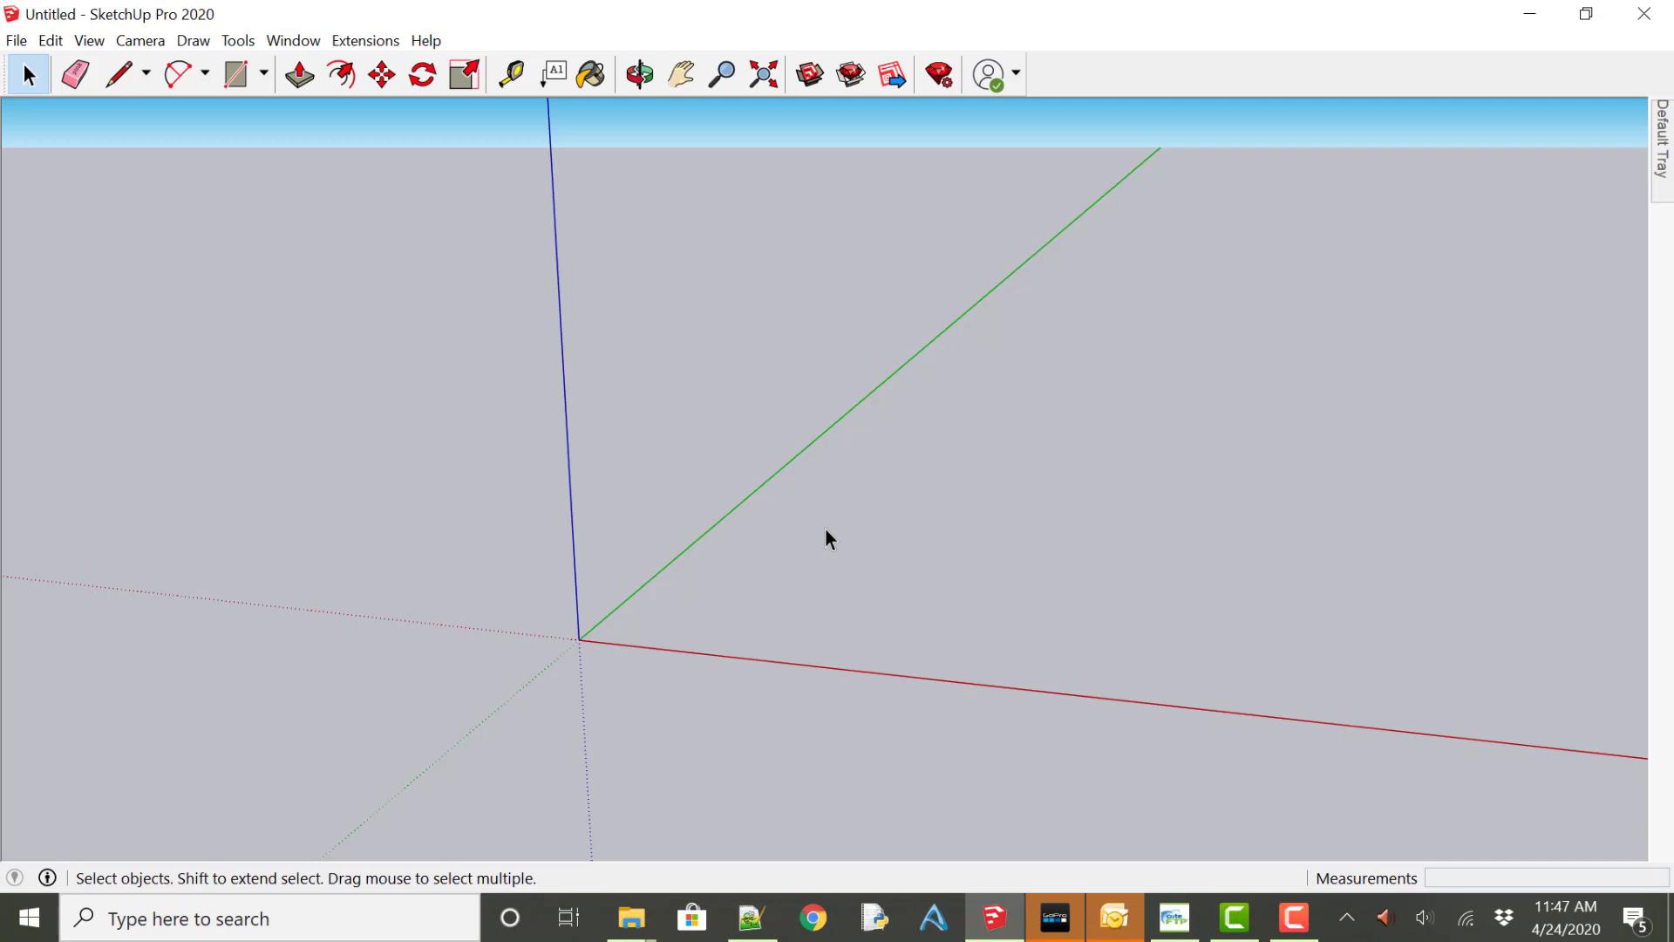
mouse_move(477, 165)
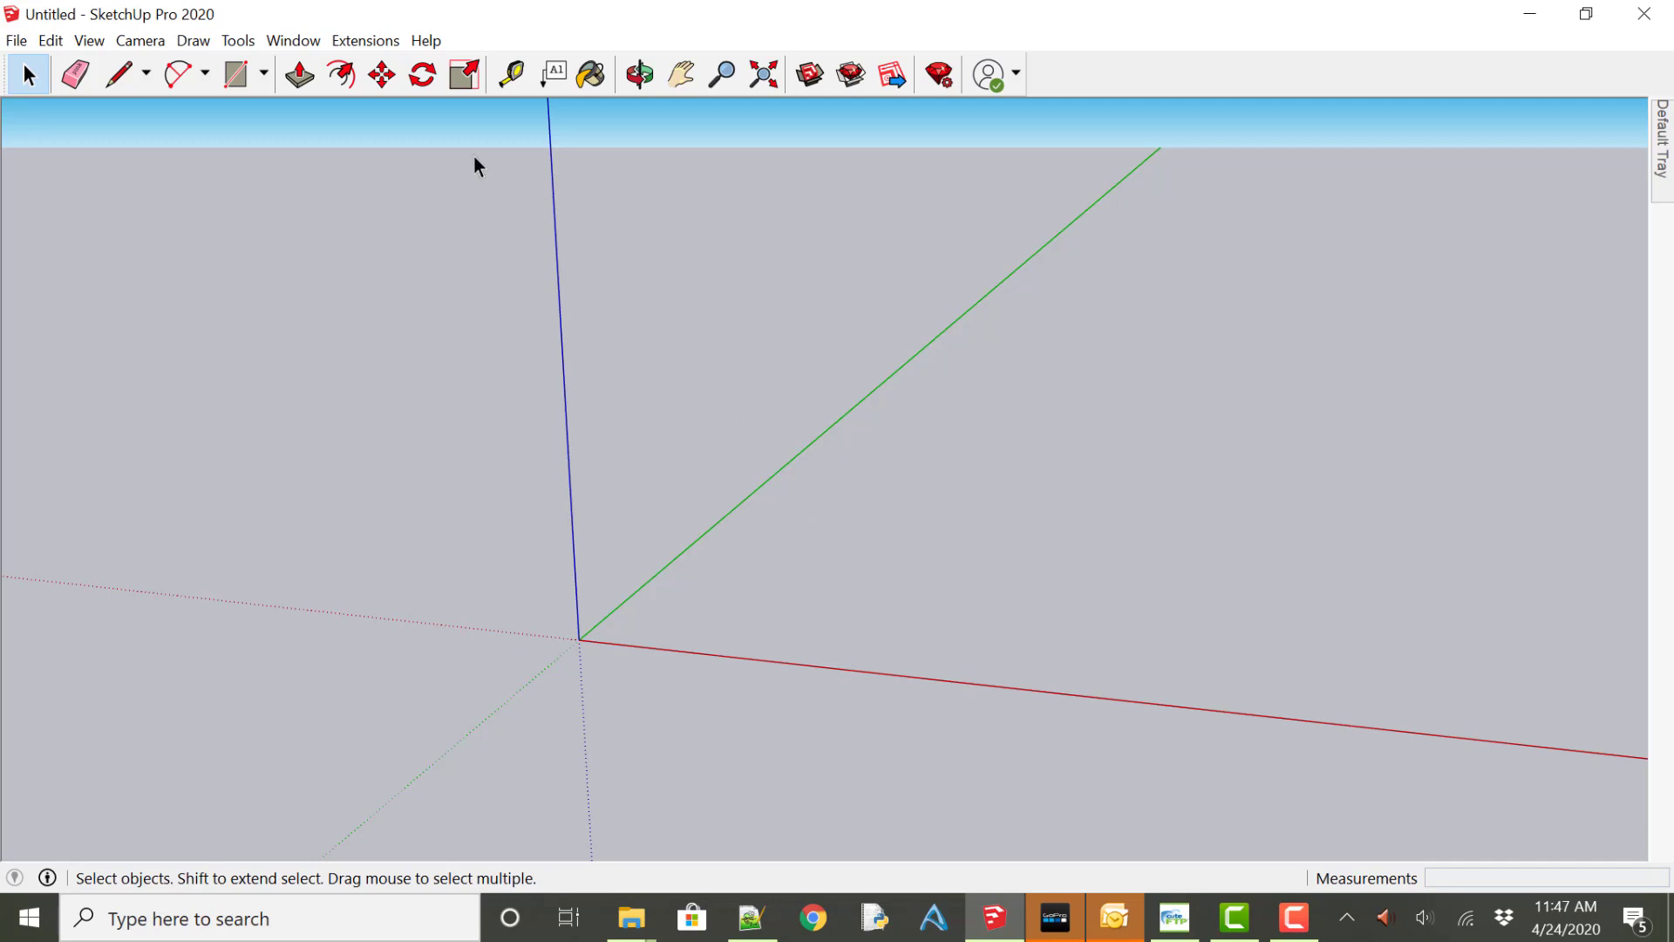
Draw a long narrow rectangle, 120 long, on the ground plane.
click(262, 73)
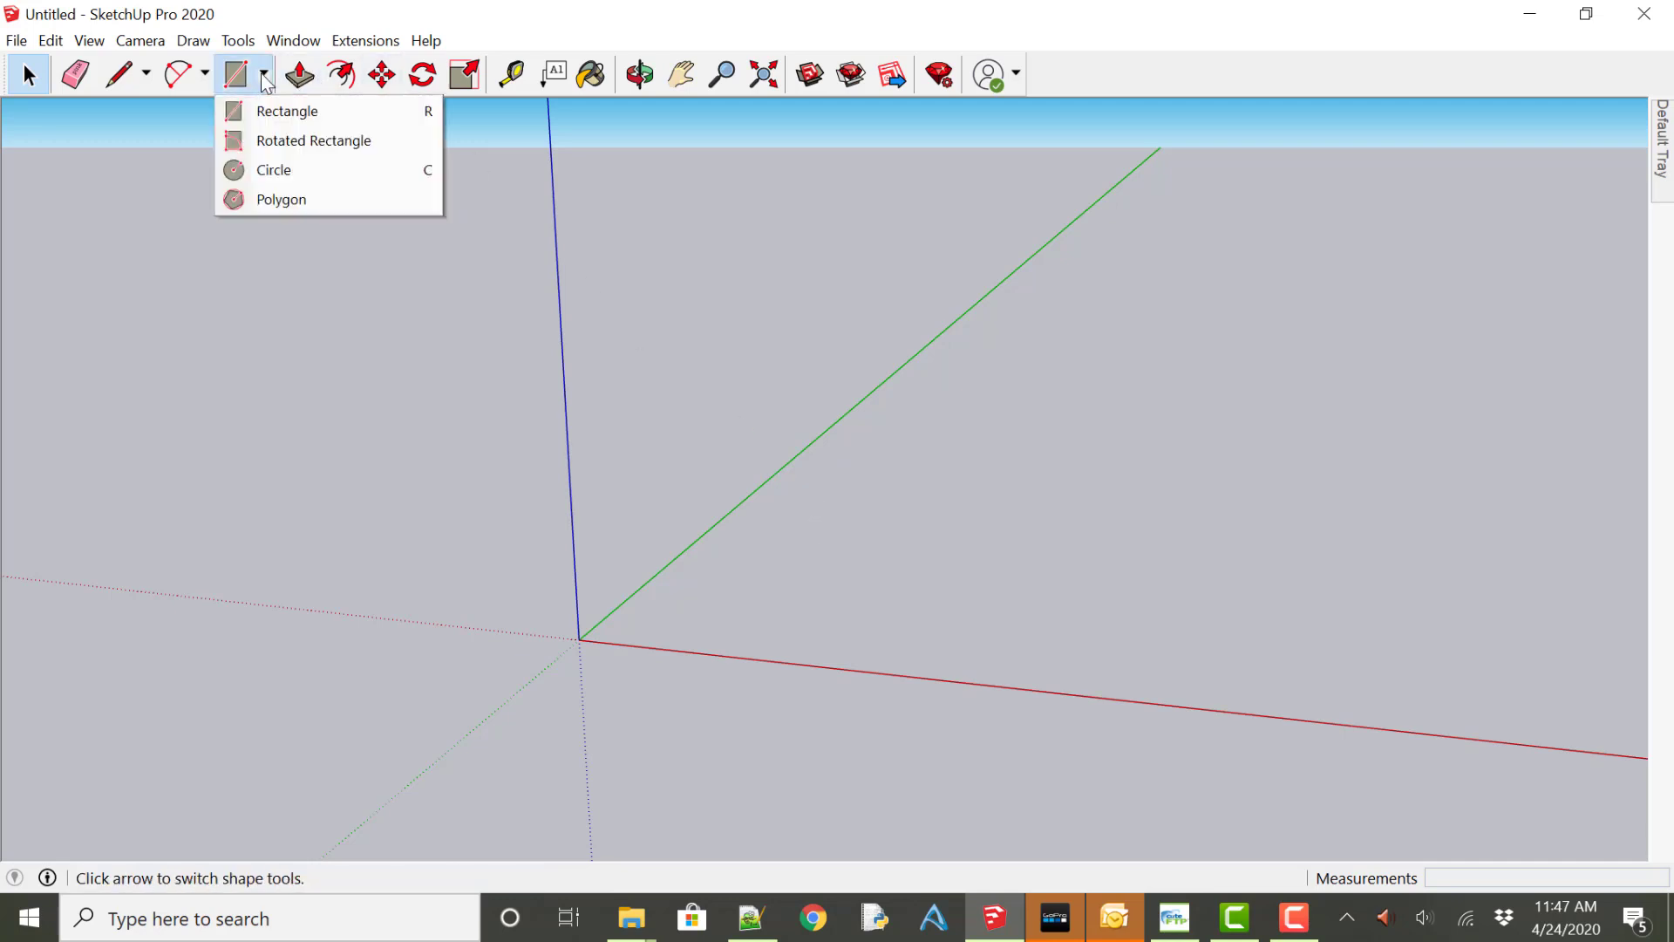
click(286, 111)
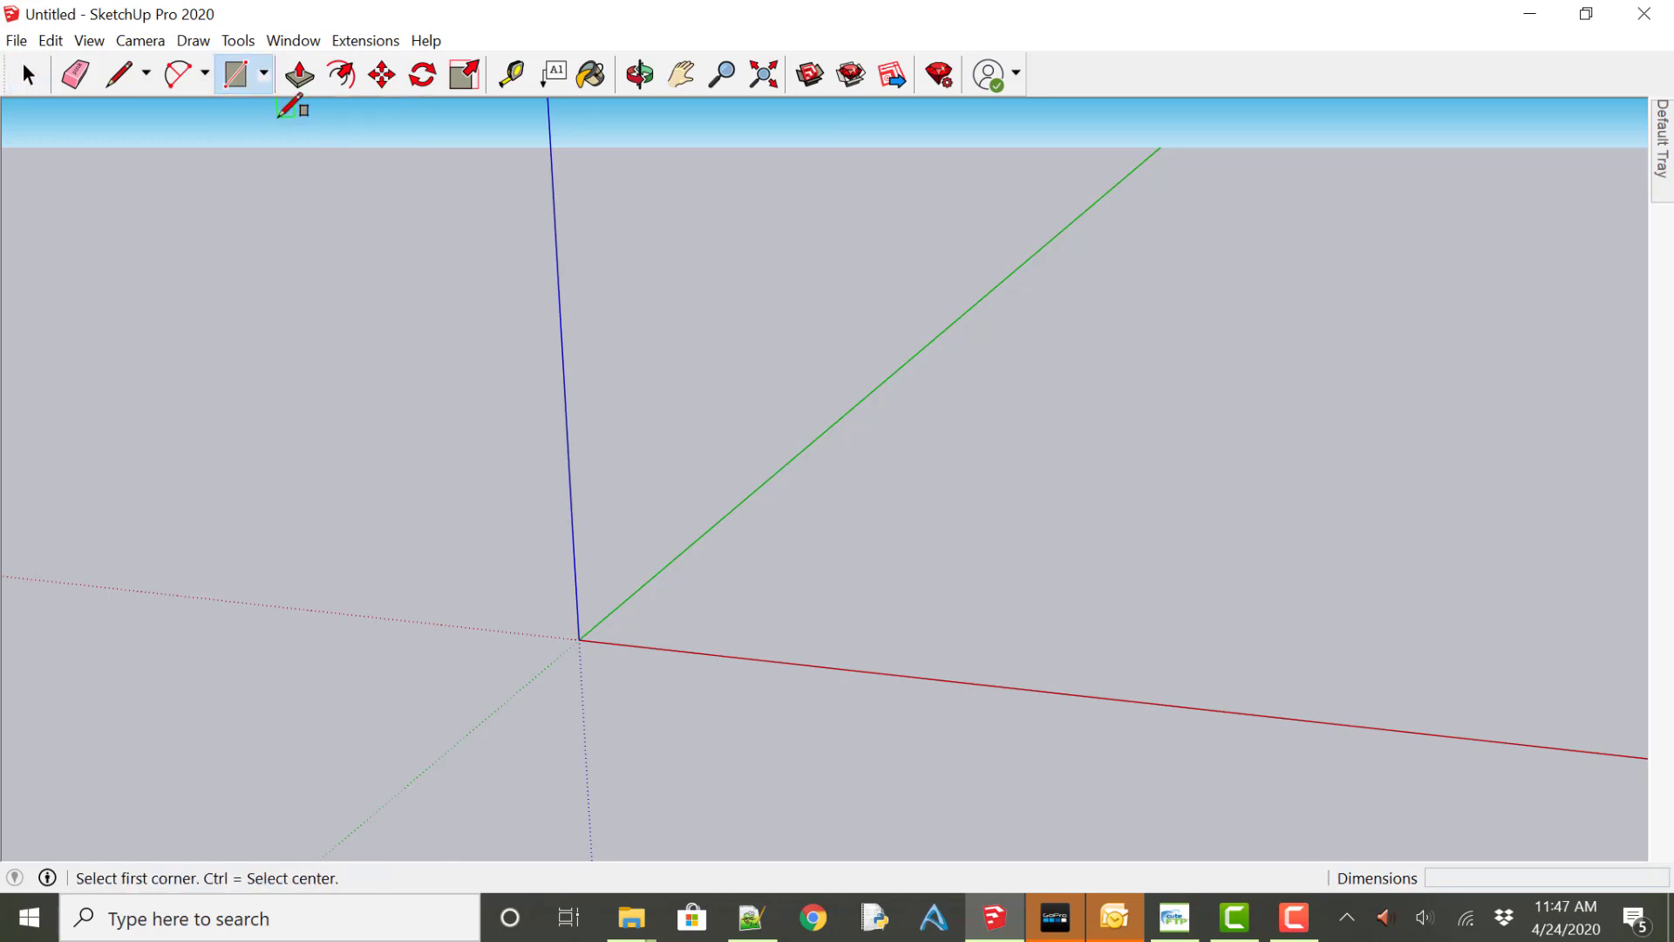
mouse_move(798, 523)
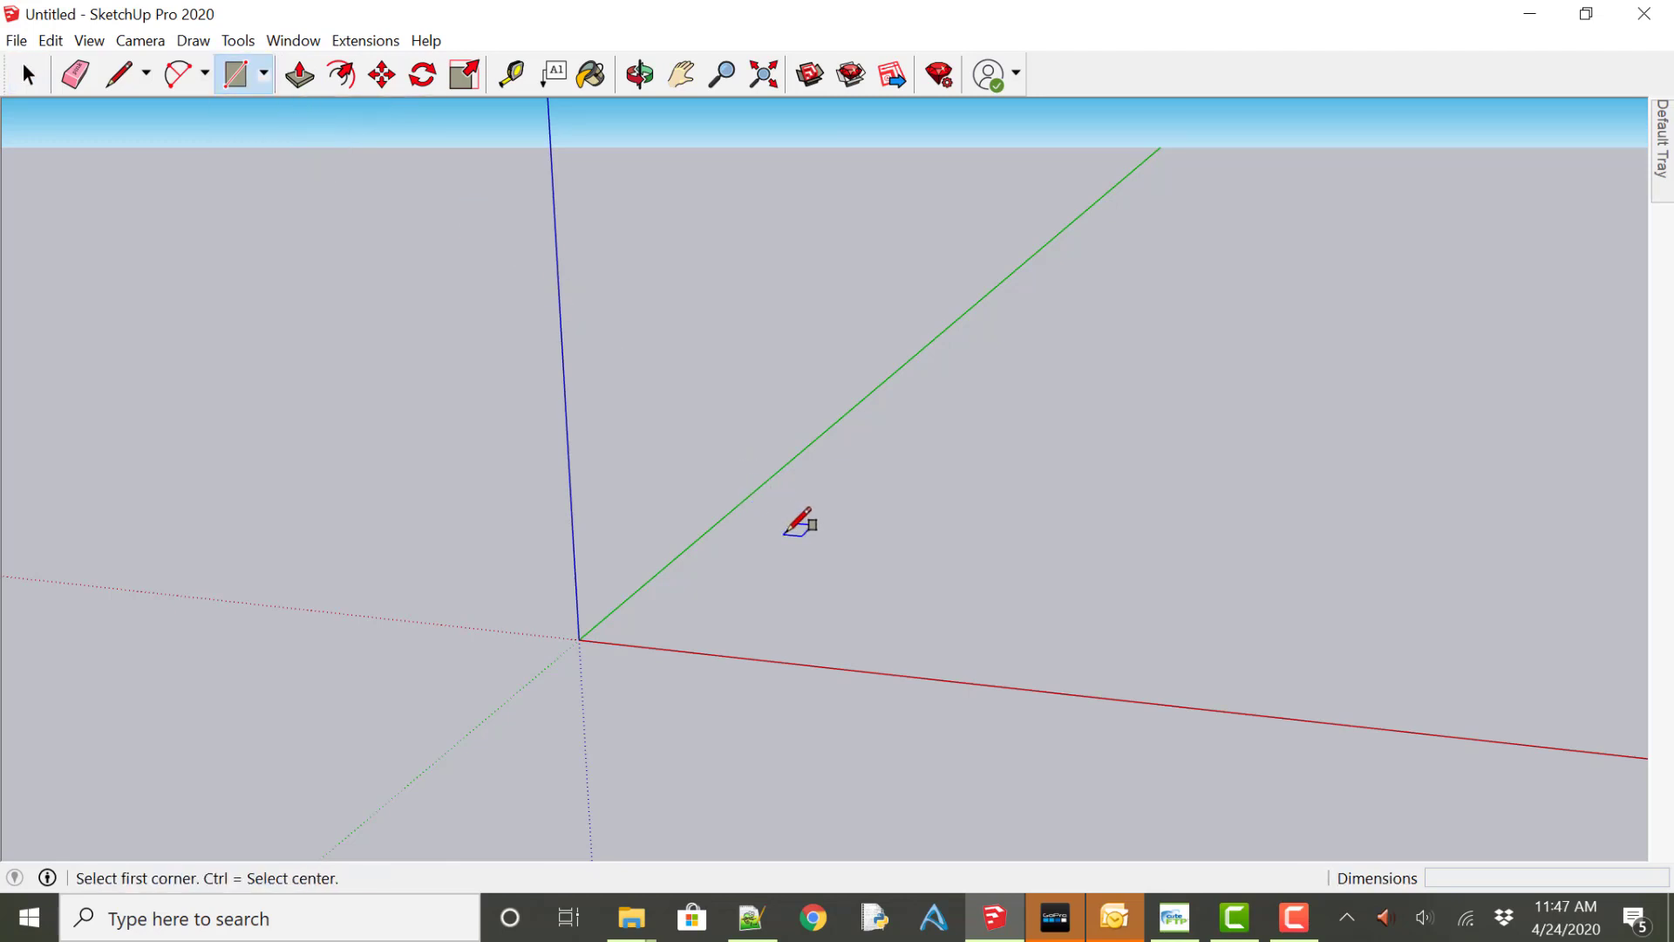
click(799, 523)
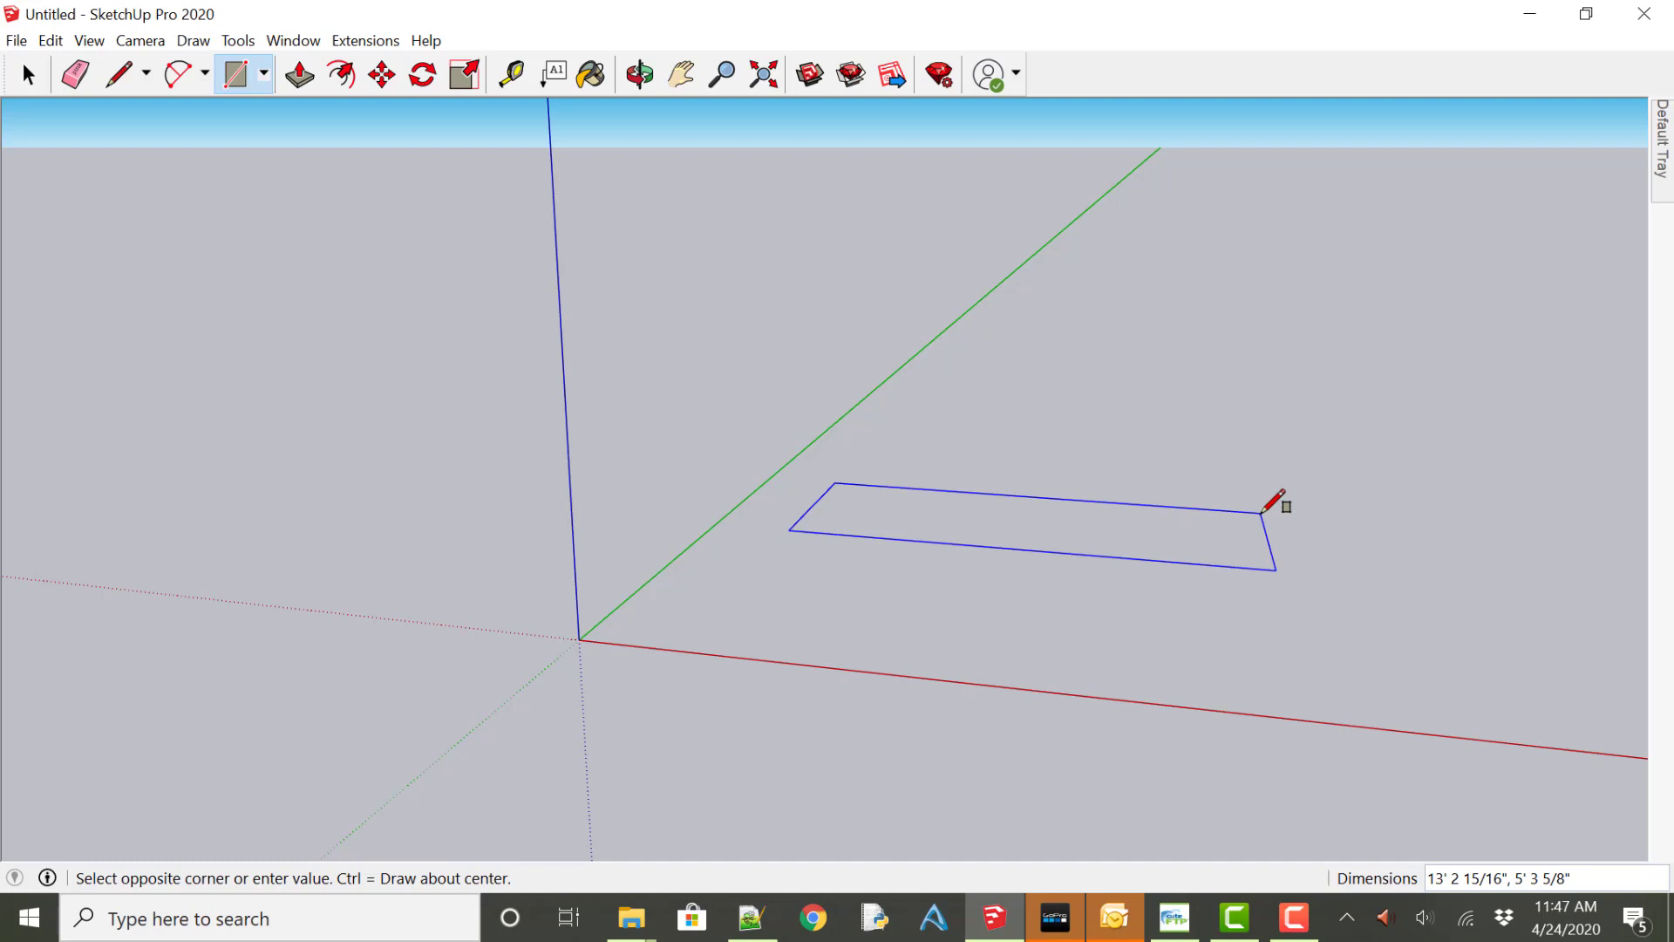
text(120,)
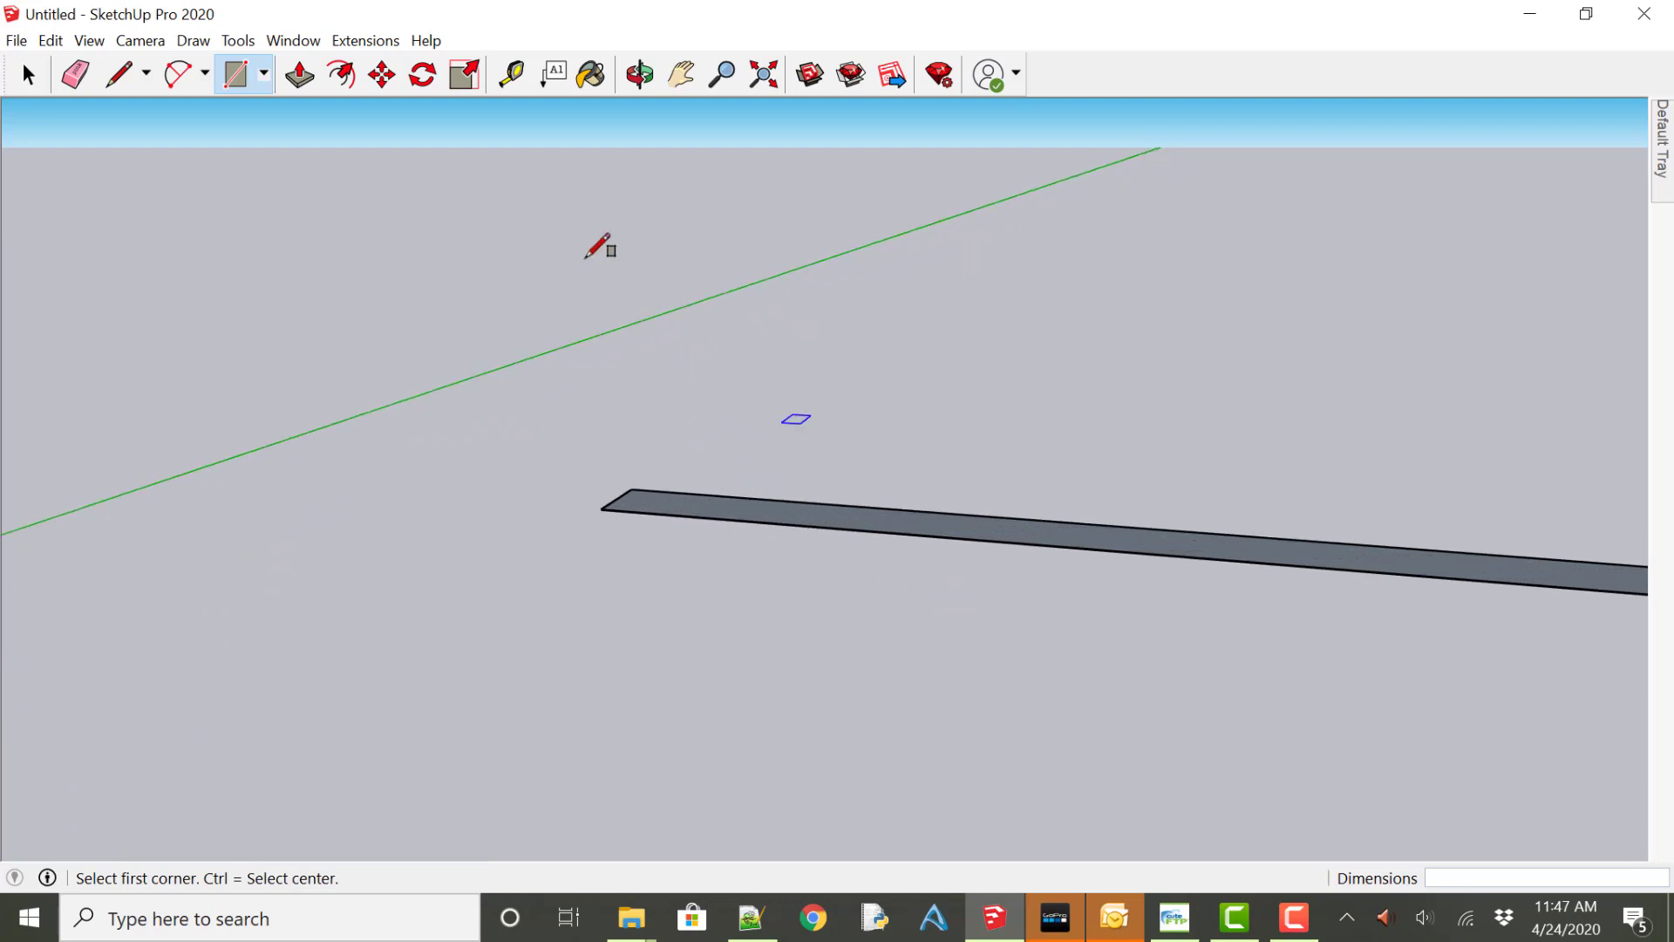
mouse_move(300, 75)
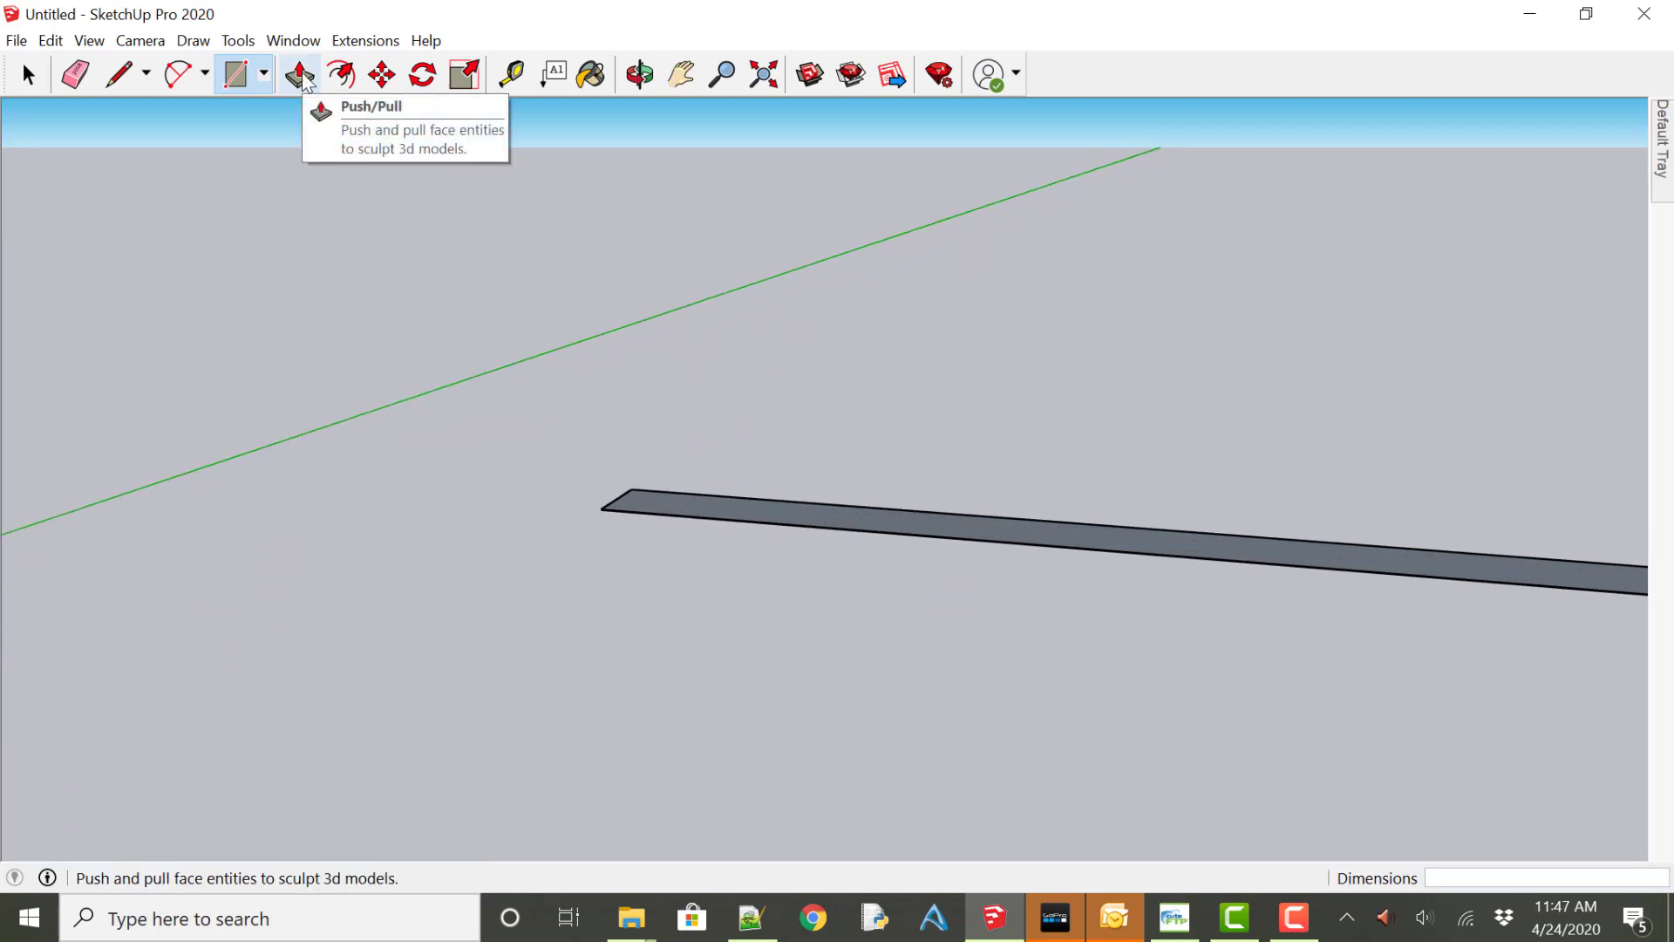
Push/pull the narrow rectangle up 96 into a tall wall panel.
click(300, 73)
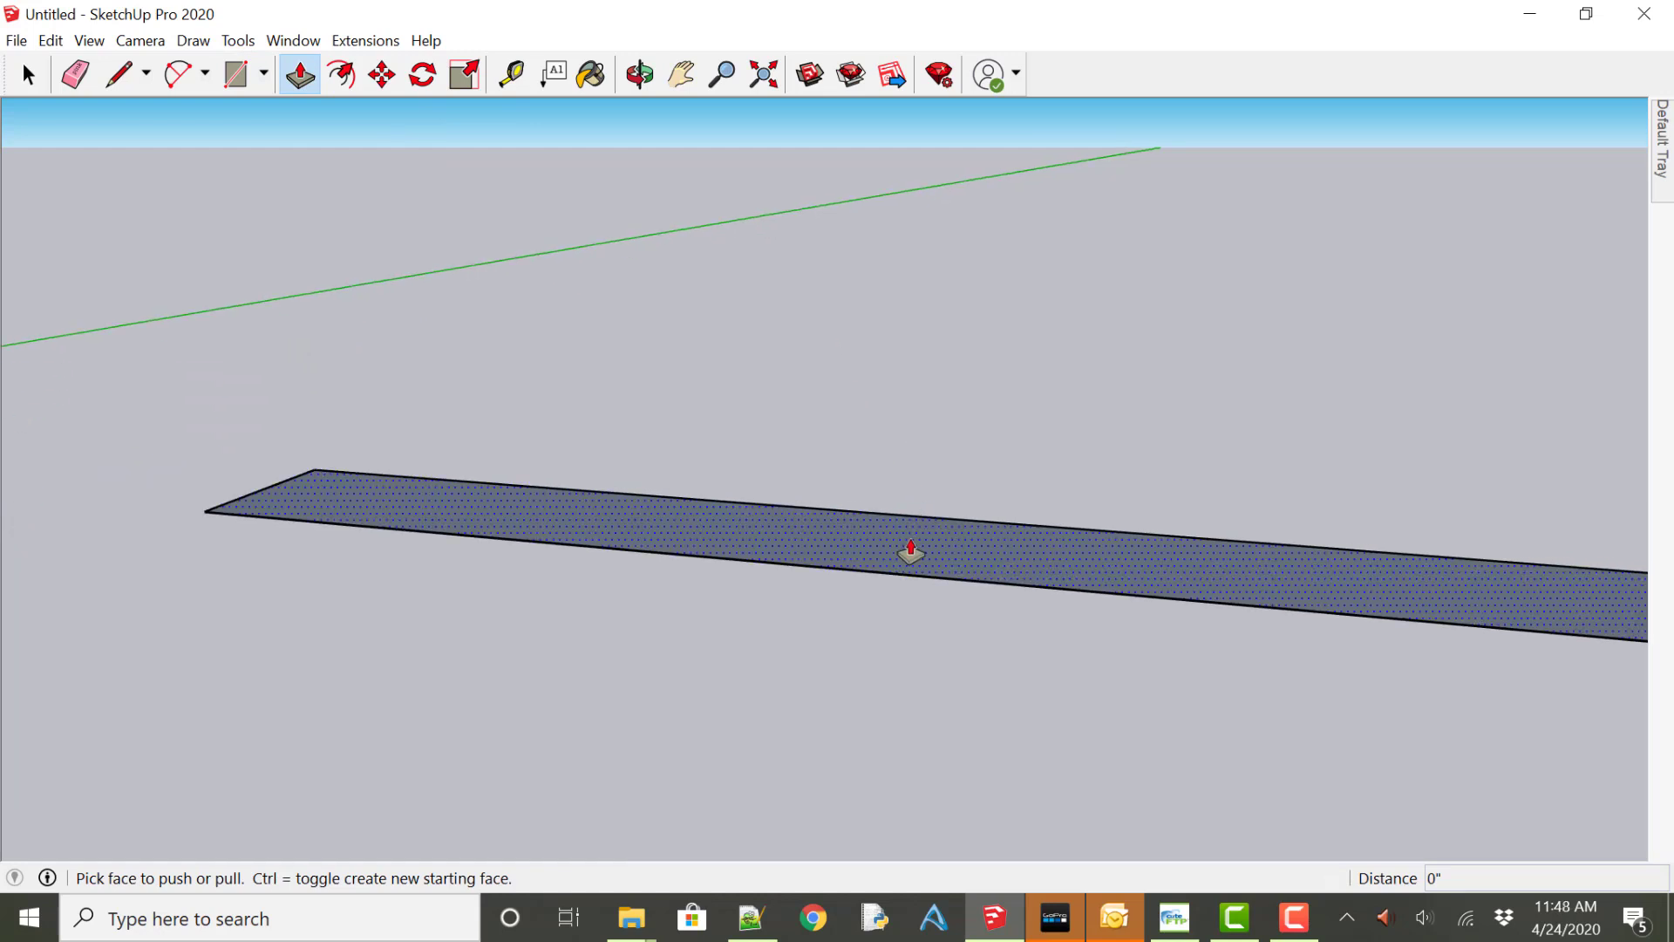
click(909, 550)
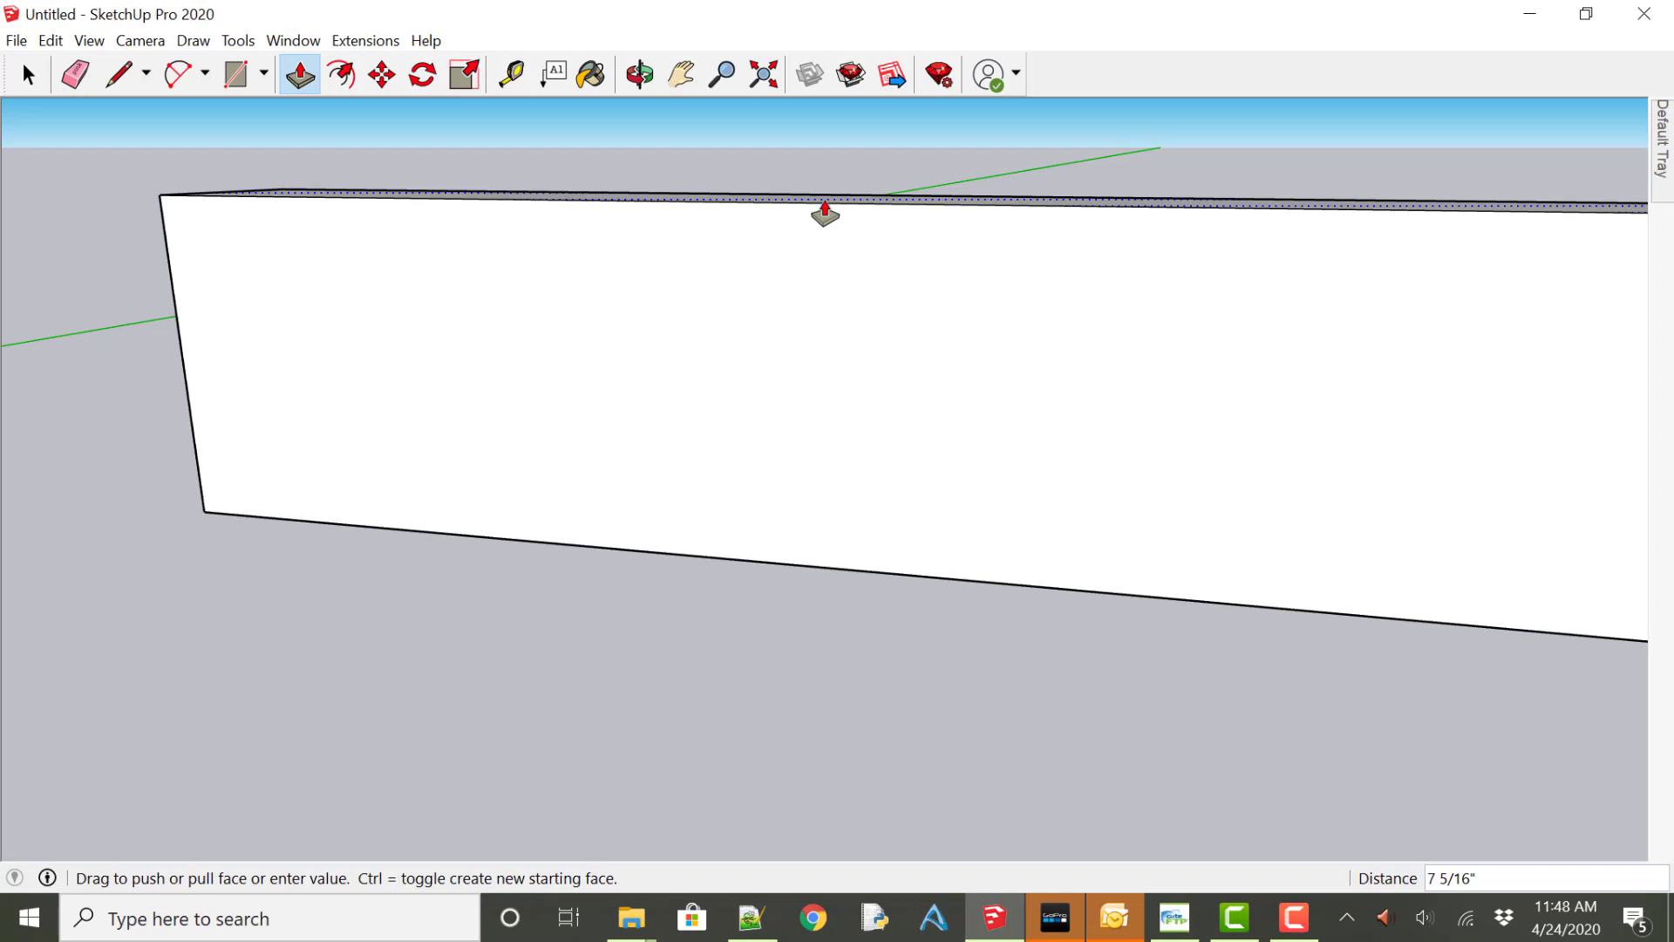
text(96)
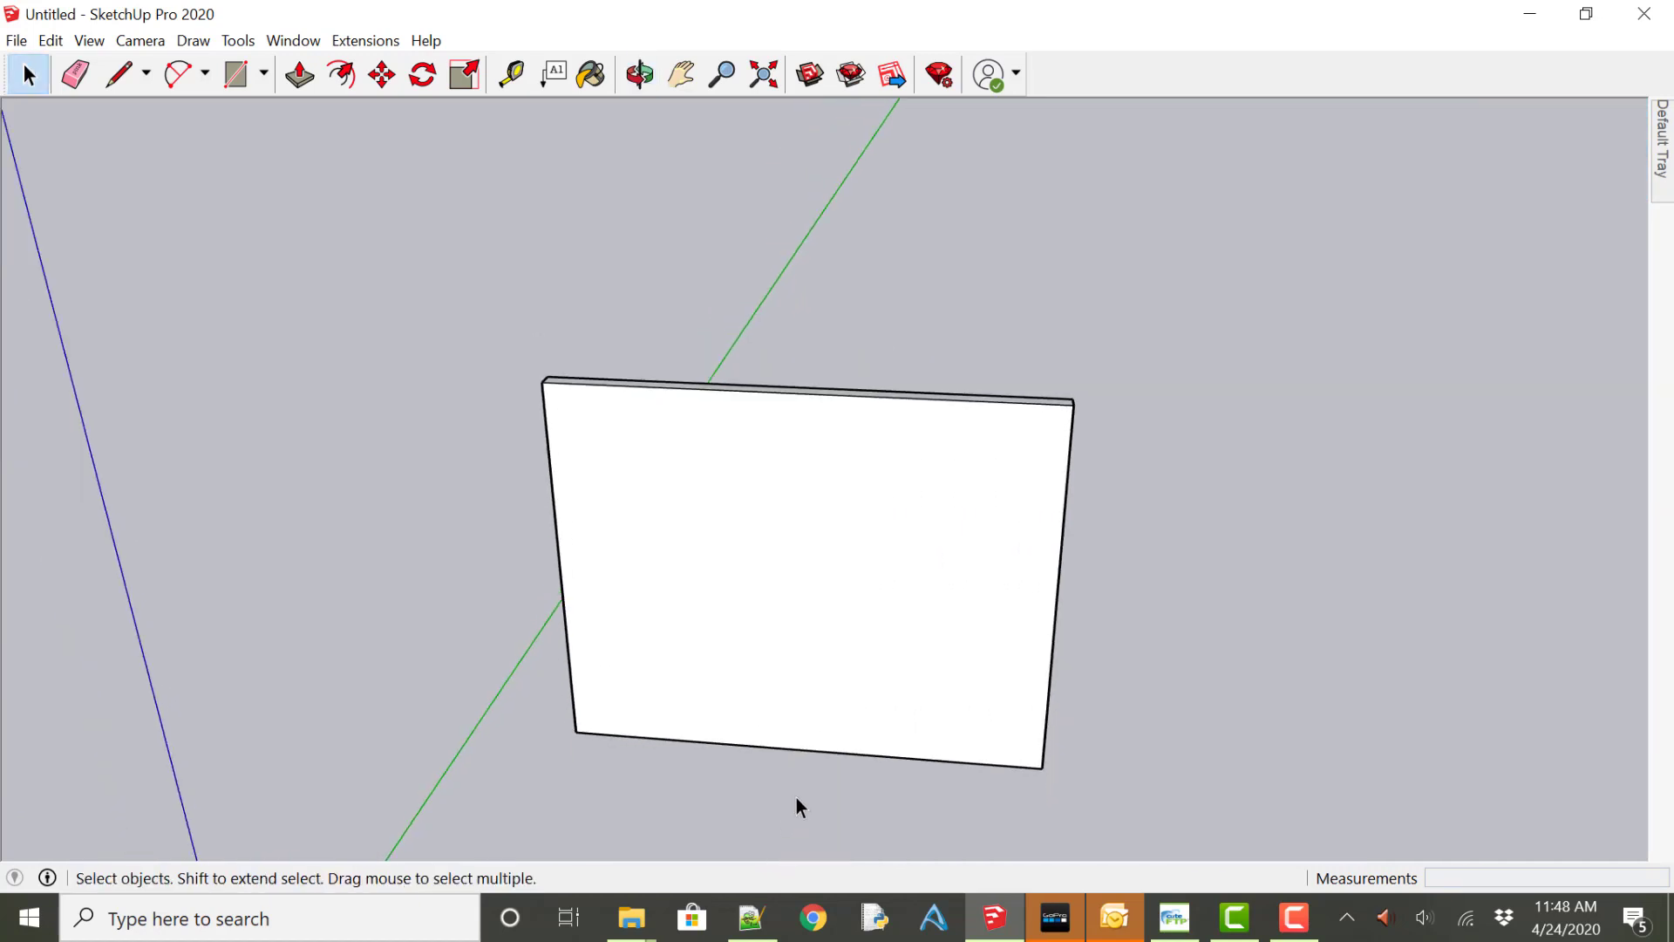
mouse_move(794, 780)
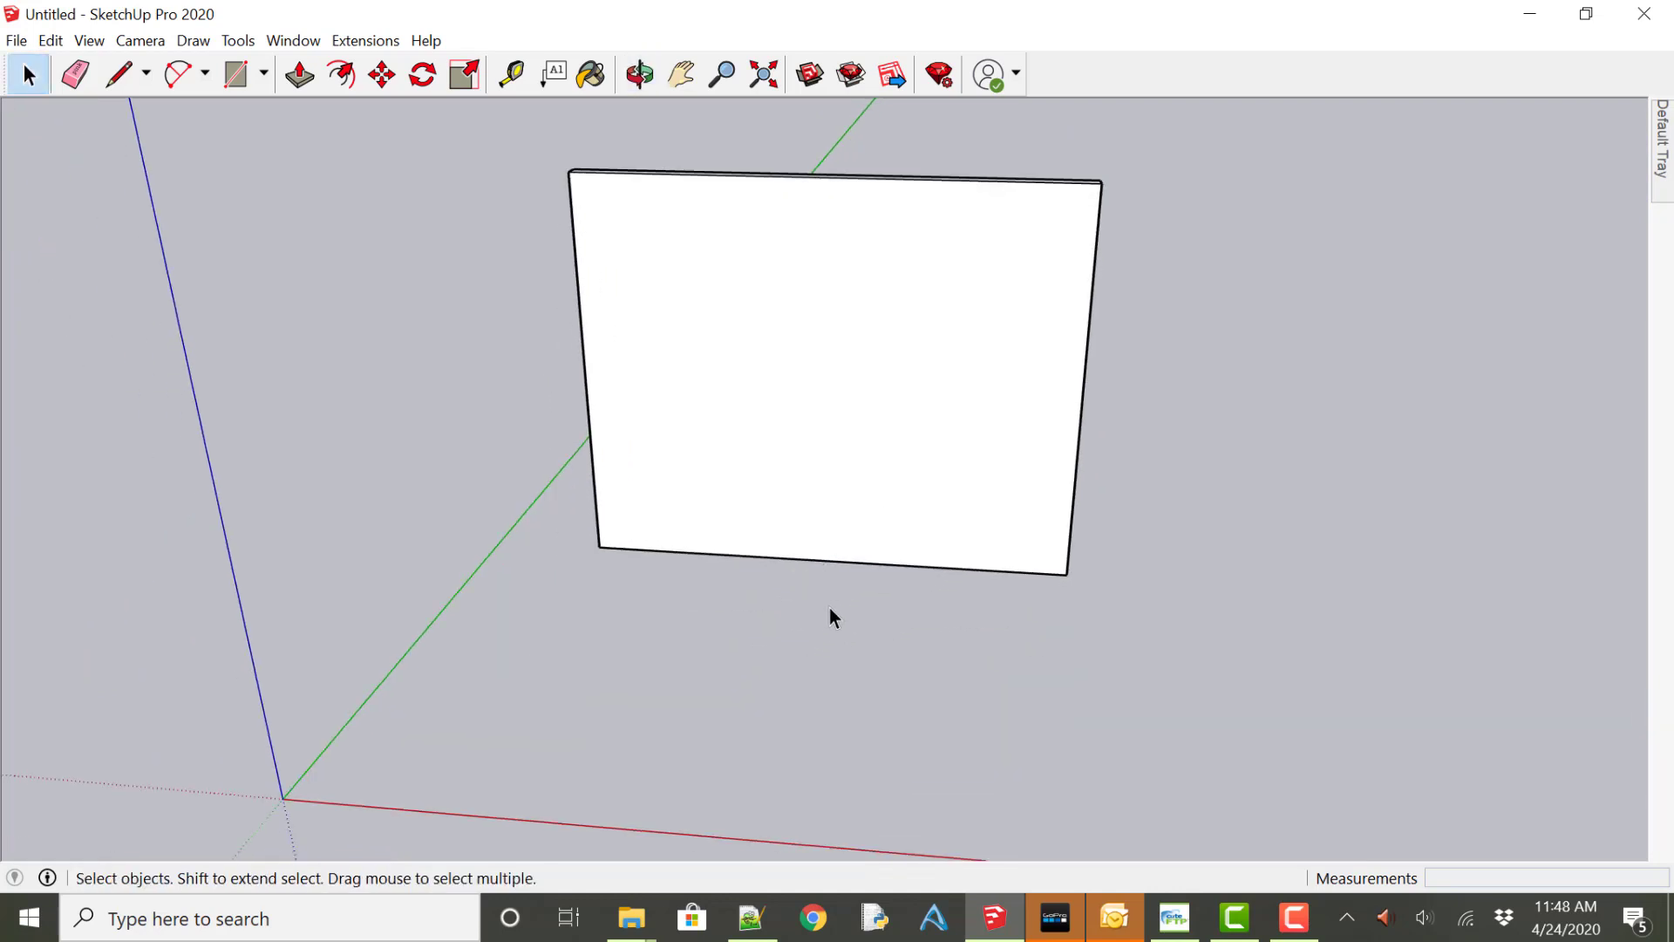
mouse_move(297, 35)
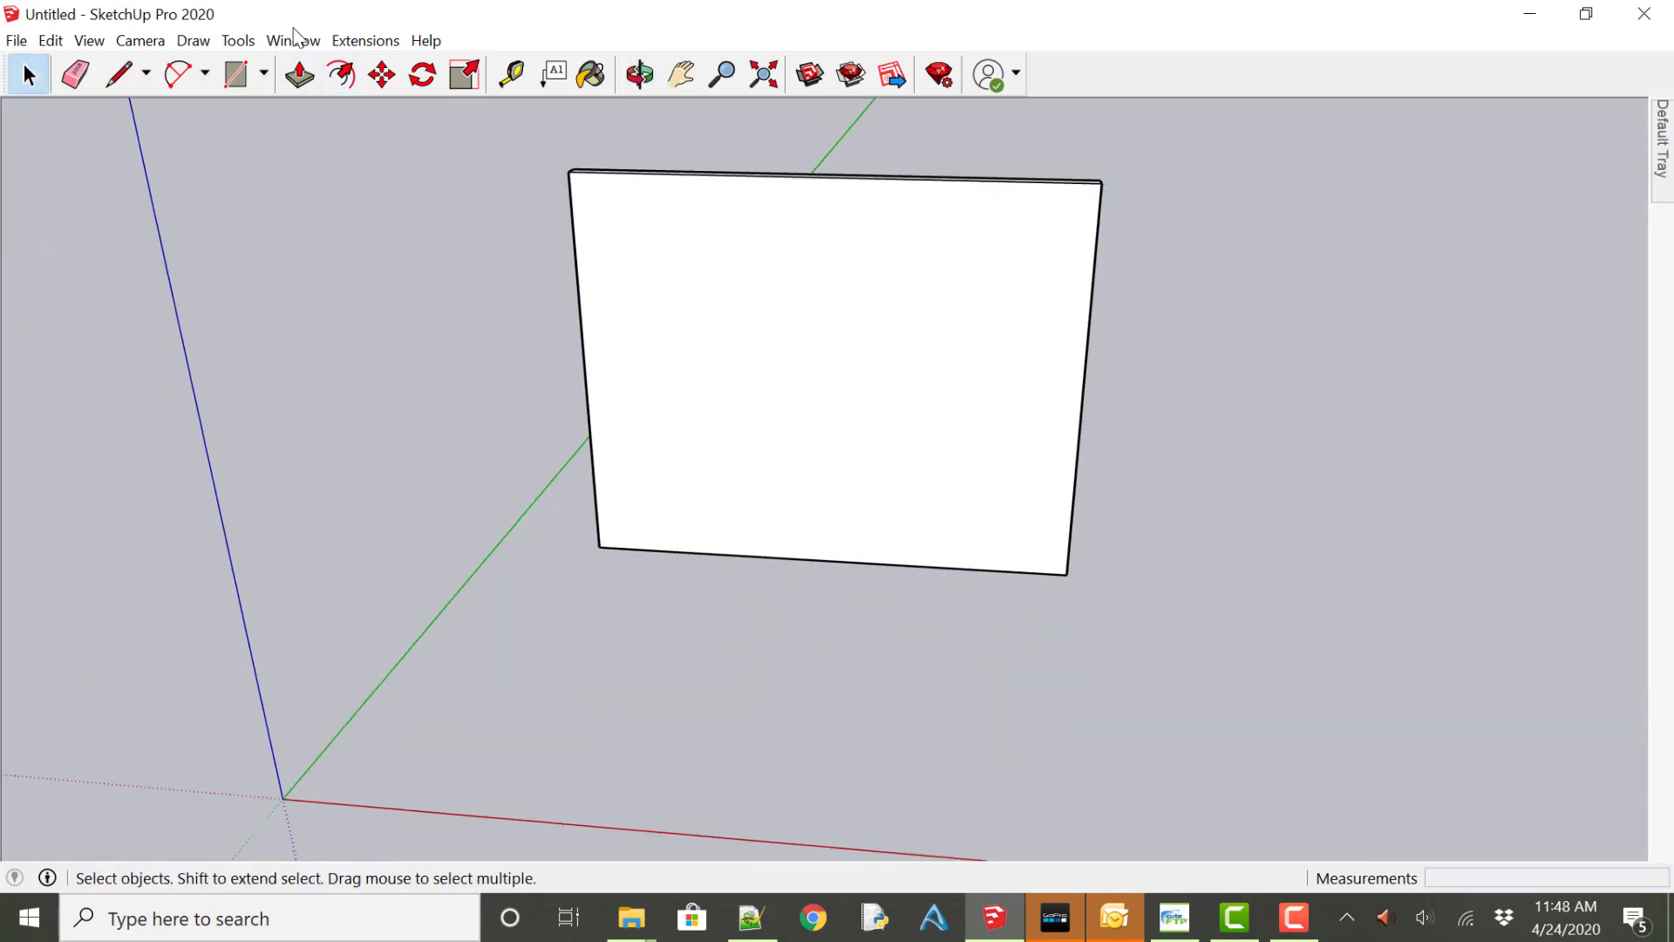
Browse the cabinetpartspro models in 3D Warehouse and download the Base cabinet.
click(293, 41)
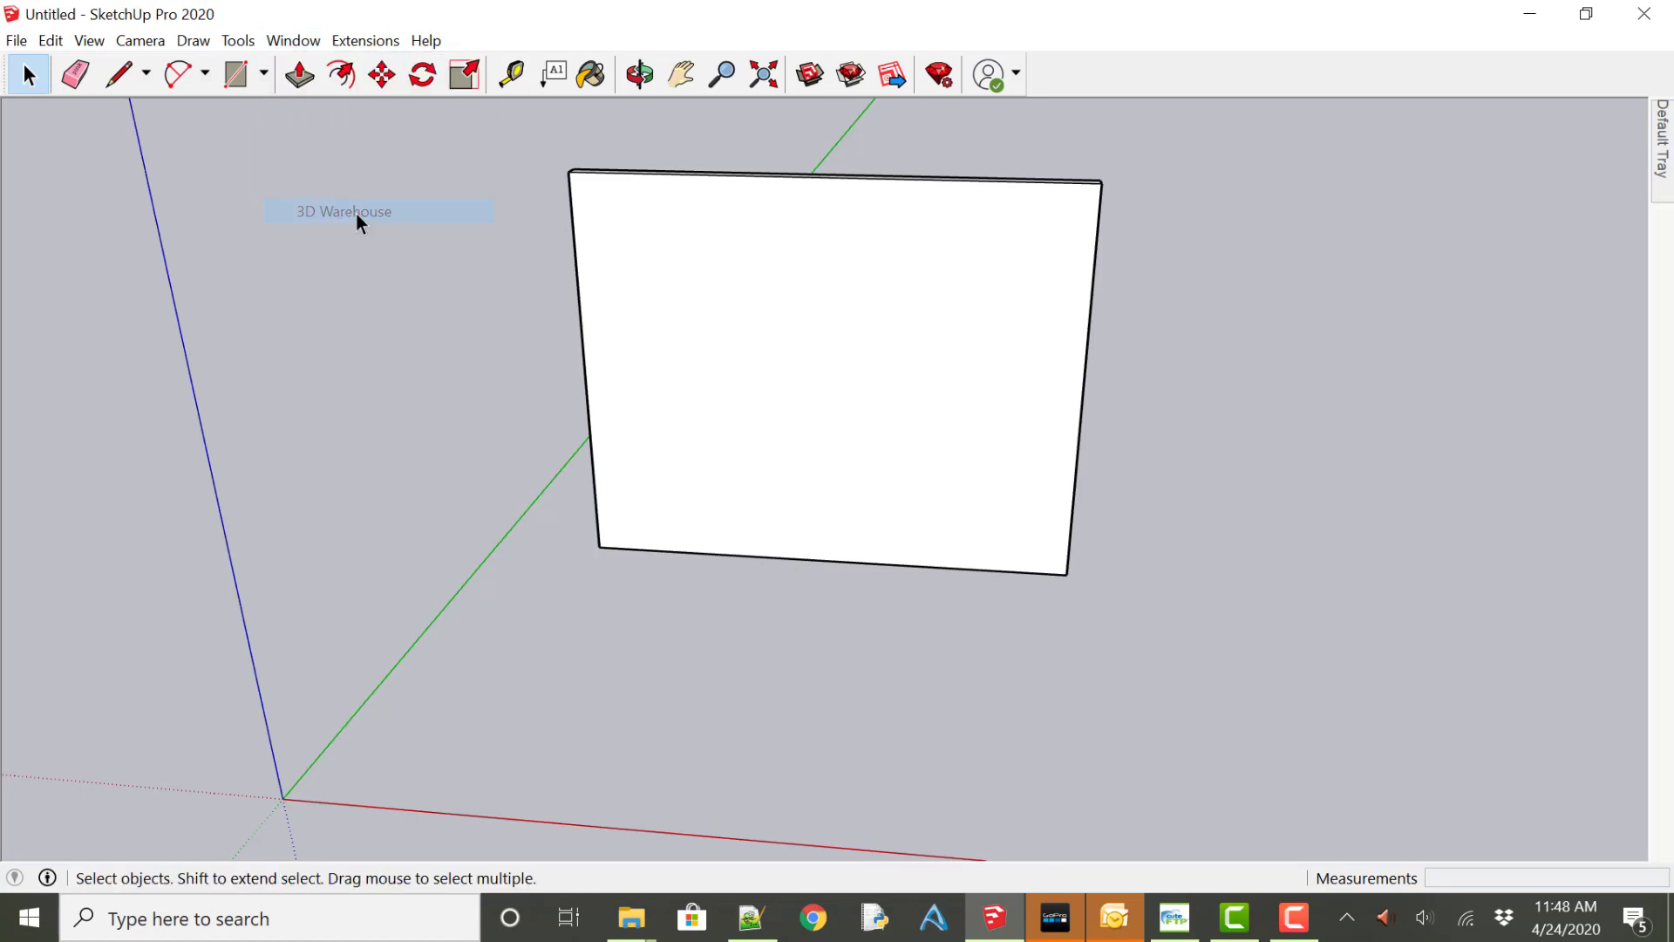
click(343, 211)
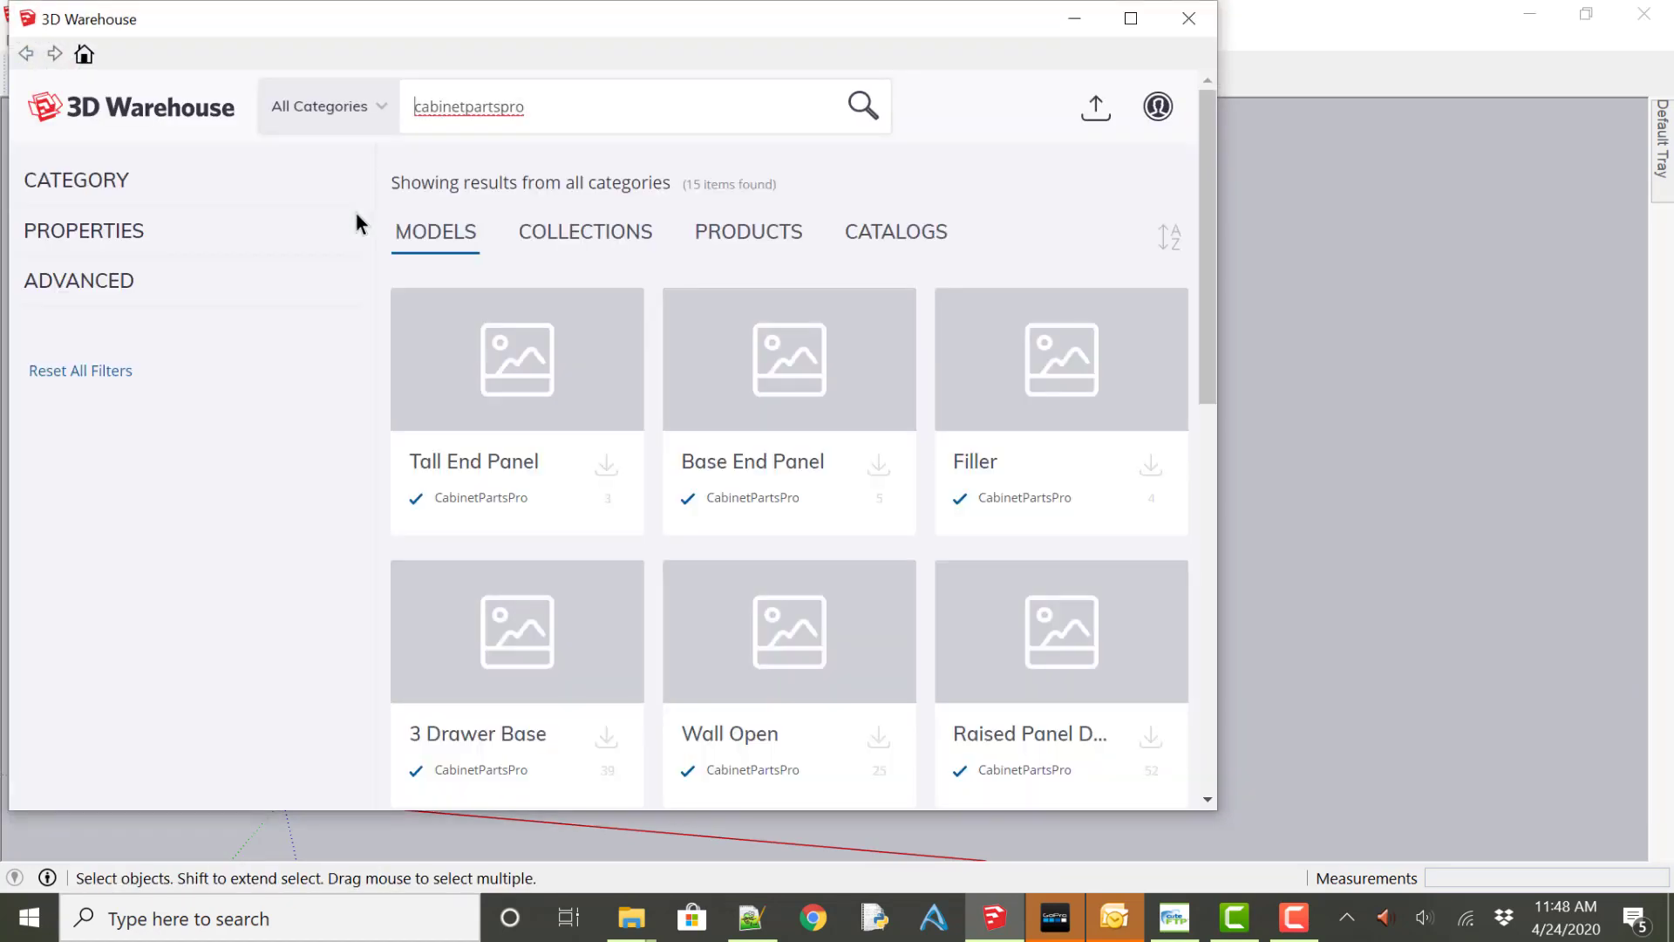
click(76, 179)
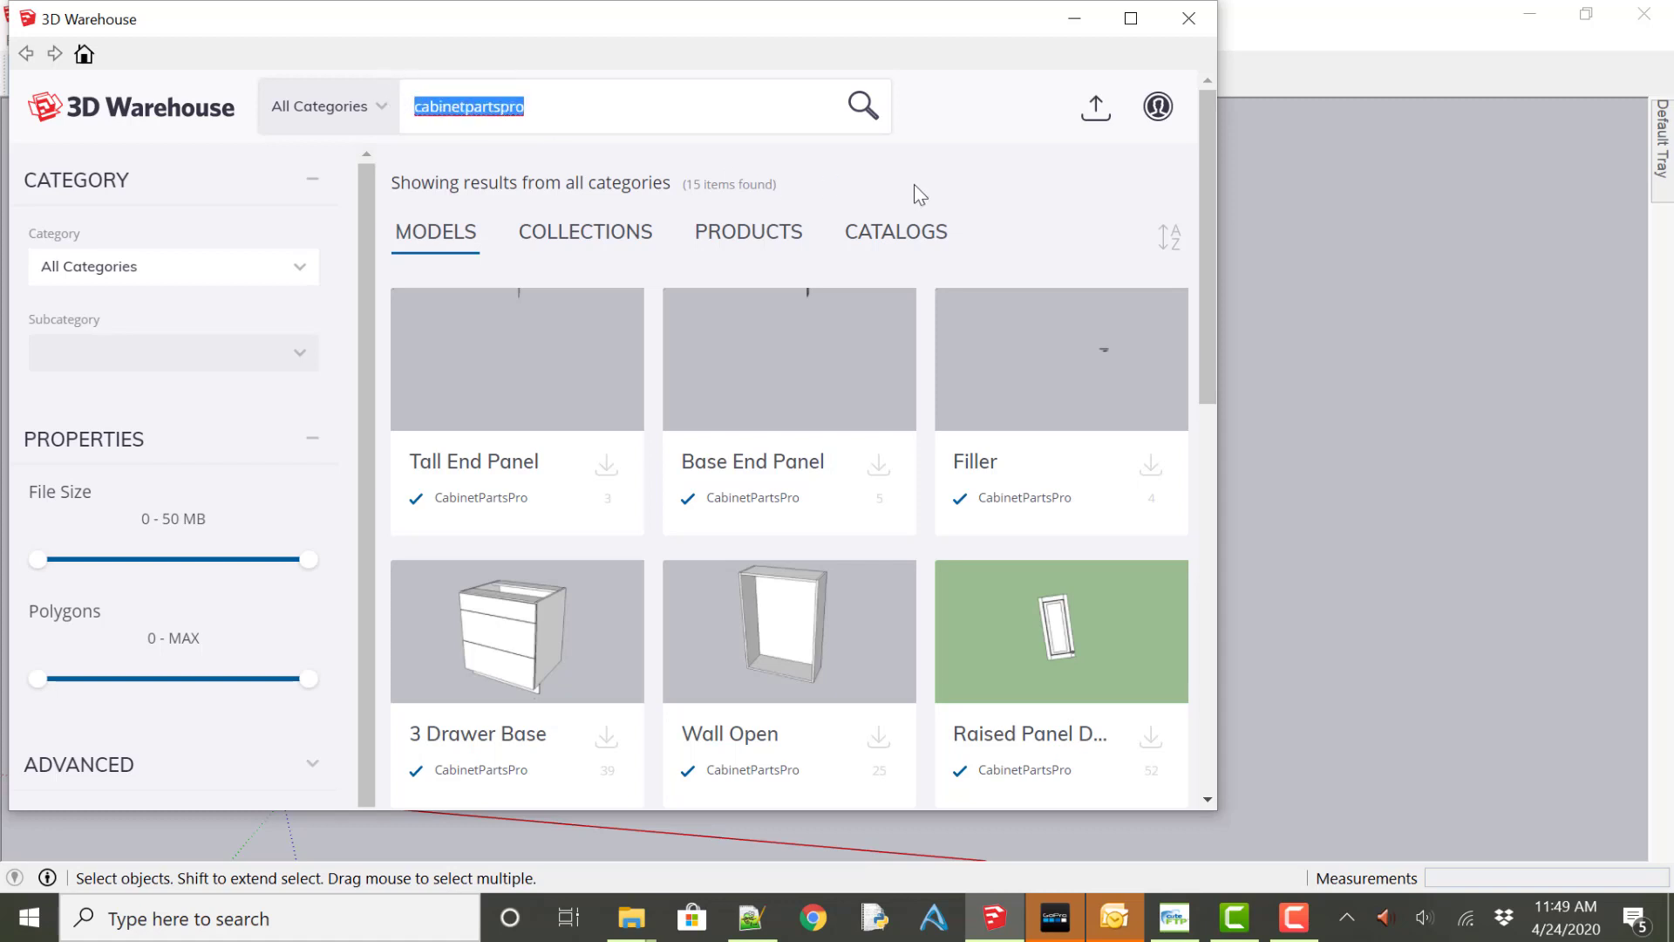
scroll(down, 3)
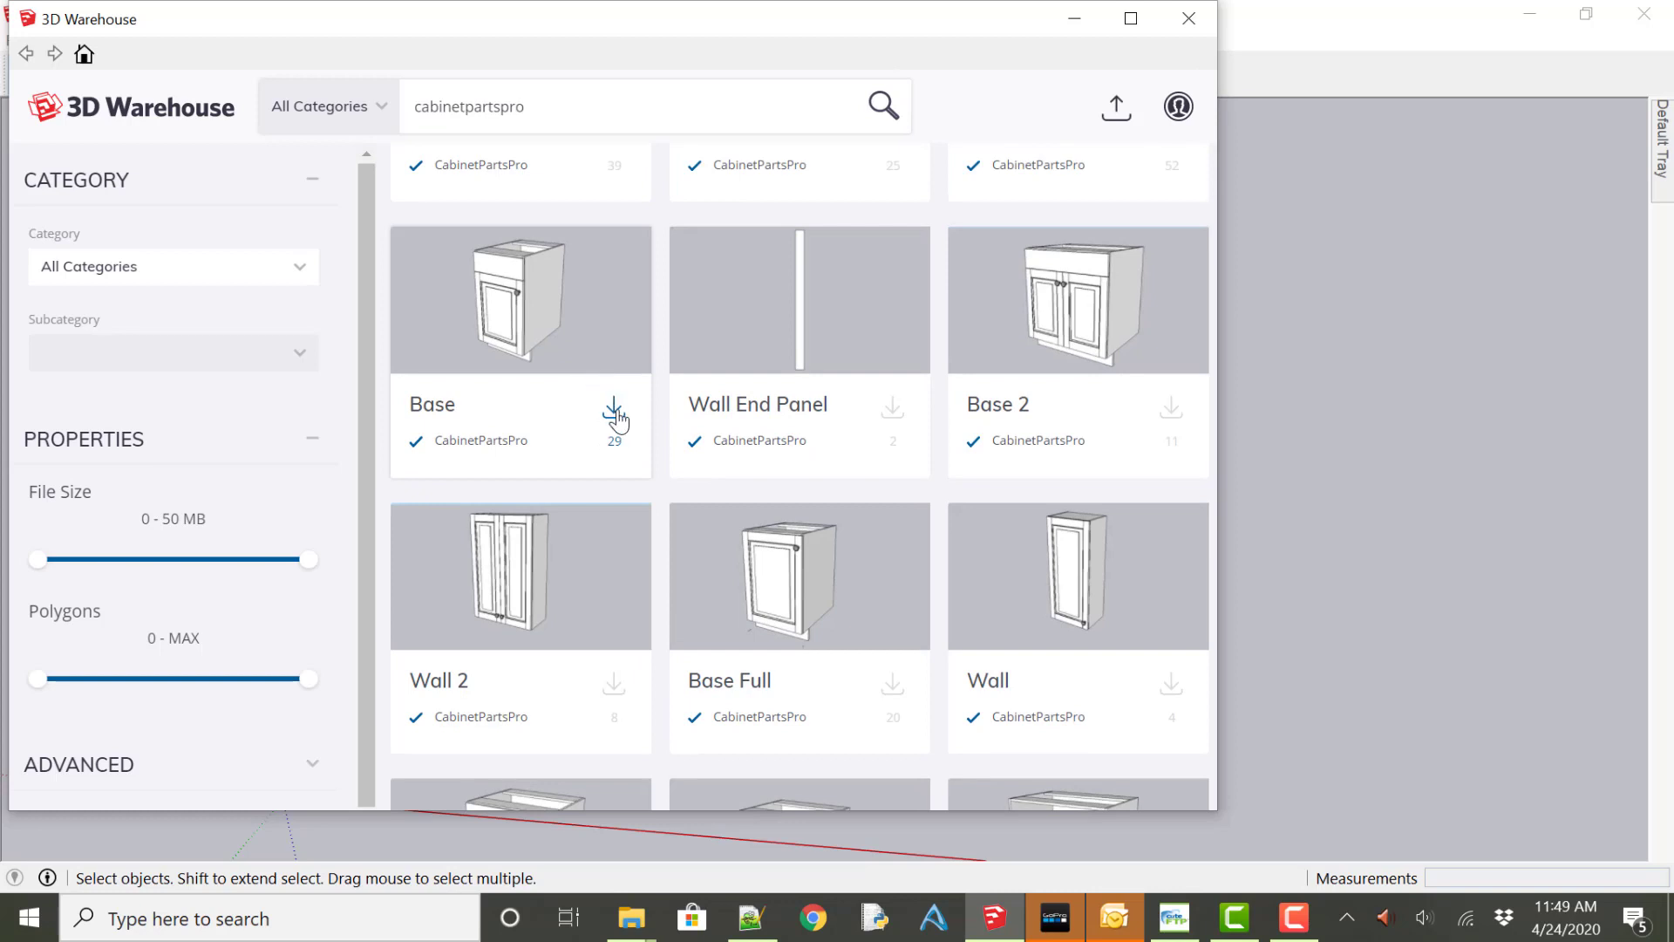
click(614, 415)
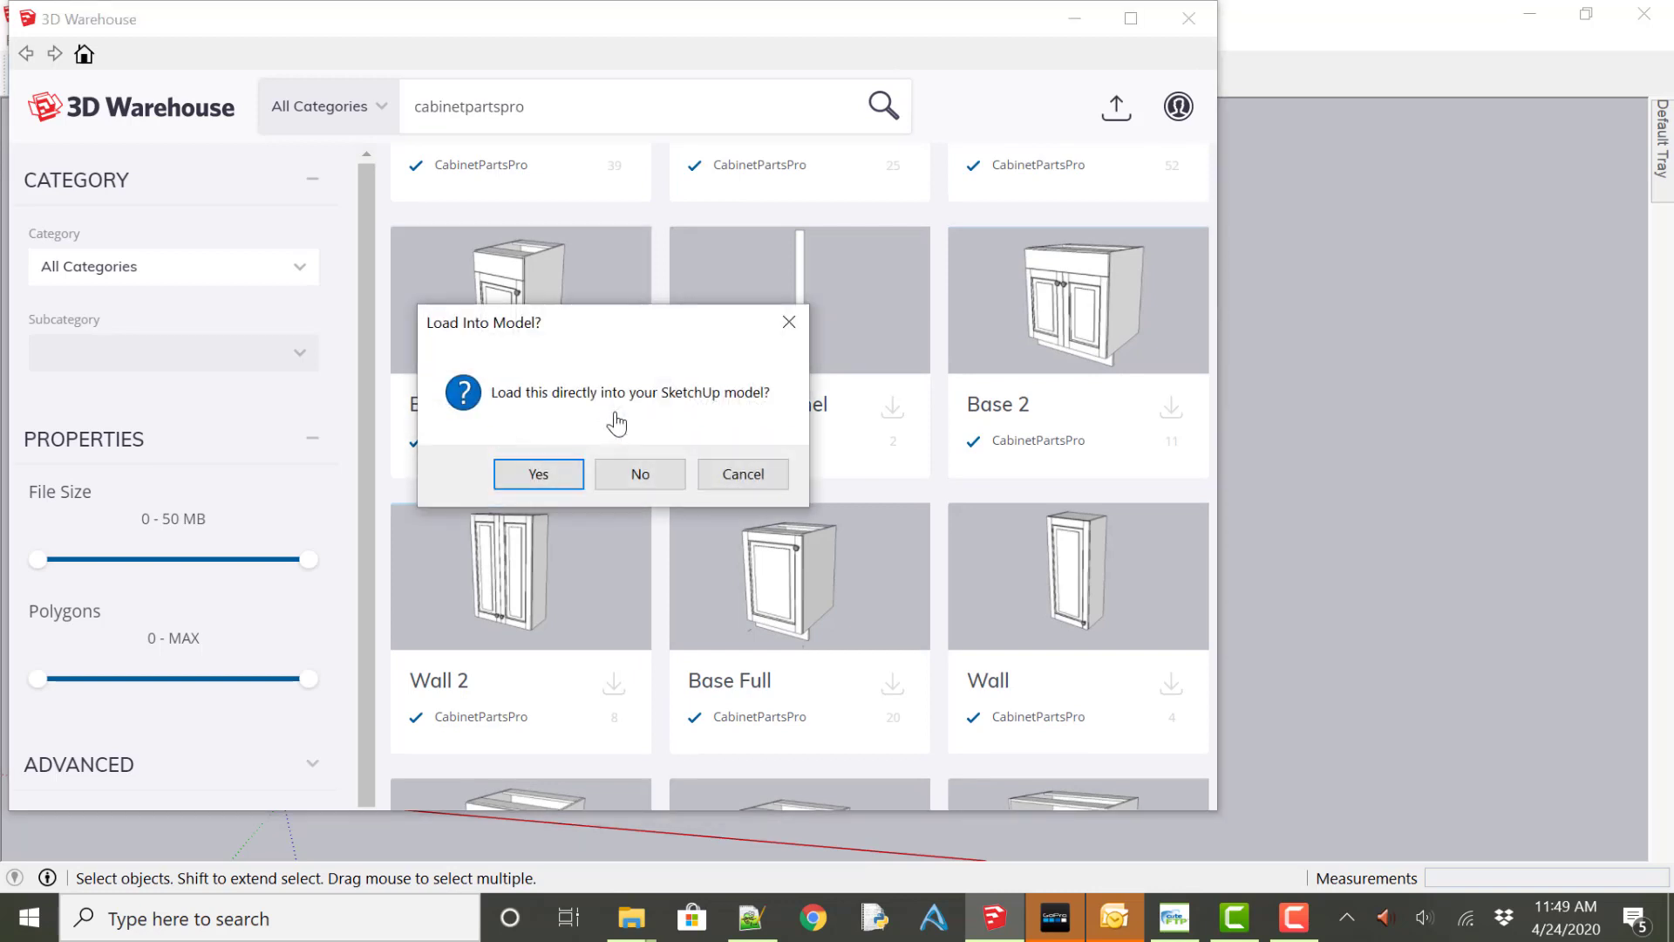
mouse_move(612, 414)
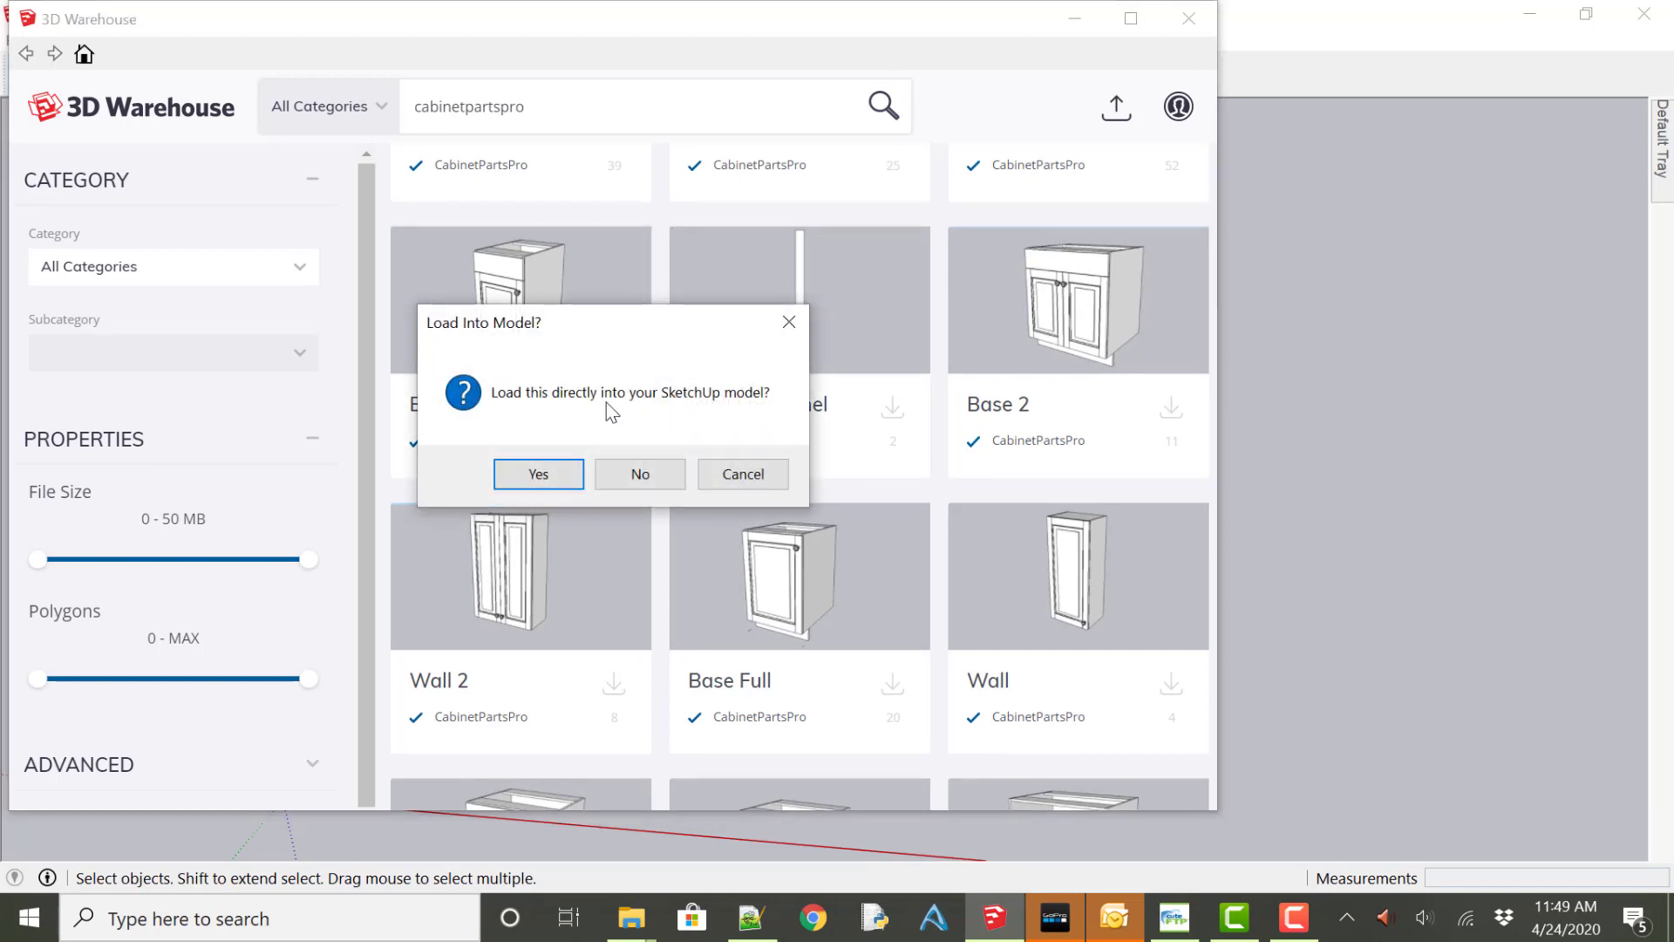
mouse_move(538, 474)
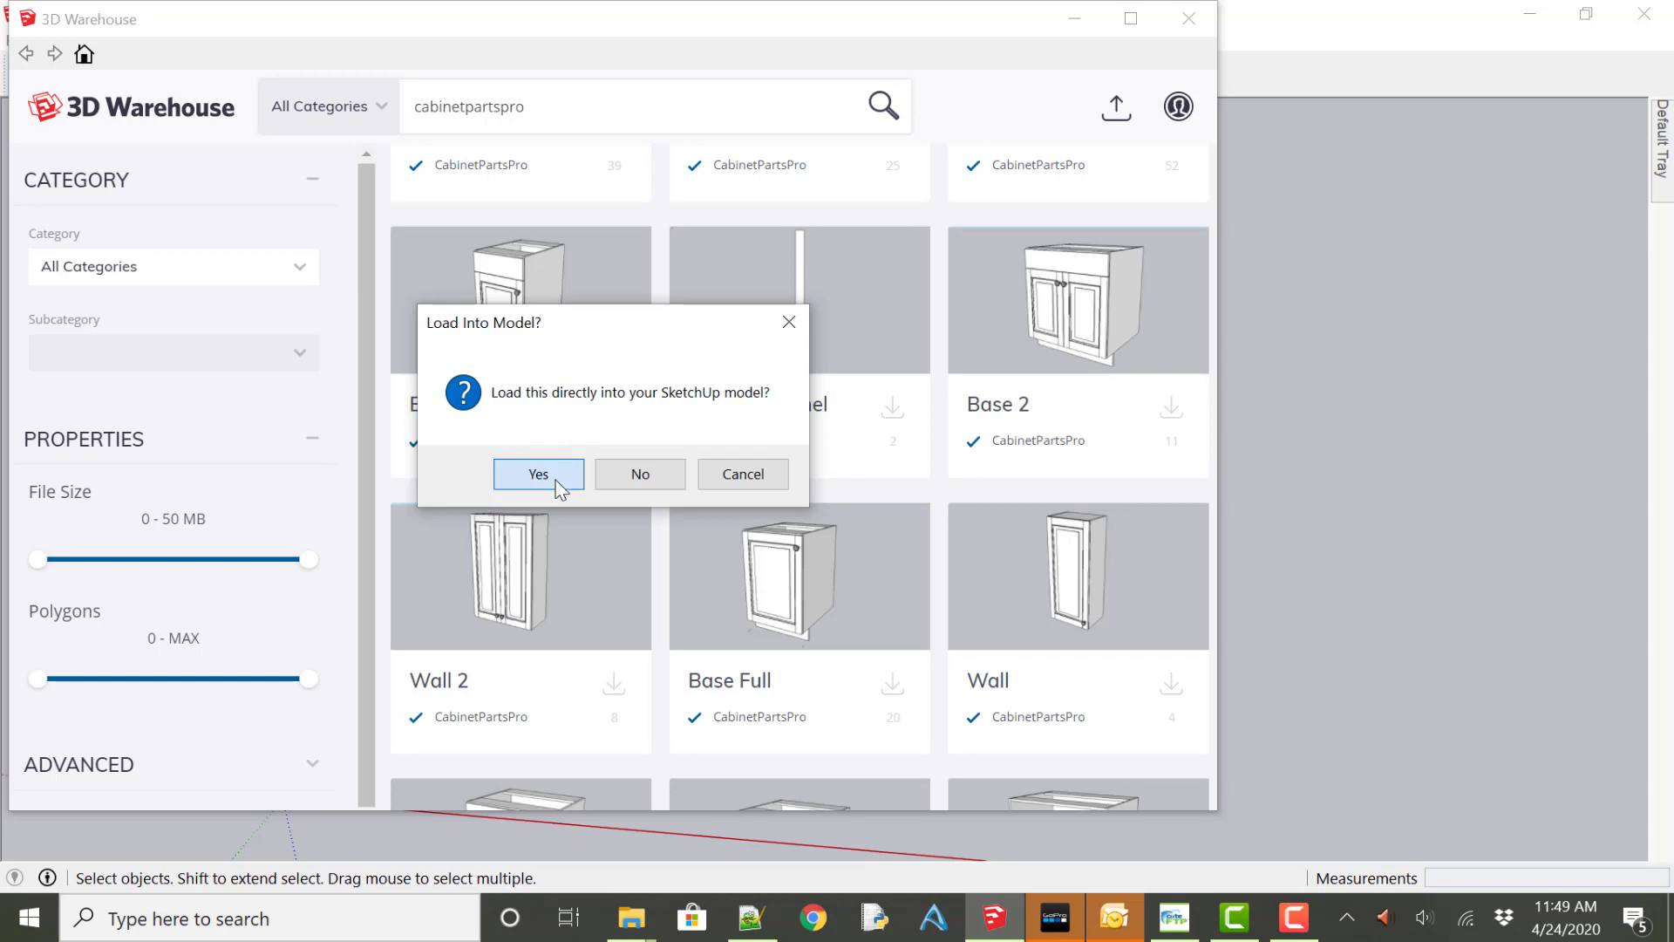
Load the Base cabinet into the model and move it 3 against the wall.
click(538, 475)
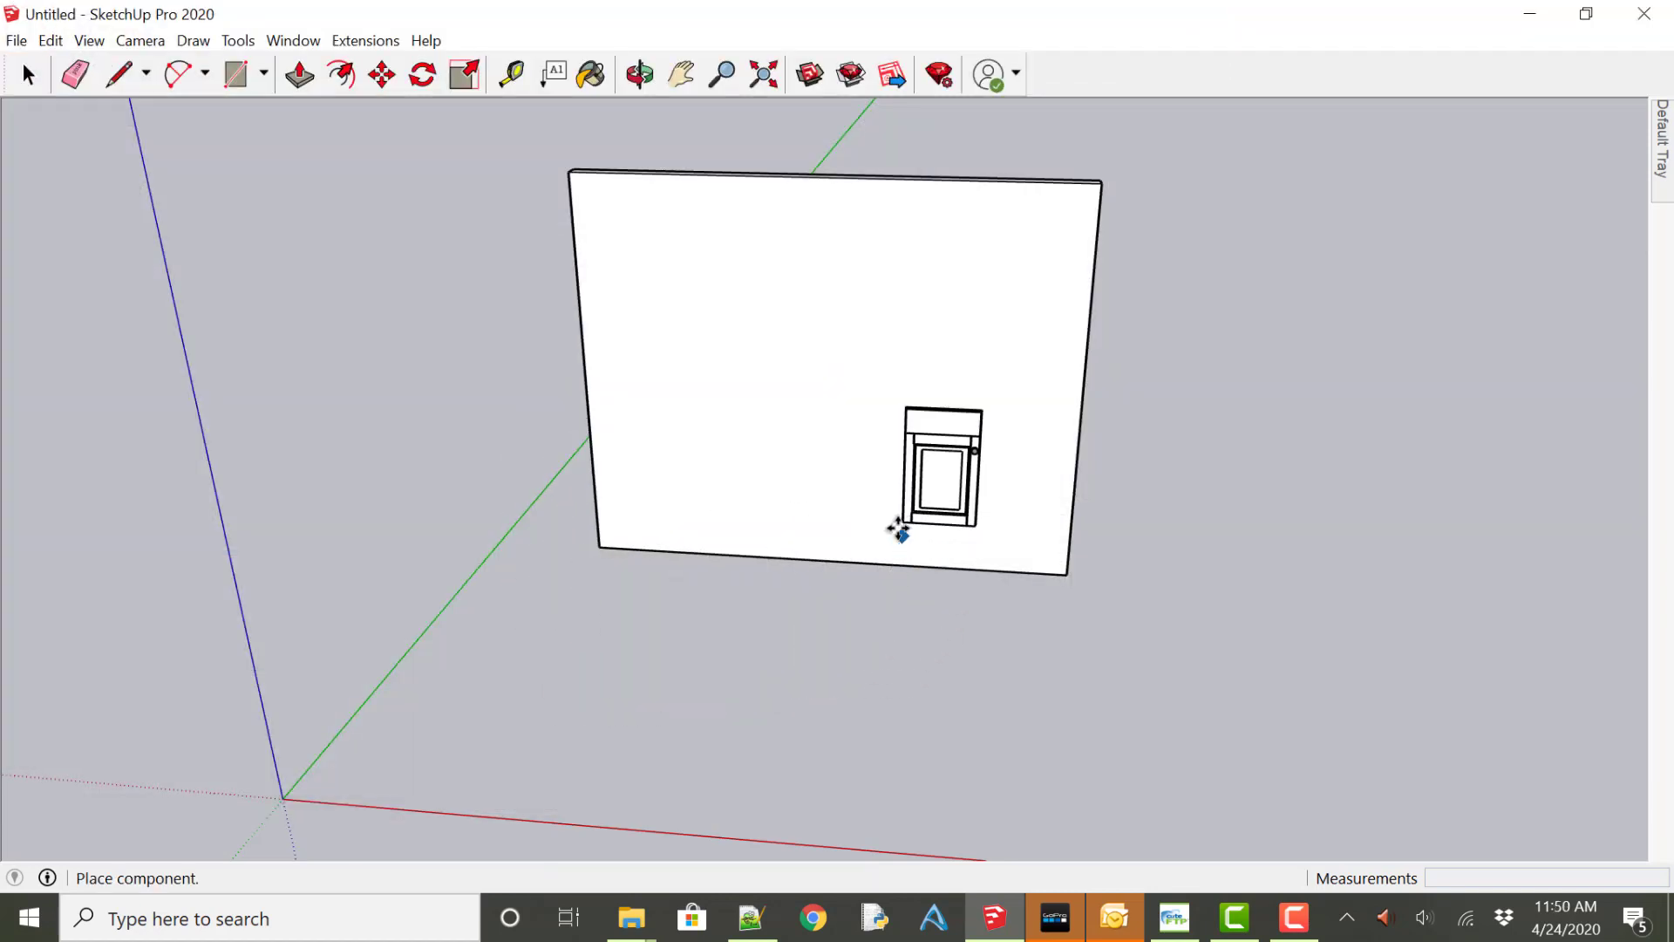
mouse_move(607, 690)
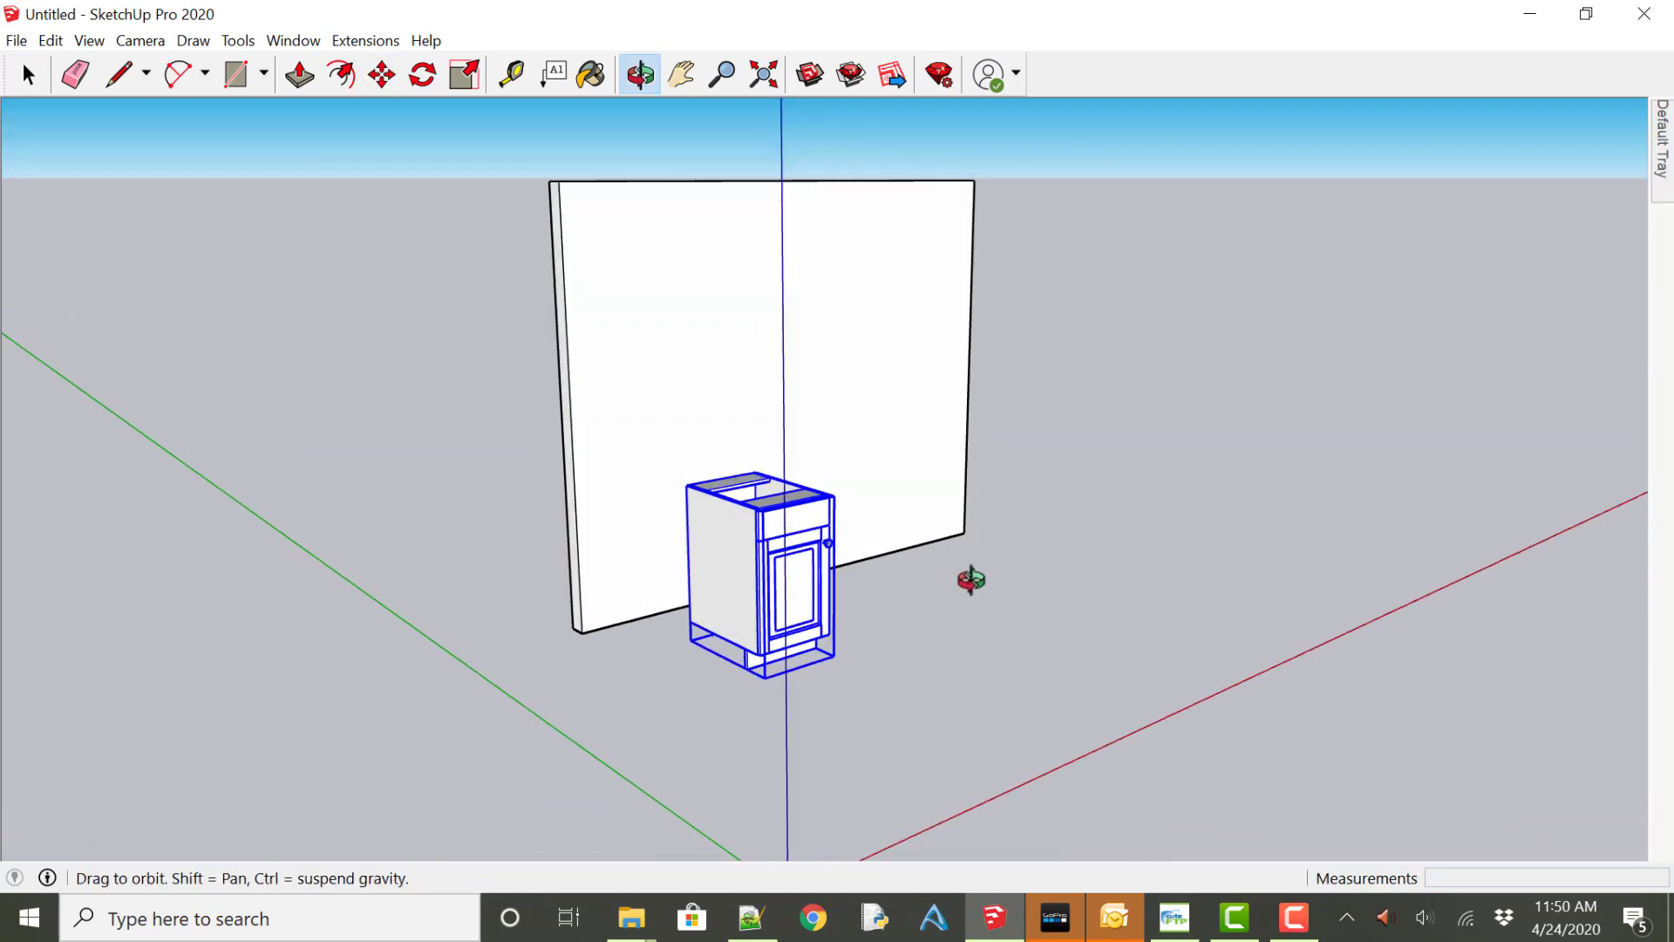
click(380, 73)
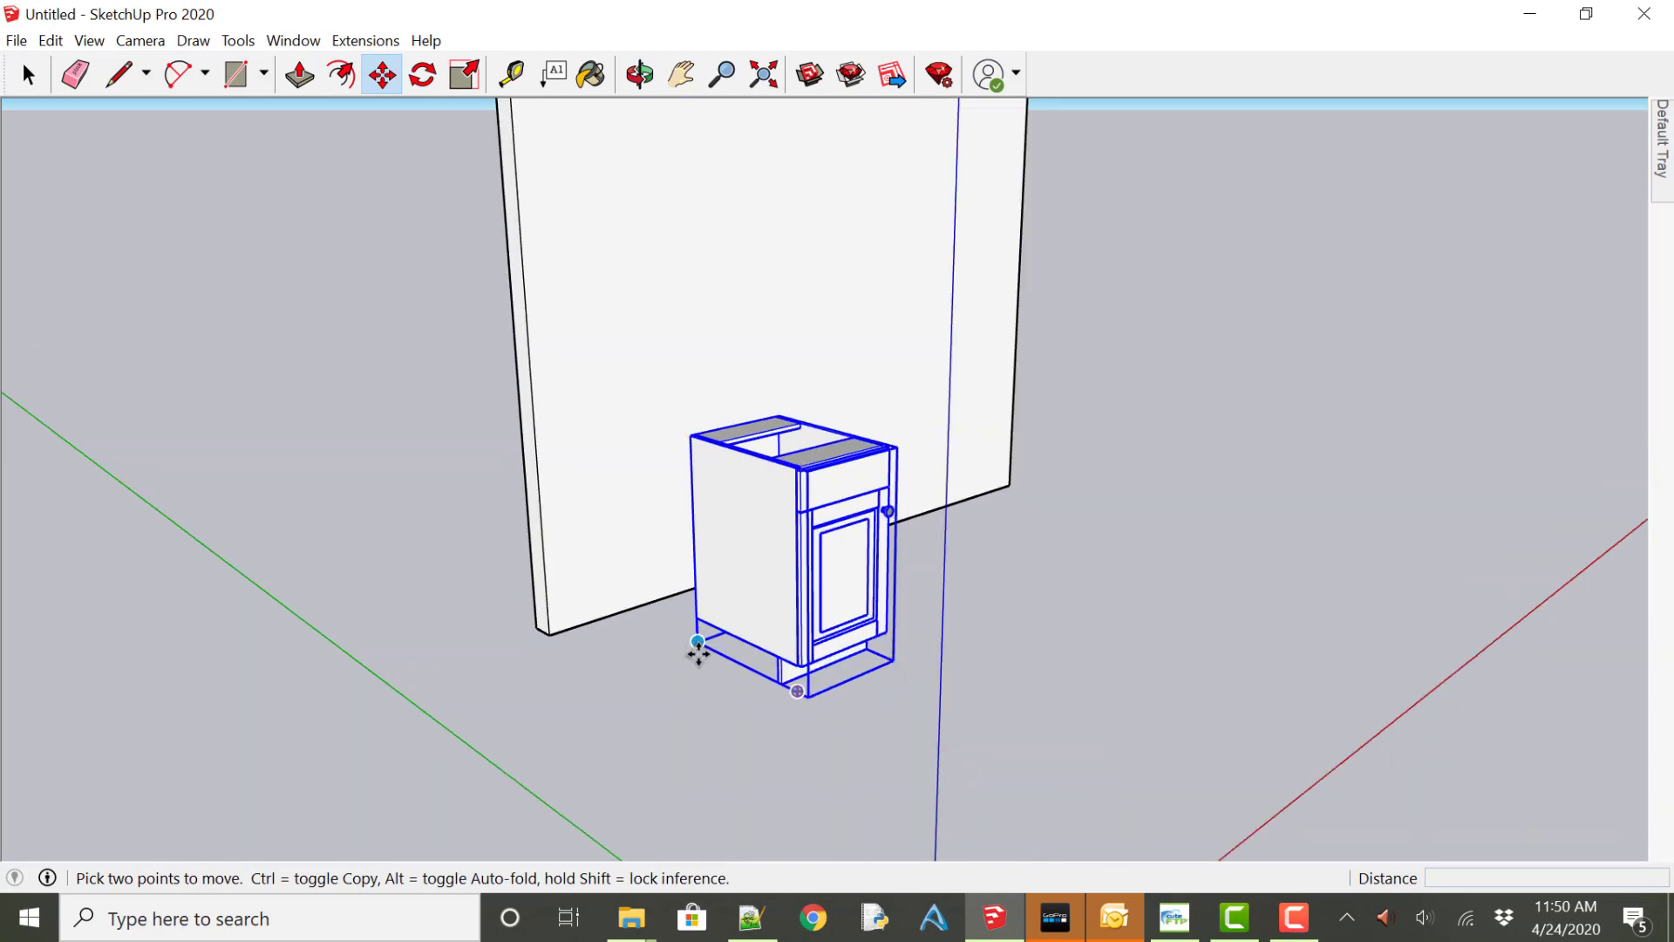
mouse_move(808, 702)
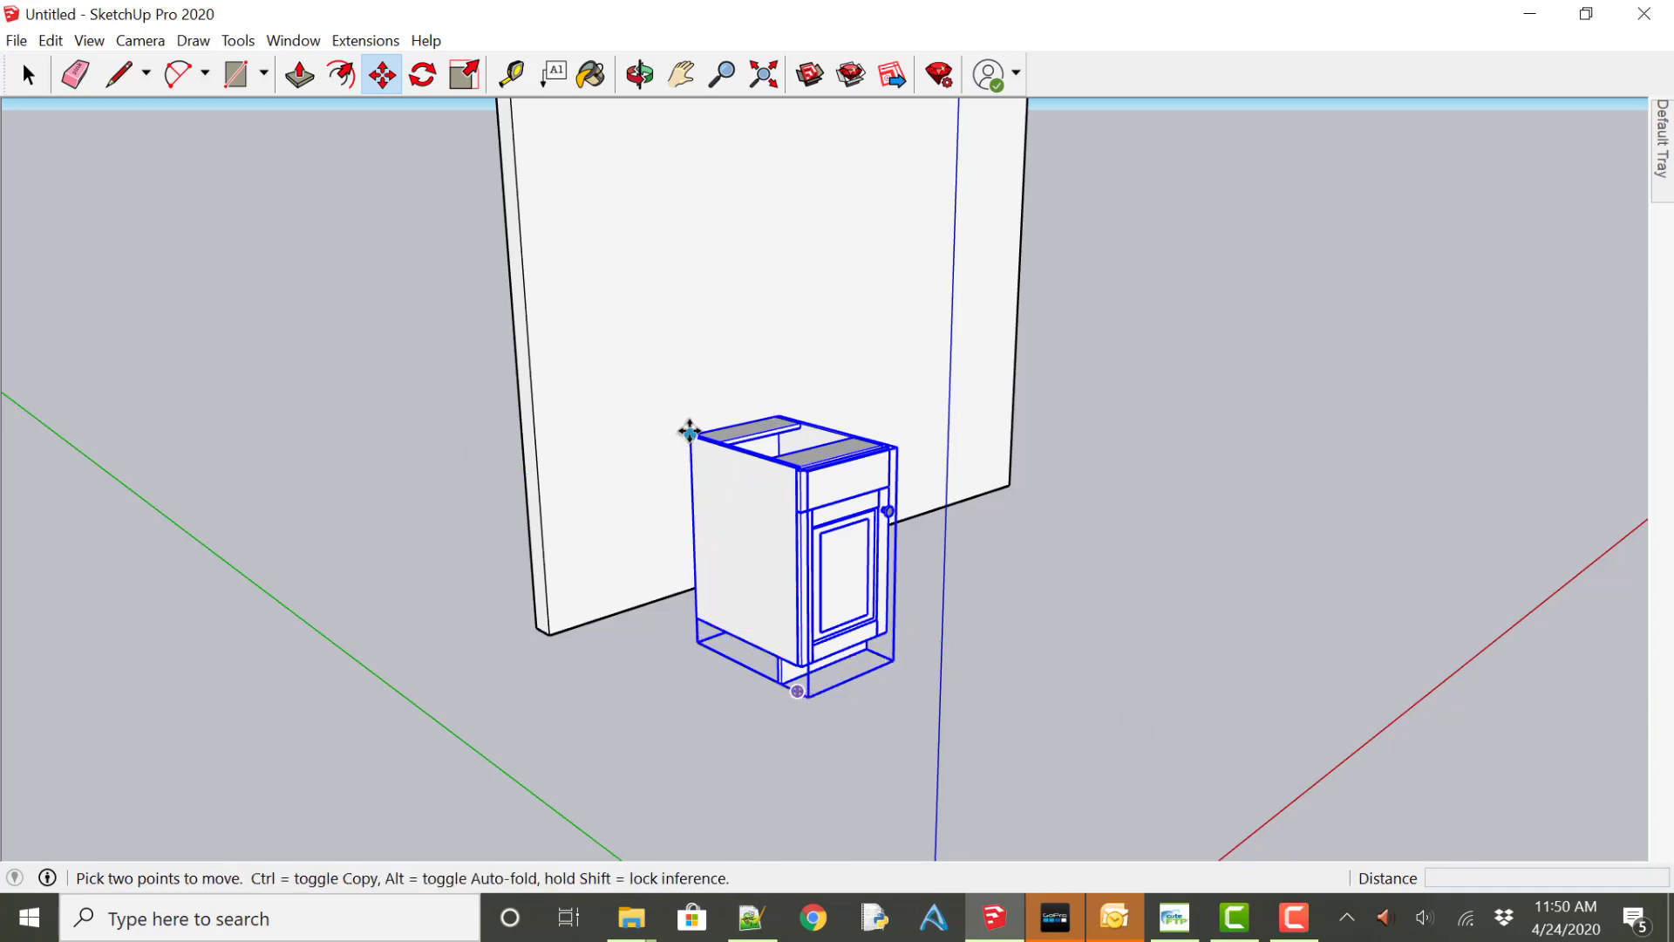
mouse_move(693, 641)
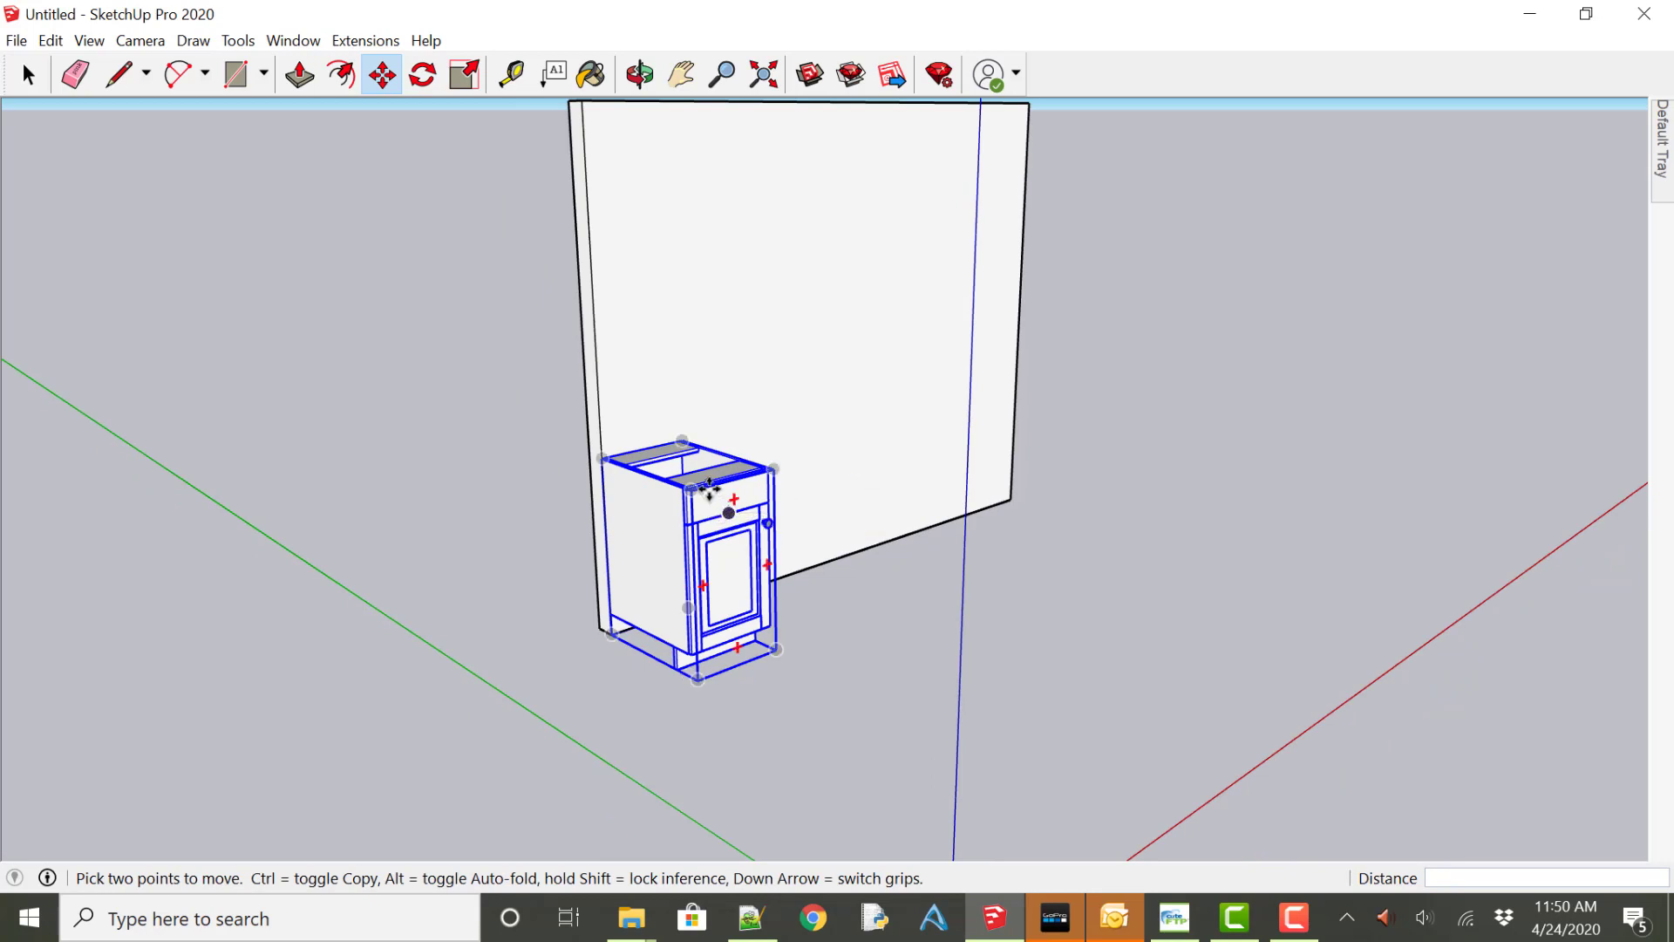
mouse_move(712, 480)
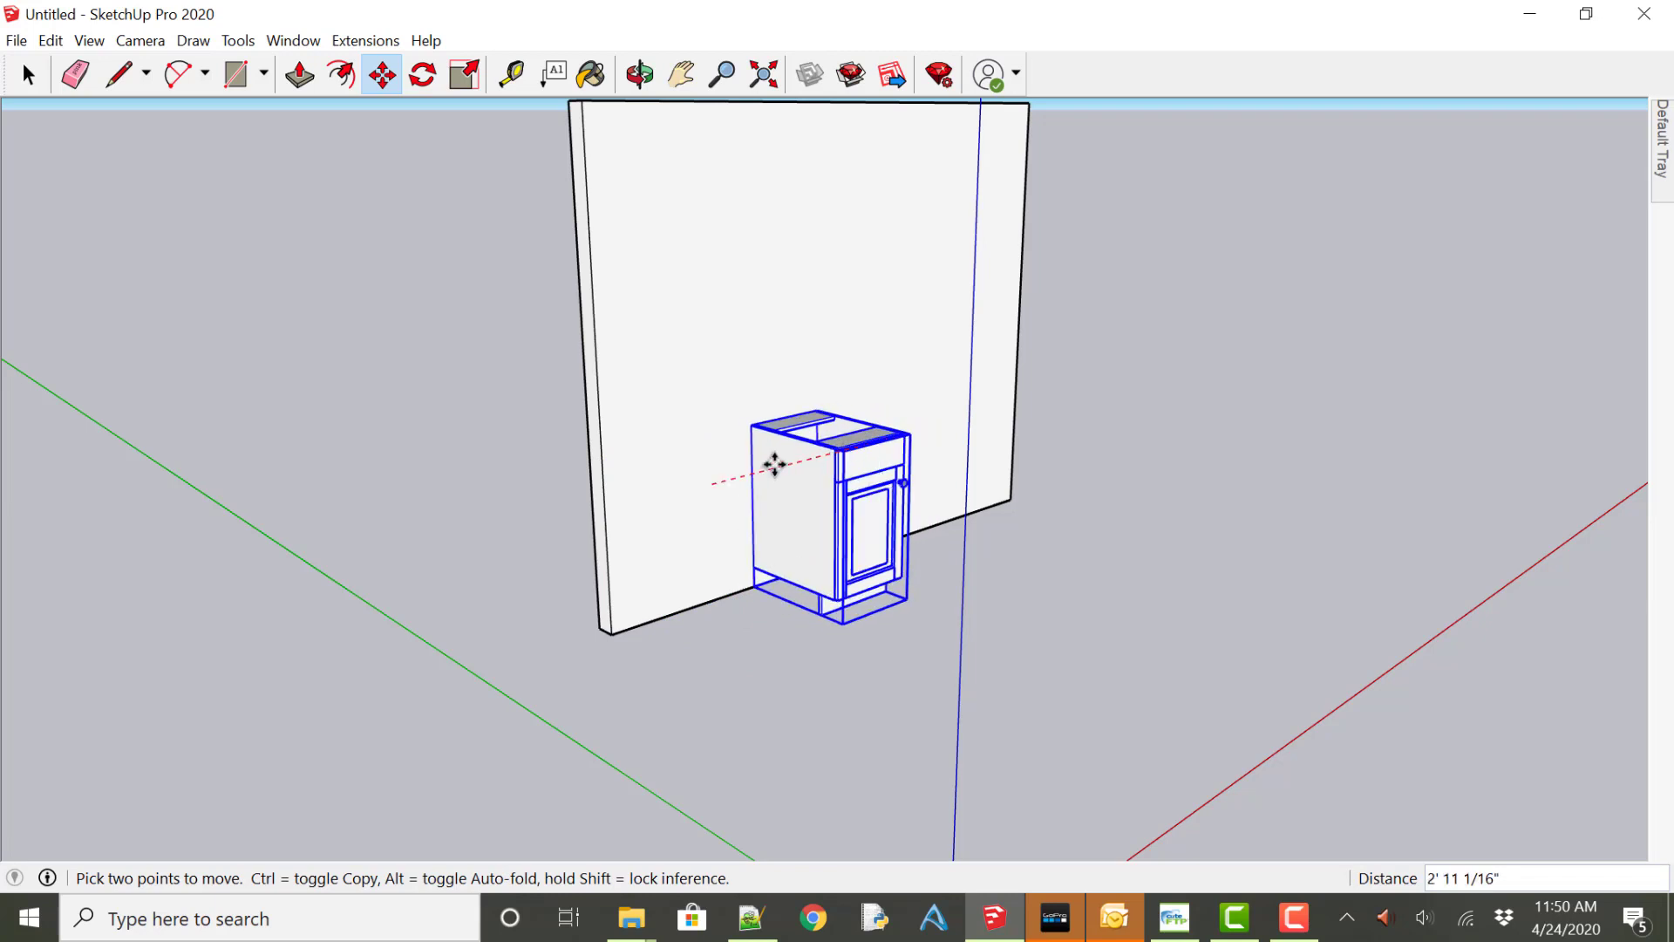
mouse_move(859, 448)
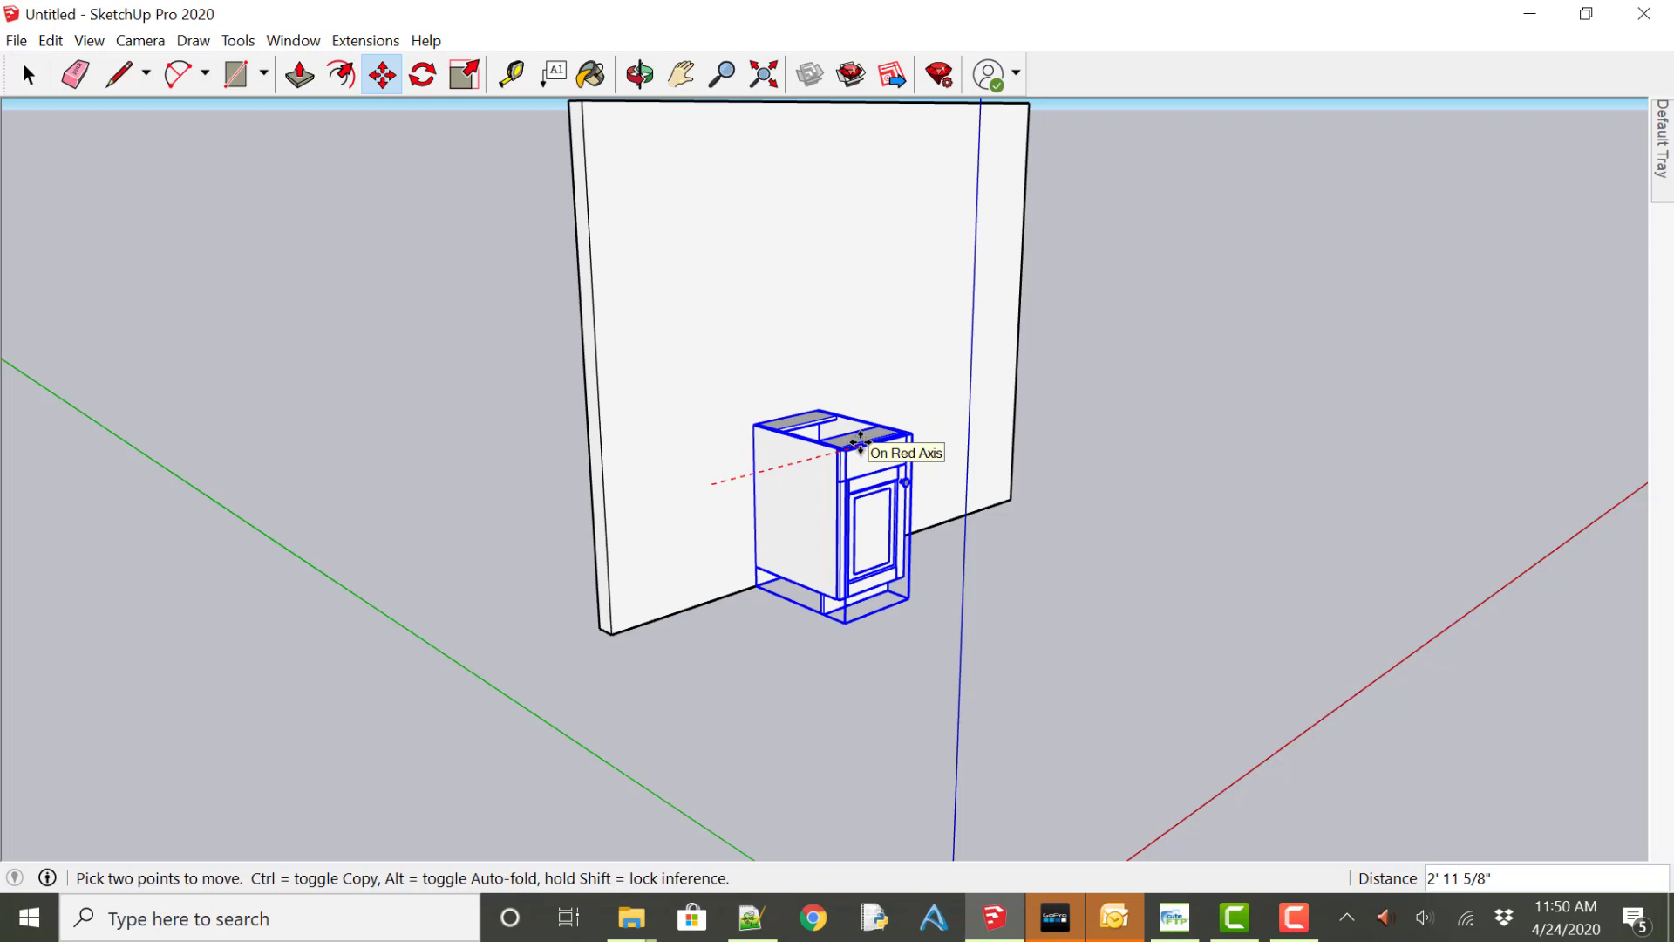
mouse_move(860, 446)
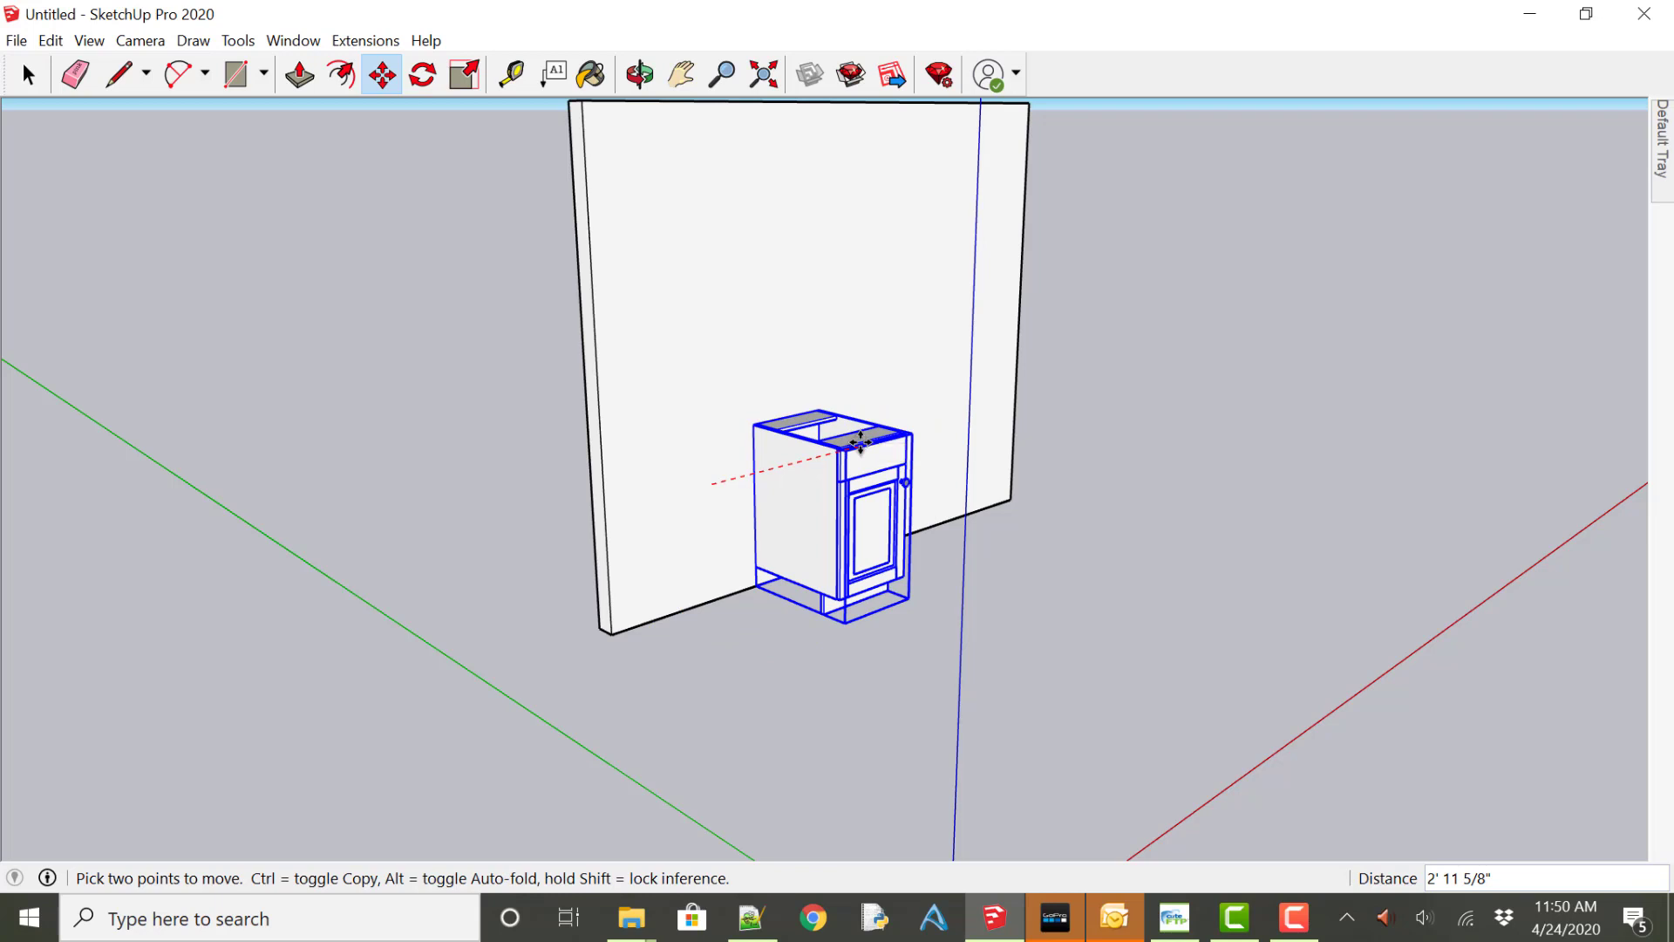
text(3)
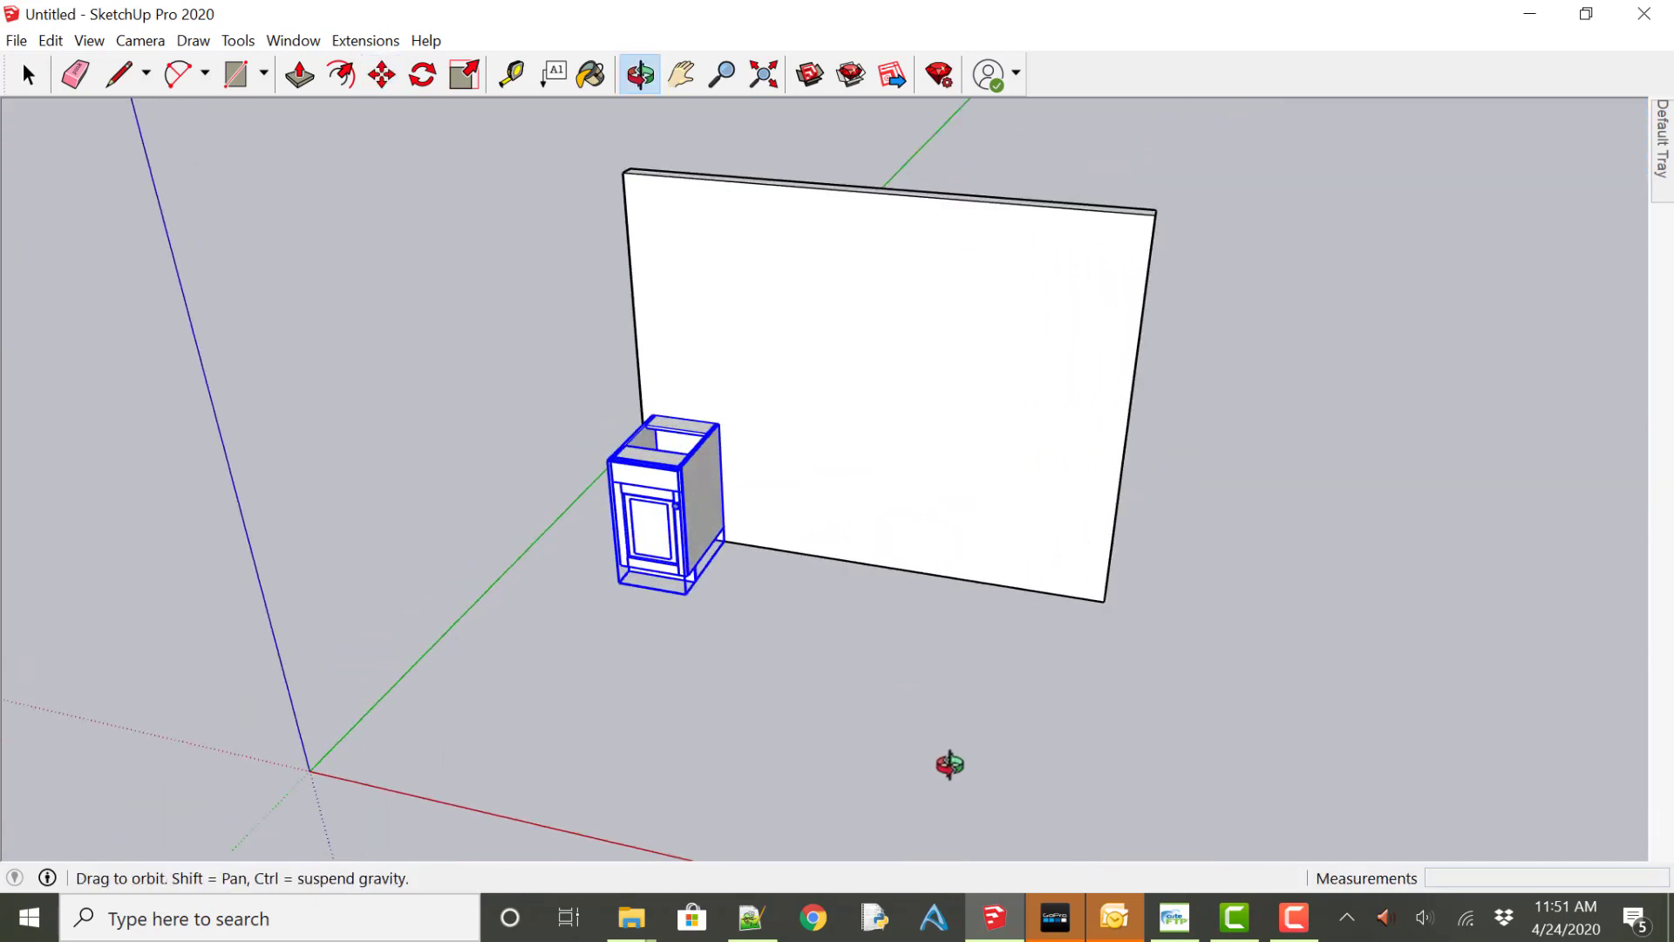
click(381, 75)
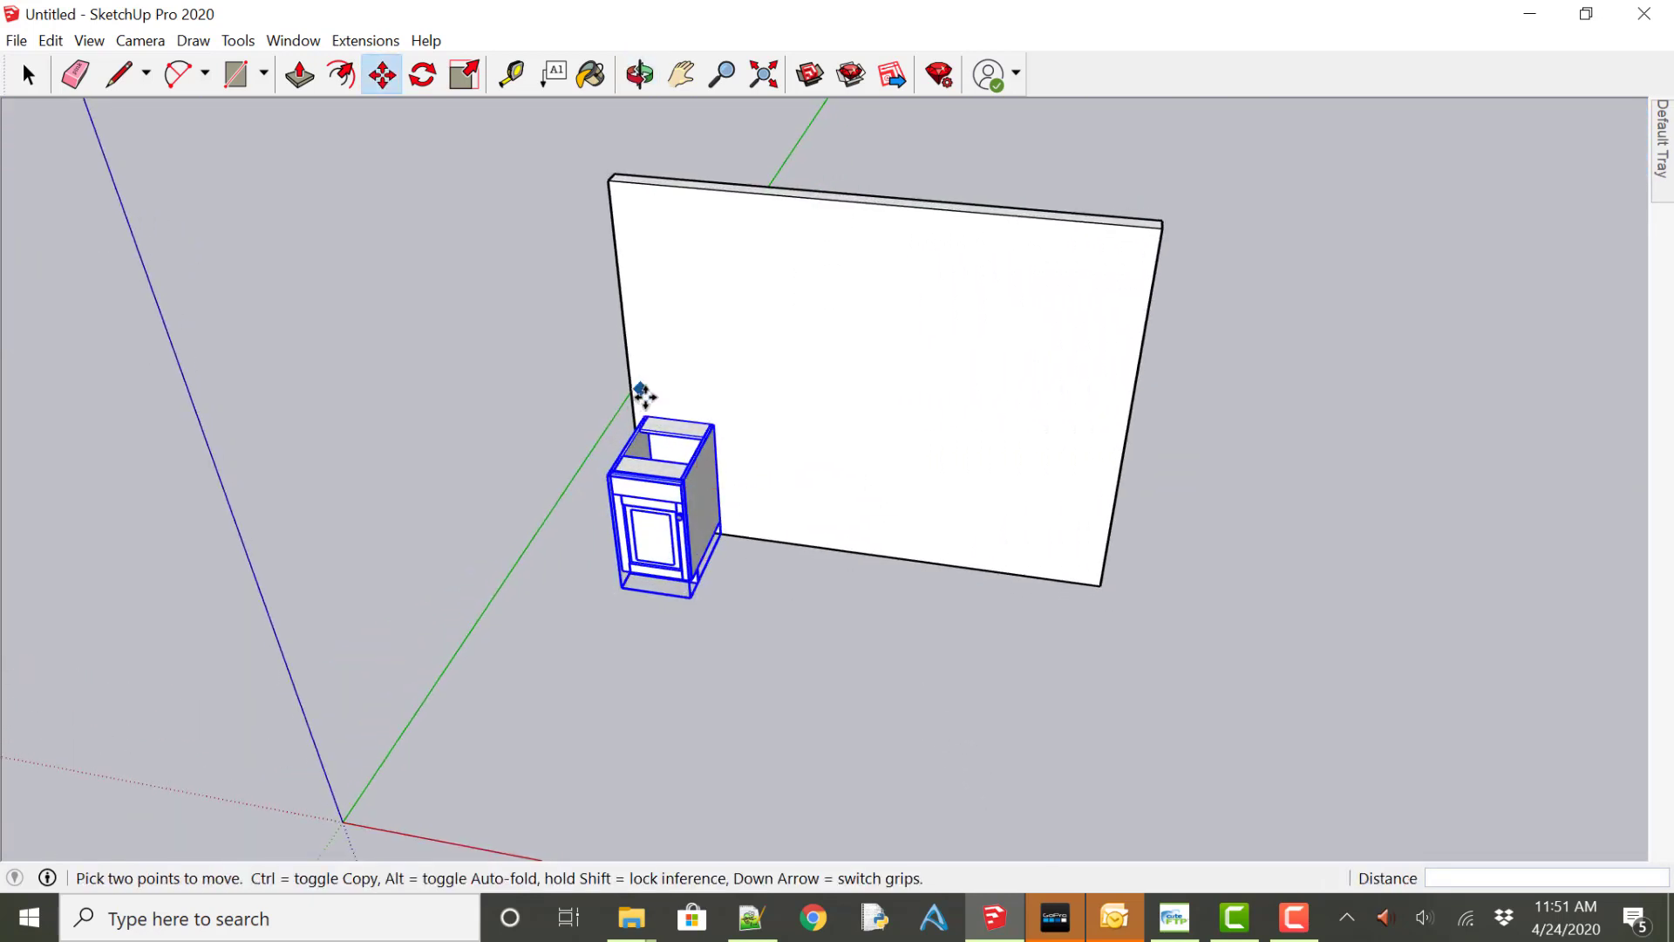
mouse_move(561, 351)
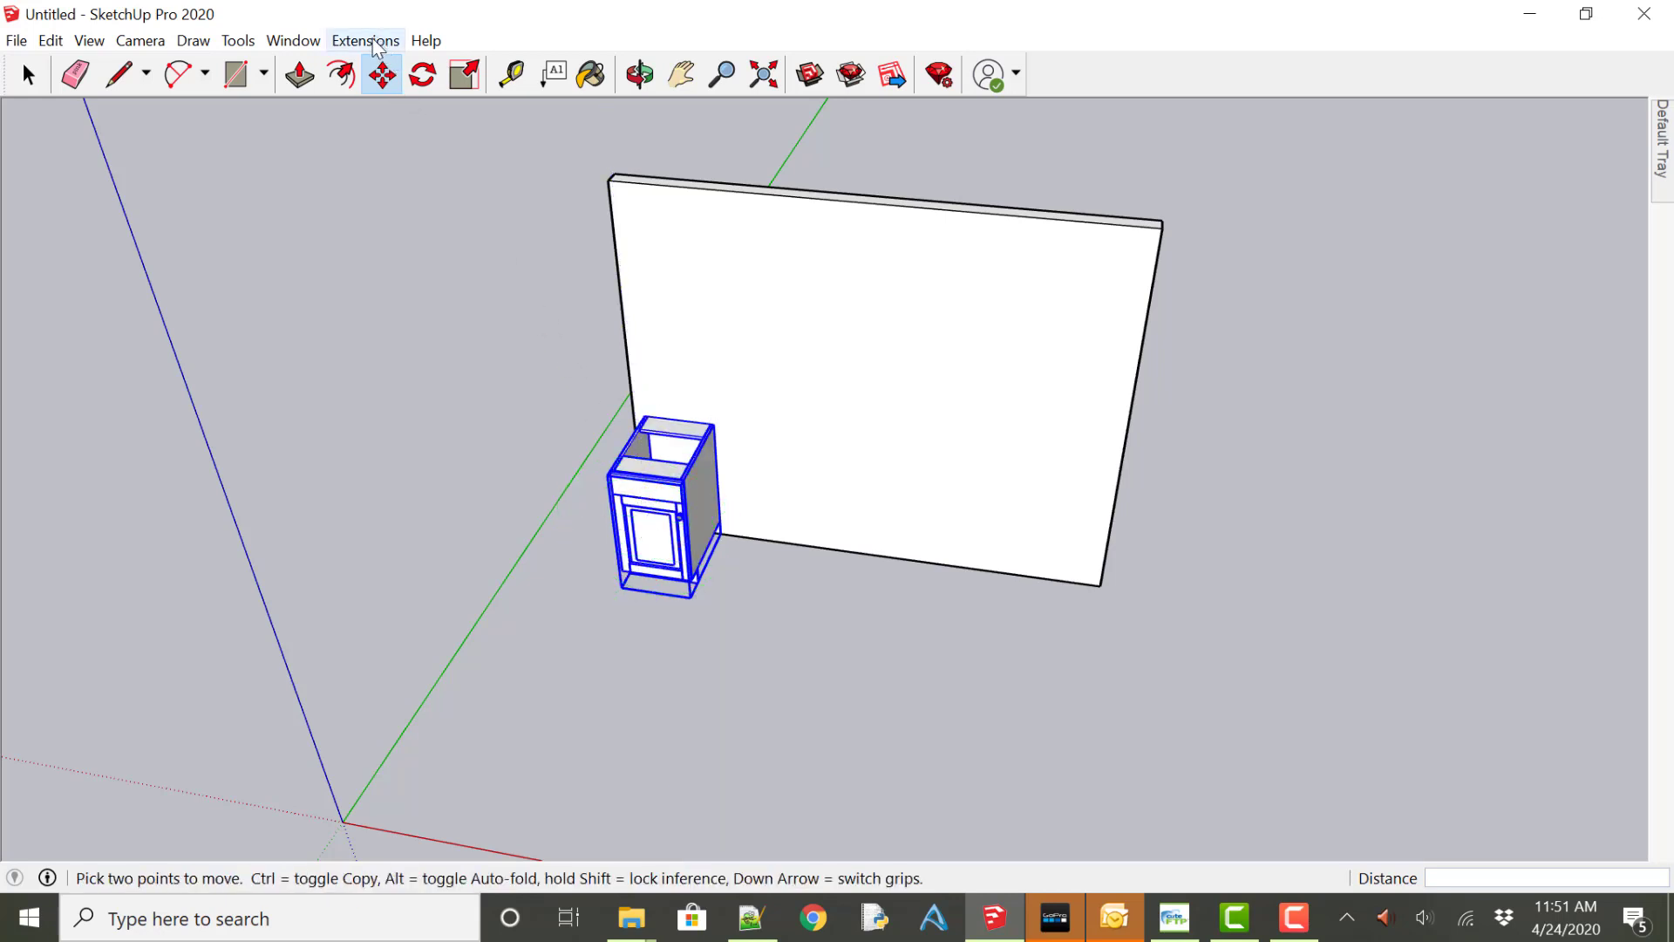
click(365, 41)
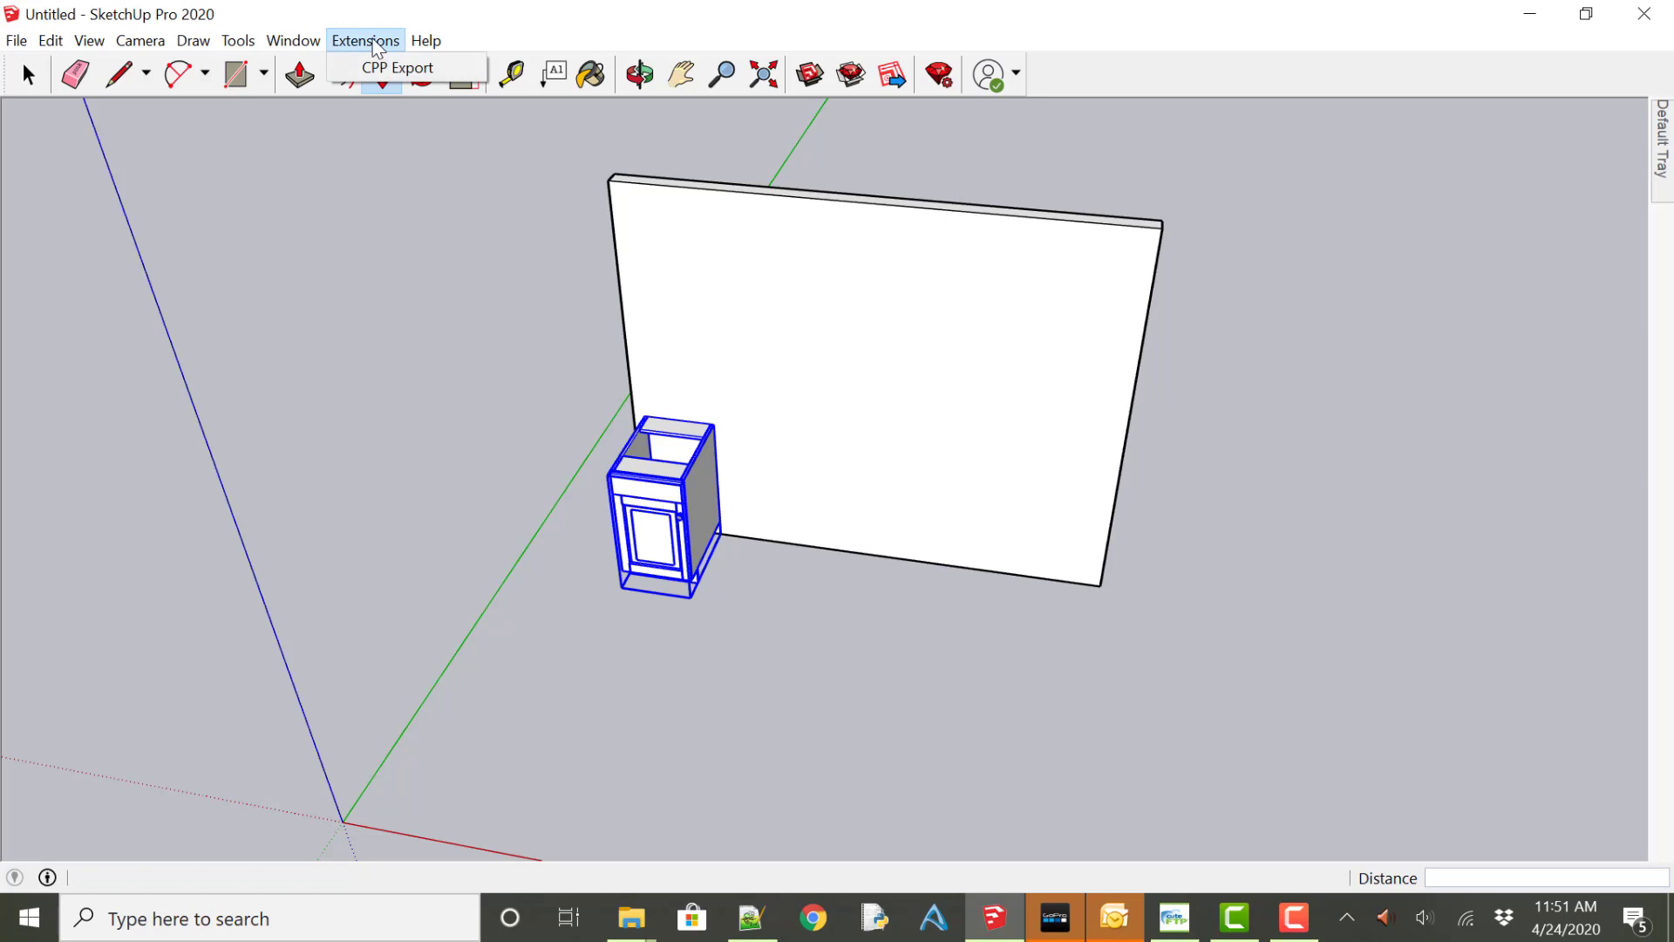
mouse_move(398, 67)
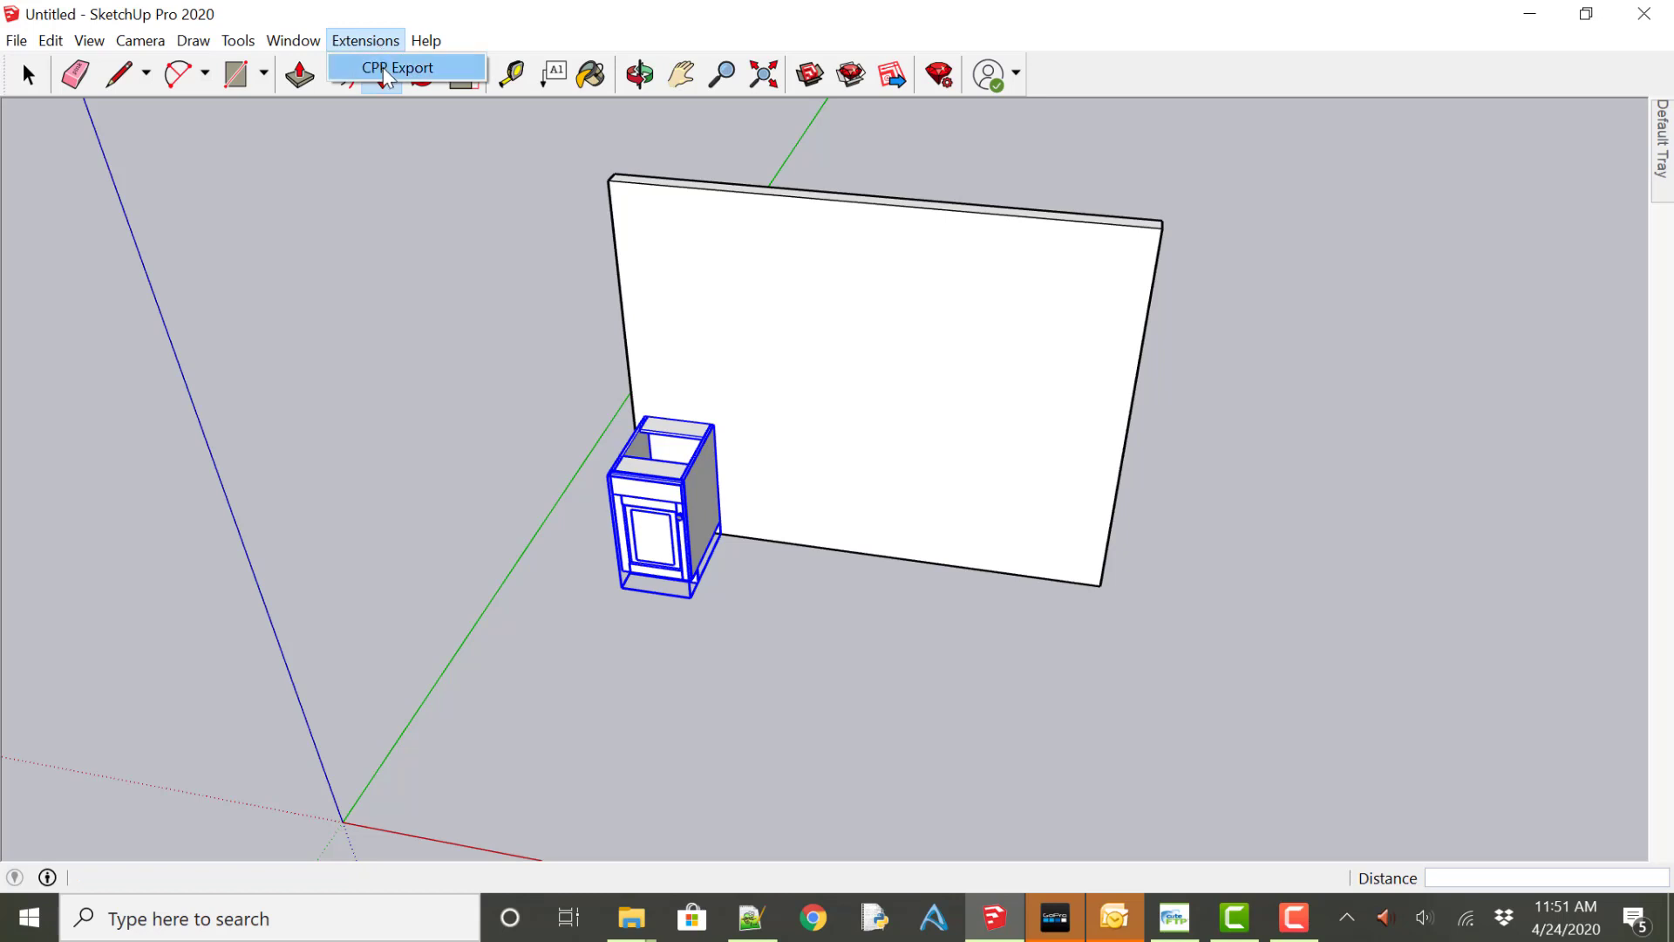
click(381, 73)
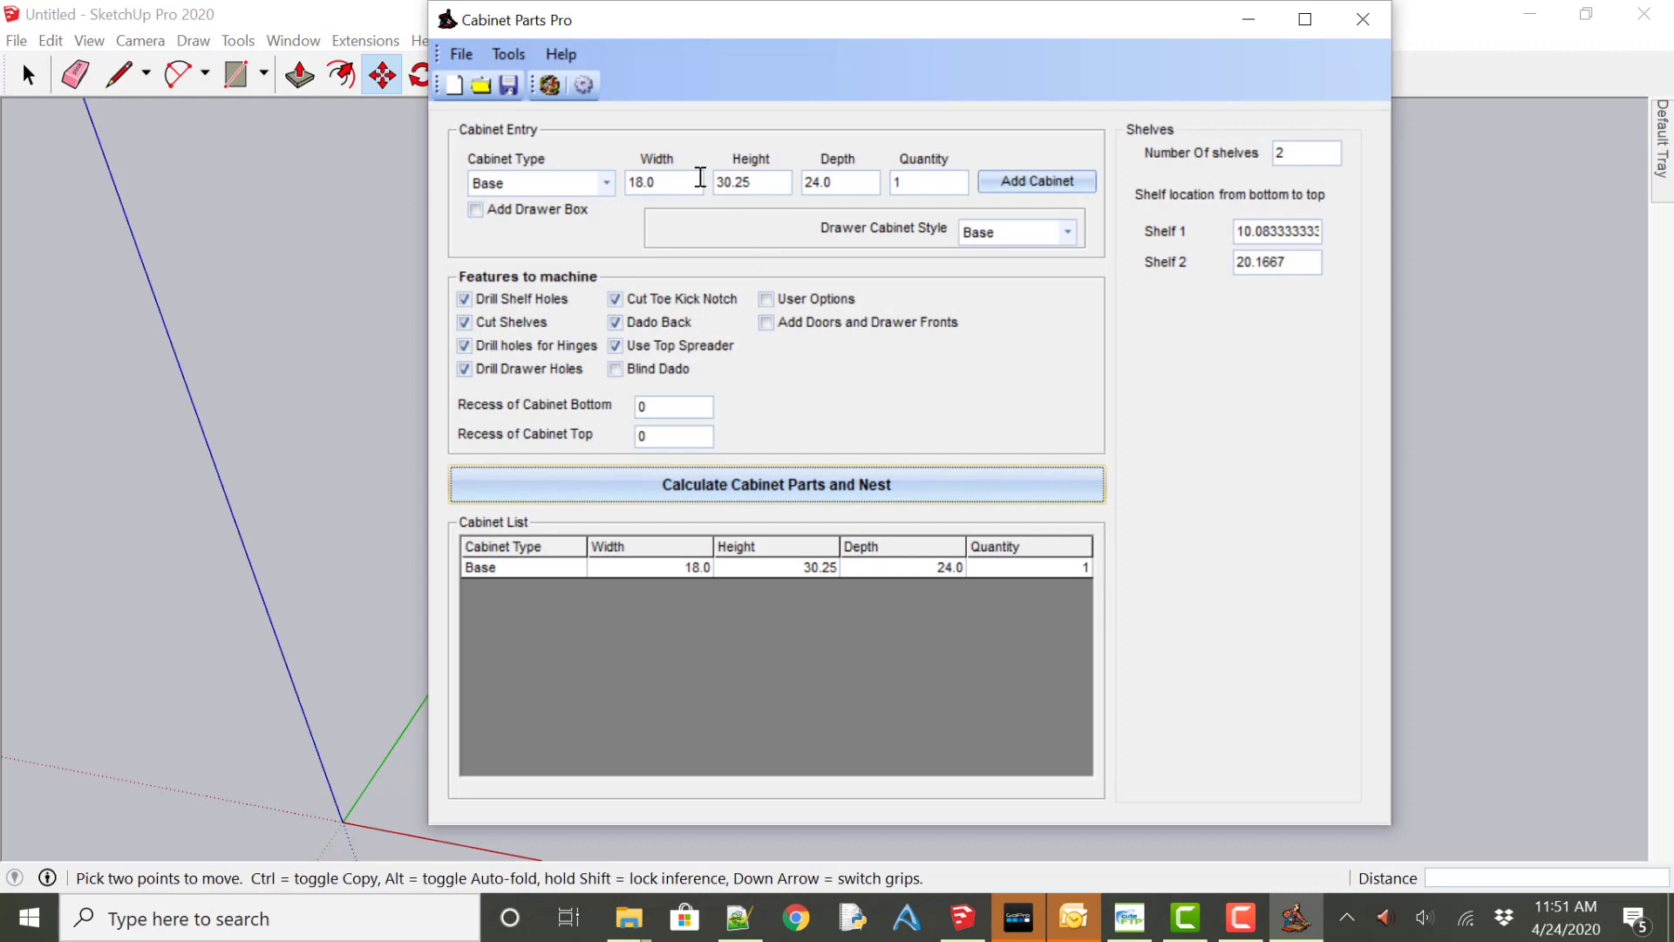
mouse_move(886, 569)
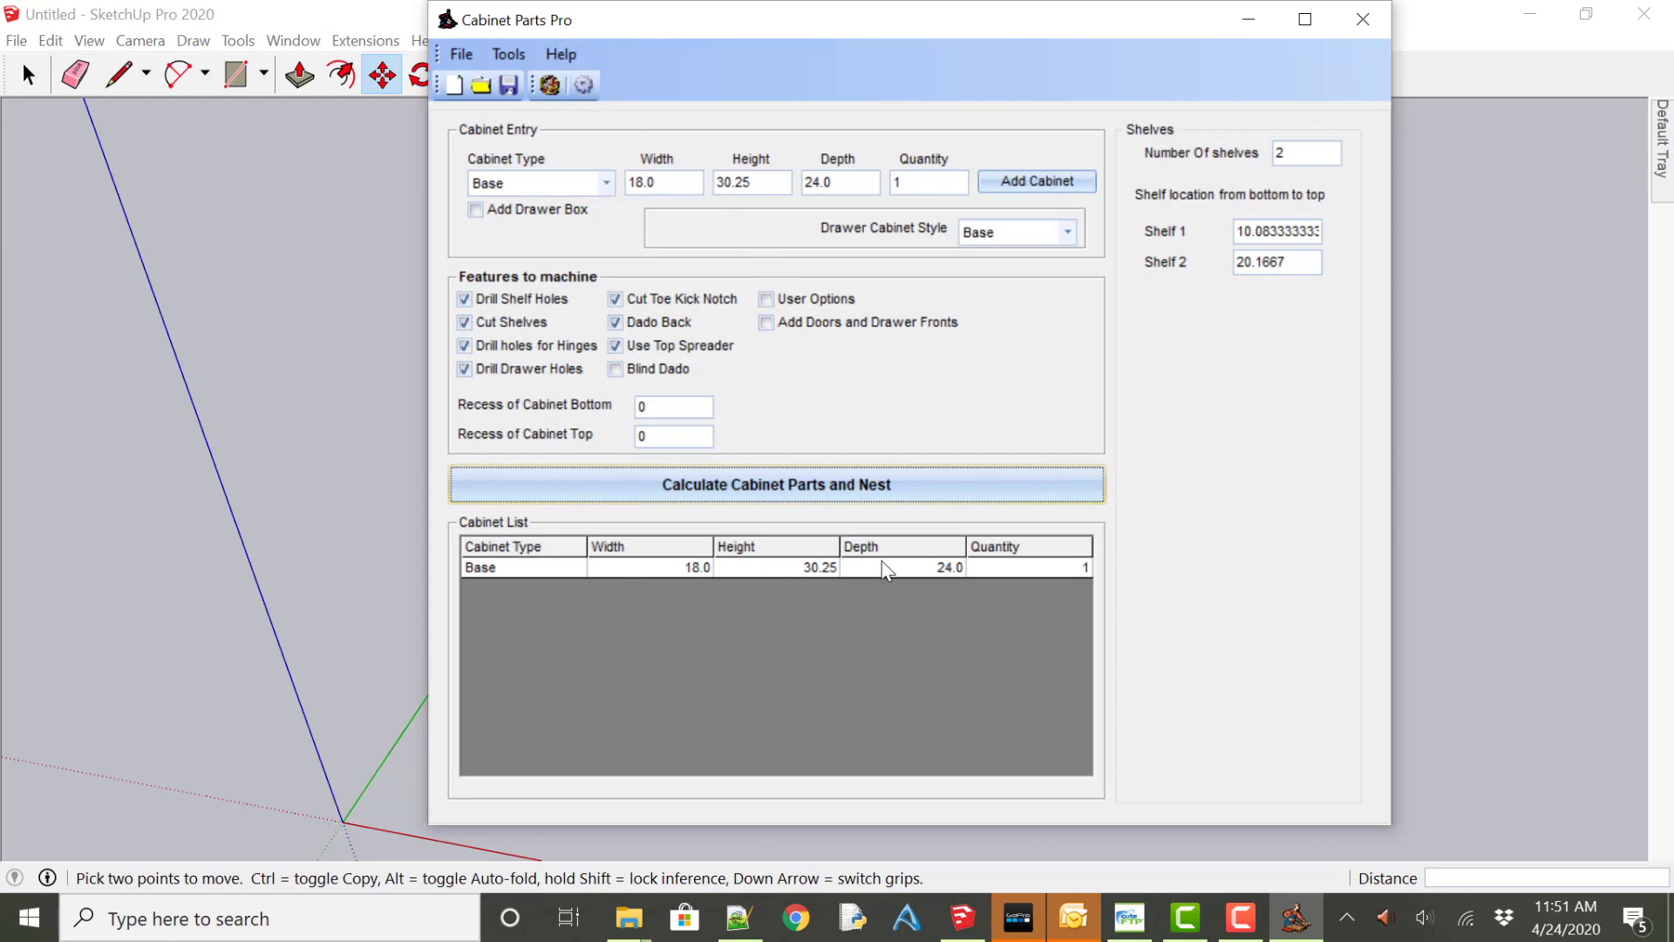
mouse_move(1381, 34)
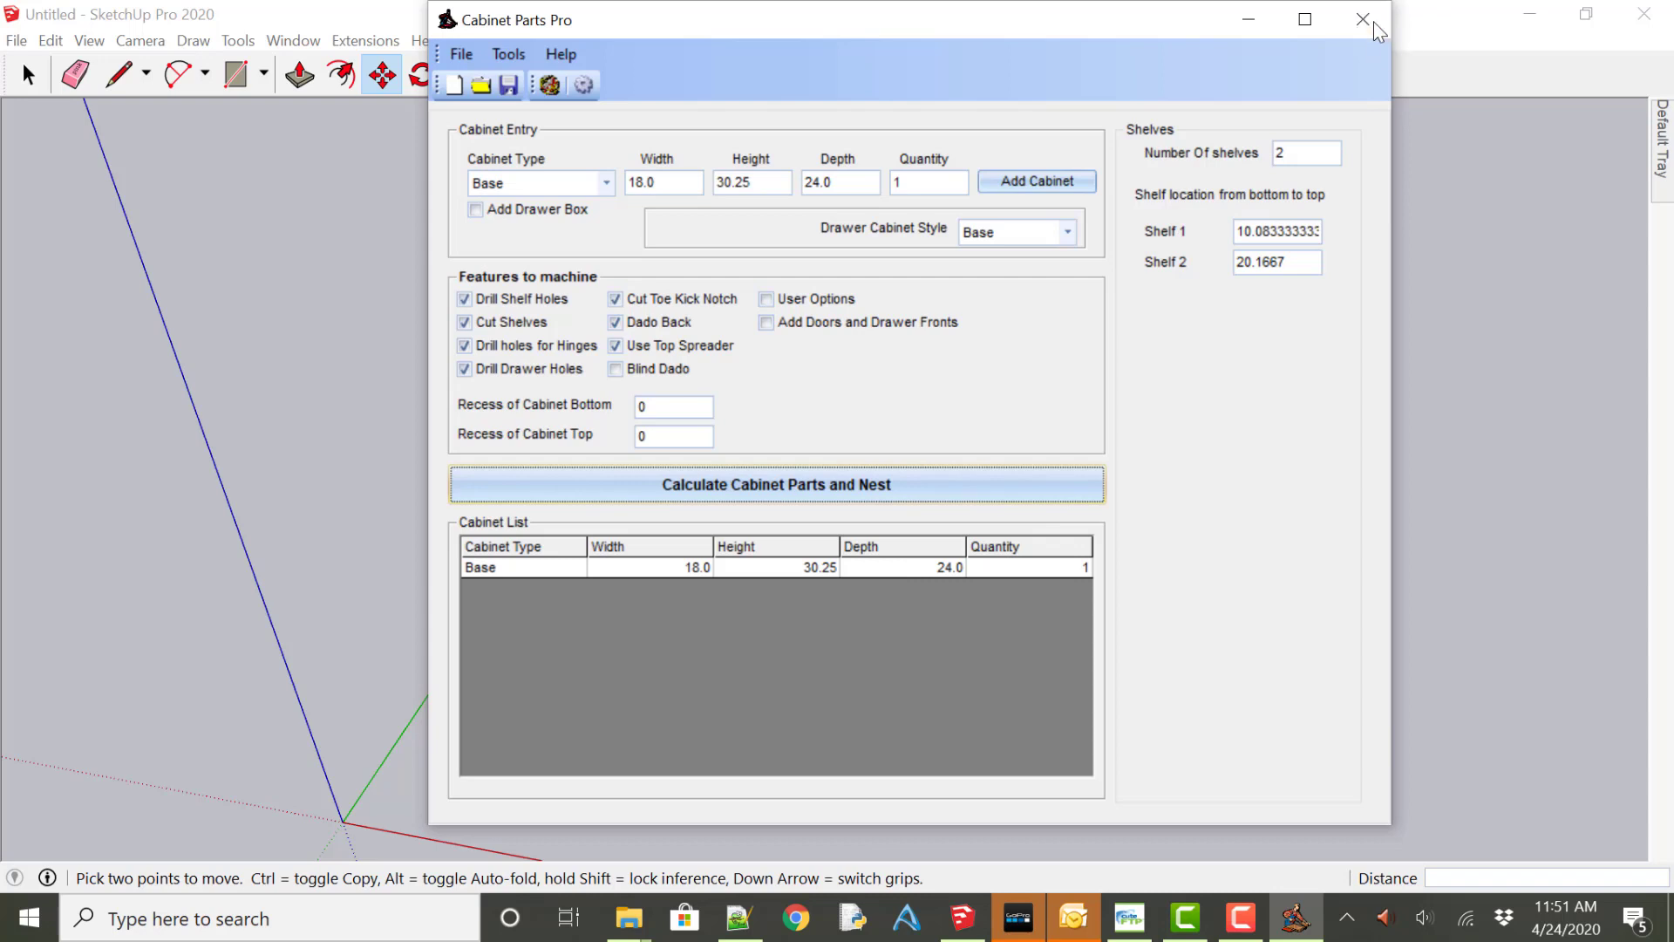
click(1364, 19)
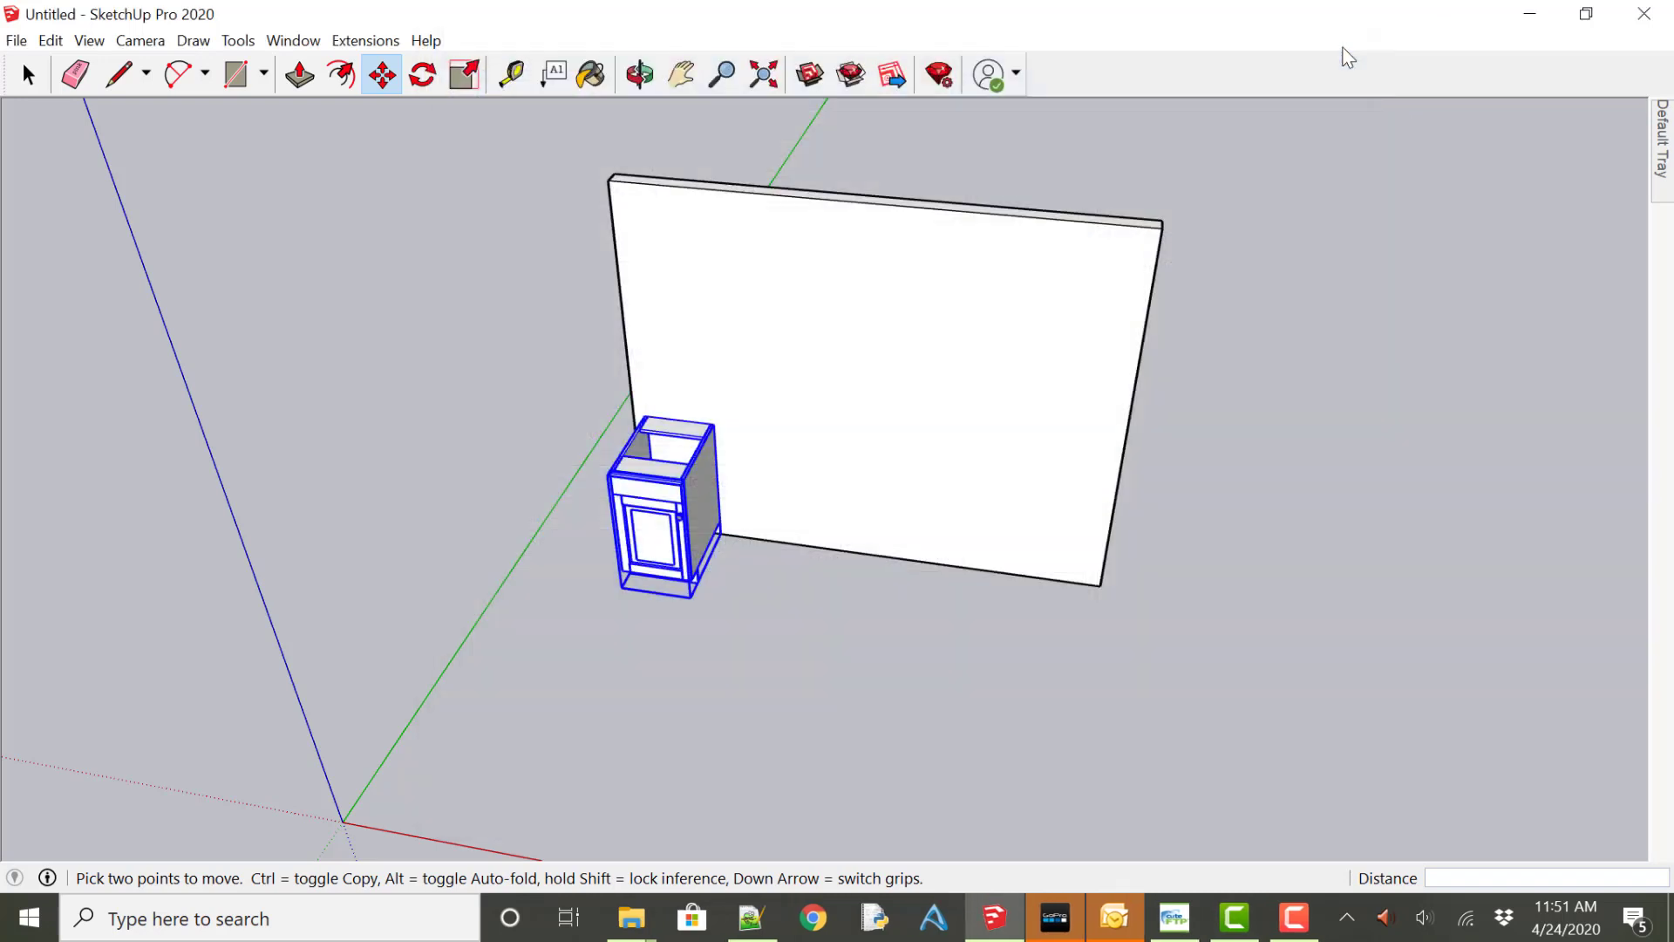
click(638, 75)
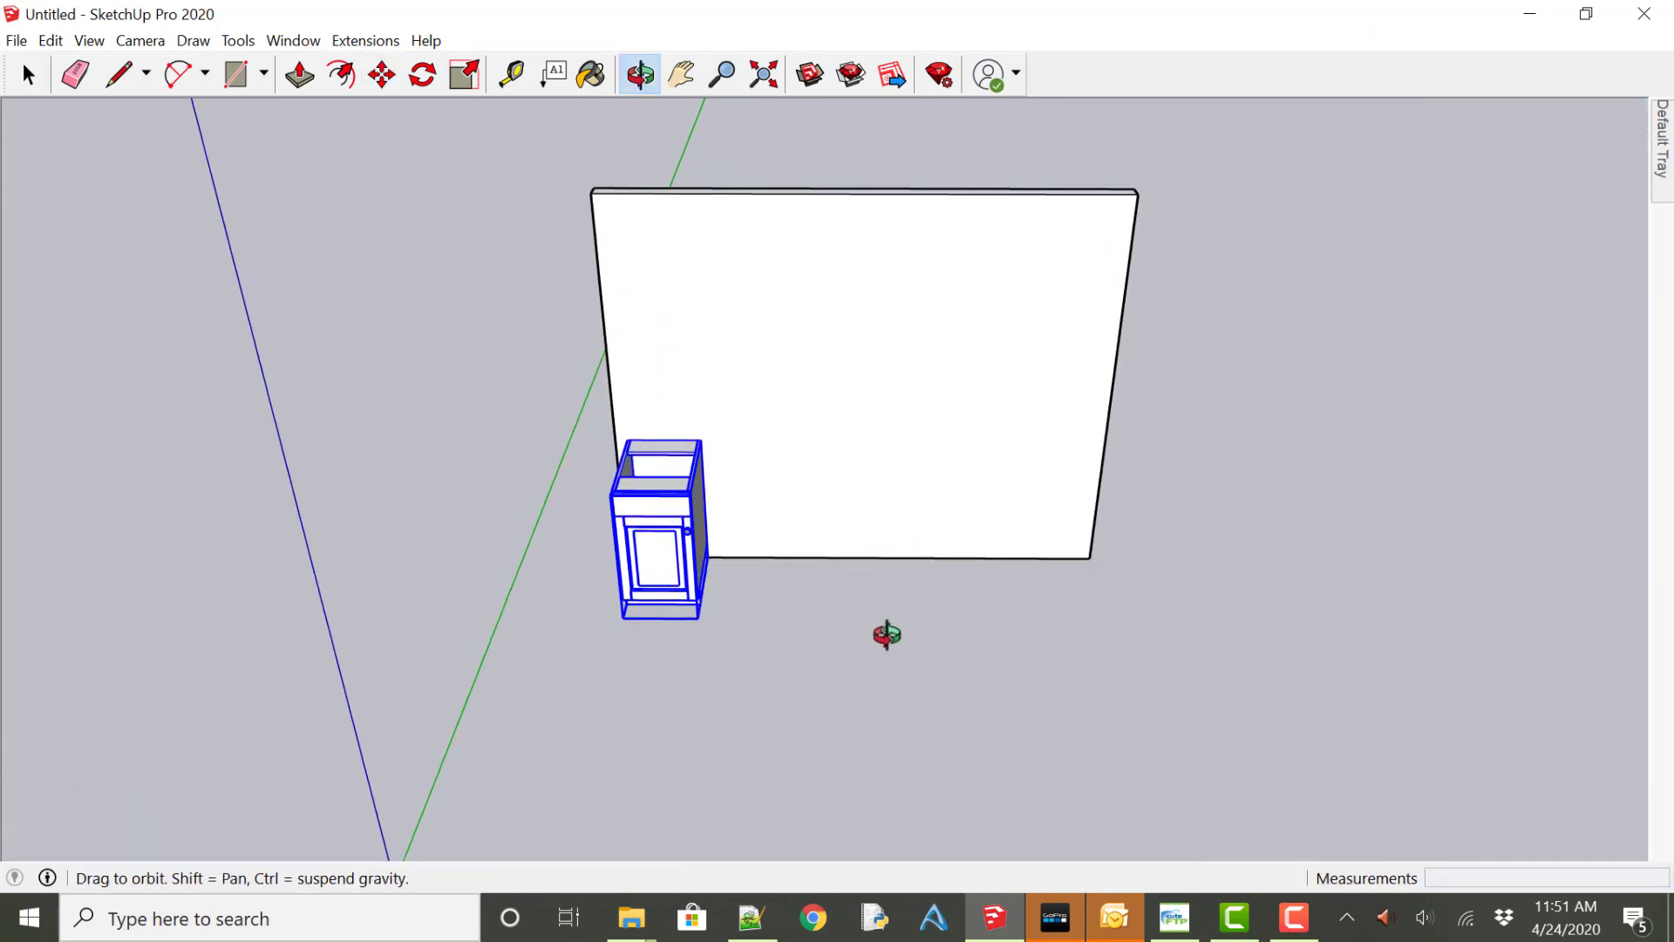
Rotate the base cabinet so its door faces out from the wall.
click(381, 75)
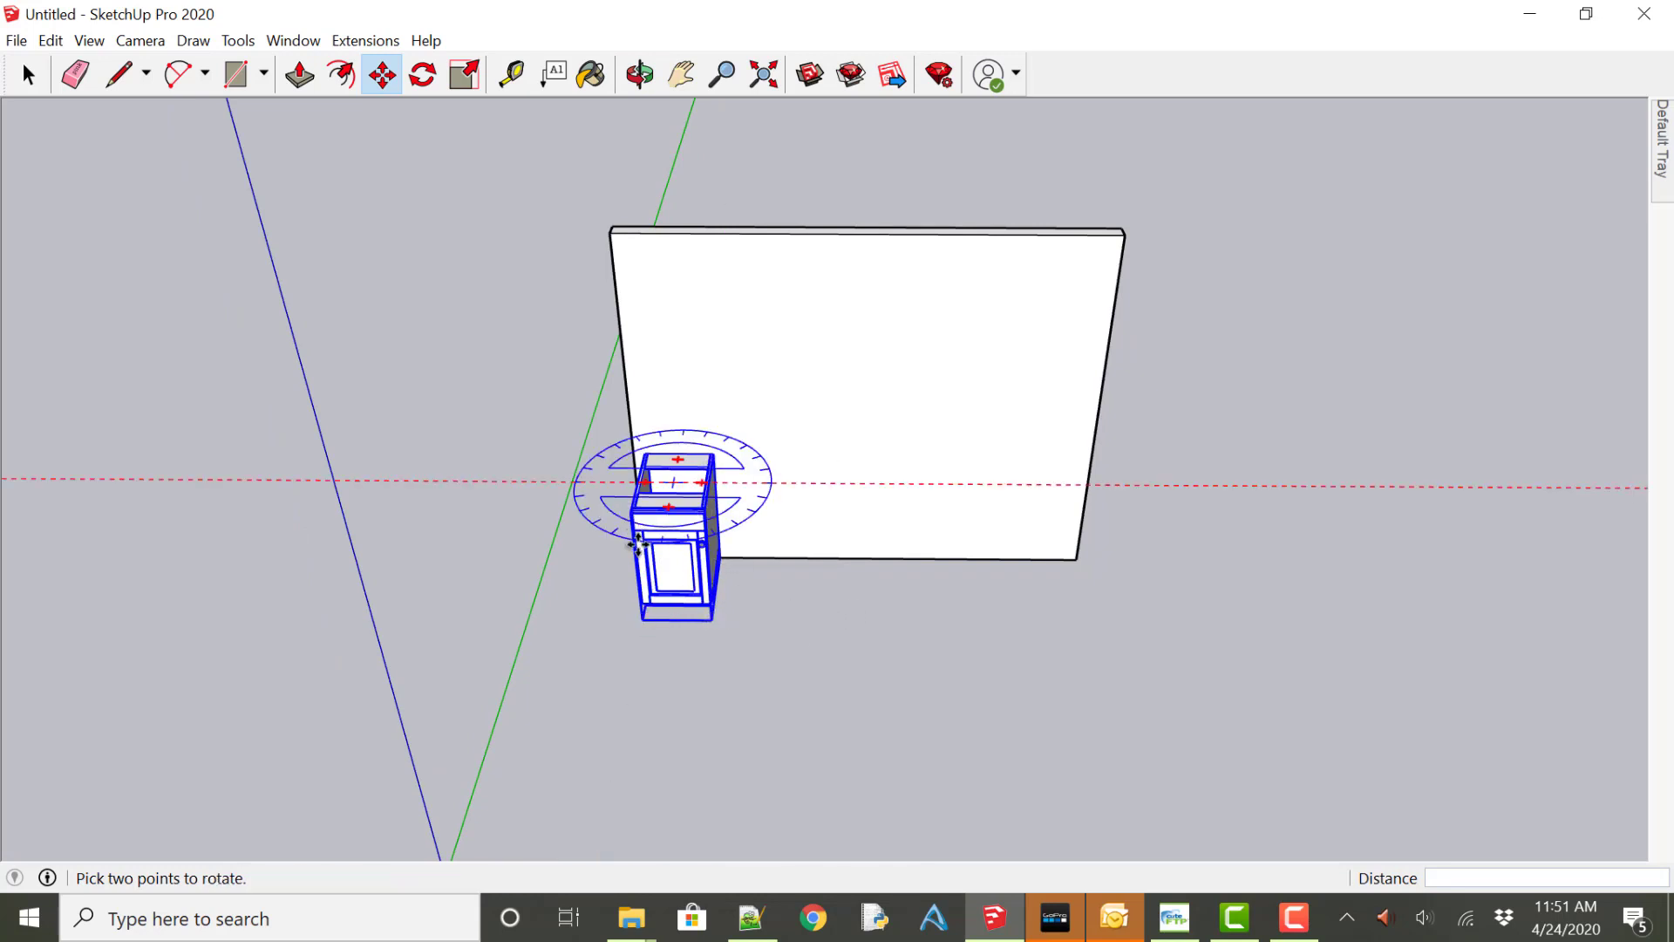
click(381, 73)
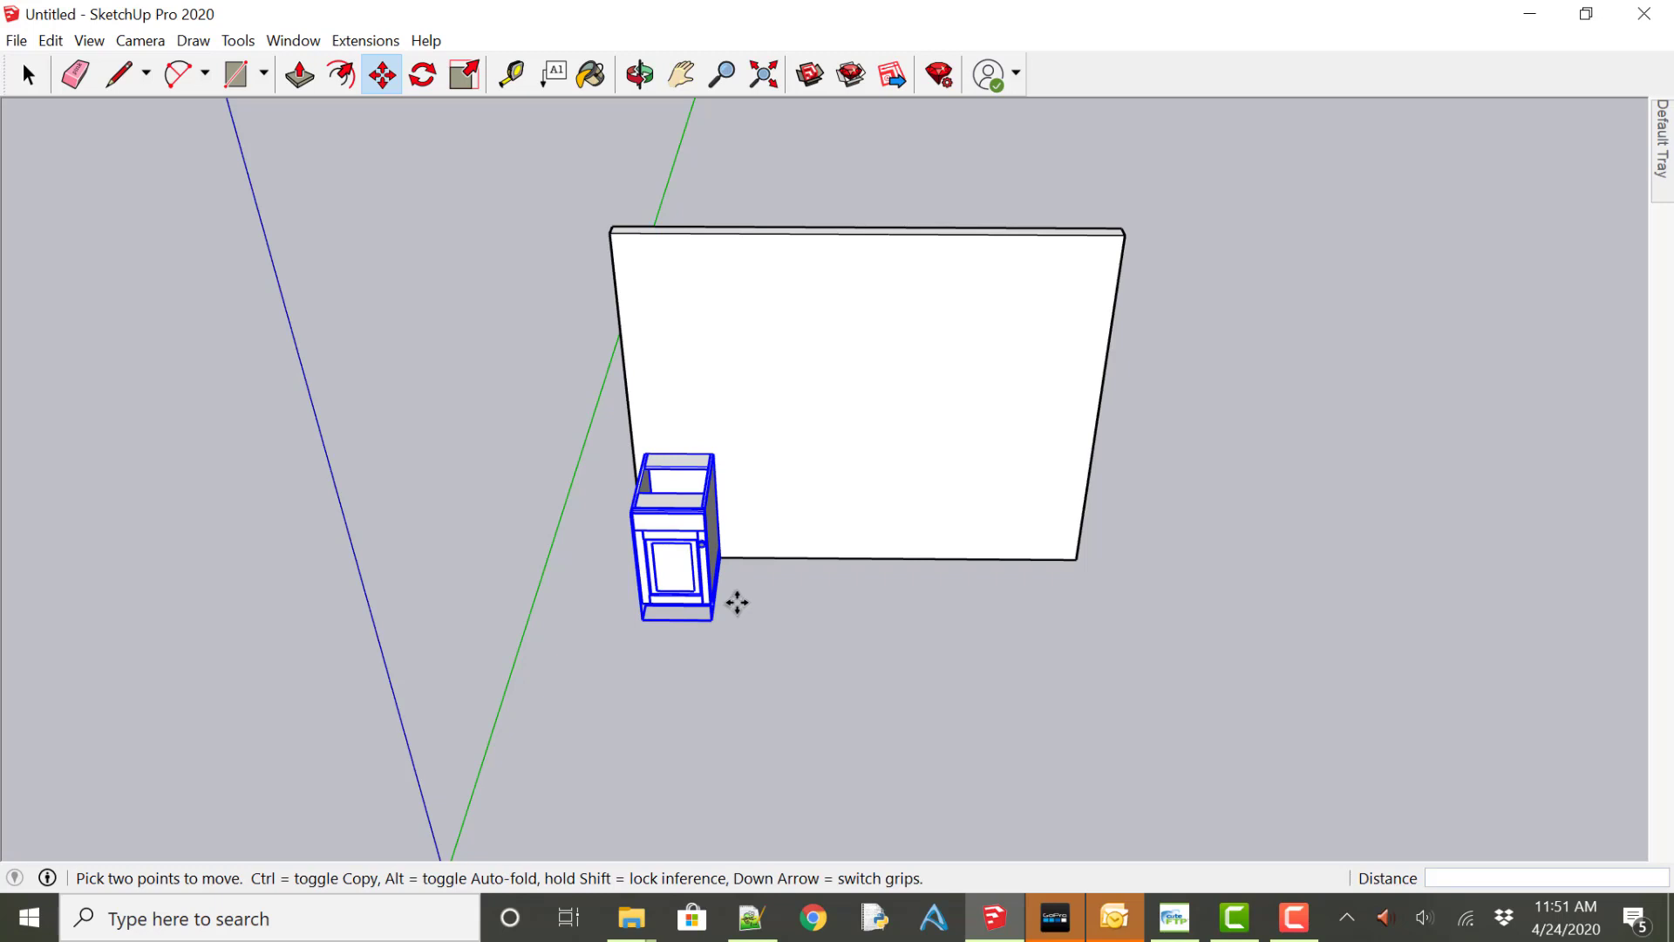
mouse_move(358, 58)
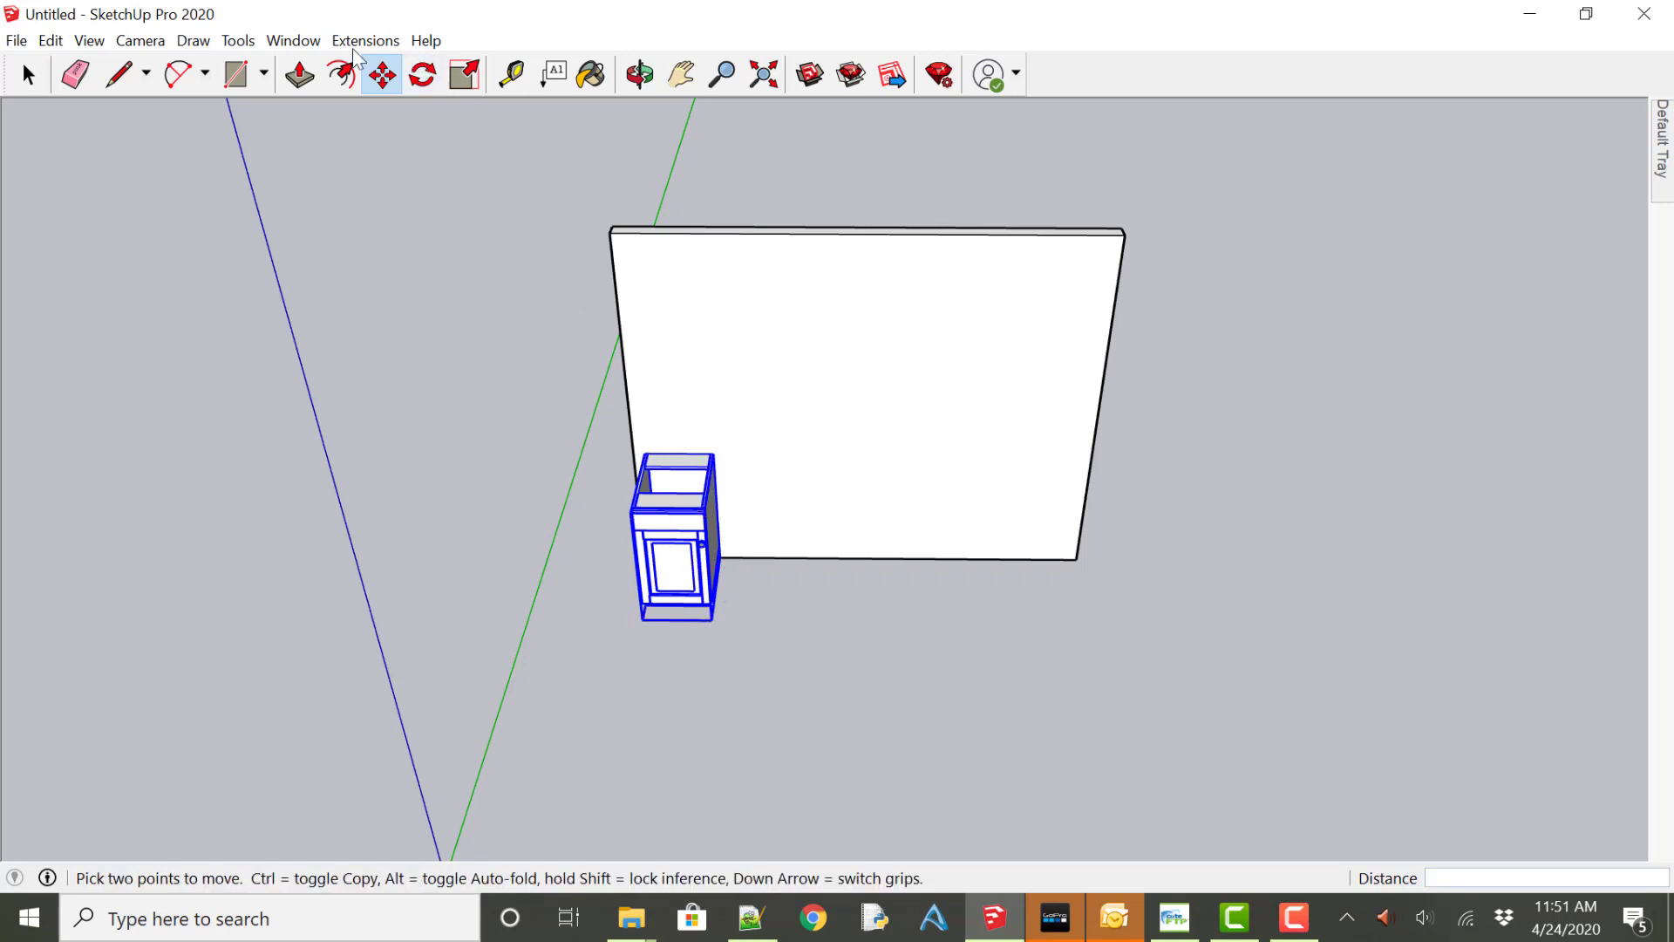
Download the 3 Drawer Base cabinet from 3D Warehouse and load it into the model.
click(293, 41)
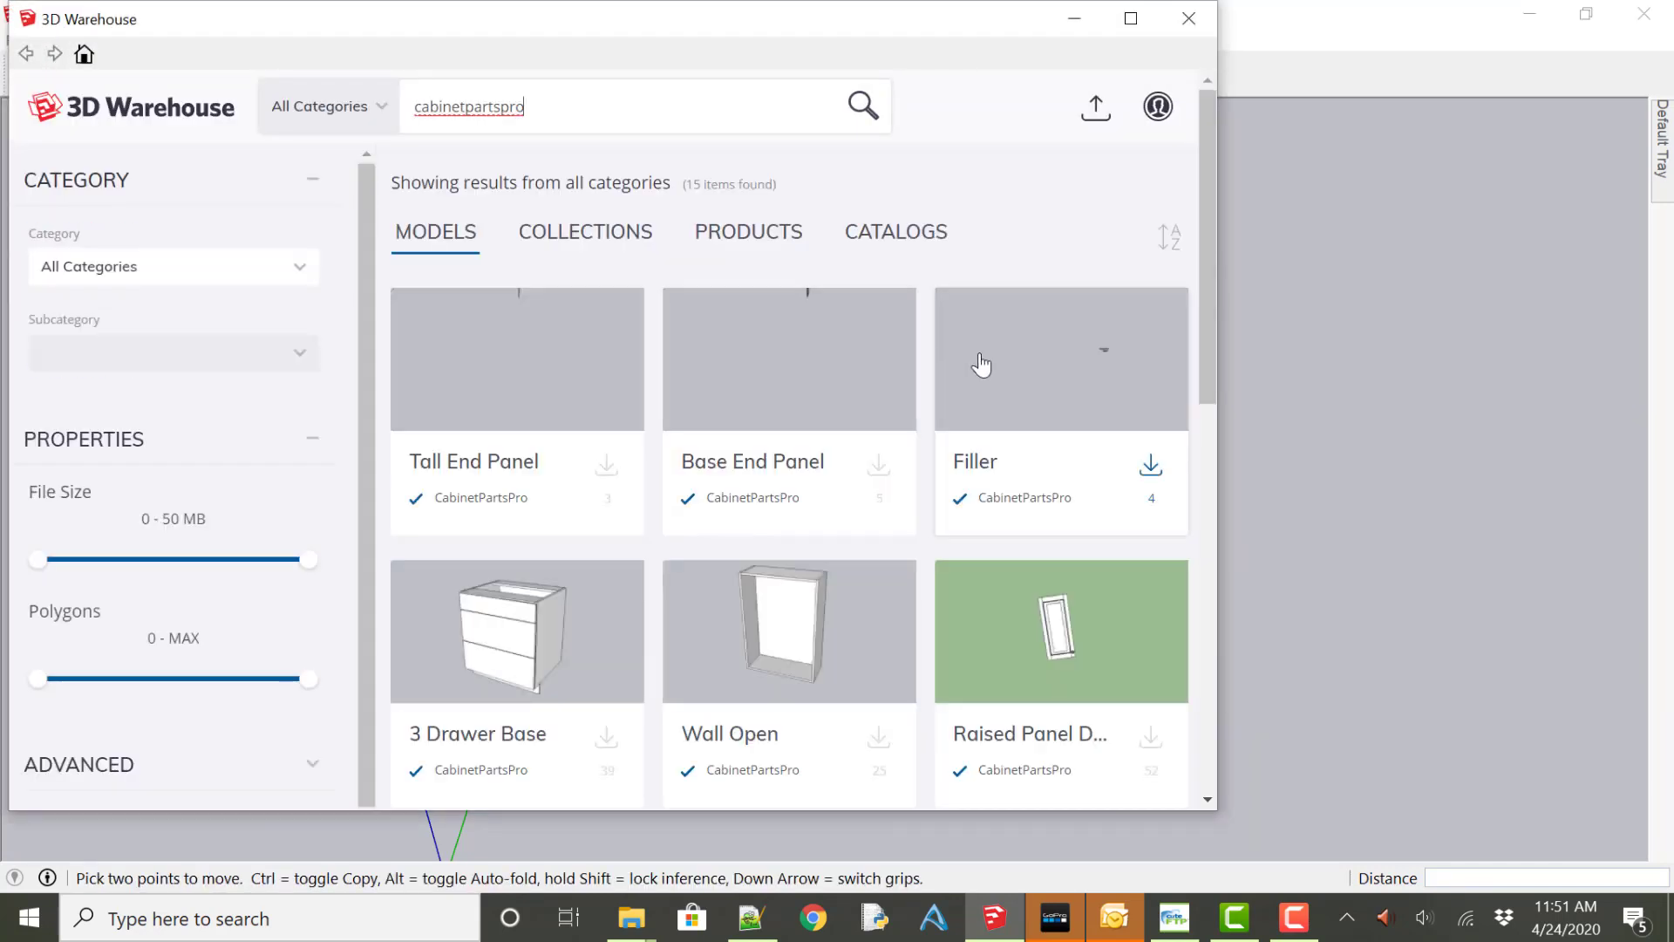
scroll(down, 3)
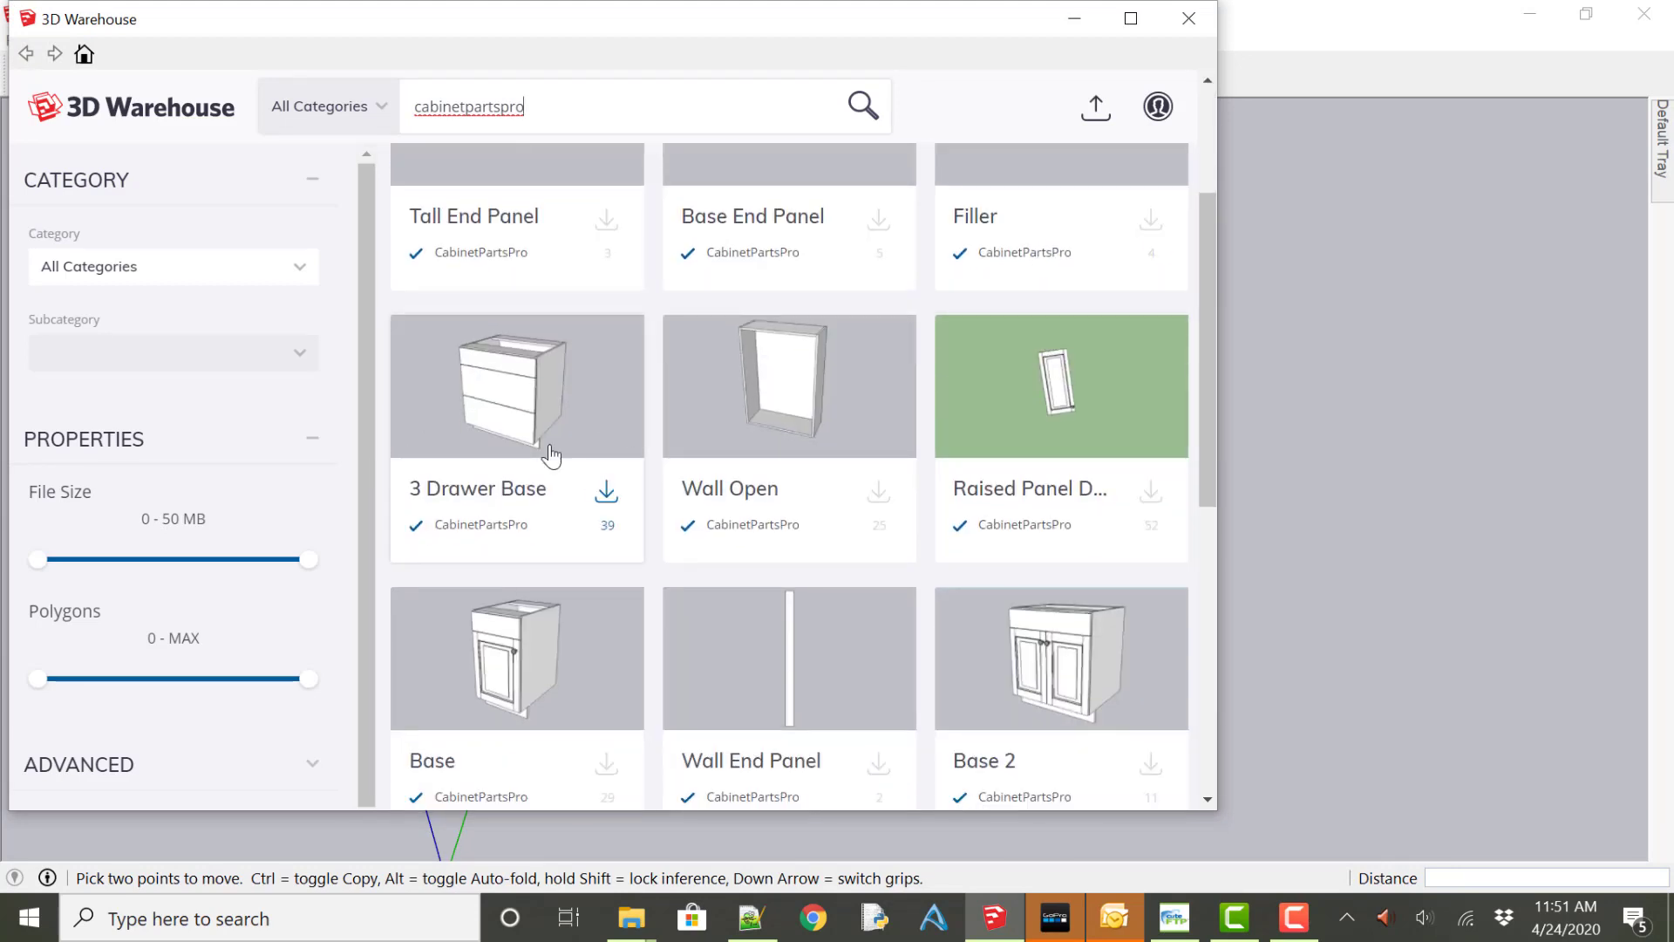
mouse_move(617, 504)
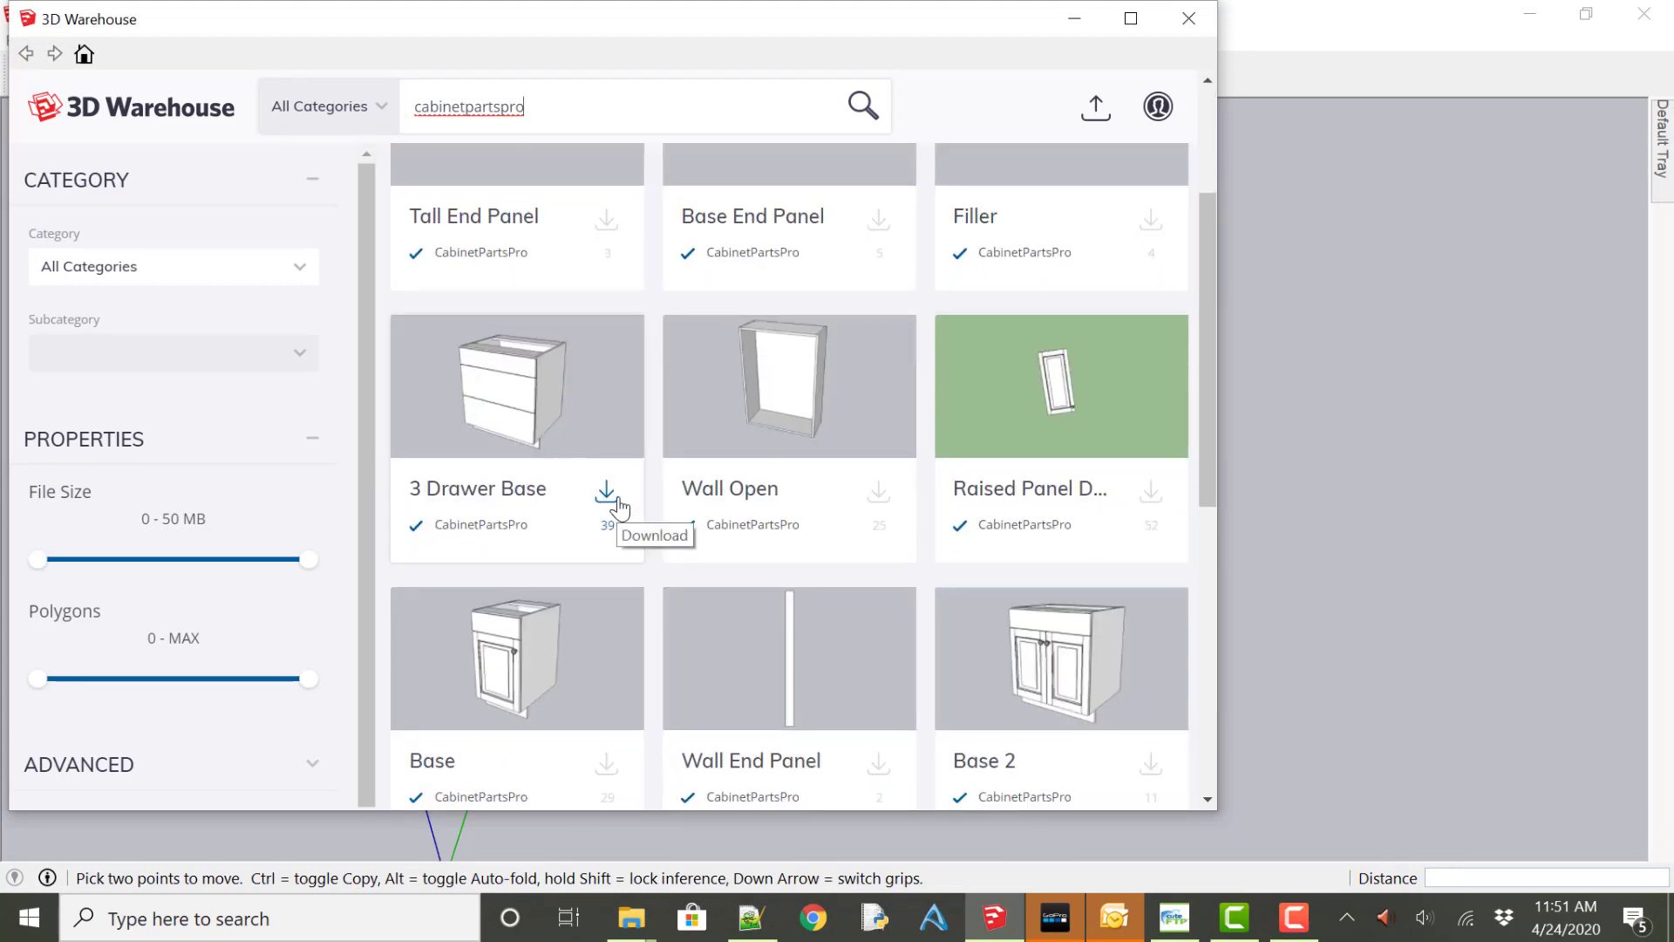
click(605, 490)
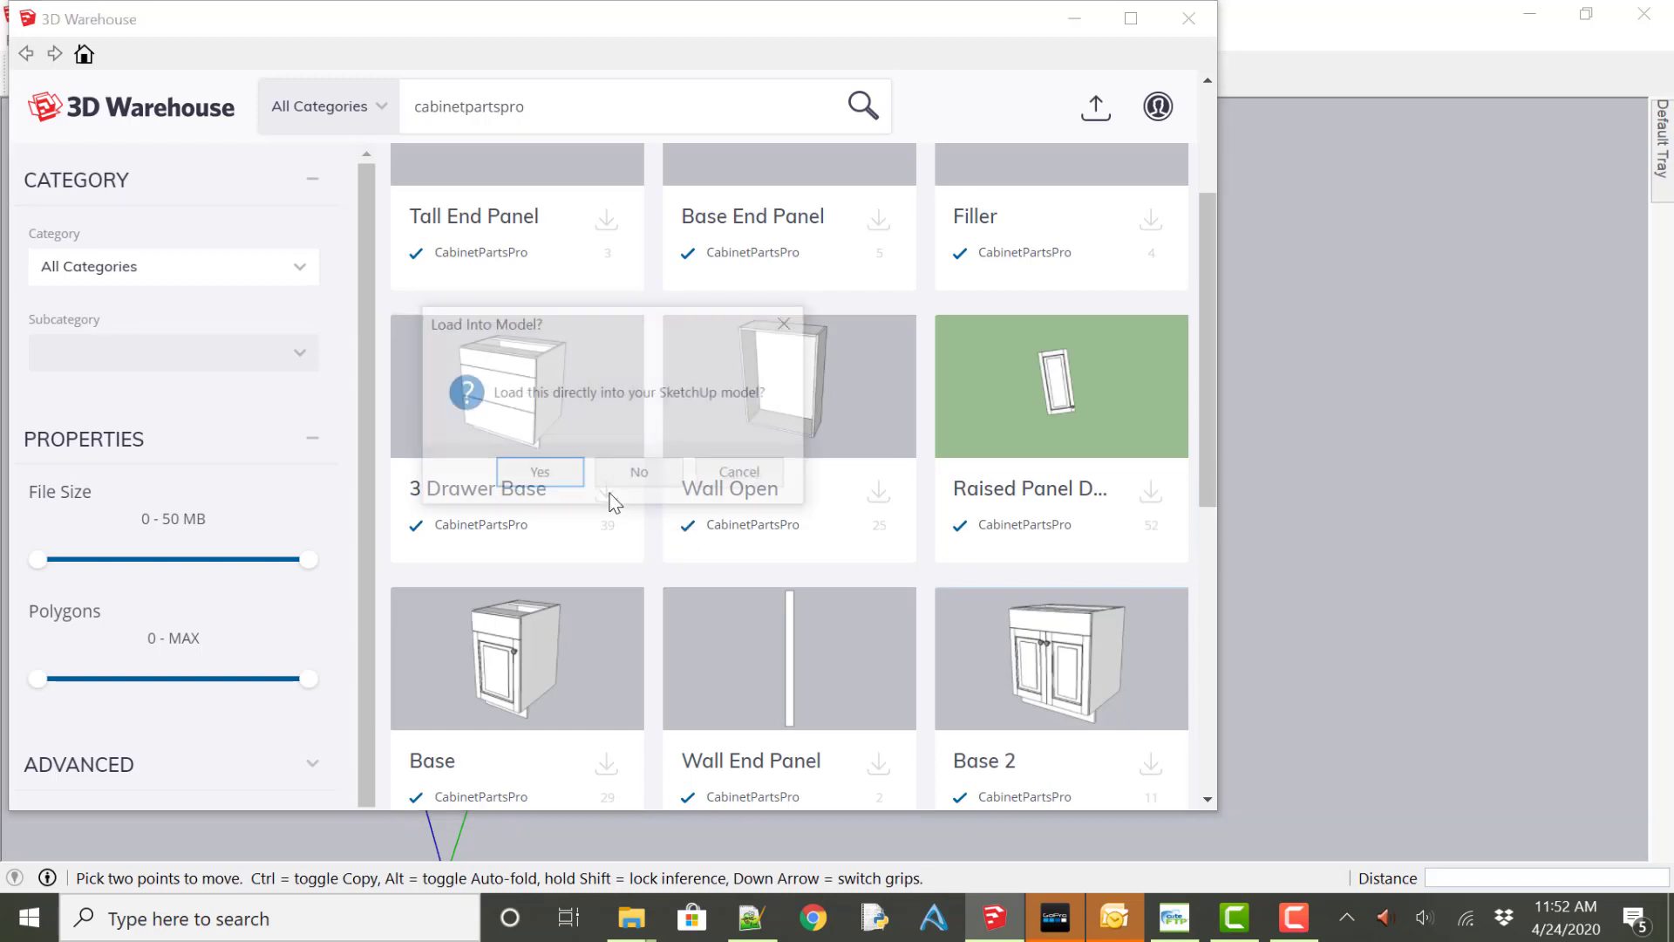
click(538, 472)
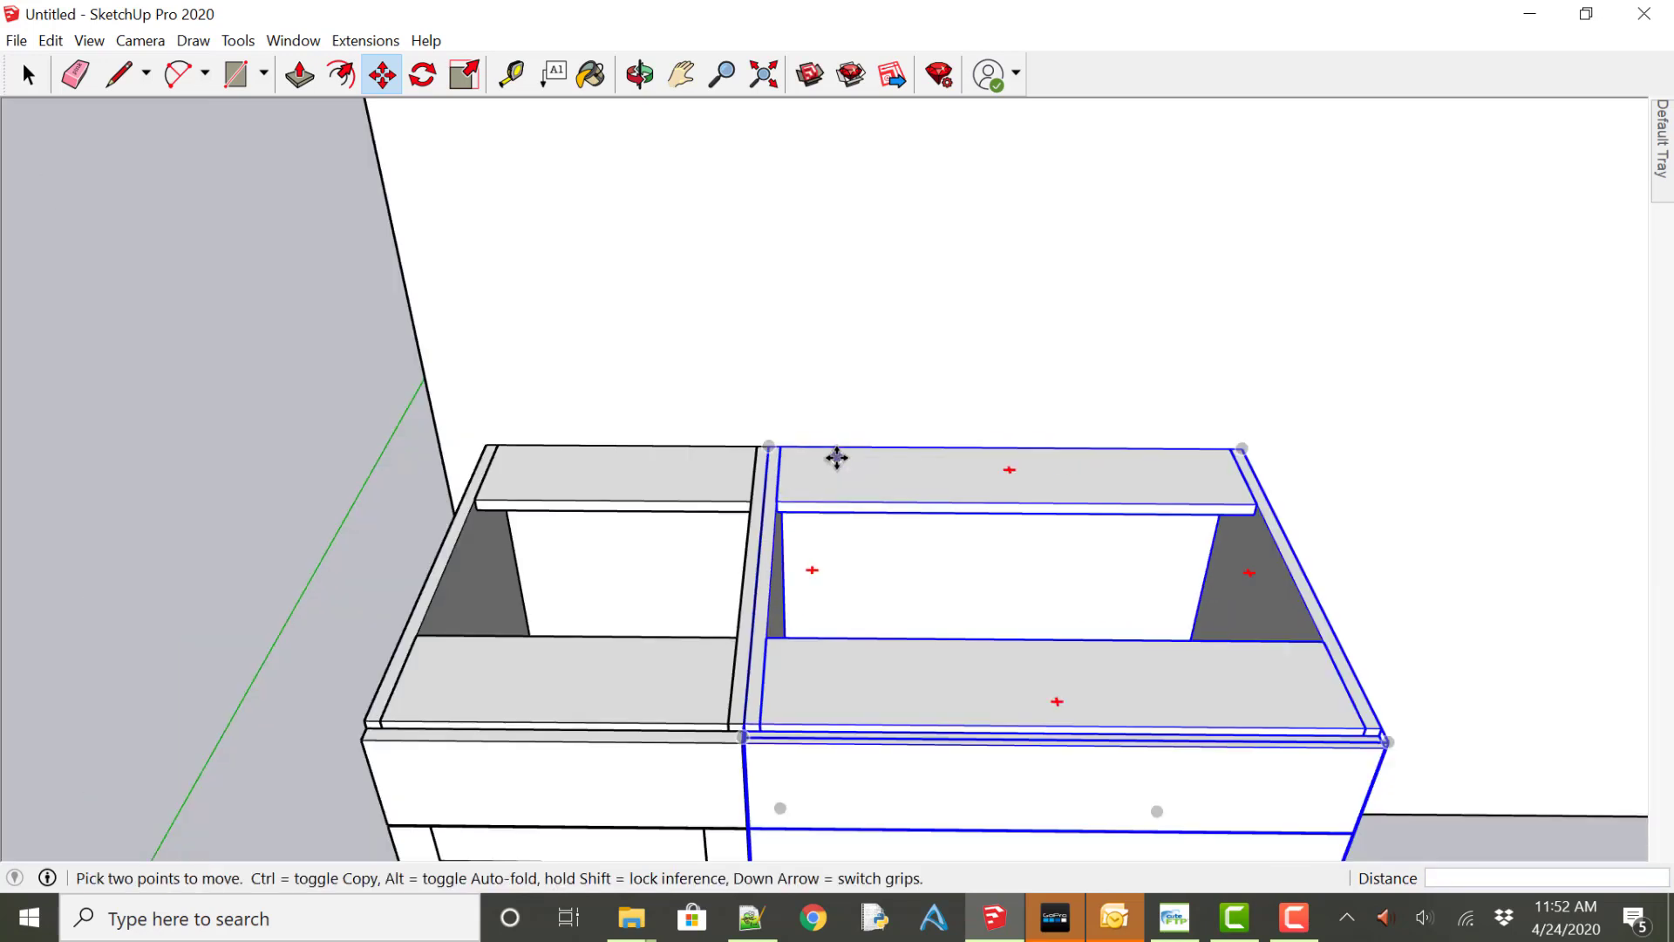
Place the 3 Drawer Base flush beside the first base cabinet against the wall.
scroll(down, 3)
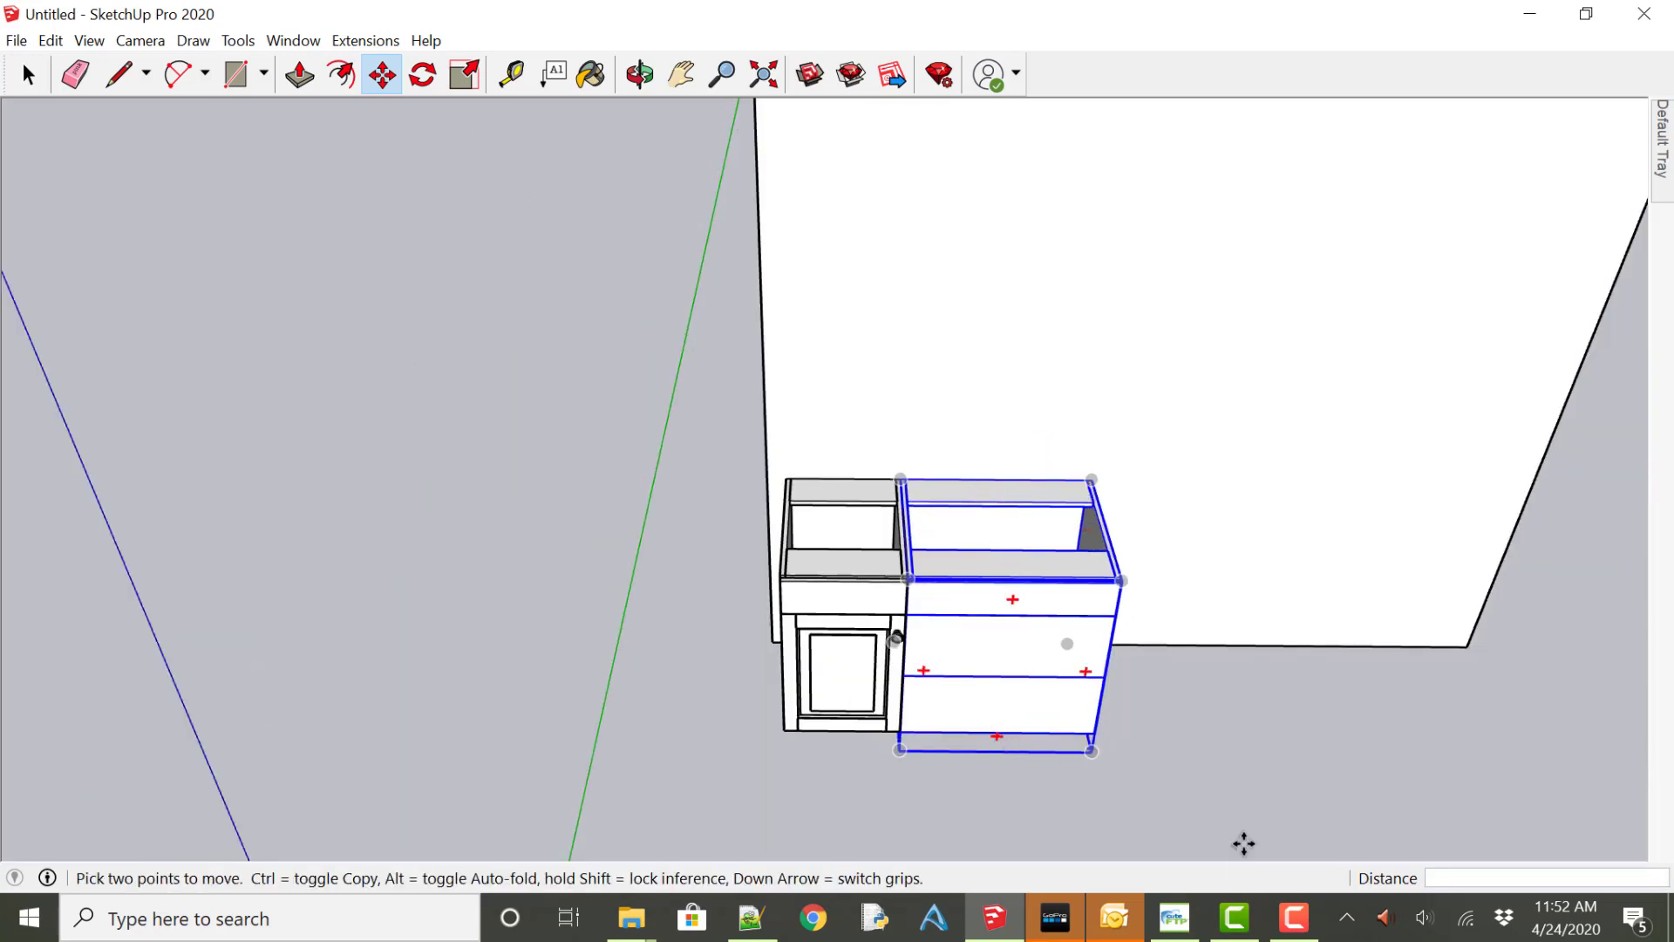
click(638, 75)
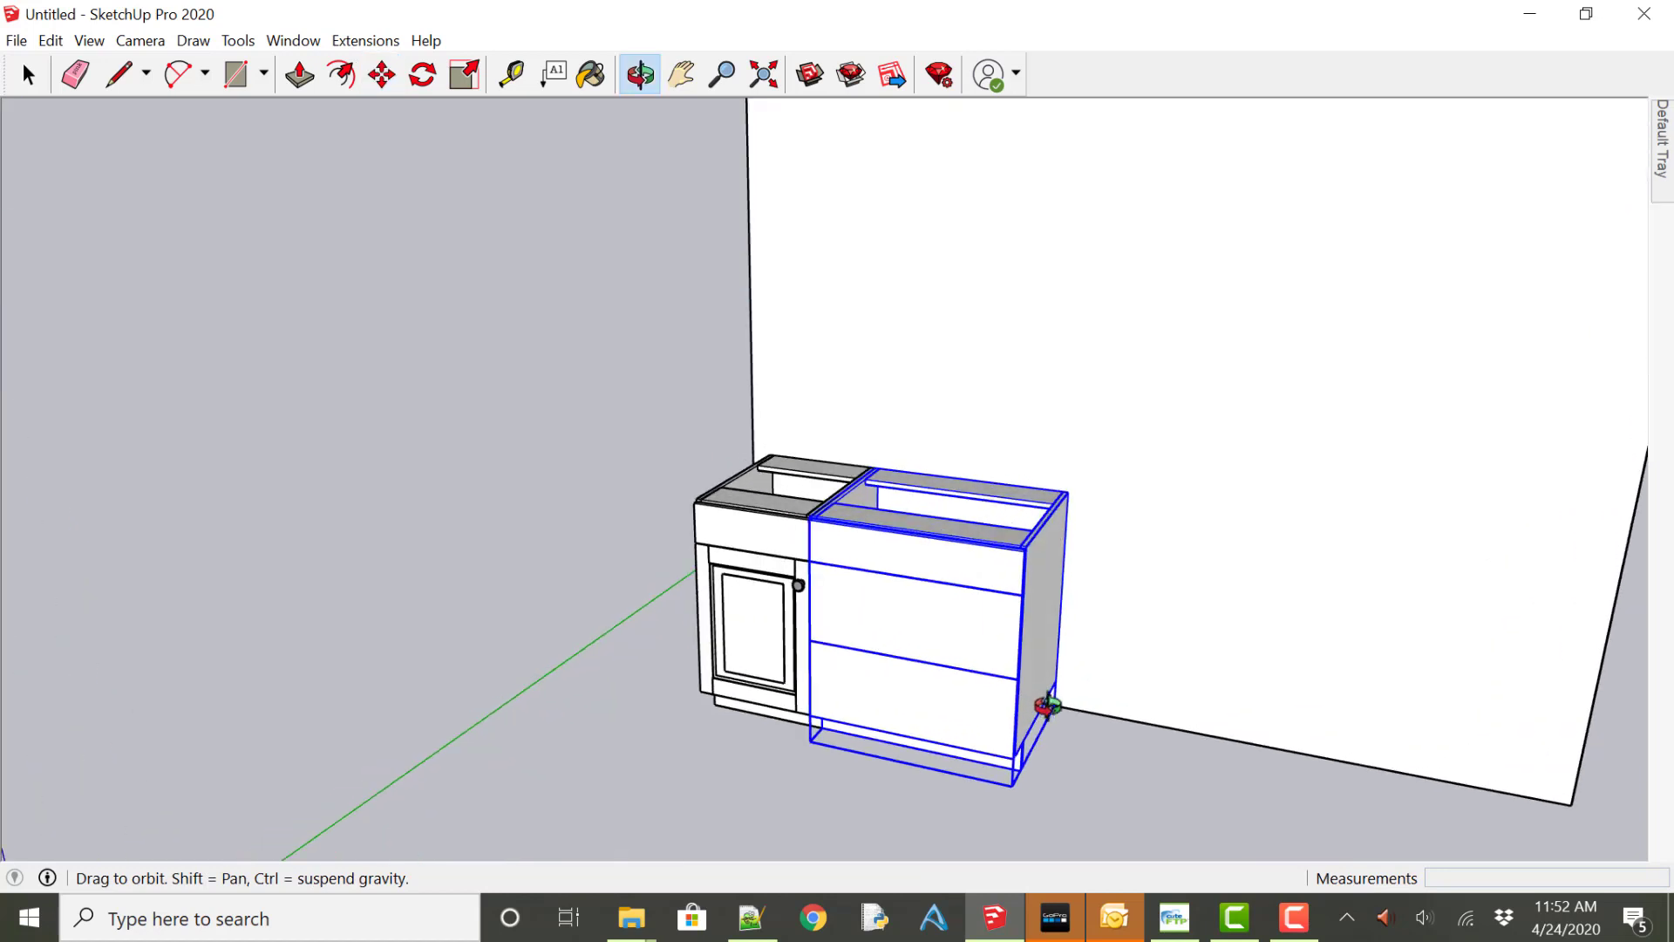
click(381, 74)
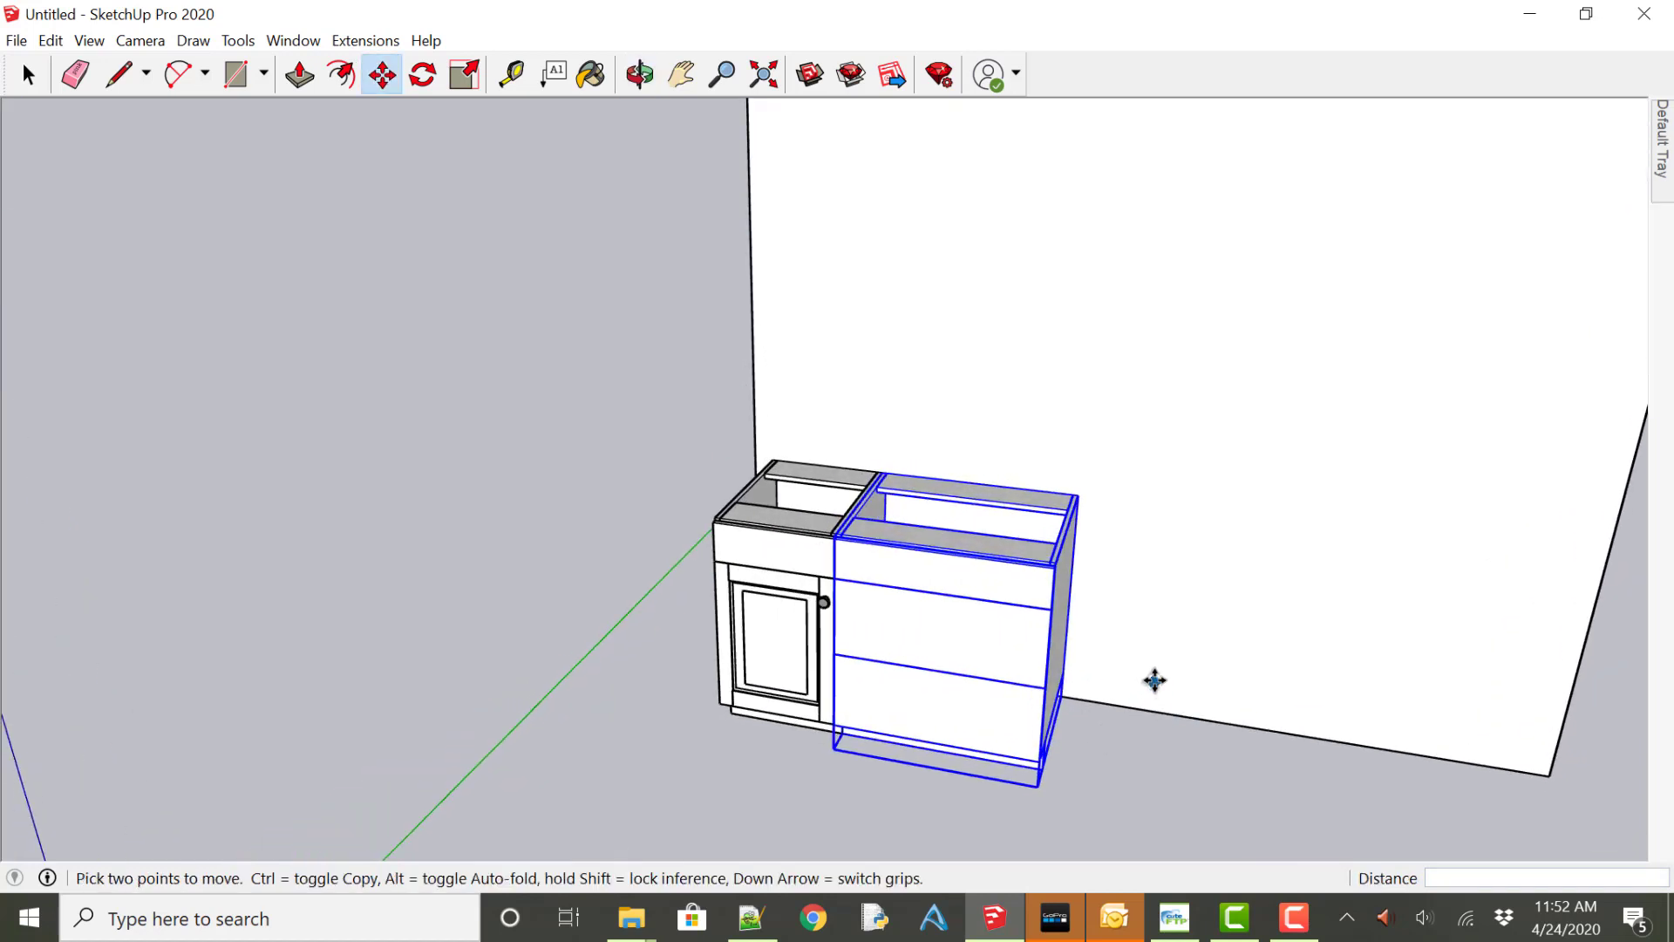
mouse_move(1156, 701)
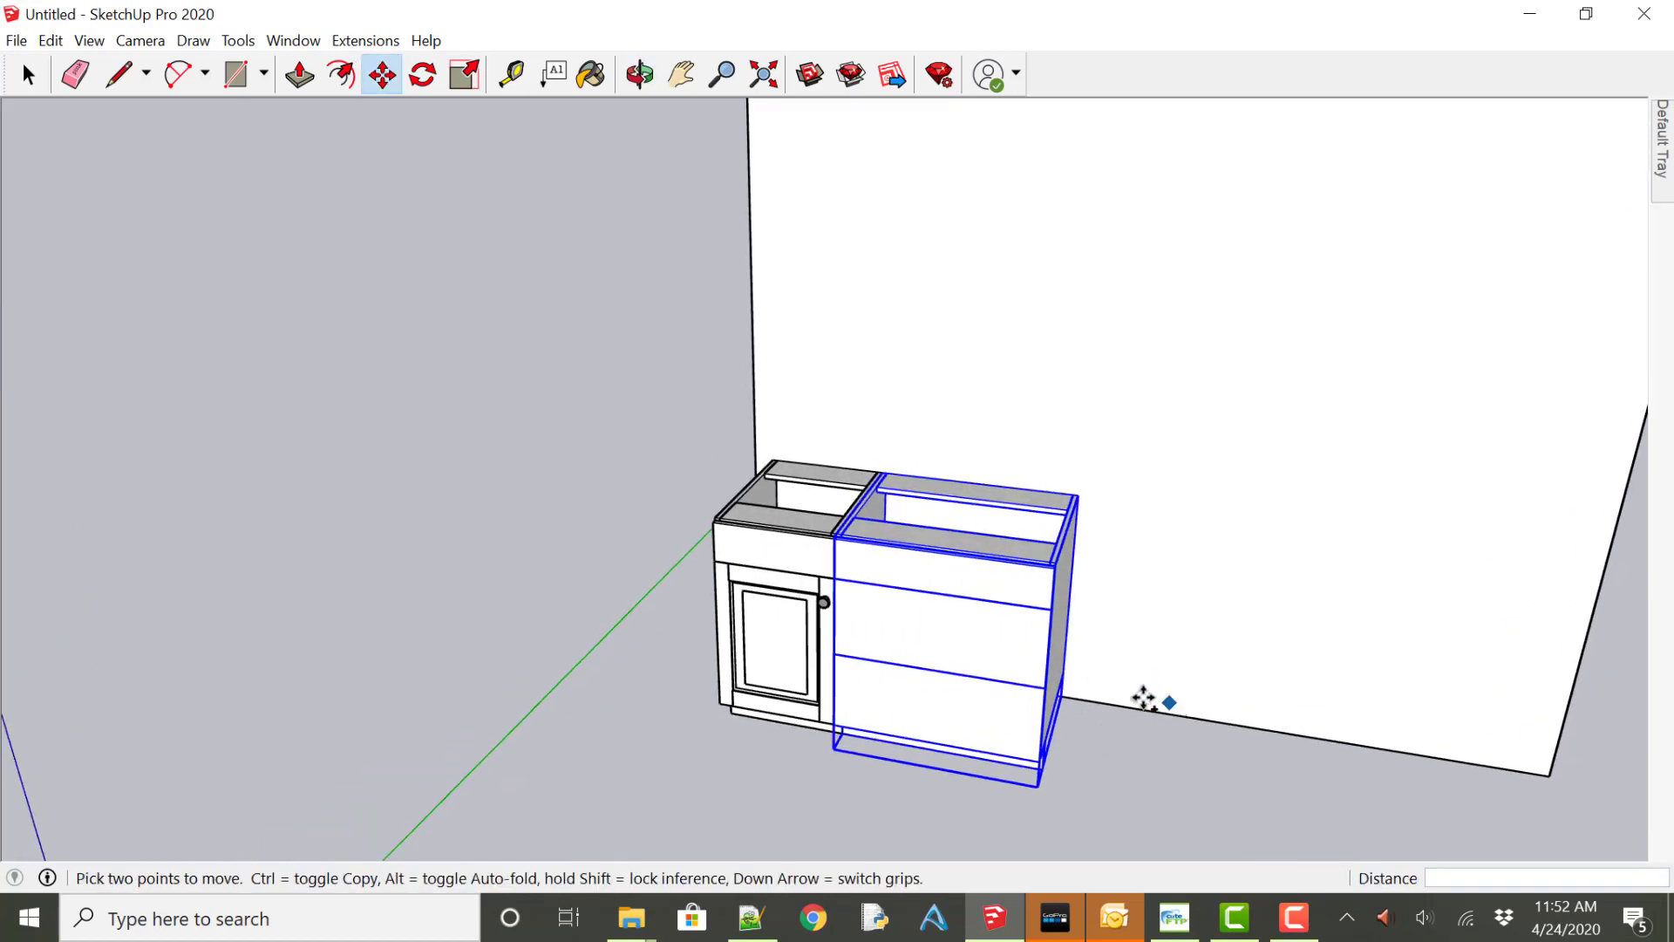
mouse_move(366, 190)
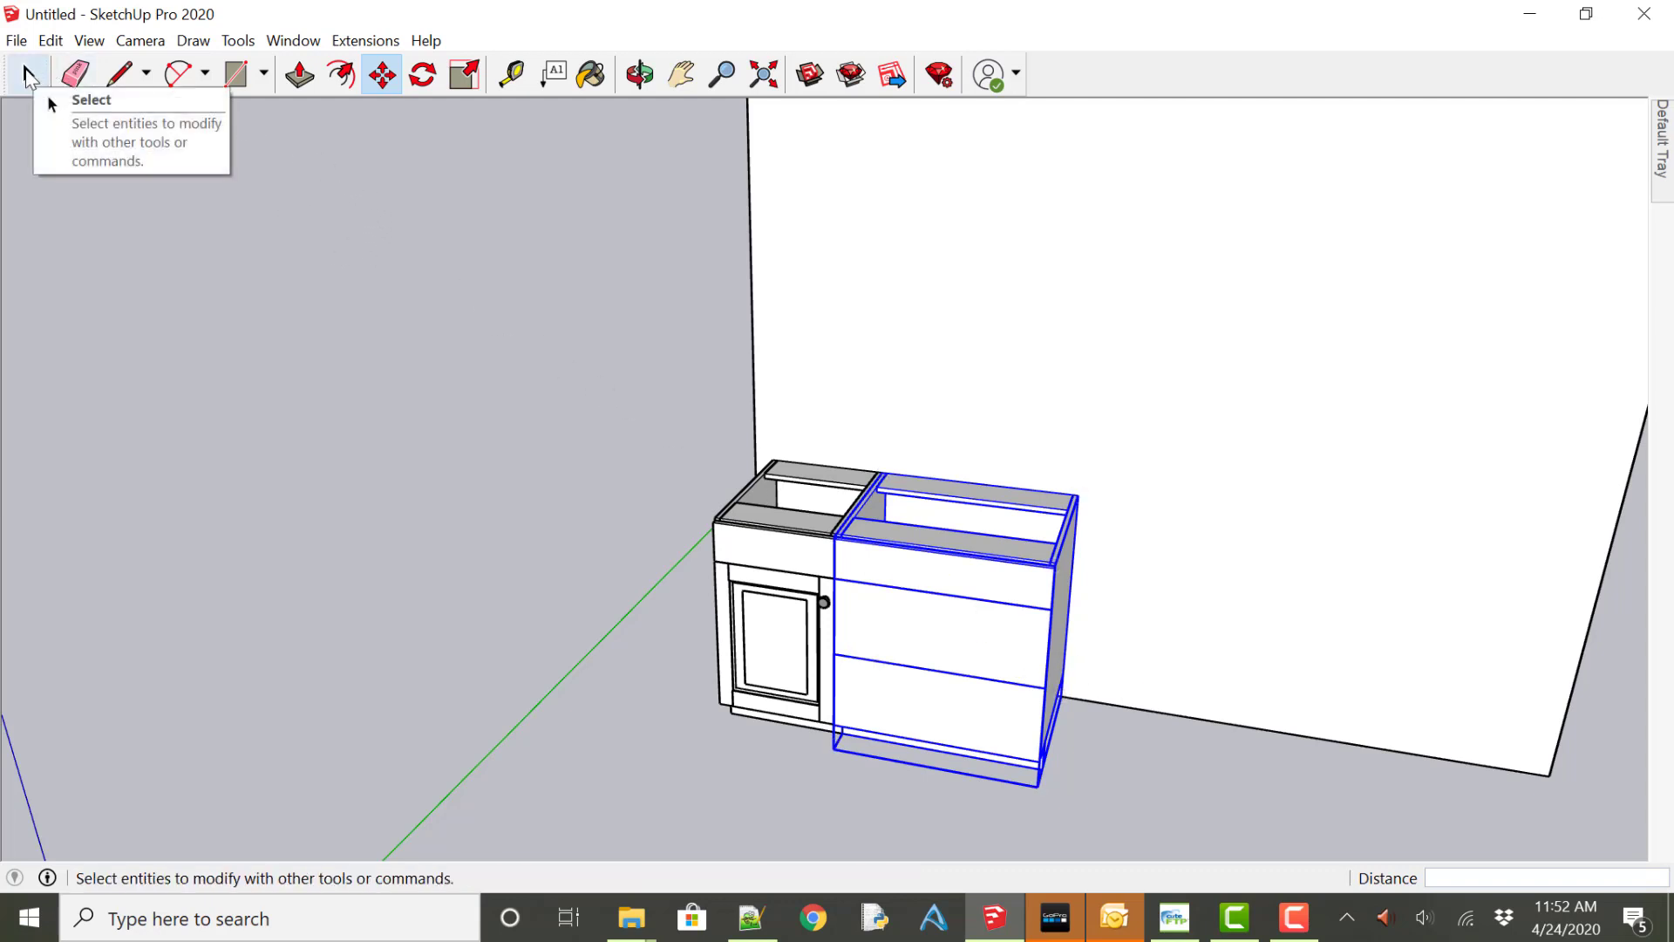
mouse_move(929, 617)
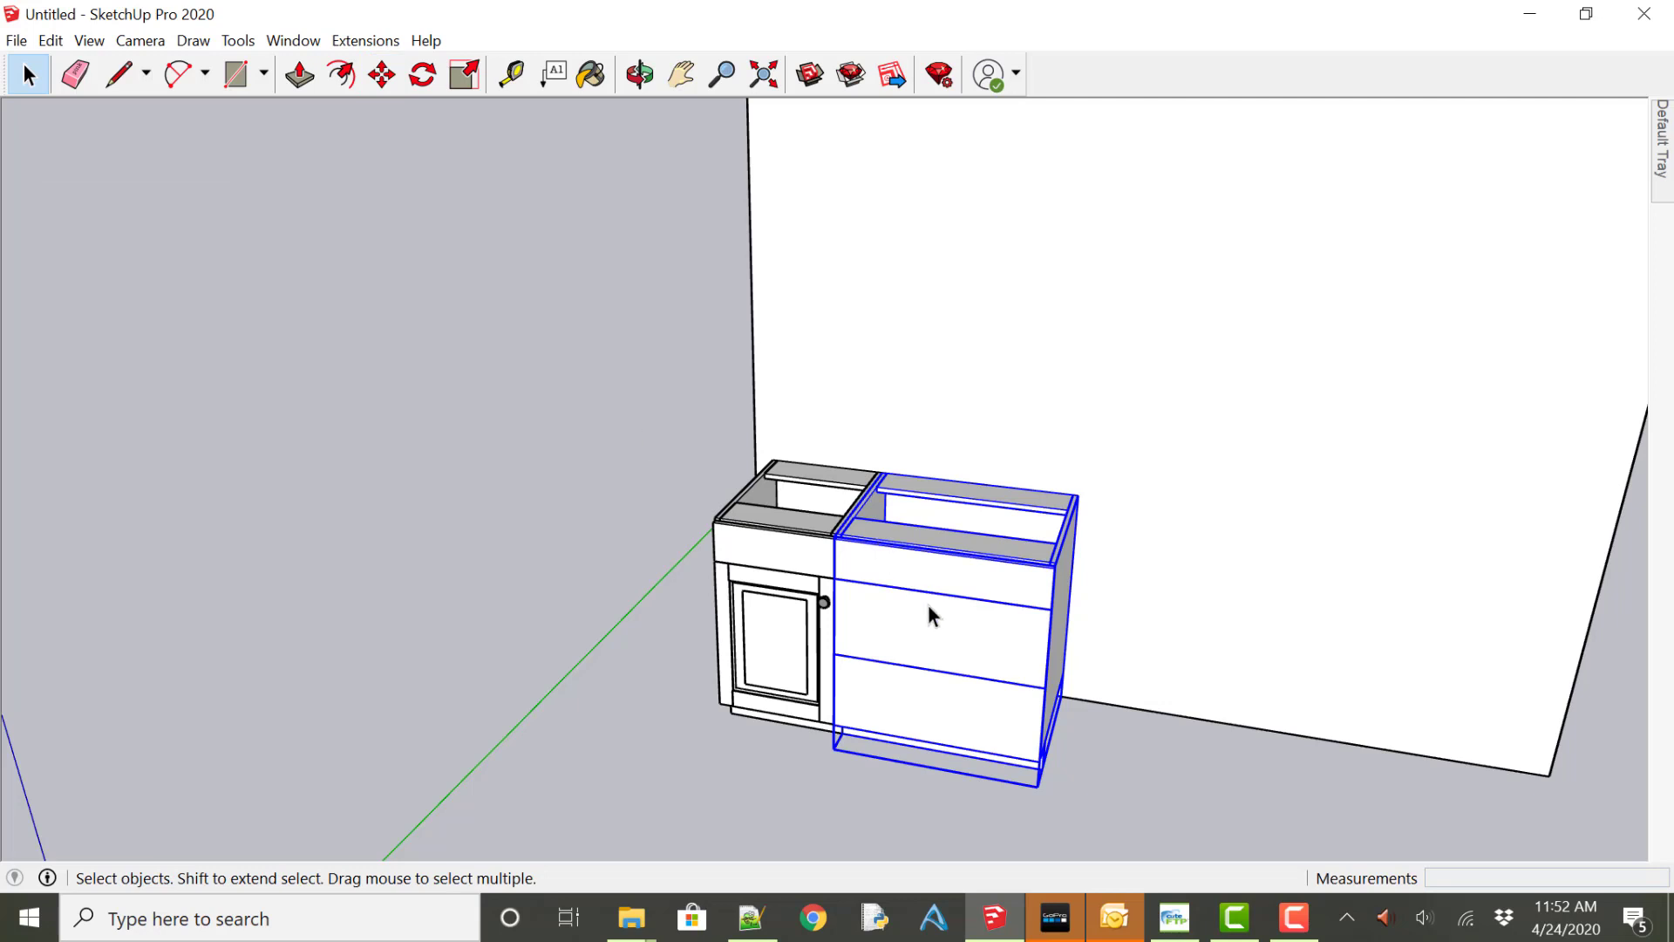
Set the three-drawer cabinet's Width to 12 in Component Options and apply.
right_click(928, 617)
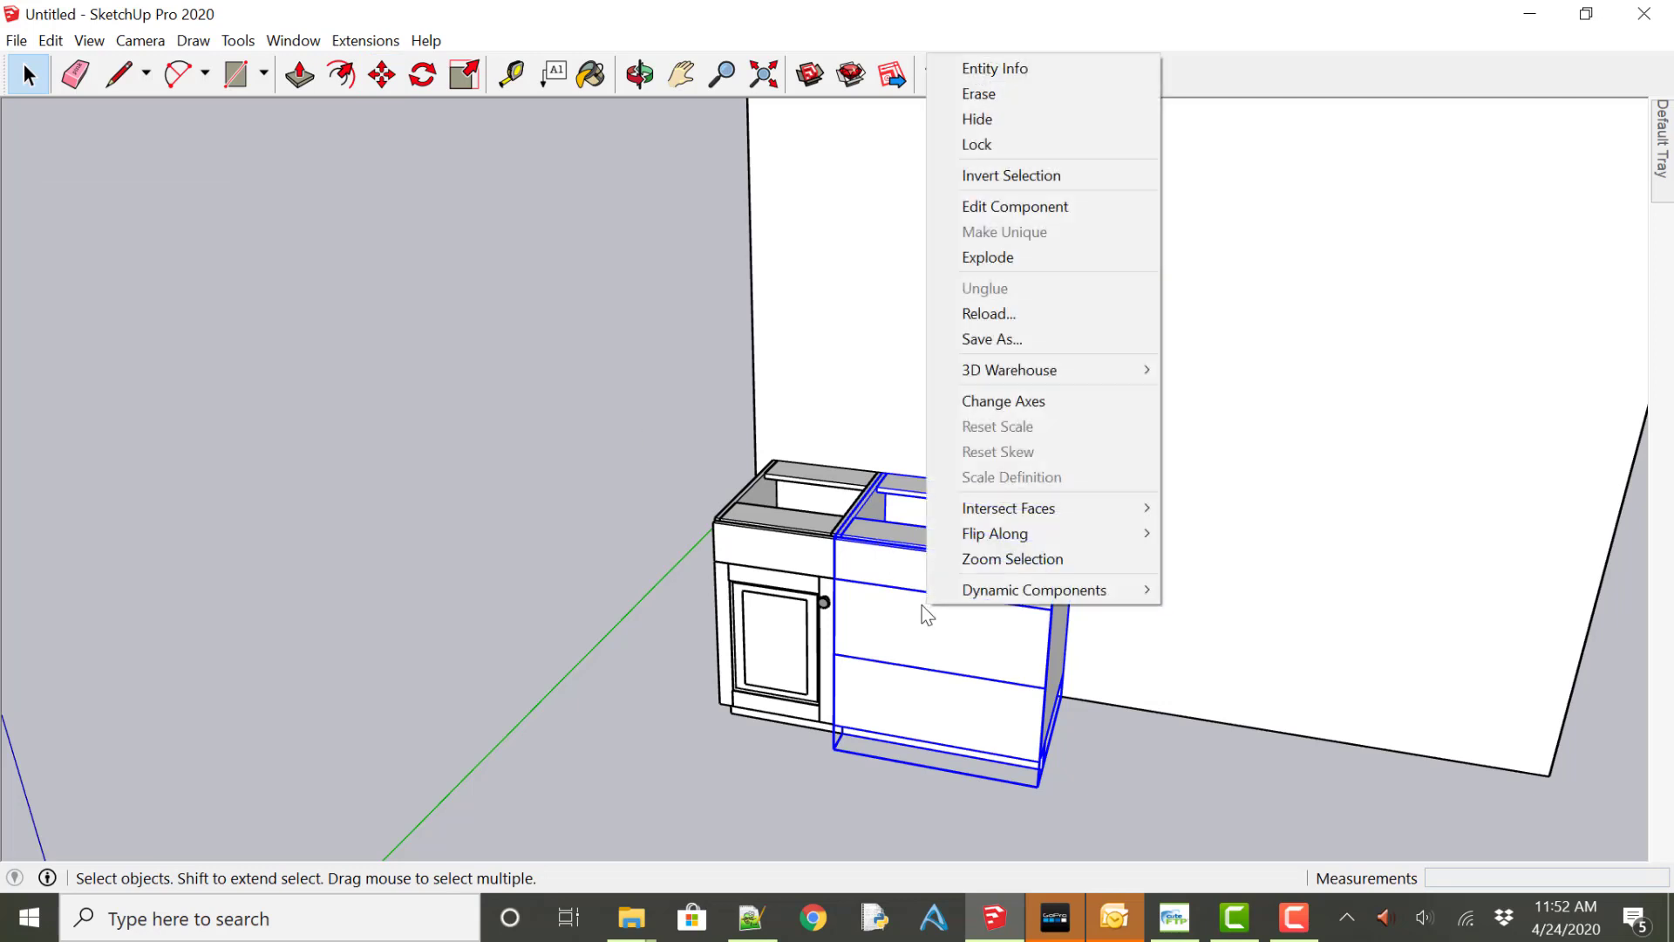
mouse_move(1033, 589)
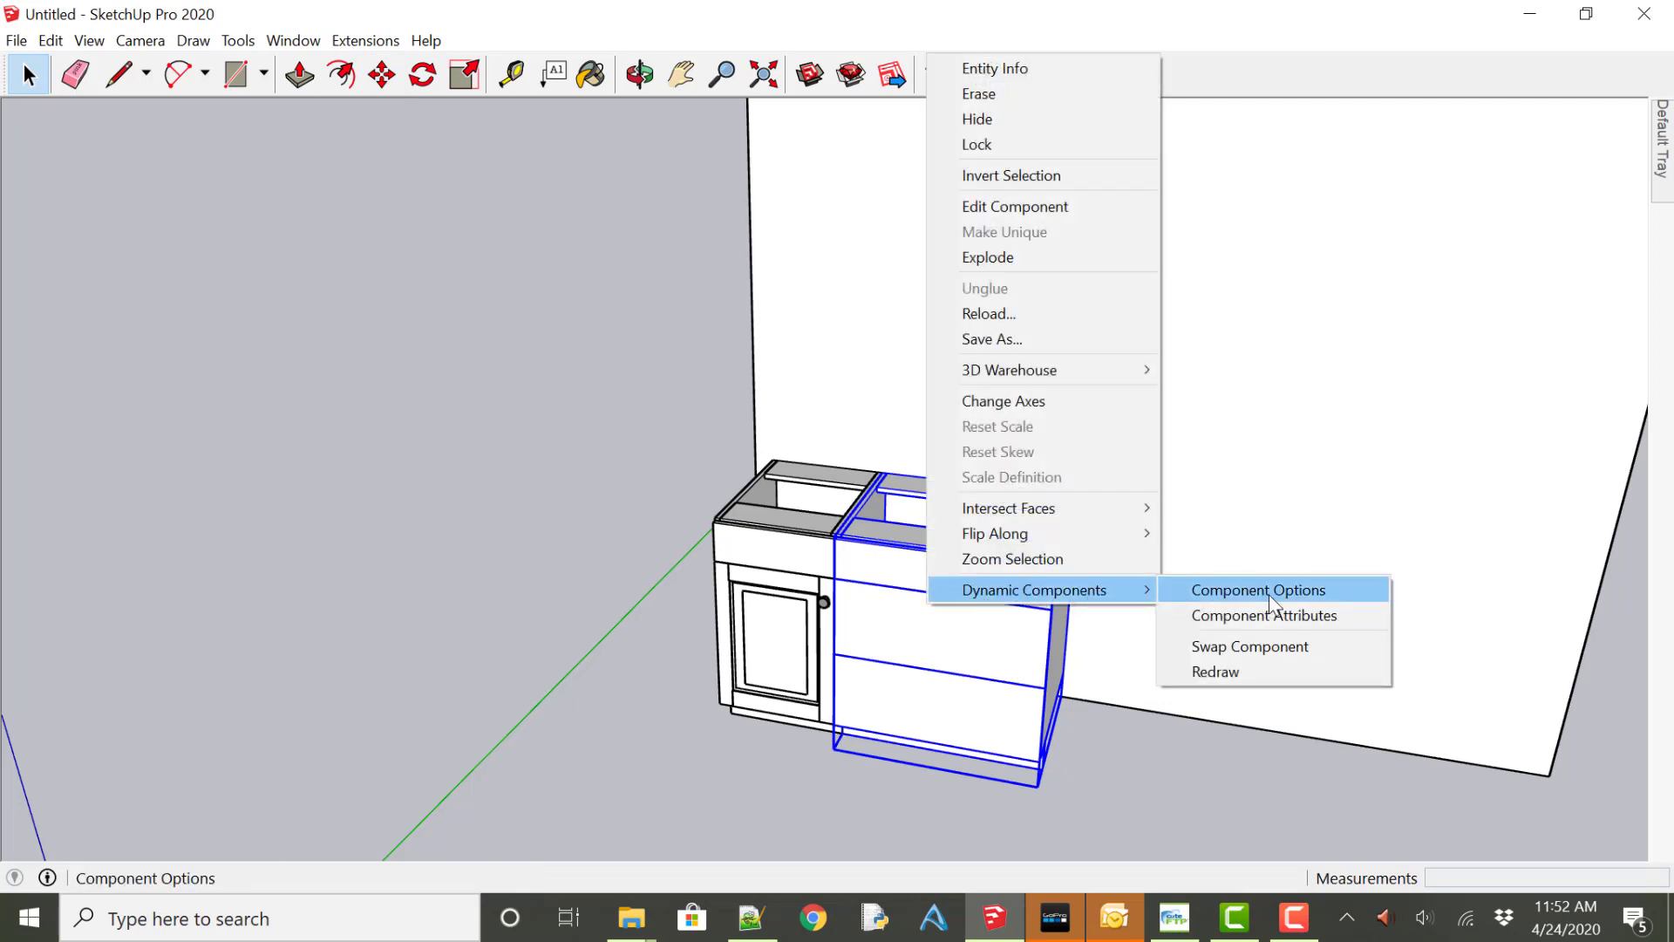
click(1257, 589)
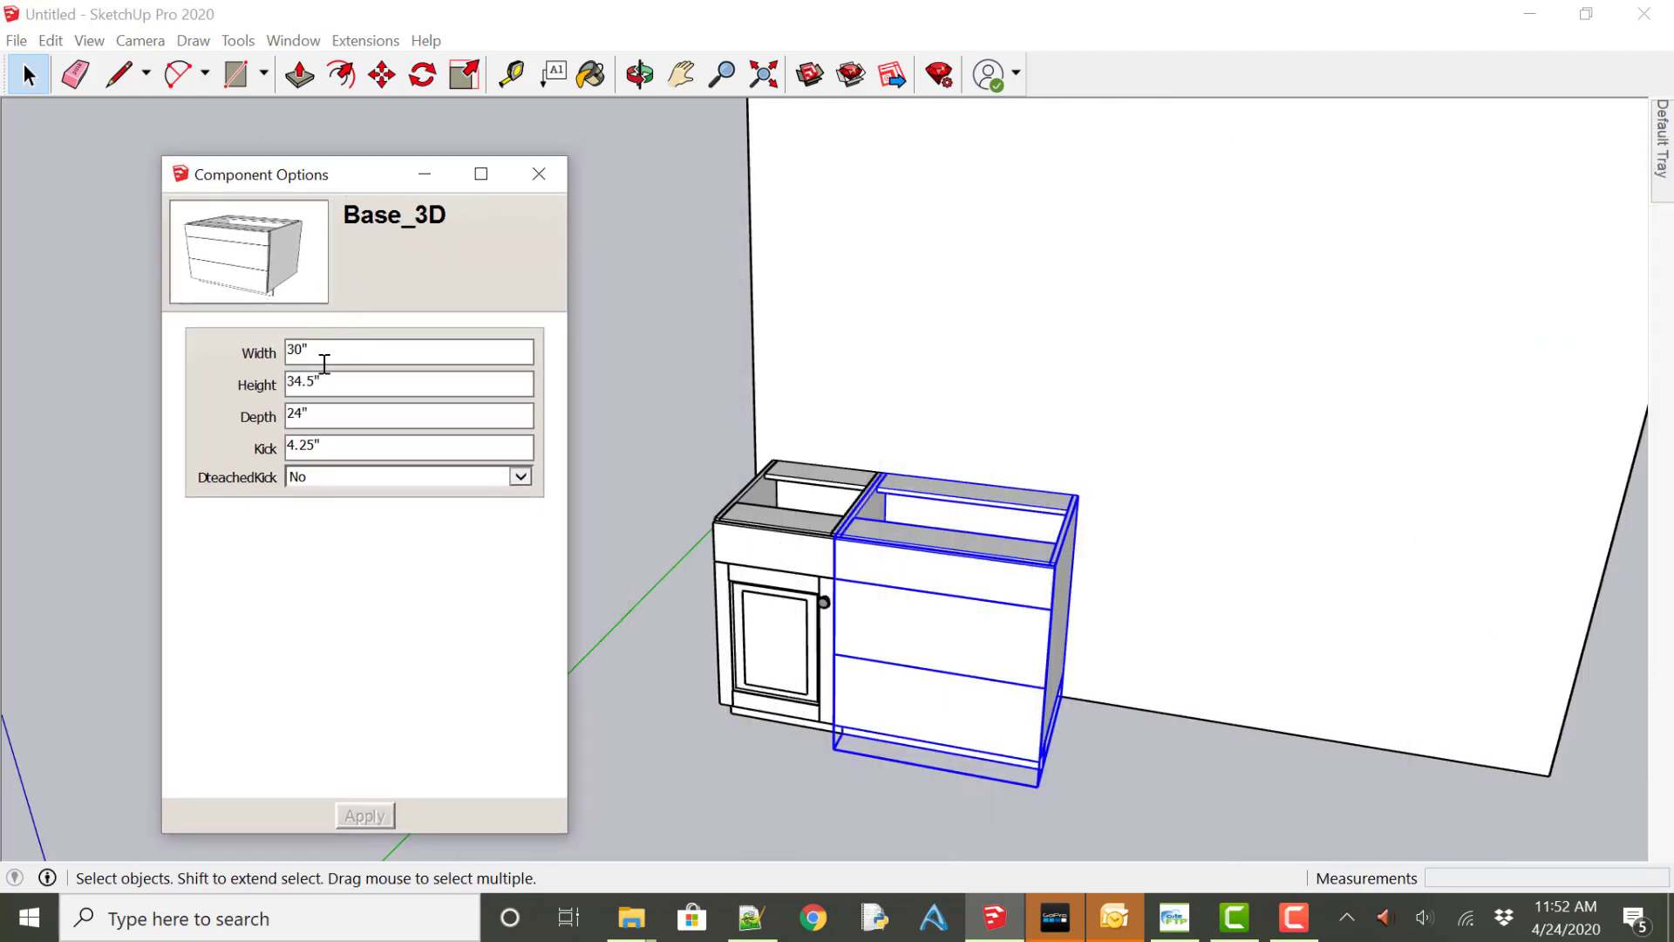
mouse_move(337, 360)
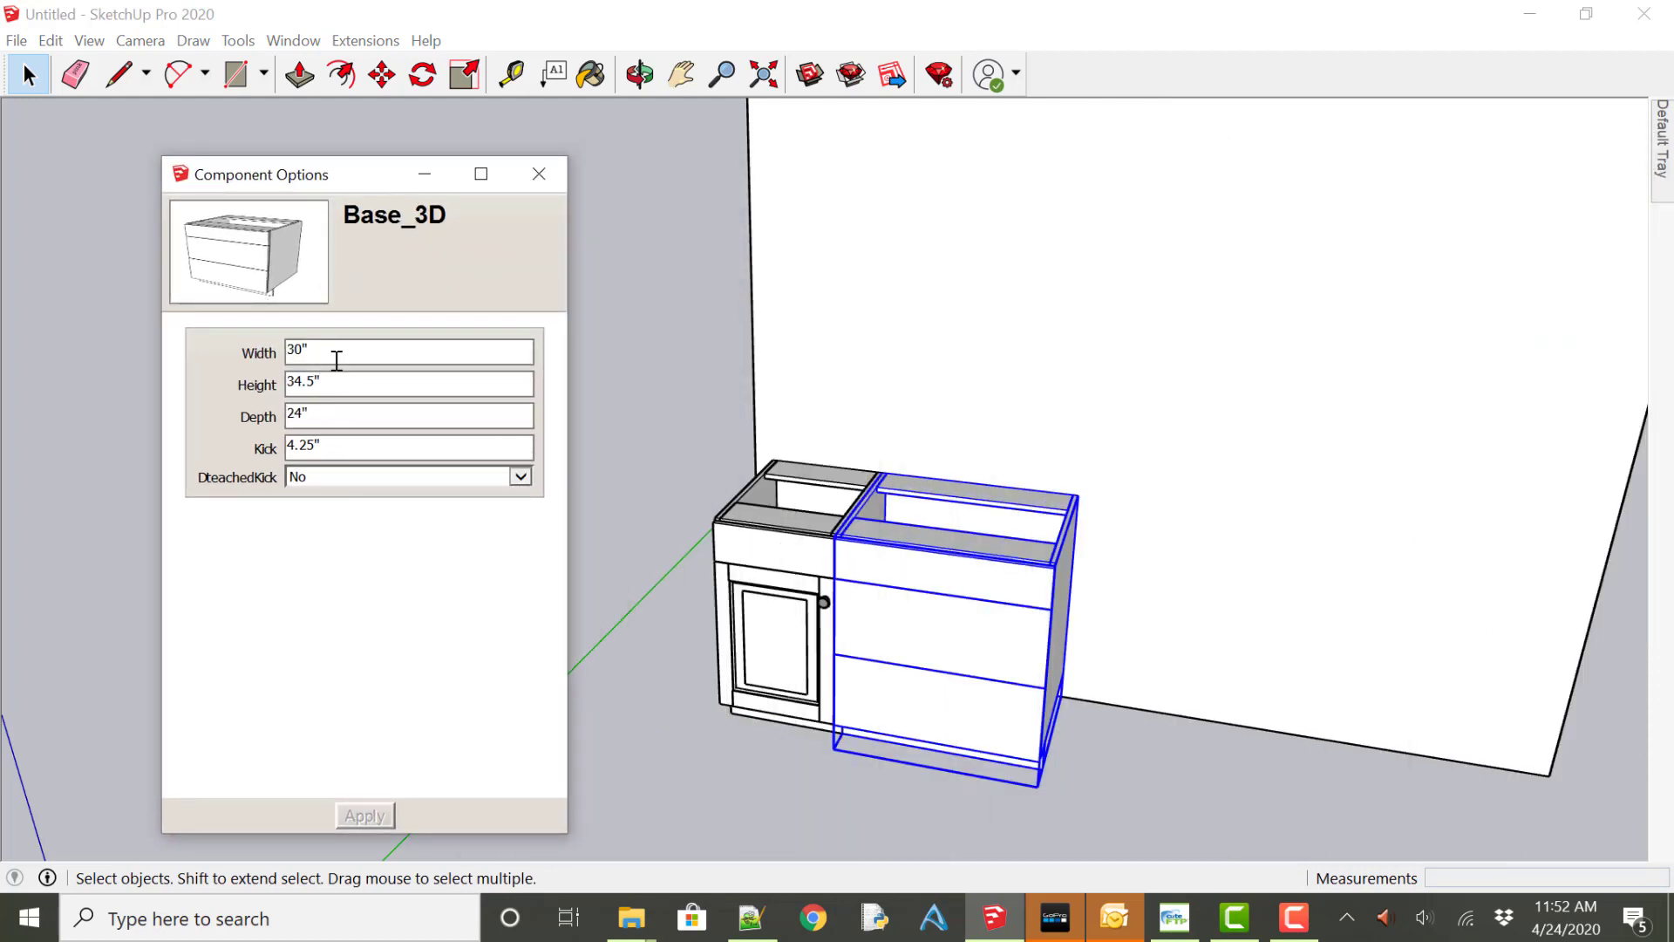
triple_click(362, 353)
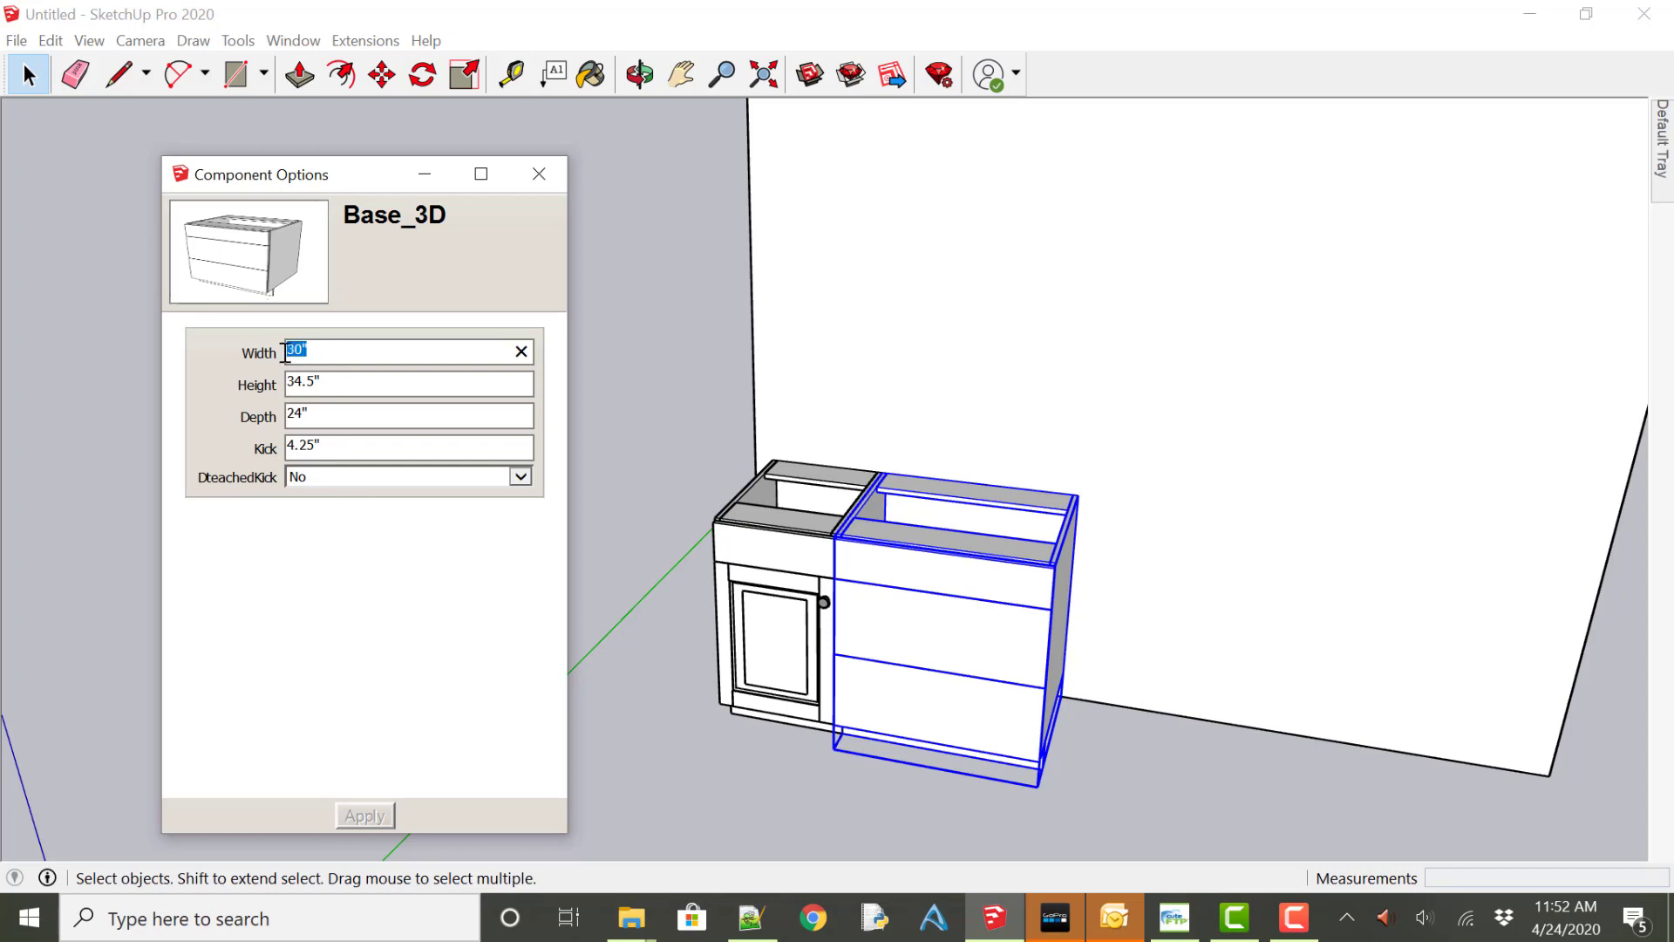
mouse_move(398, 505)
text(3)
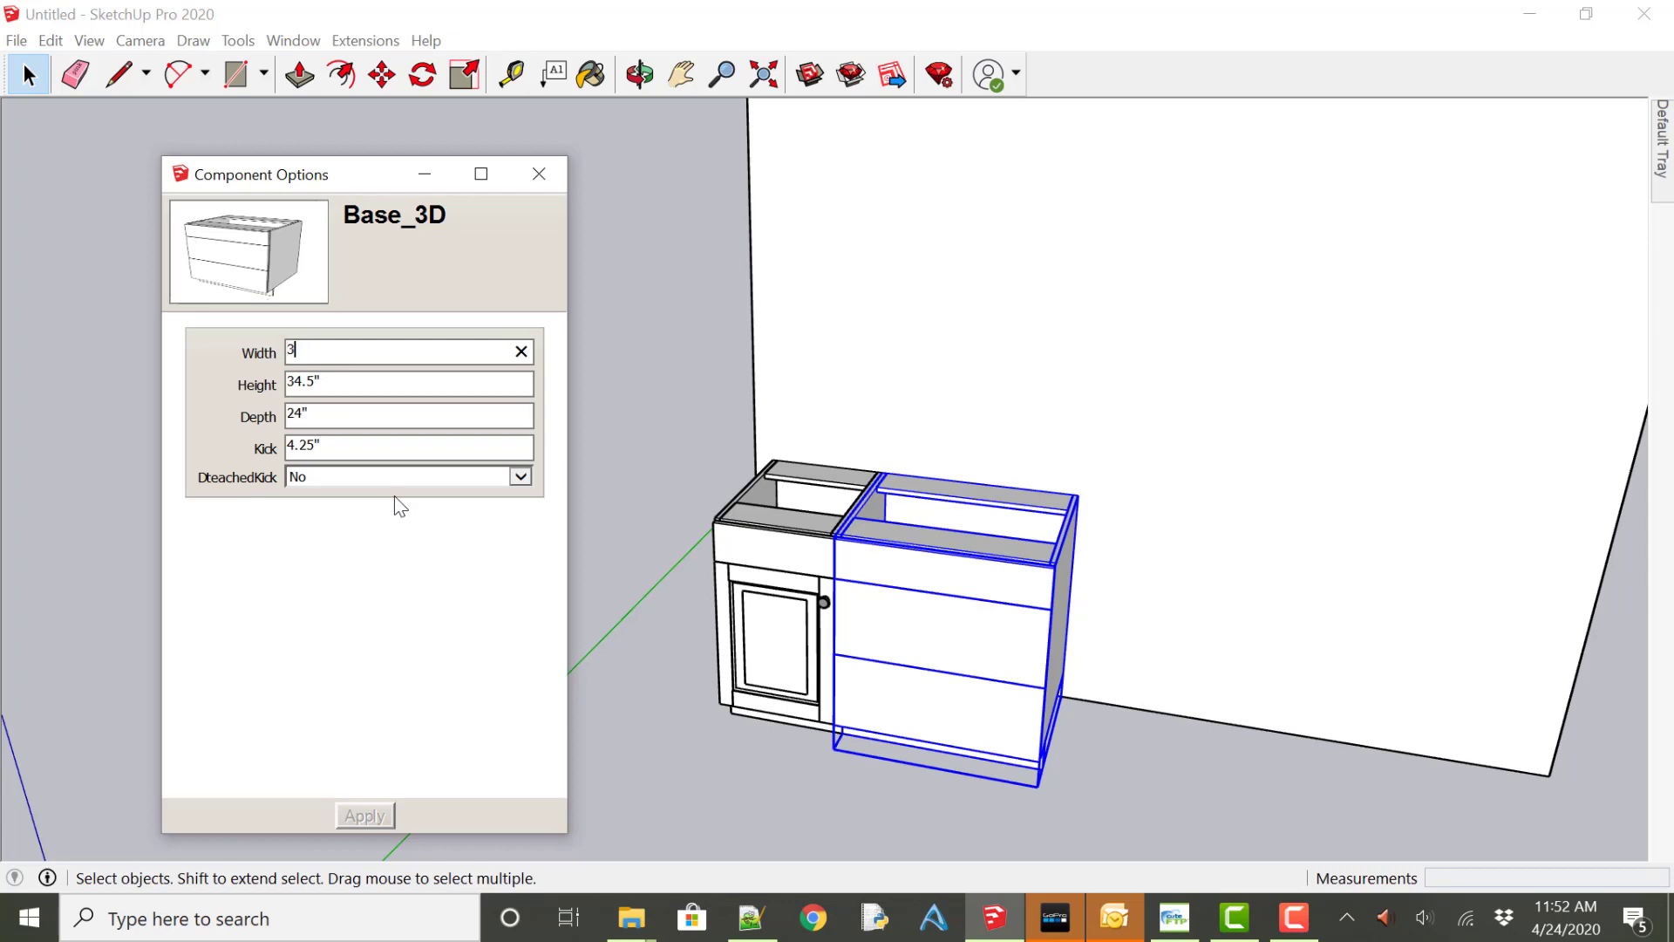
text(12)
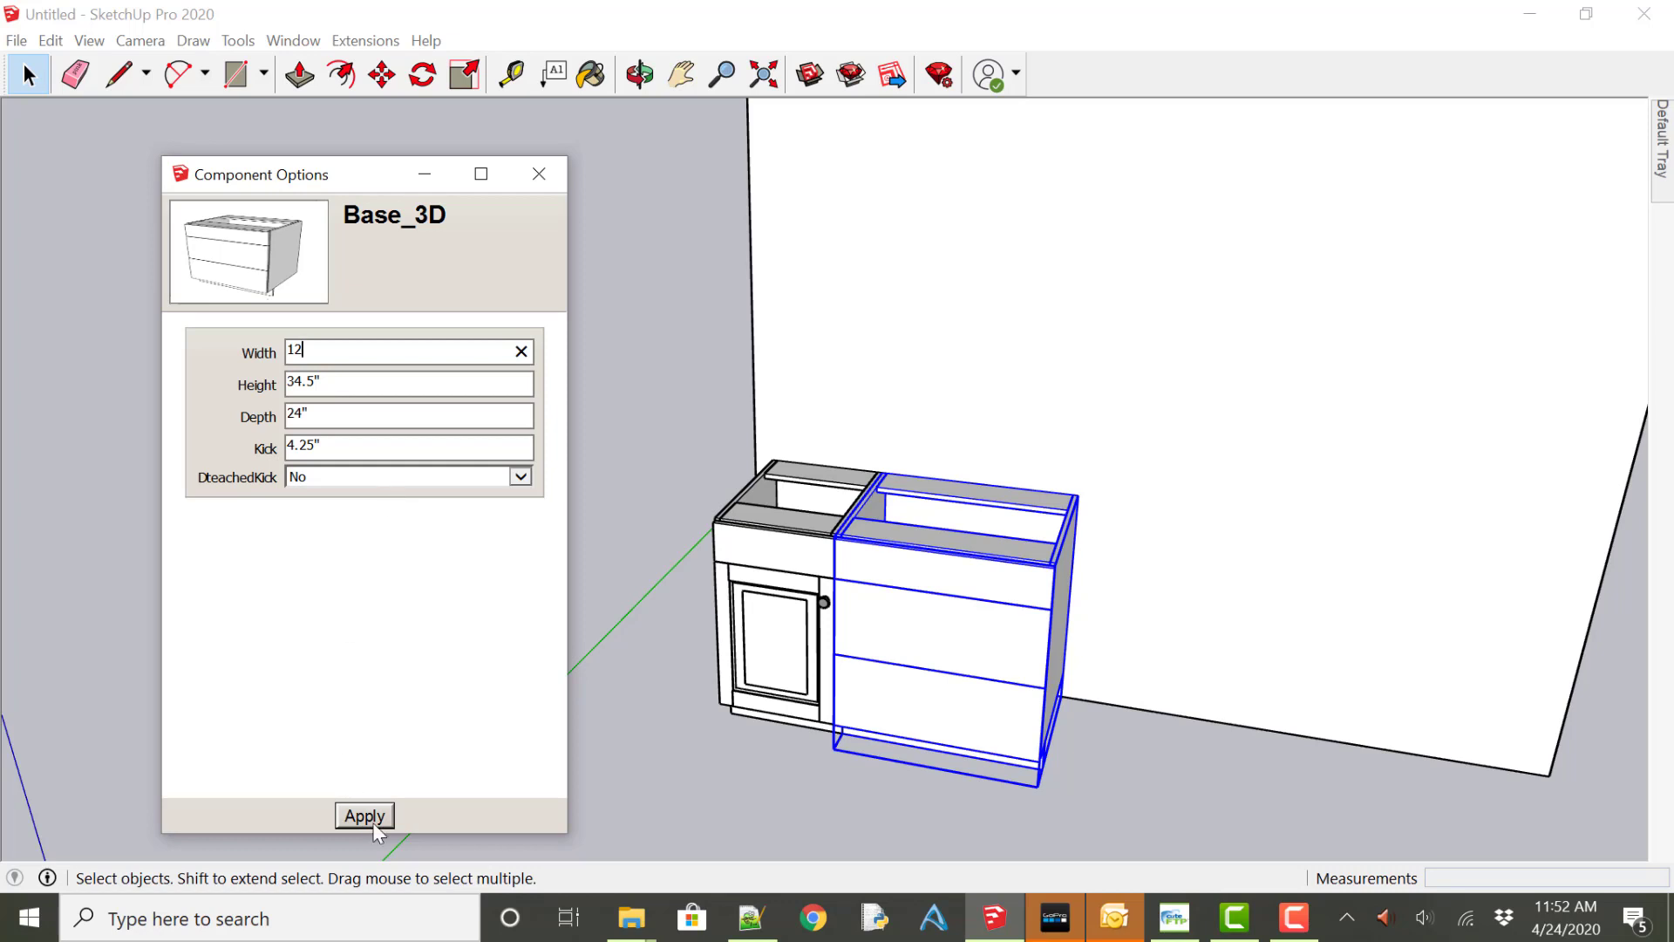
click(364, 816)
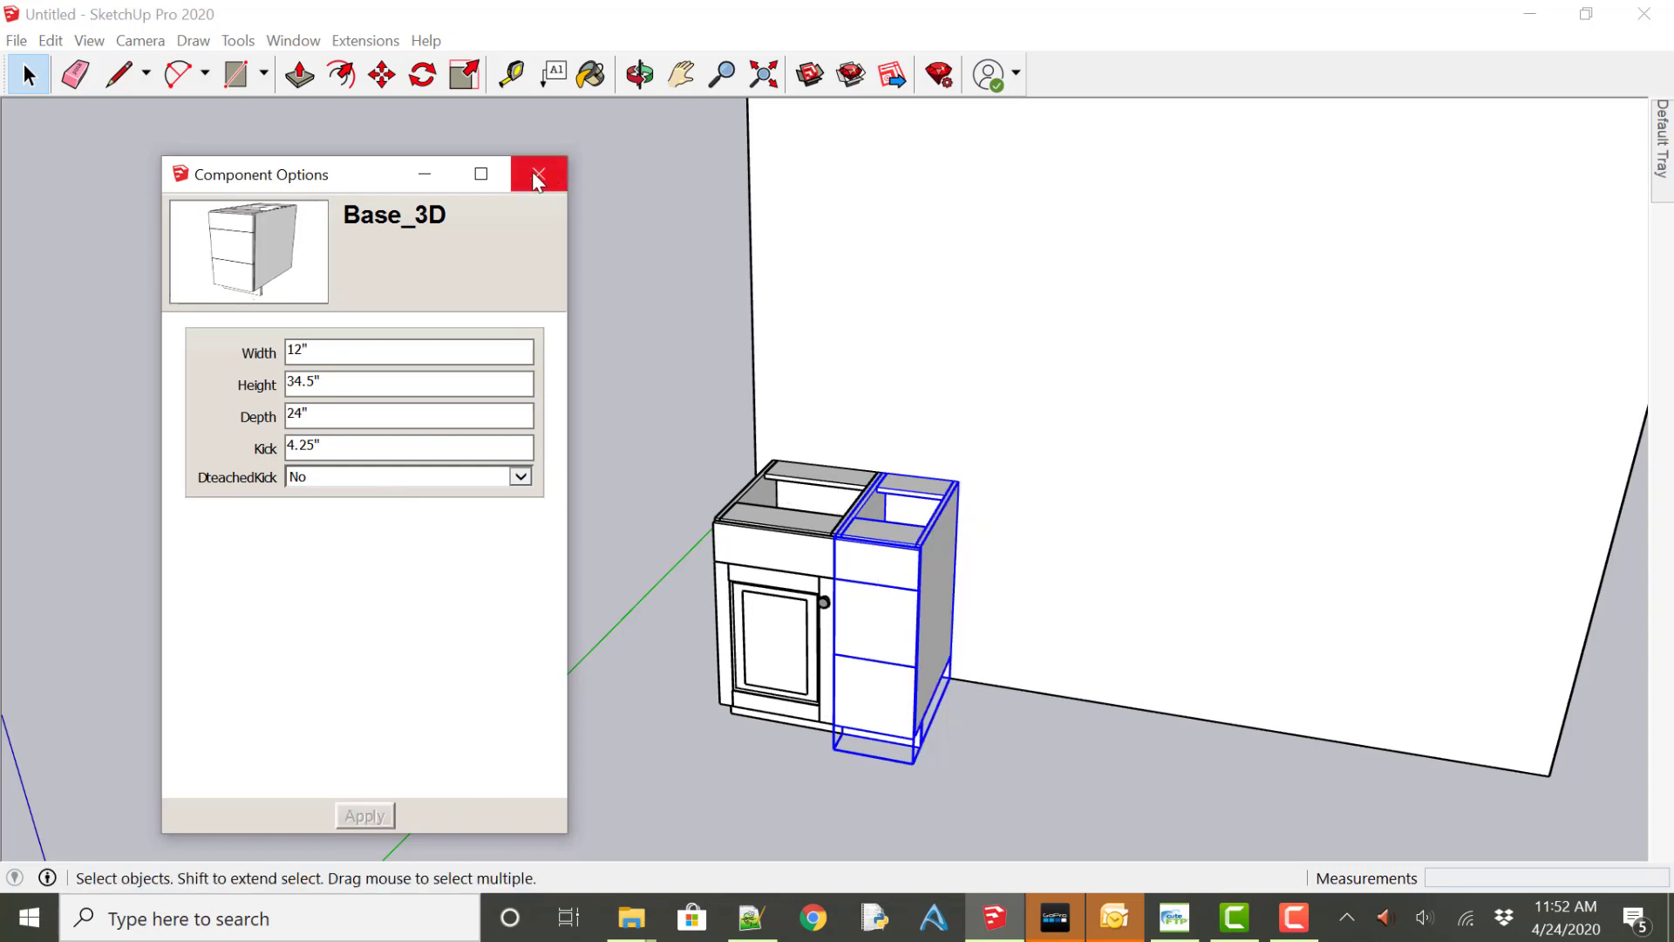
Reopen Component Options, dock it beside the model, and select the narrow cabinet.
click(539, 174)
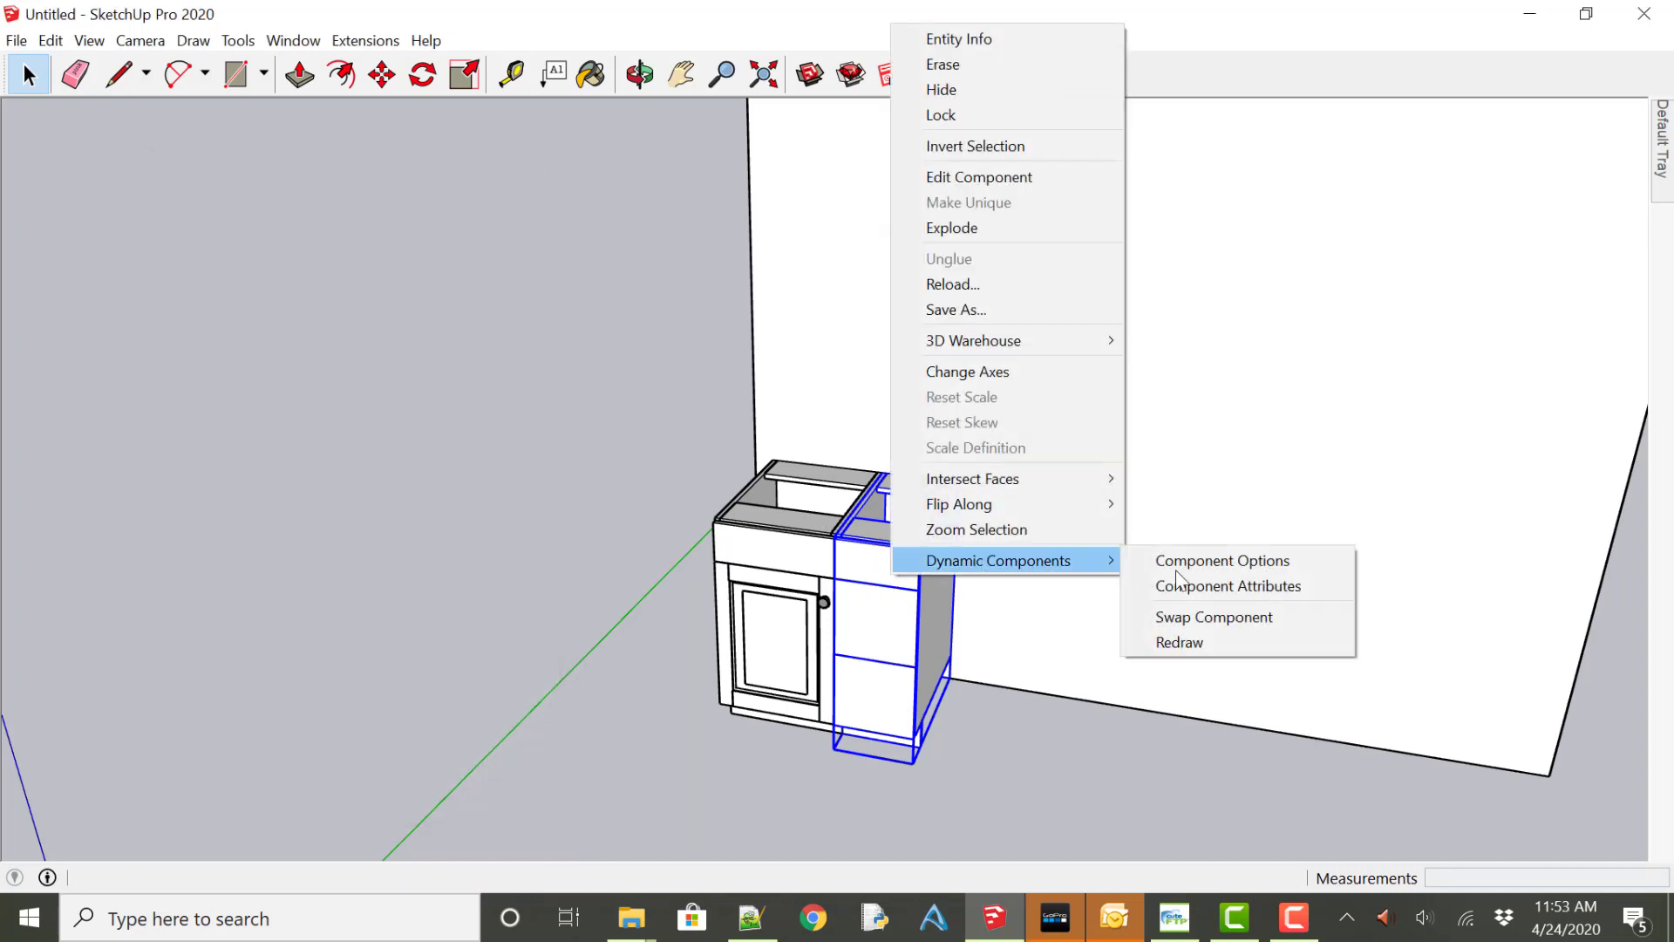
click(1222, 560)
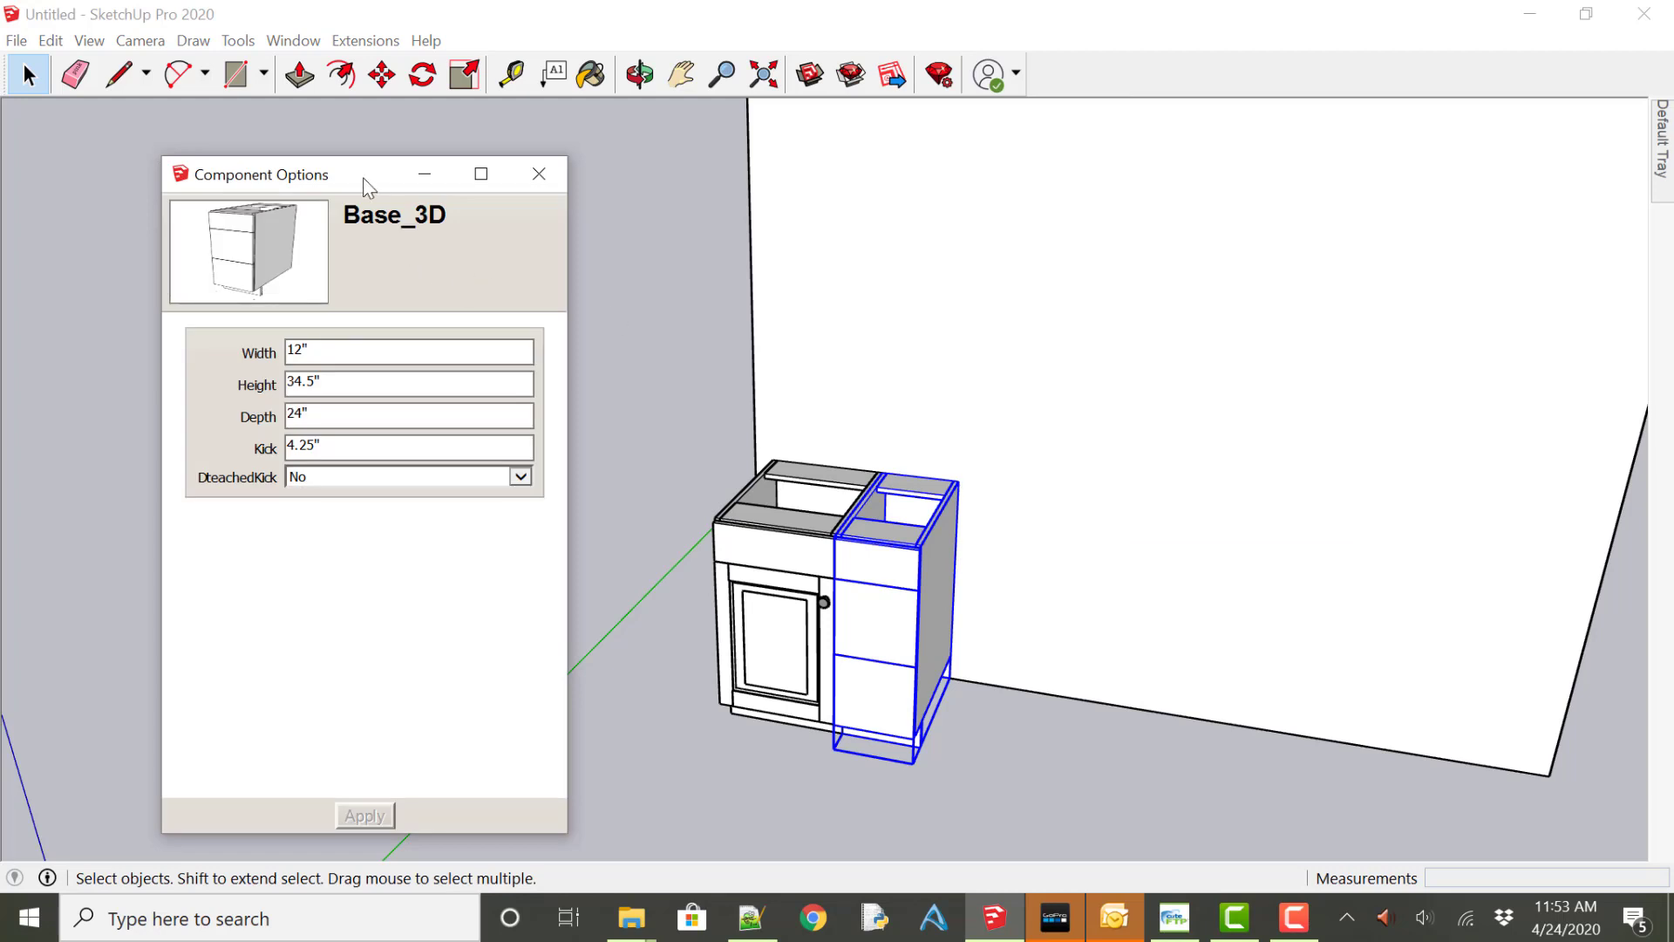
drag(362, 173, 224, 206)
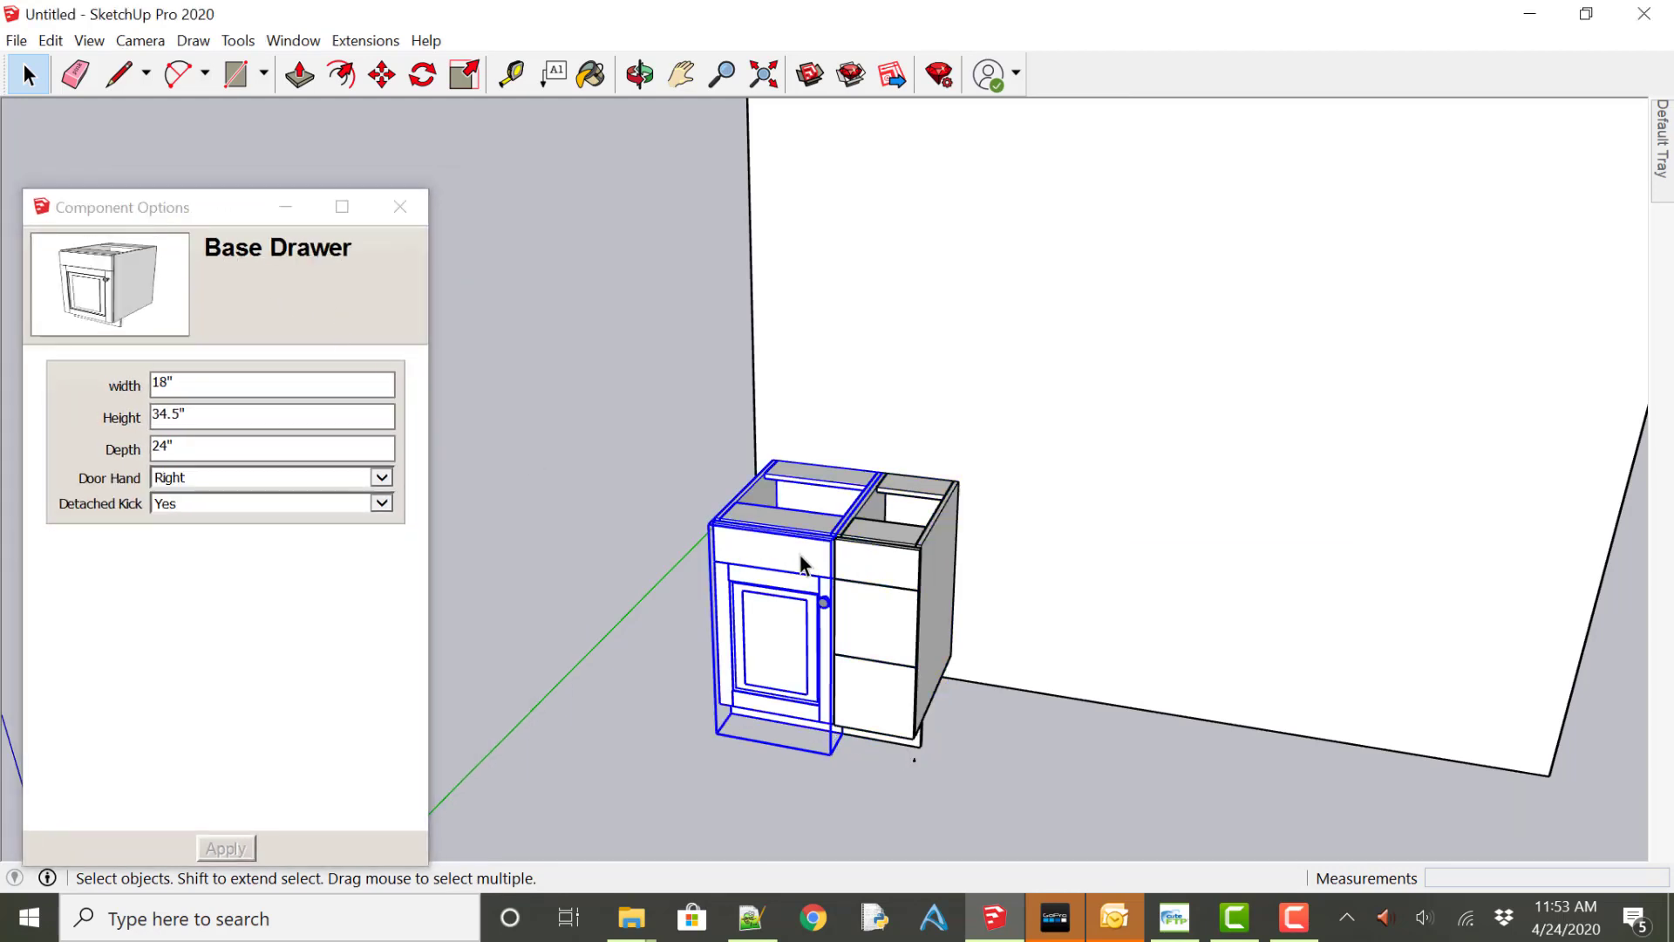
mouse_move(874, 614)
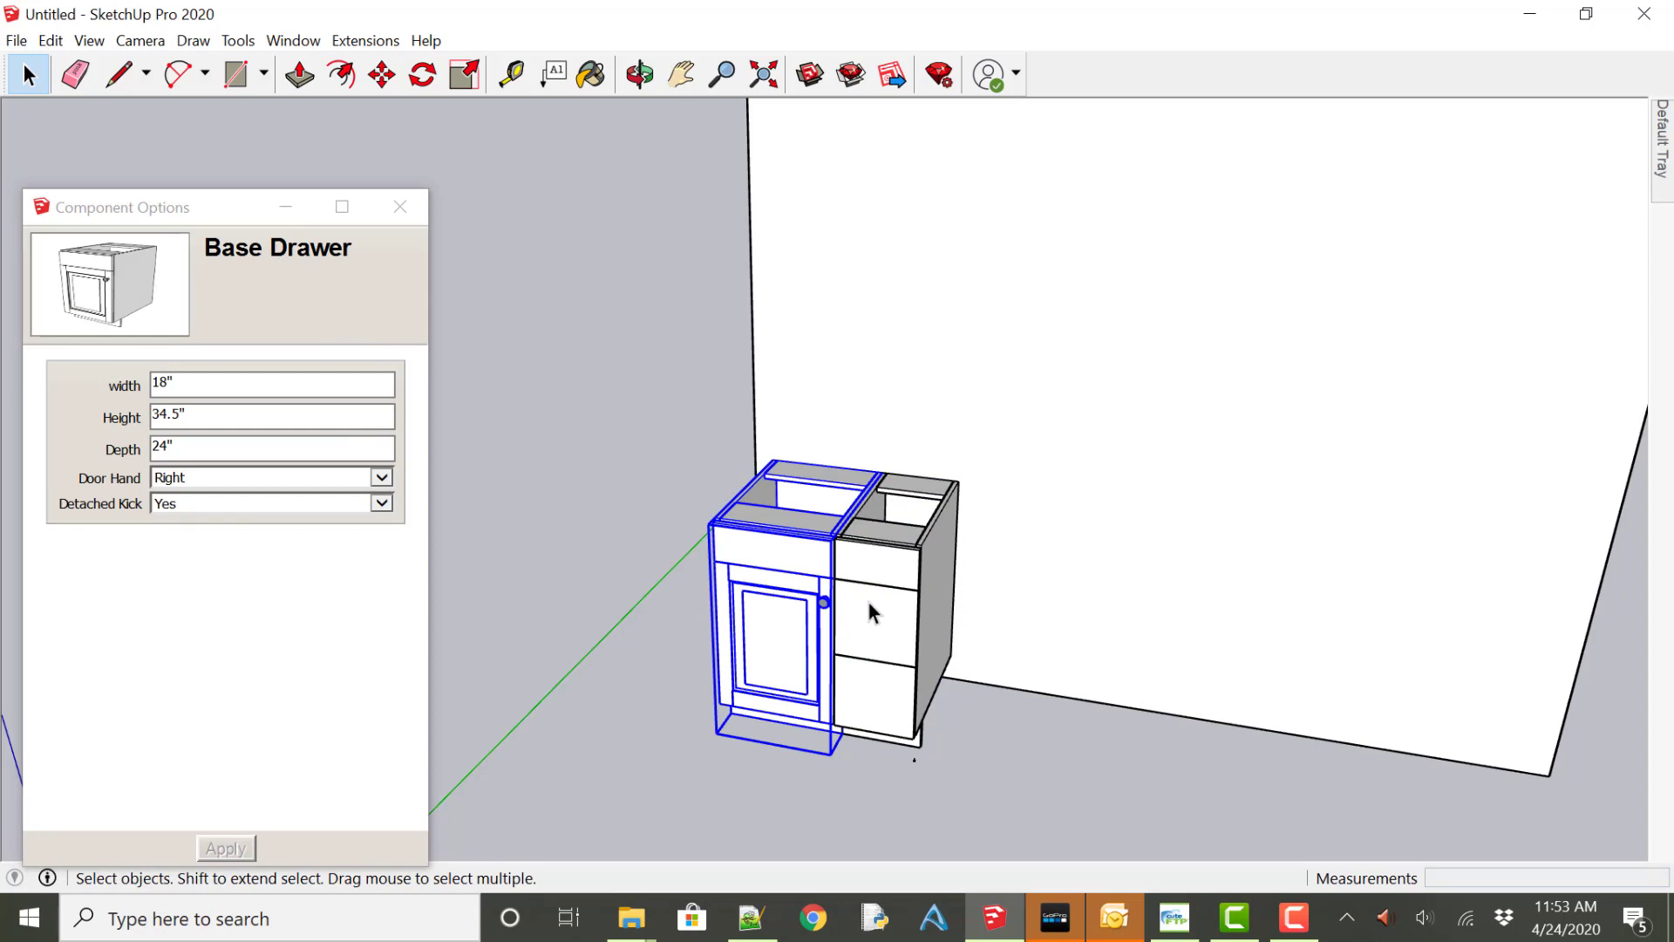
click(875, 614)
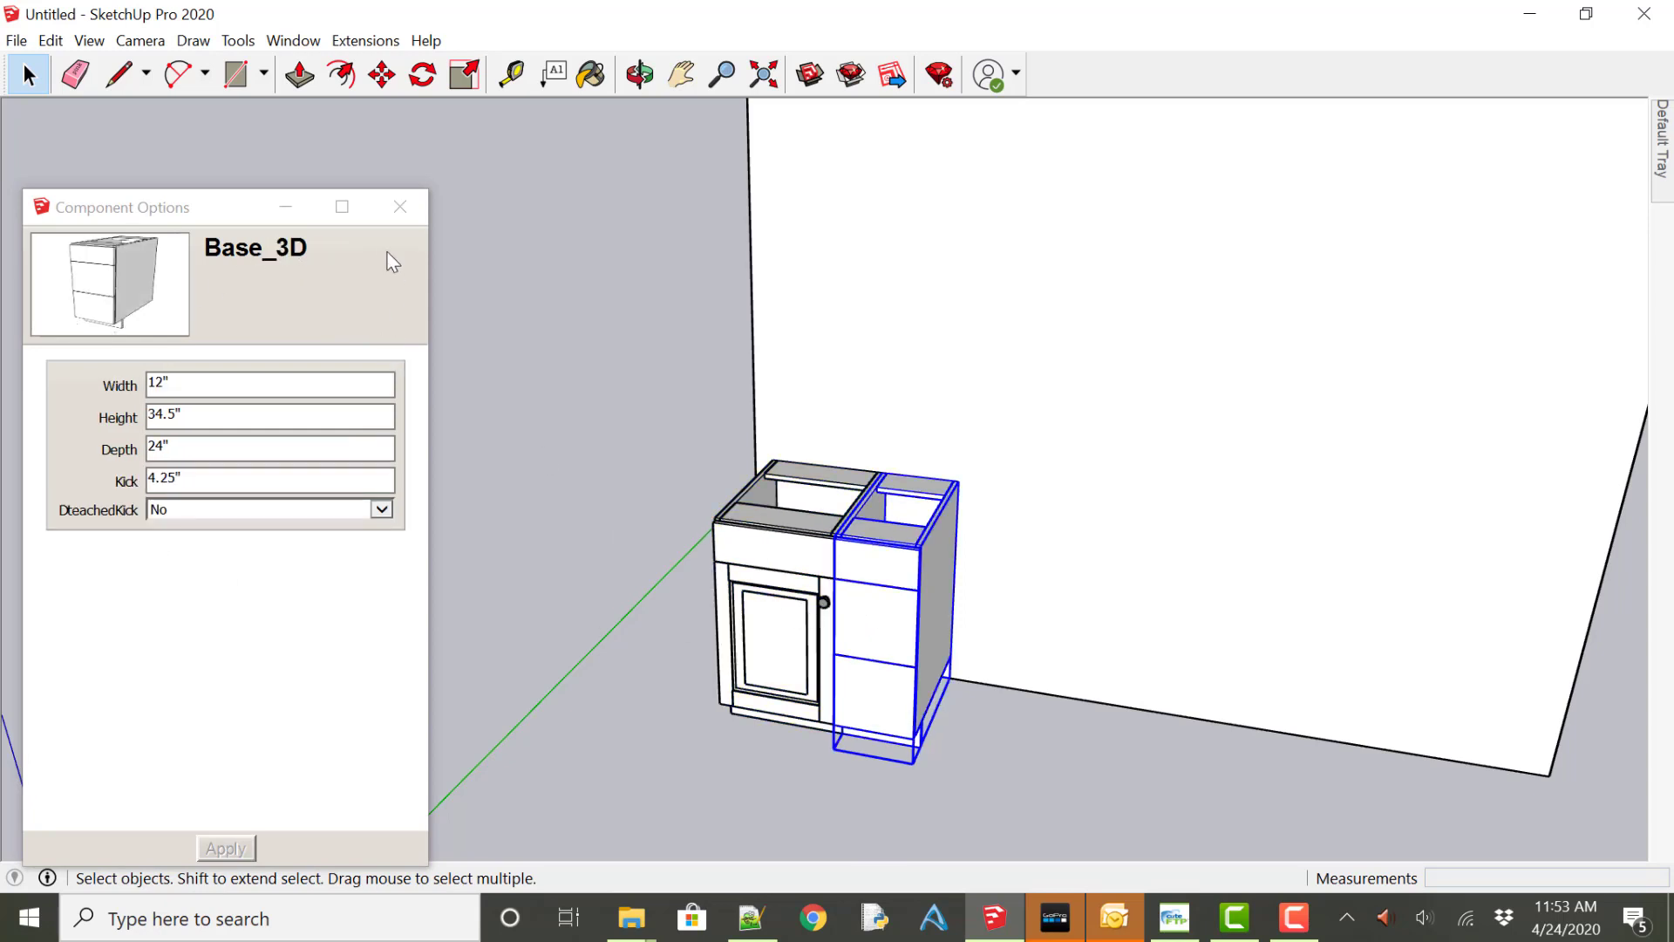
mouse_move(627, 310)
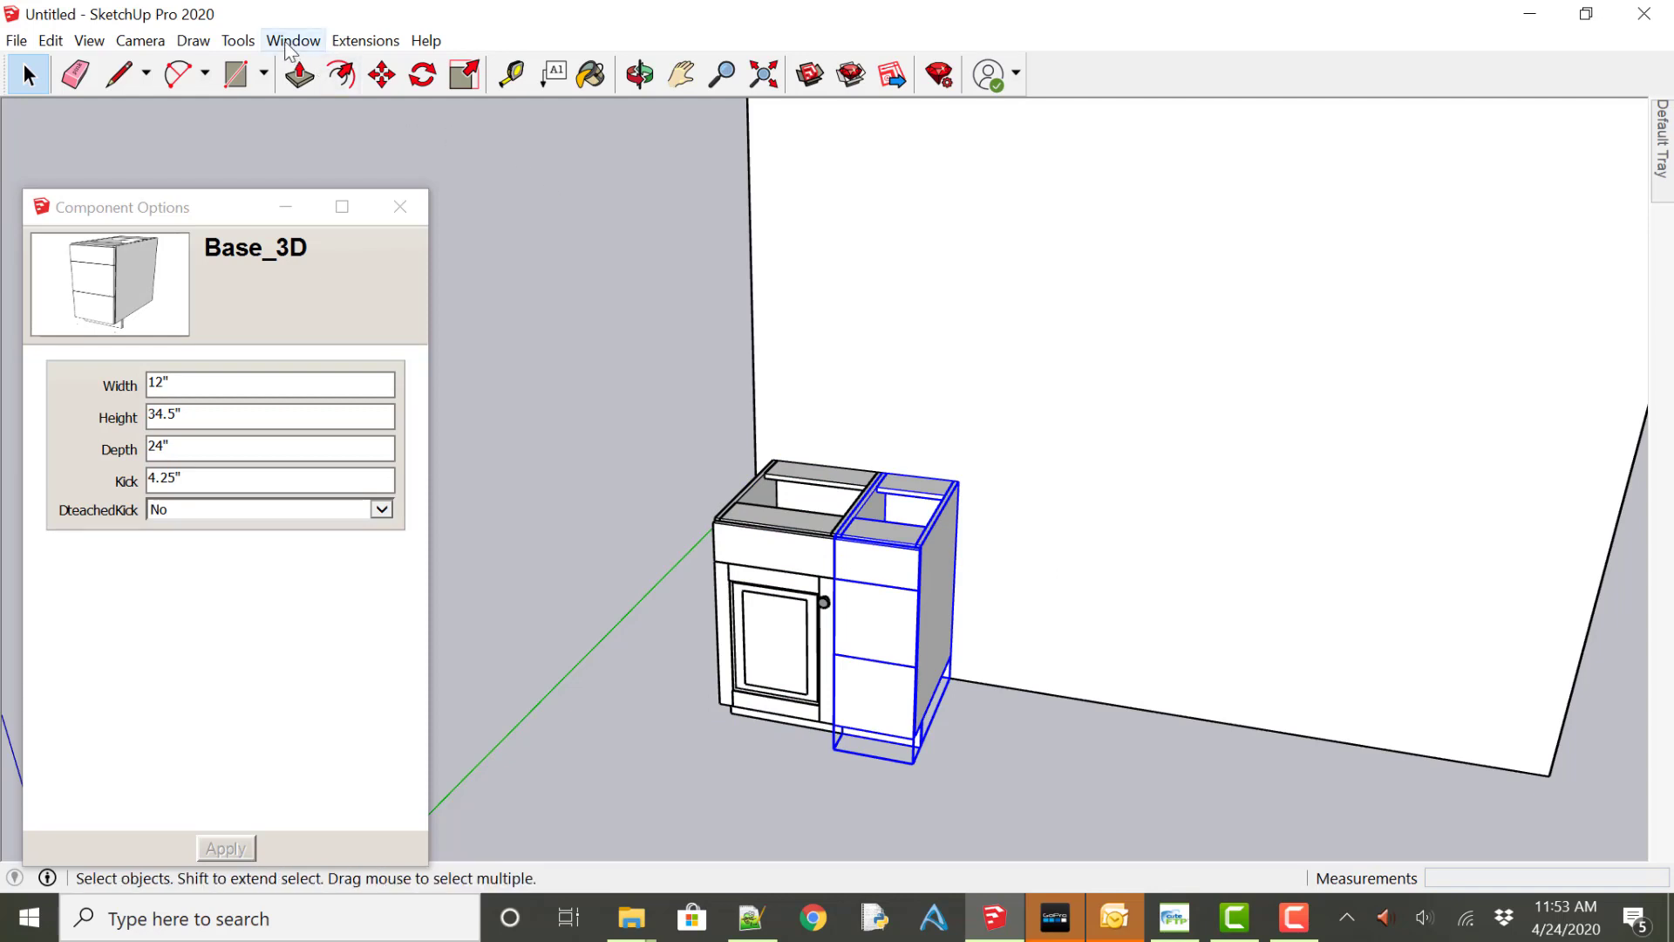
Download the cabinetpartspro 4 Drawer Base cabinet from 3D Warehouse into the model.
click(293, 41)
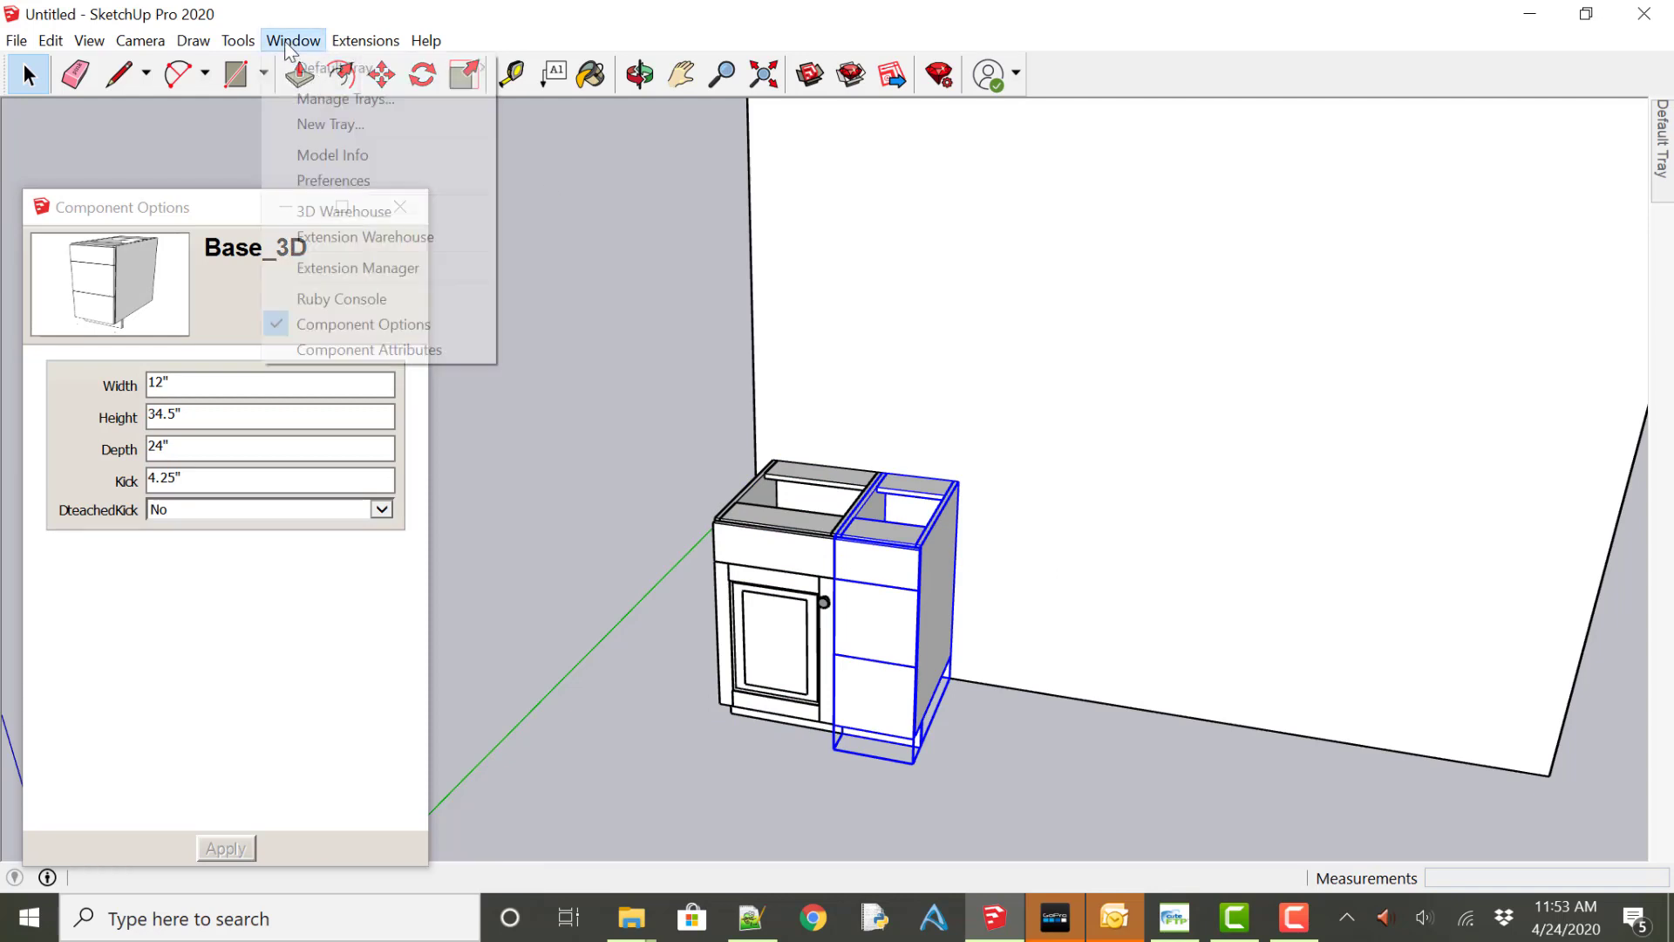
mouse_move(343, 211)
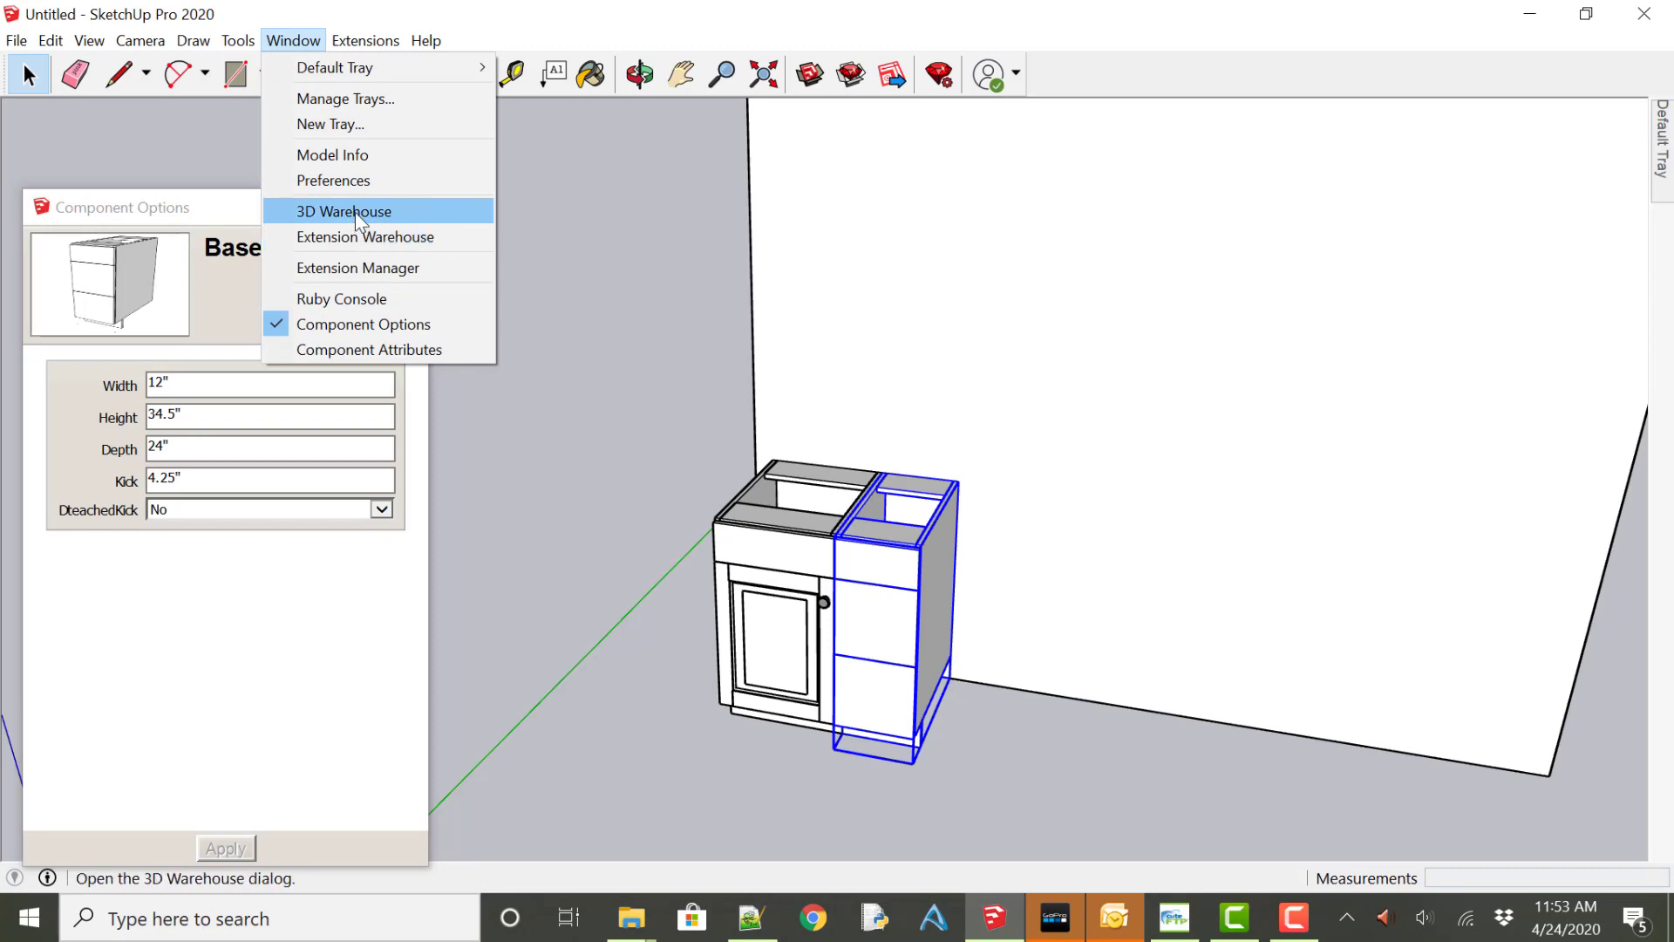
click(343, 210)
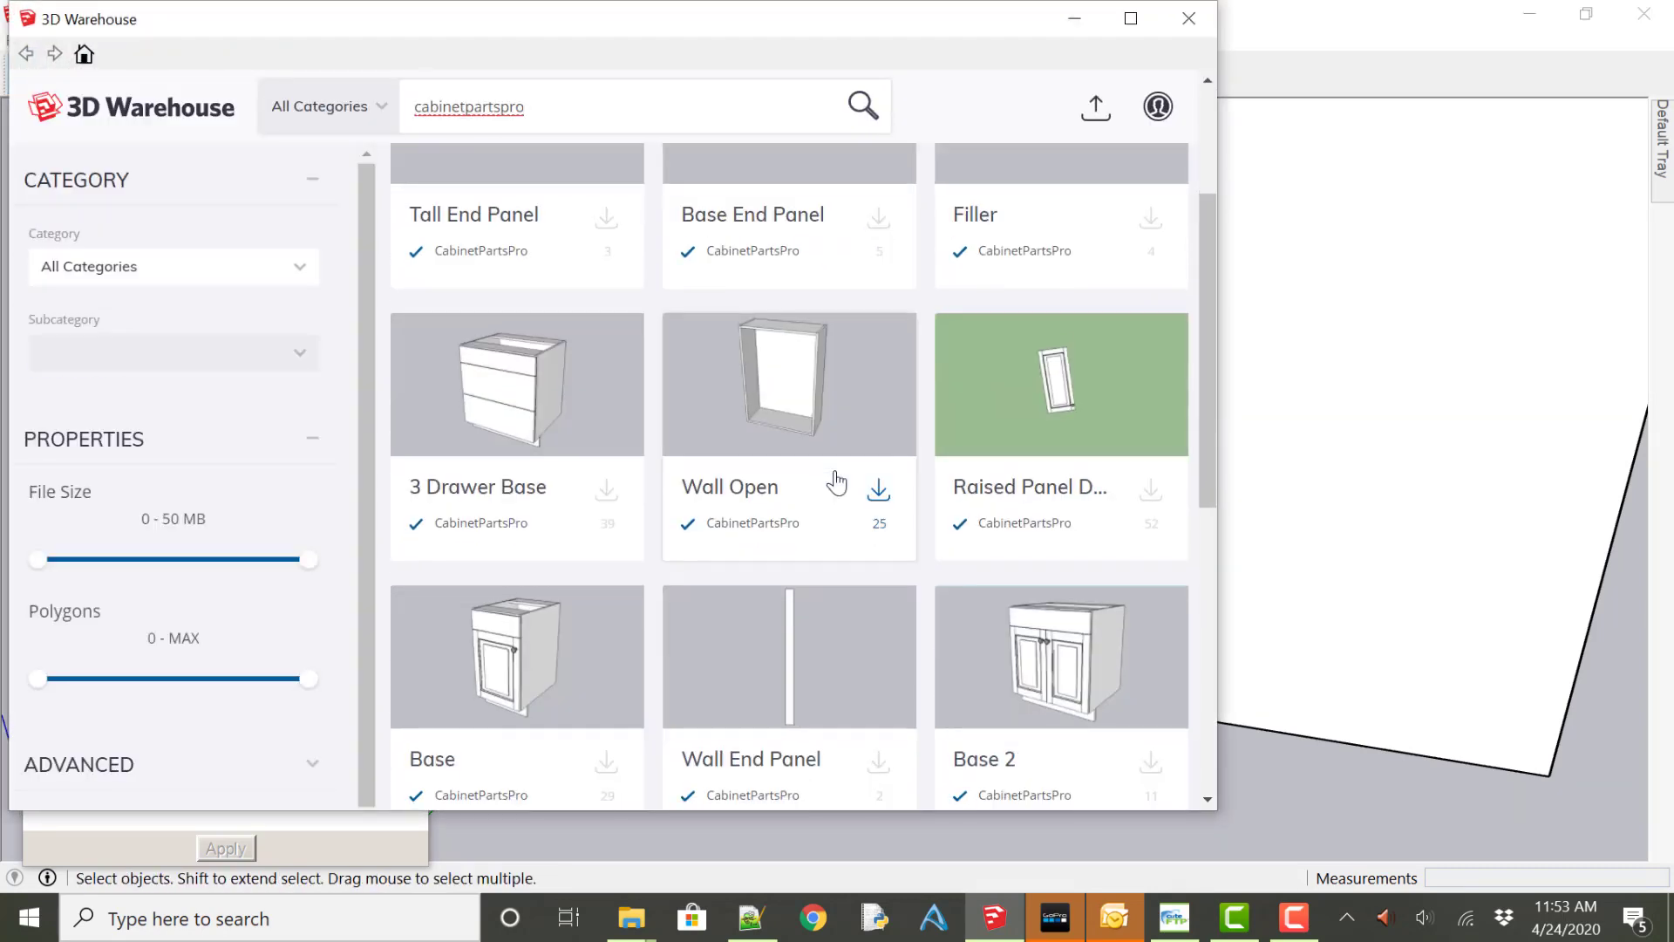
scroll(down, 3)
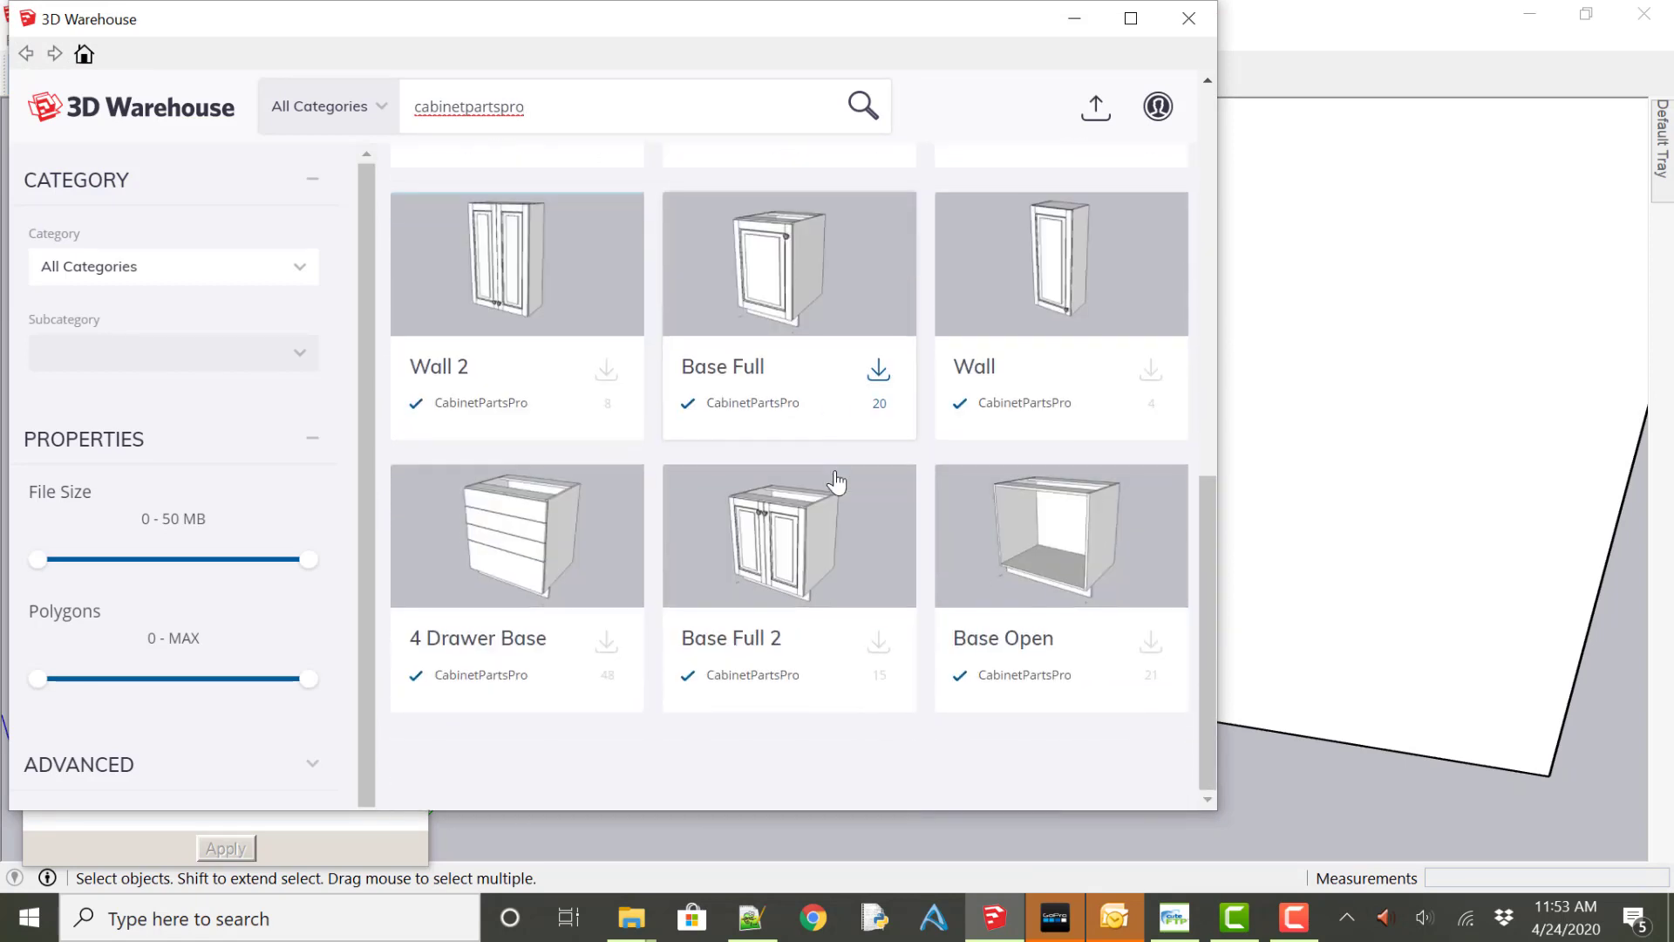
mouse_move(607, 651)
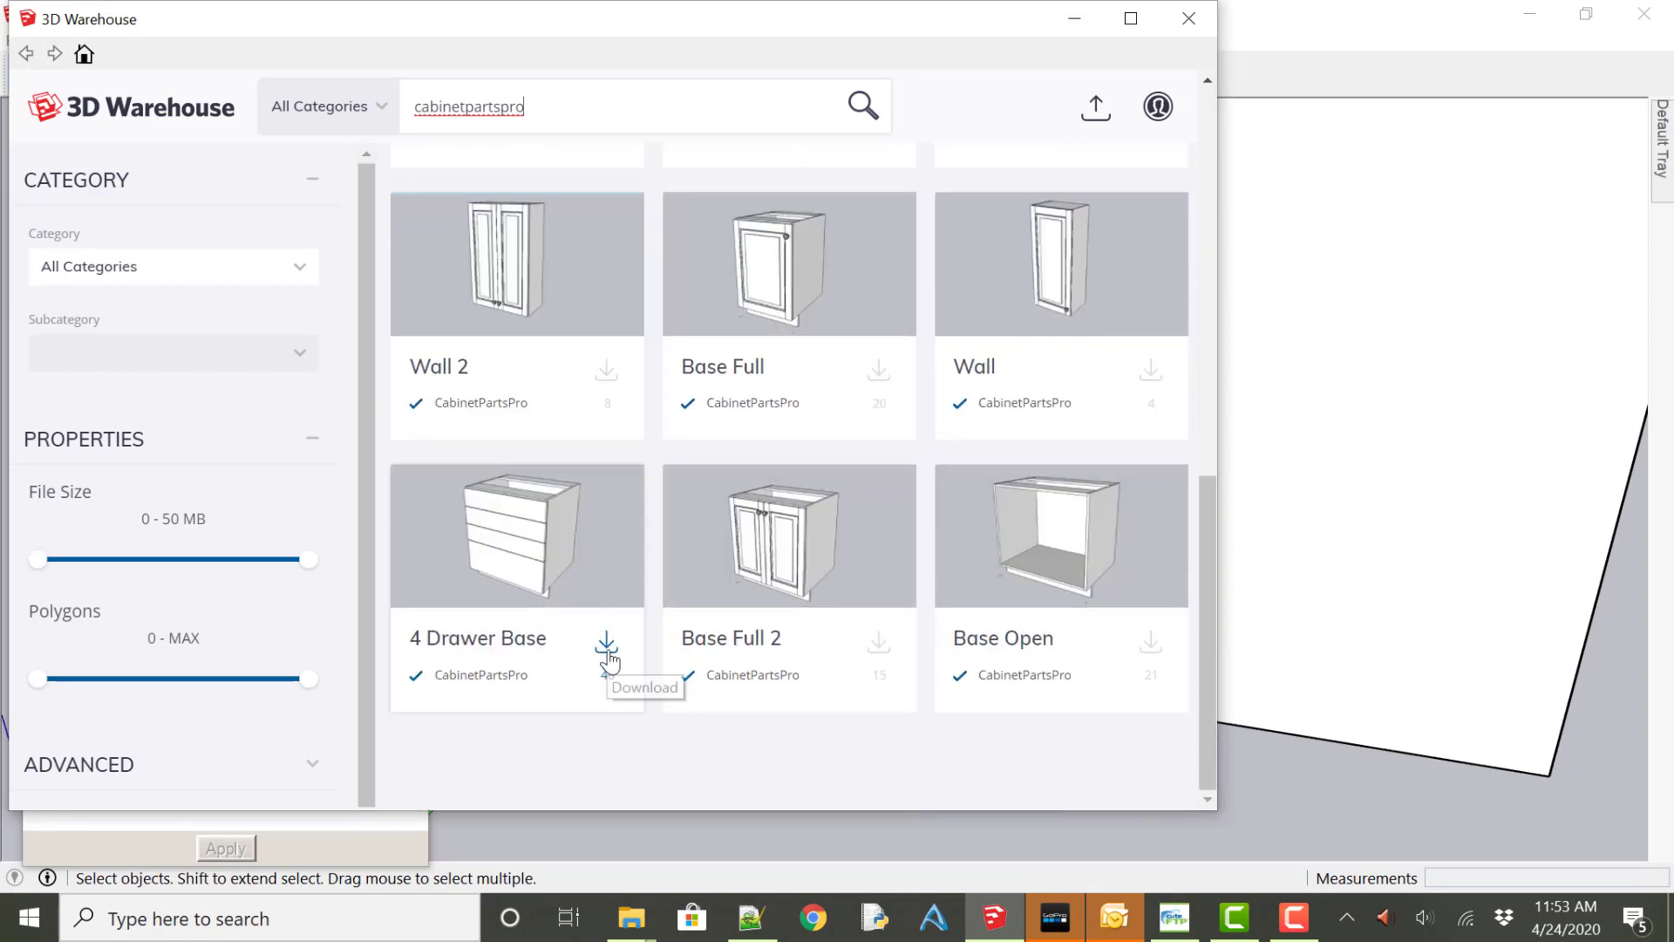
click(605, 639)
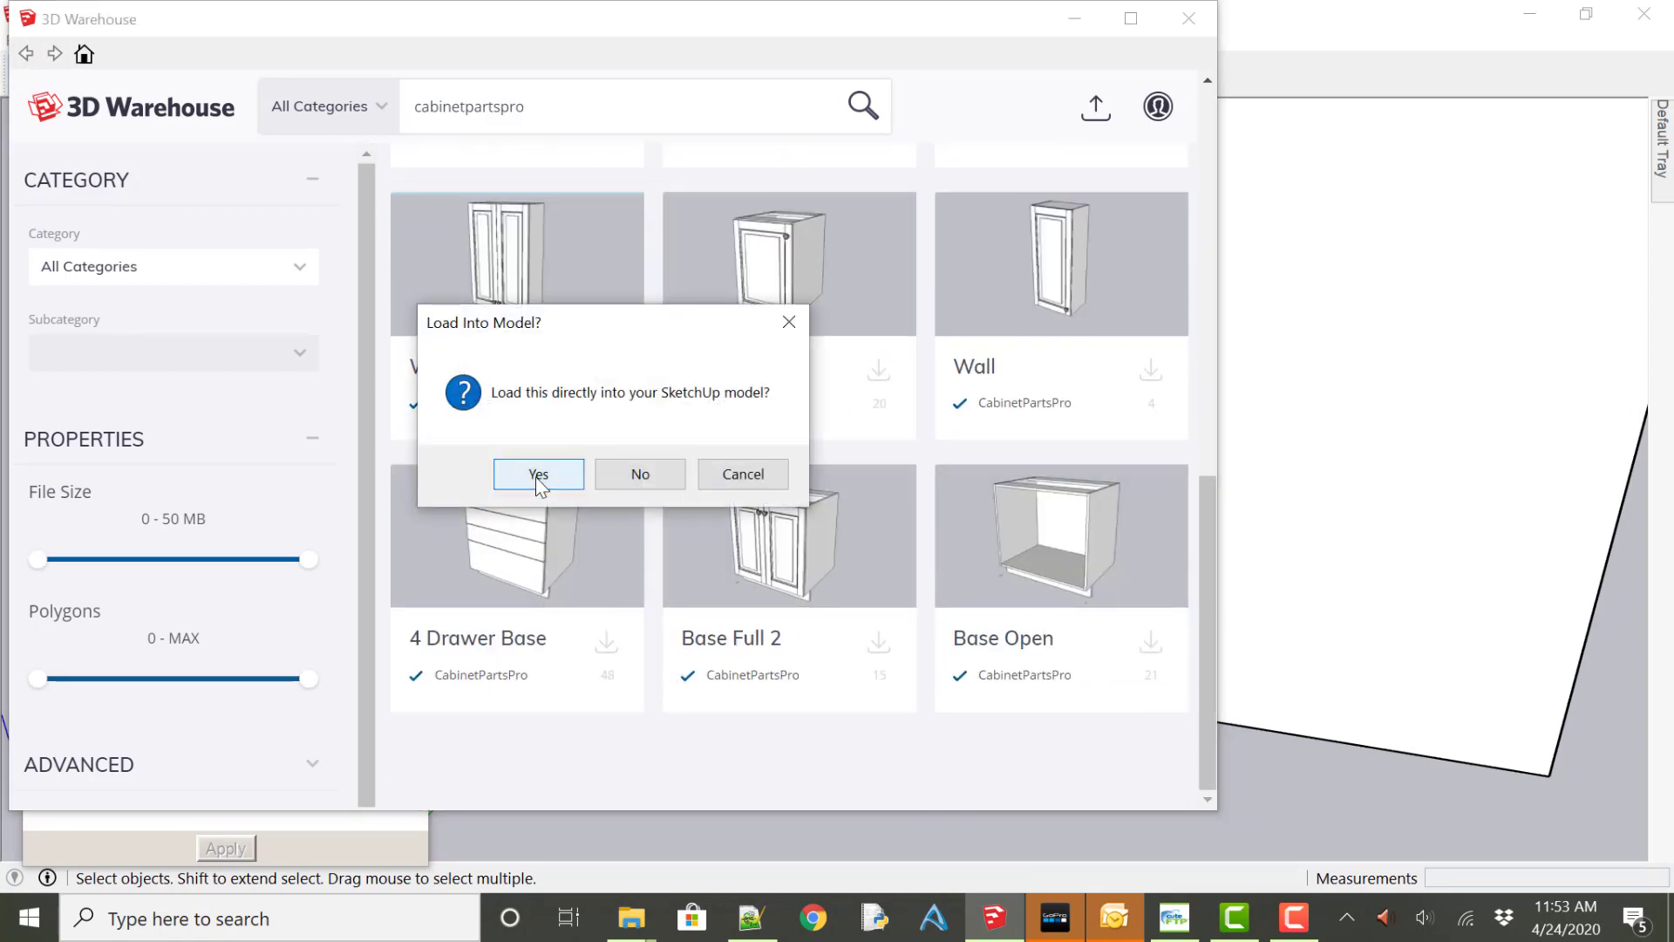
click(537, 474)
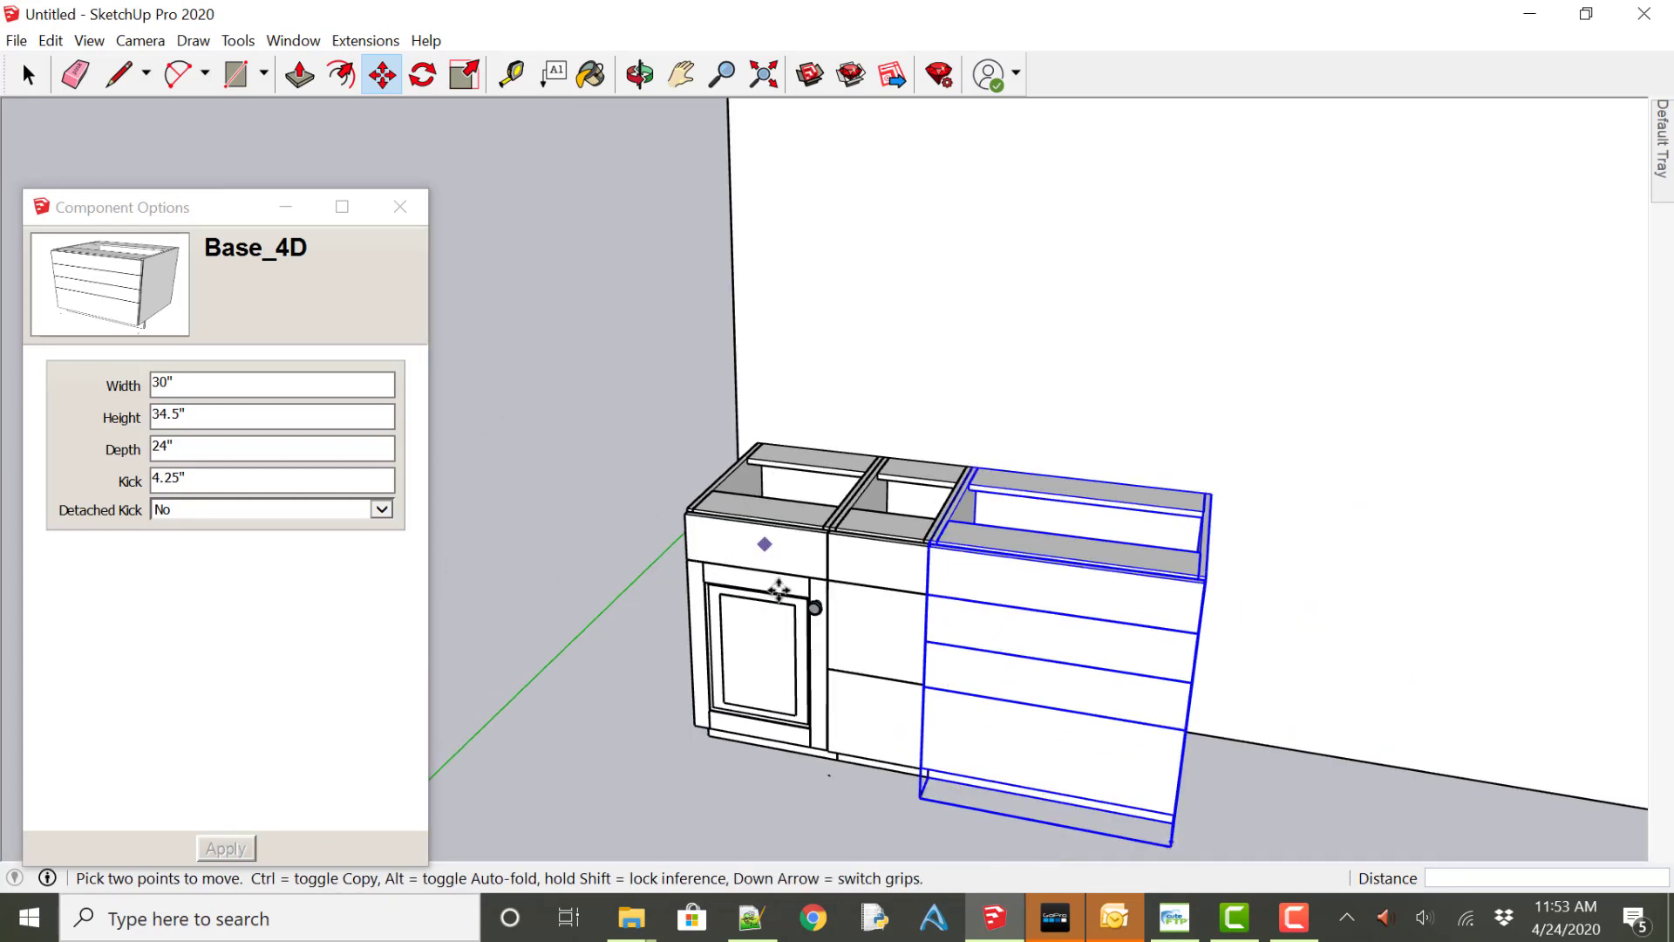
Place the 30-inch Base_4D cabinet flush beside Base_3D, then select Base_3D.
click(638, 75)
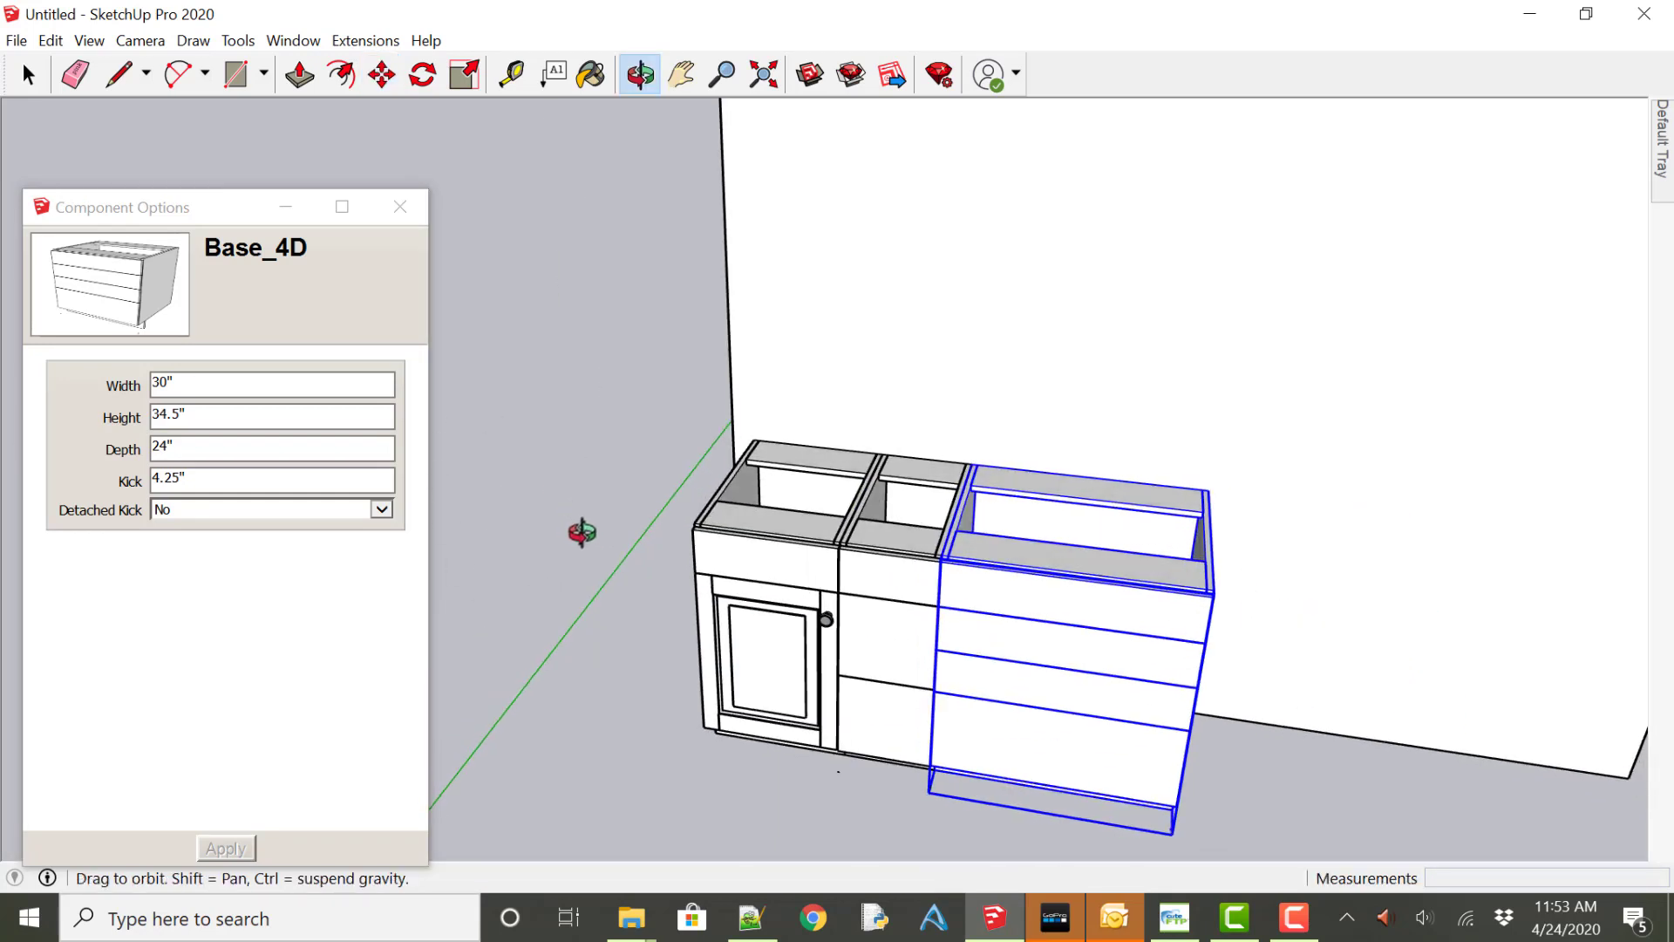
click(379, 74)
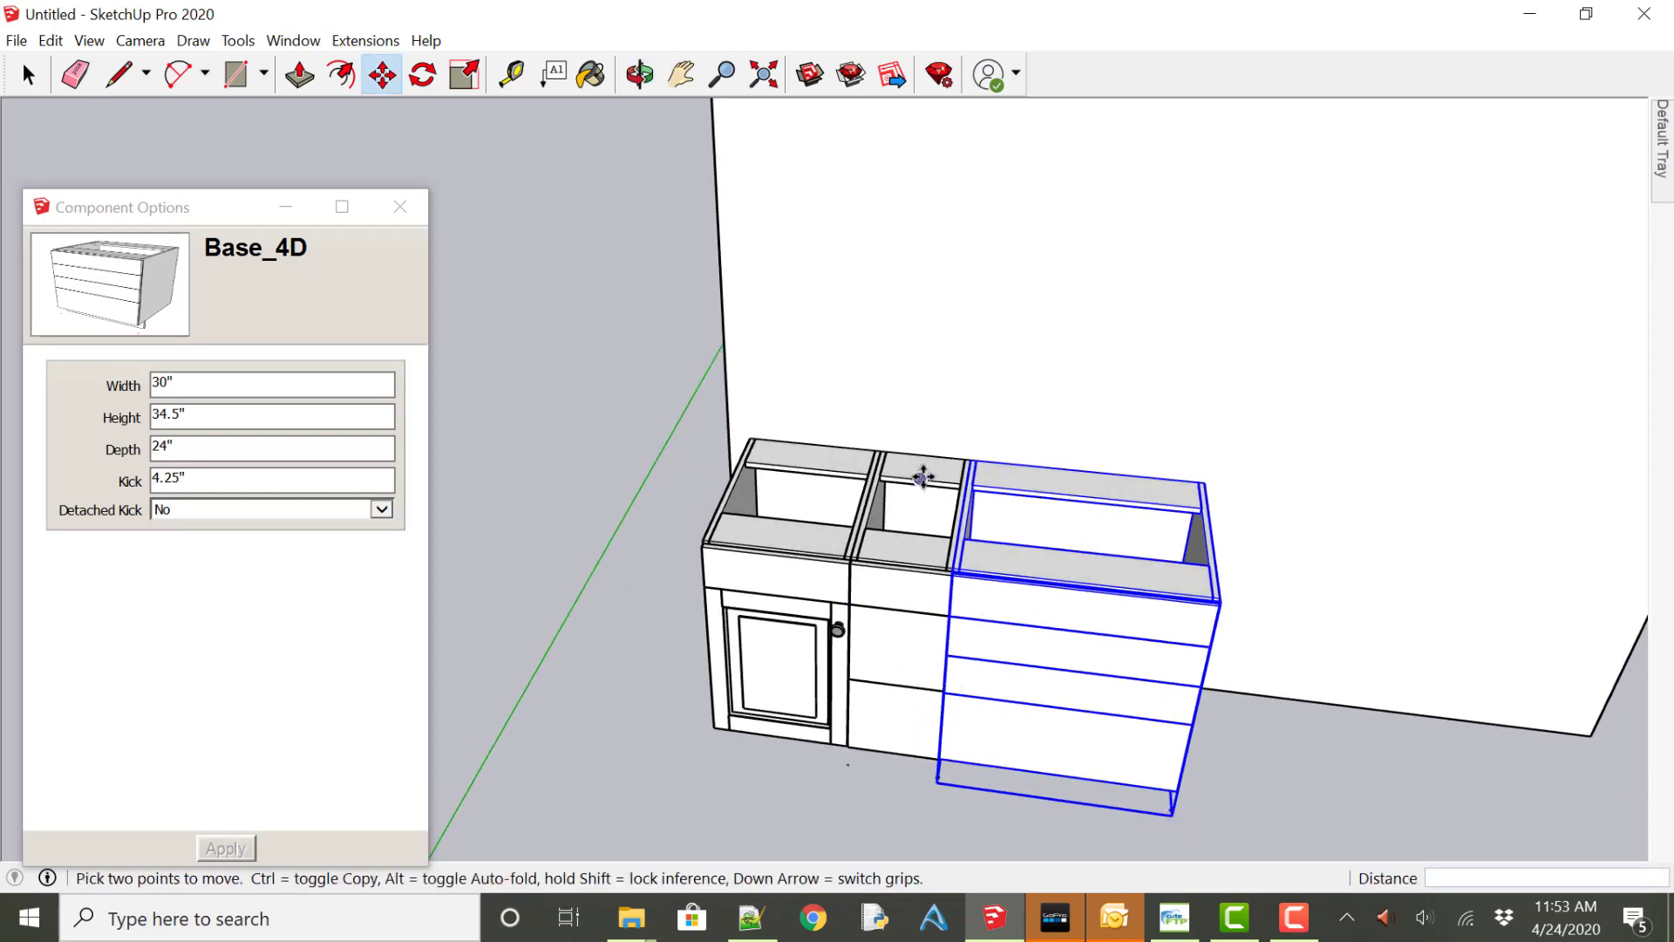
click(29, 75)
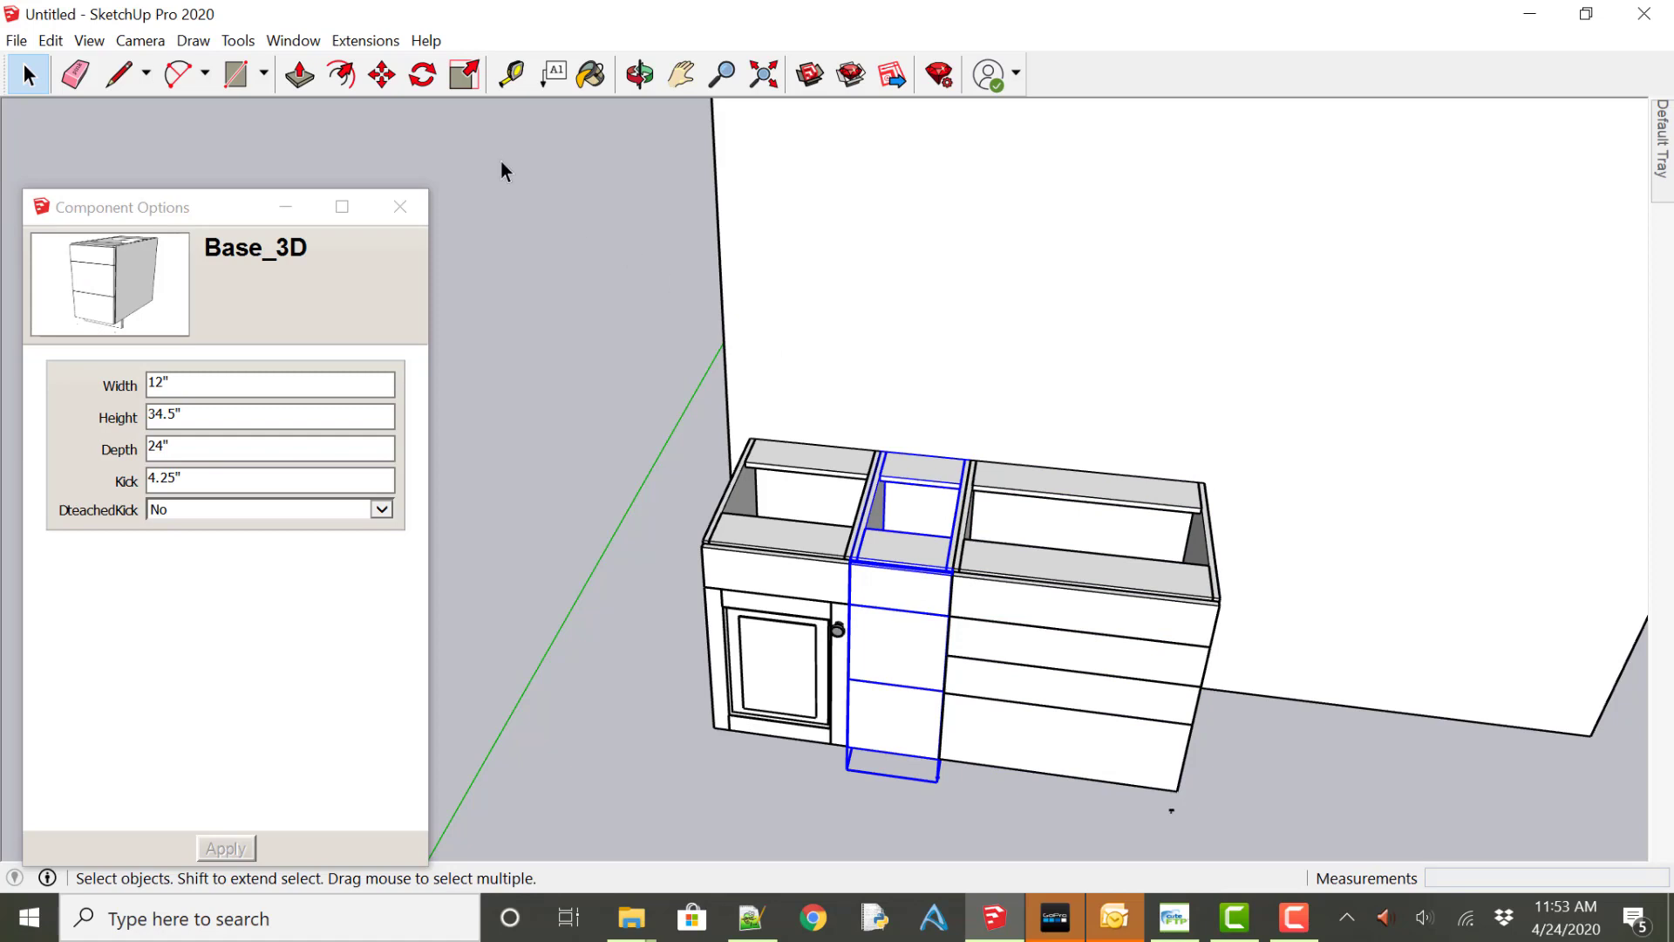
Start a Move copy of the 12-inch Base_3D cabinet toward Base_4D's right corner.
click(380, 75)
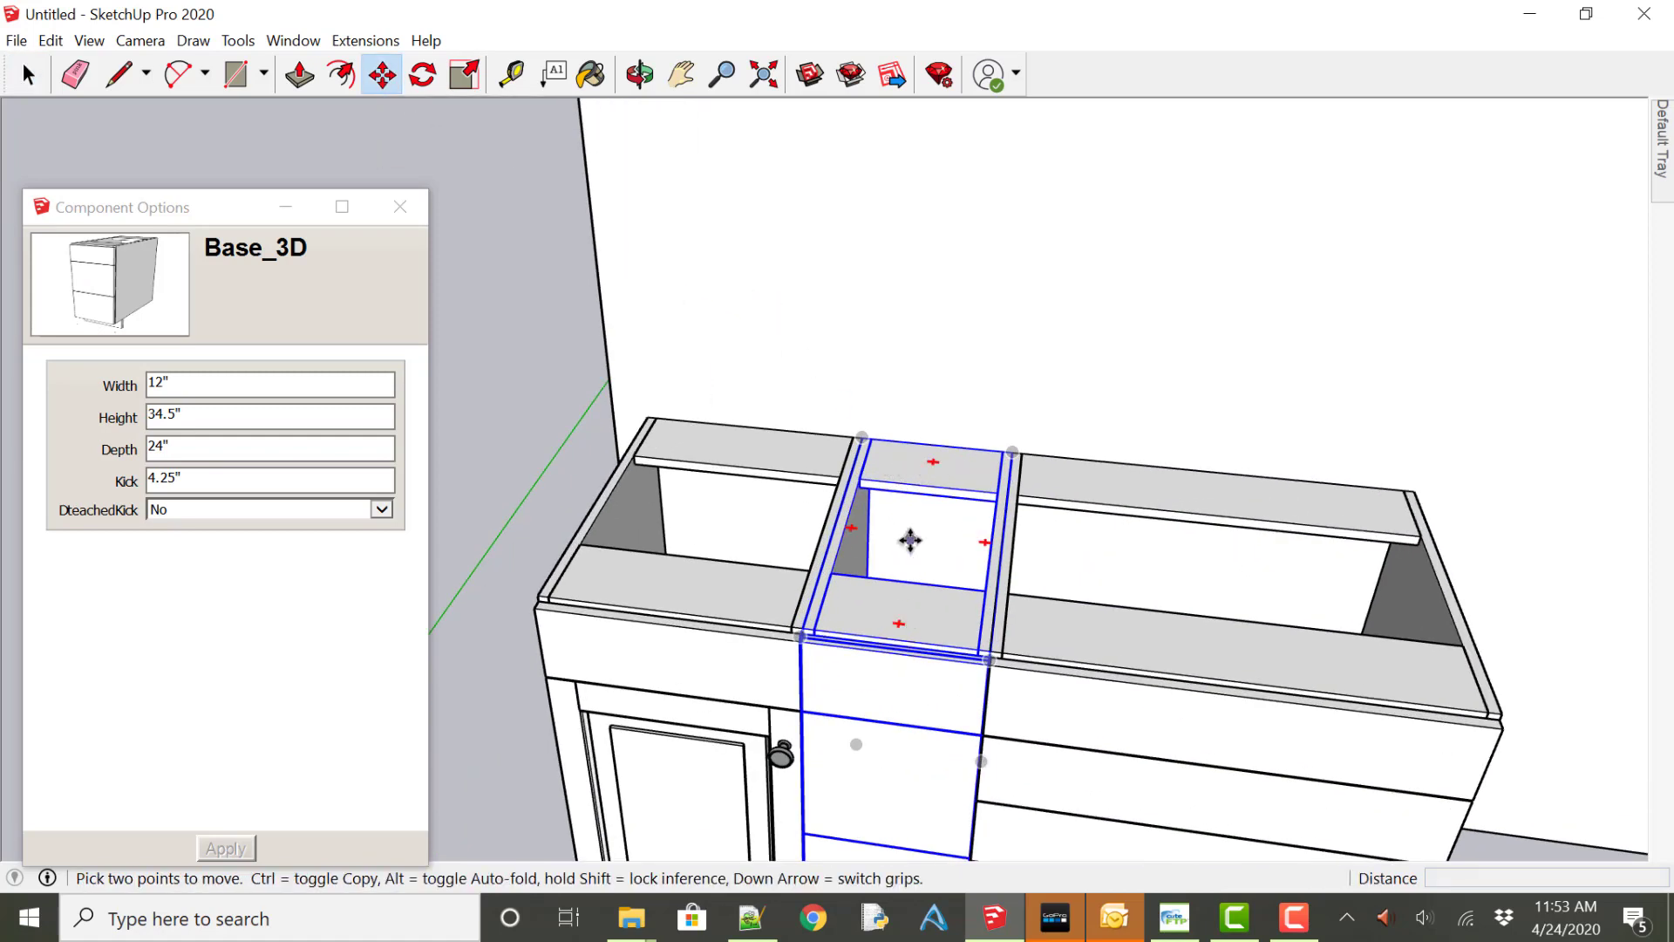
mouse_move(1473, 689)
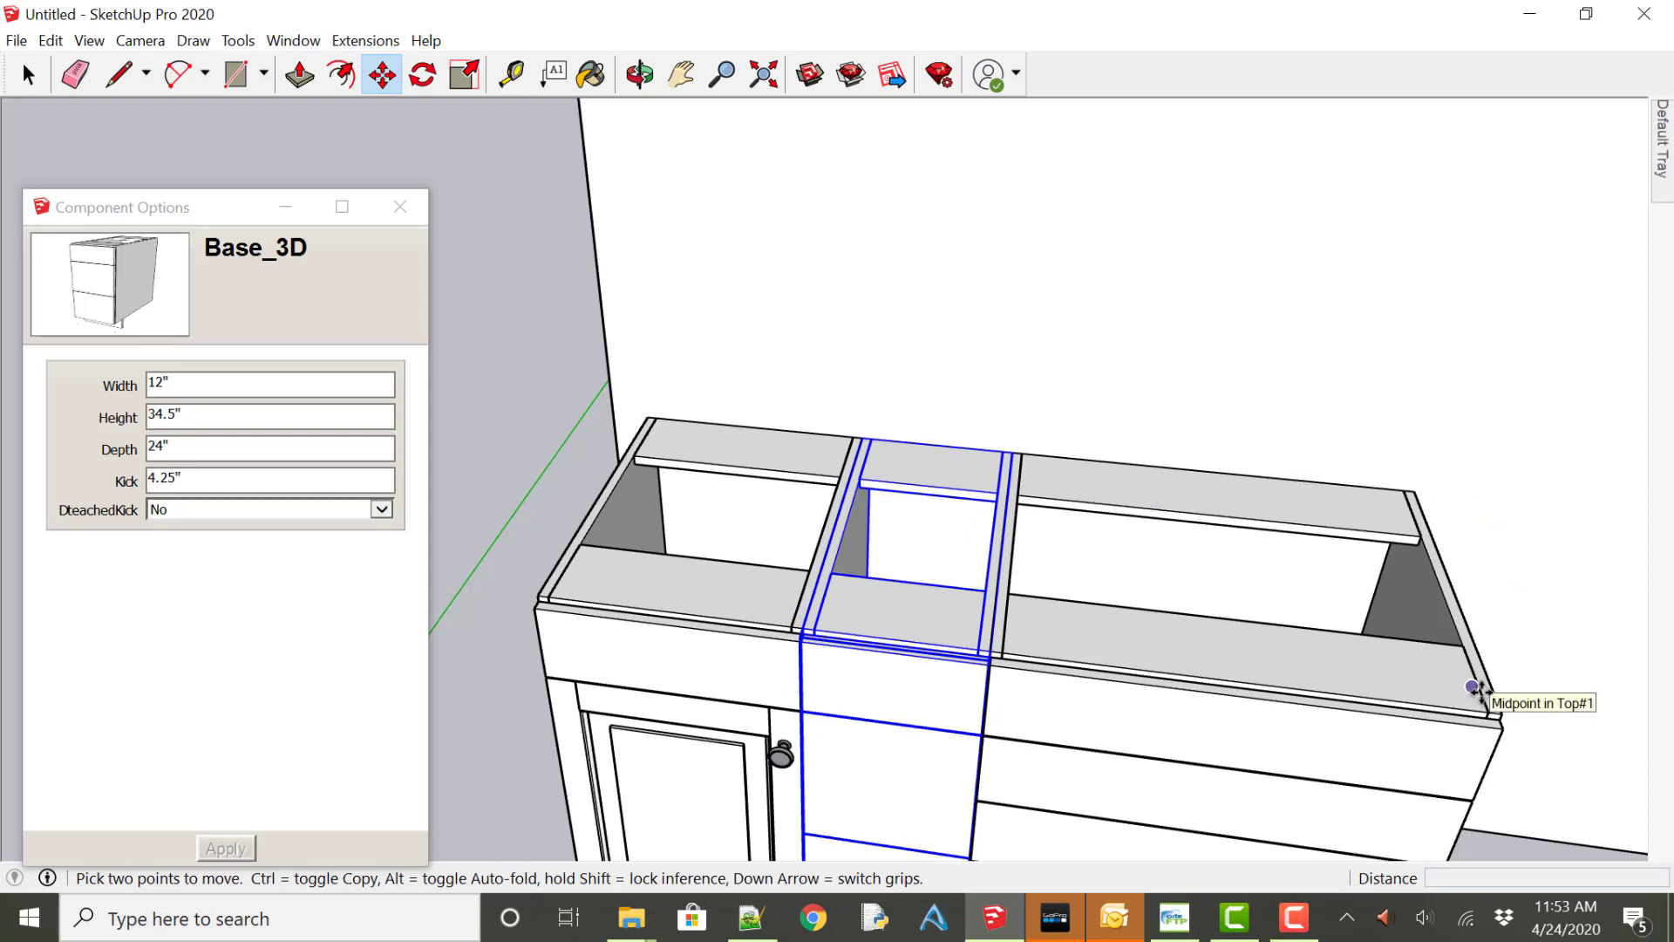
mouse_move(1068, 523)
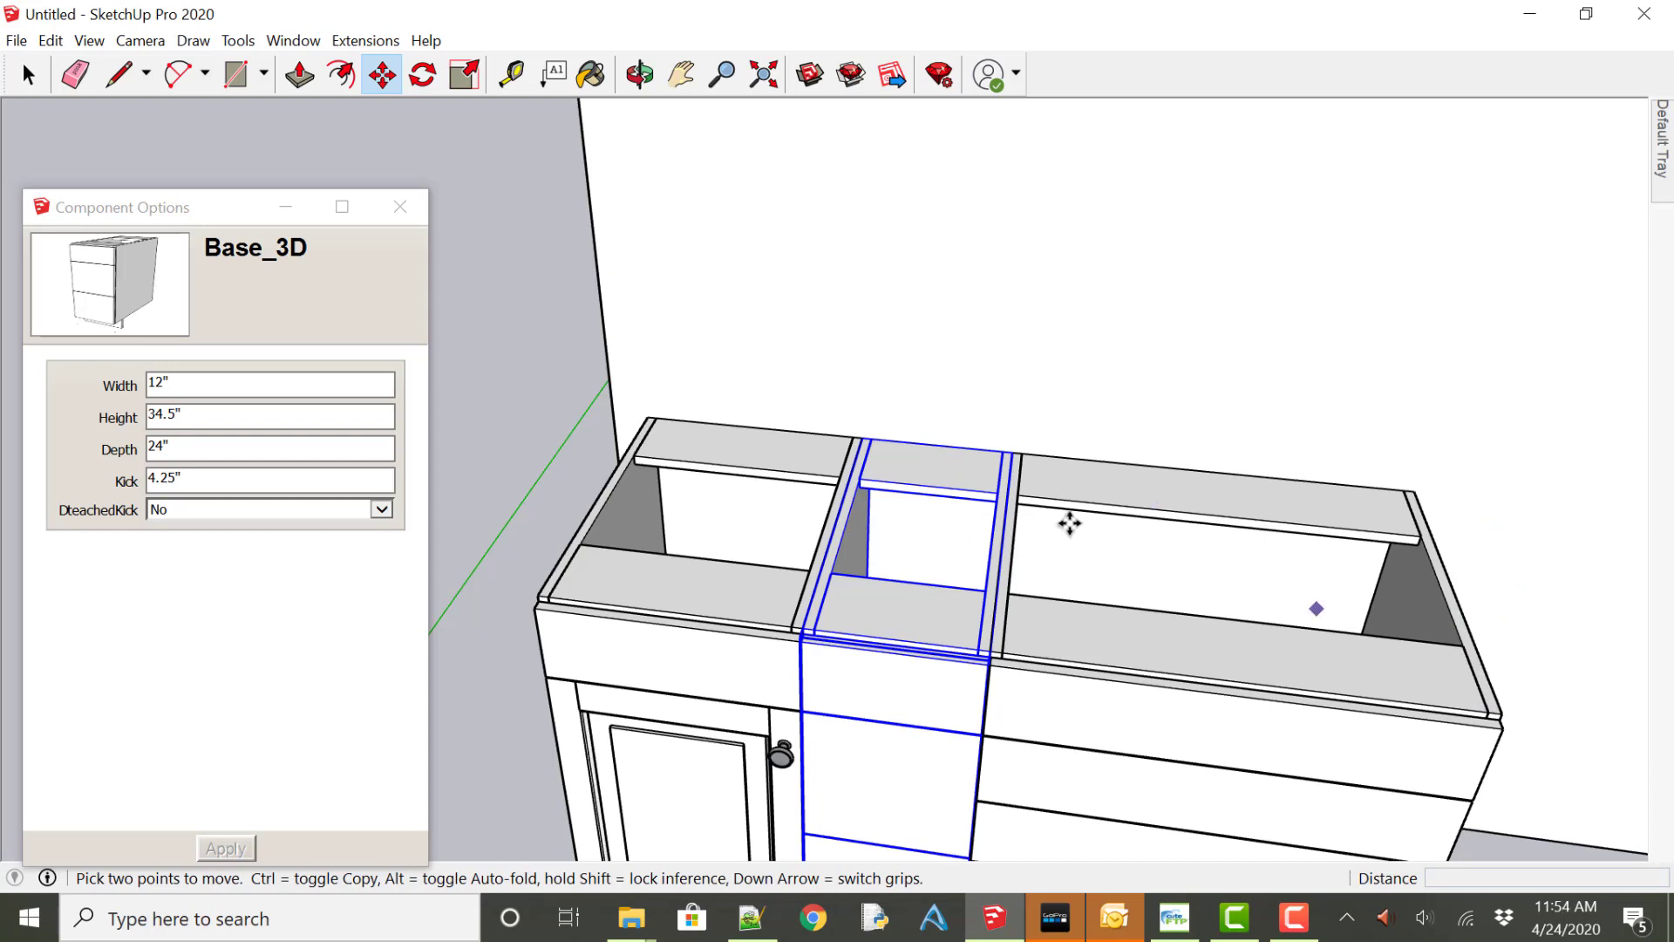
mouse_move(860, 438)
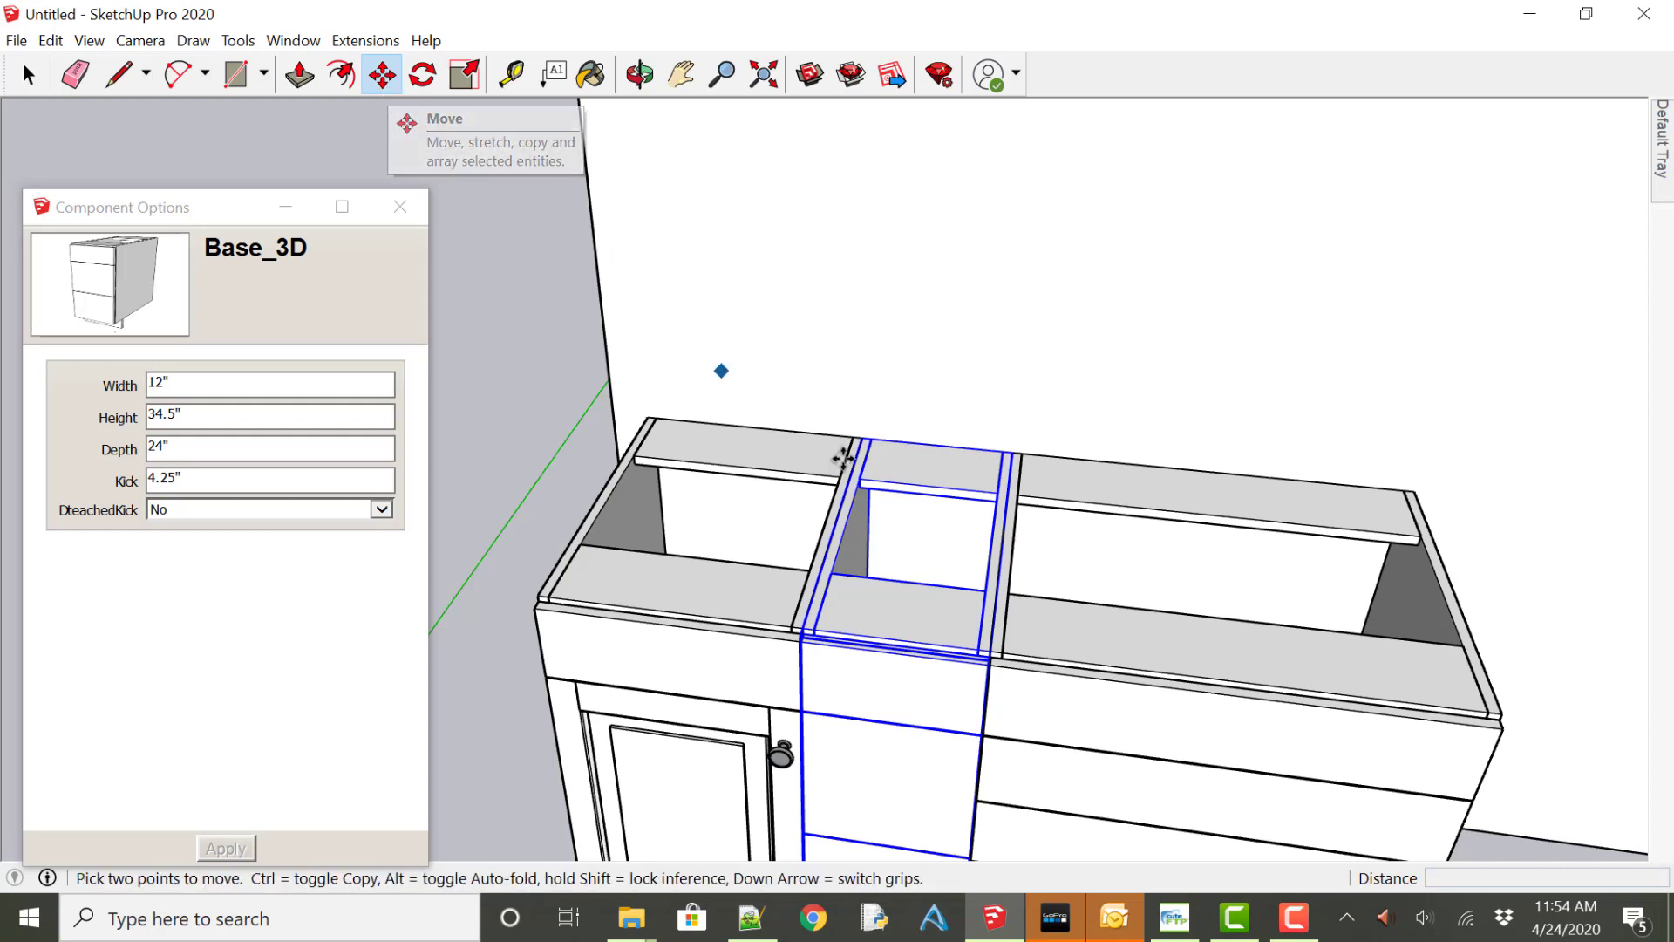
mouse_move(861, 439)
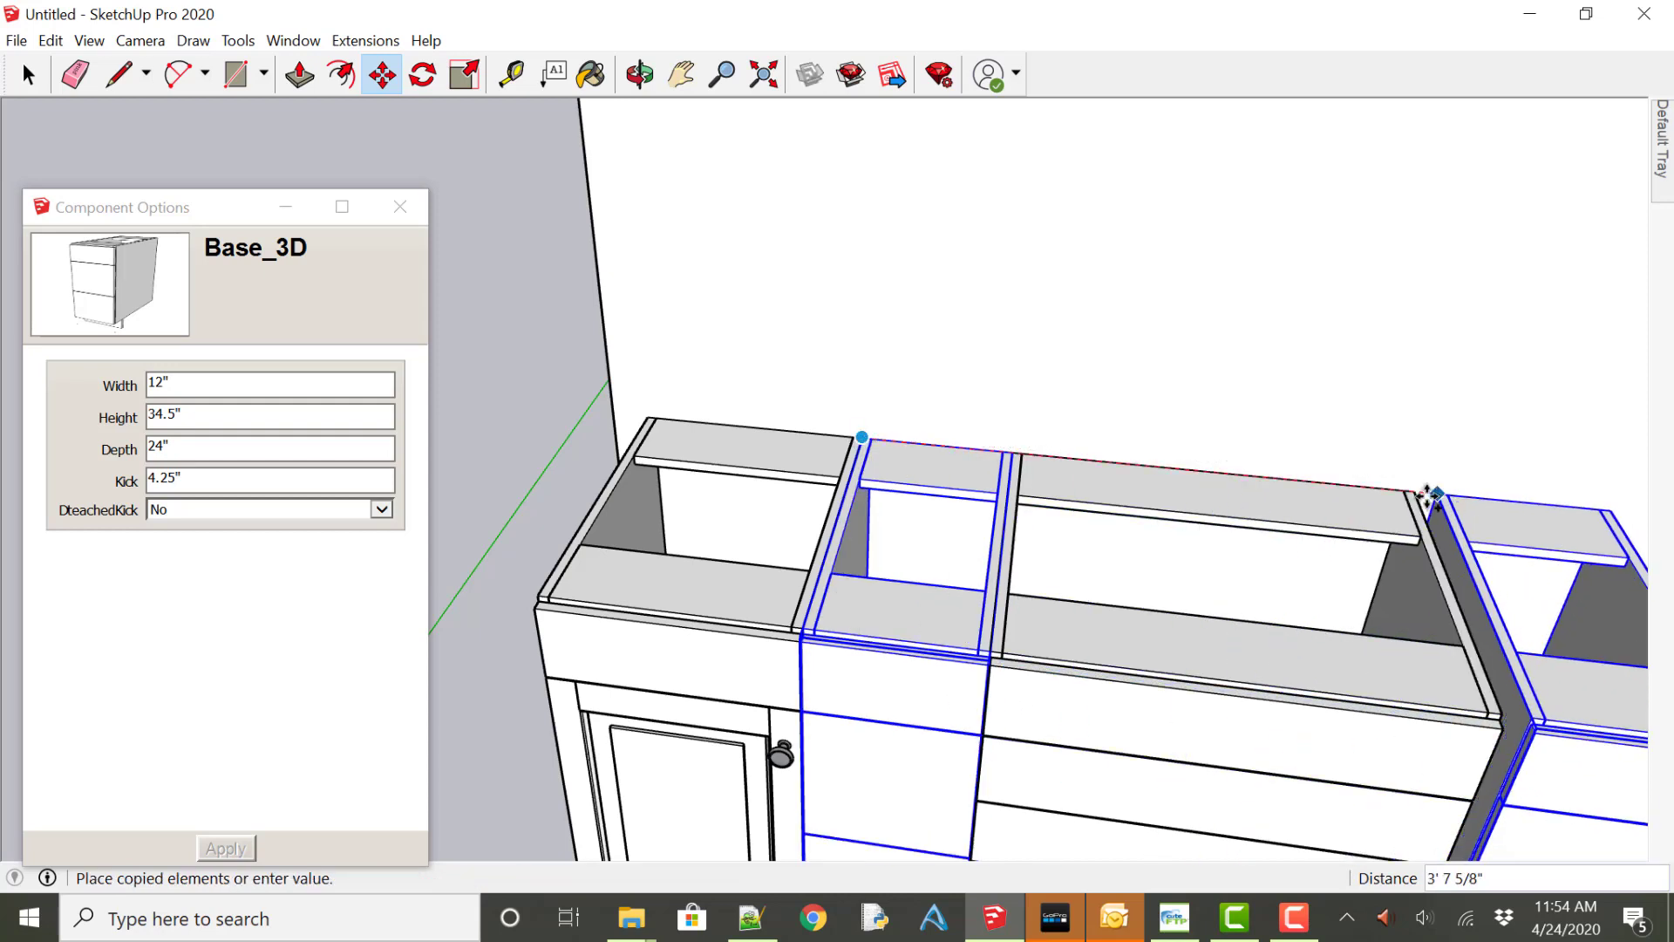
mouse_move(1431, 500)
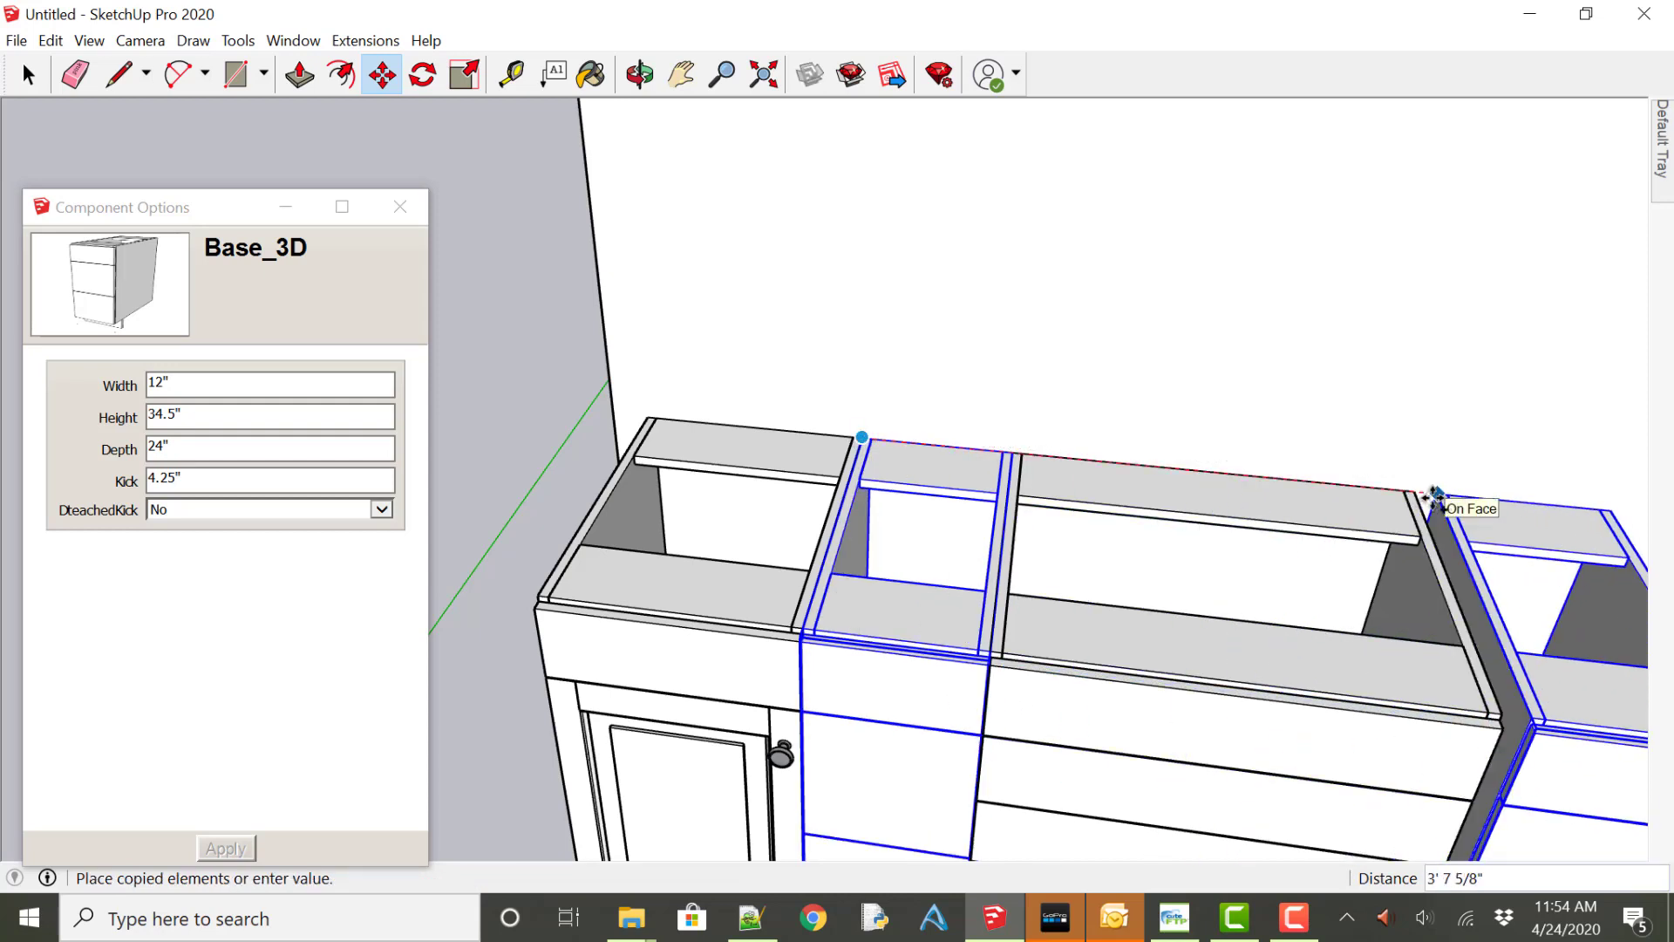
mouse_move(1421, 494)
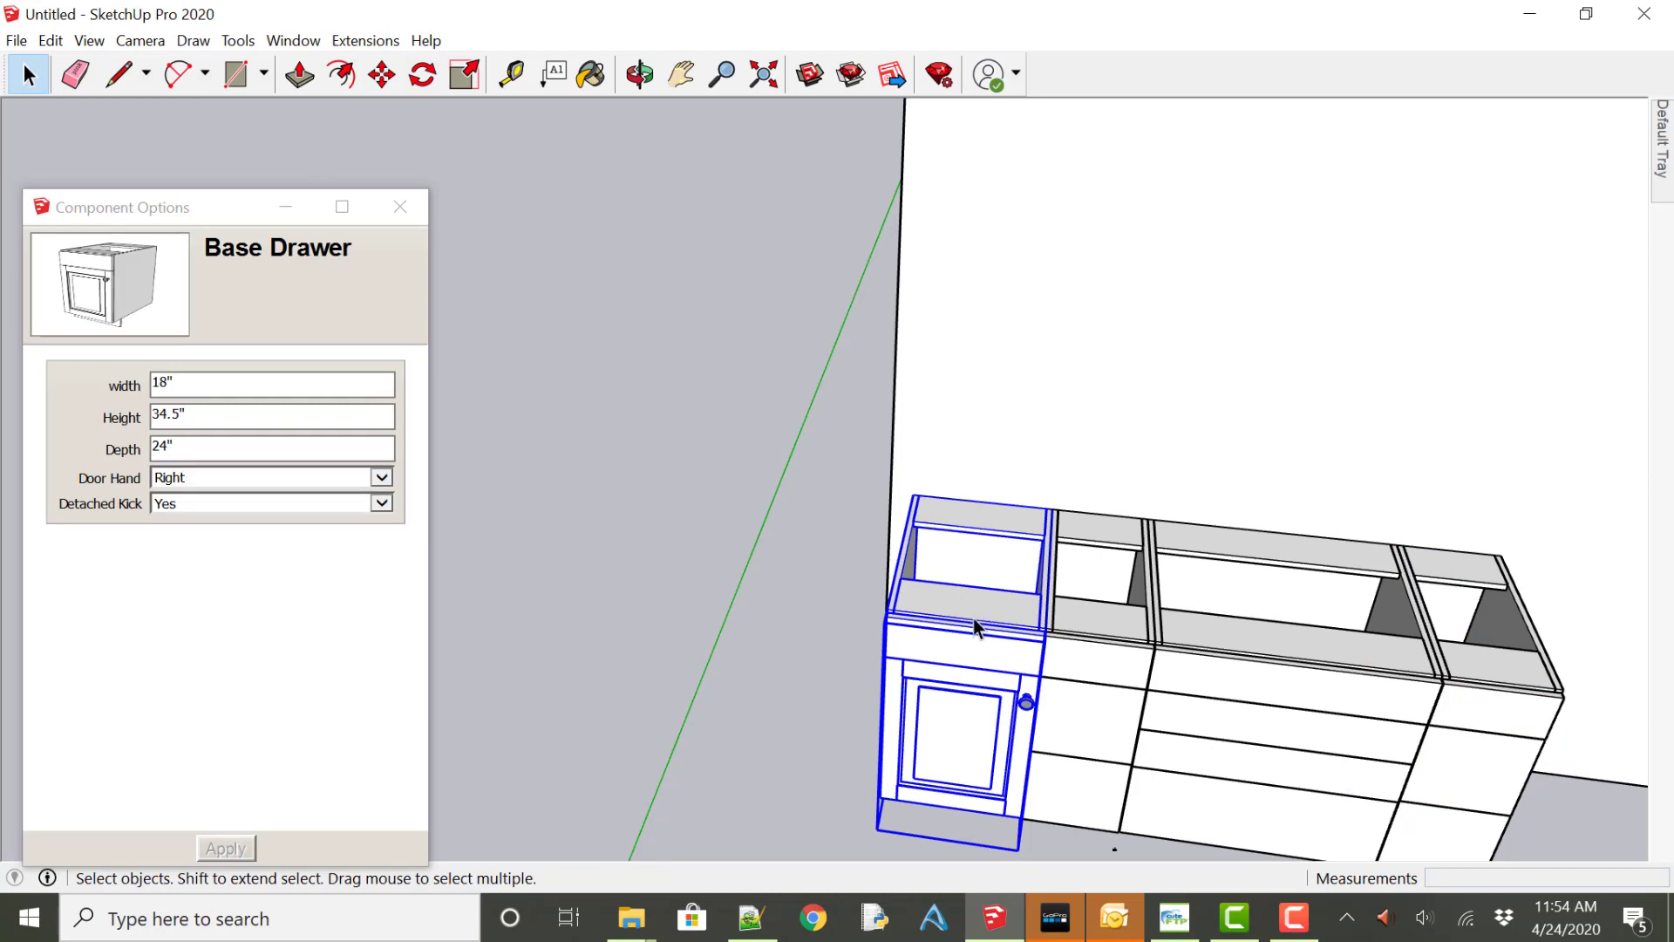
mouse_move(920, 533)
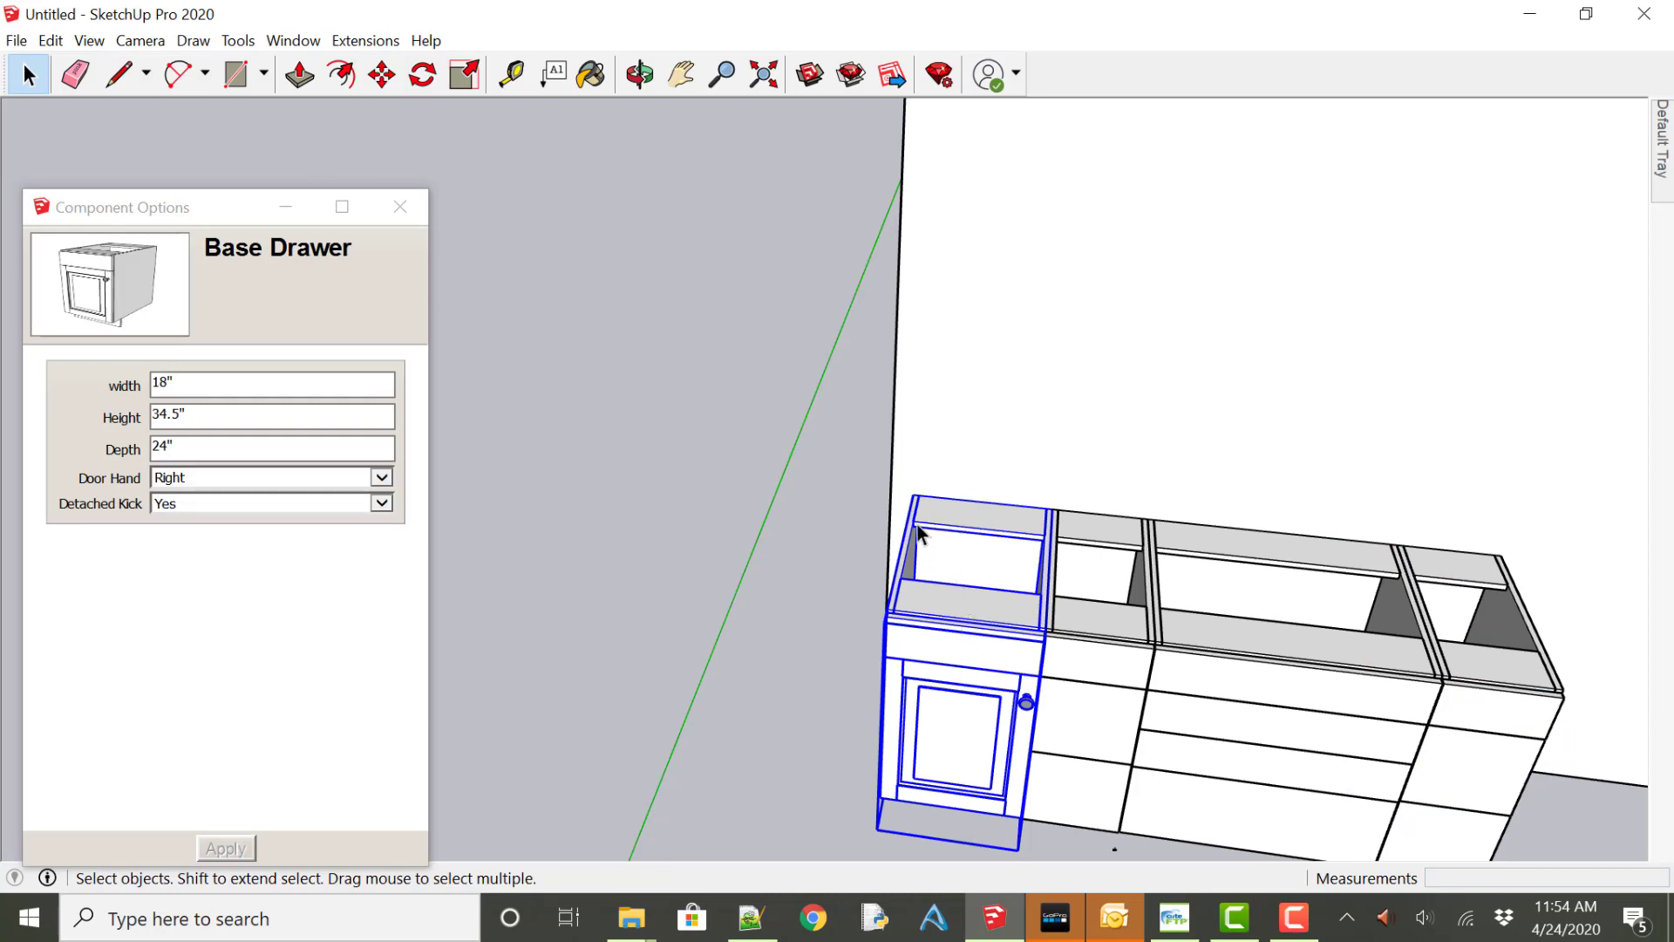
mouse_move(951, 517)
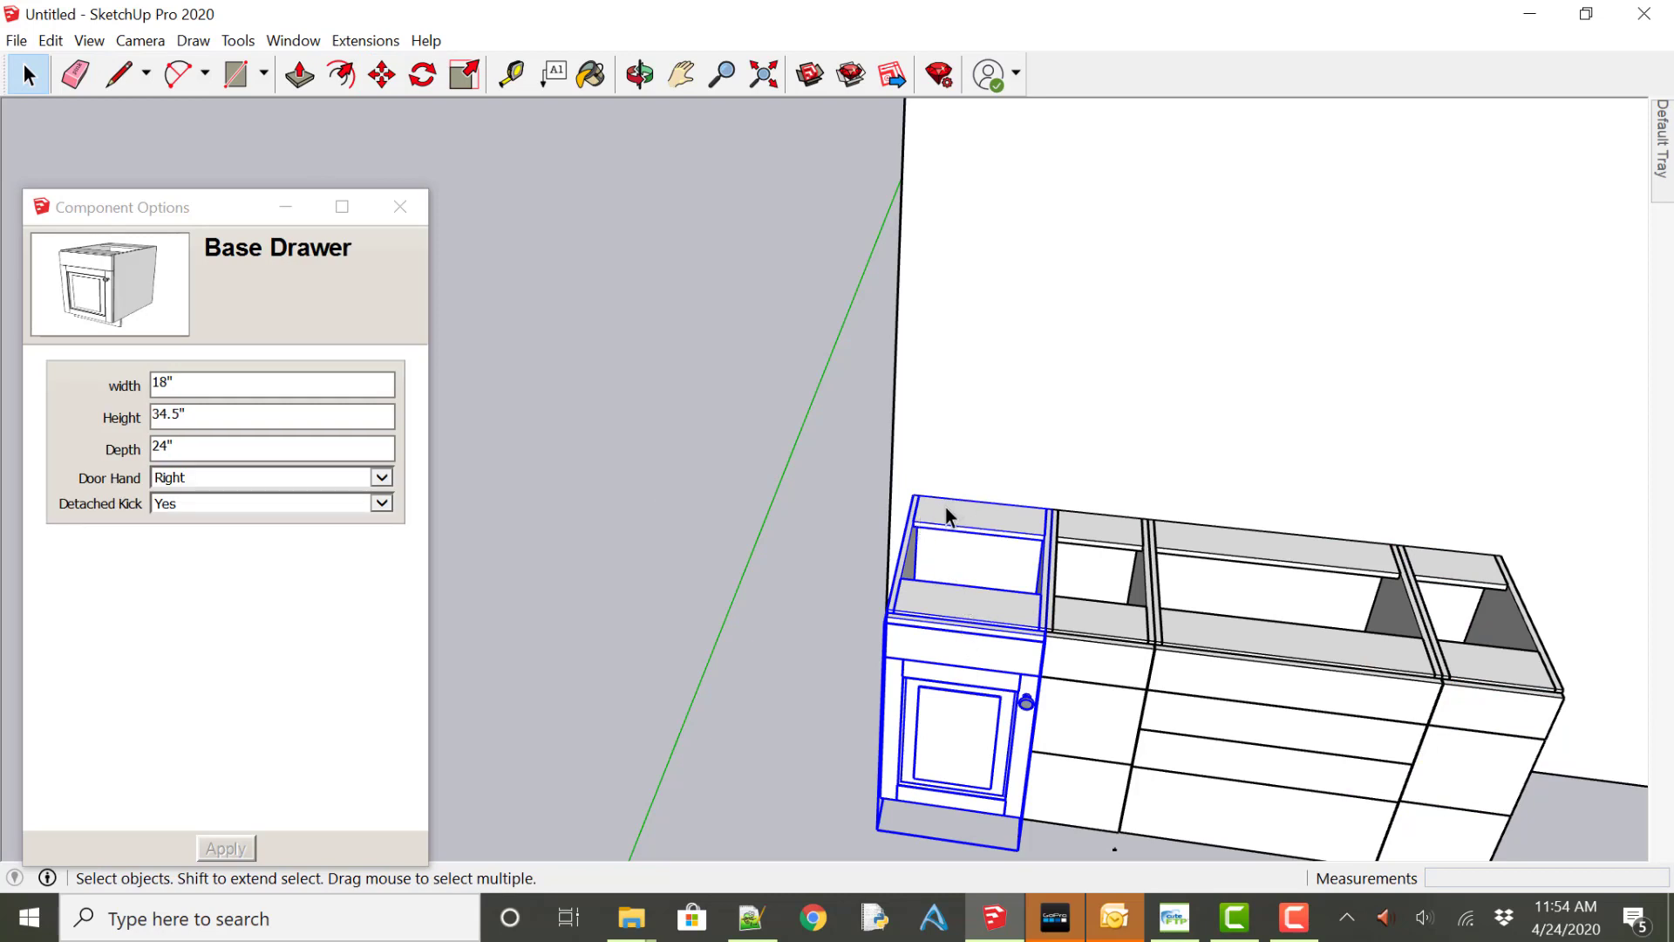
Copy the door base cabinet to the run's right end, making five cabinets.
click(381, 75)
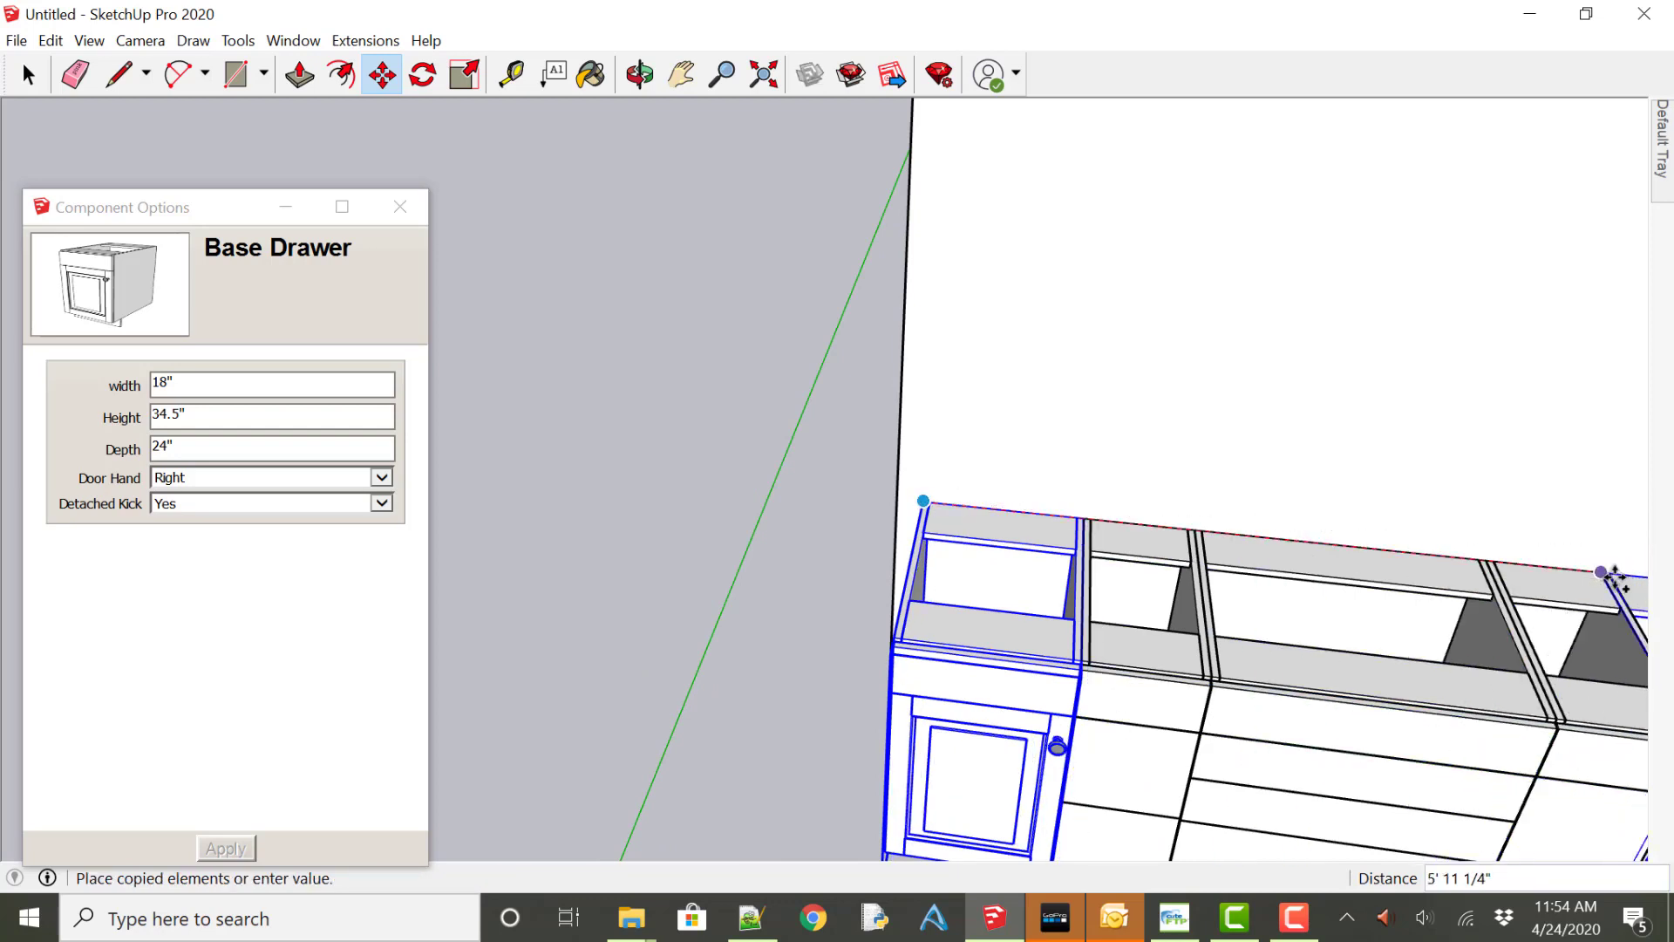
mouse_move(1602, 573)
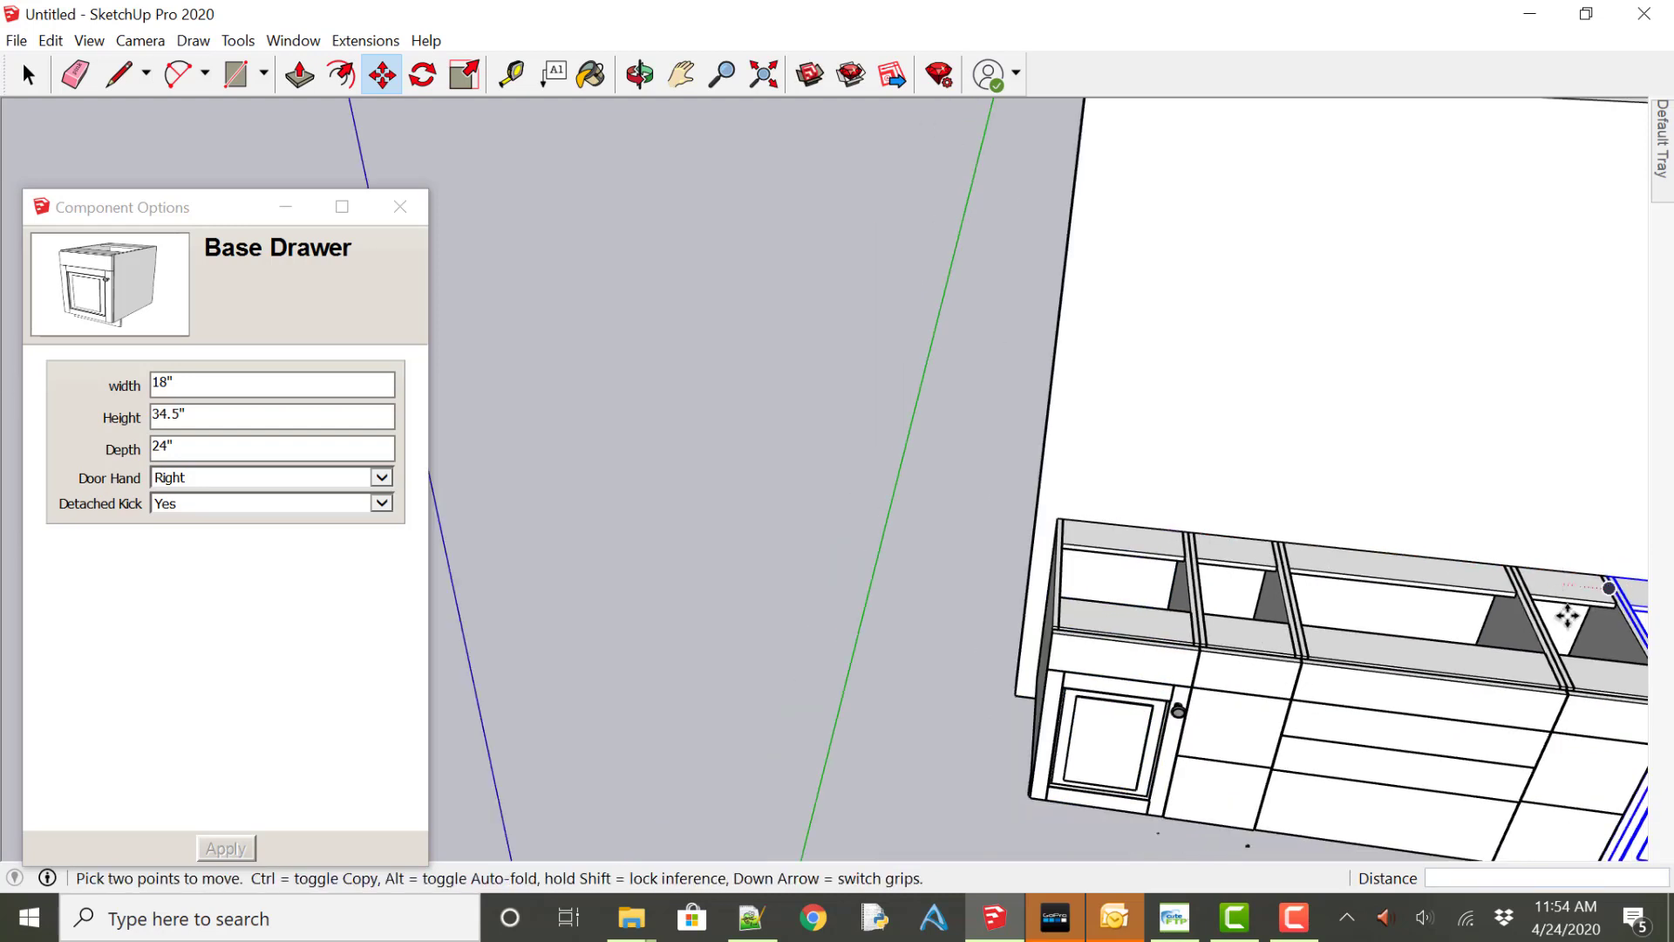
mouse_move(966, 590)
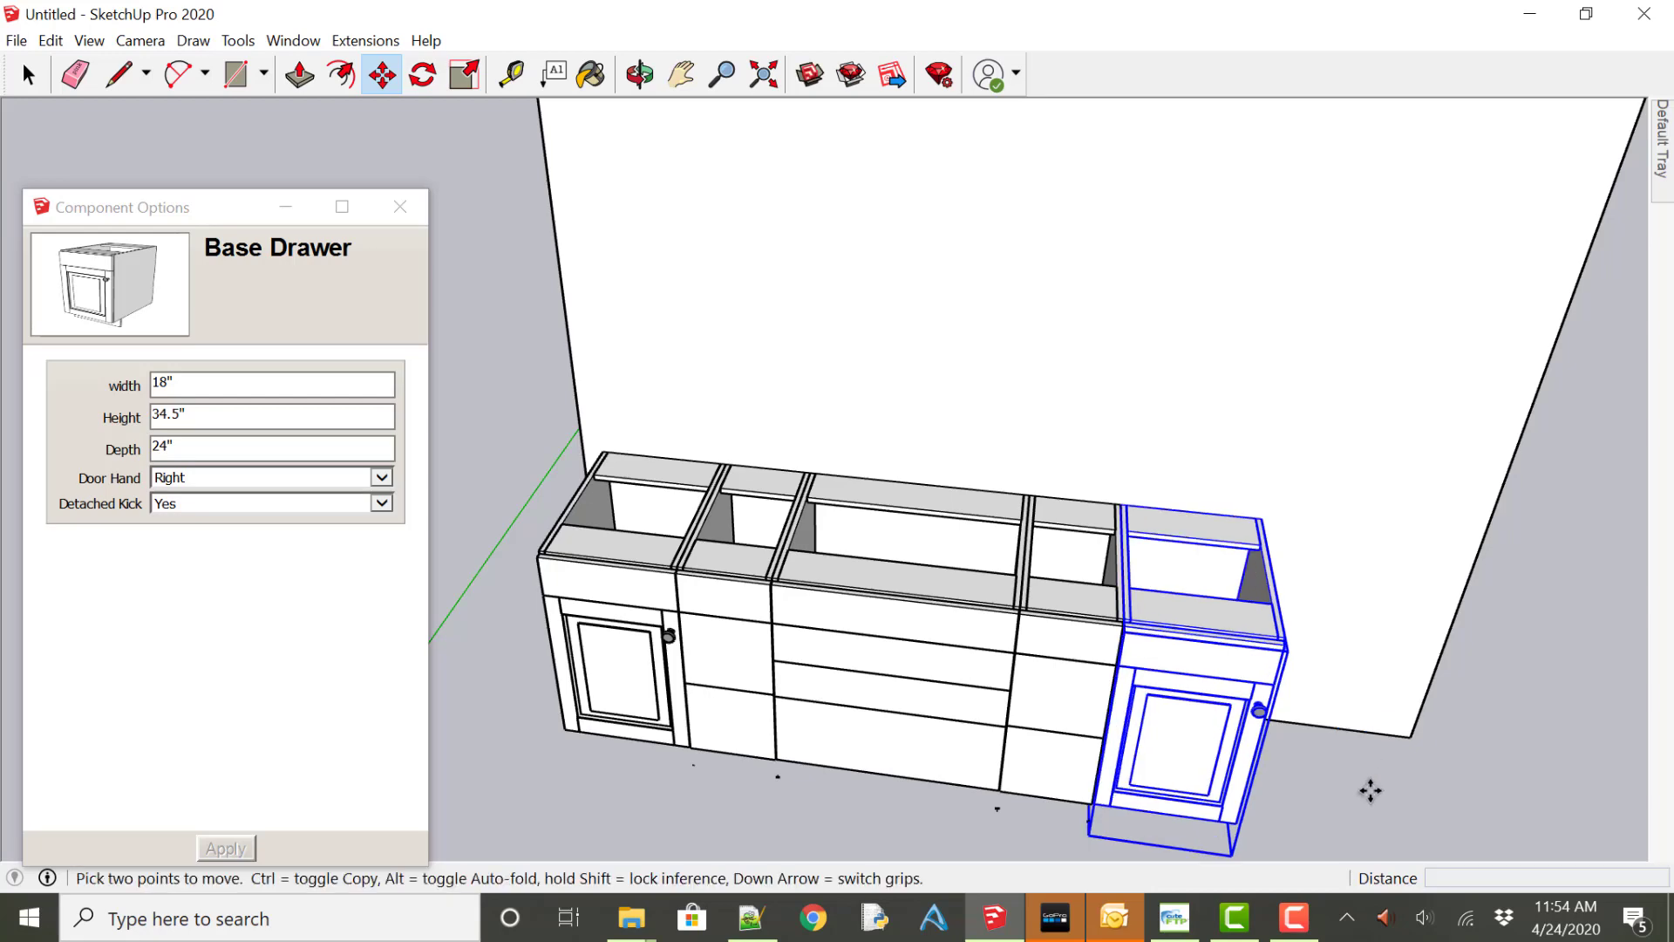
click(29, 75)
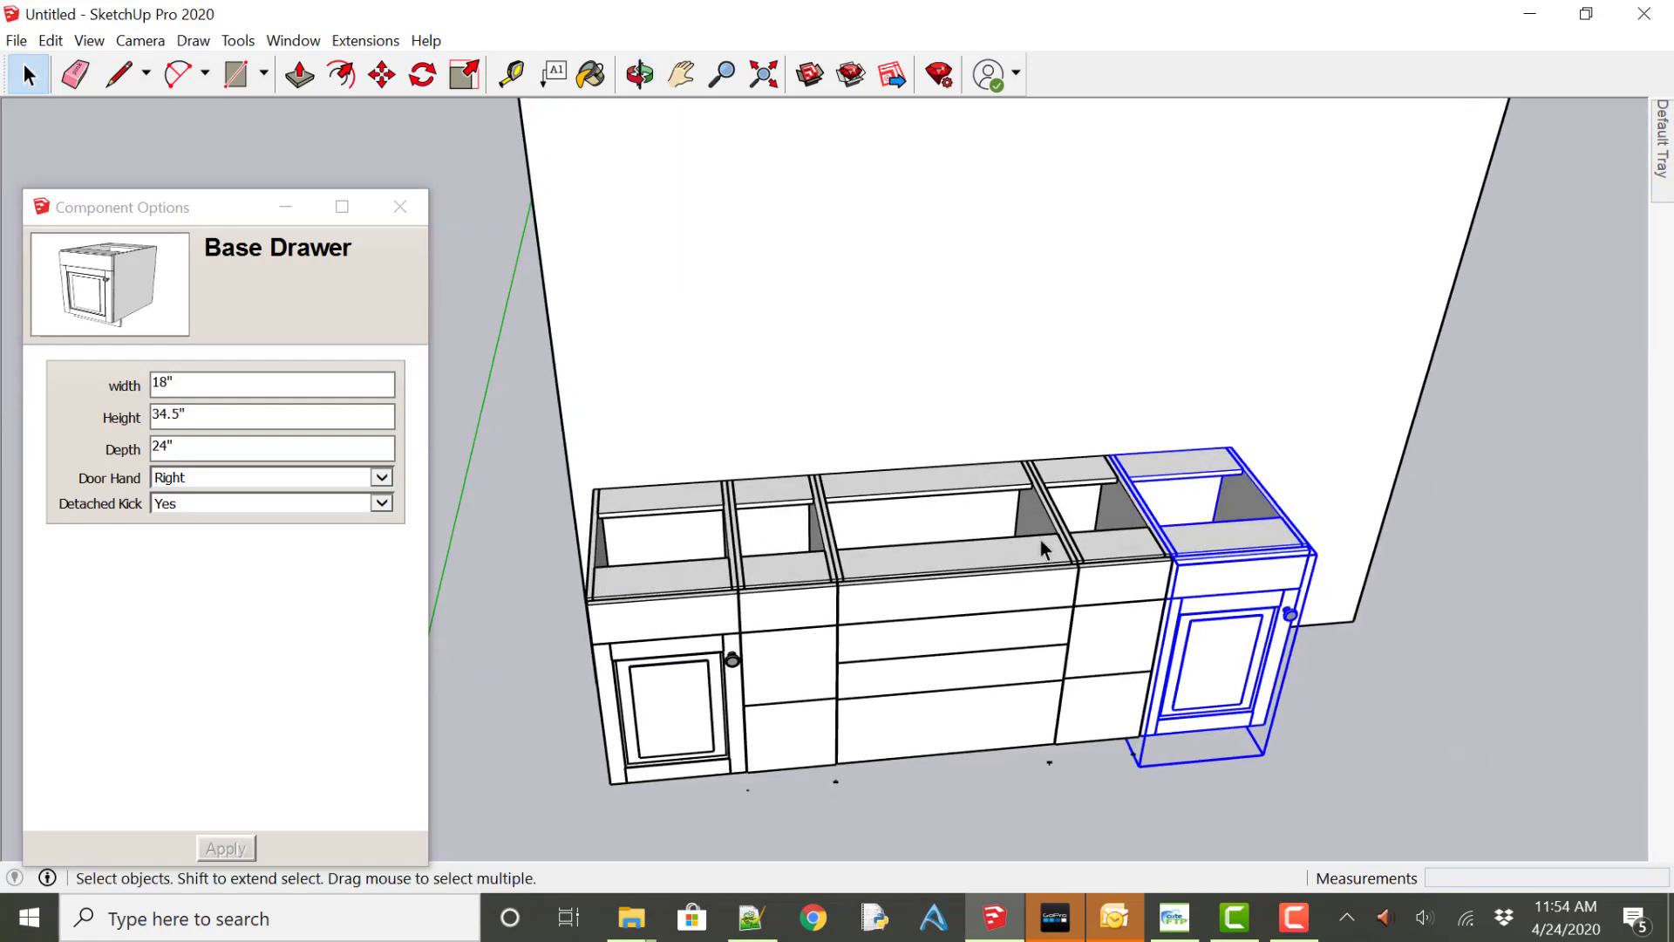
mouse_move(1202, 569)
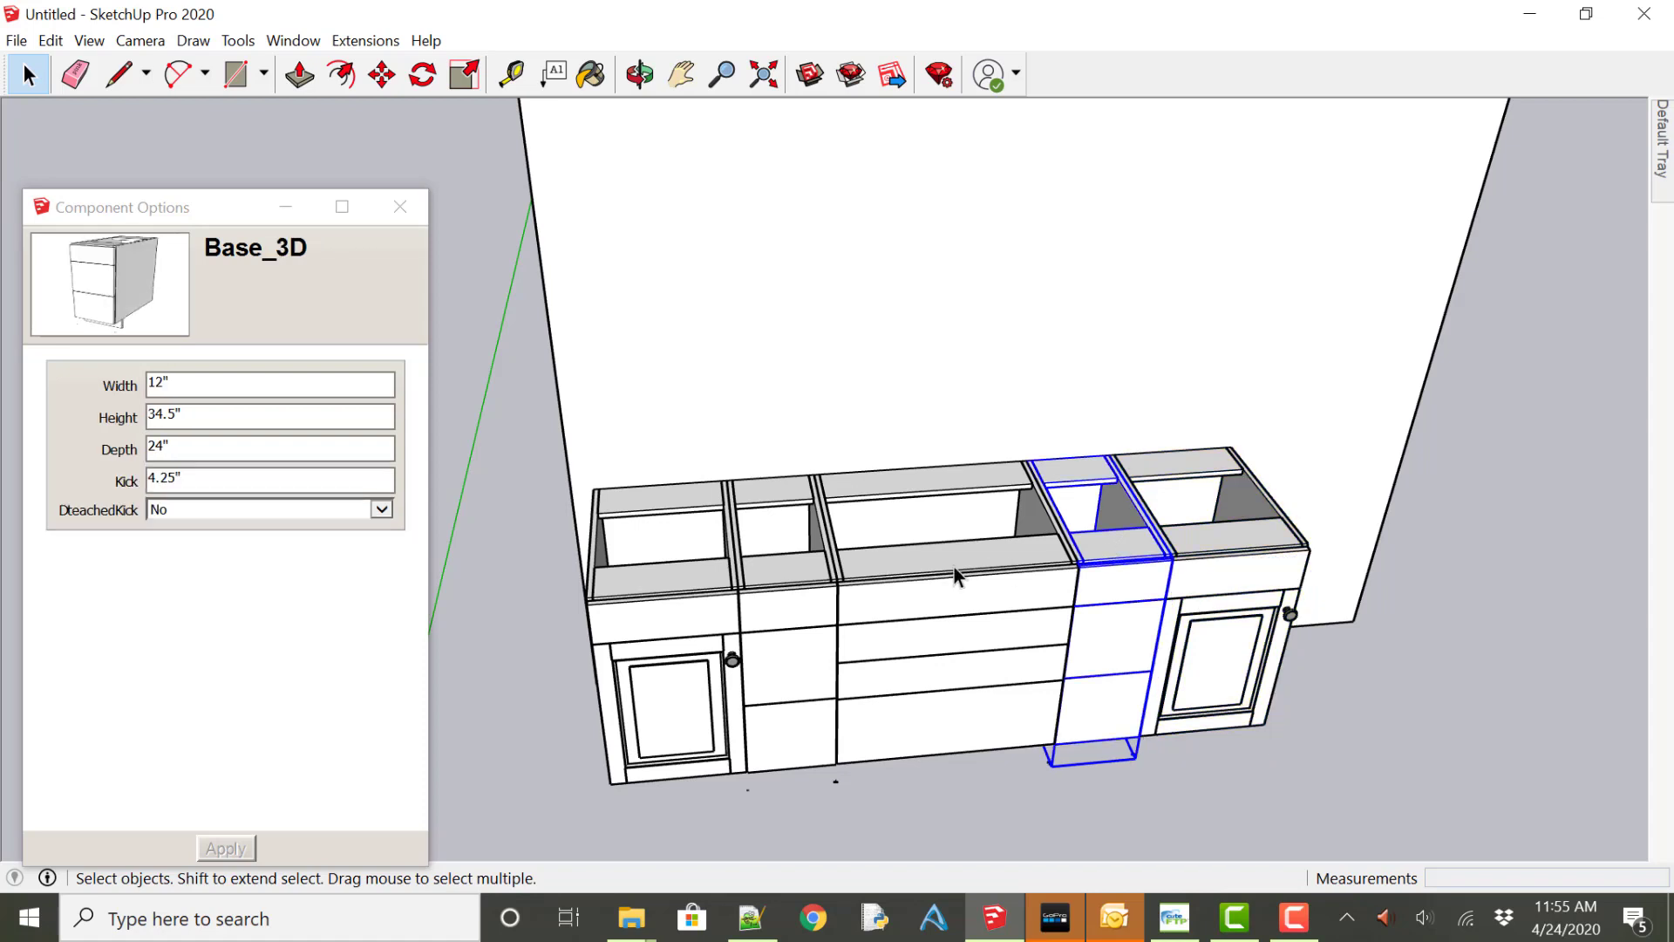
click(784, 640)
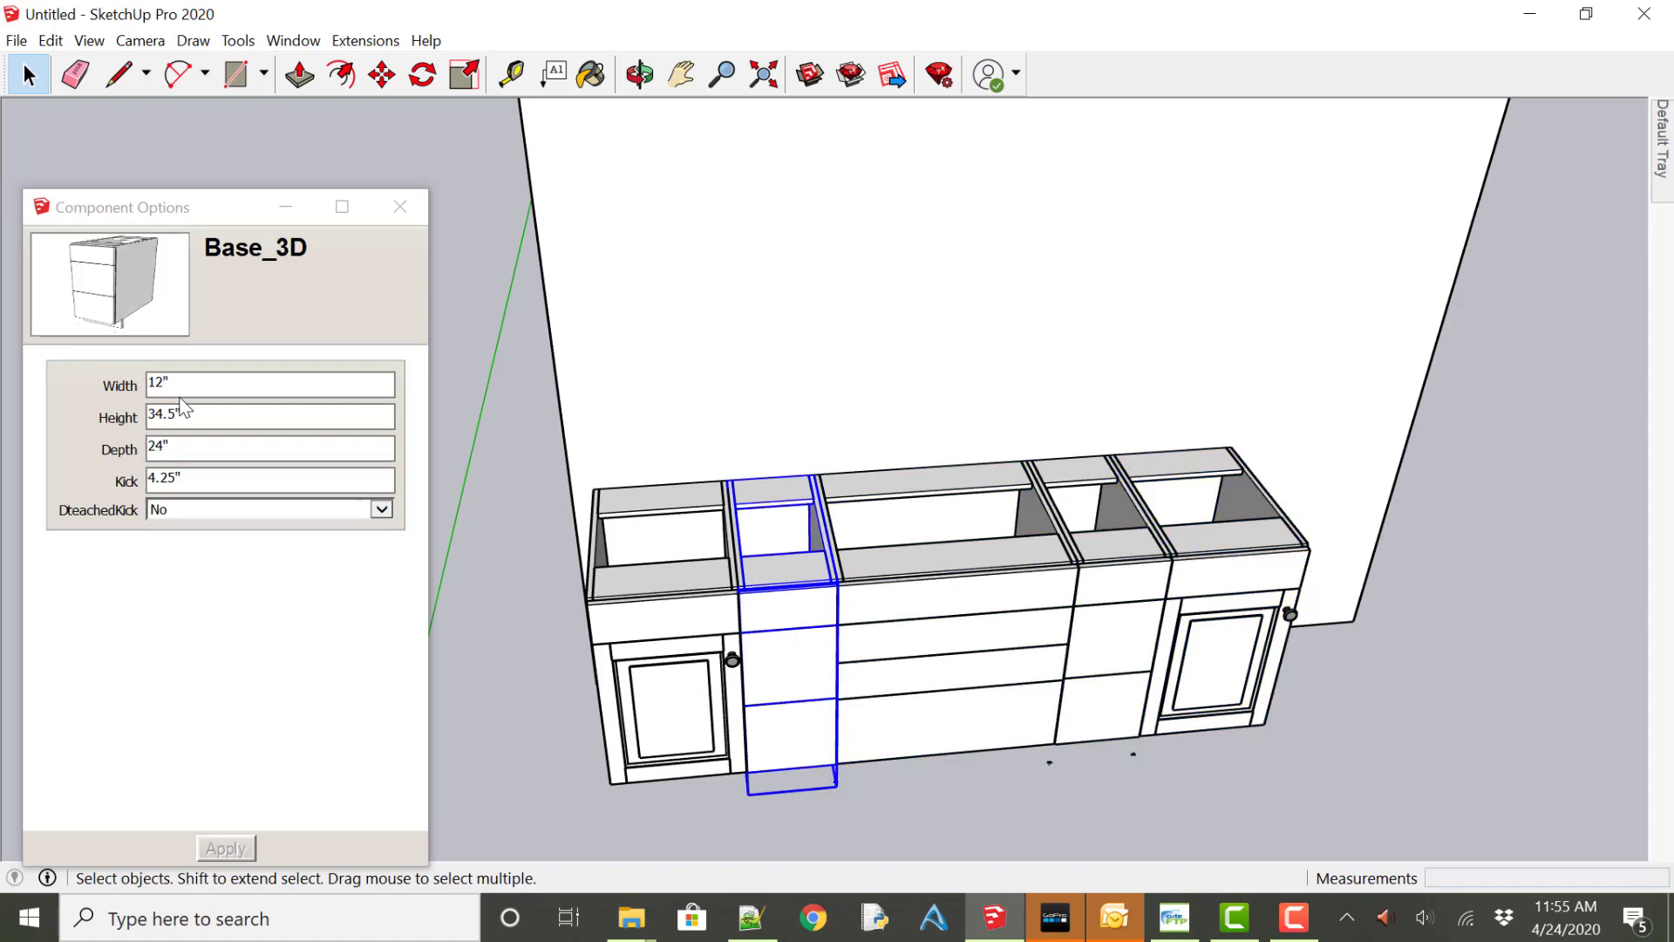
click(661, 683)
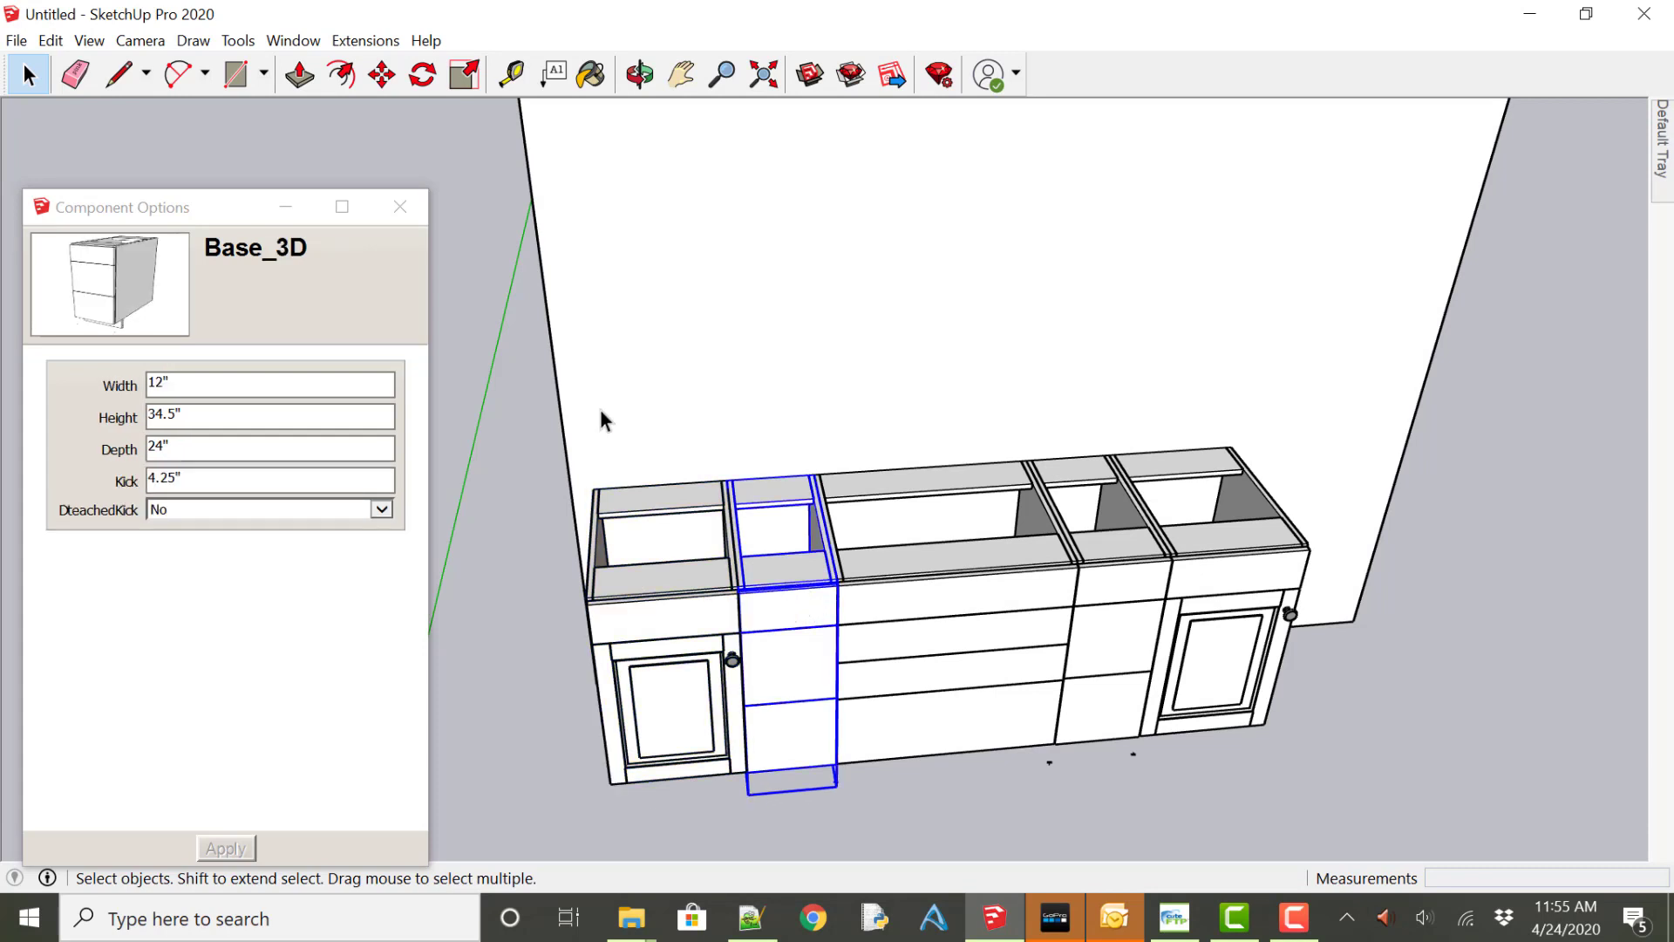
mouse_move(889, 489)
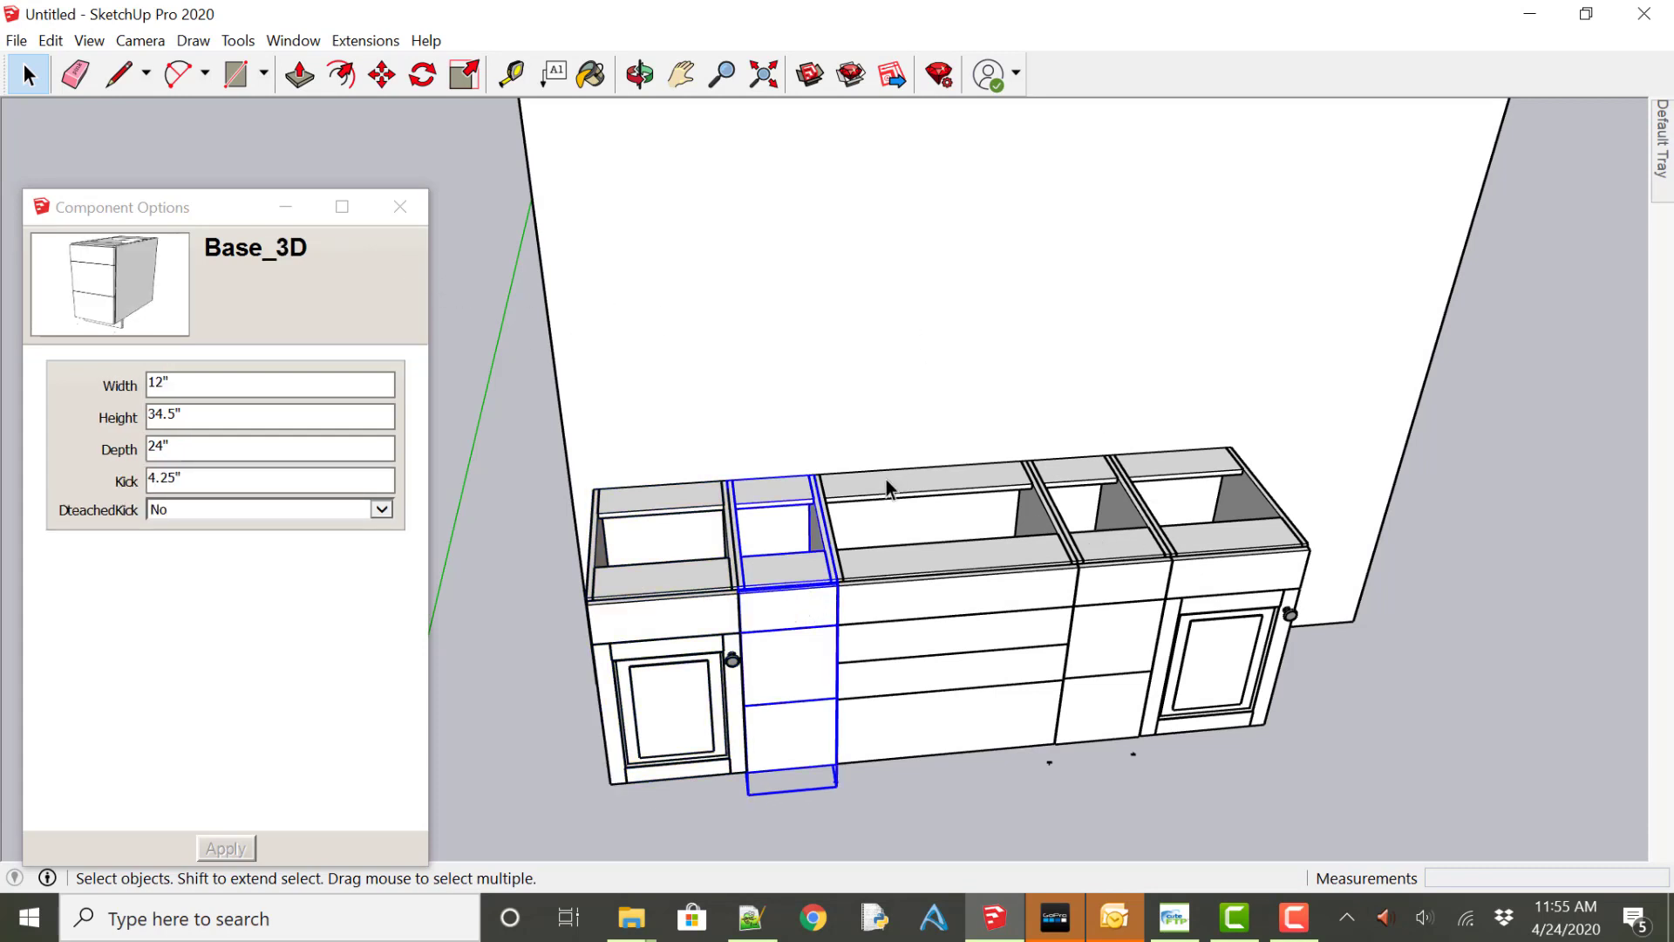
mouse_move(292, 41)
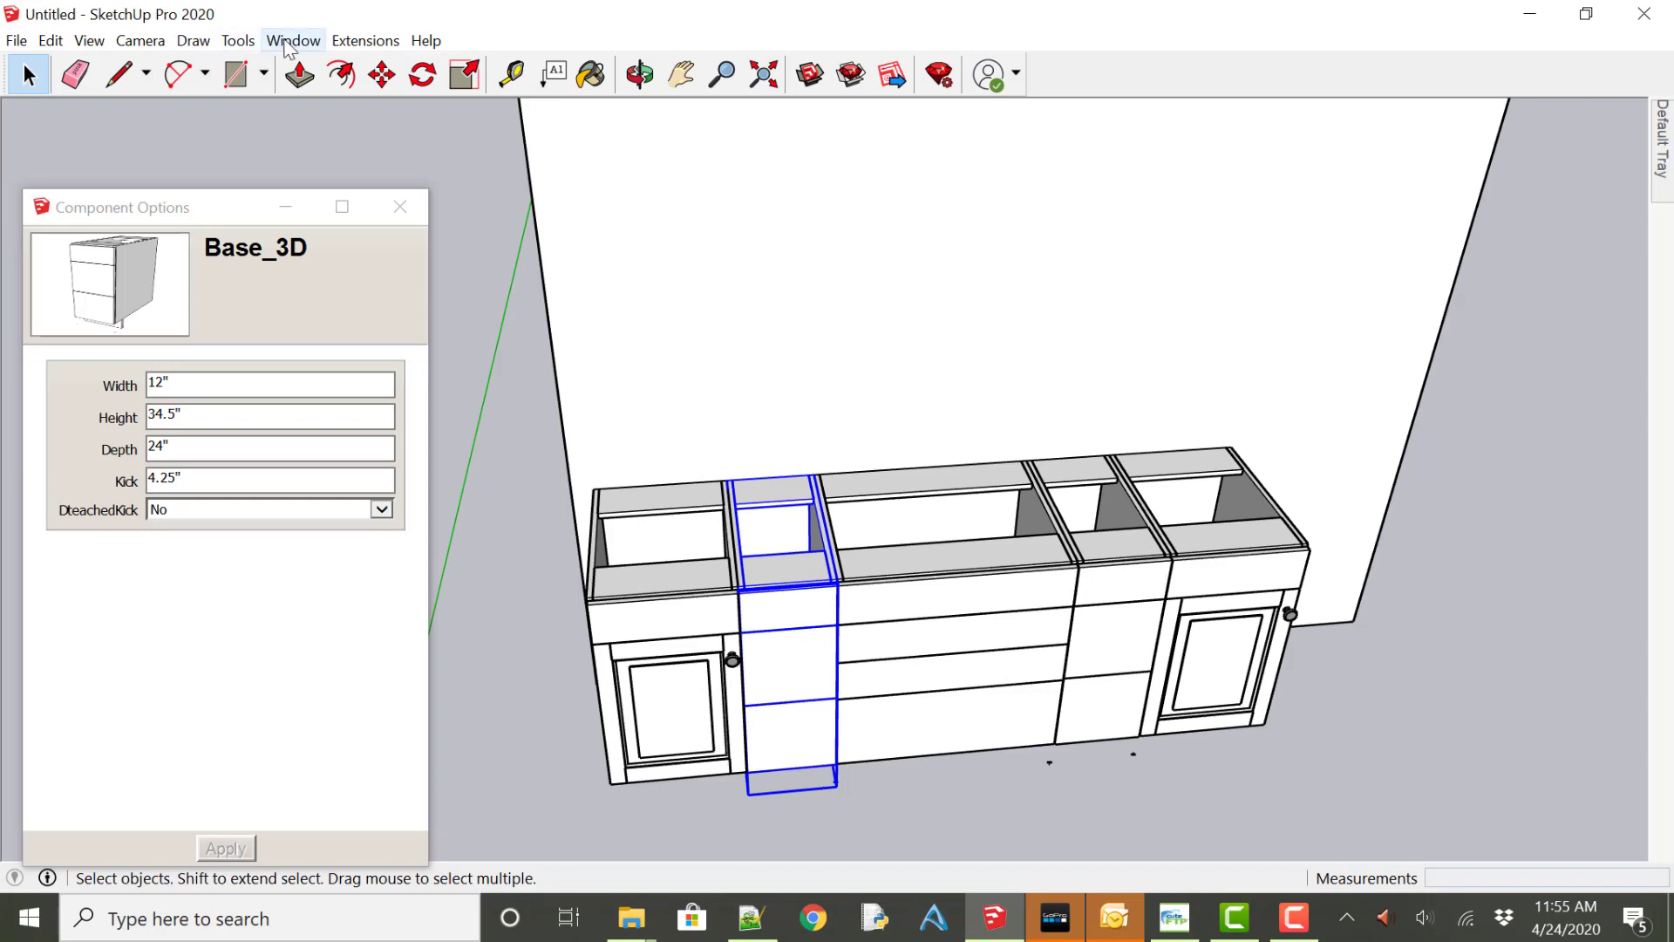
Download the 27x42x12-inch Wall 2 cabinet from 3D Warehouse into the model.
click(293, 41)
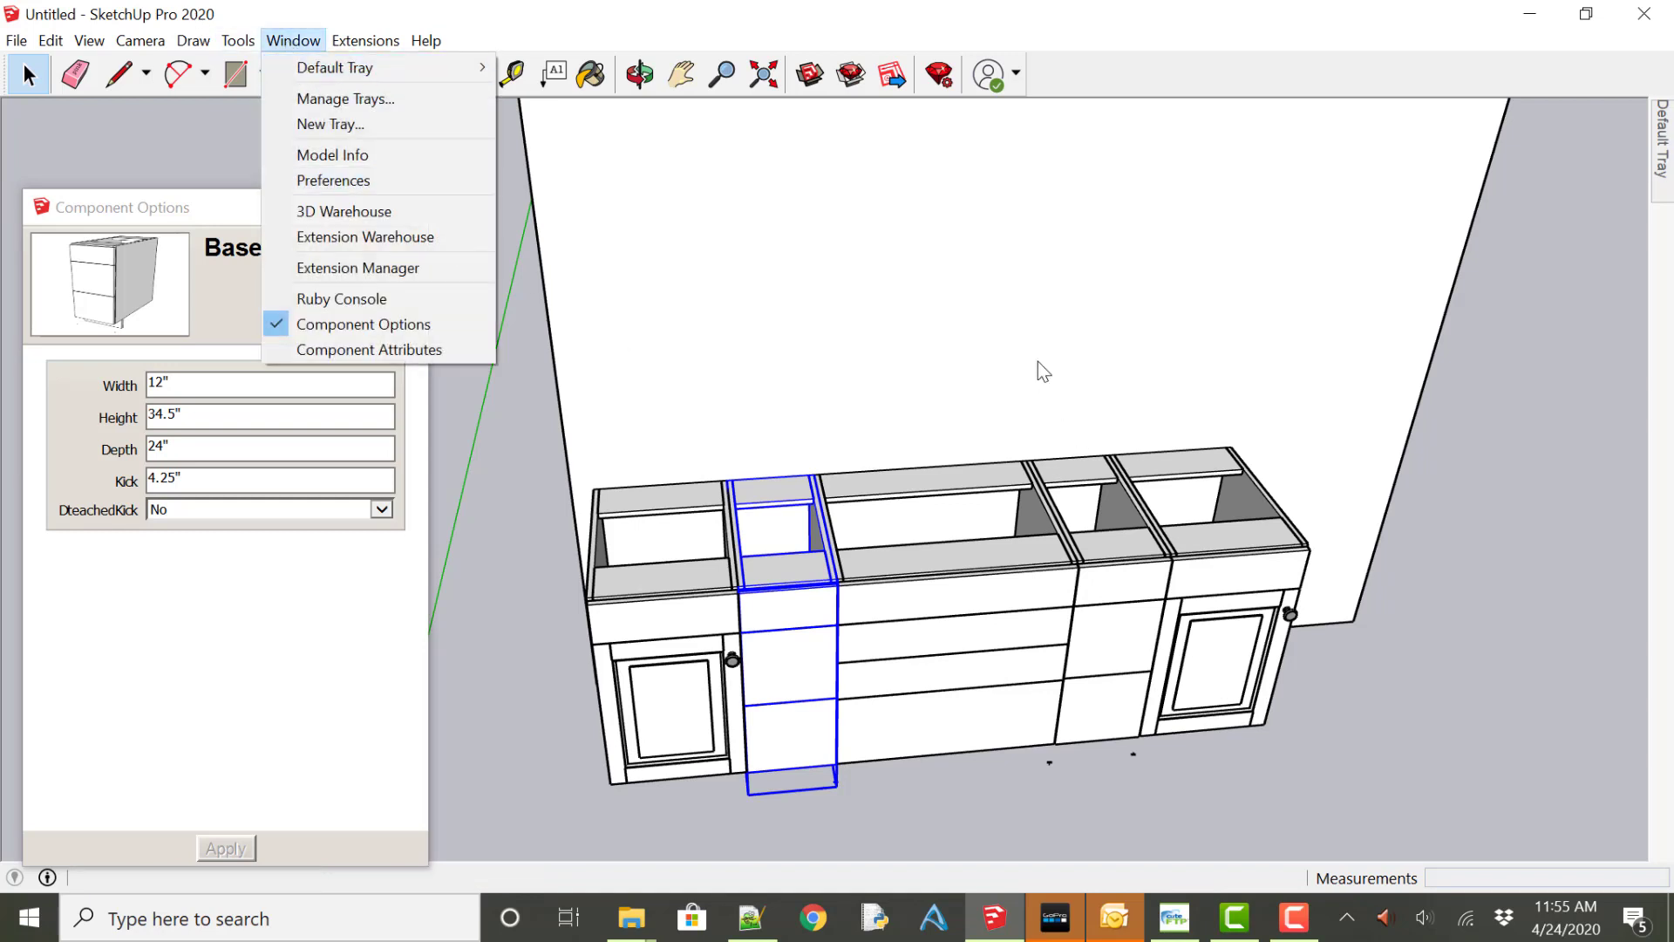
mouse_move(937, 281)
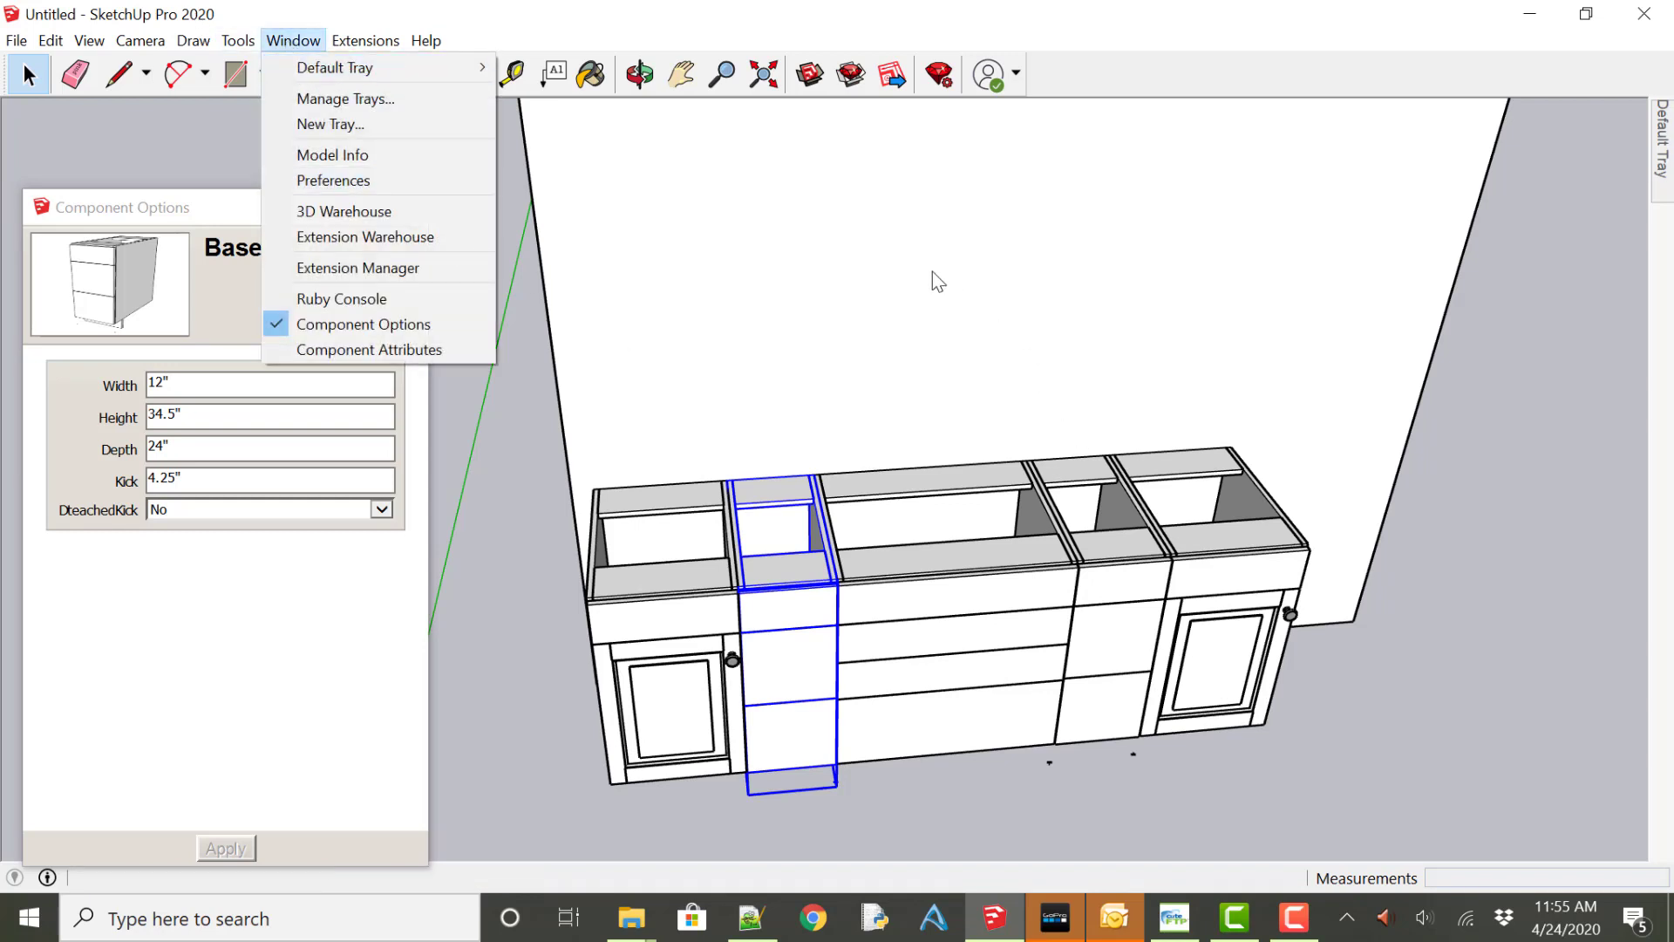
click(344, 211)
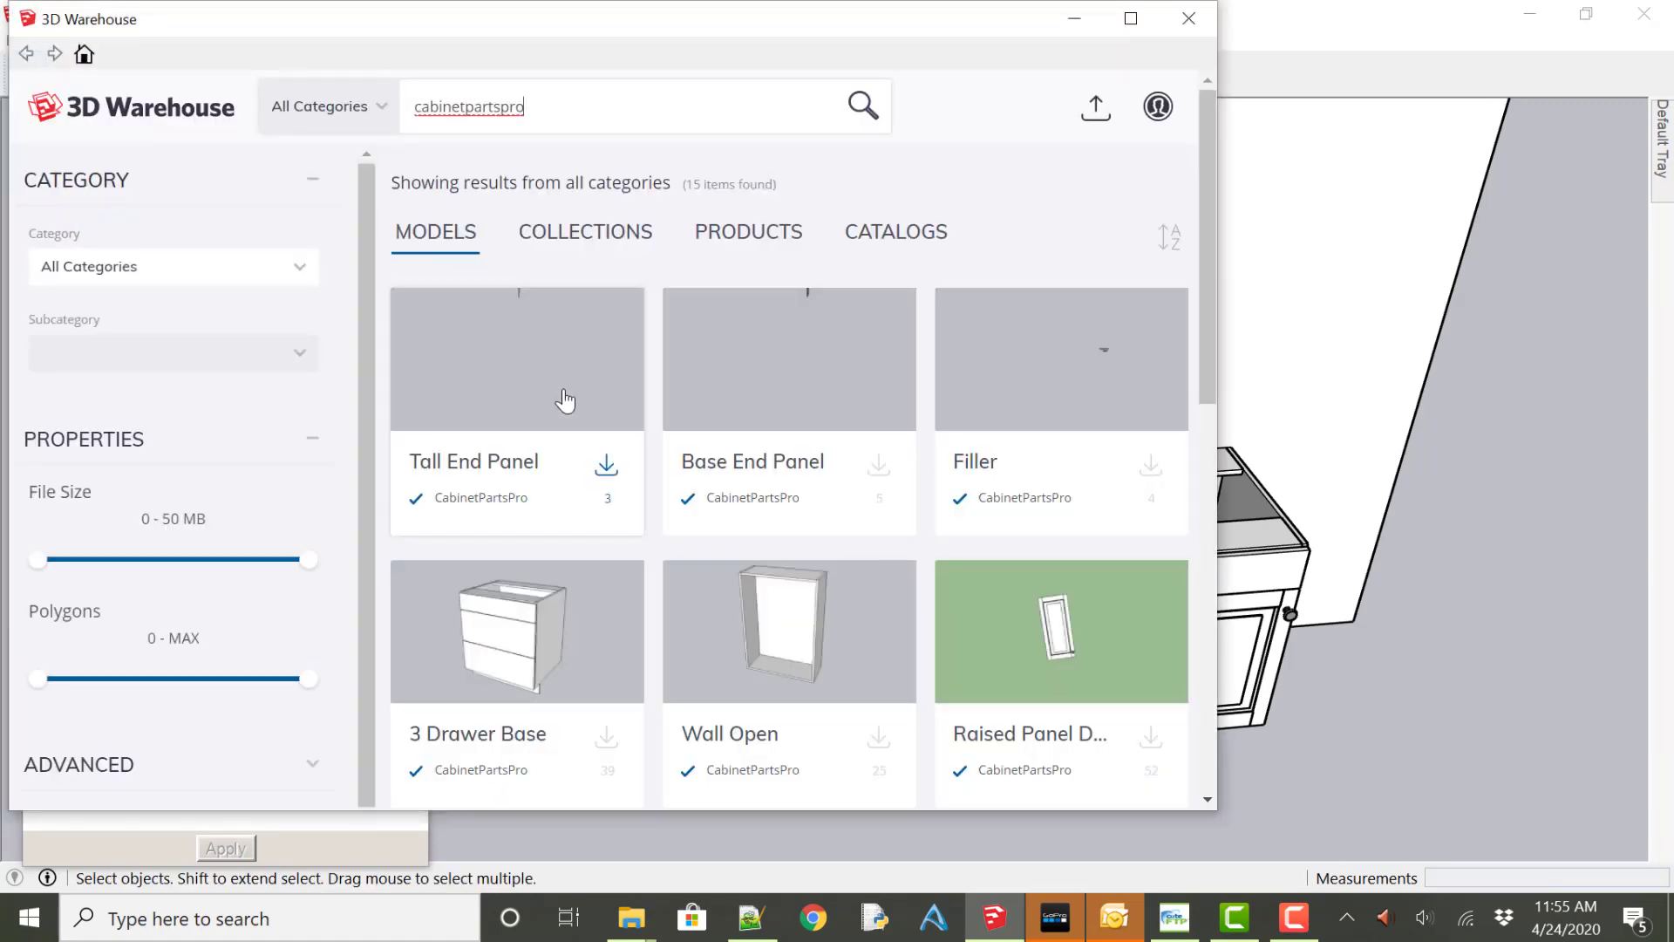
scroll(down, 3)
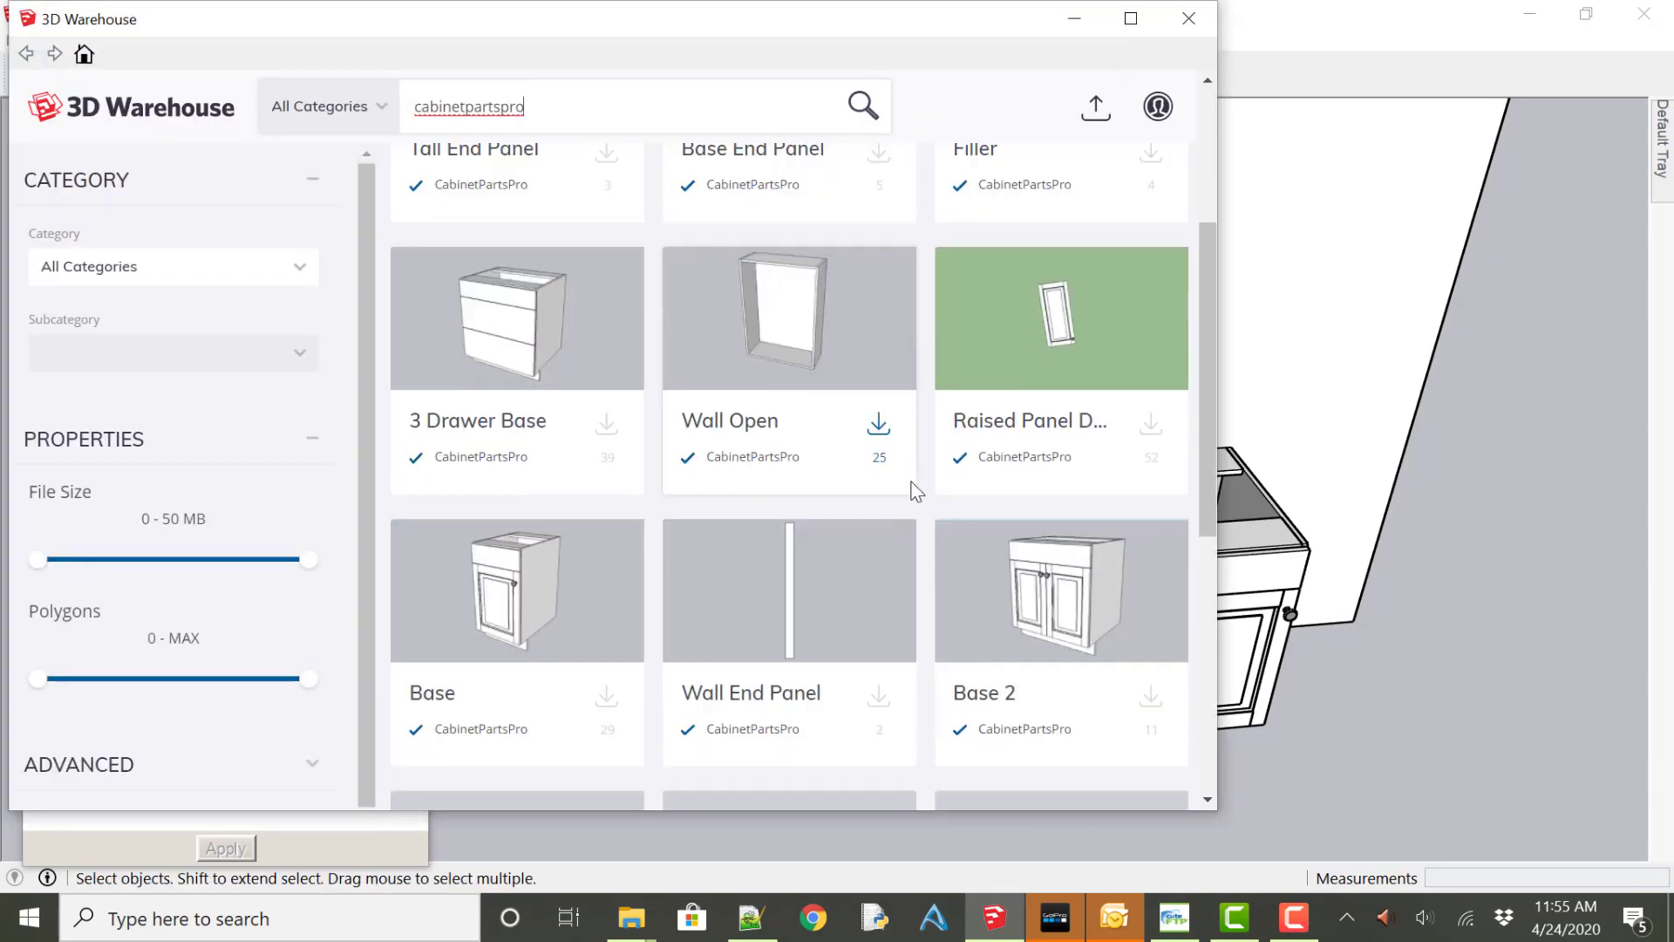
scroll(down, 3)
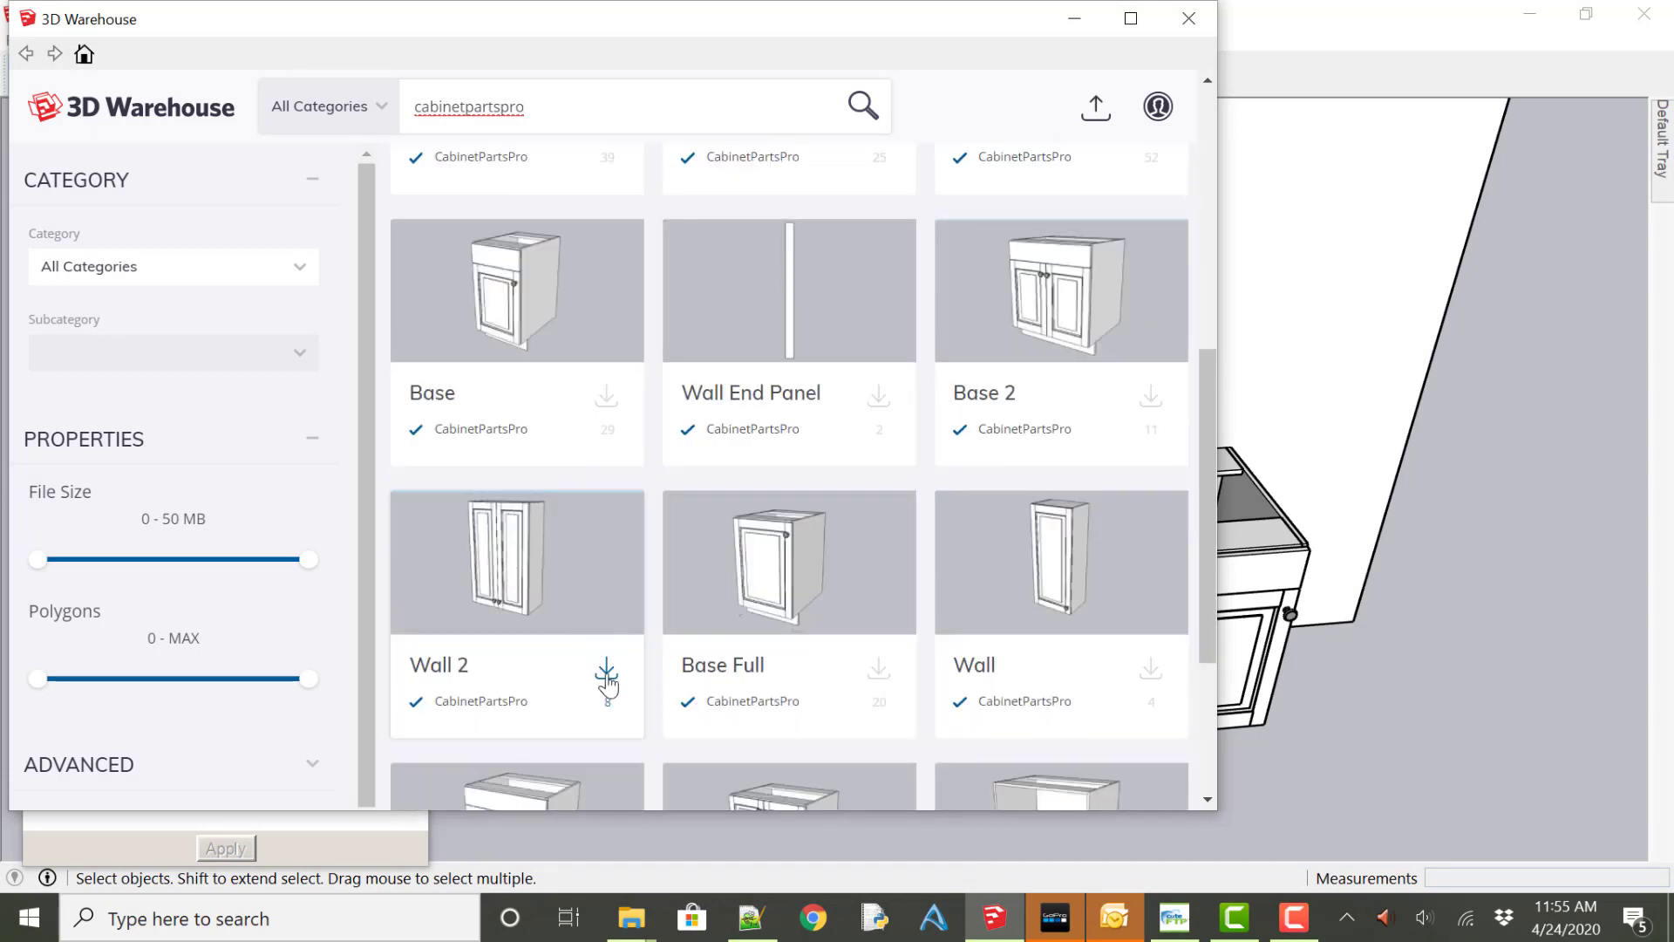
click(605, 670)
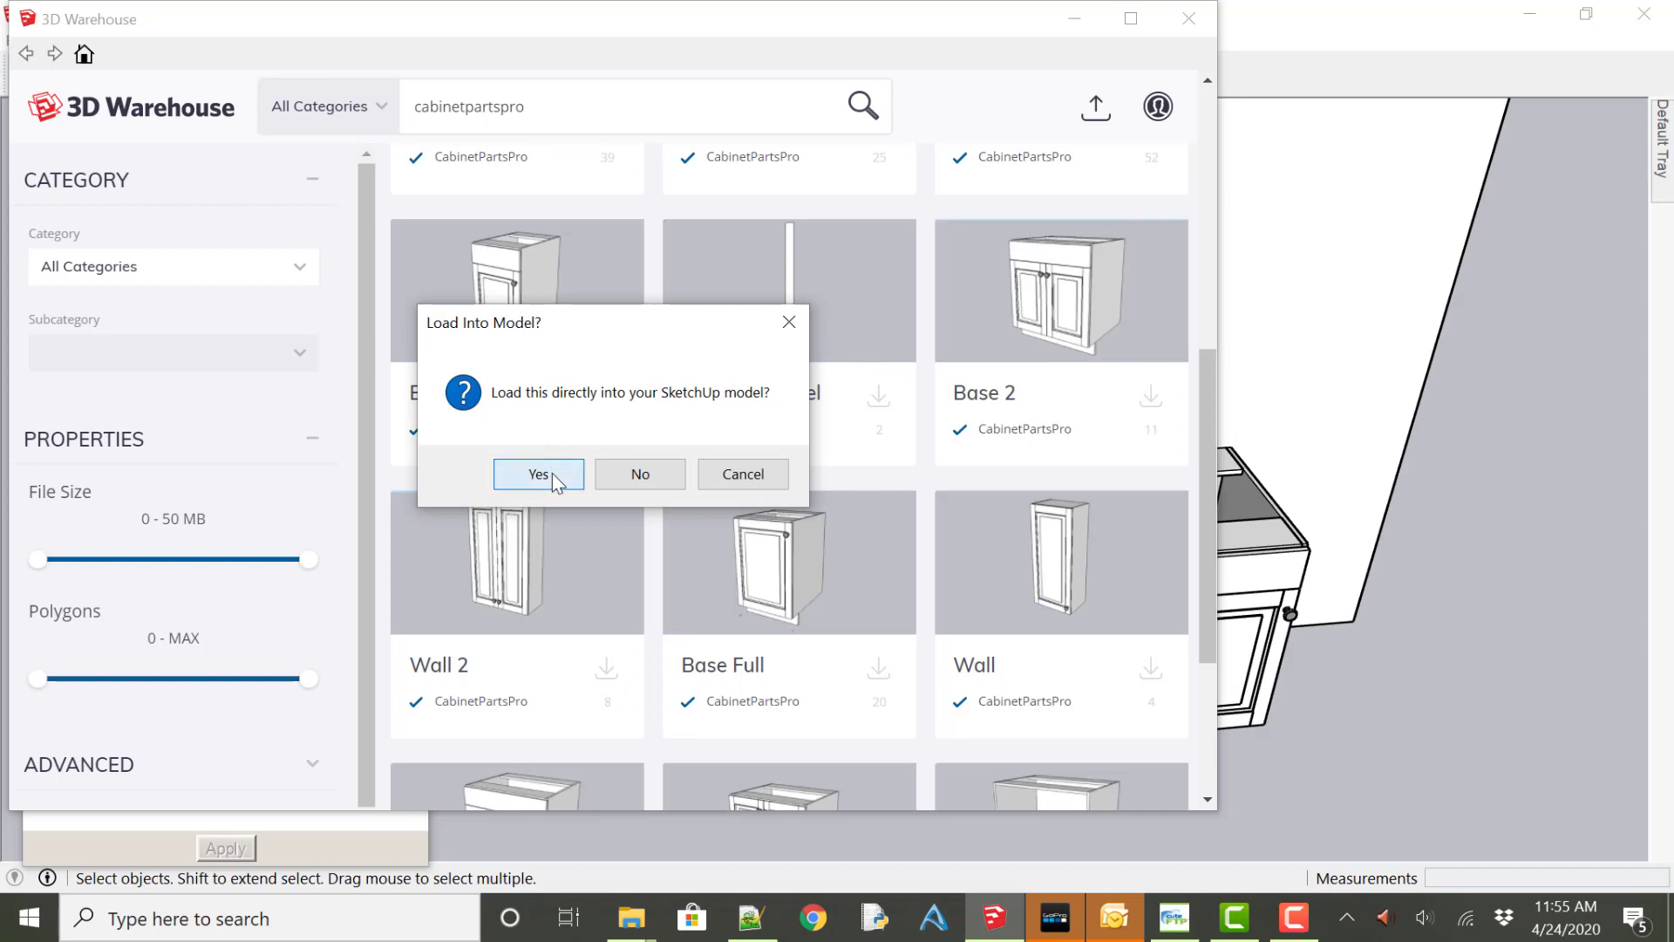
click(538, 474)
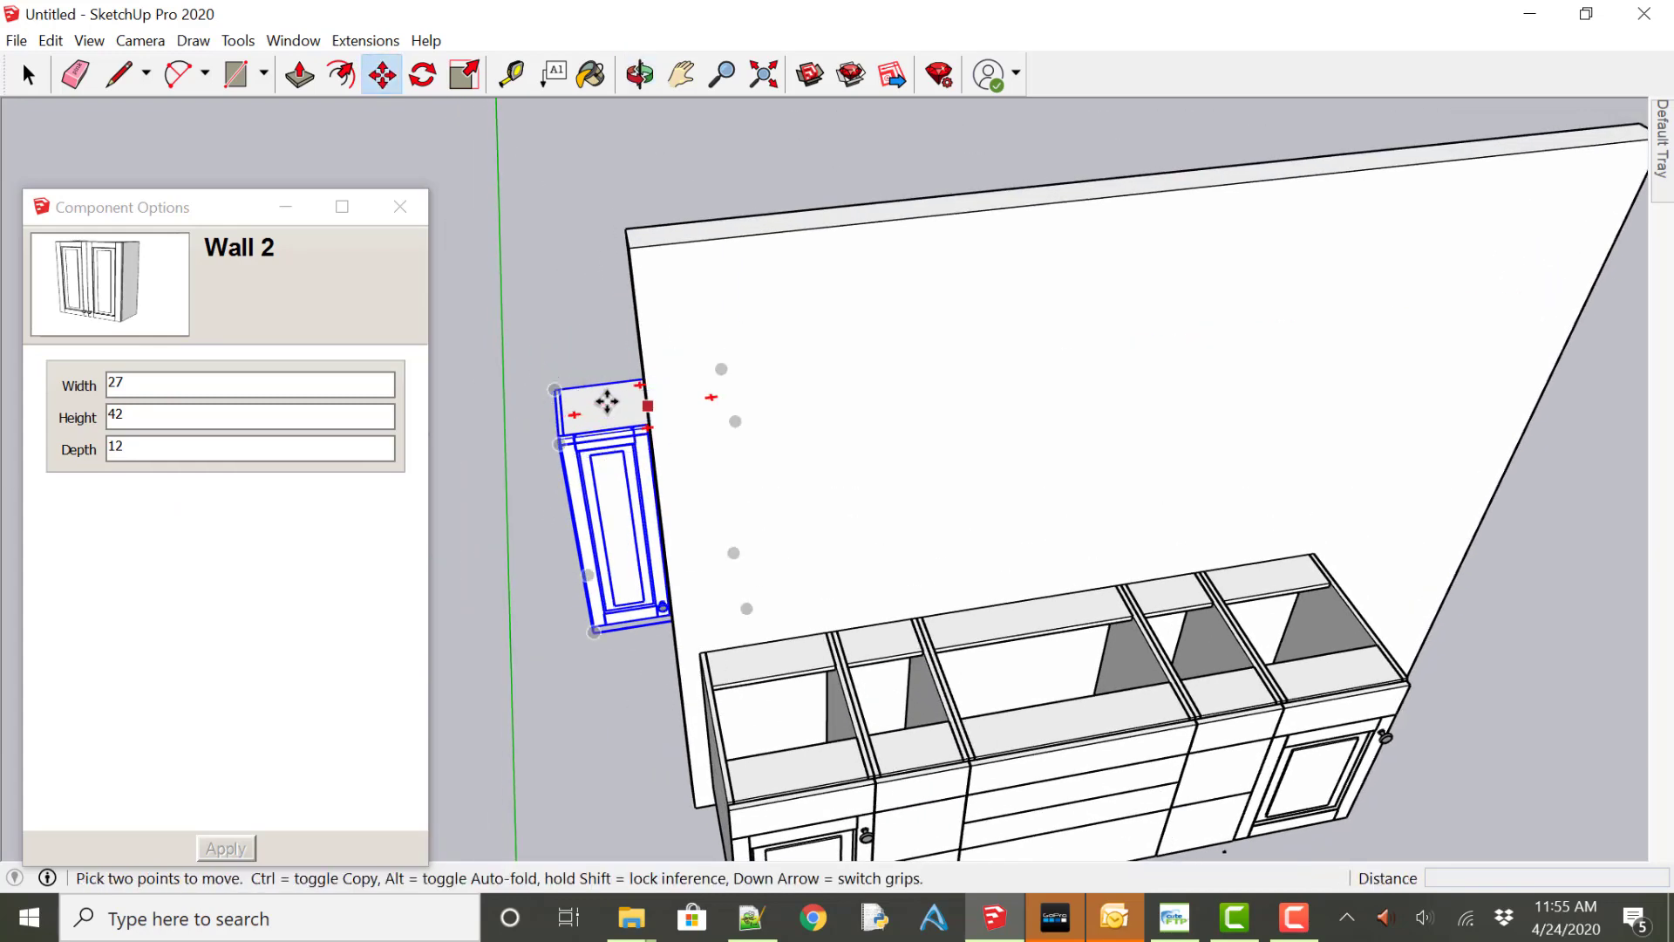
mouse_move(553, 386)
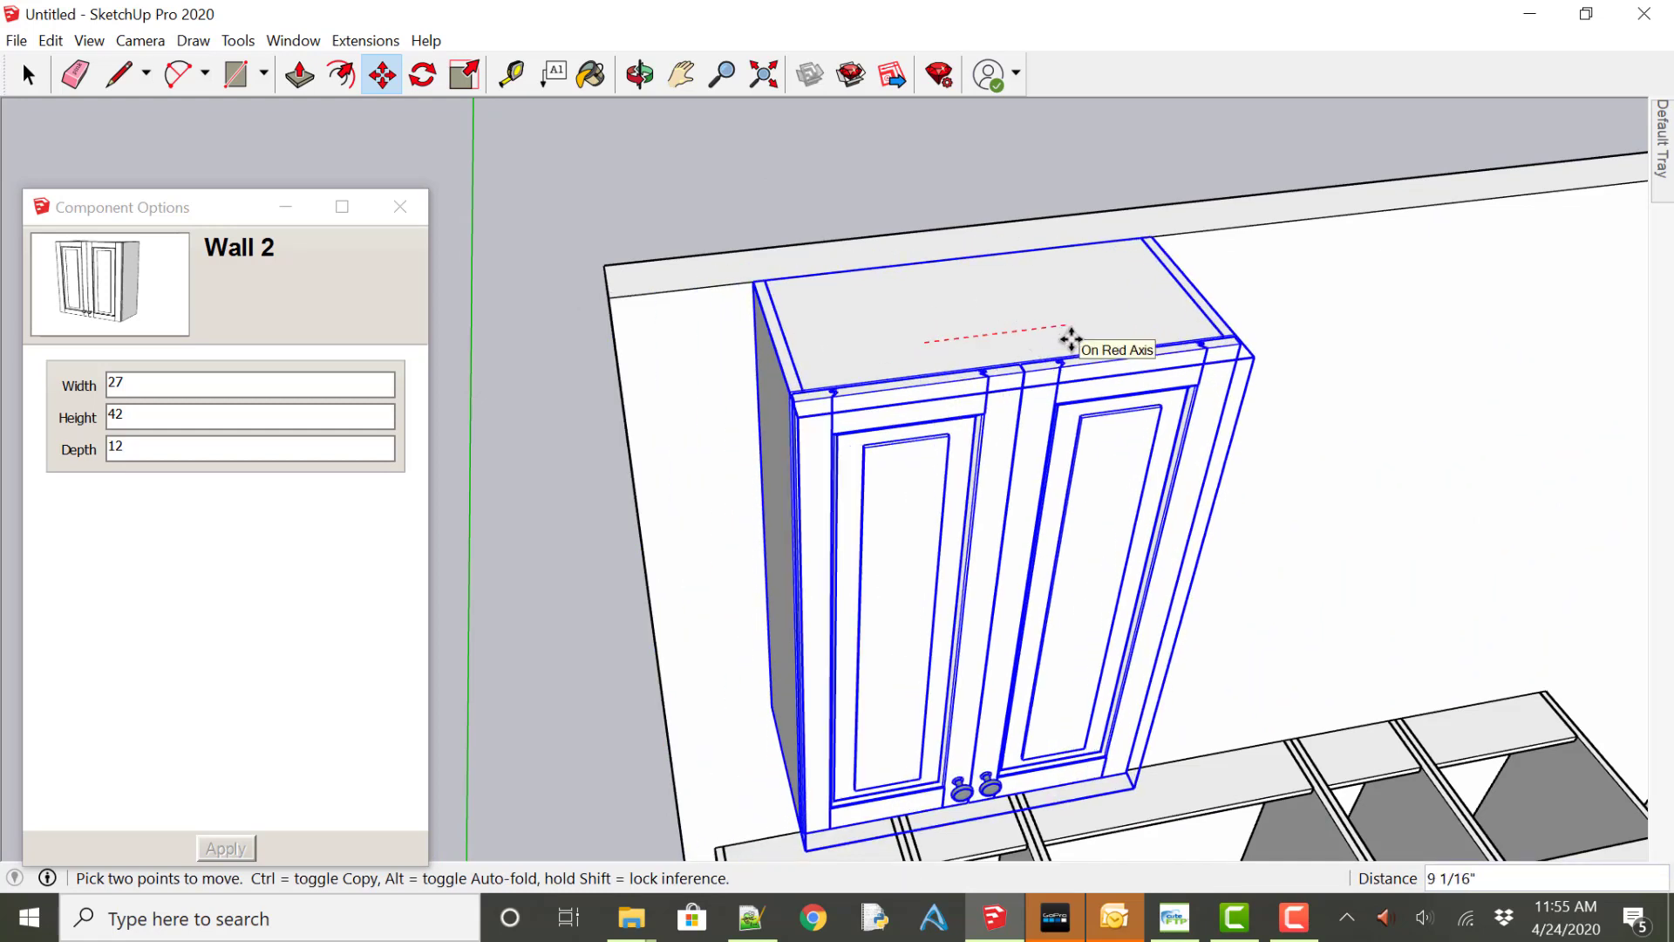
mouse_move(1067, 339)
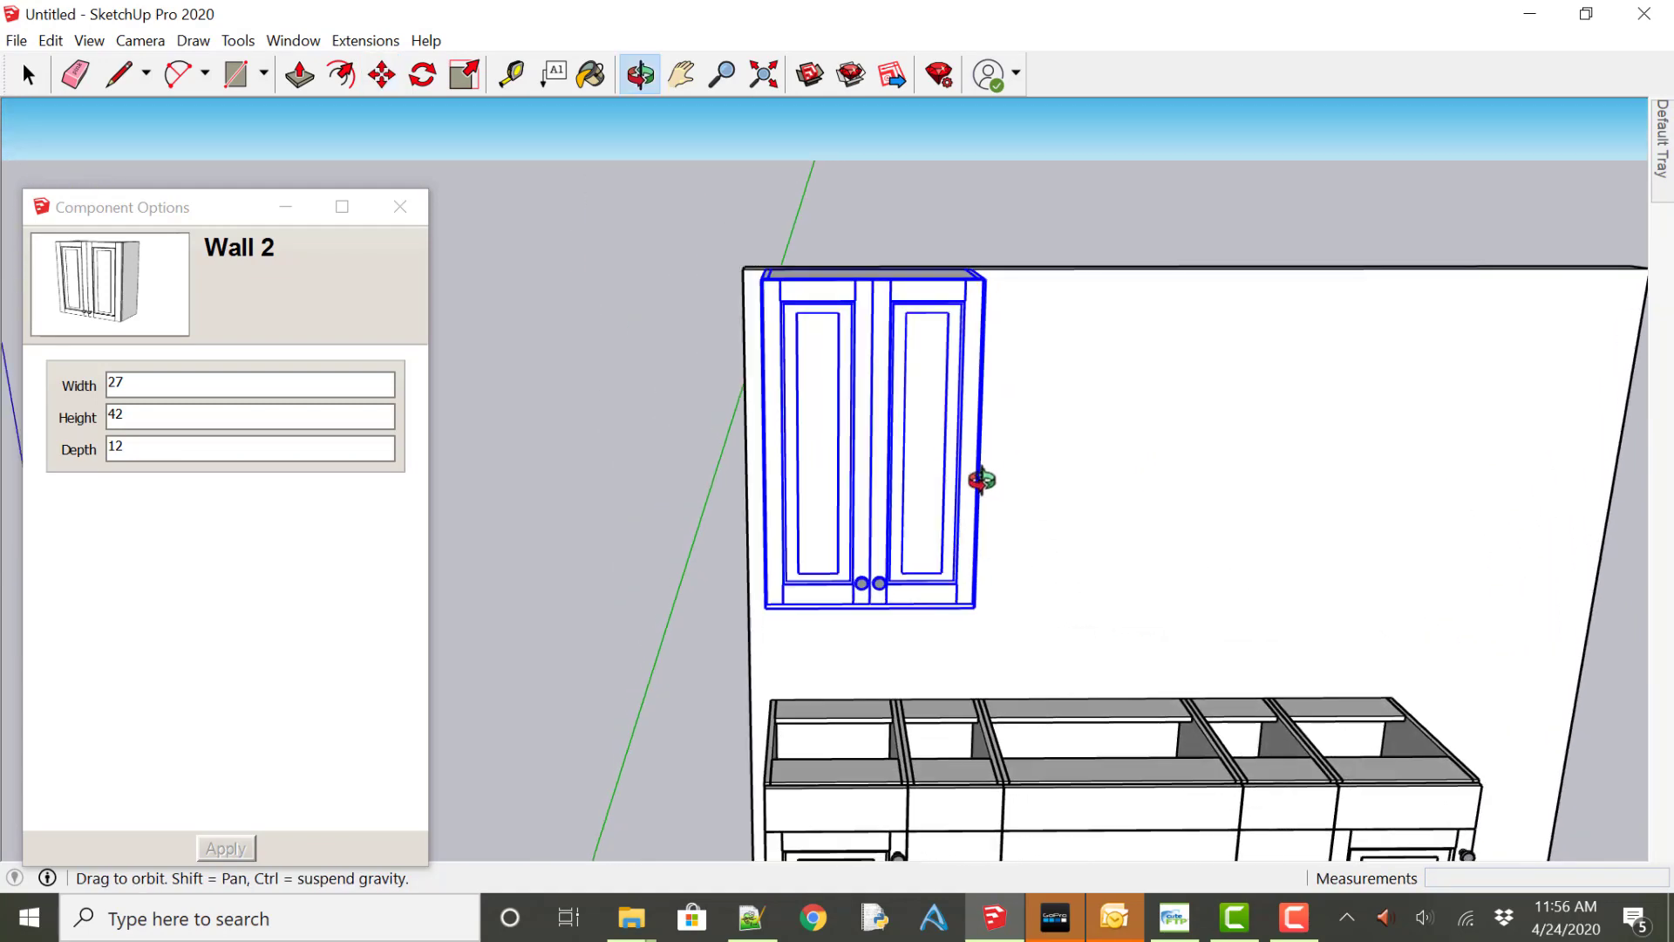
Move the Wall 2 cabinet onto the wall above the left base cabinet.
click(381, 75)
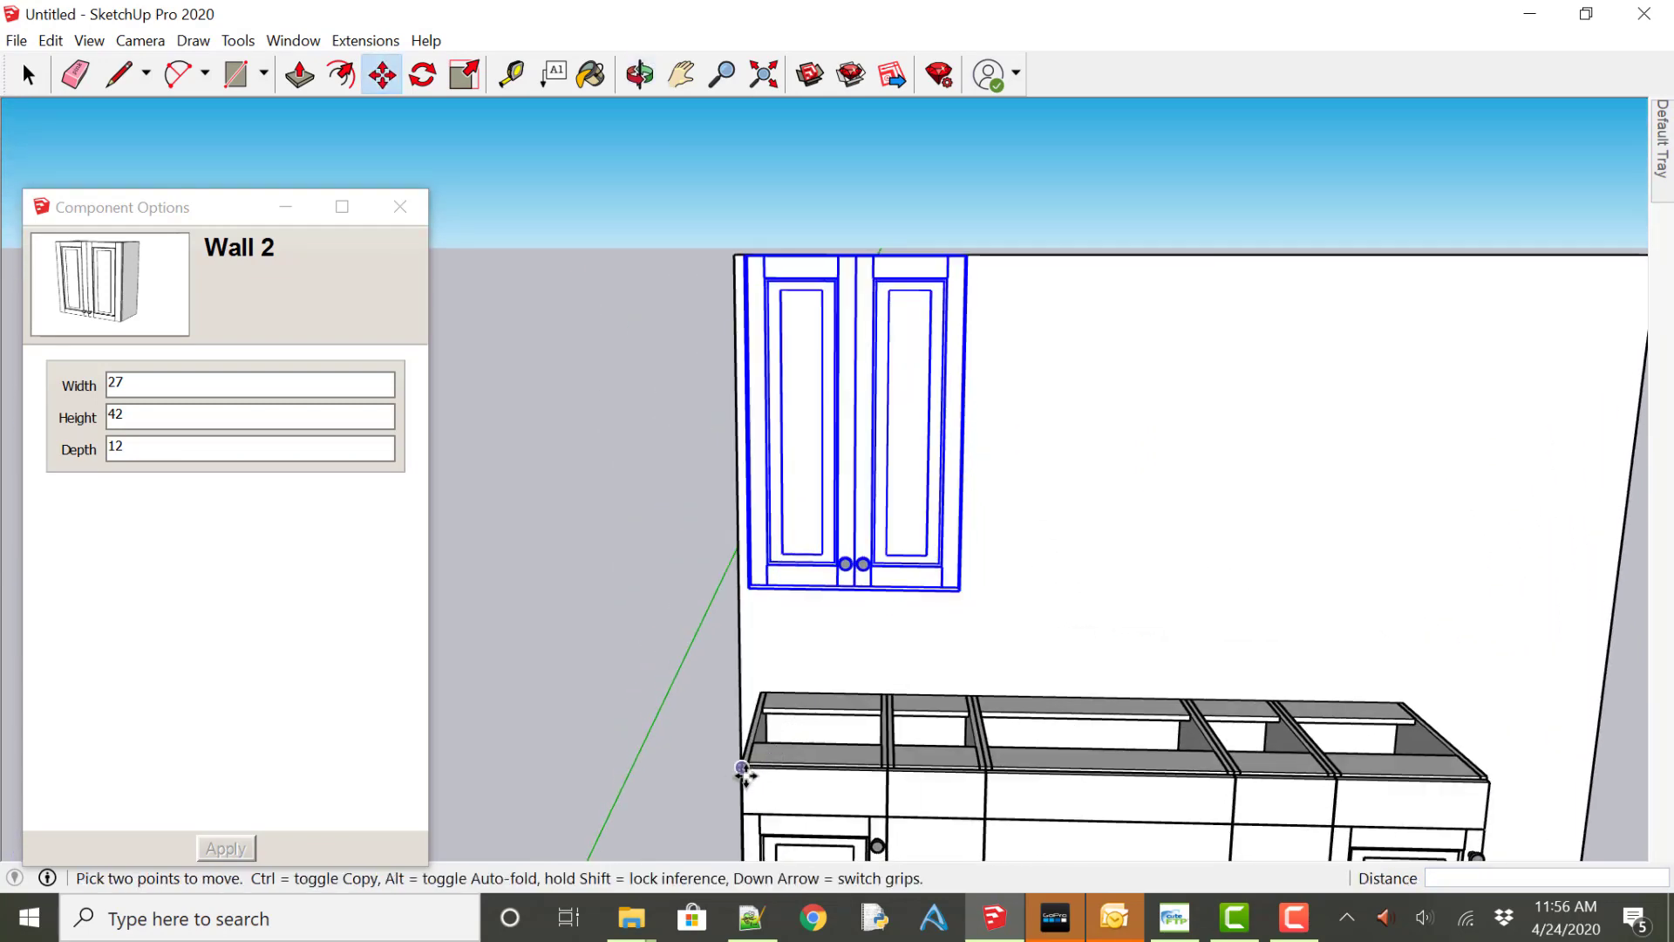
mouse_move(948, 794)
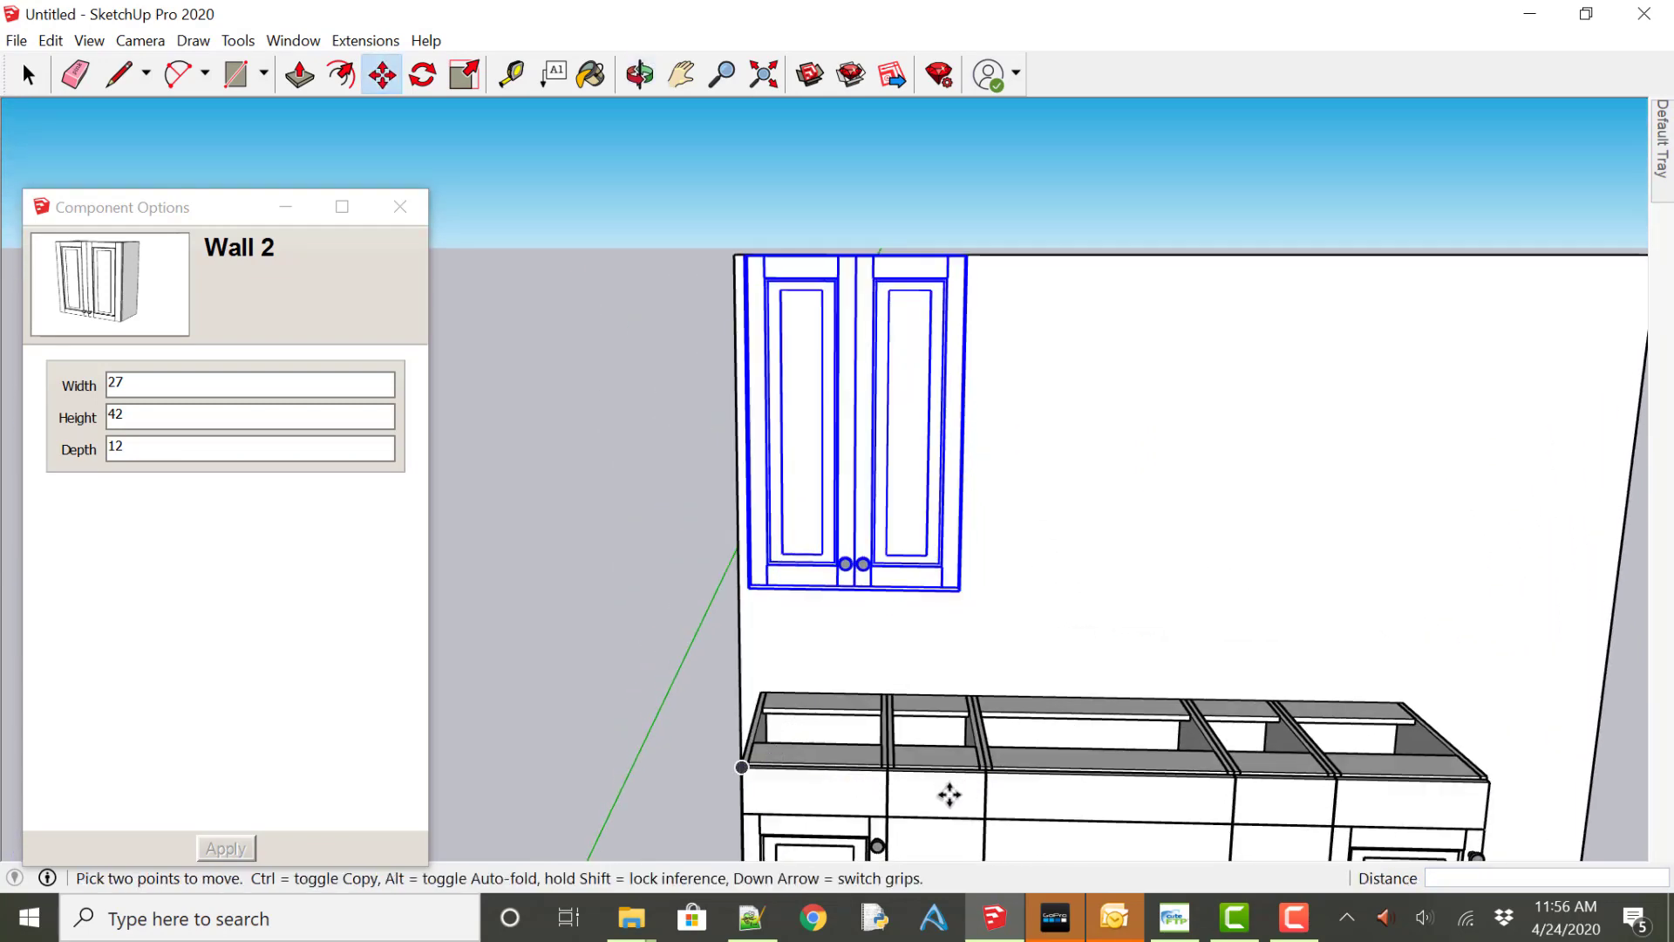
Set the Wall 2 cabinet's Component Options Width to 30 inches and apply.
click(933, 748)
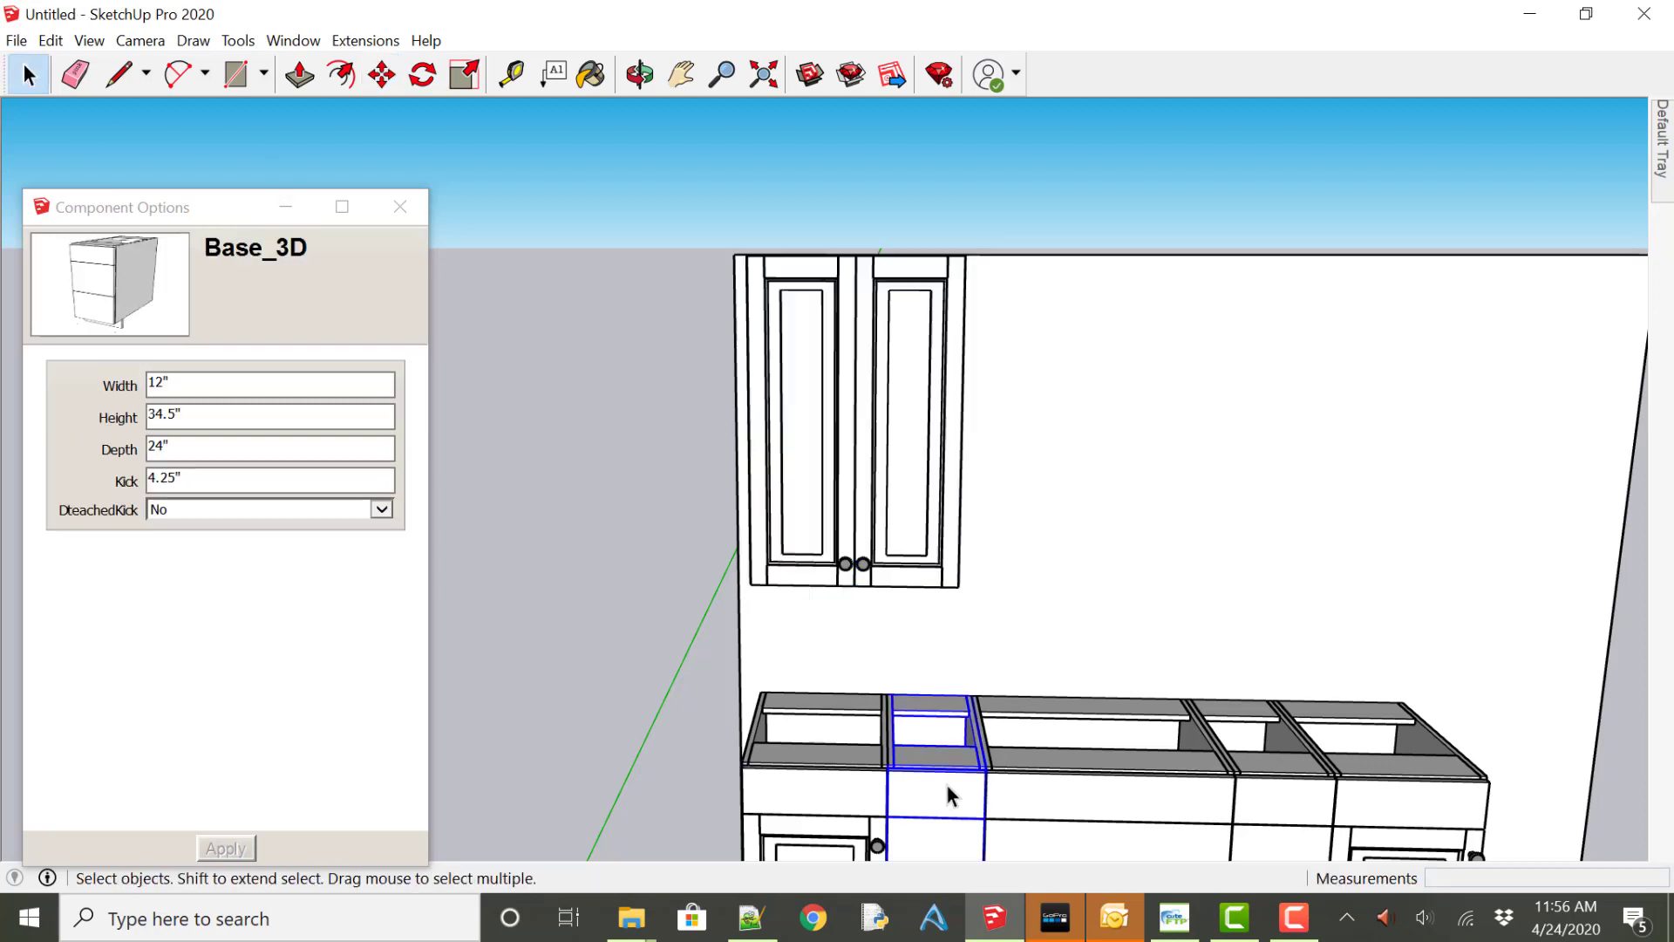
click(822, 790)
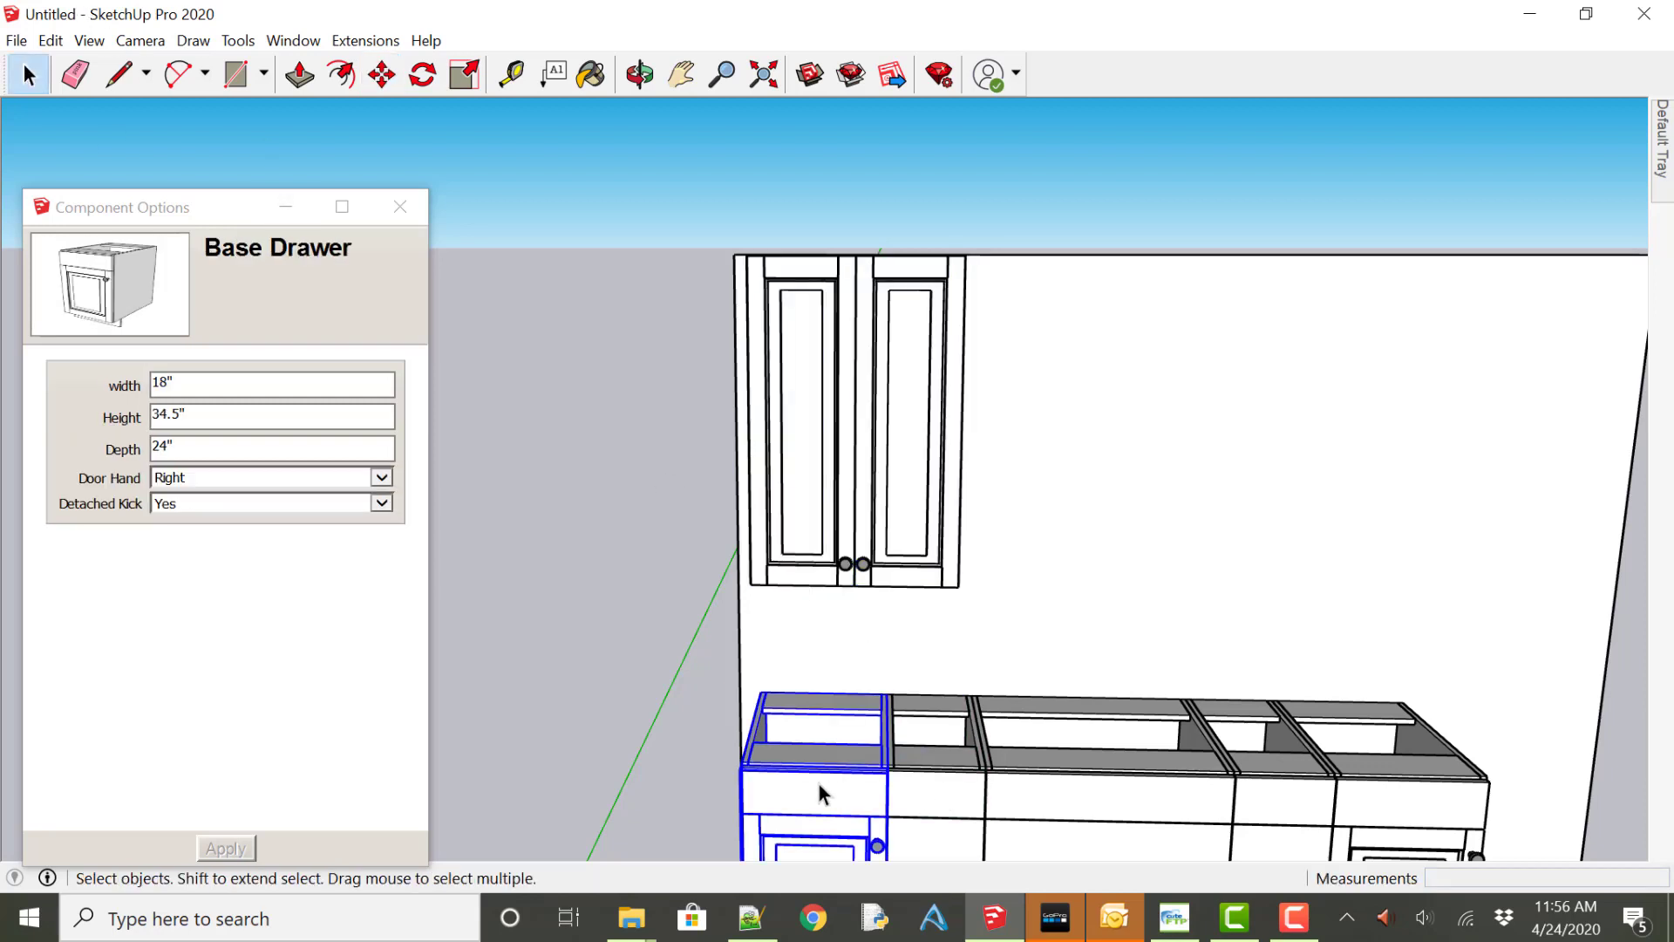
mouse_move(878, 416)
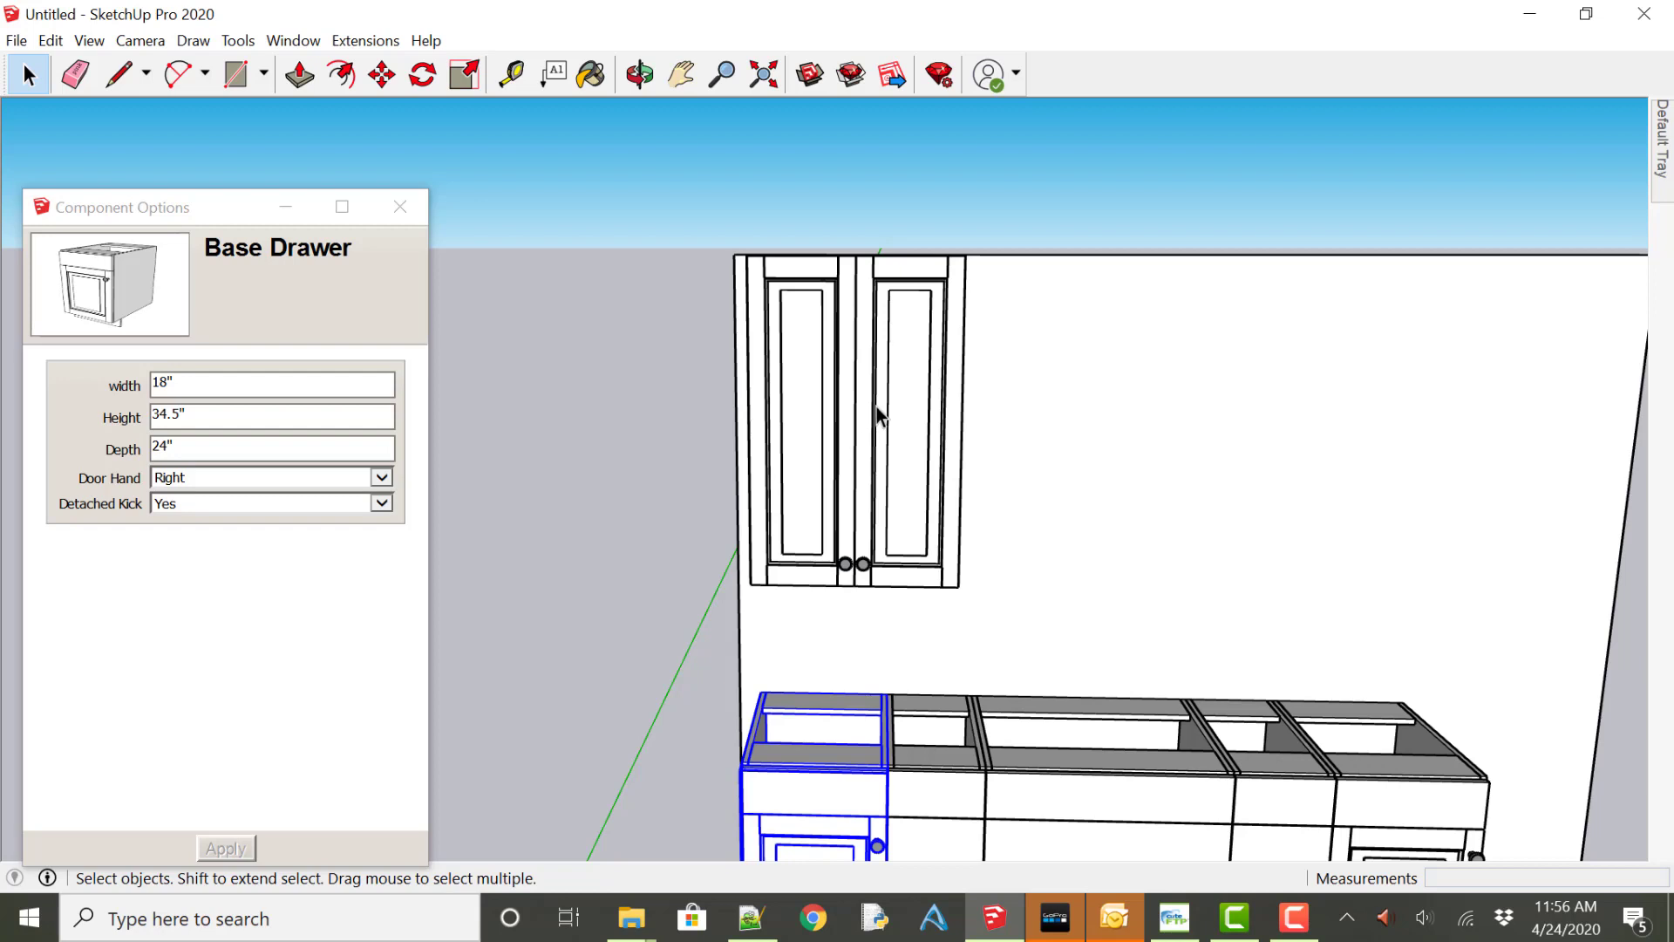
click(851, 417)
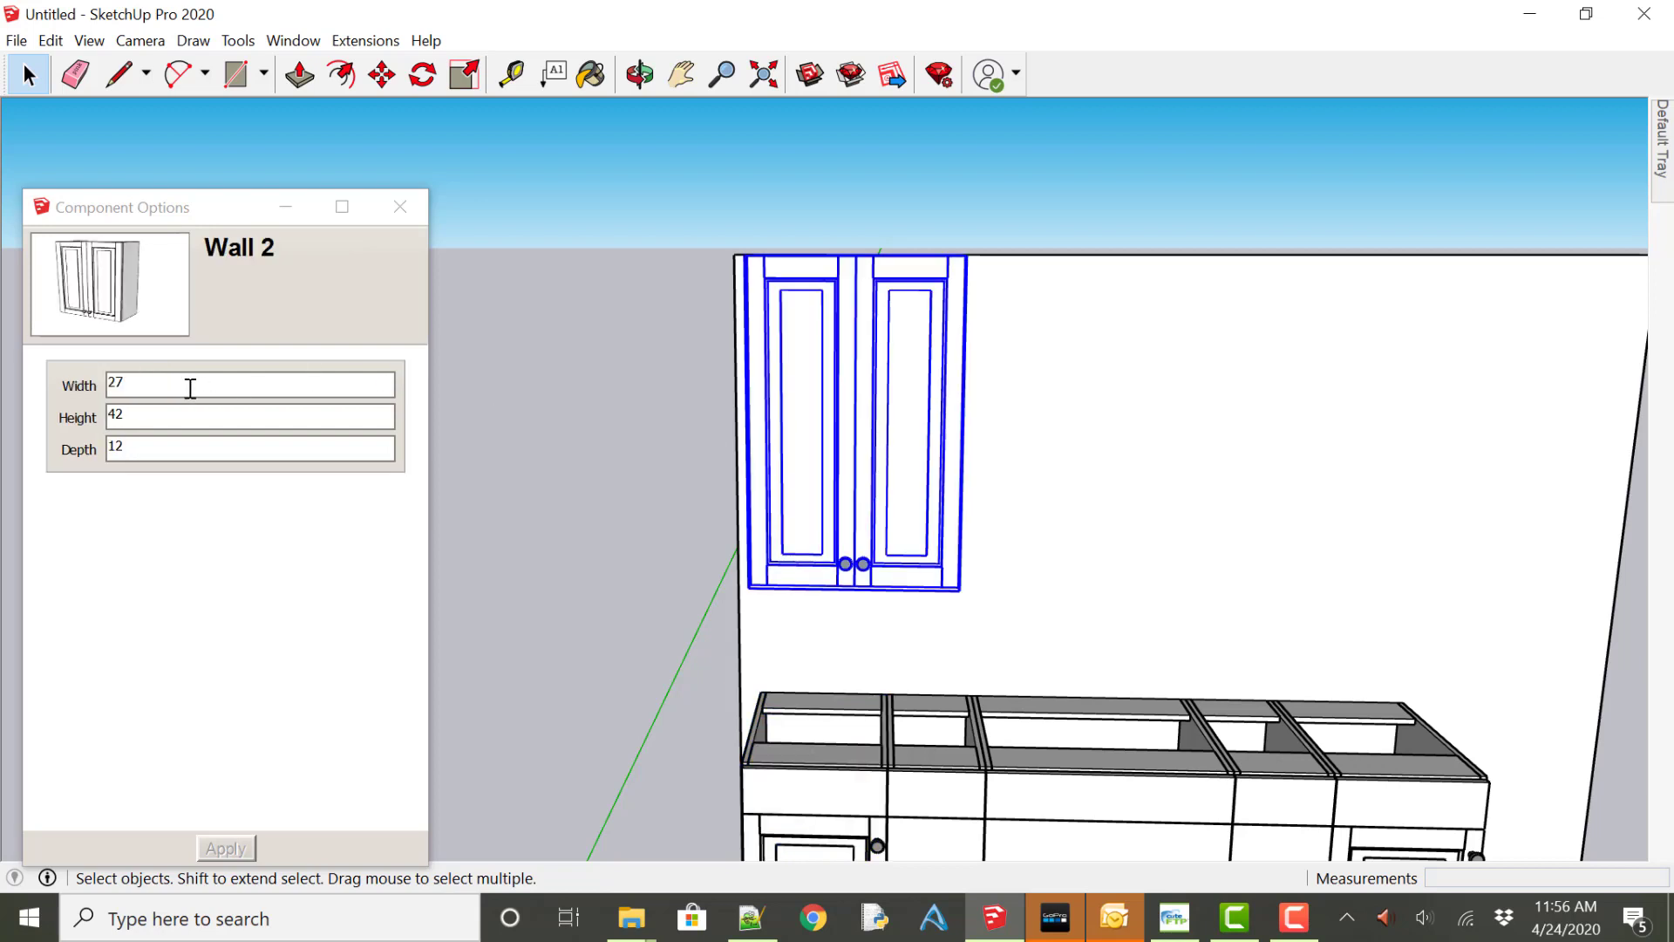
click(252, 385)
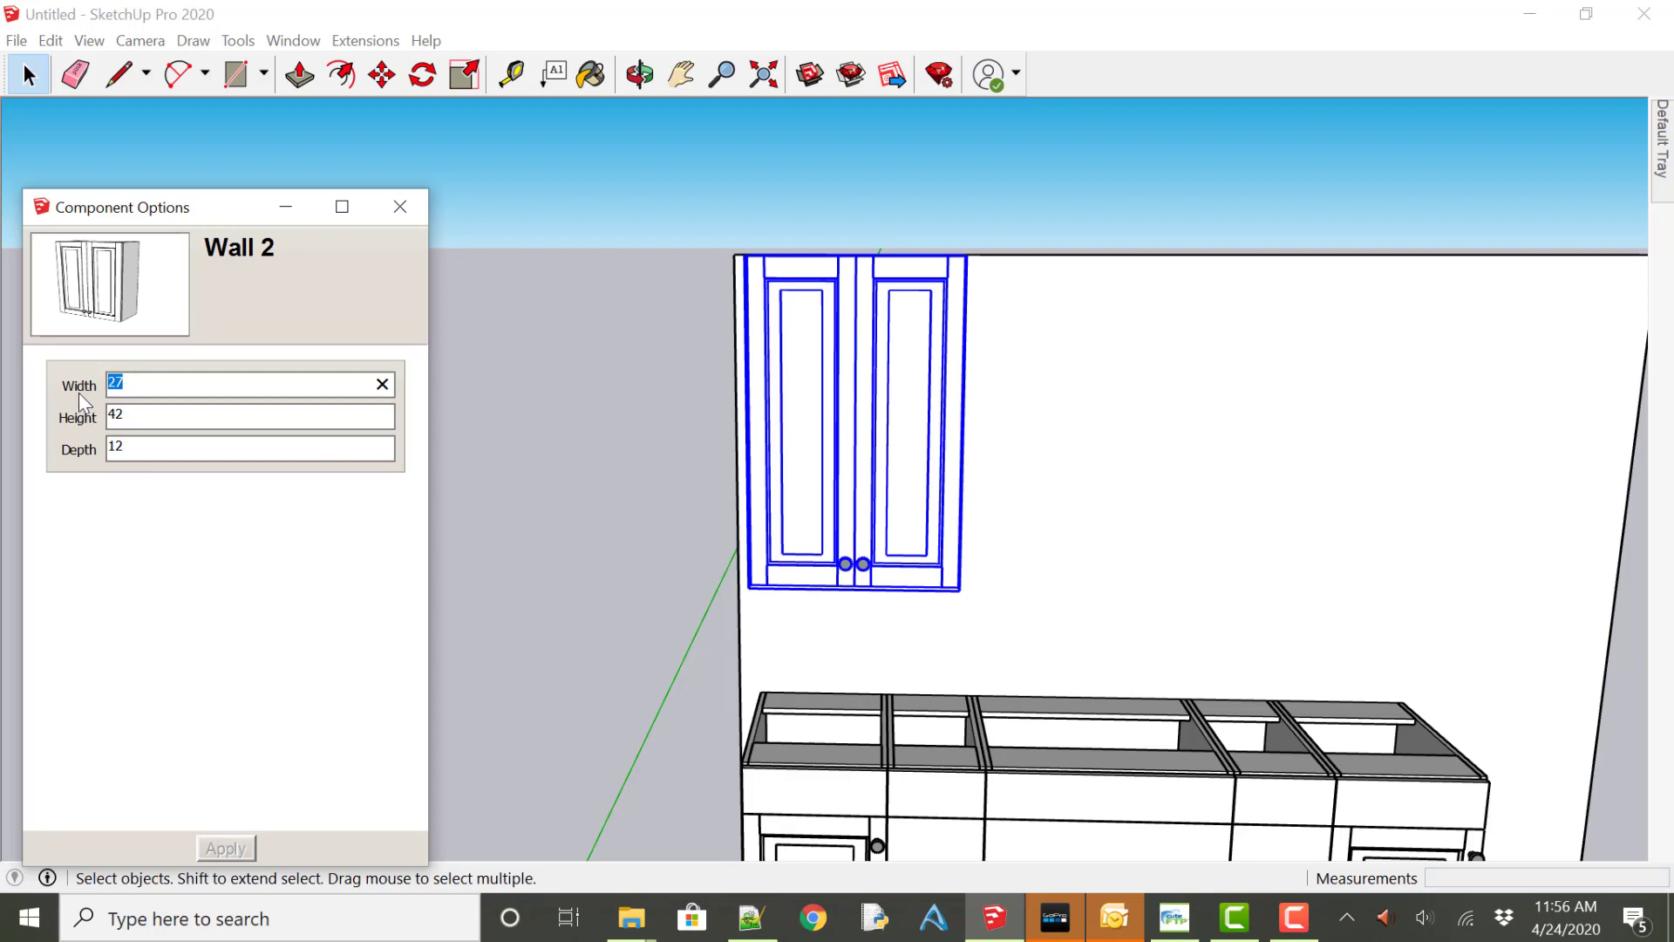
text(30)
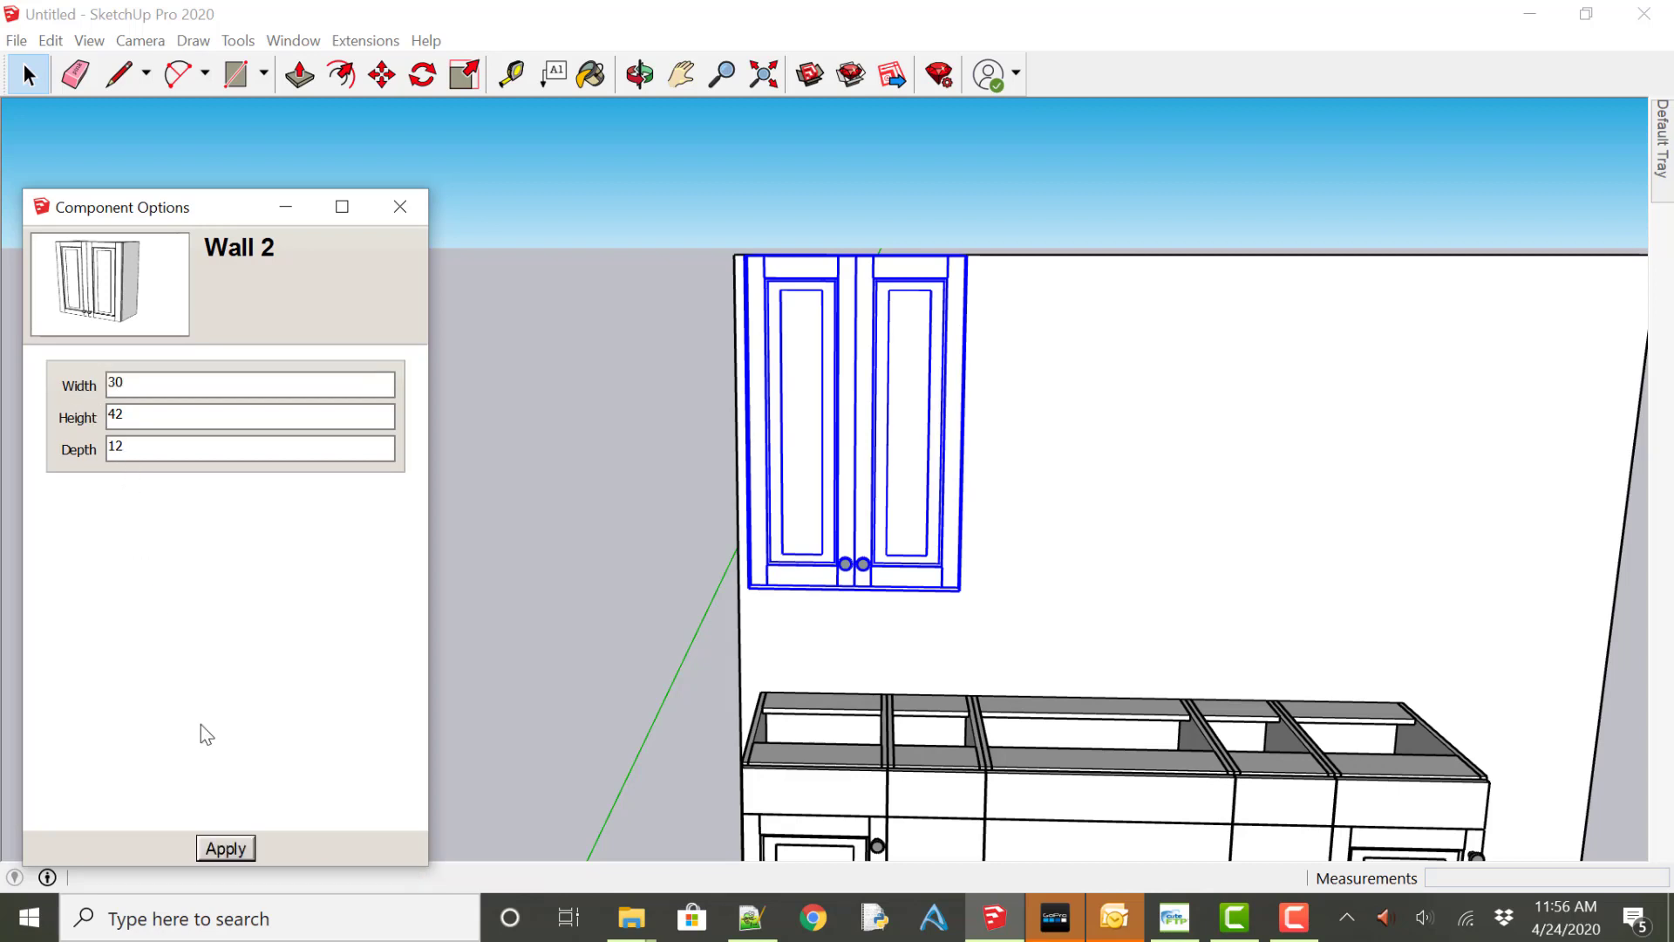
click(224, 855)
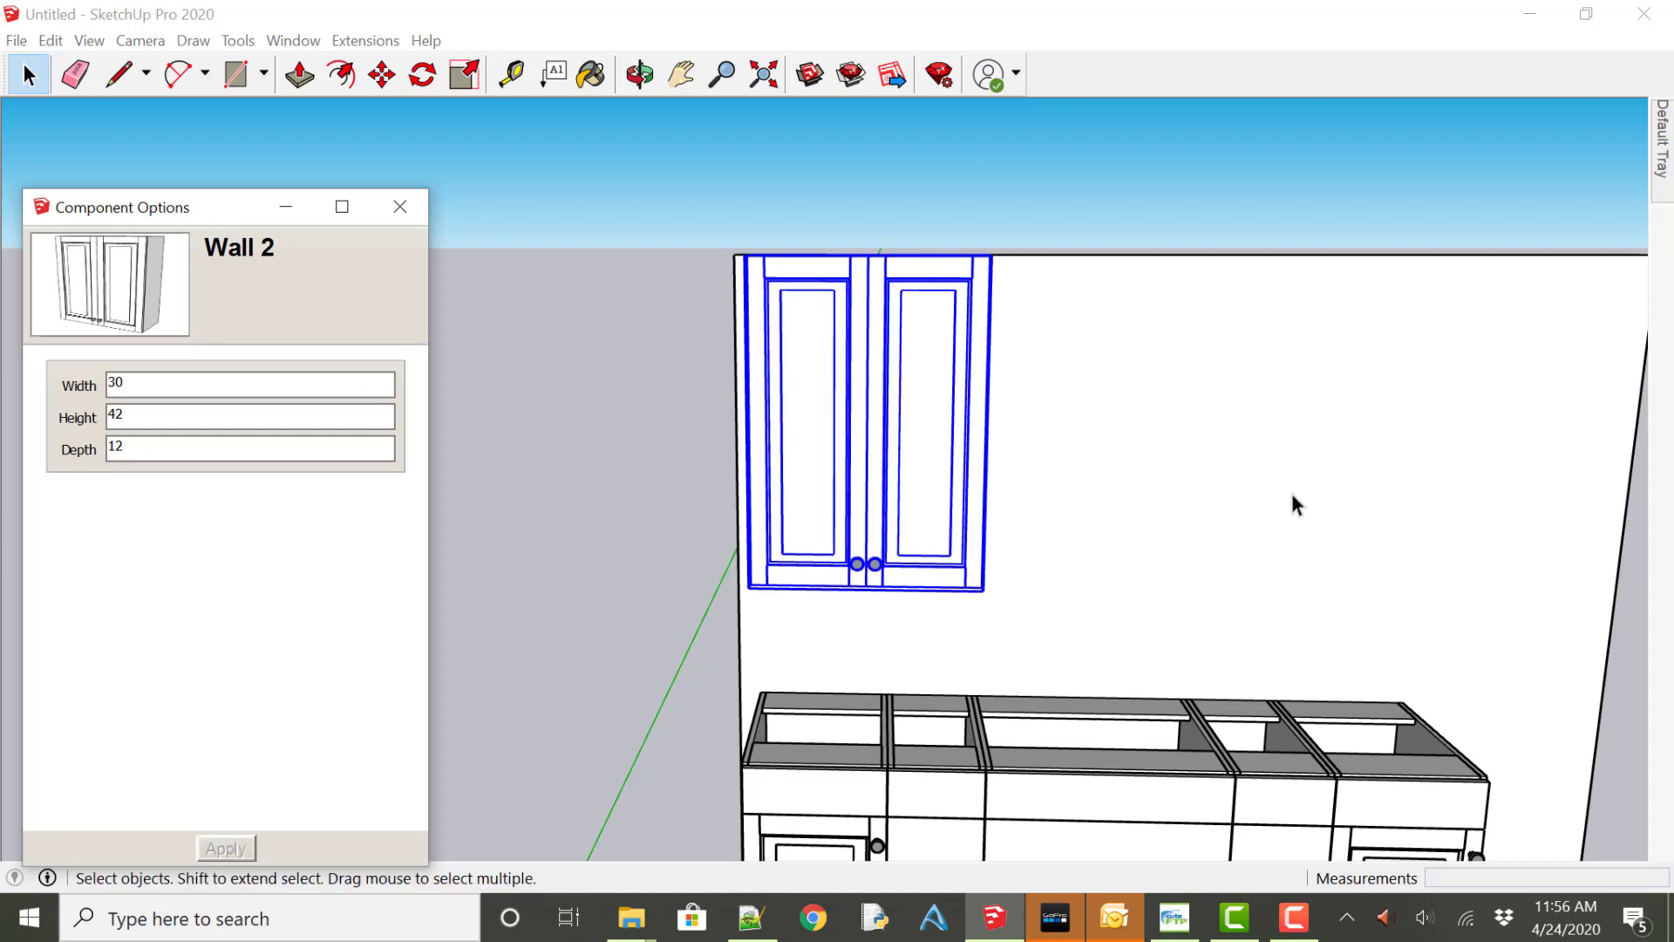
mouse_move(1059, 663)
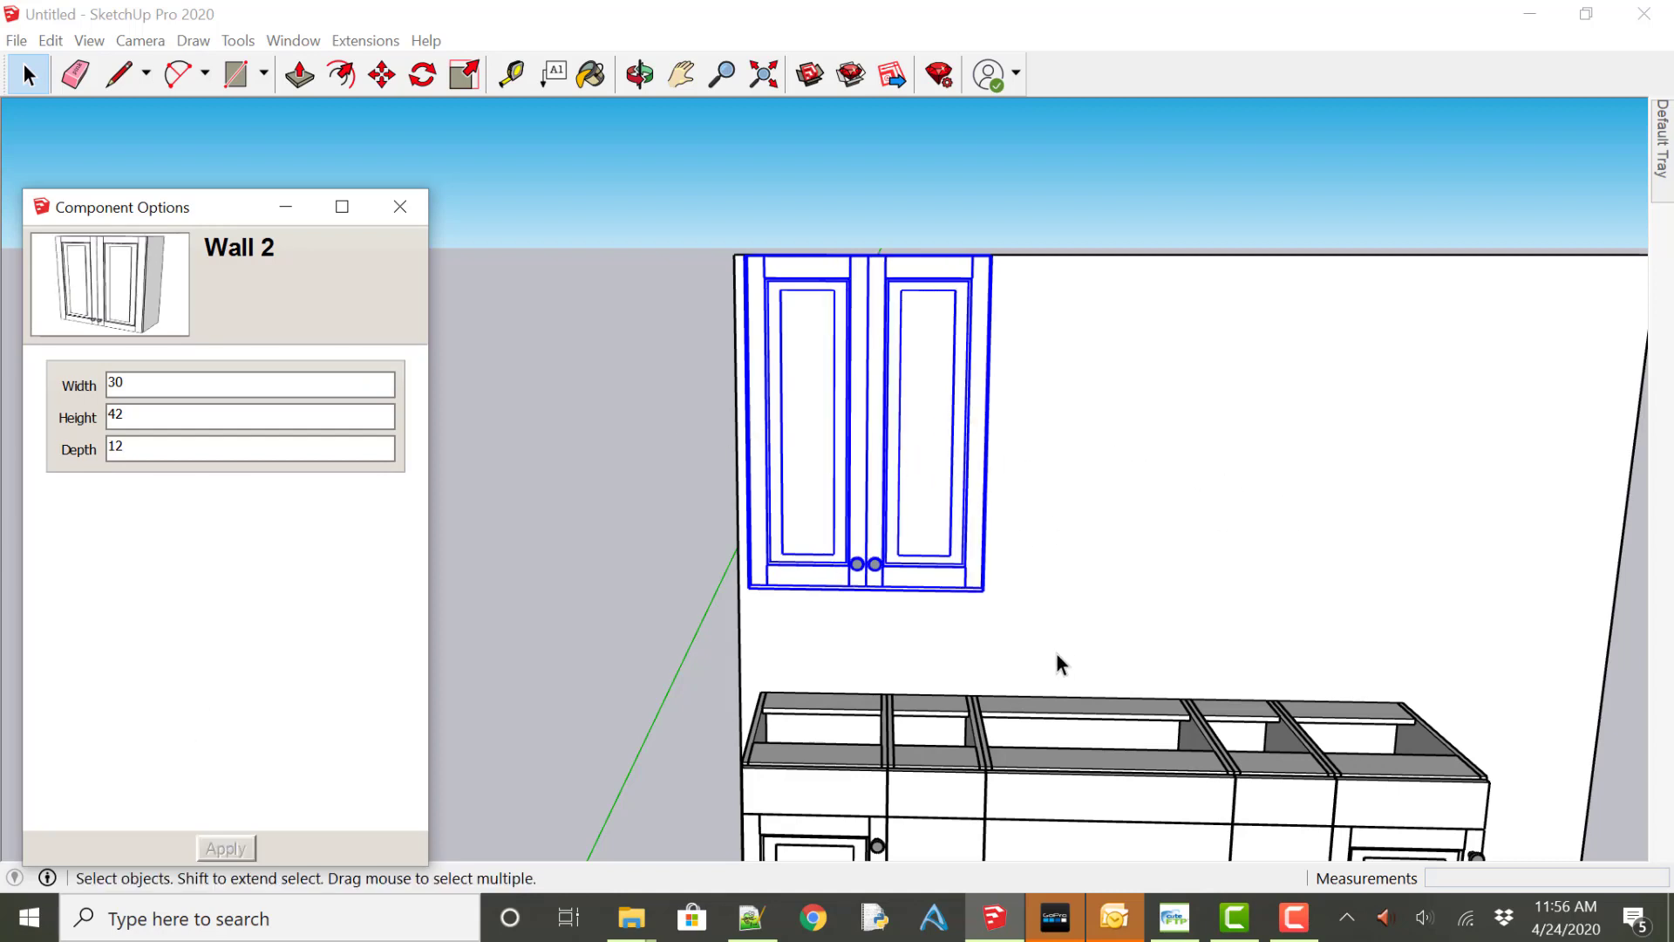
click(1084, 774)
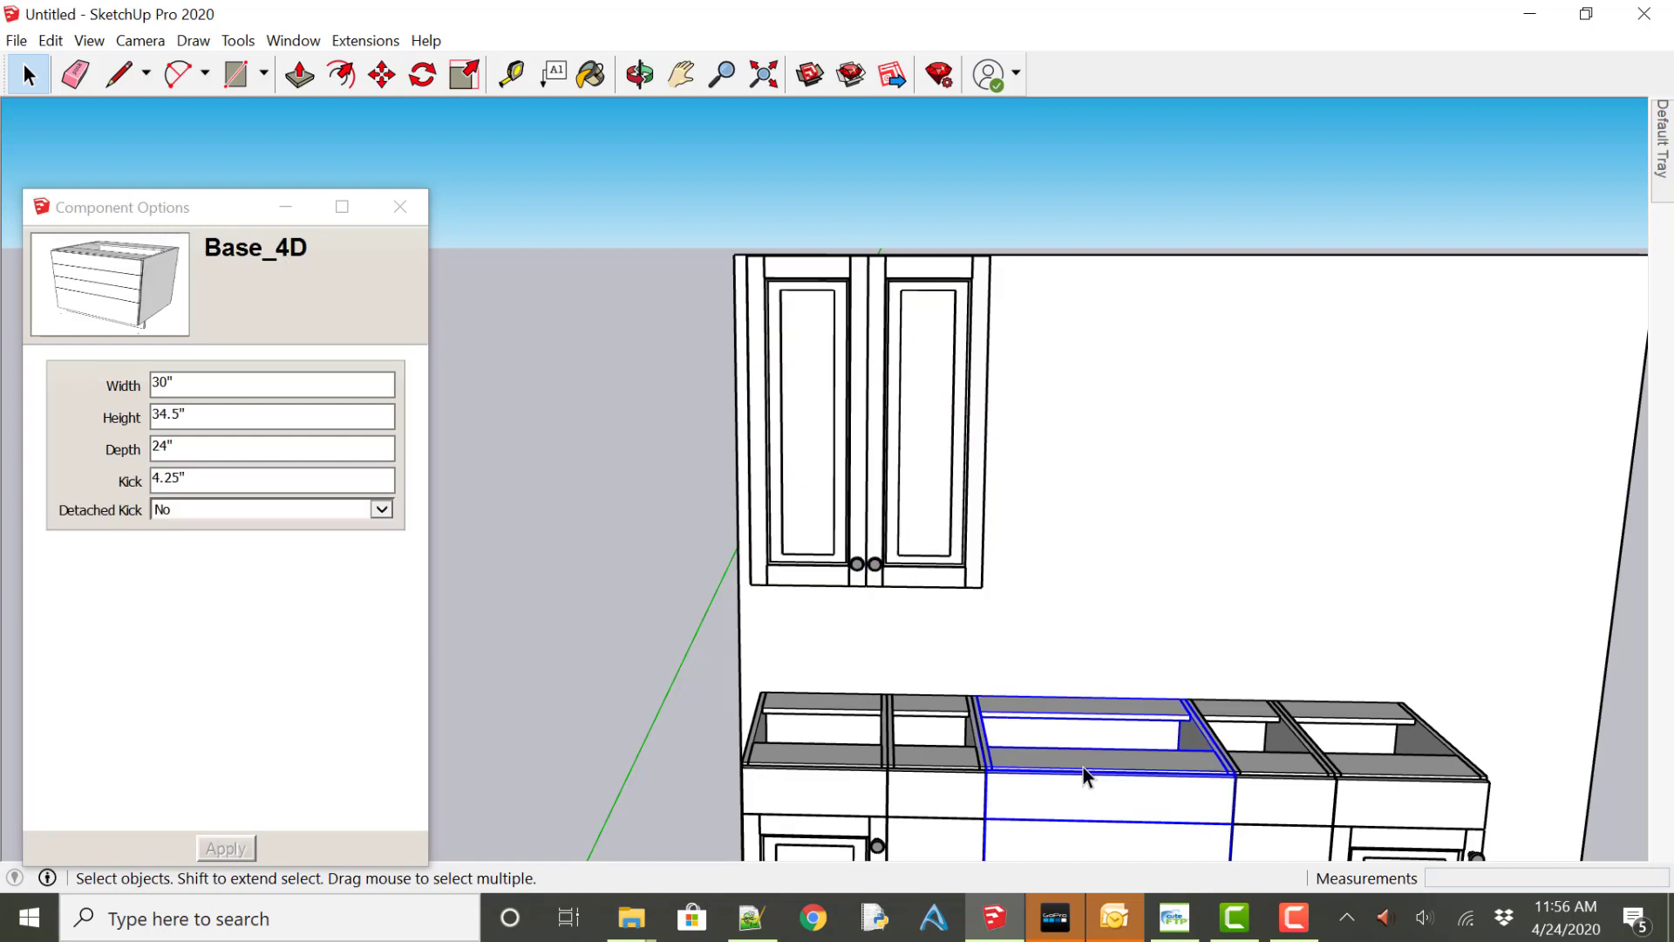
mouse_move(975, 356)
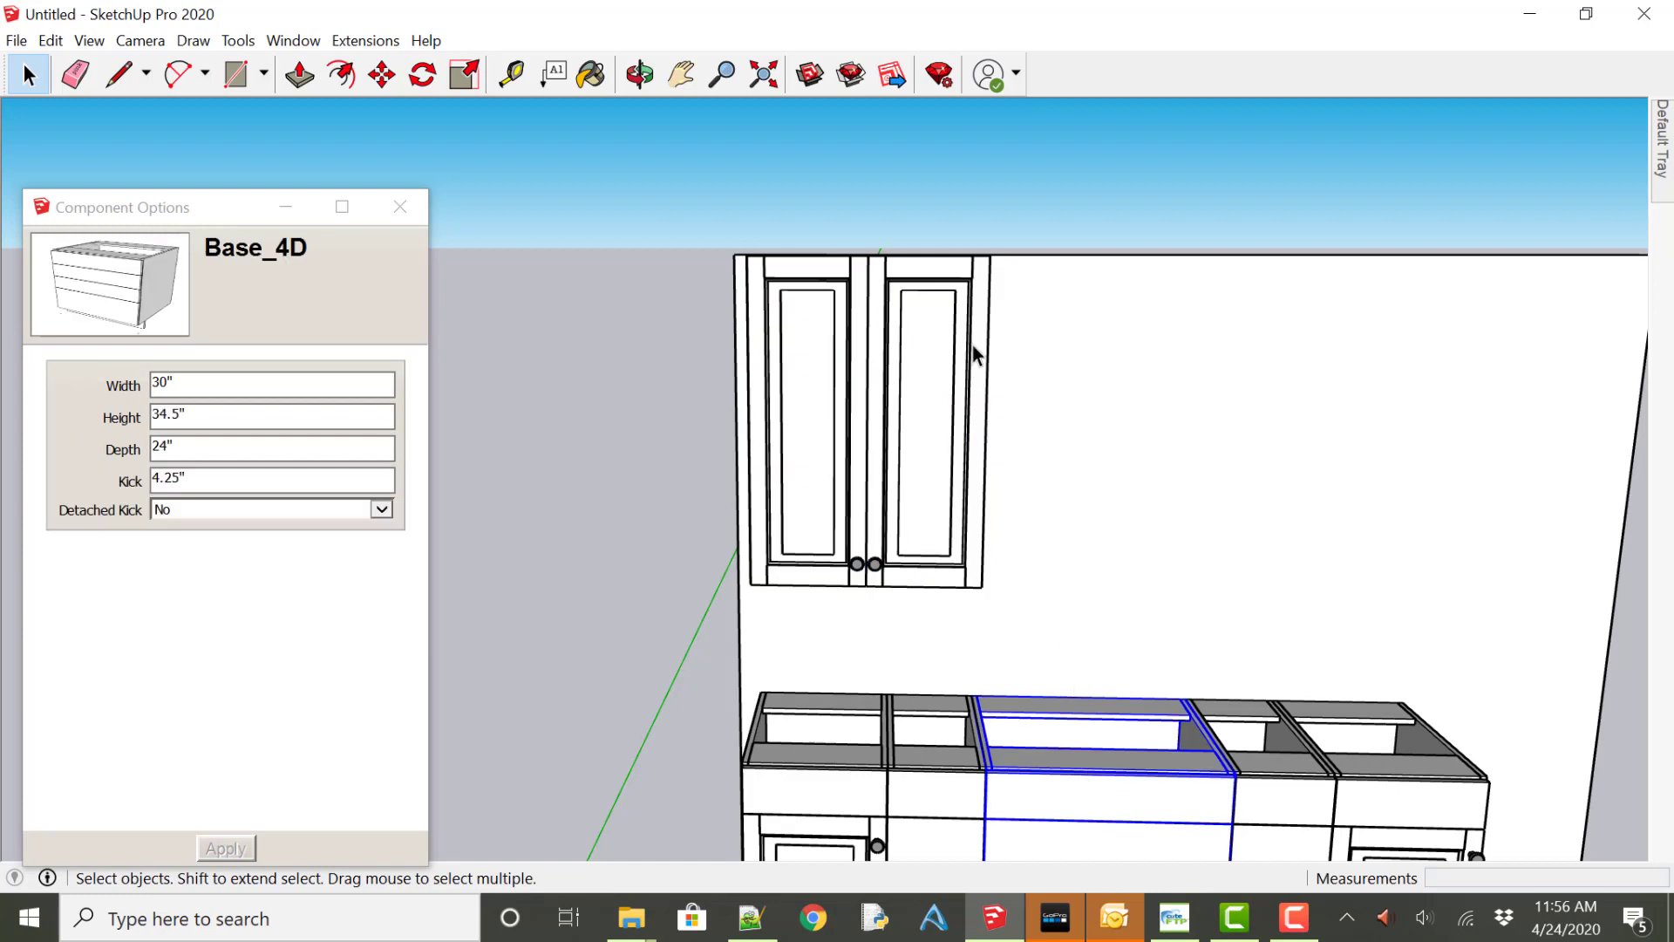
mouse_move(1199, 637)
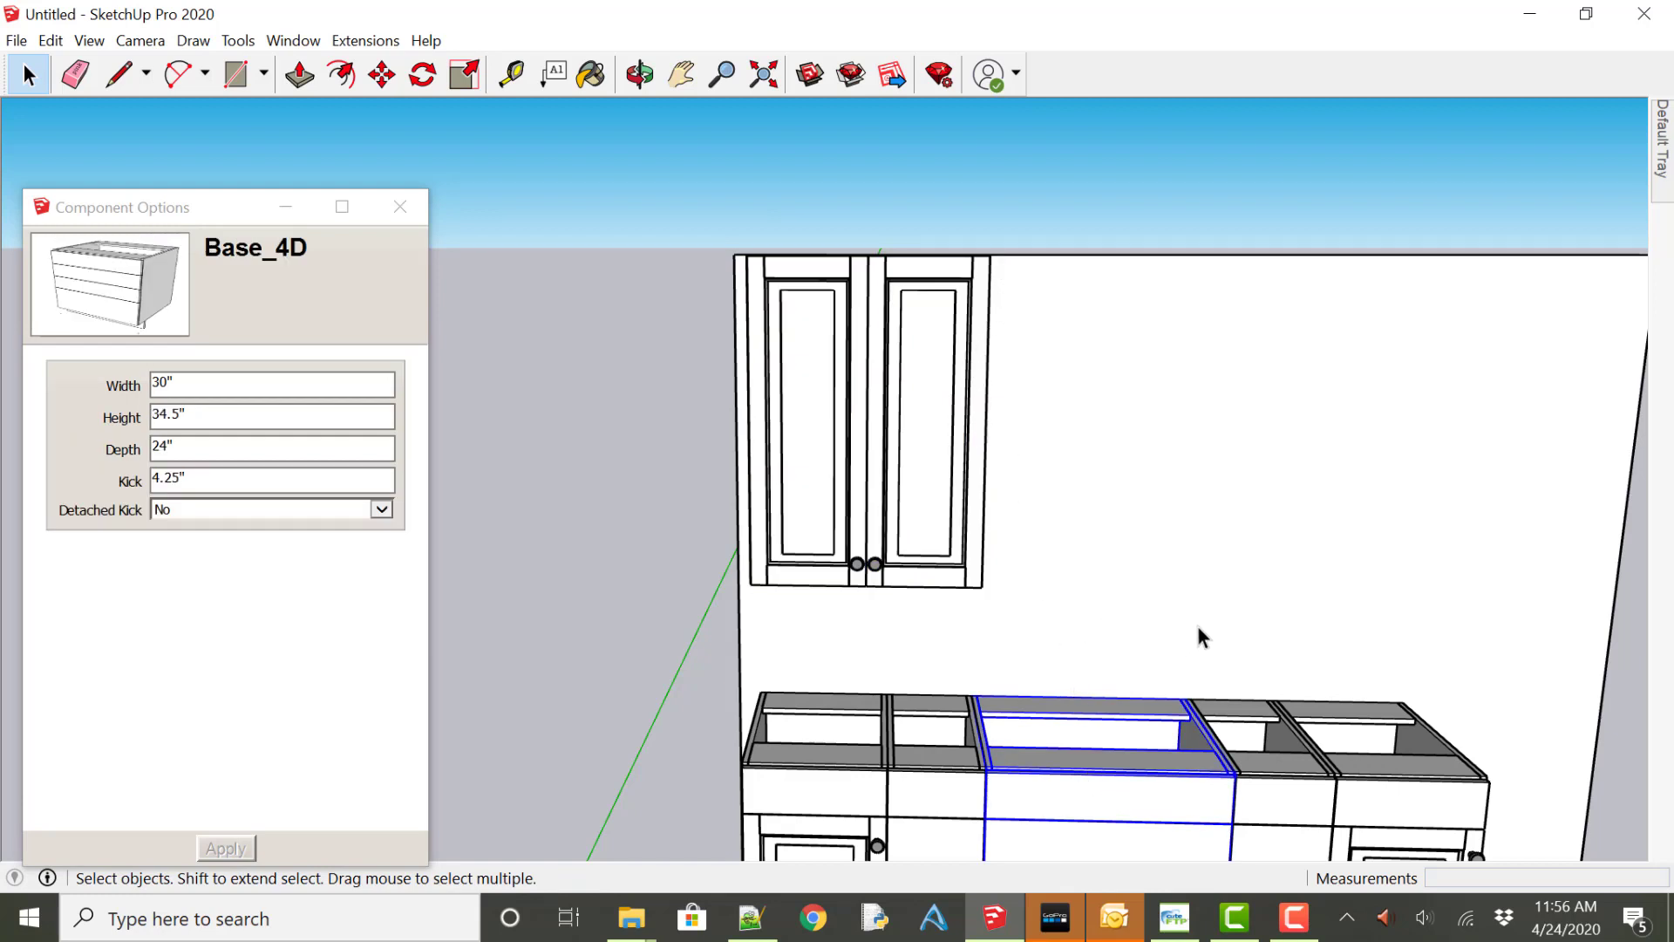
mouse_move(424, 217)
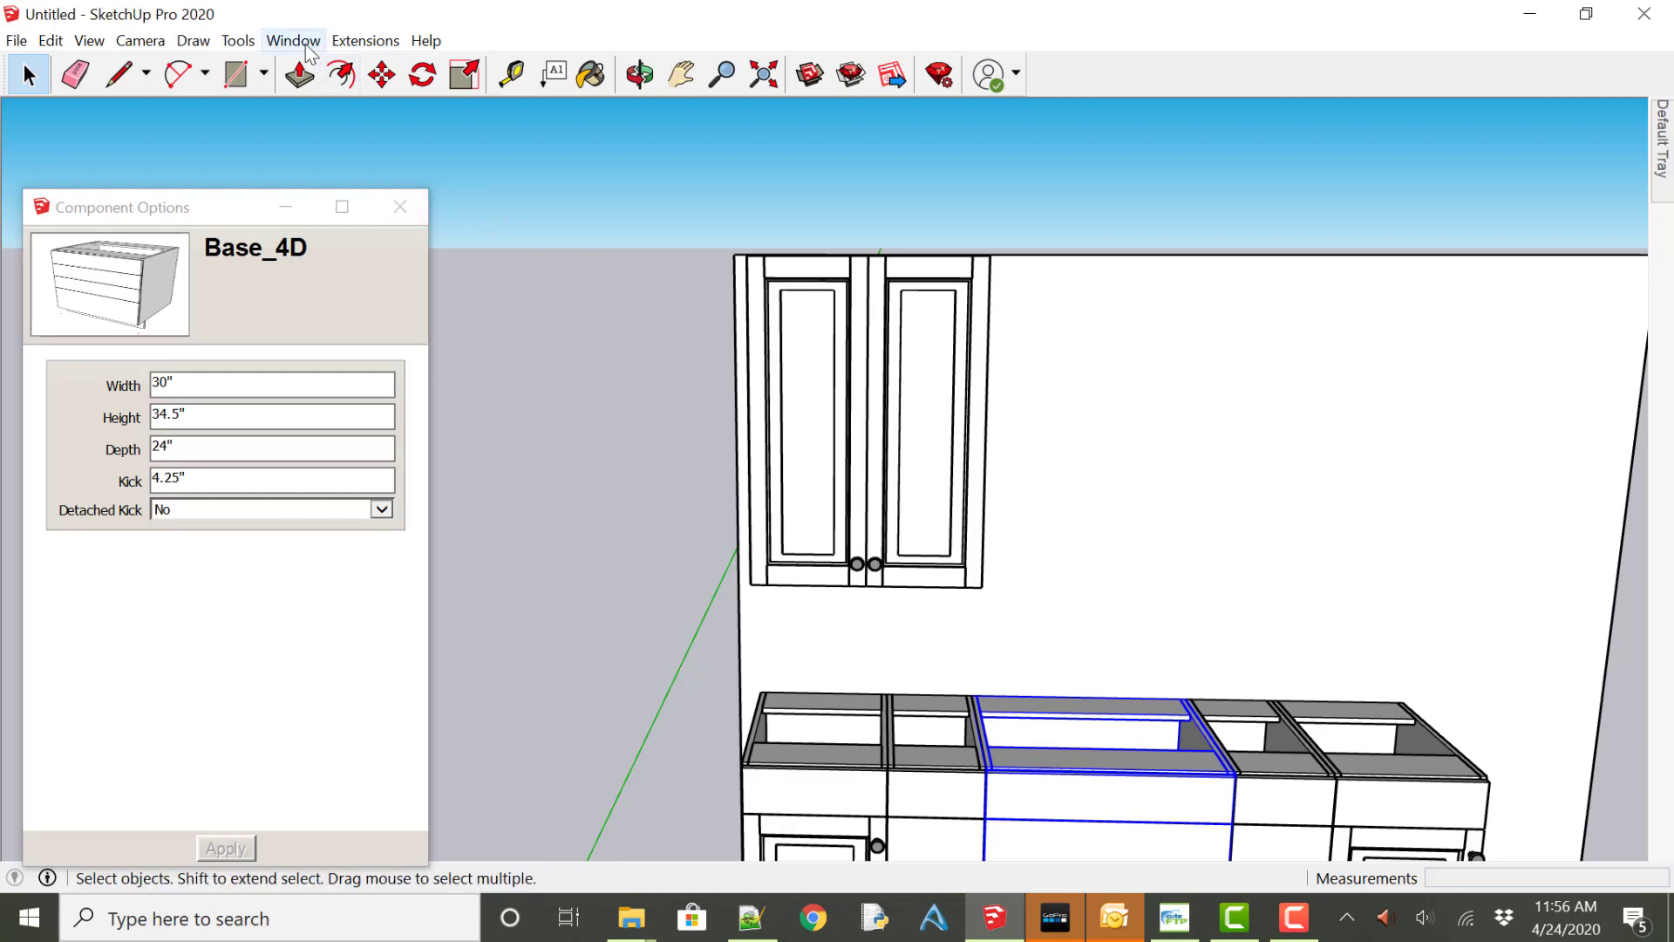
Download the 30x42x12-inch Wall Open cabinet from 3D Warehouse into the model.
click(293, 41)
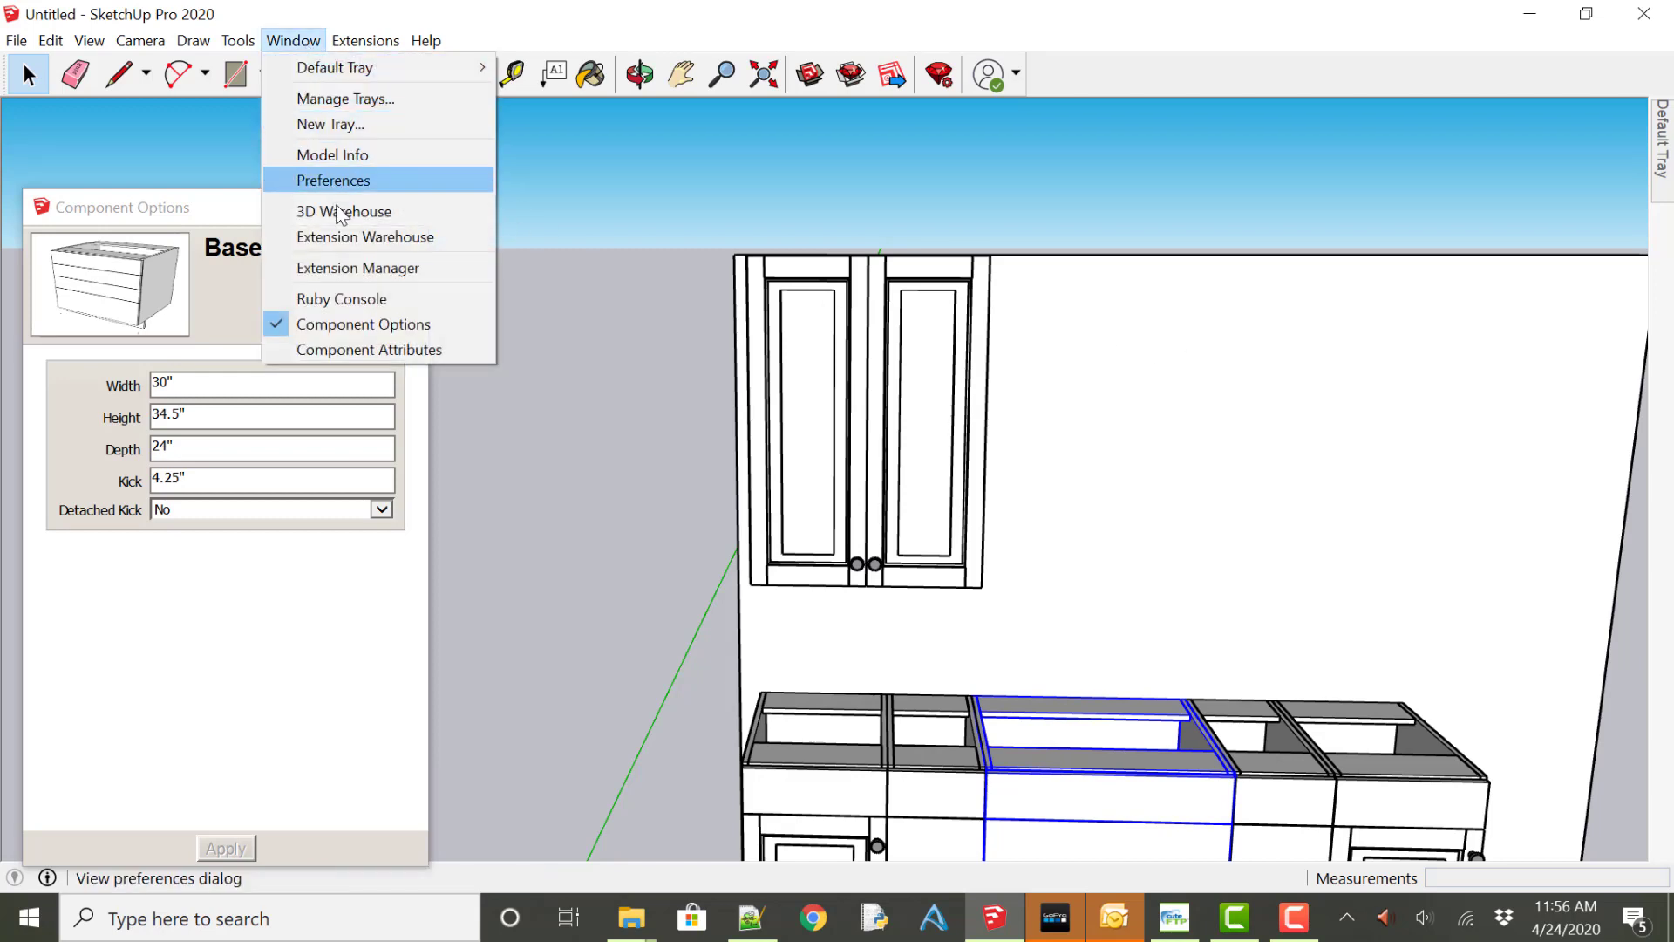
click(344, 210)
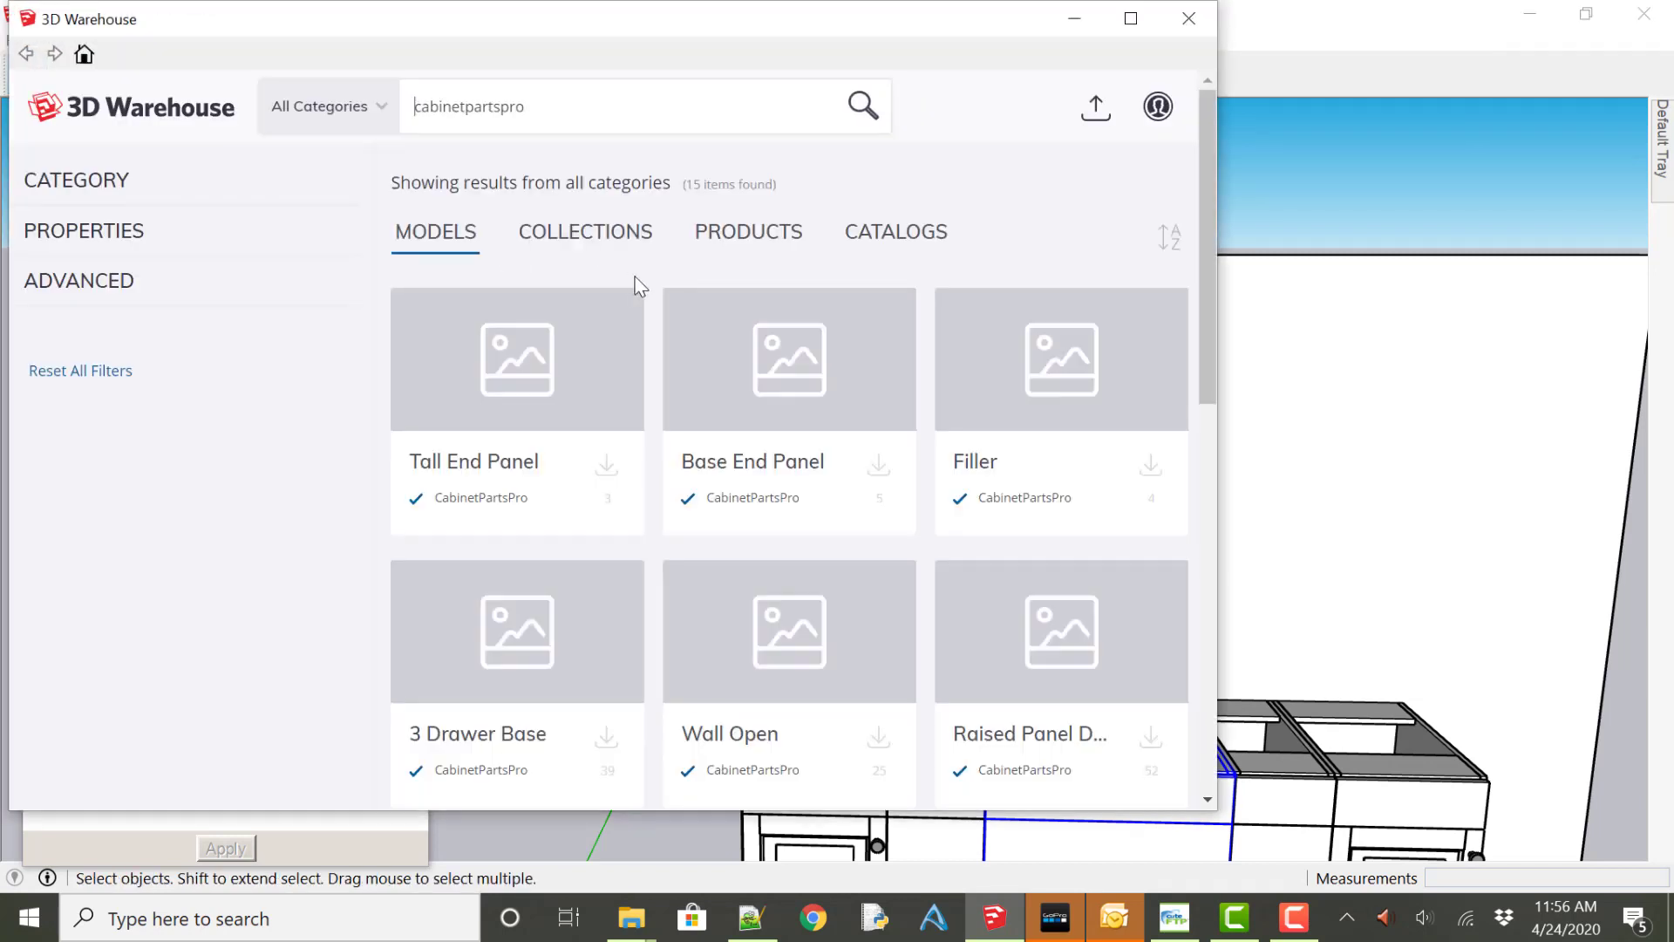
click(76, 179)
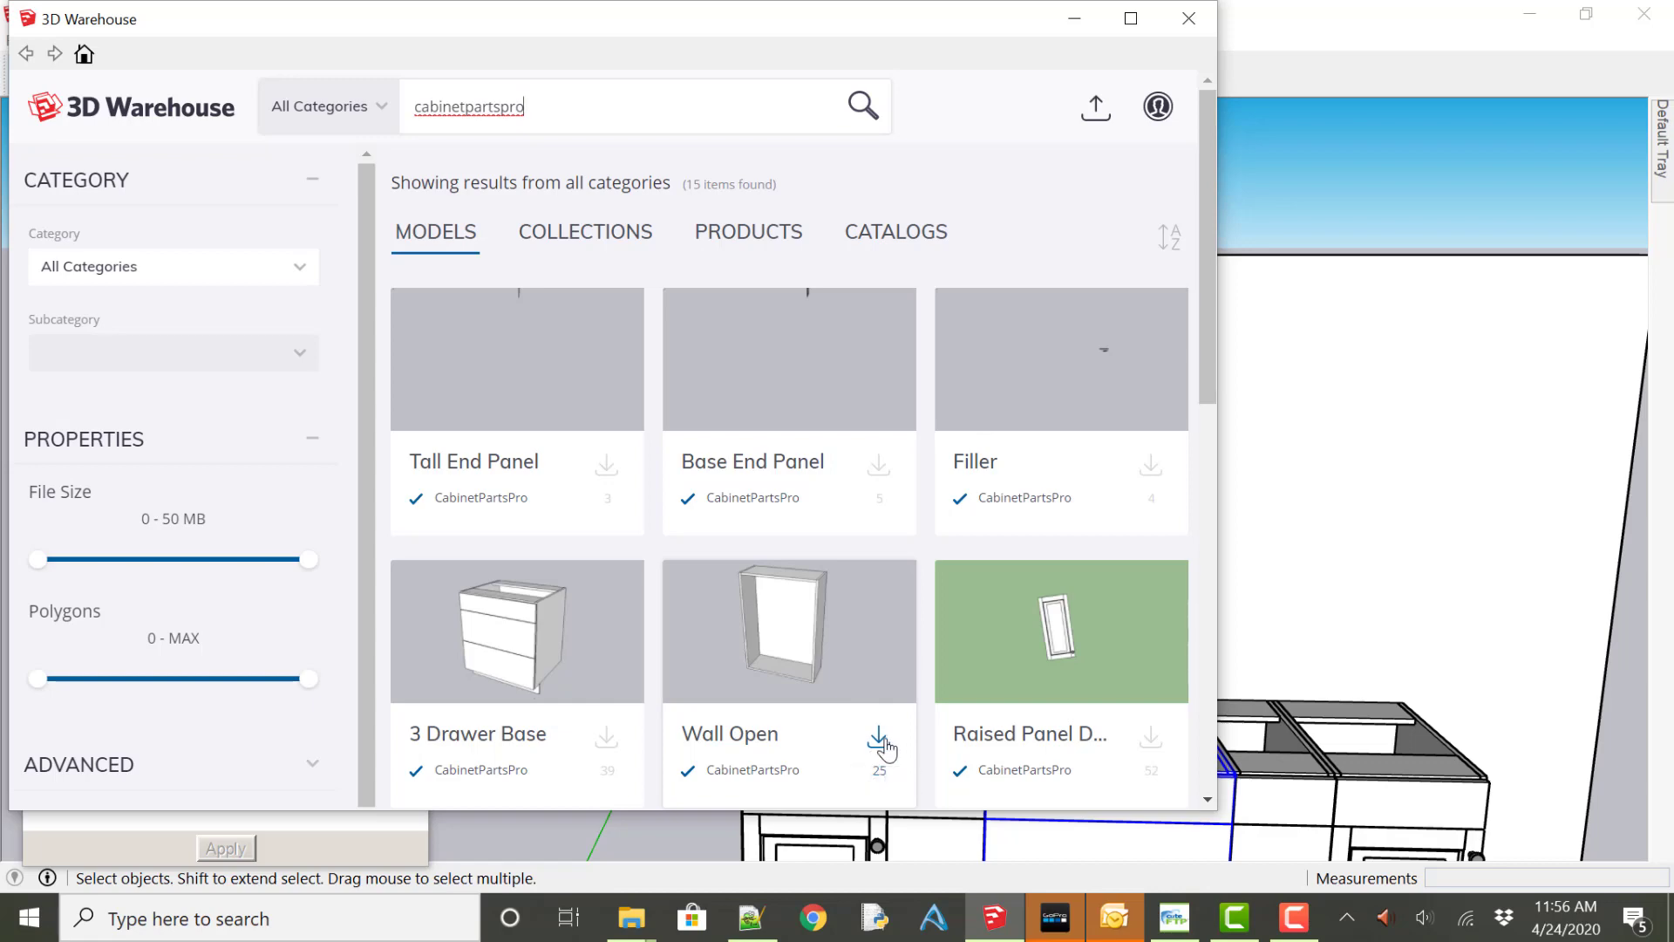
click(887, 744)
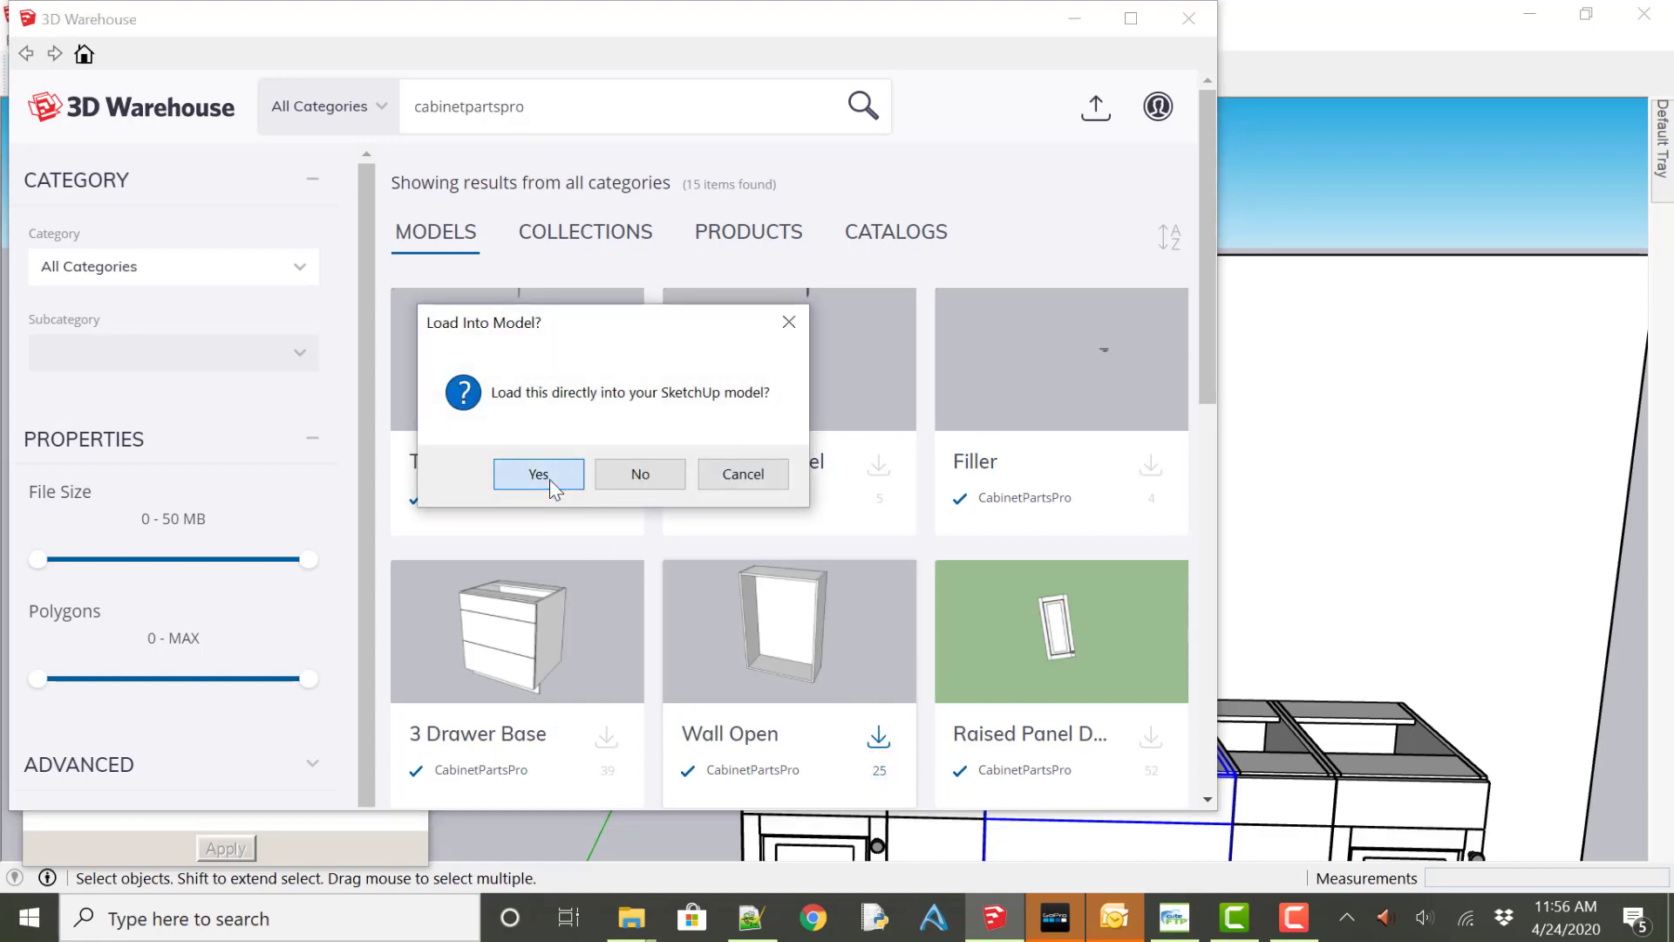
click(537, 474)
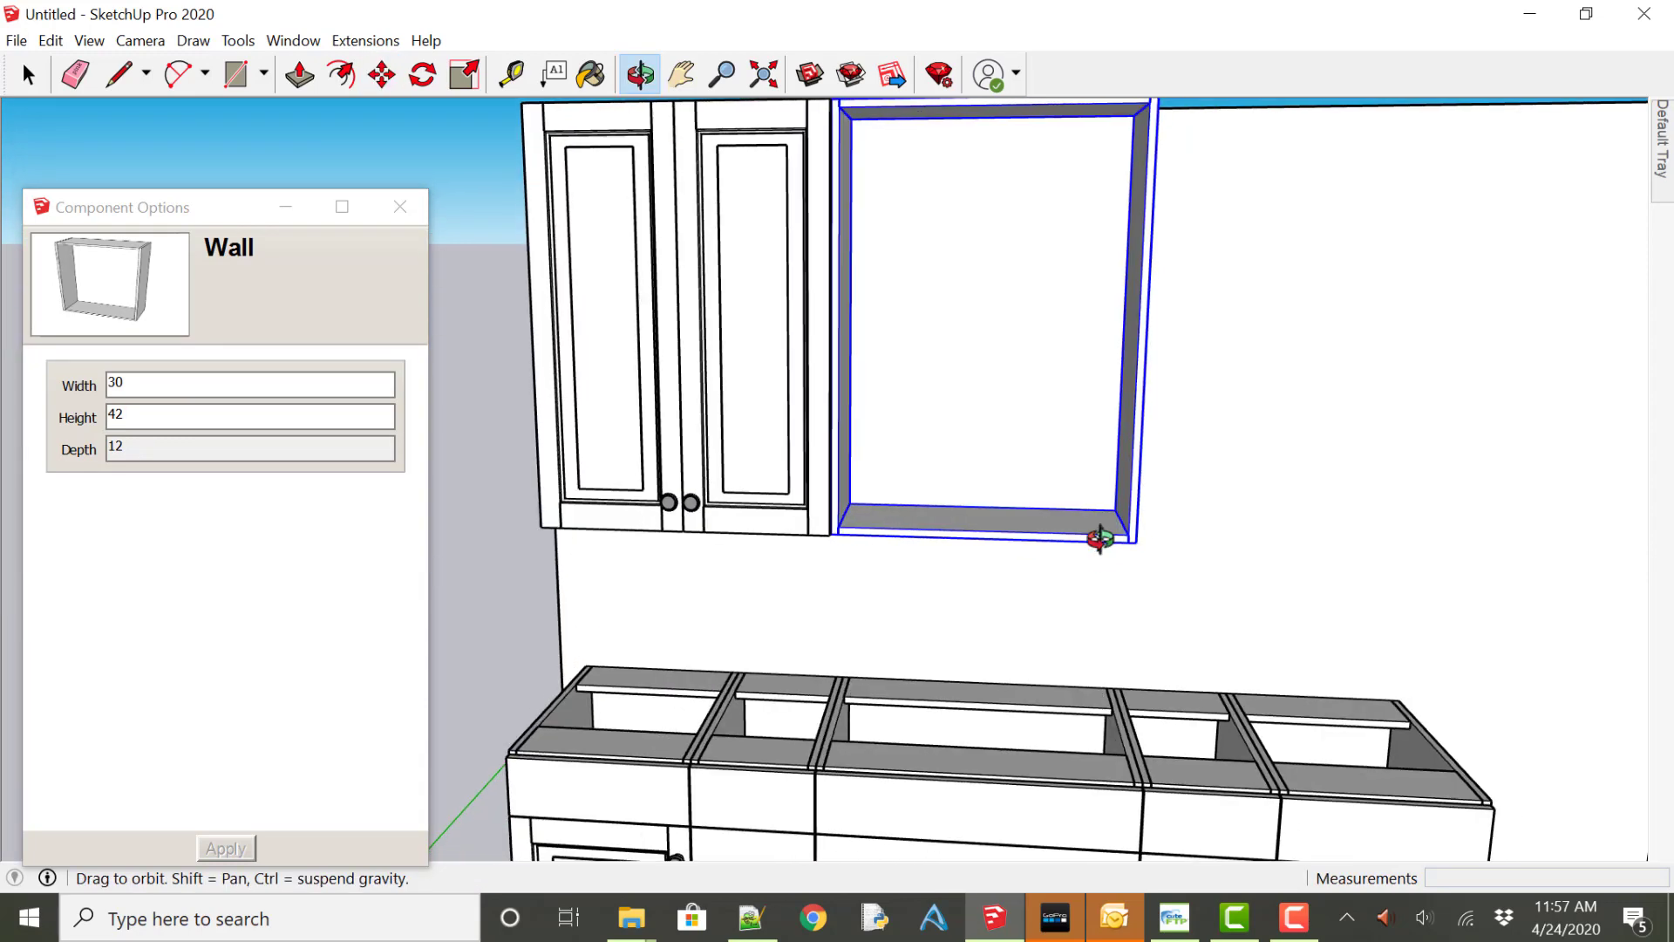
Check Base_4D's and the open wall cabinet's Depth and other values, then close Component Options.
click(380, 75)
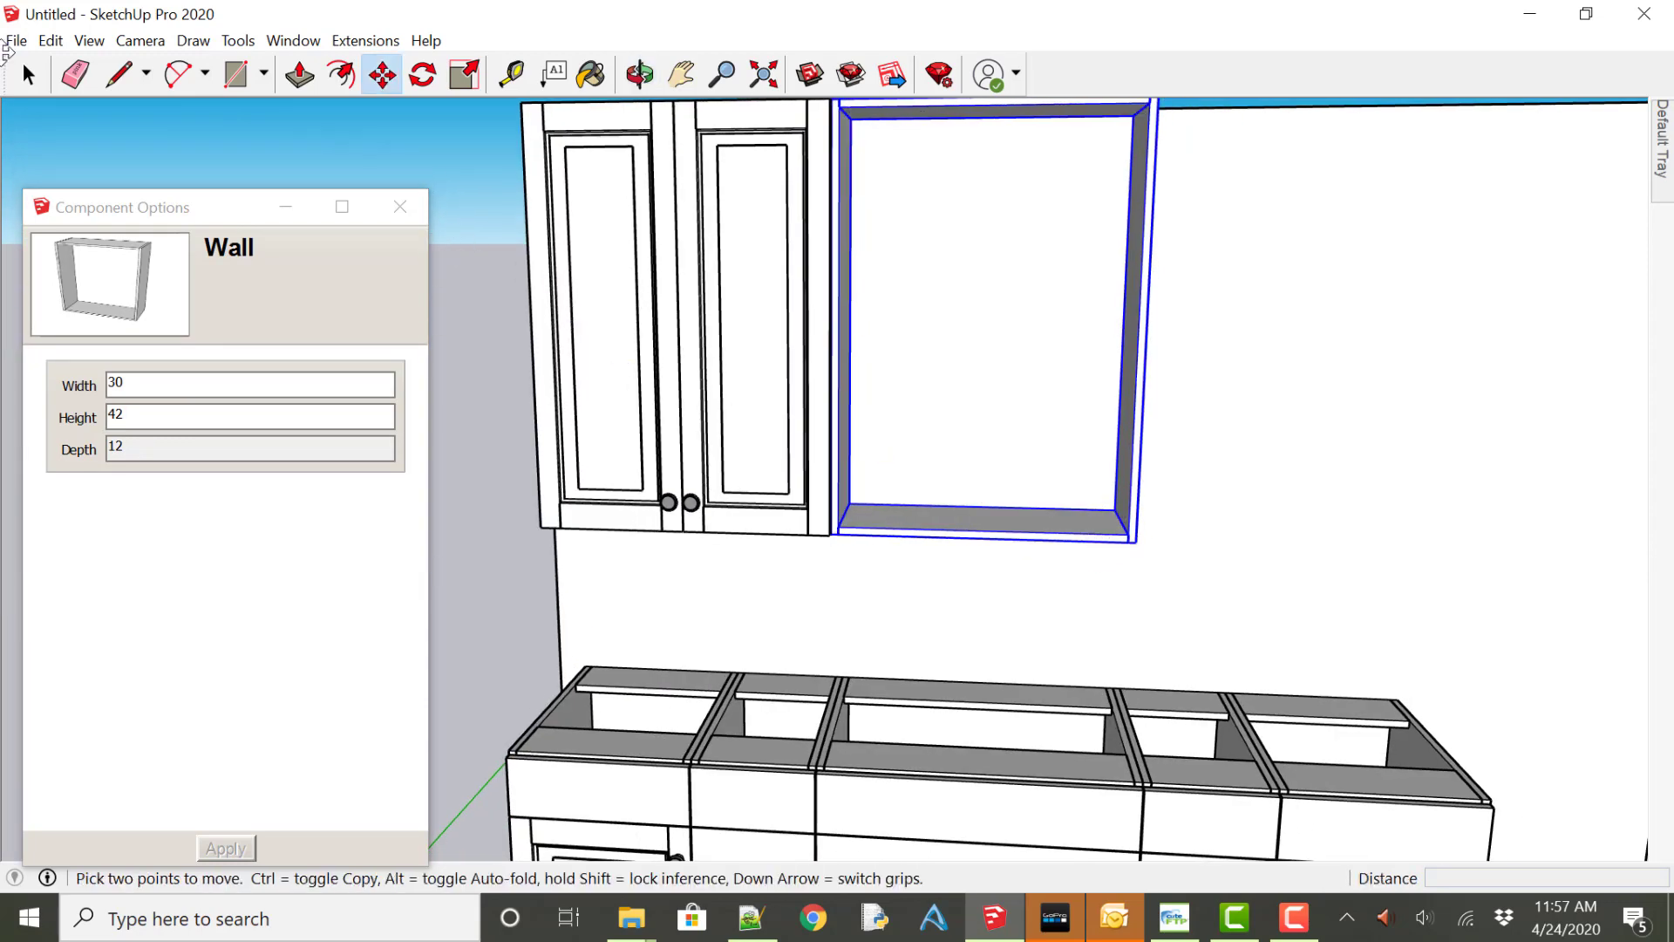
click(29, 73)
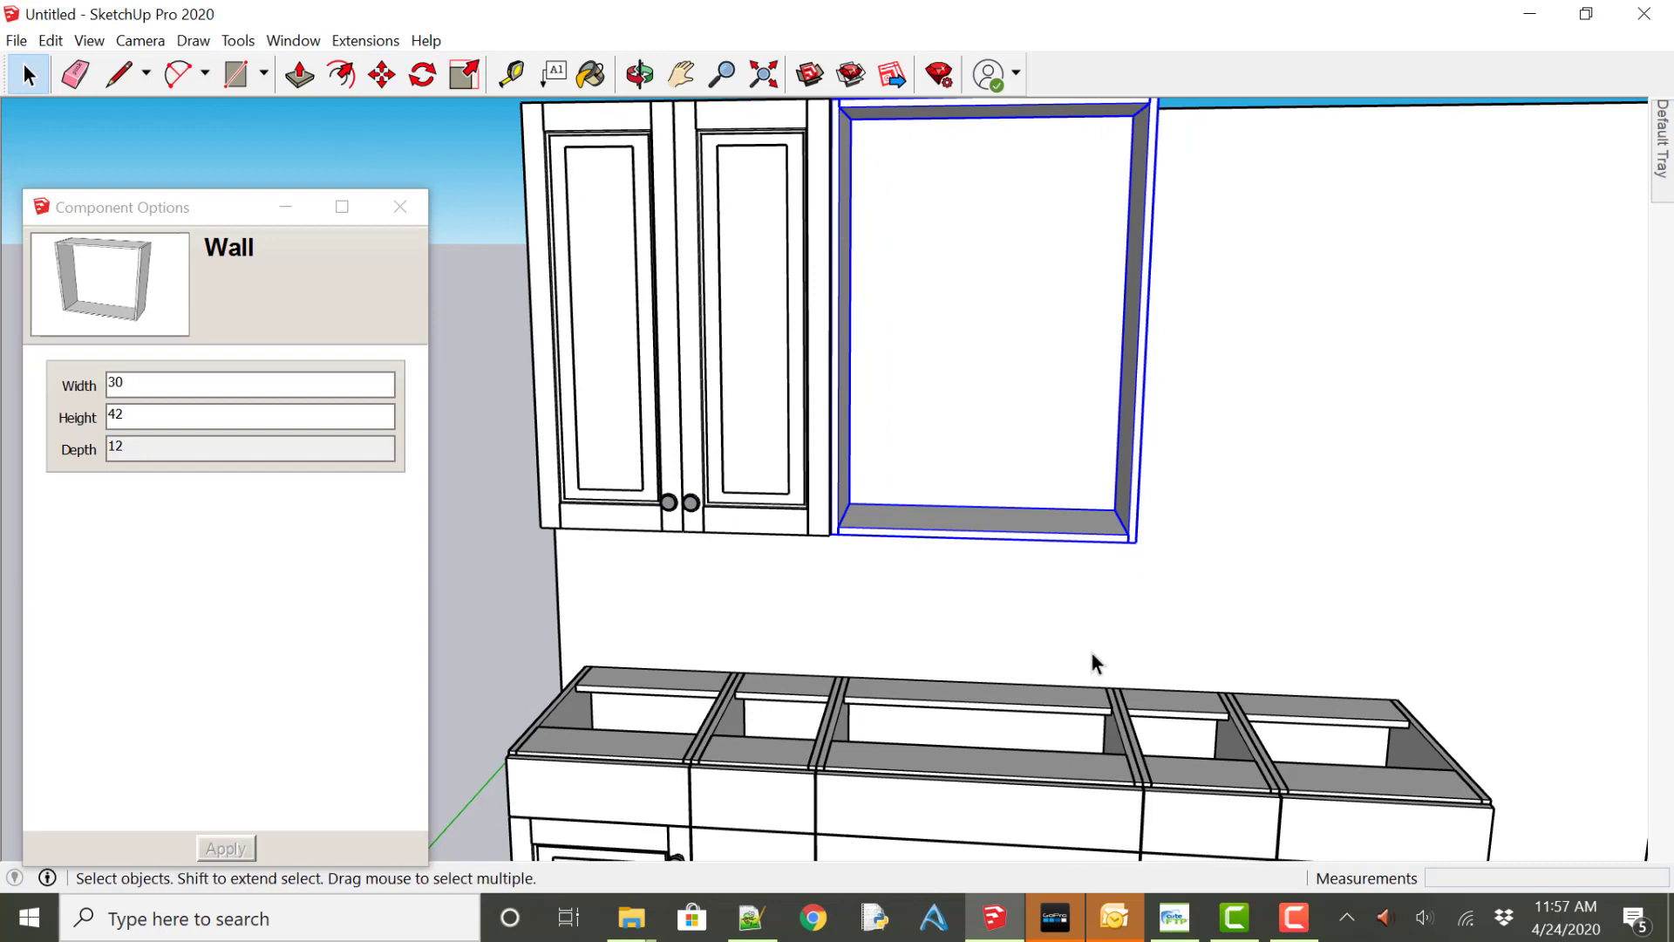
mouse_move(1022, 791)
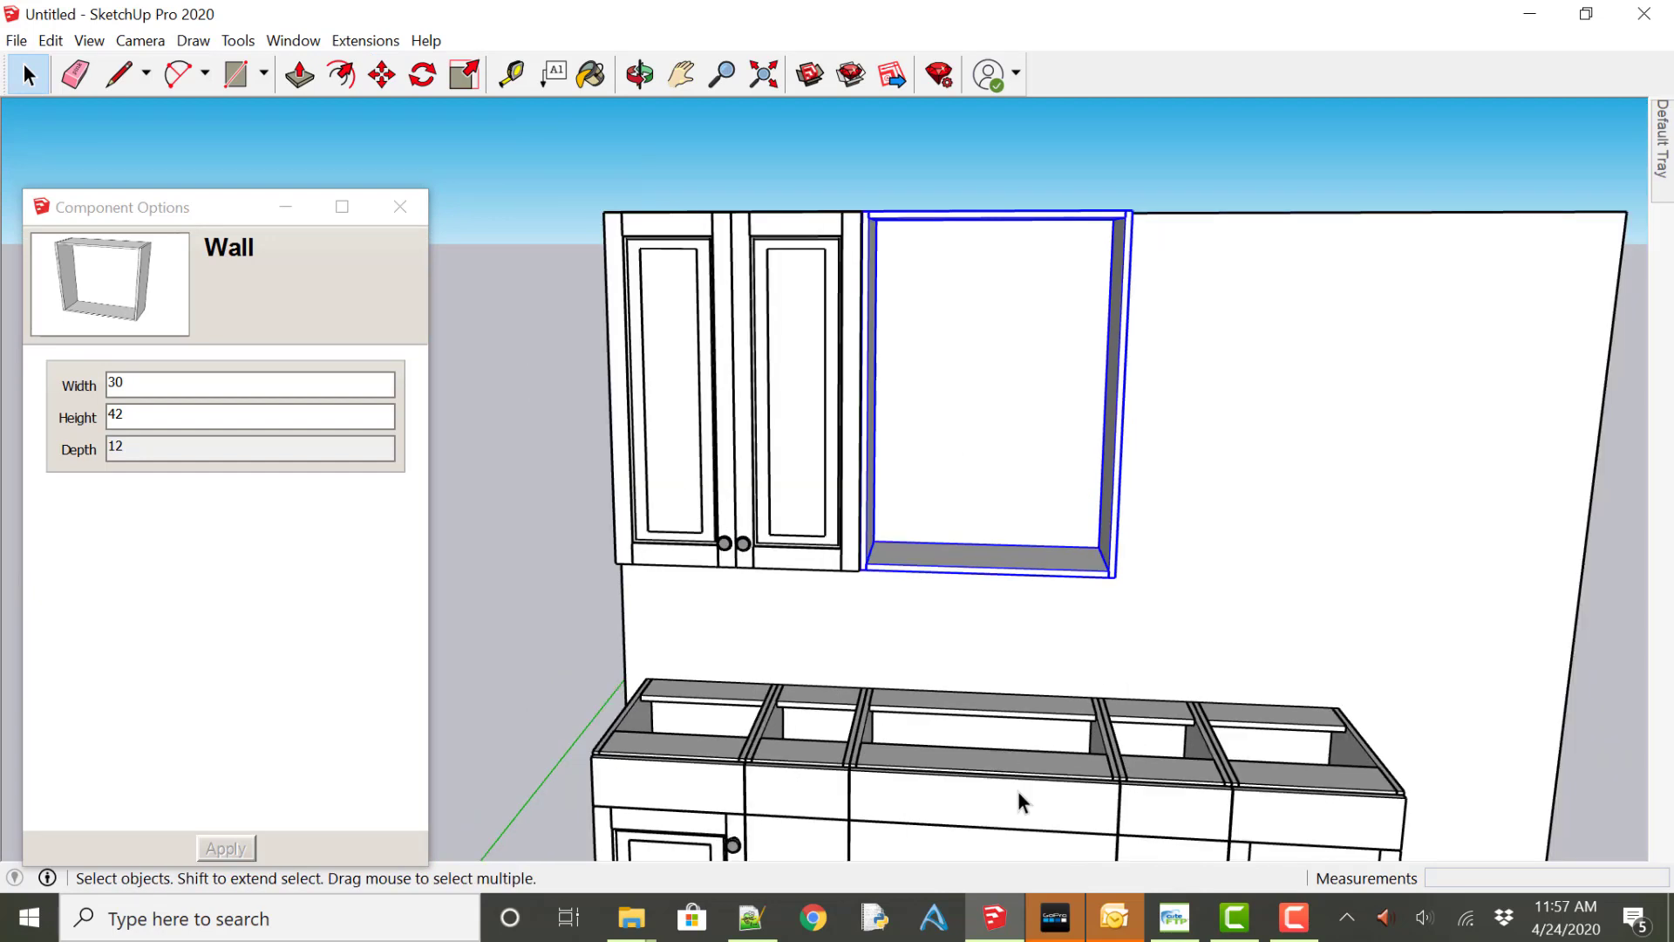
click(982, 769)
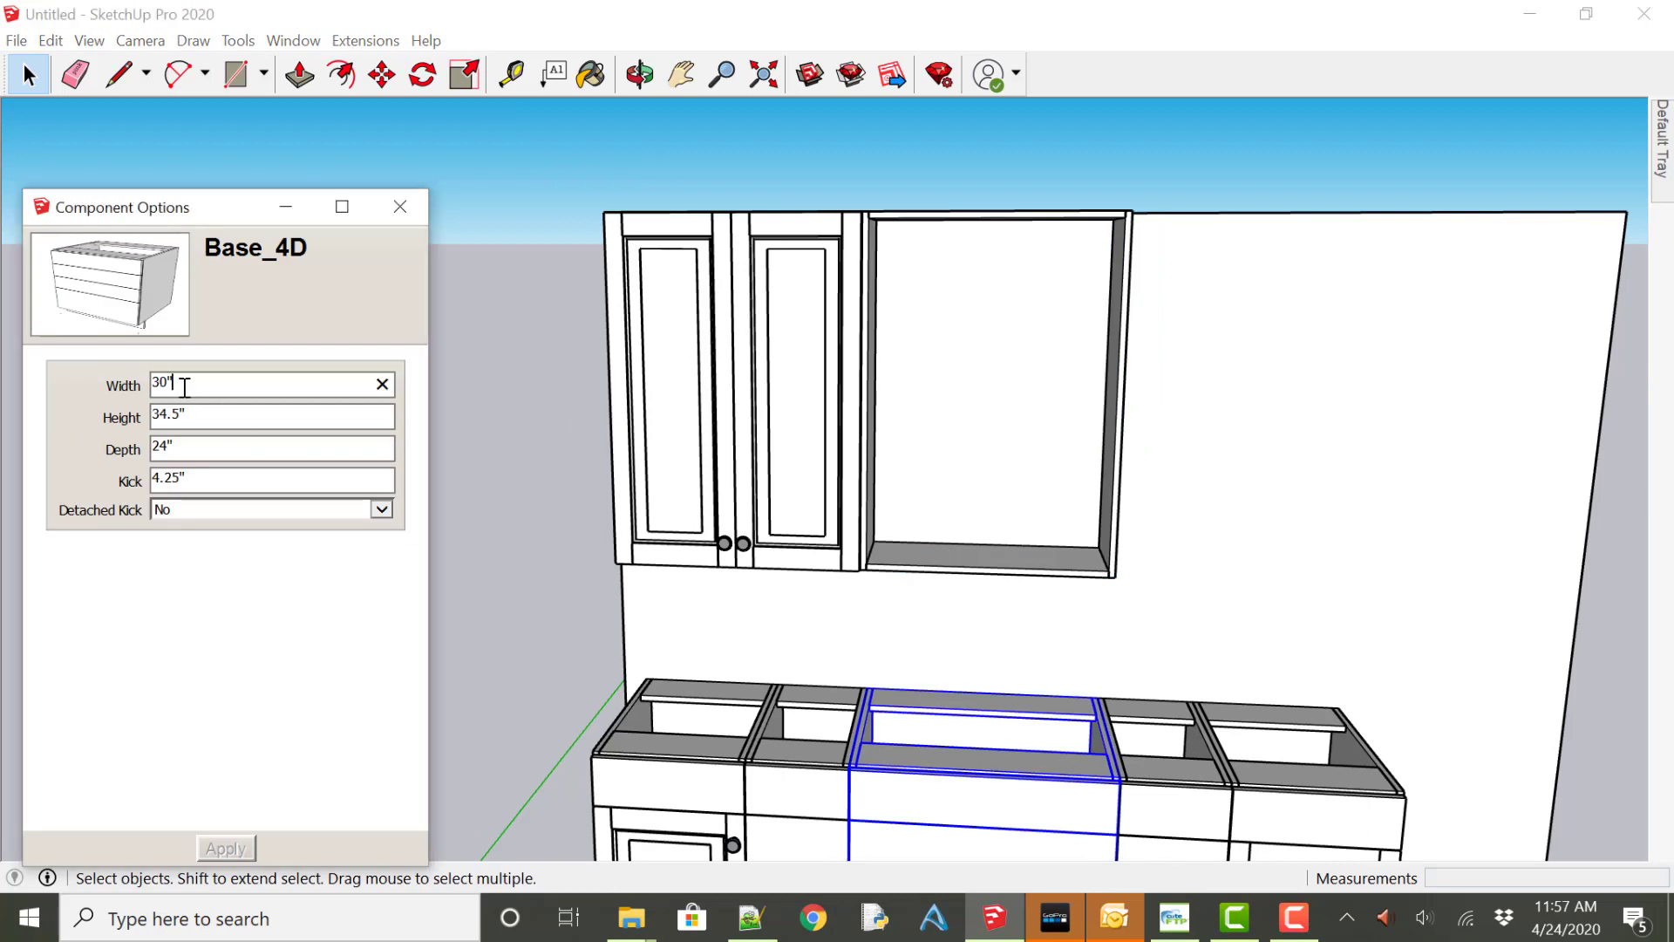
mouse_move(879, 372)
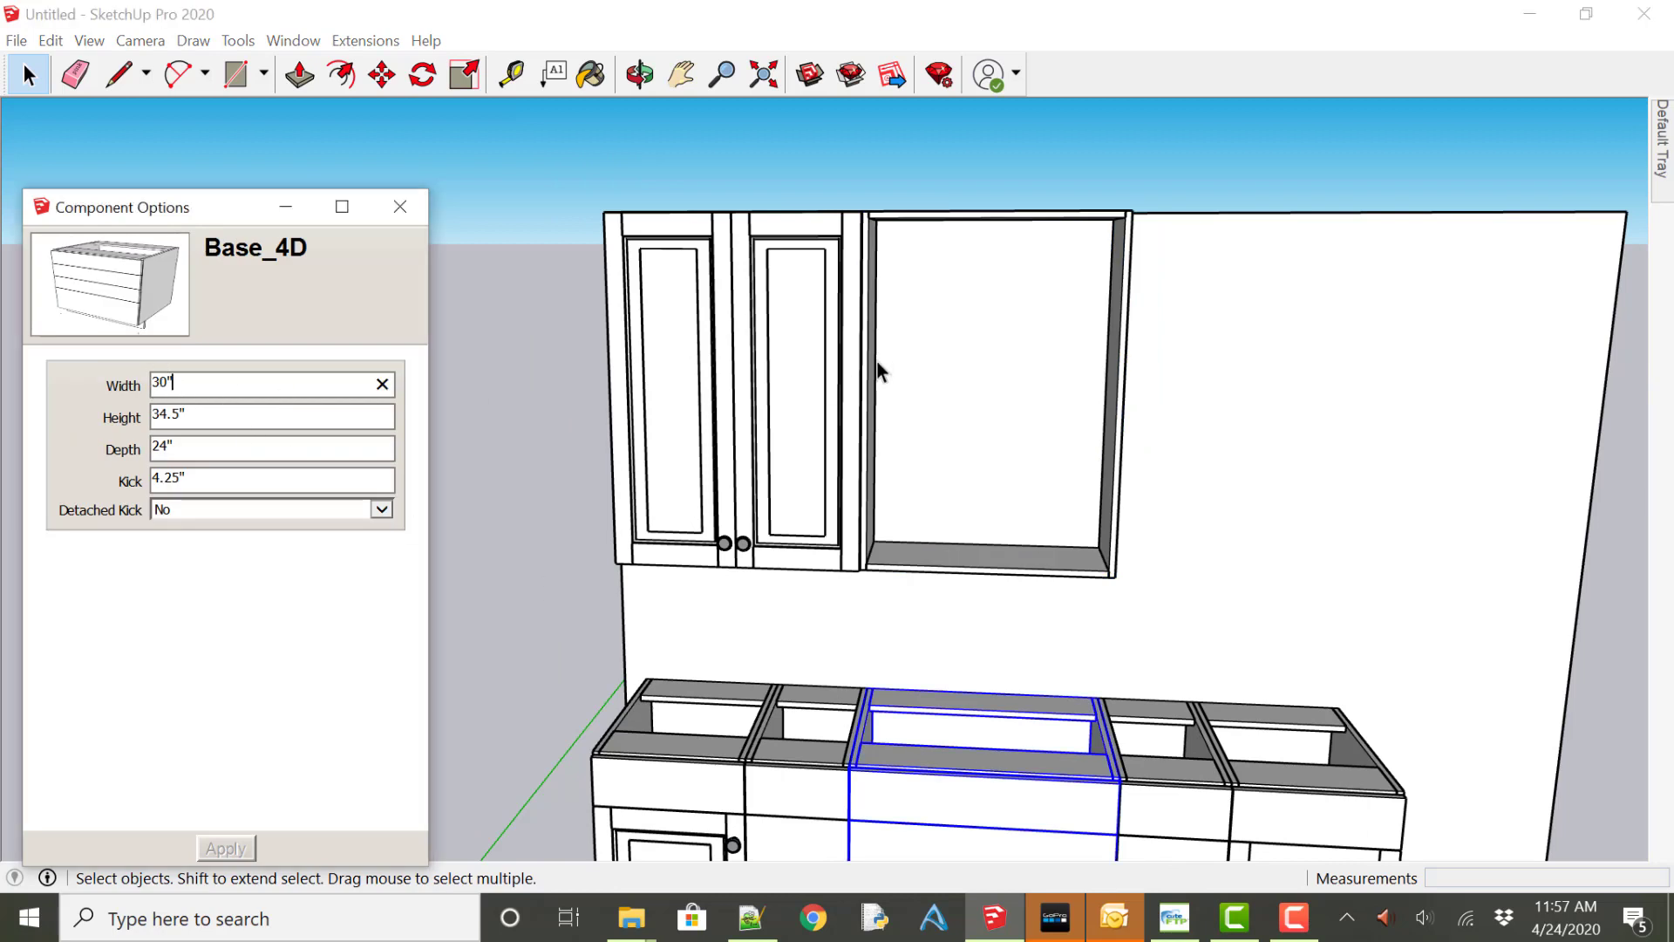
click(993, 384)
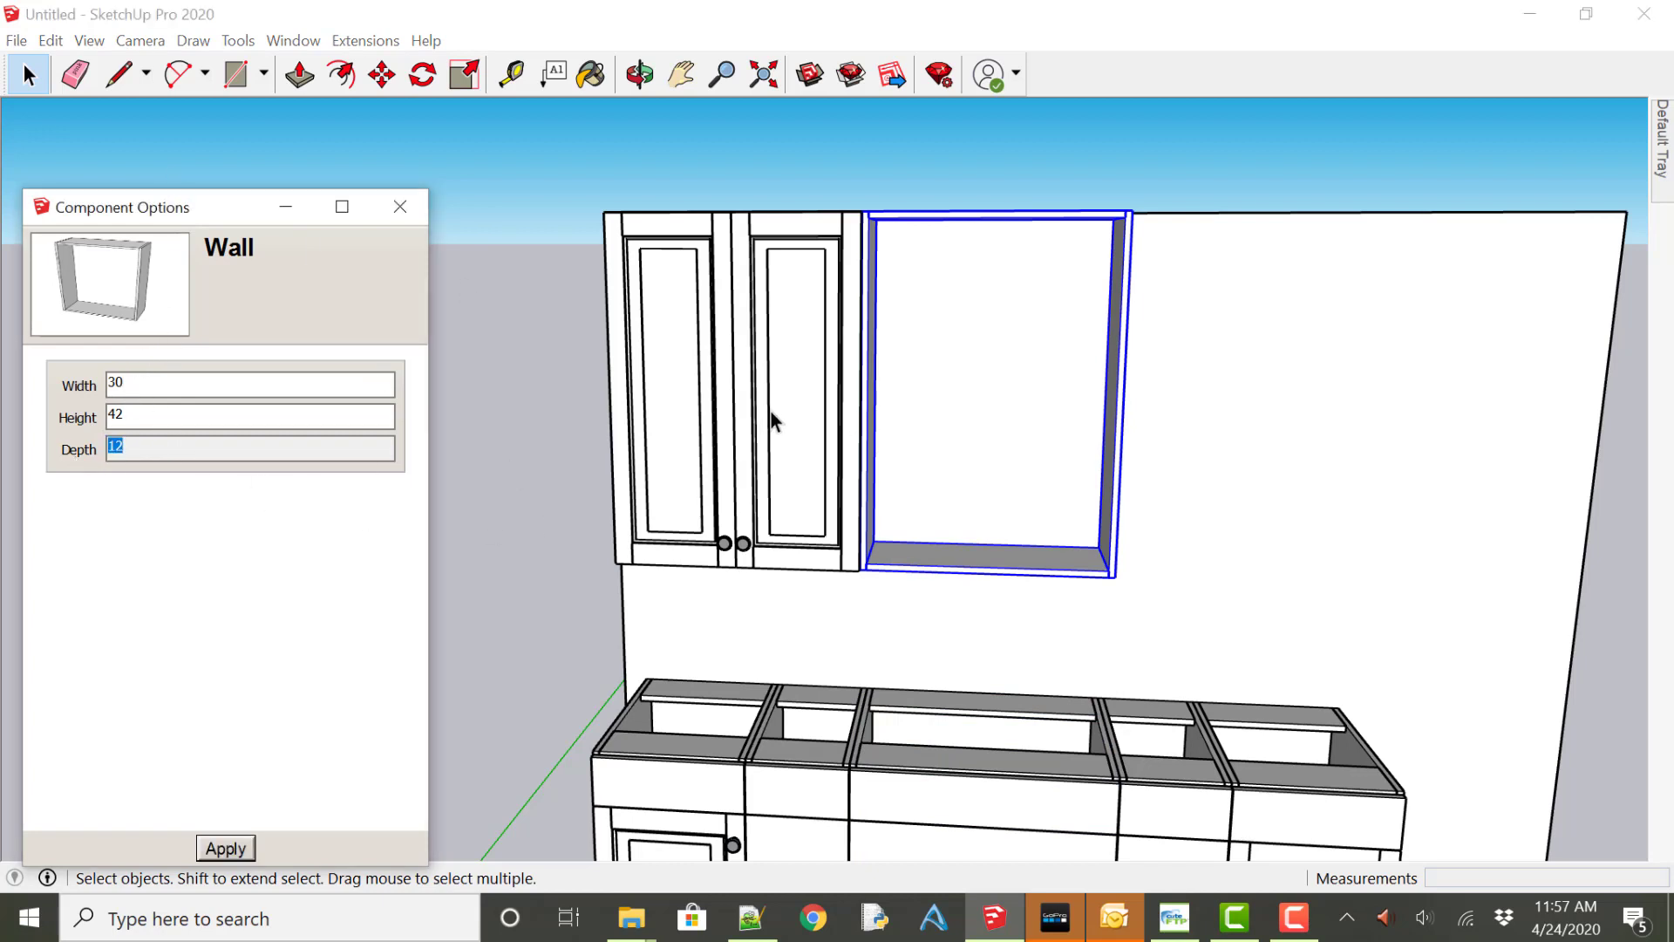
click(249, 448)
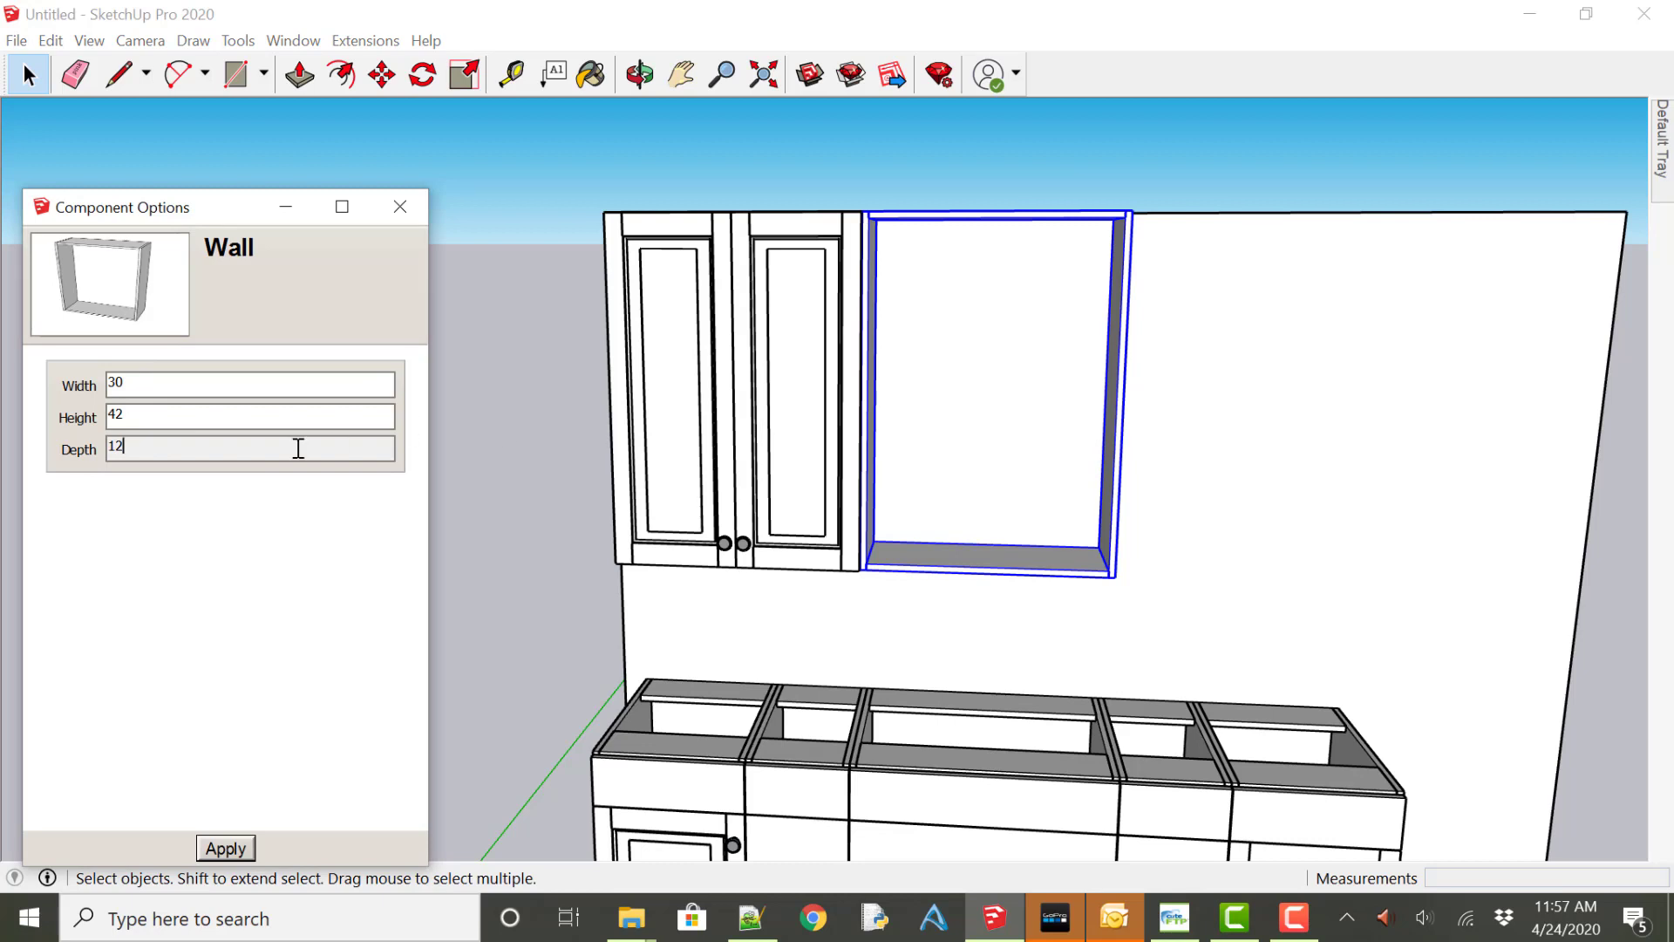
triple_click(249, 447)
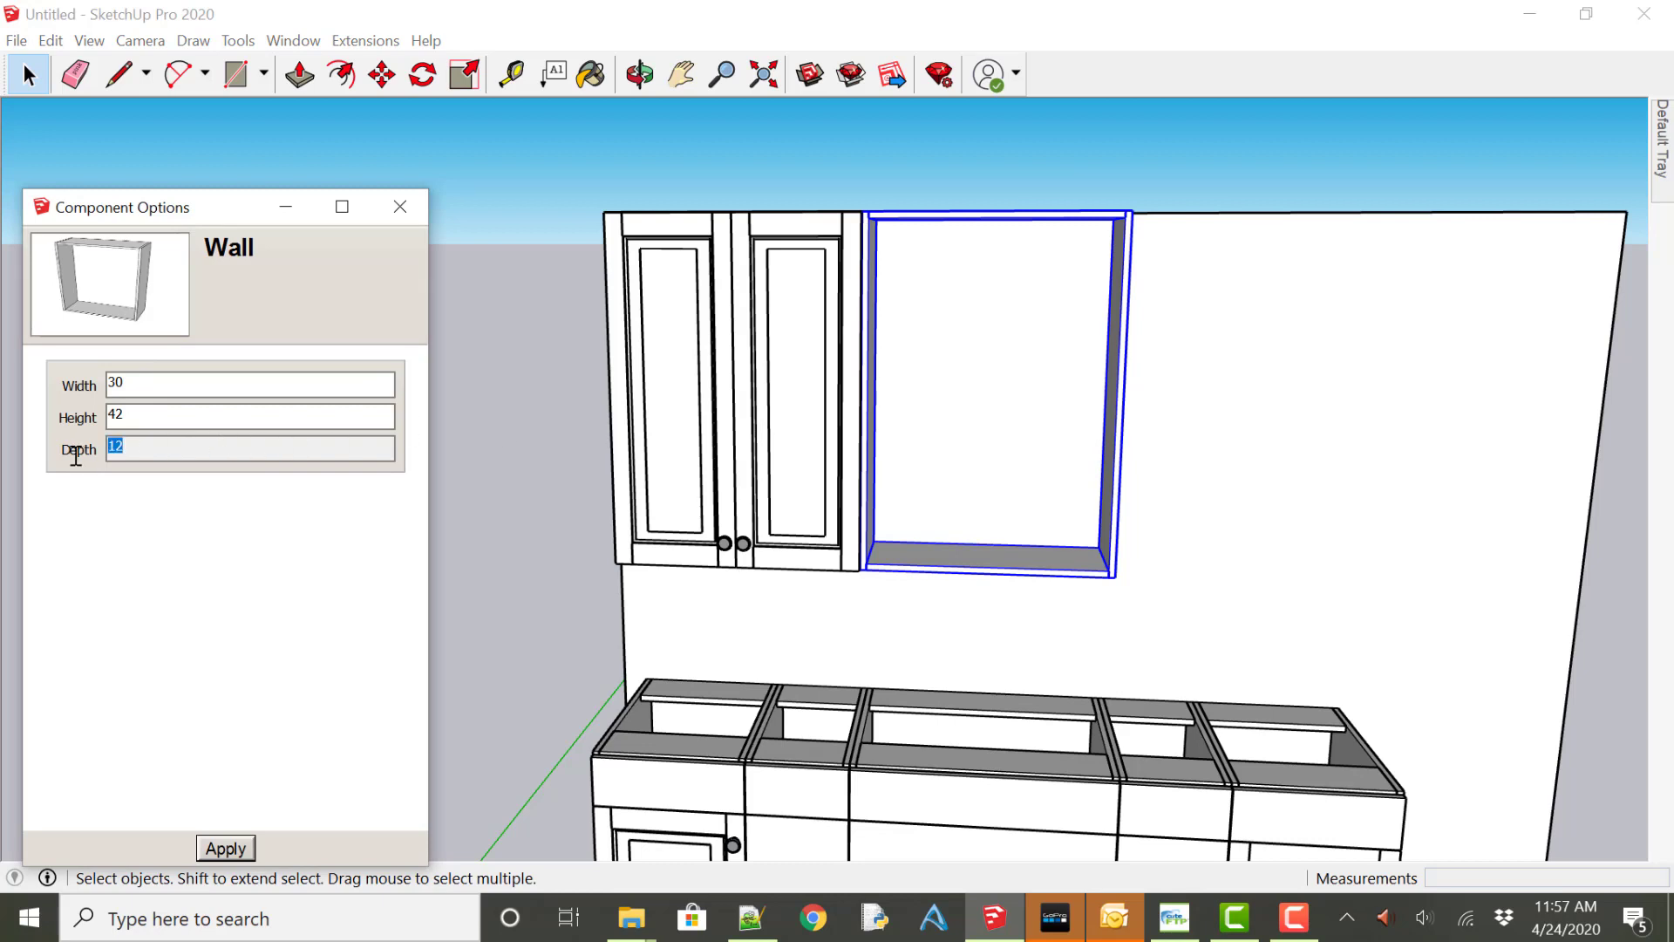
mouse_move(377, 434)
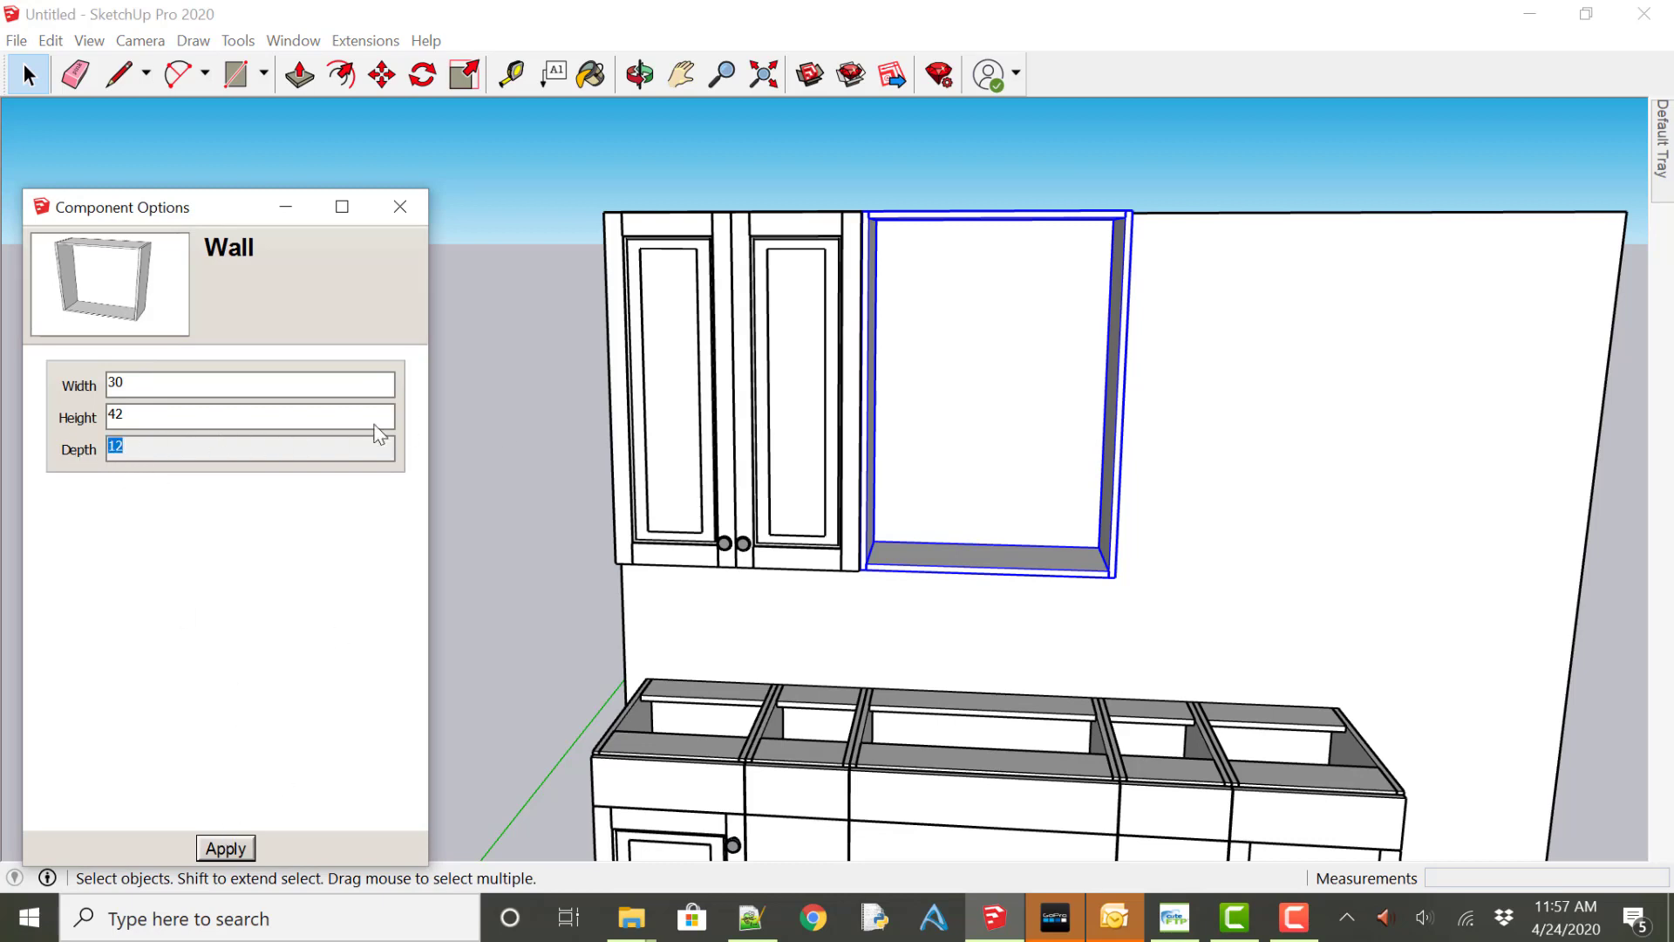
click(399, 206)
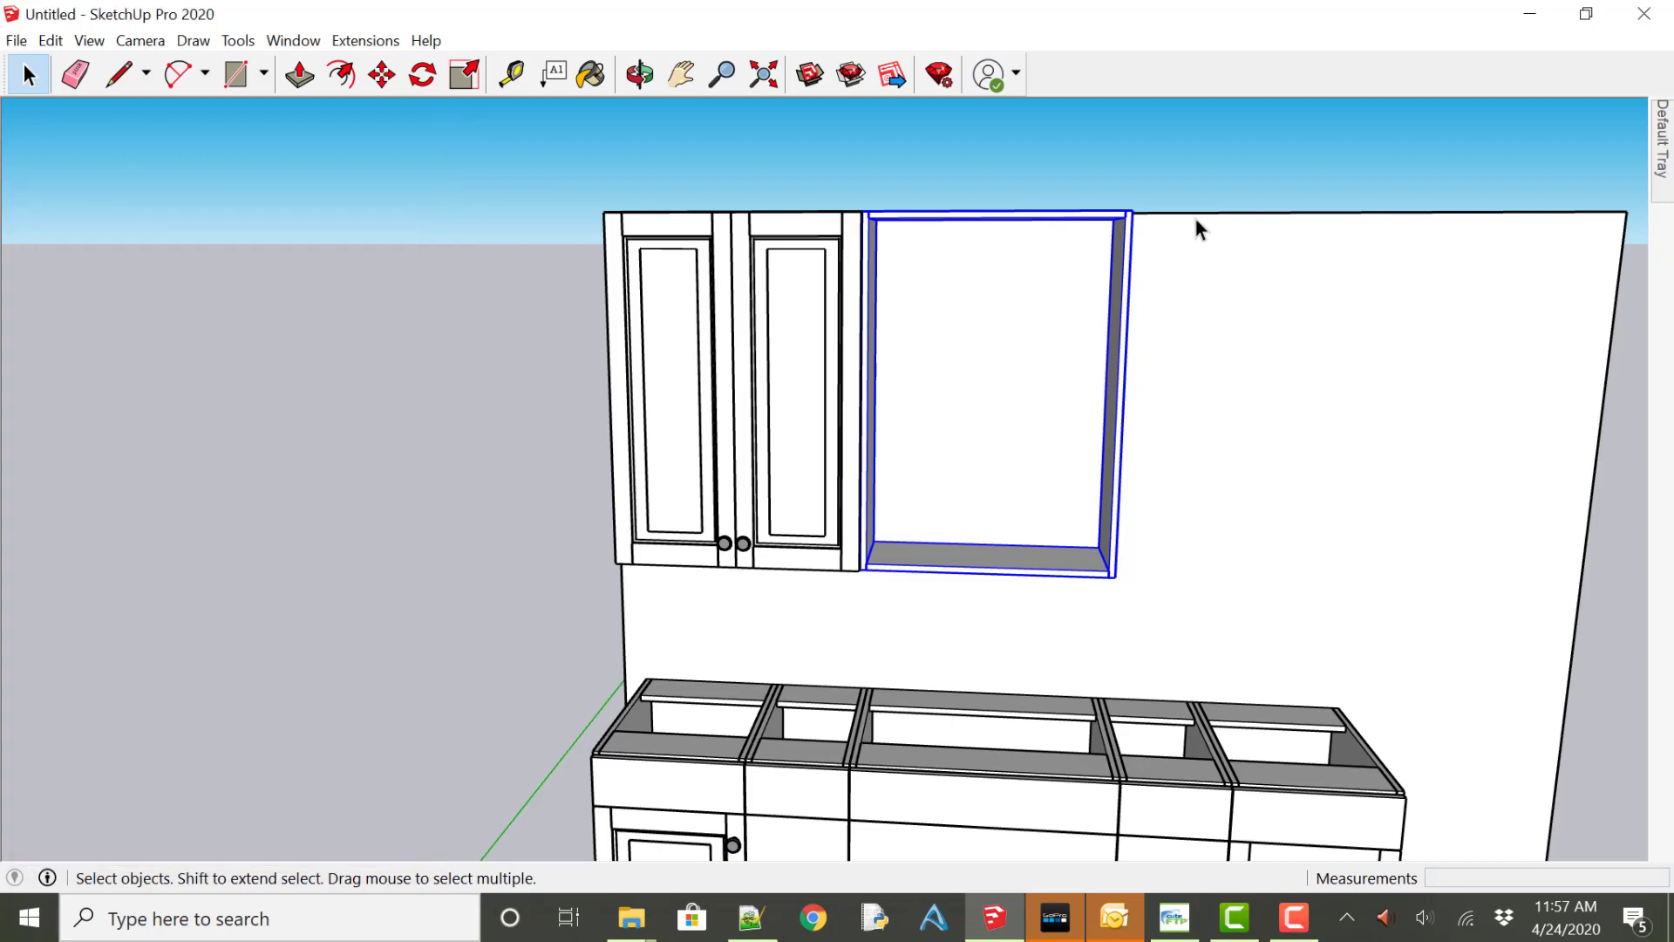
Pick up the double-door wall cabinet with Move to copy it right of the open cabinet.
click(638, 75)
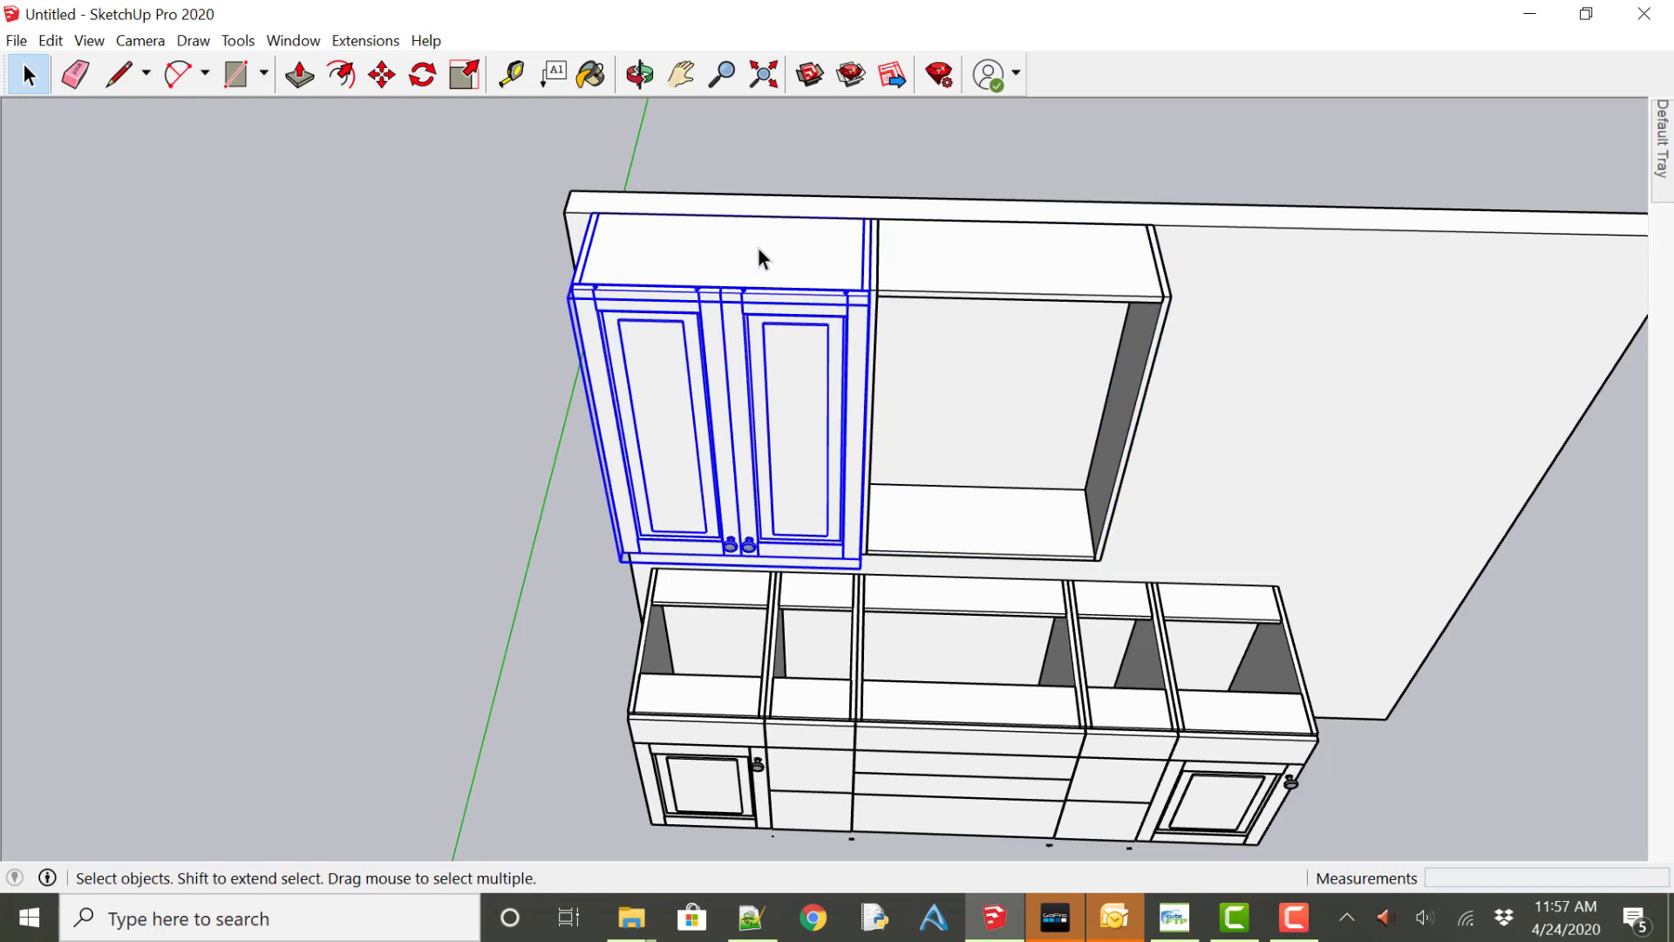
mouse_move(684, 266)
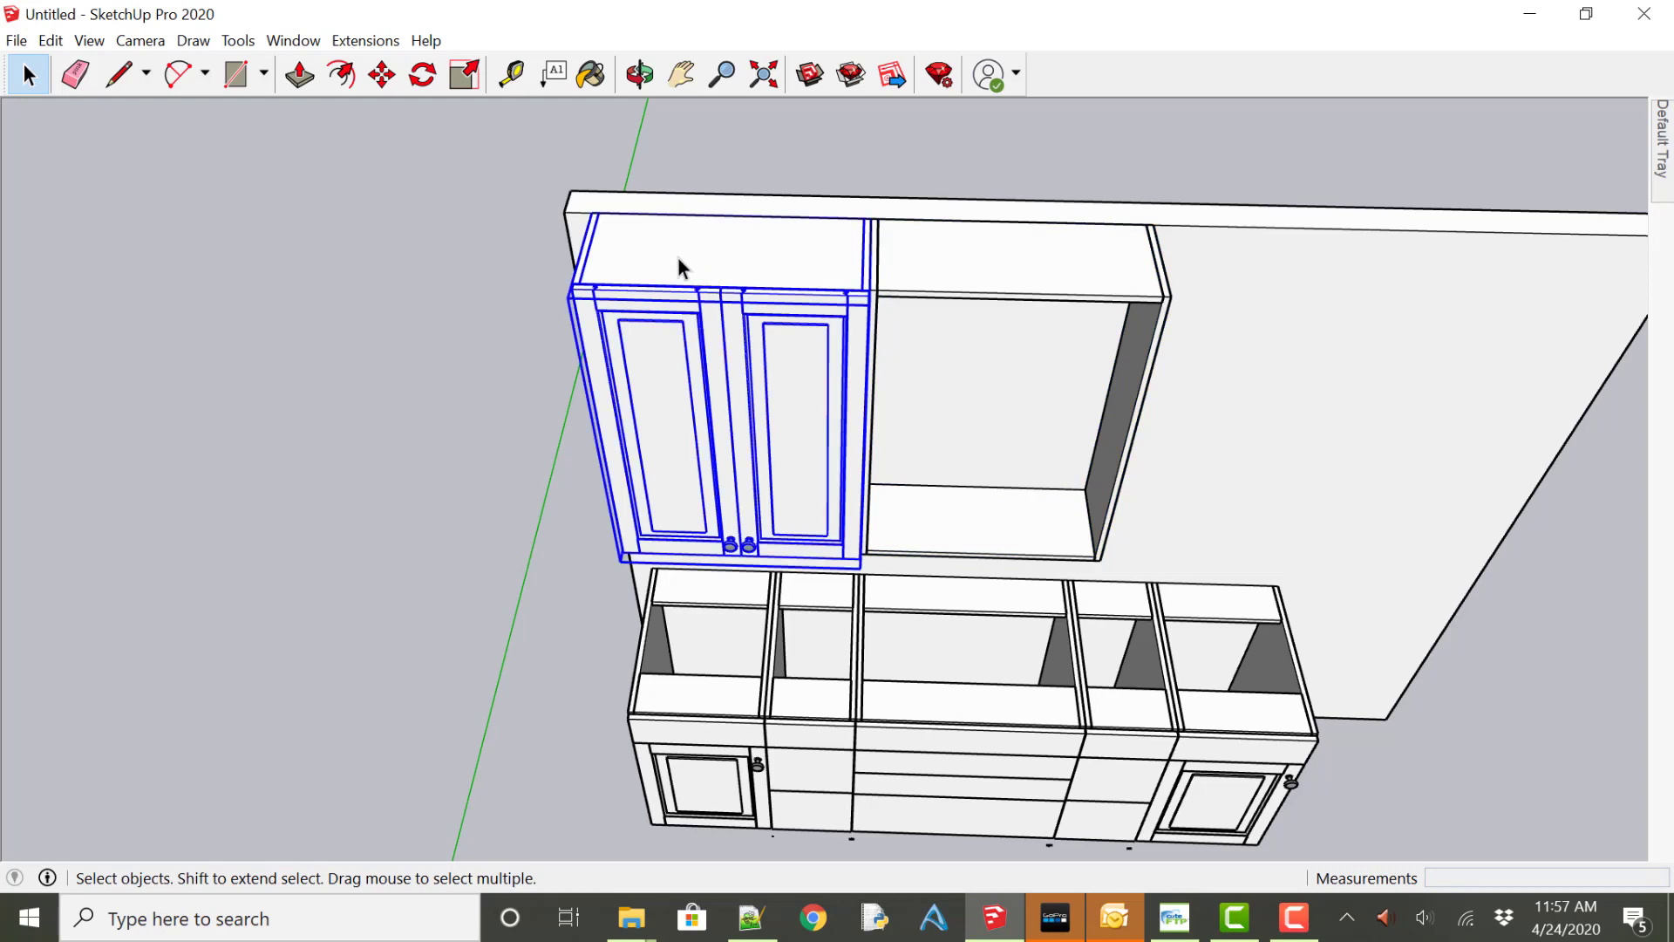
mouse_move(675, 310)
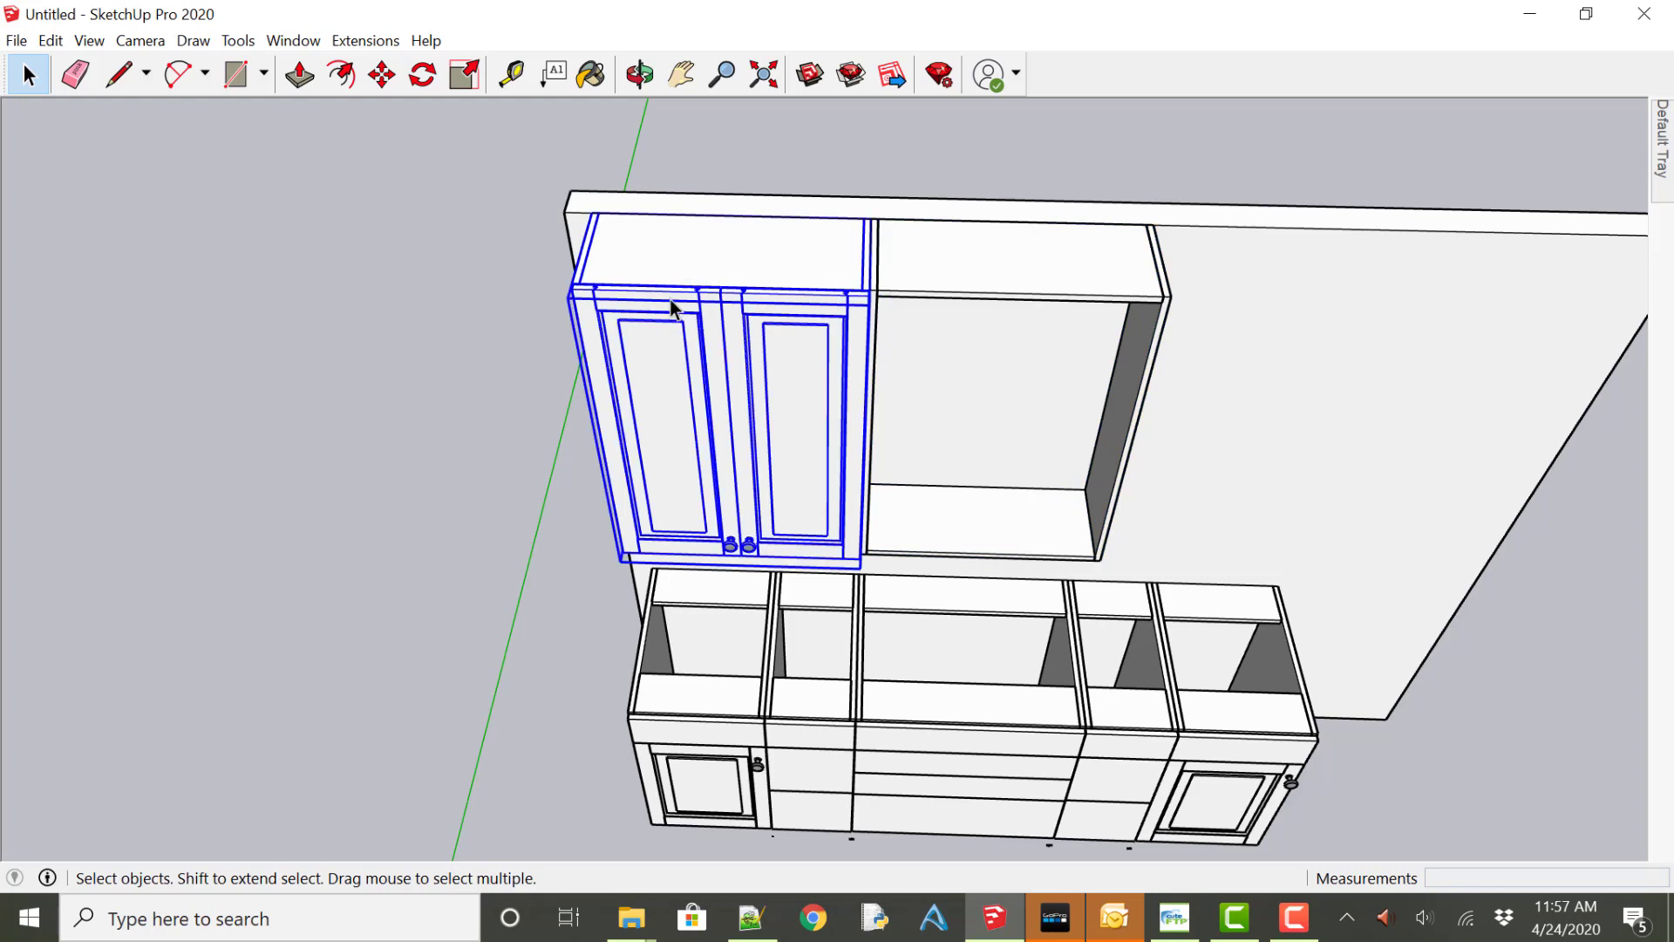
mouse_move(704, 320)
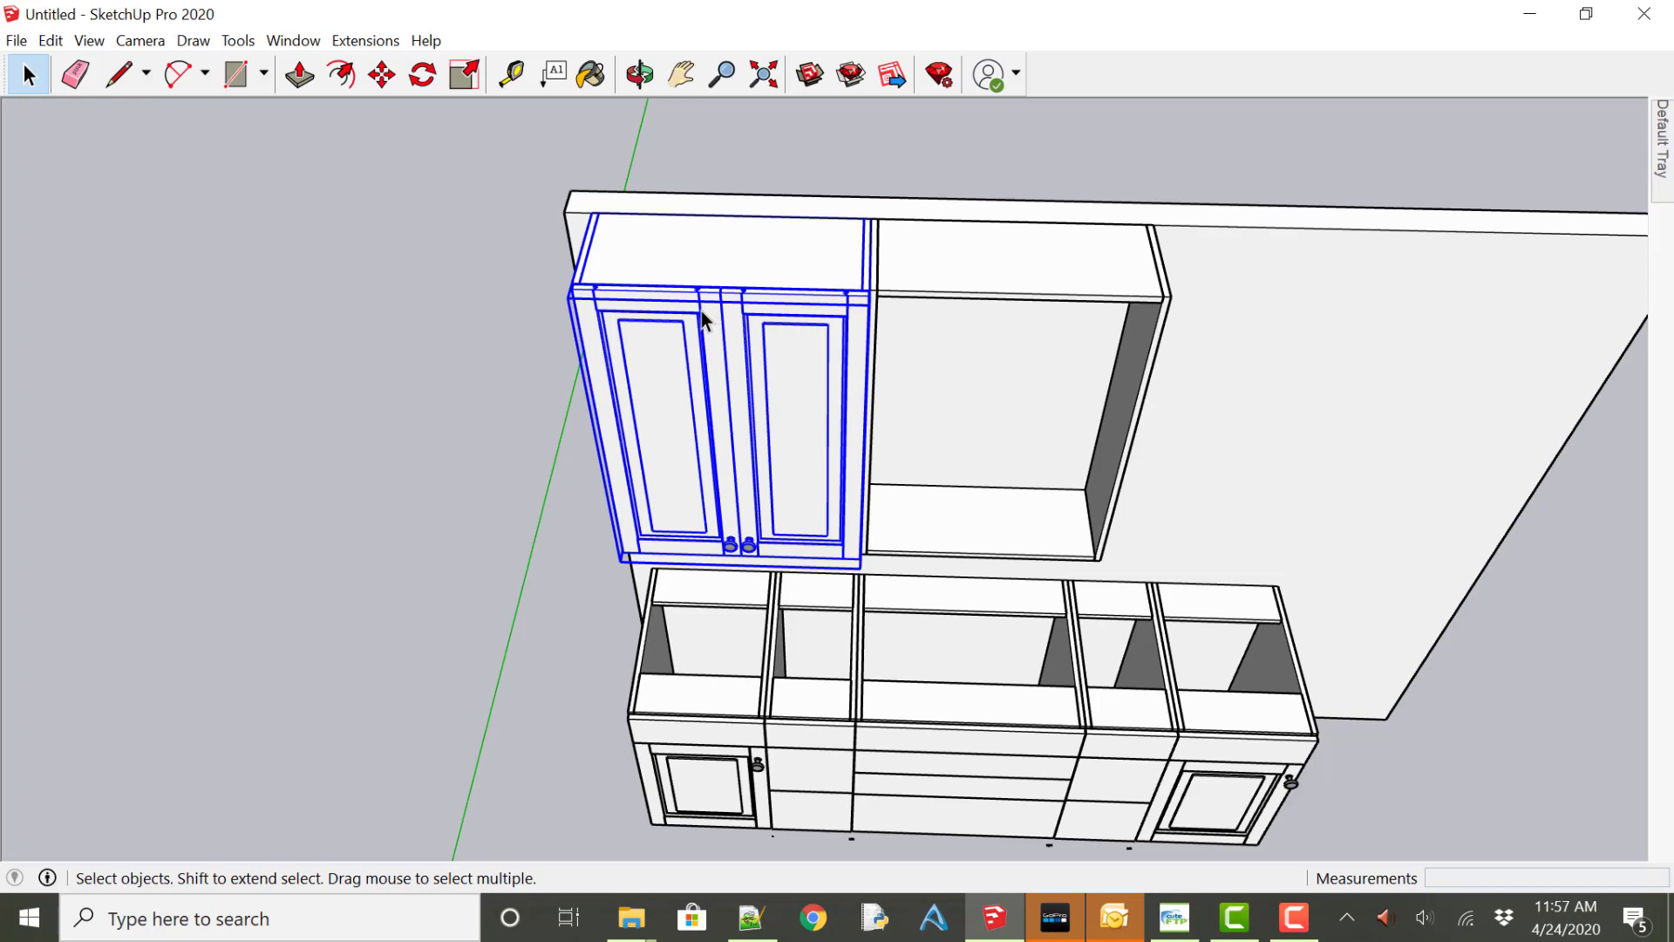
mouse_move(382, 104)
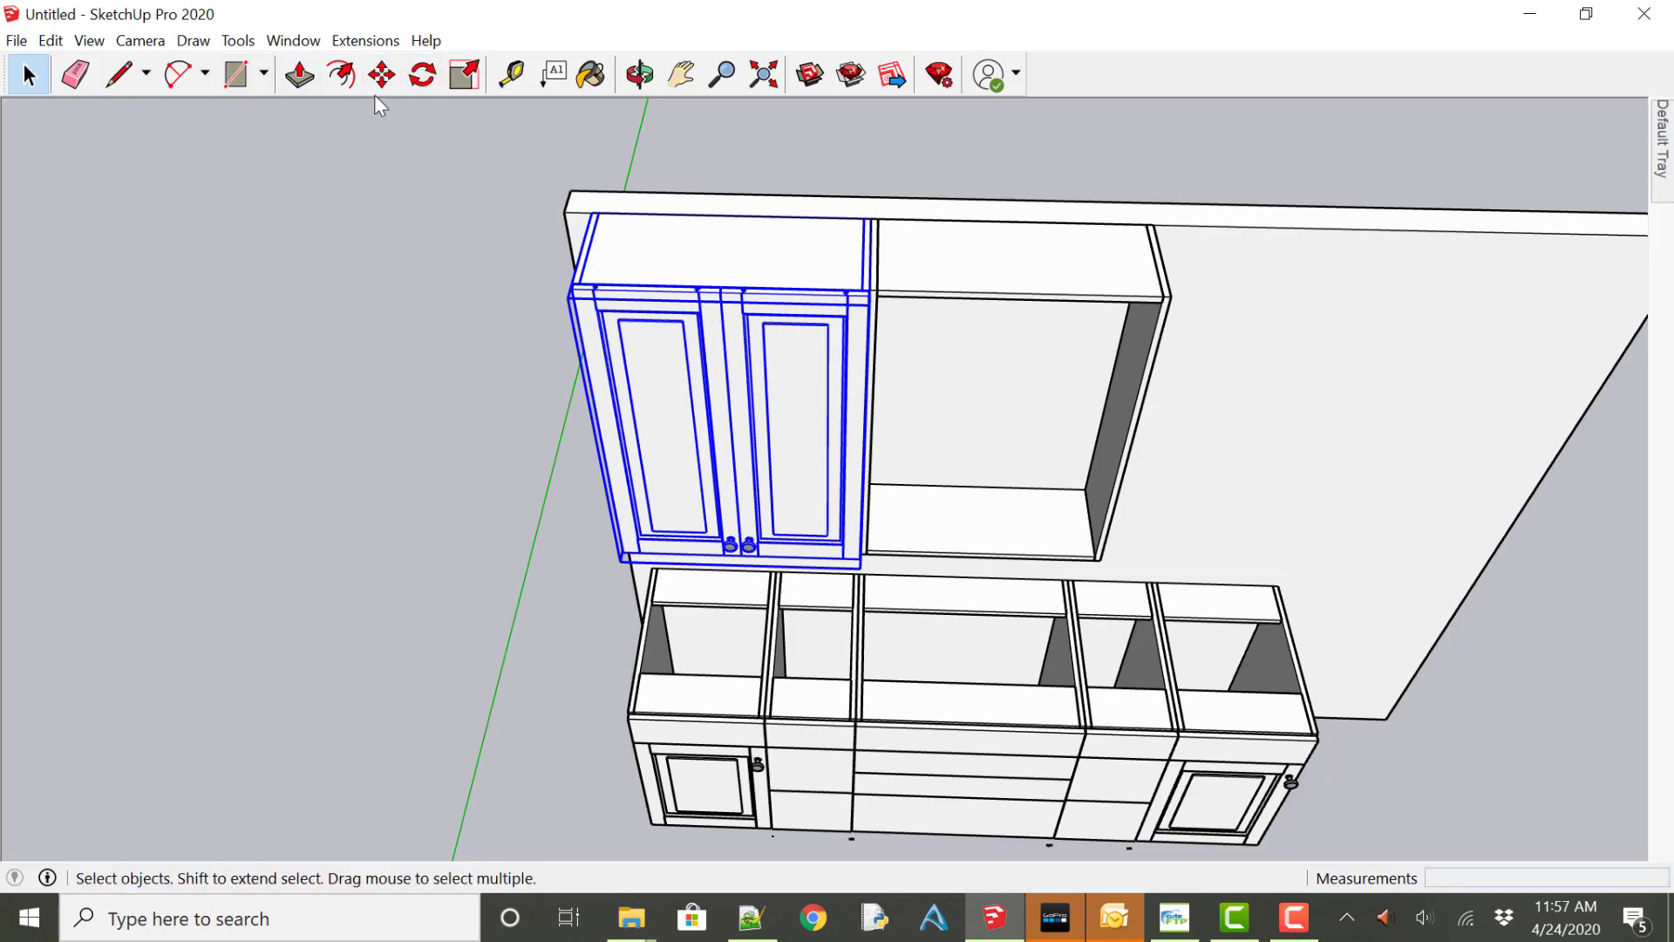
mouse_move(381, 73)
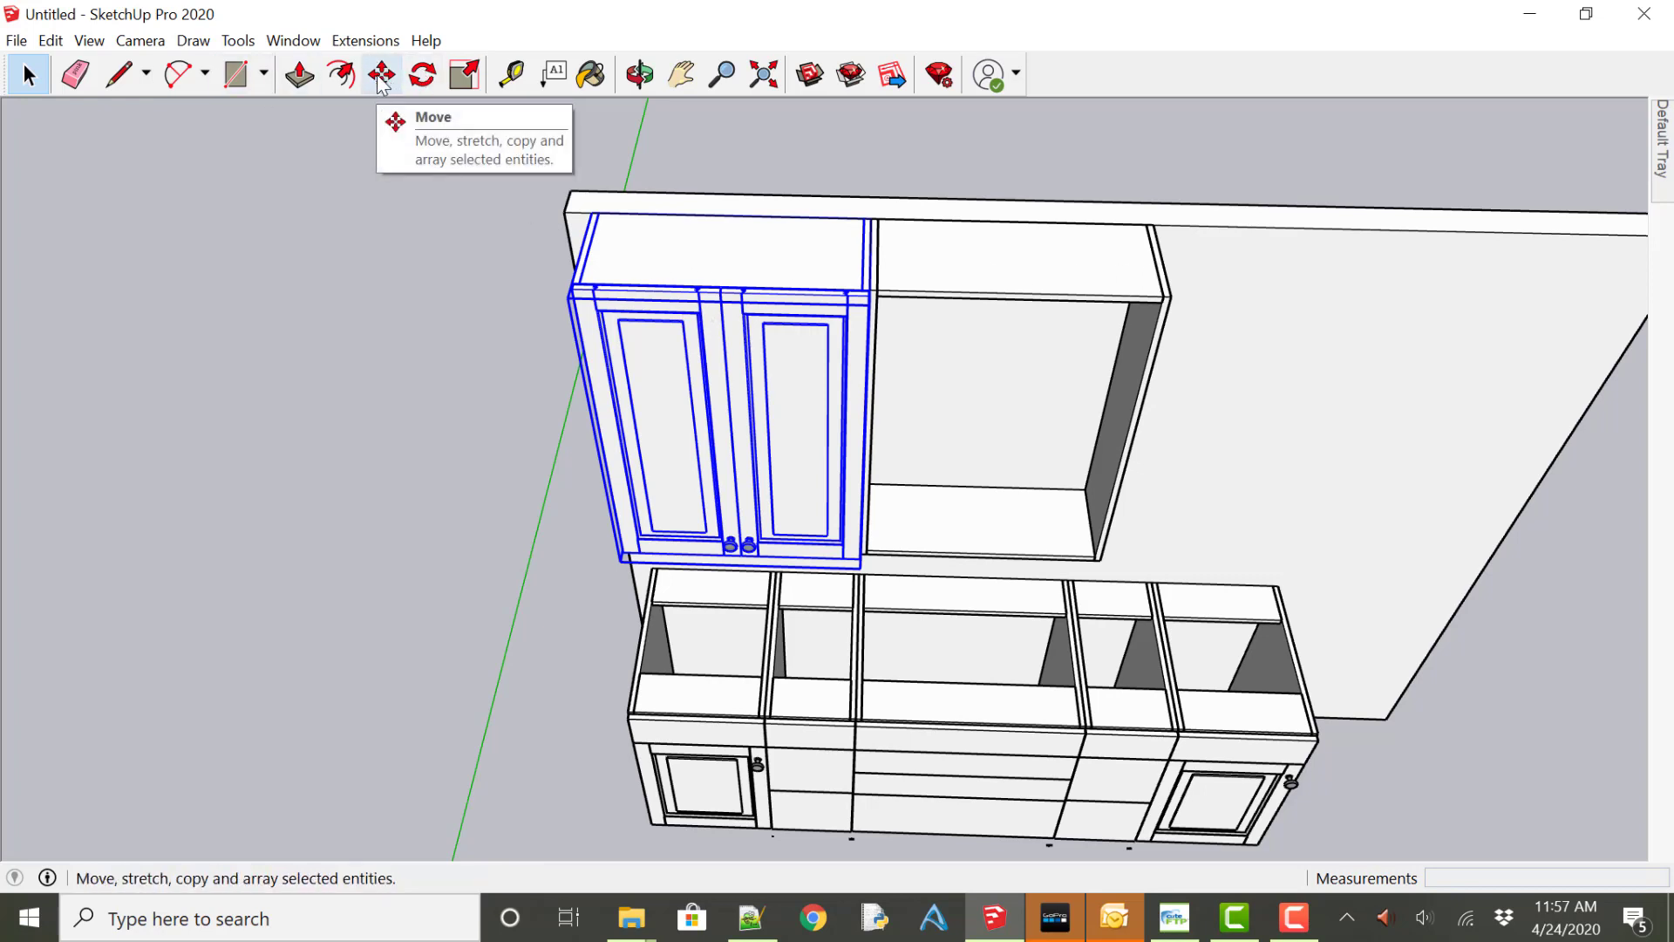
click(380, 75)
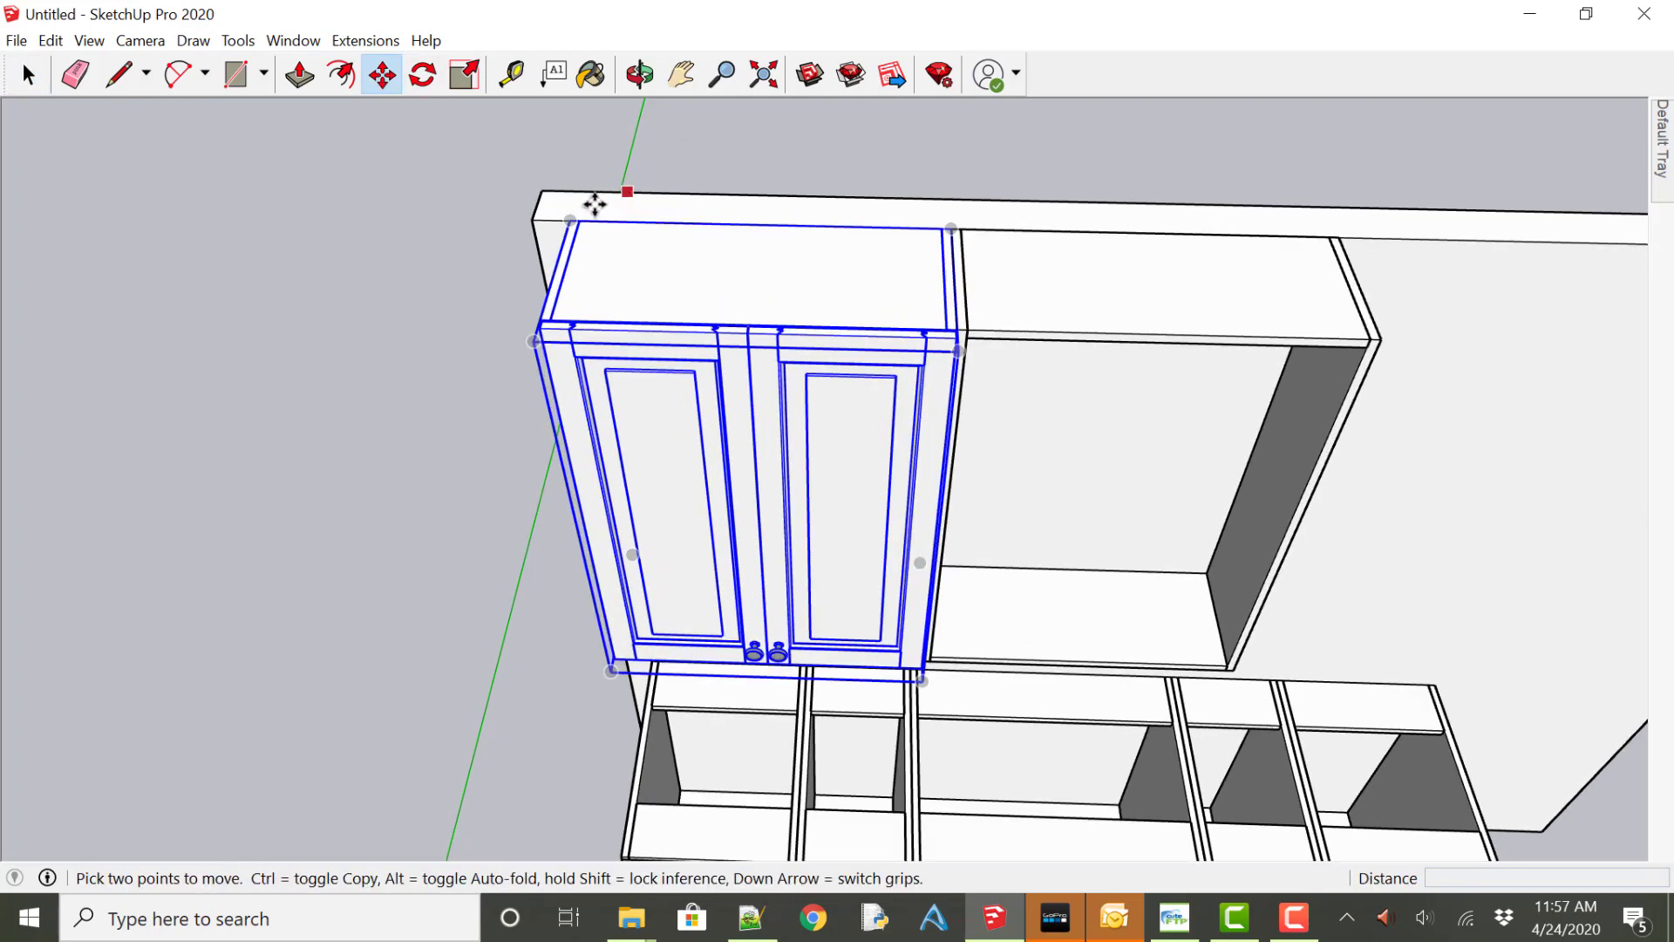
mouse_move(569, 216)
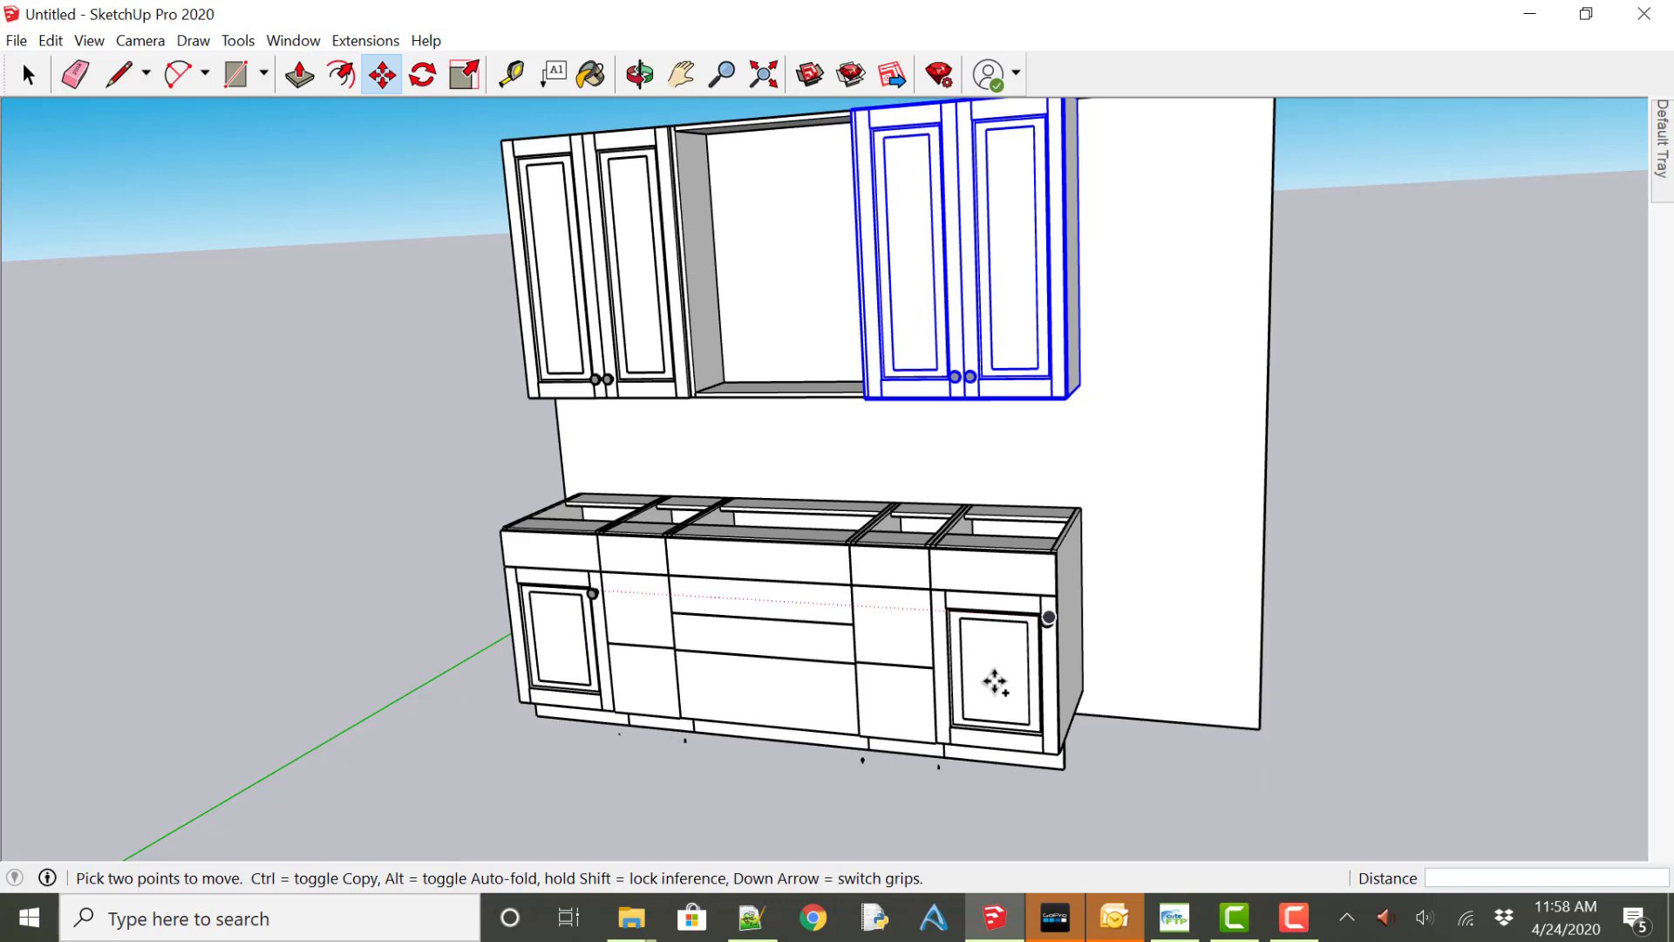
mouse_move(1108, 641)
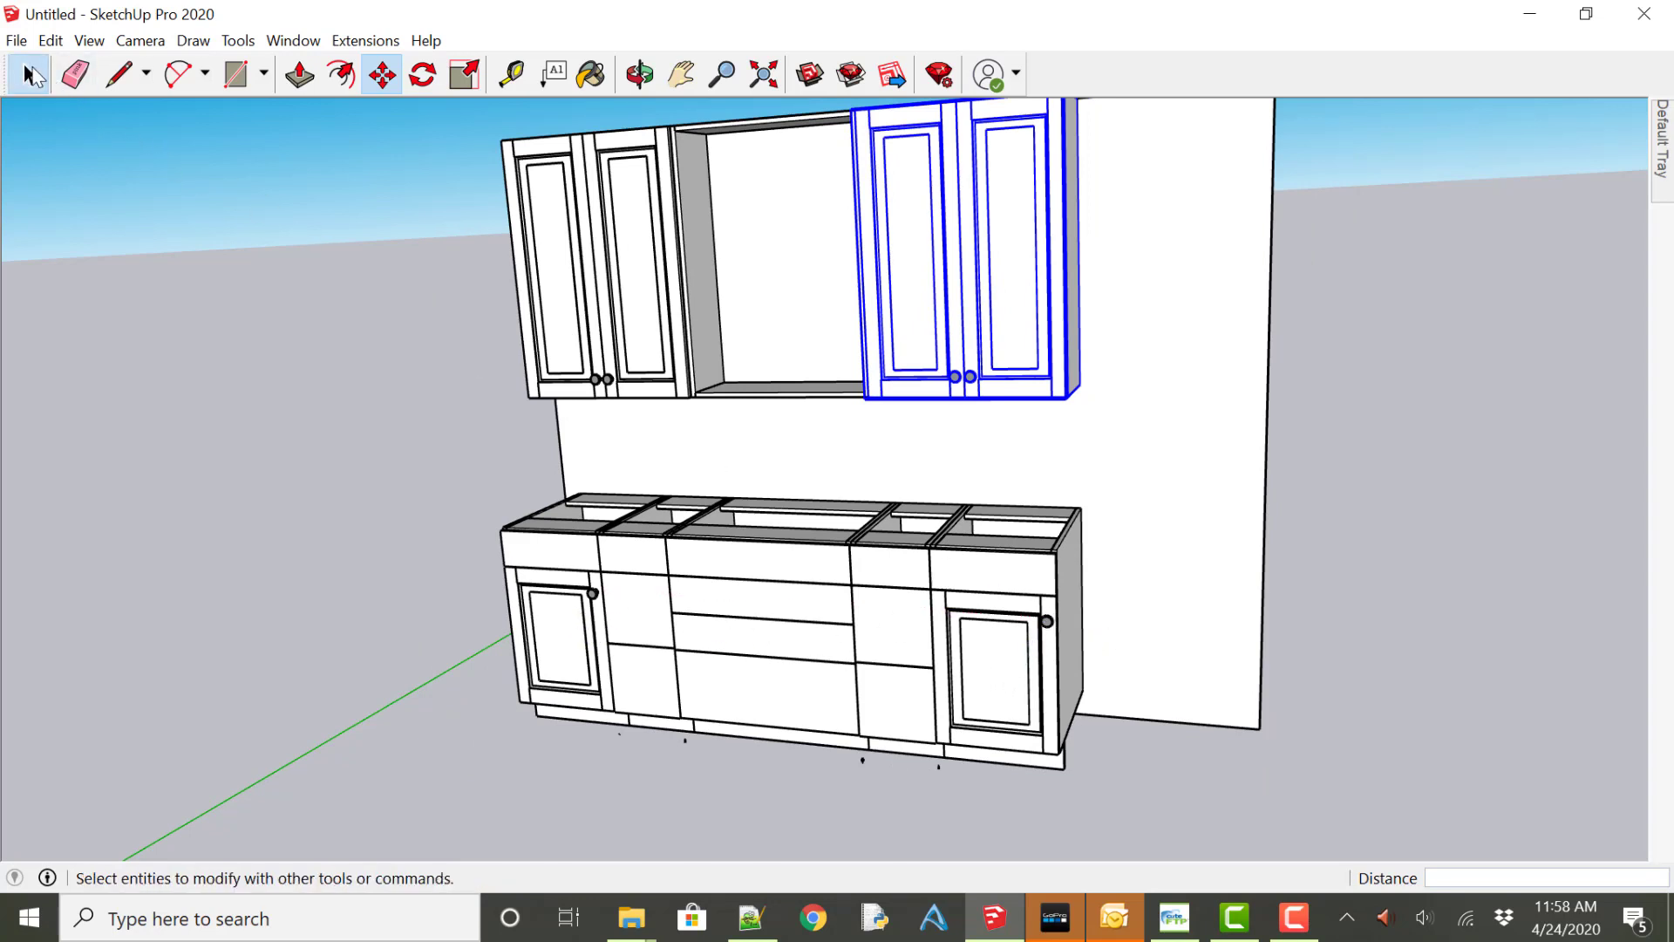
Set Door Hand to Left in the right-end base cabinet's Component Options and apply.
right_click(1004, 641)
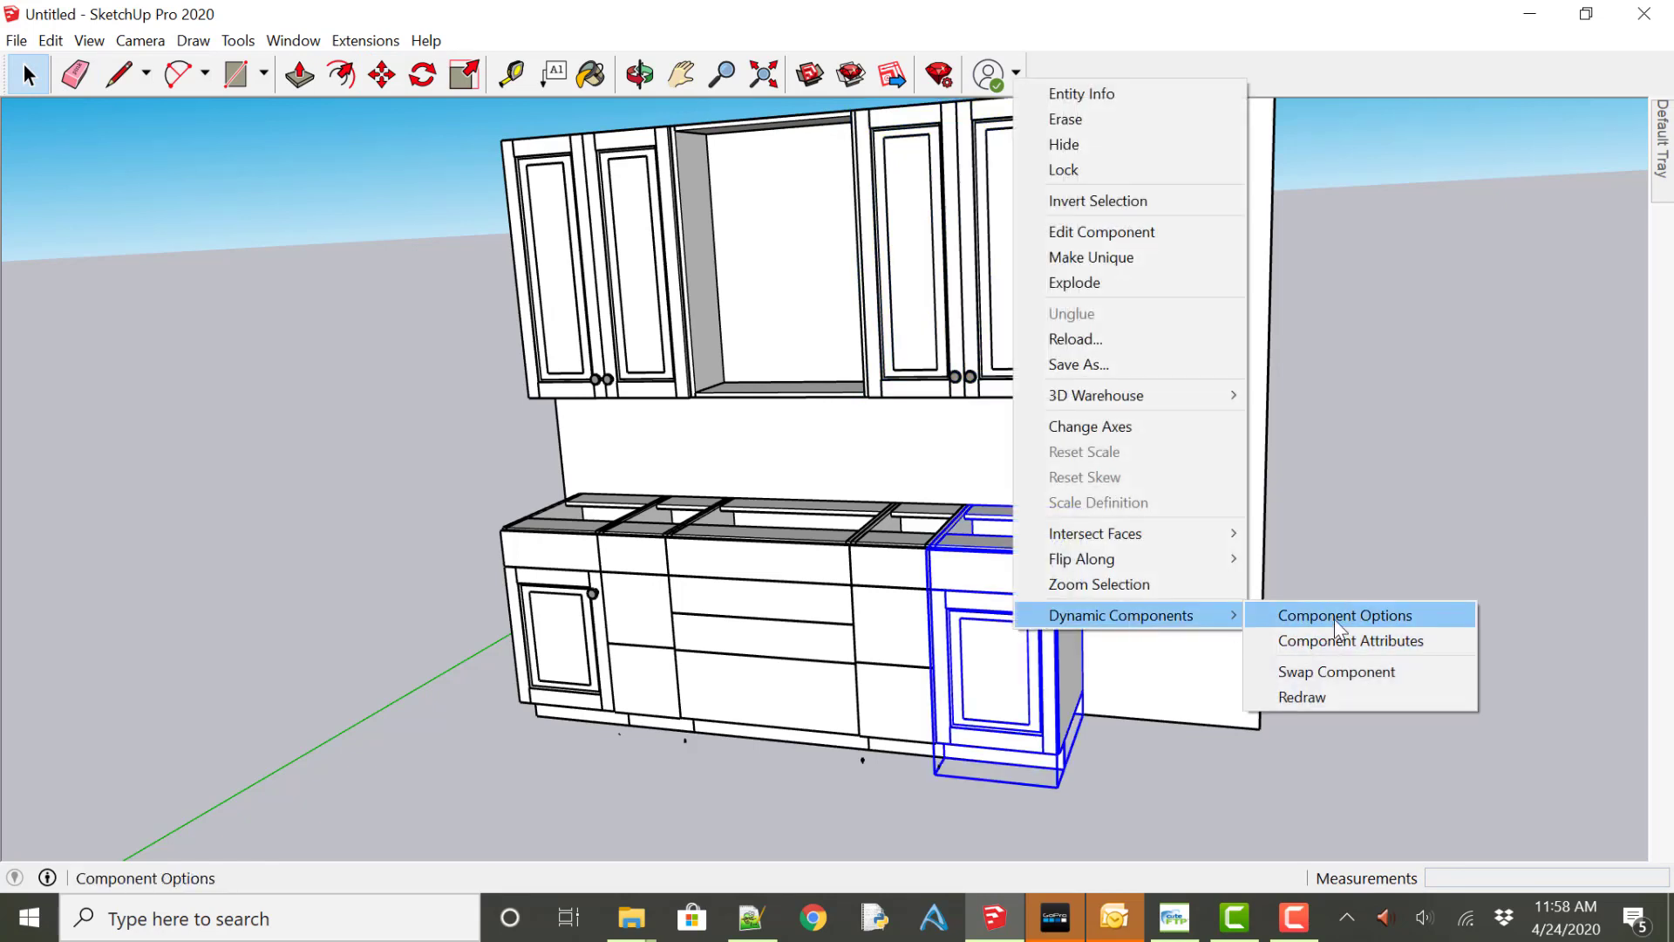
click(1347, 615)
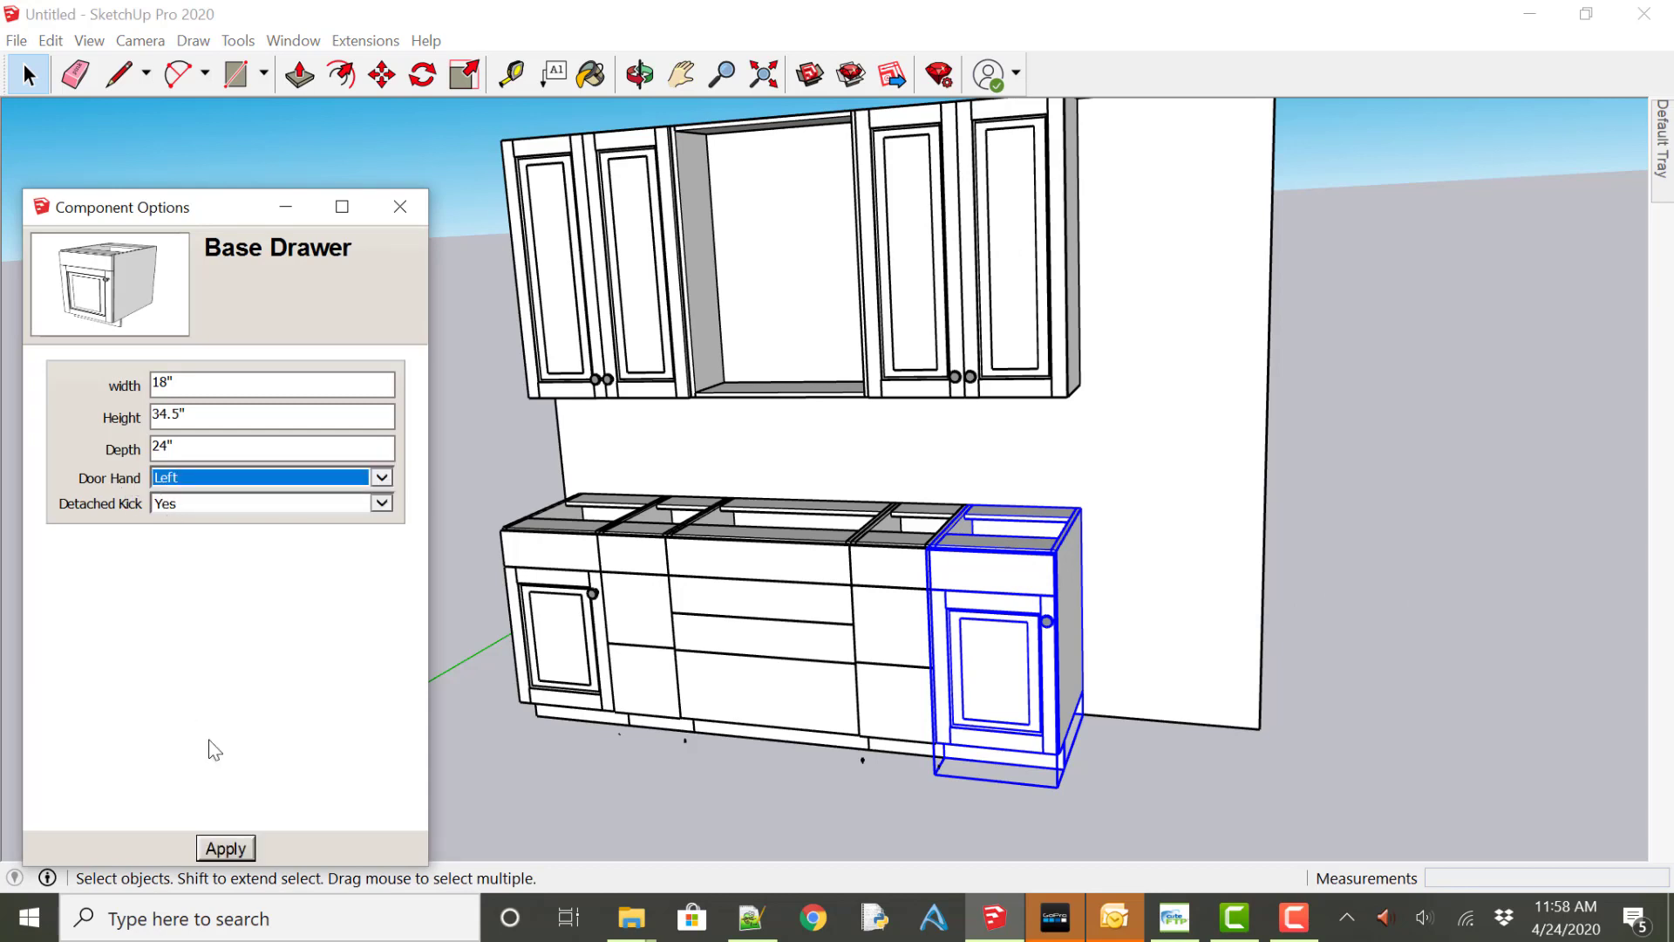
click(224, 848)
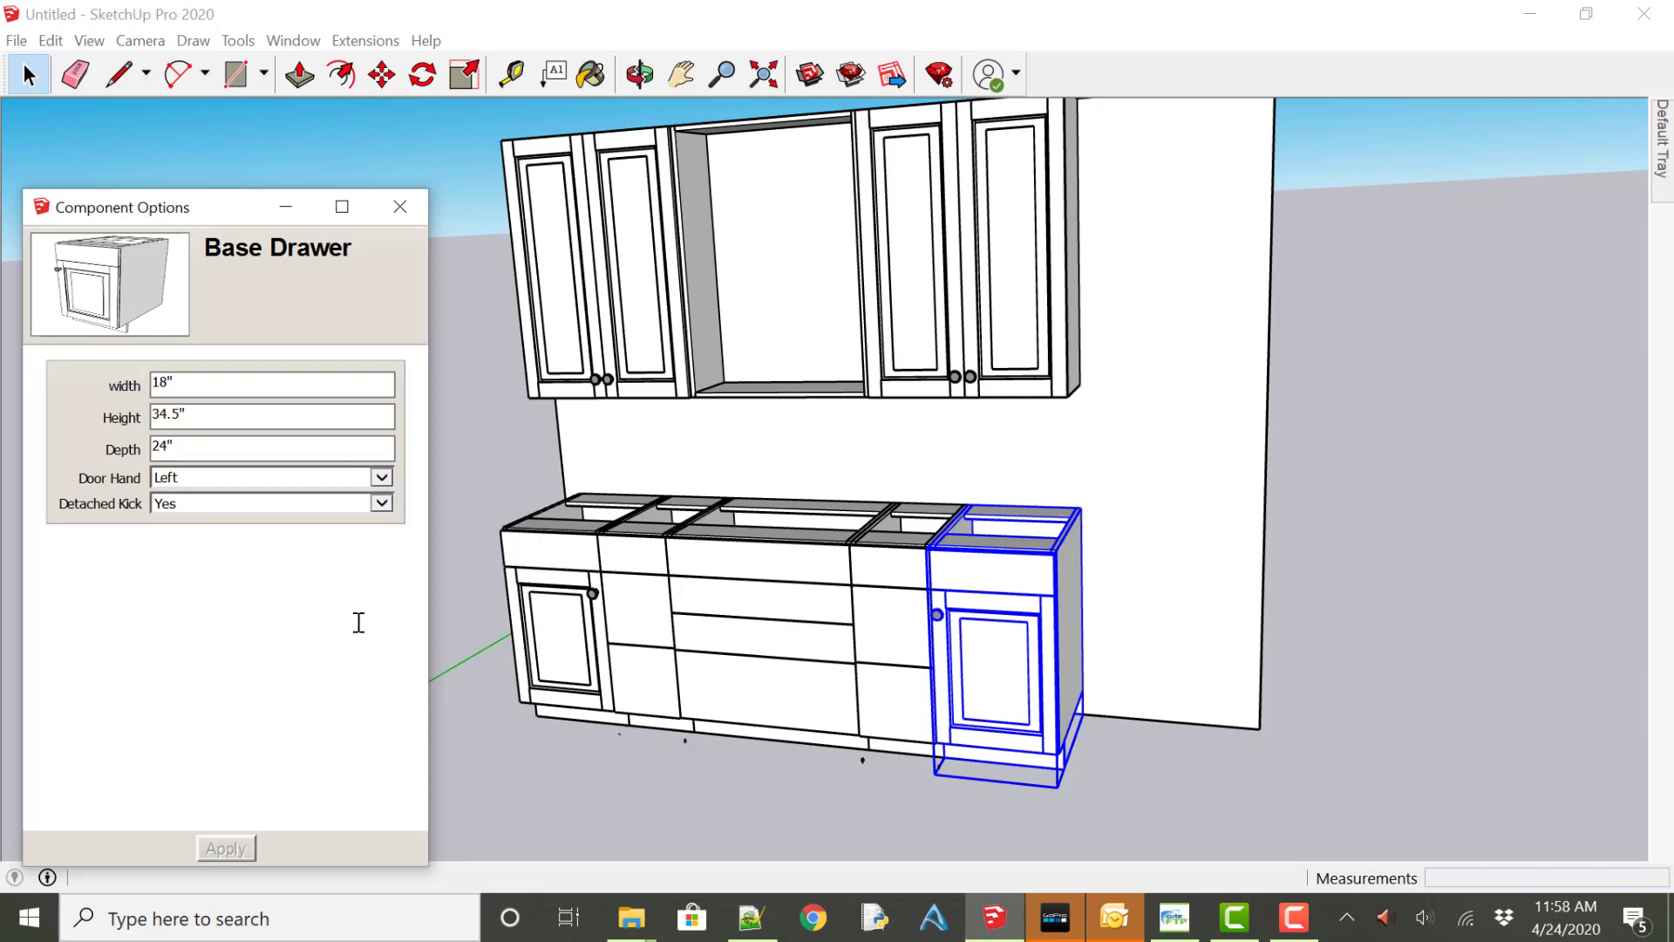
mouse_move(937, 624)
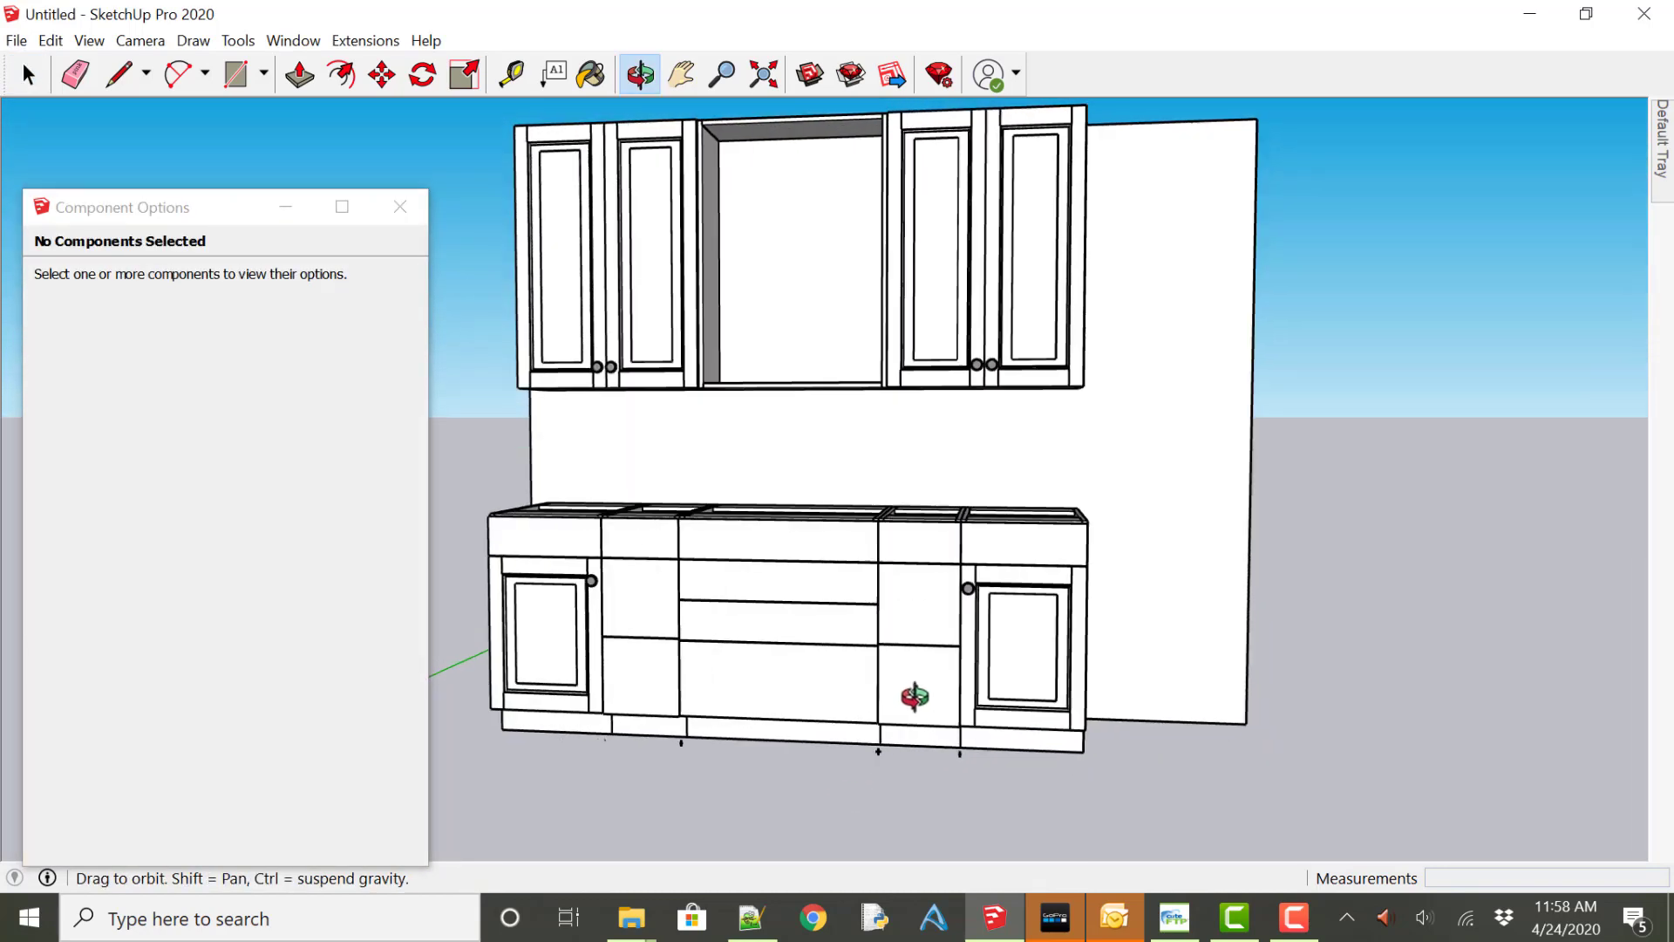
click(28, 73)
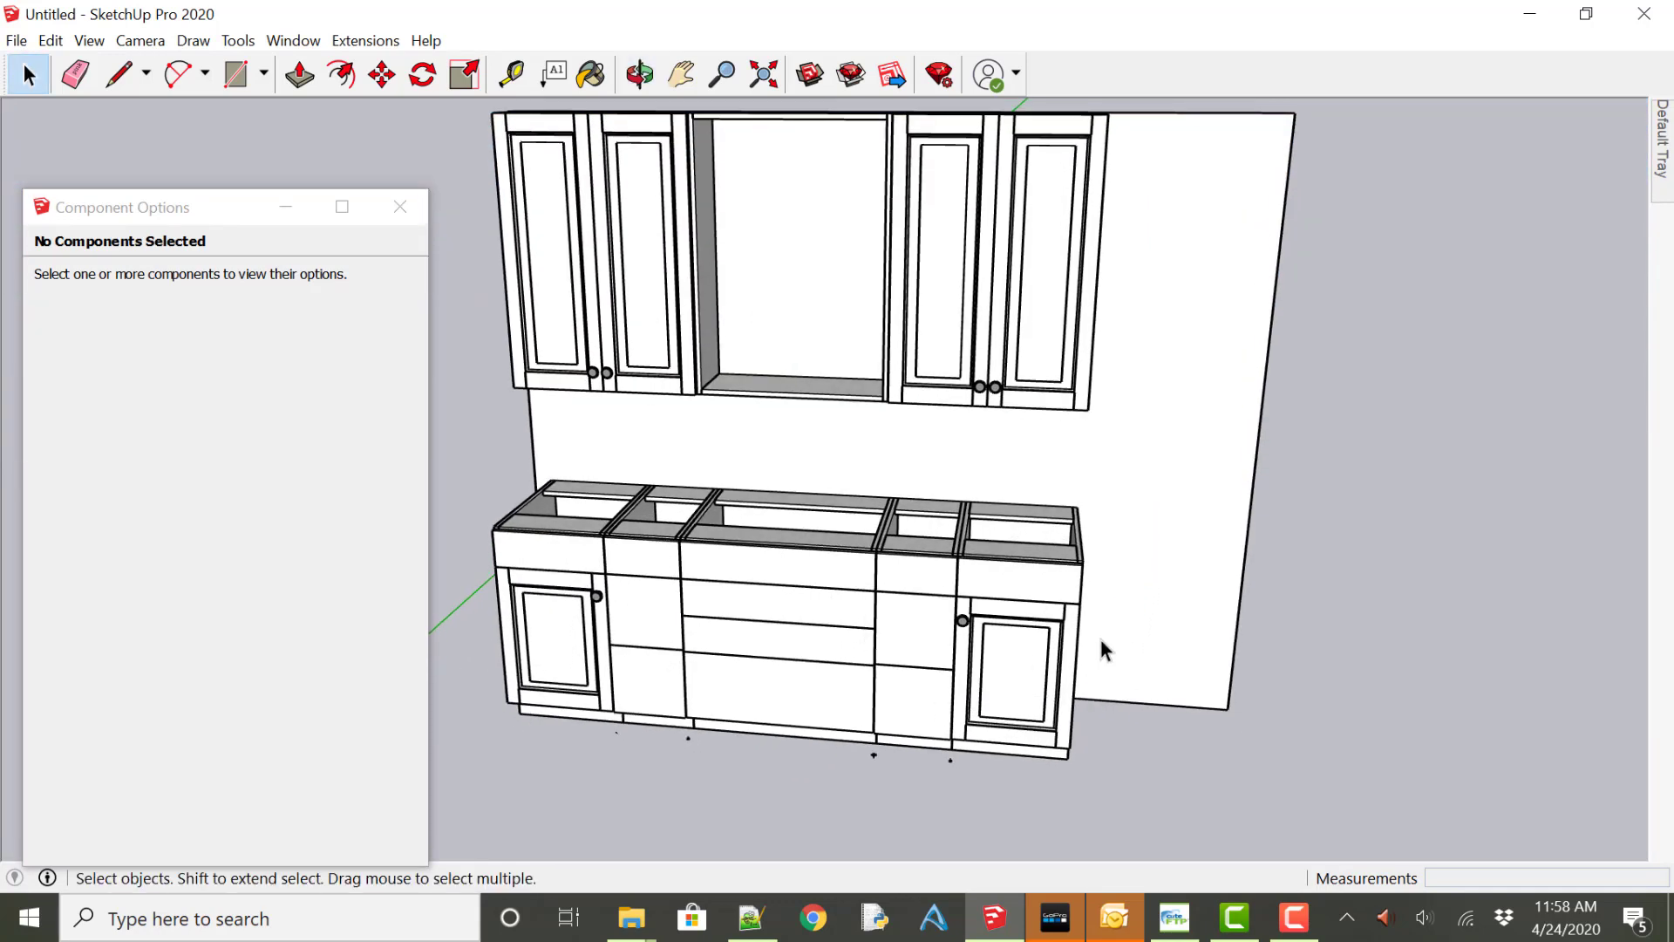
mouse_move(1021, 515)
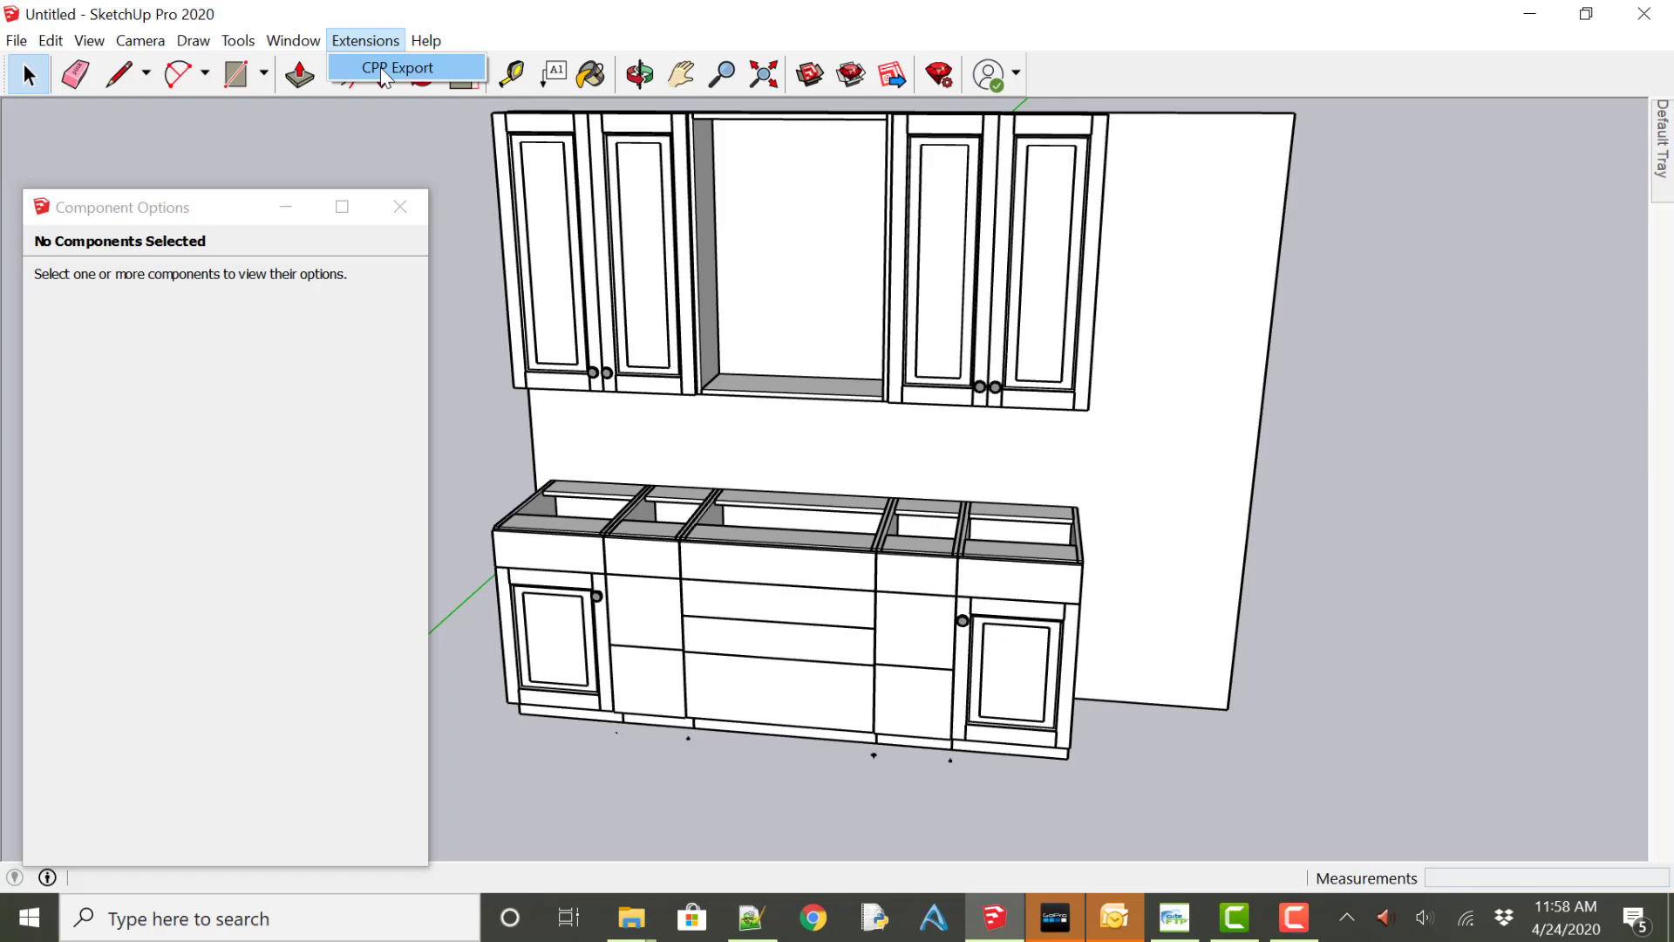
mouse_move(510, 444)
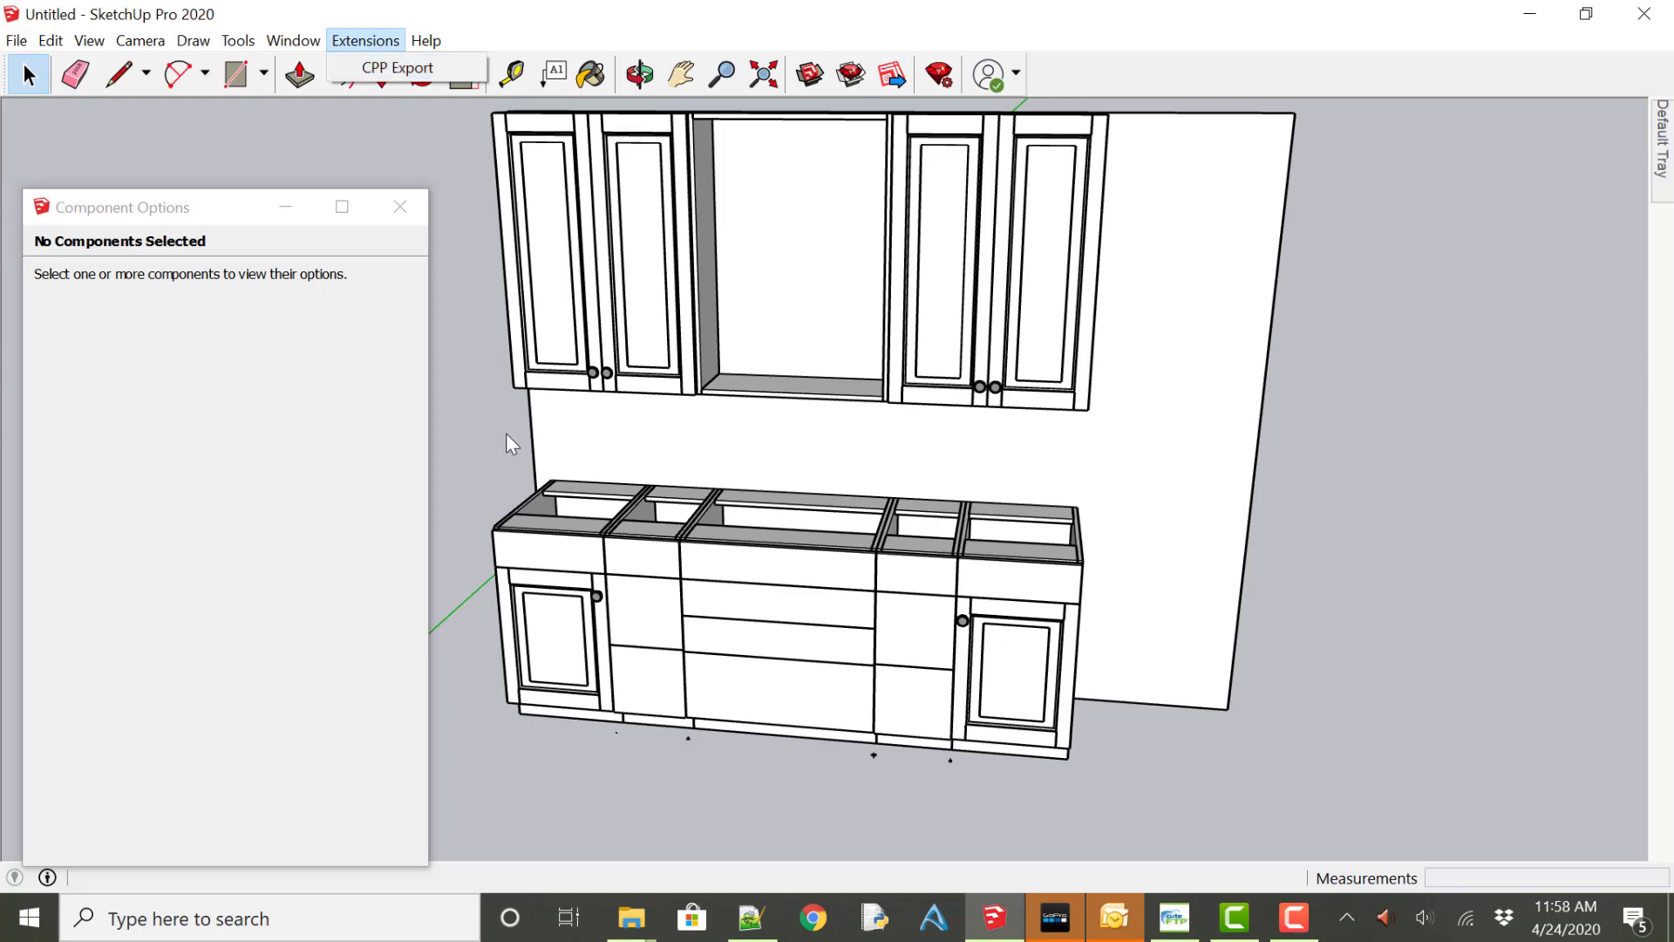
click(630, 585)
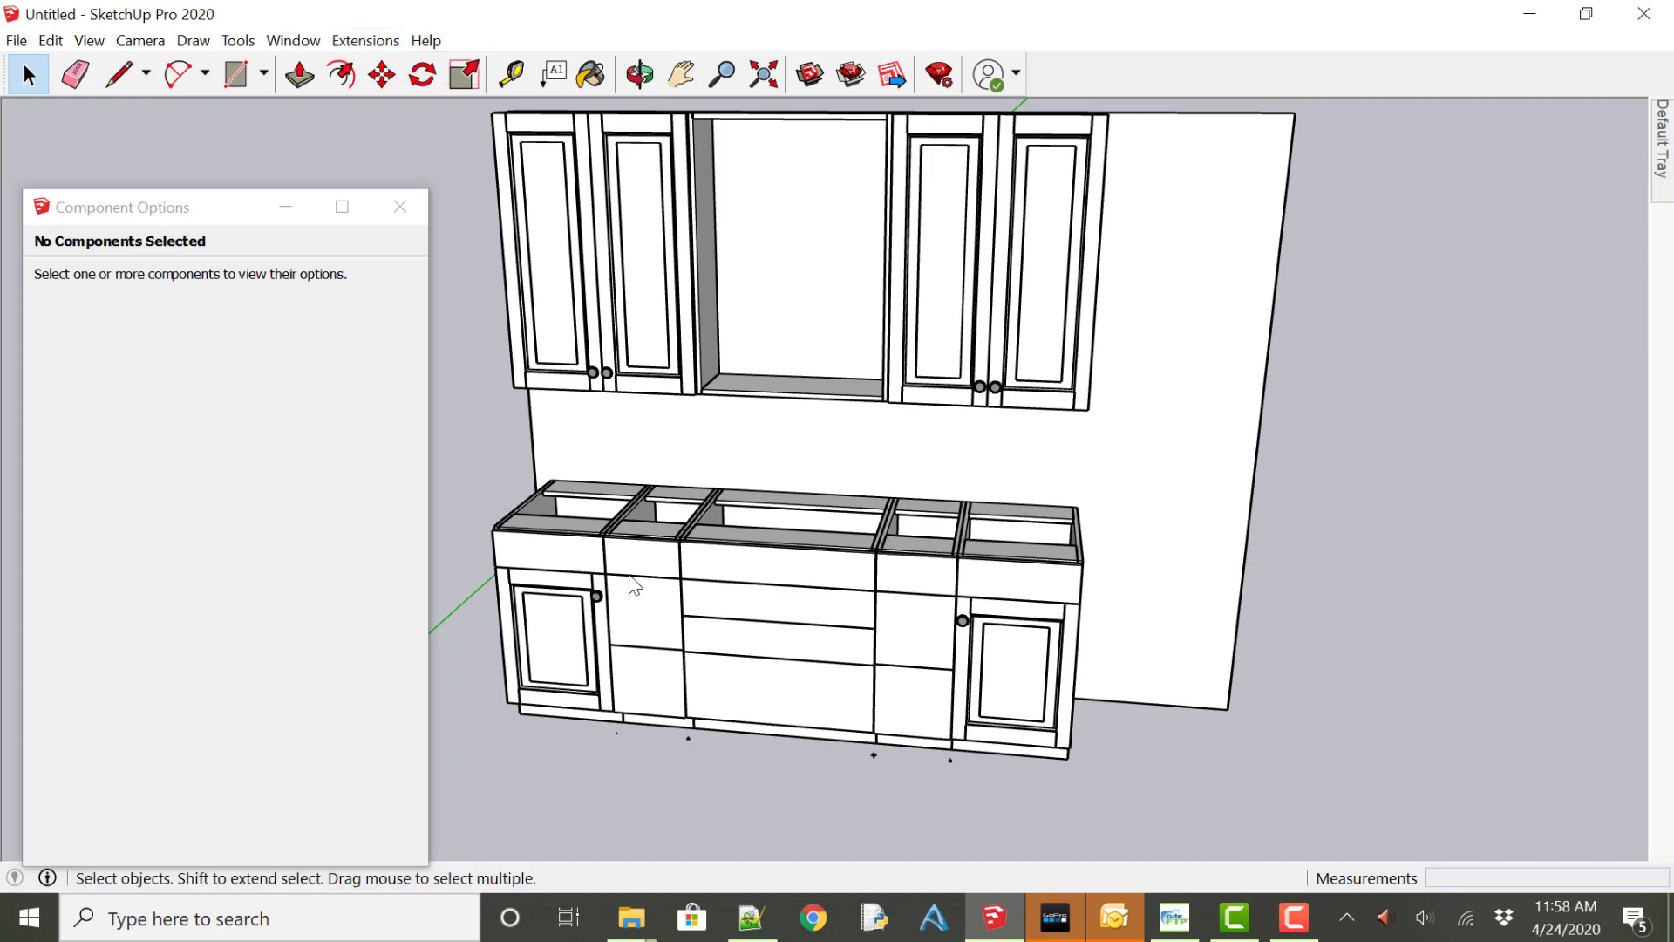
click(646, 598)
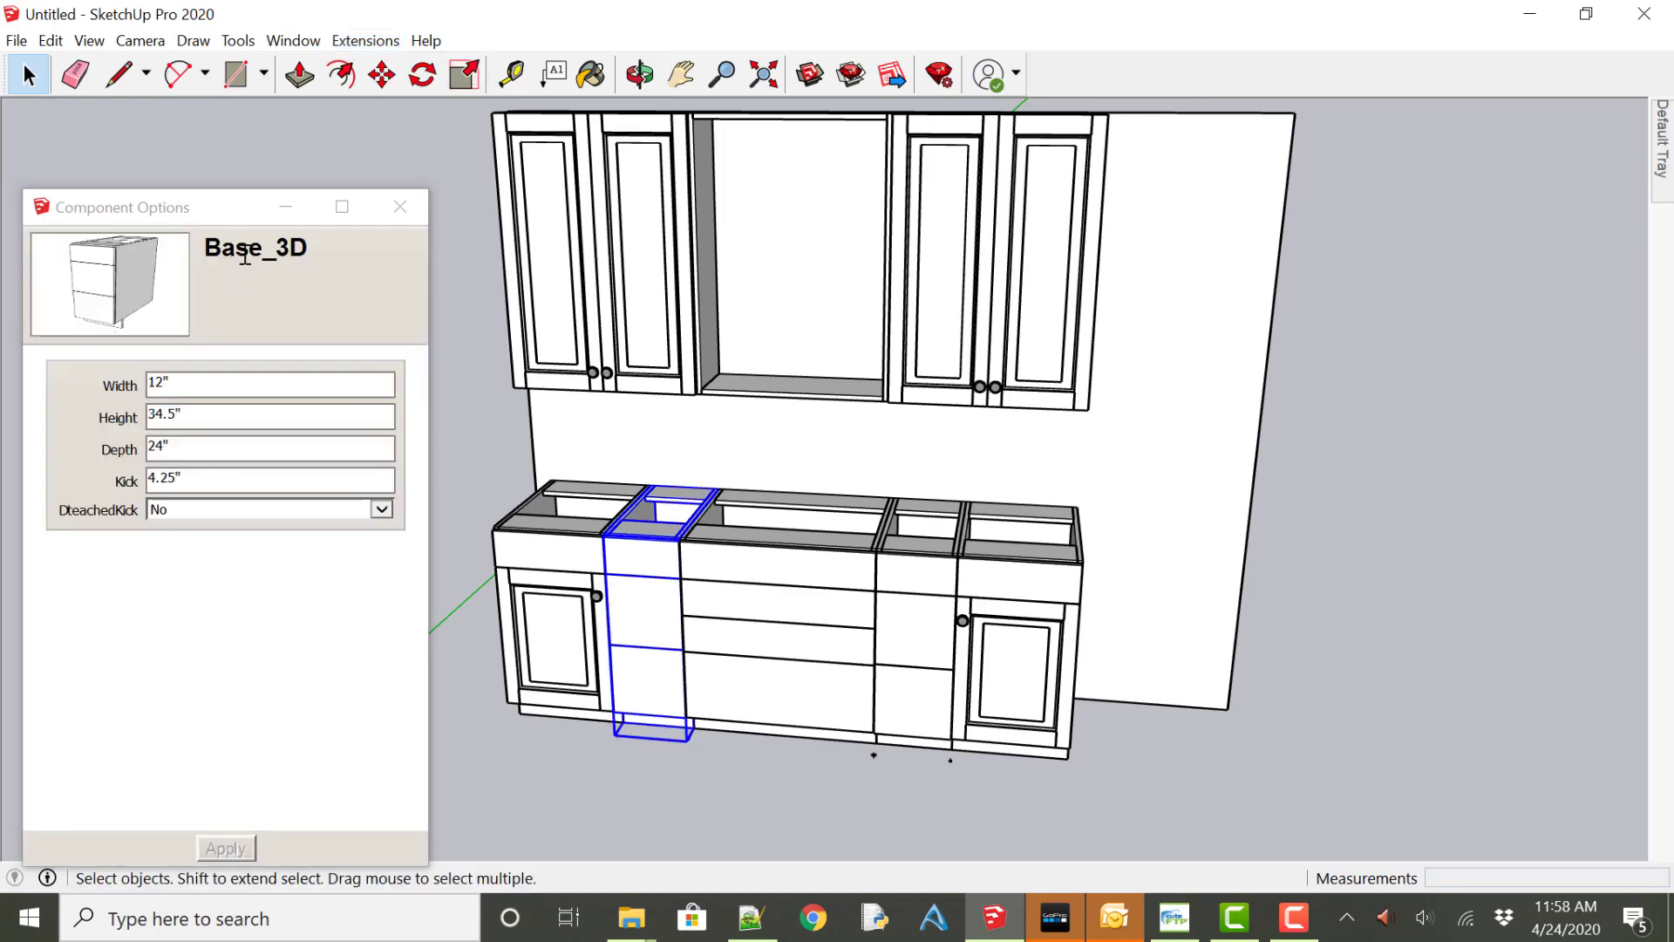
click(586, 256)
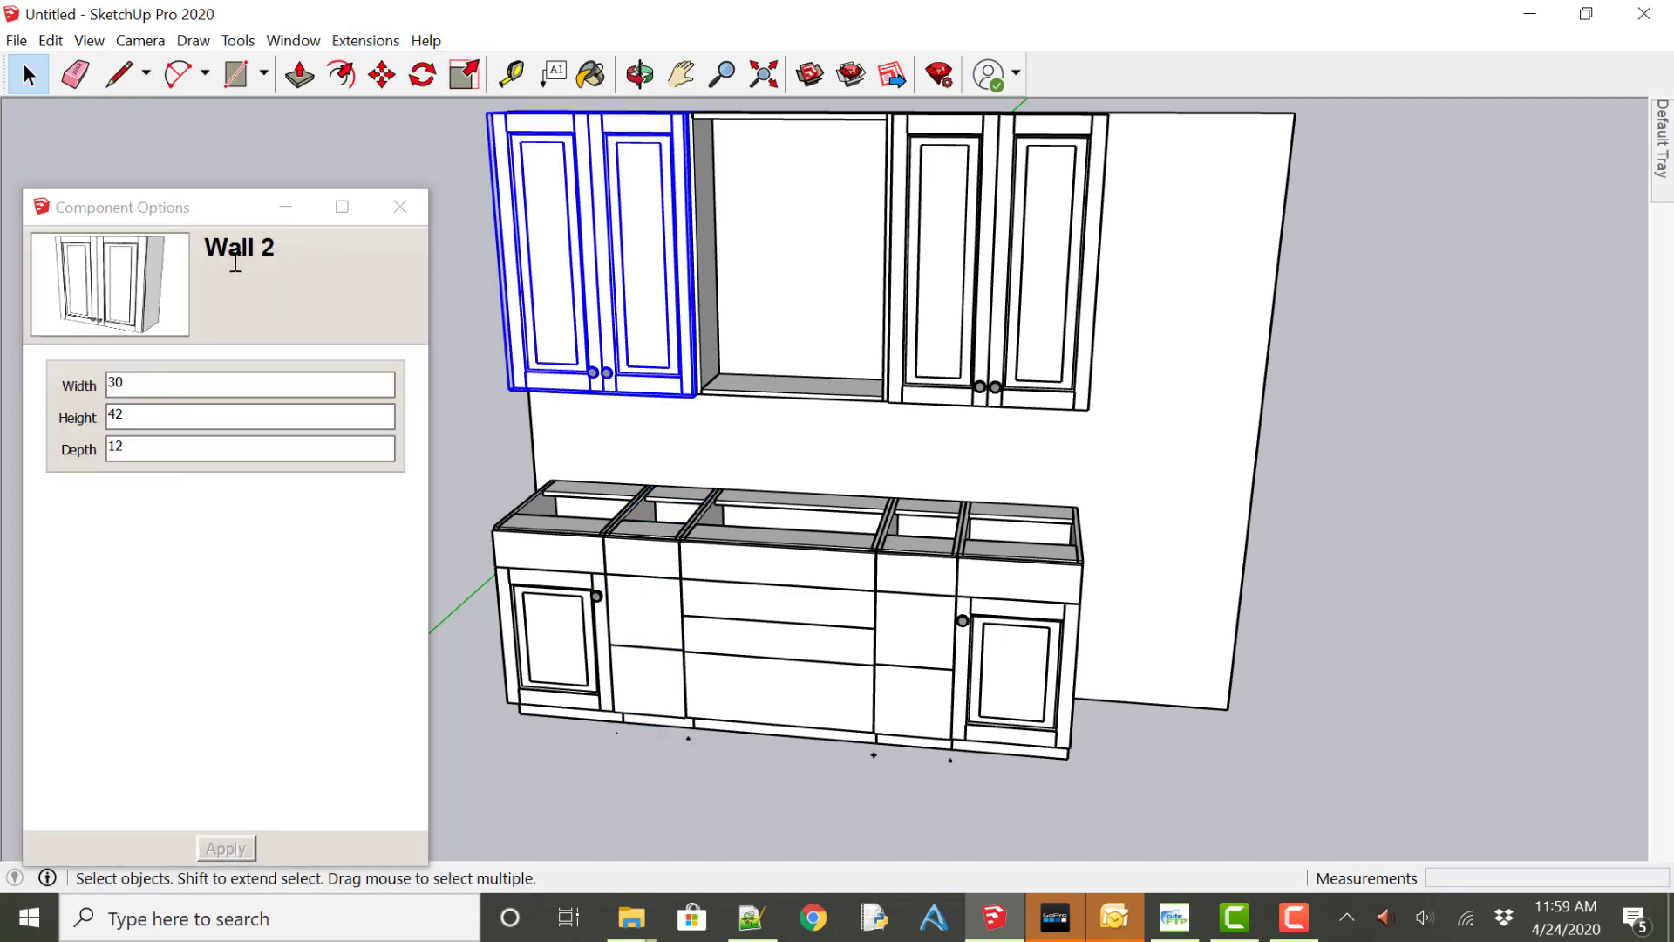
click(998, 256)
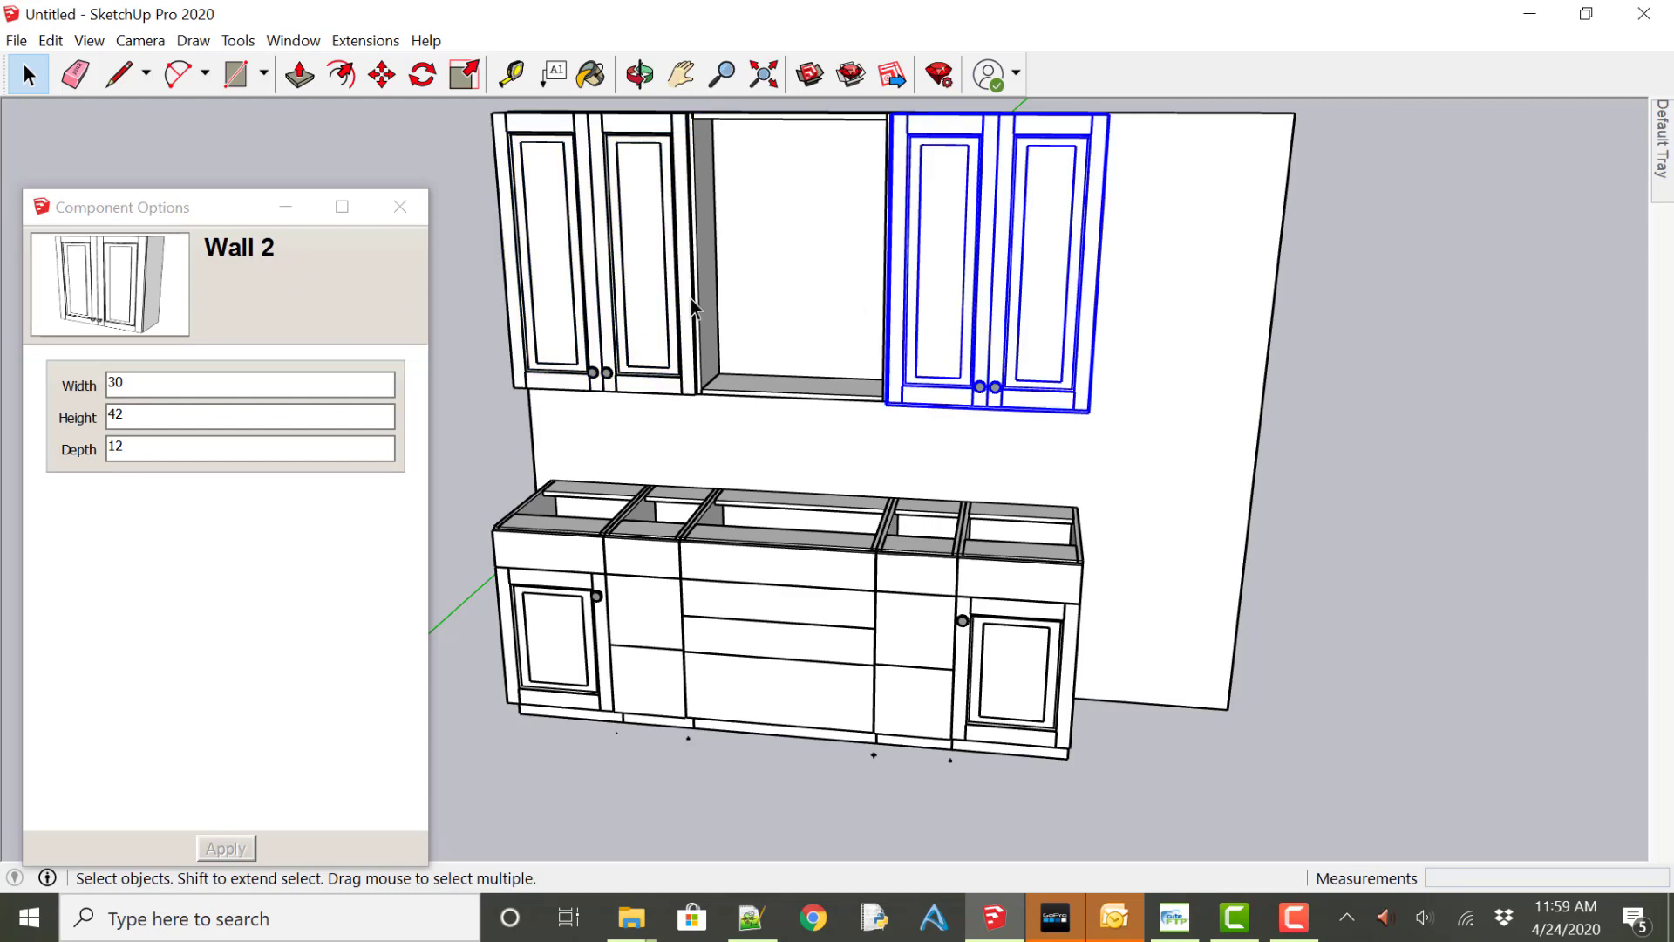
click(790, 246)
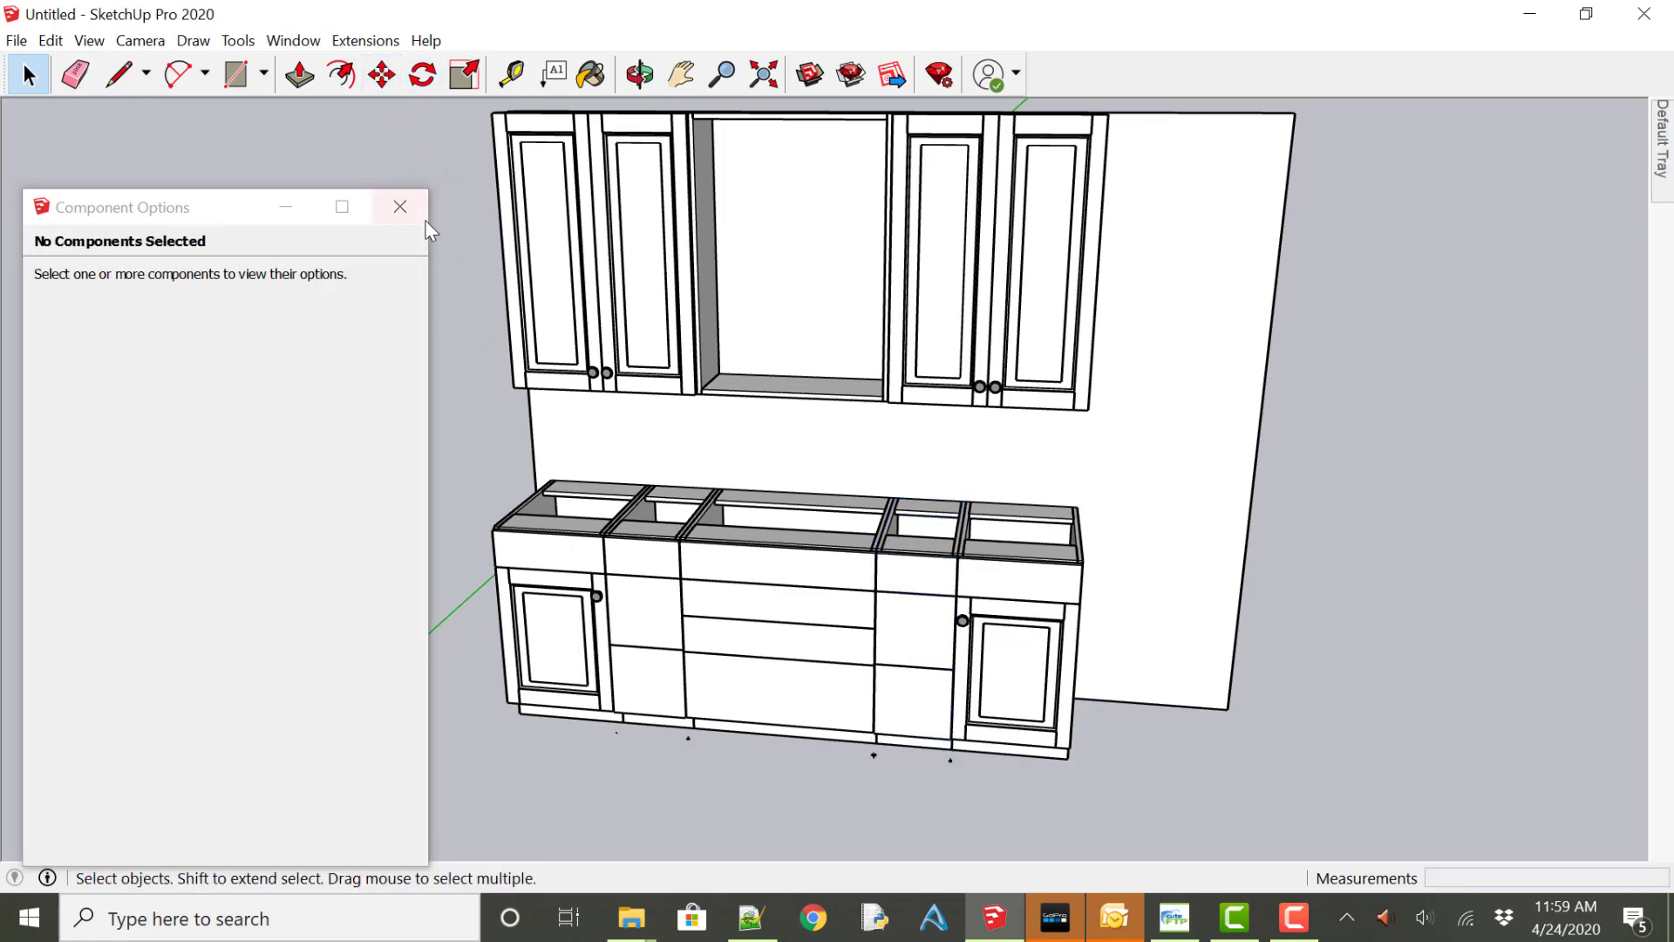
mouse_move(510, 457)
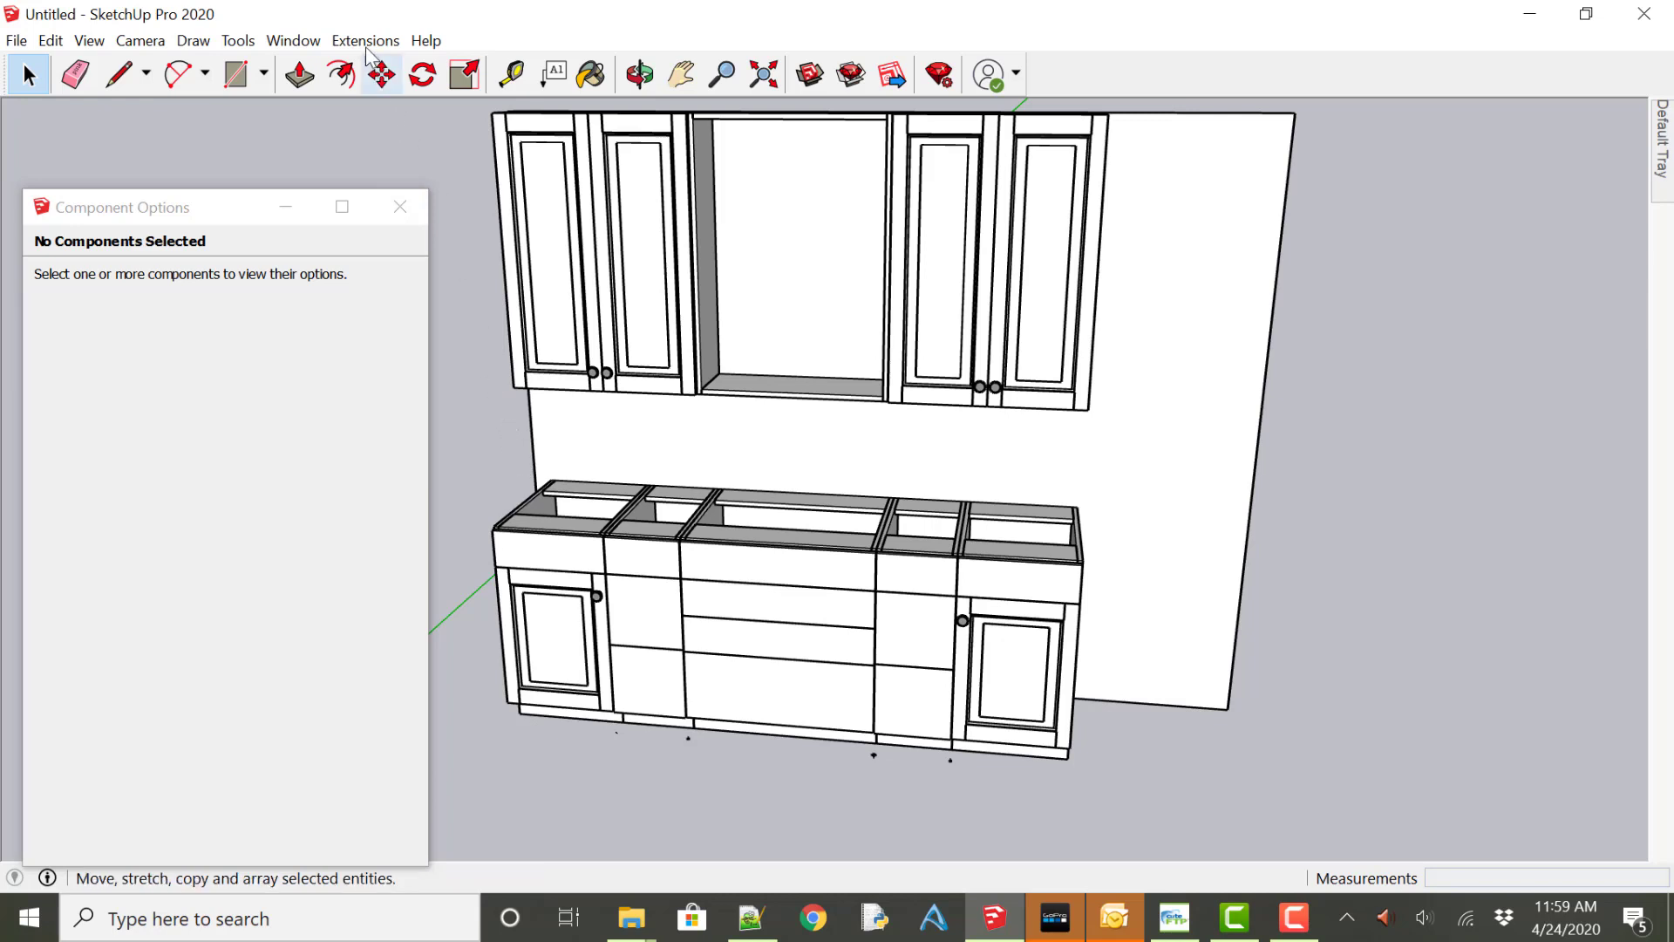
Start the CPP Export and import 3DrawerBase as a Drawer Base.
click(365, 41)
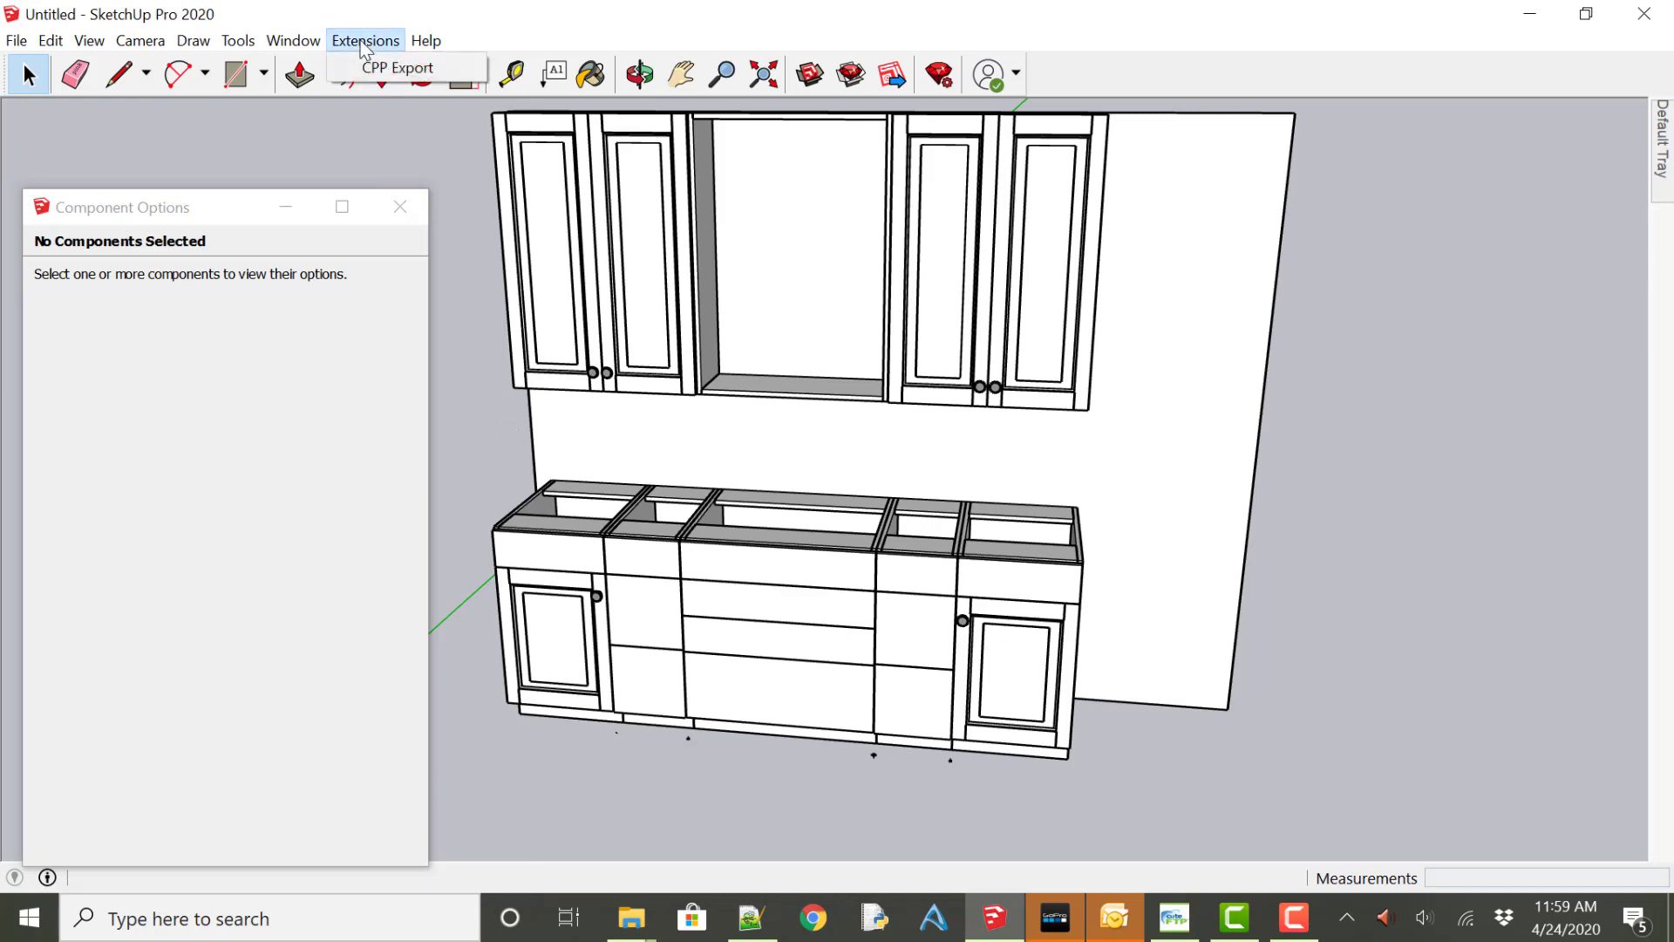
mouse_move(400, 67)
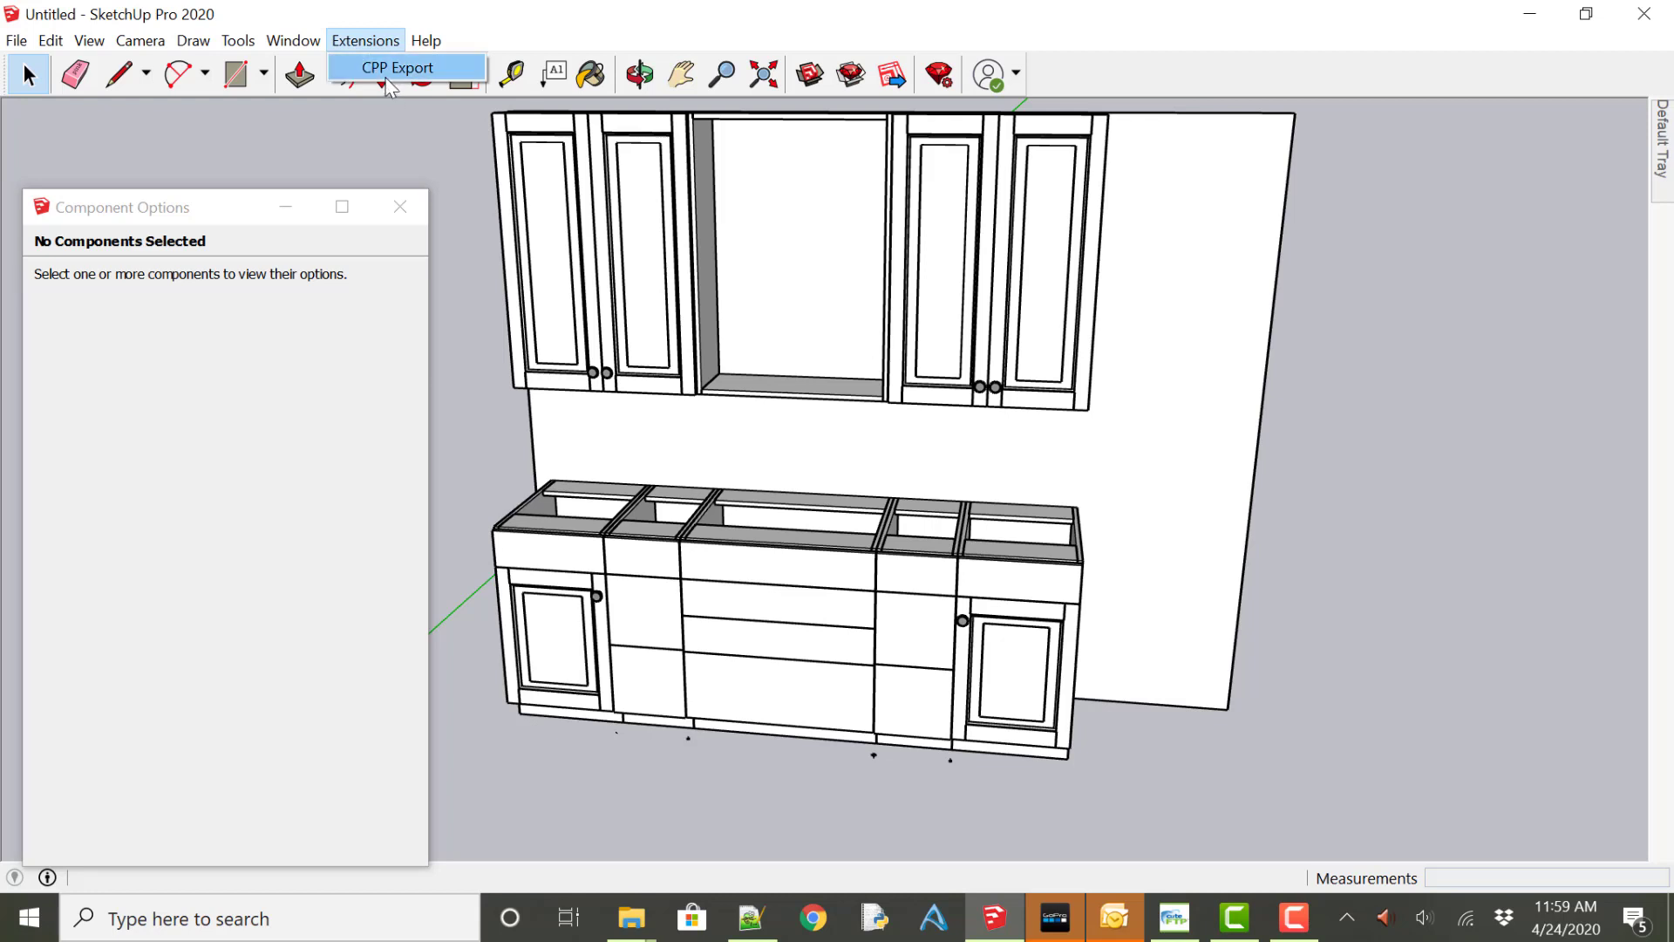
mouse_move(380, 75)
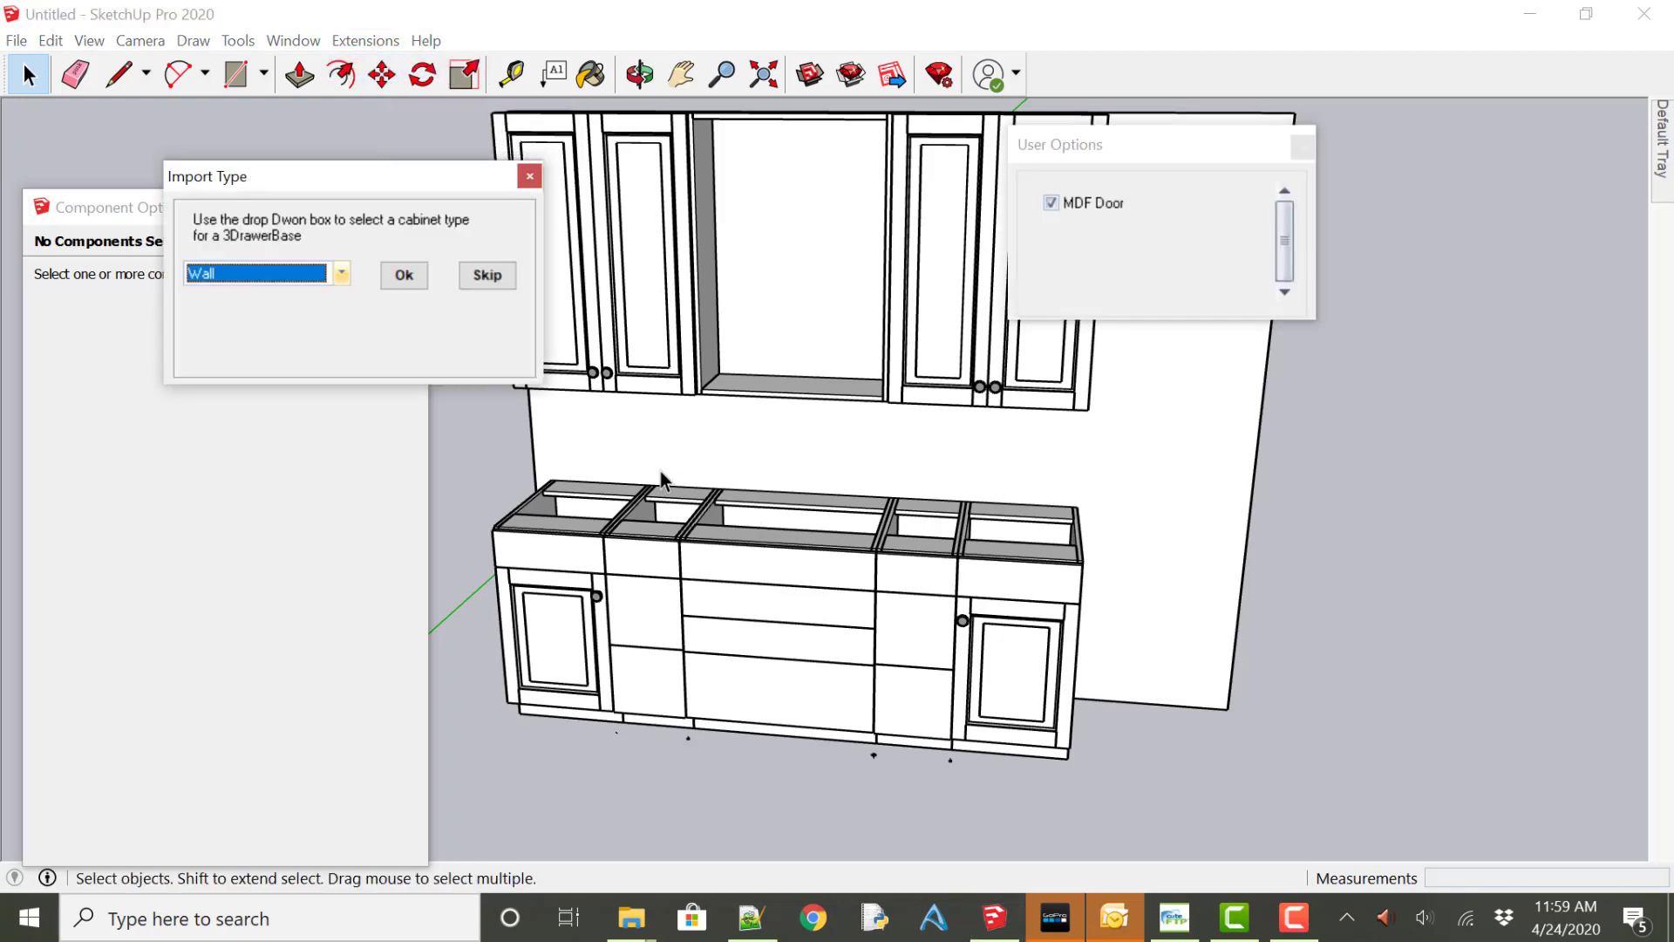
mouse_move(221, 225)
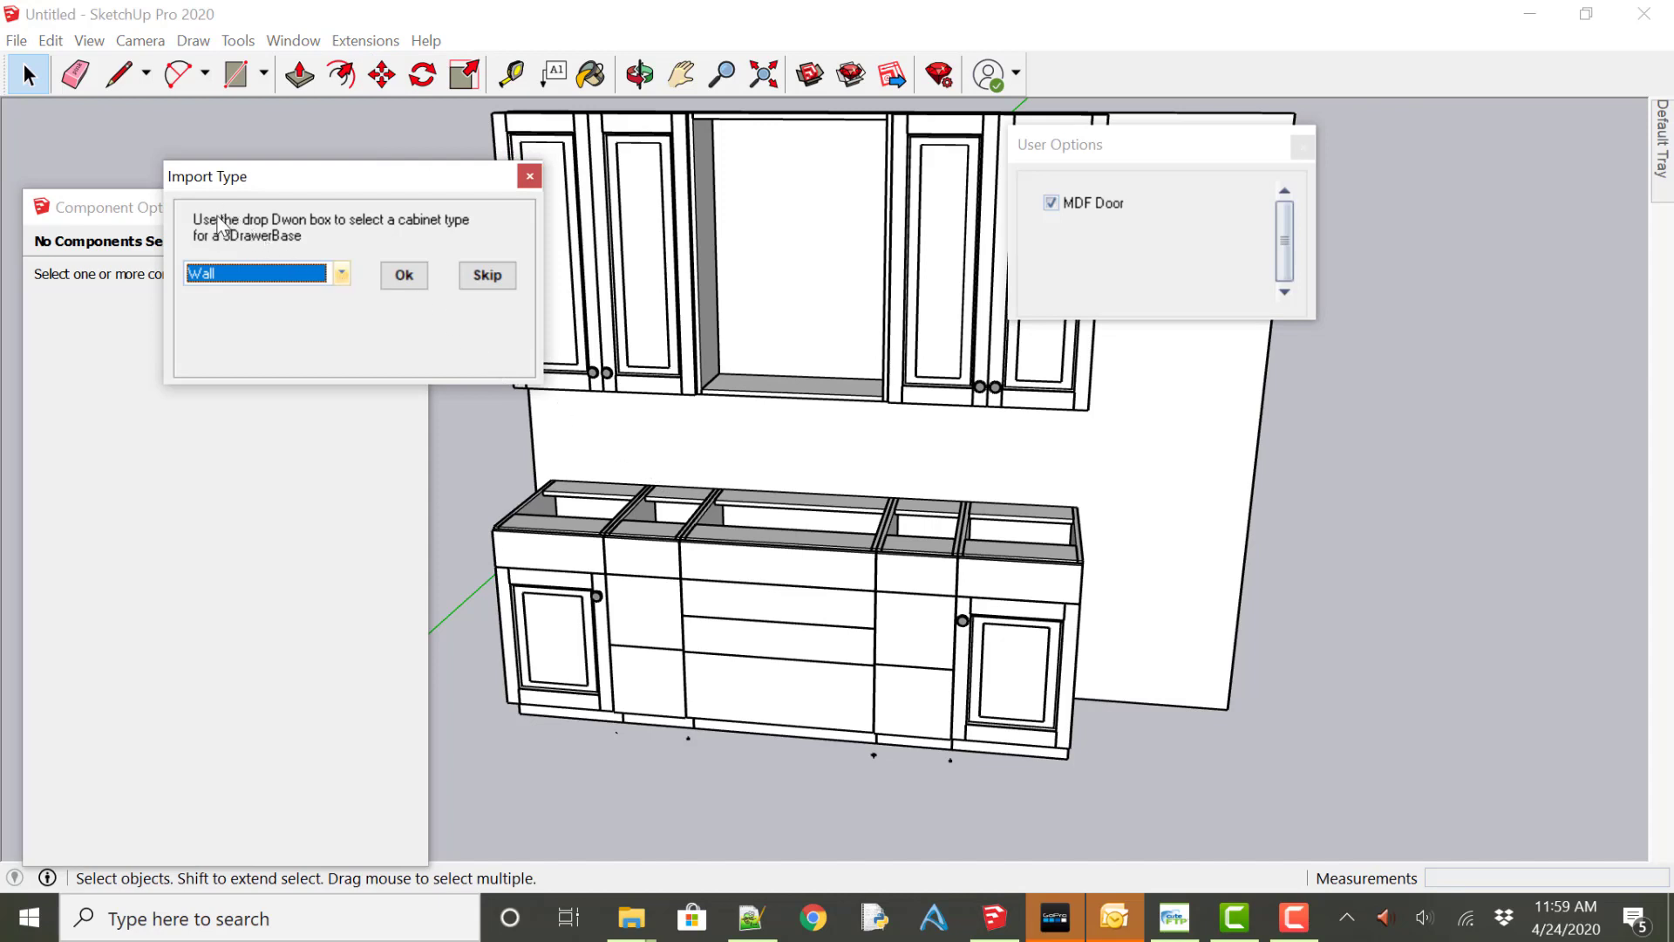
mouse_move(296, 260)
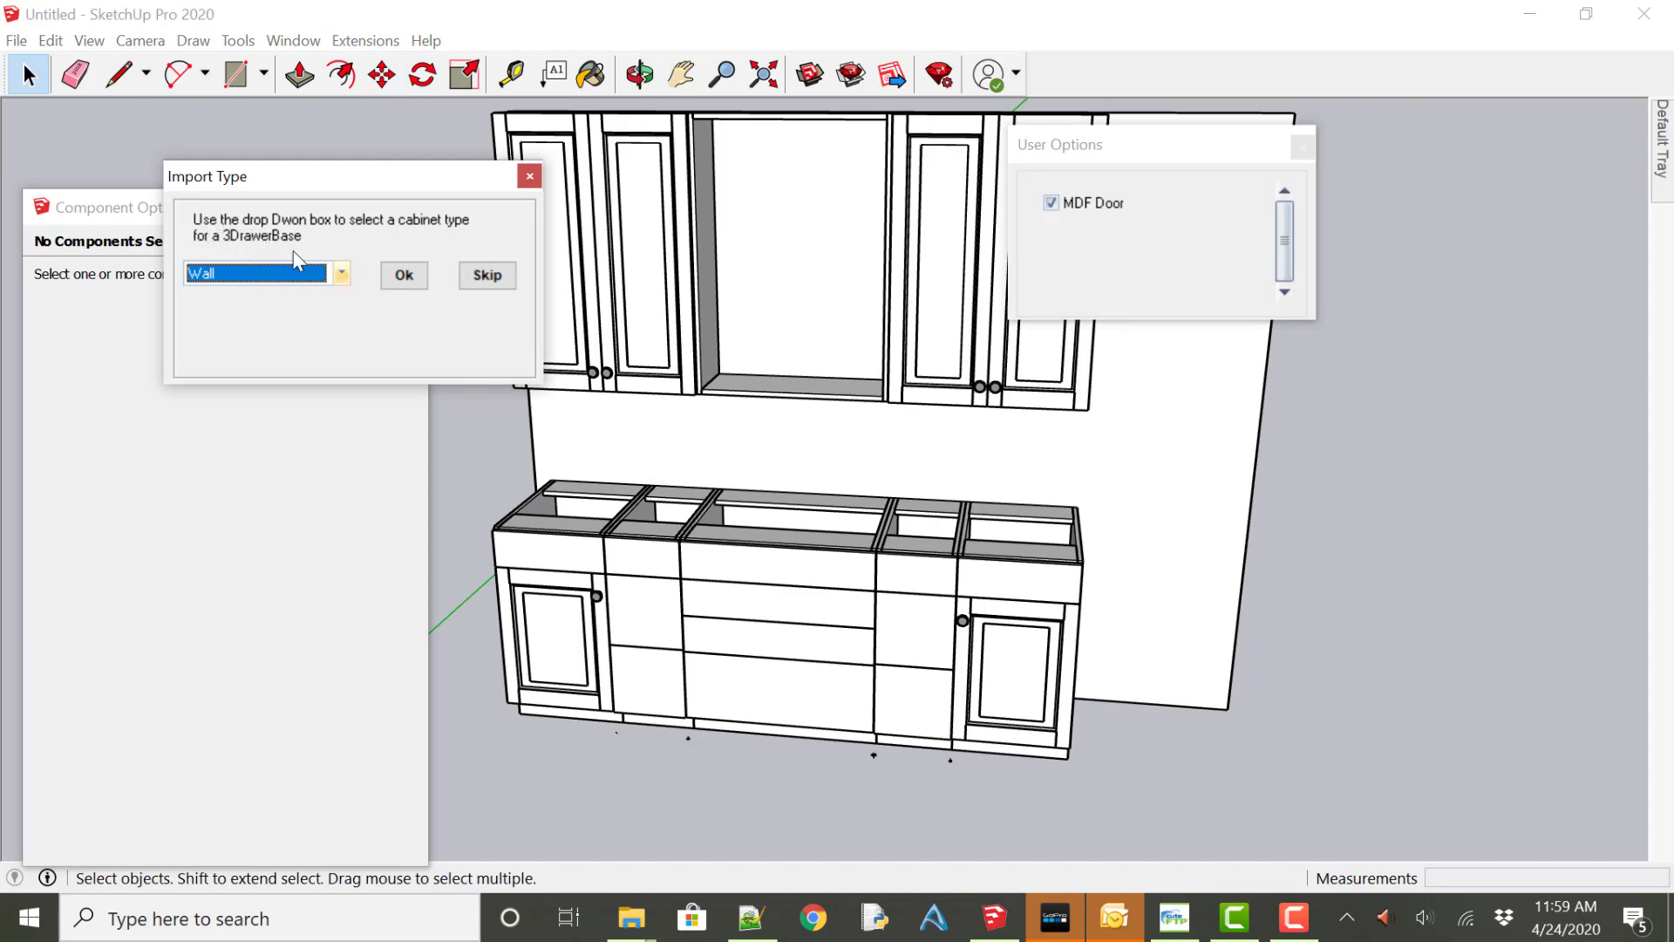
mouse_move(233, 247)
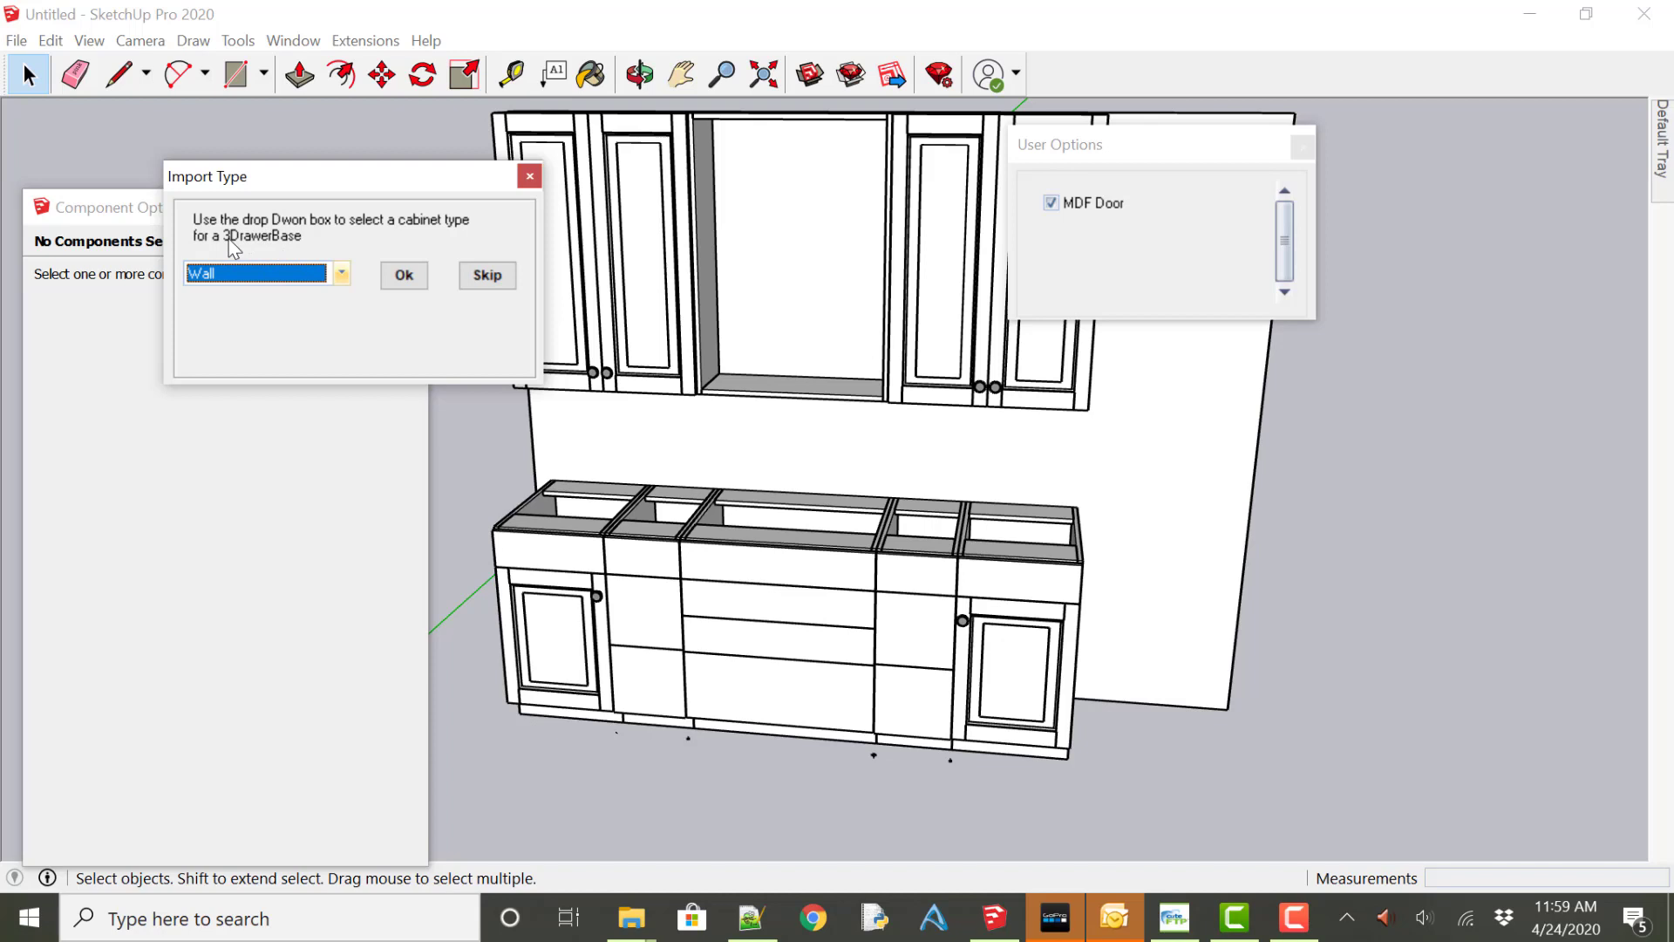
mouse_move(233, 254)
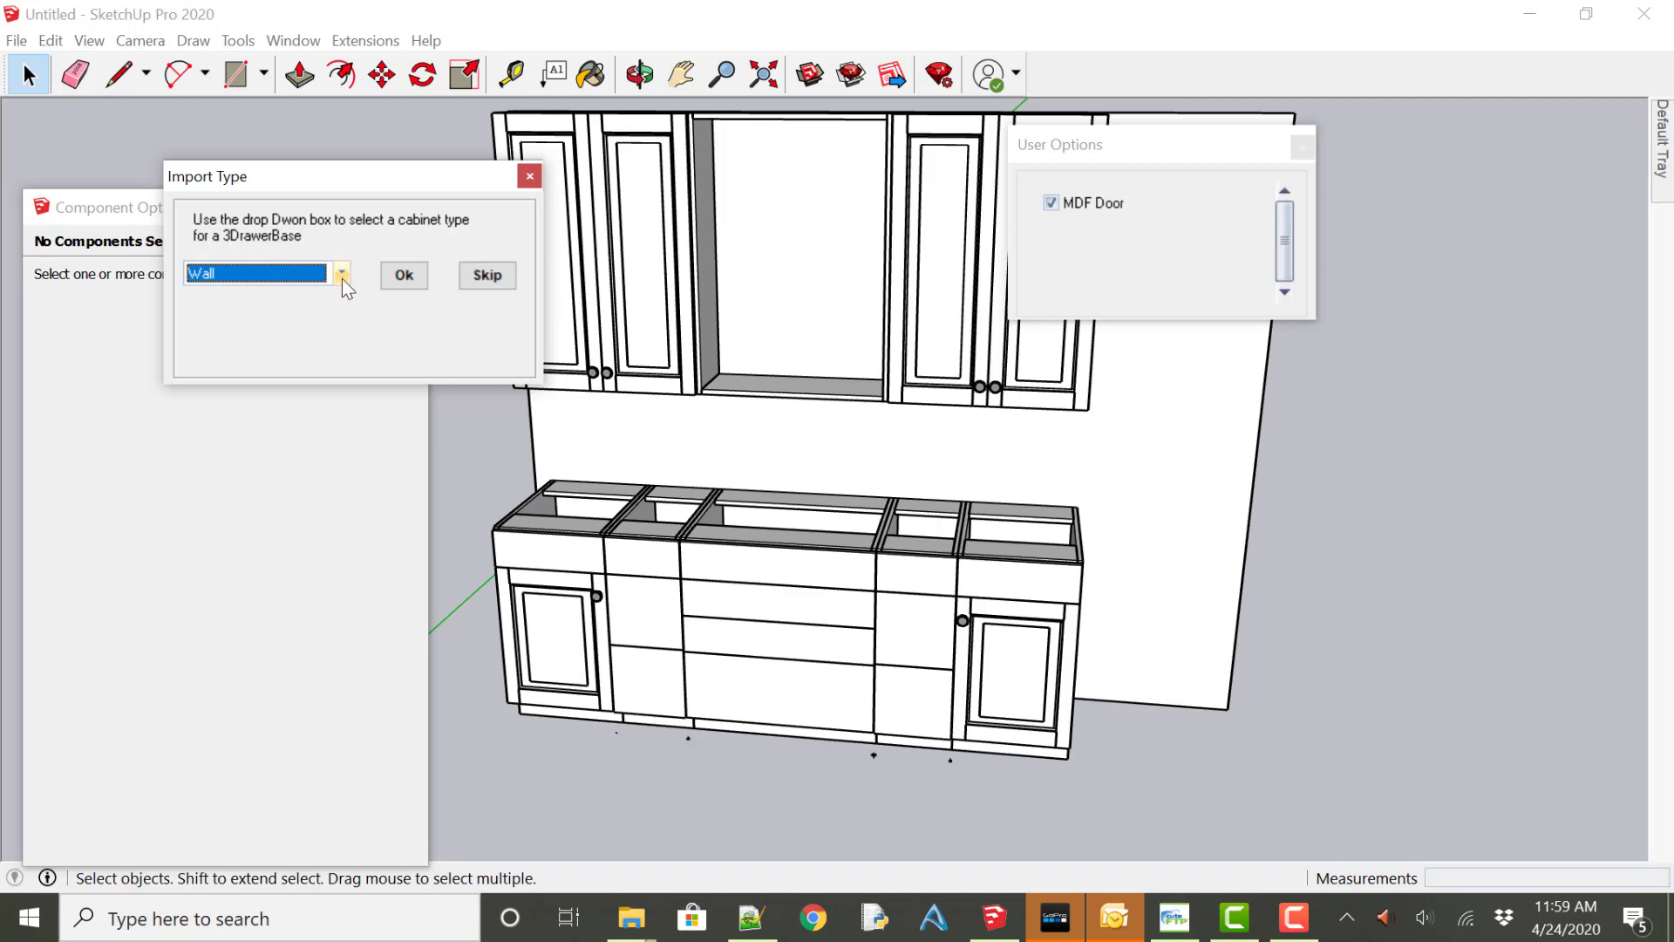
click(341, 274)
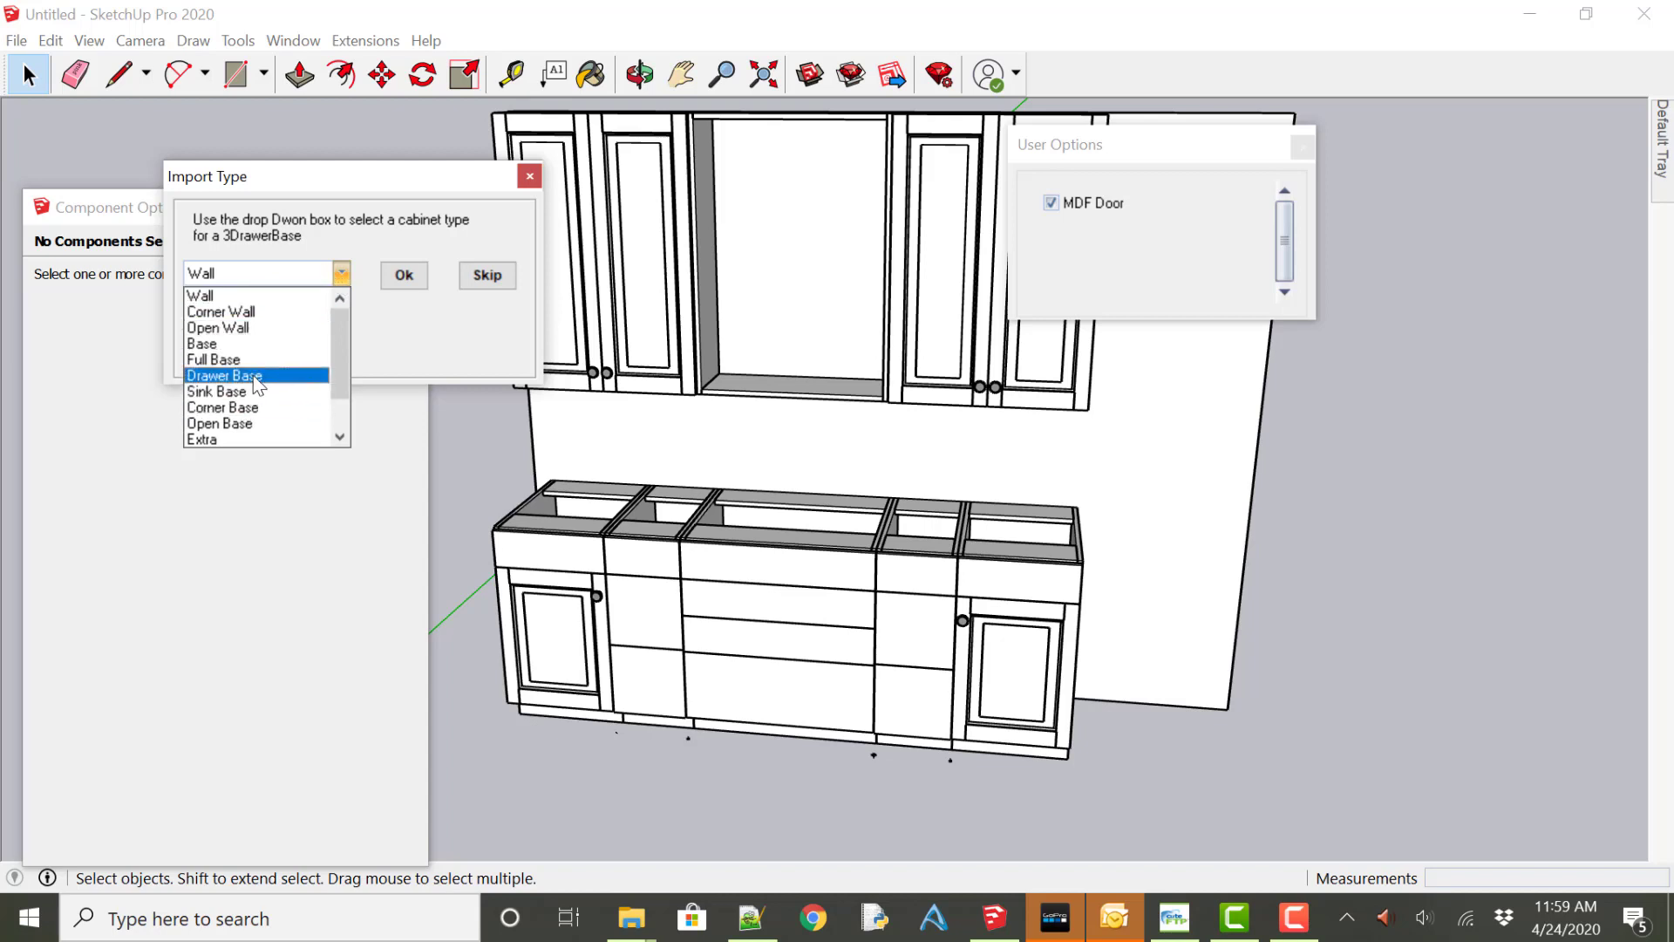
click(224, 375)
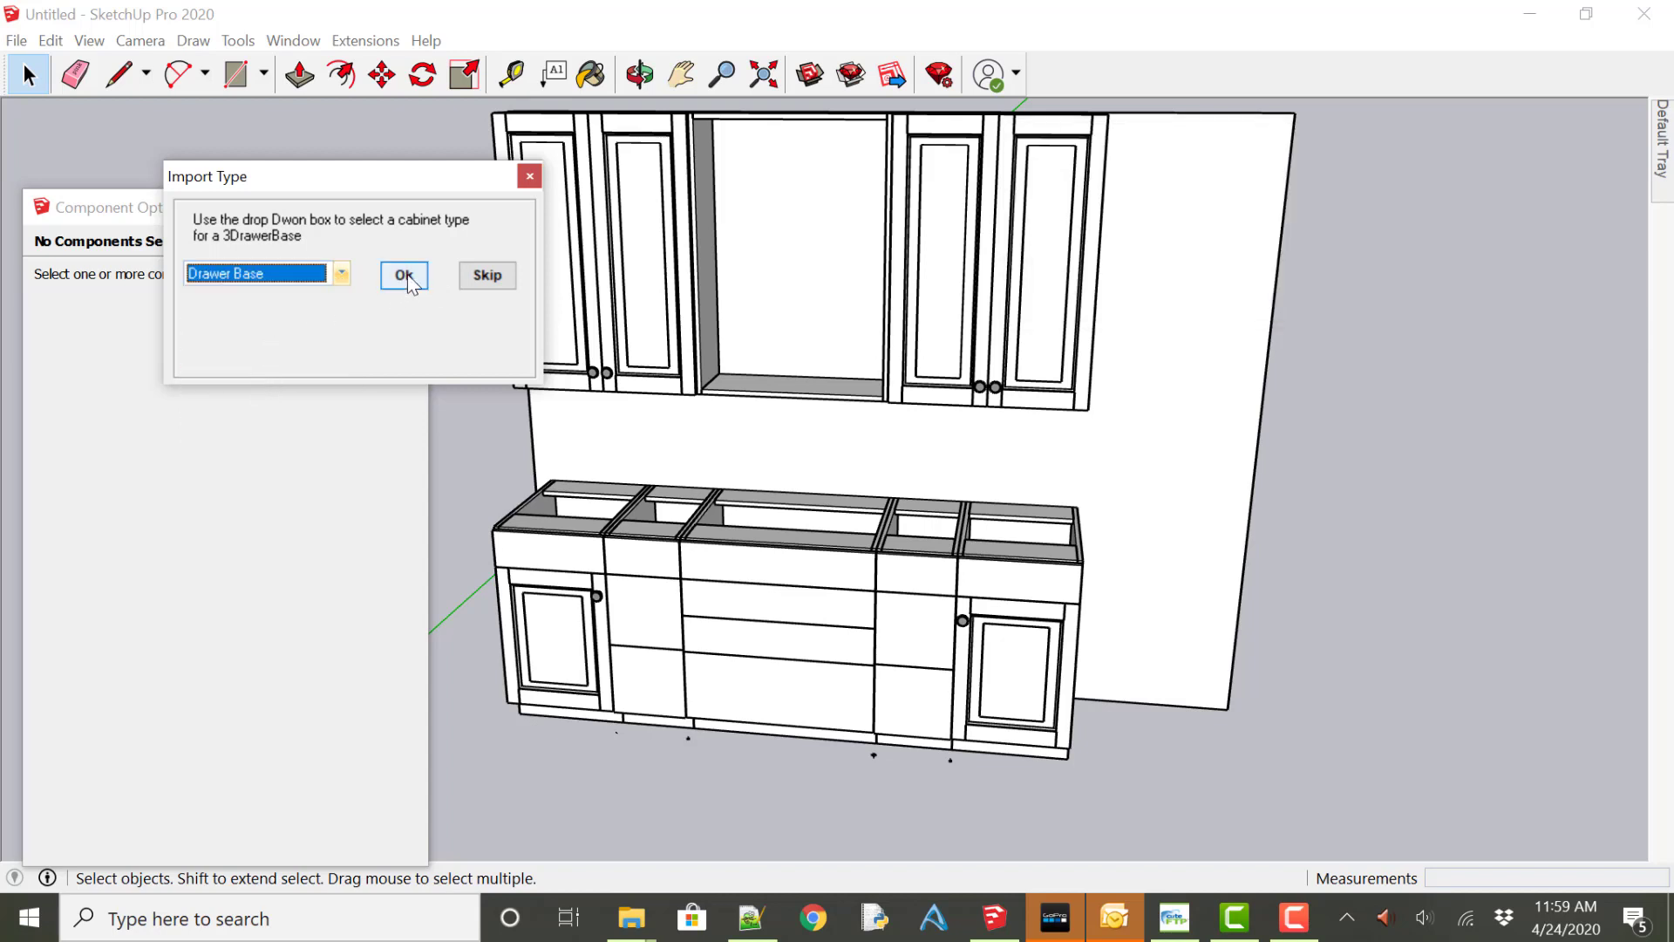
click(404, 276)
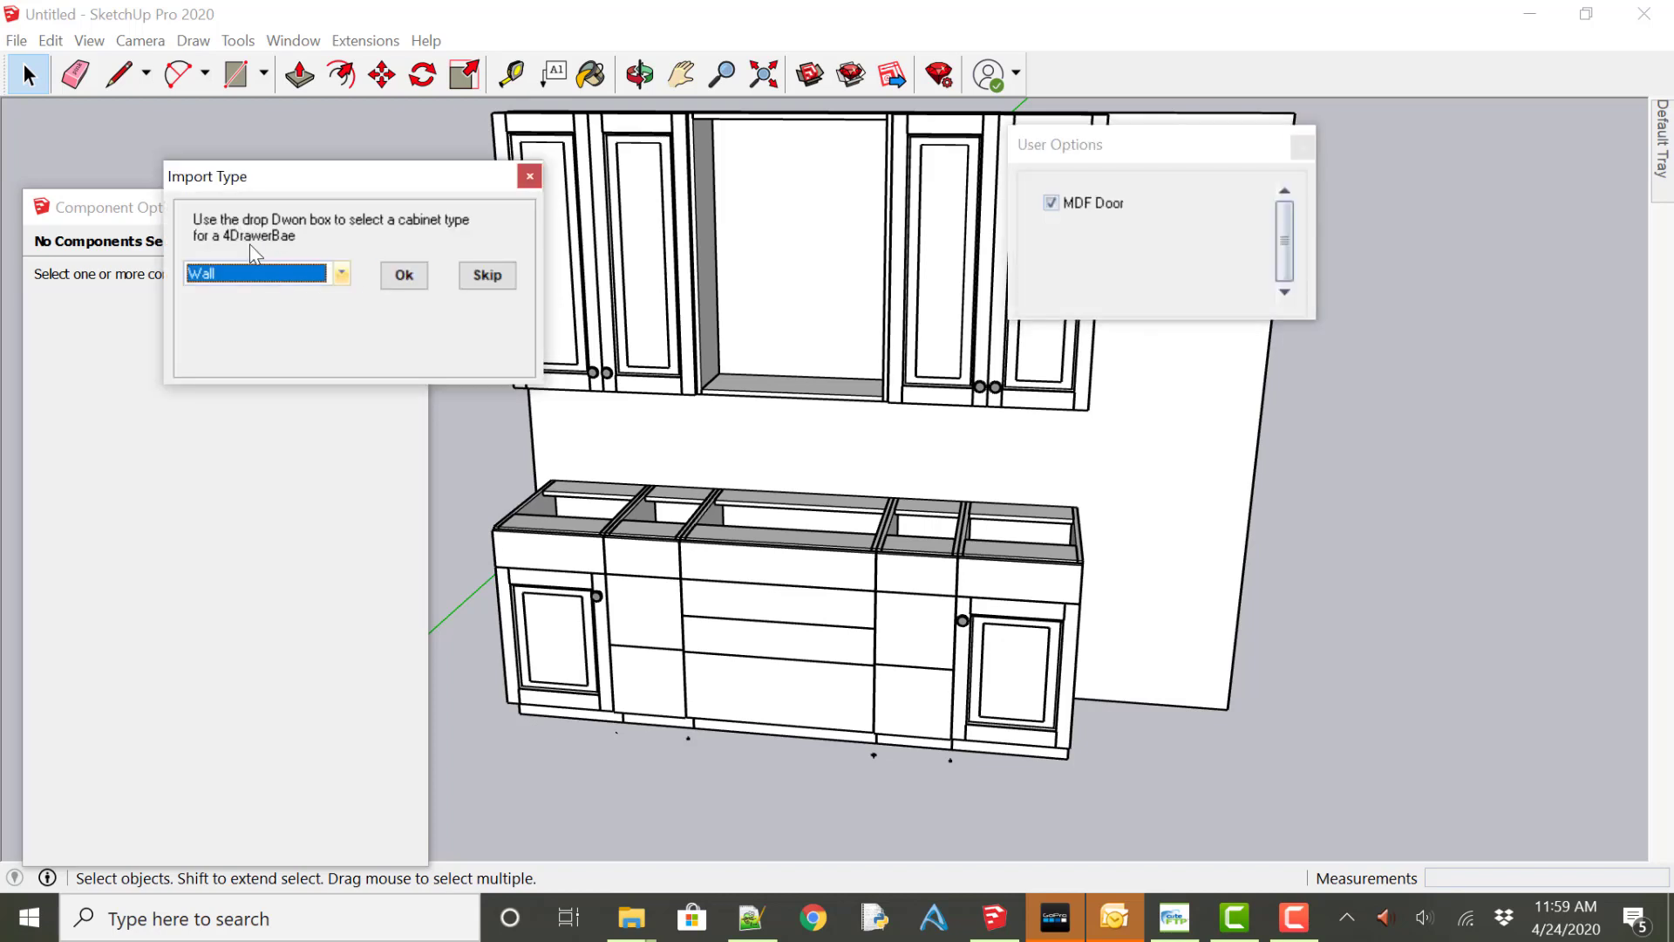
mouse_move(389, 317)
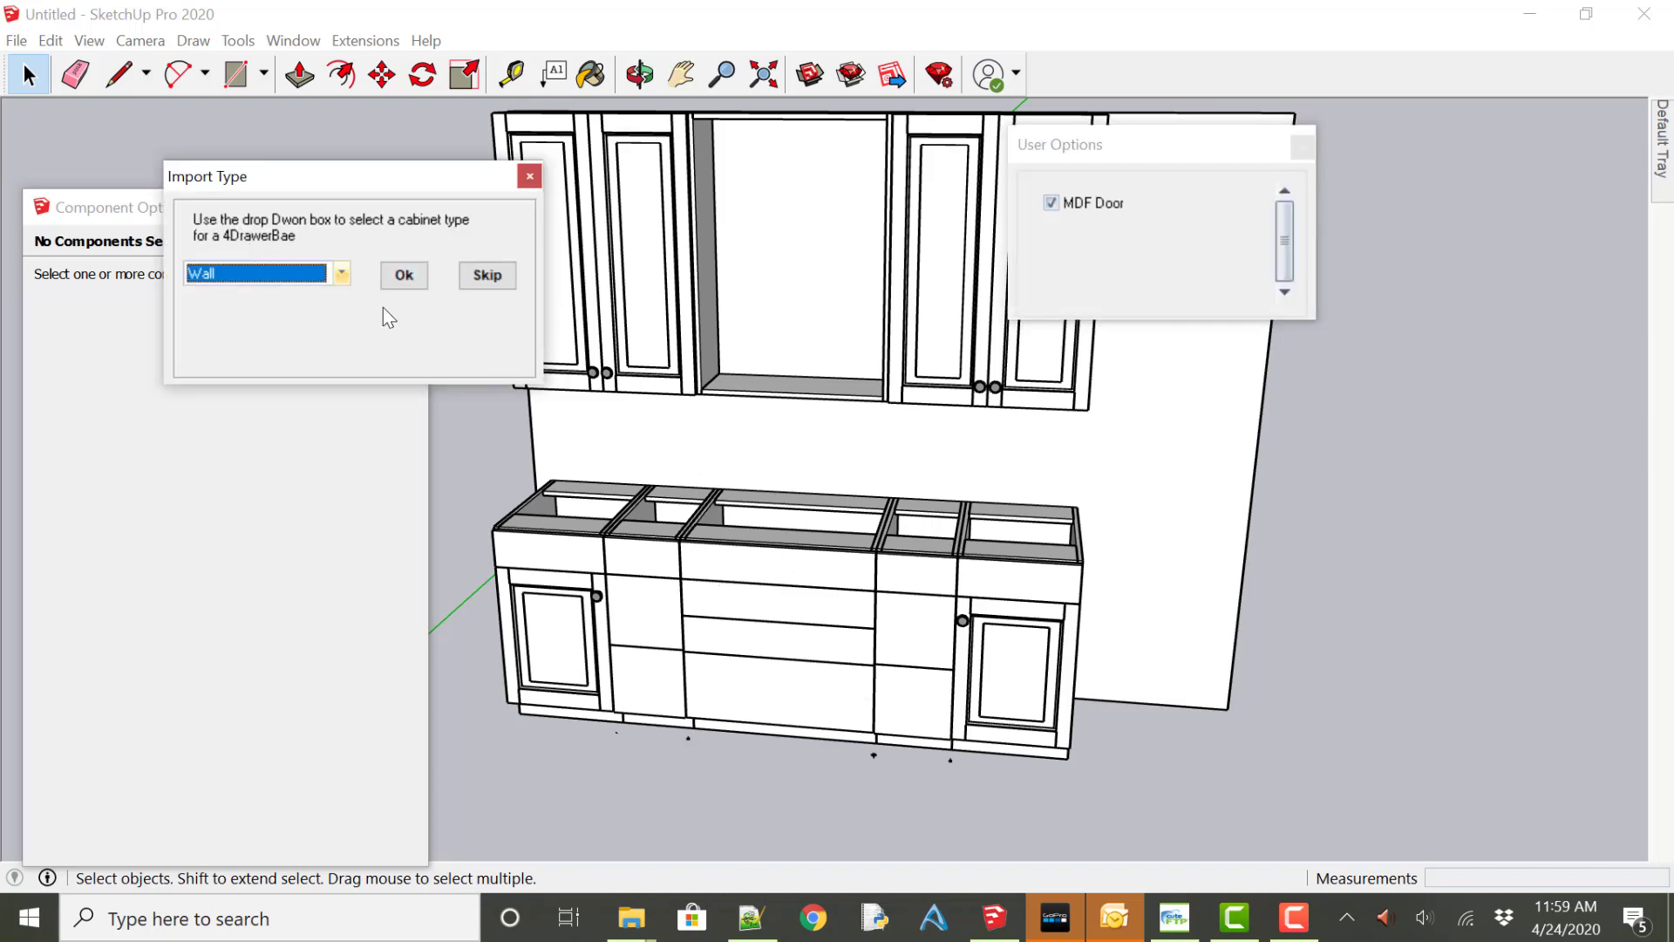
Import 4DrawerBae as a Drawer Base and the Wall Open cabinet as Open Wall.
click(339, 275)
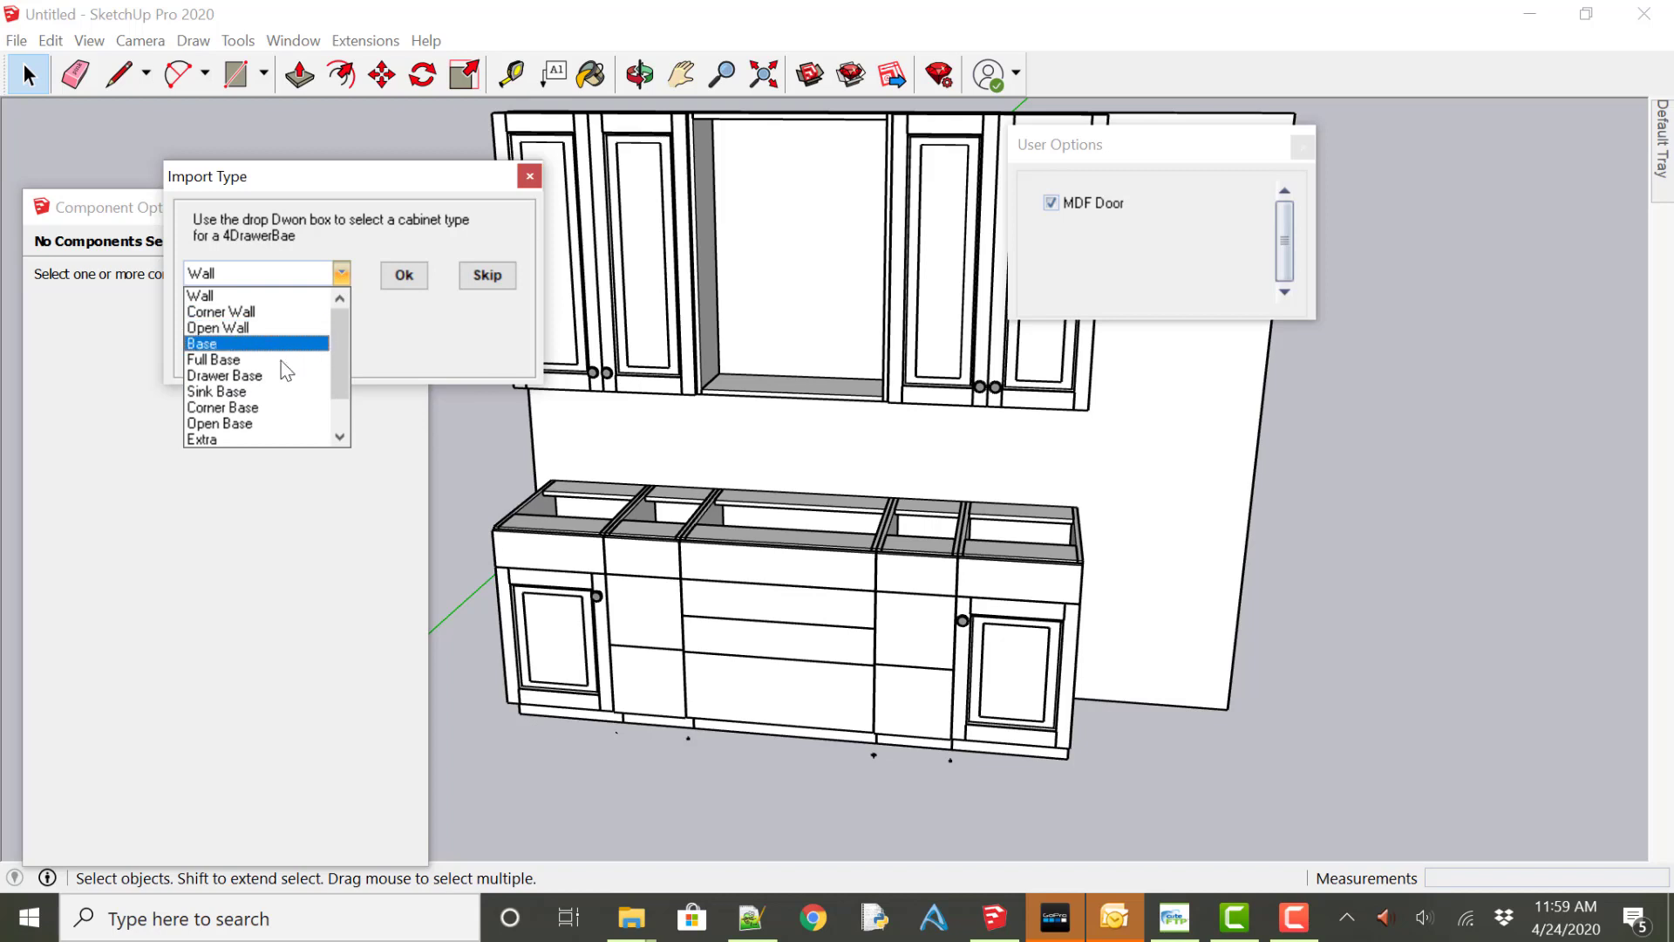
click(225, 377)
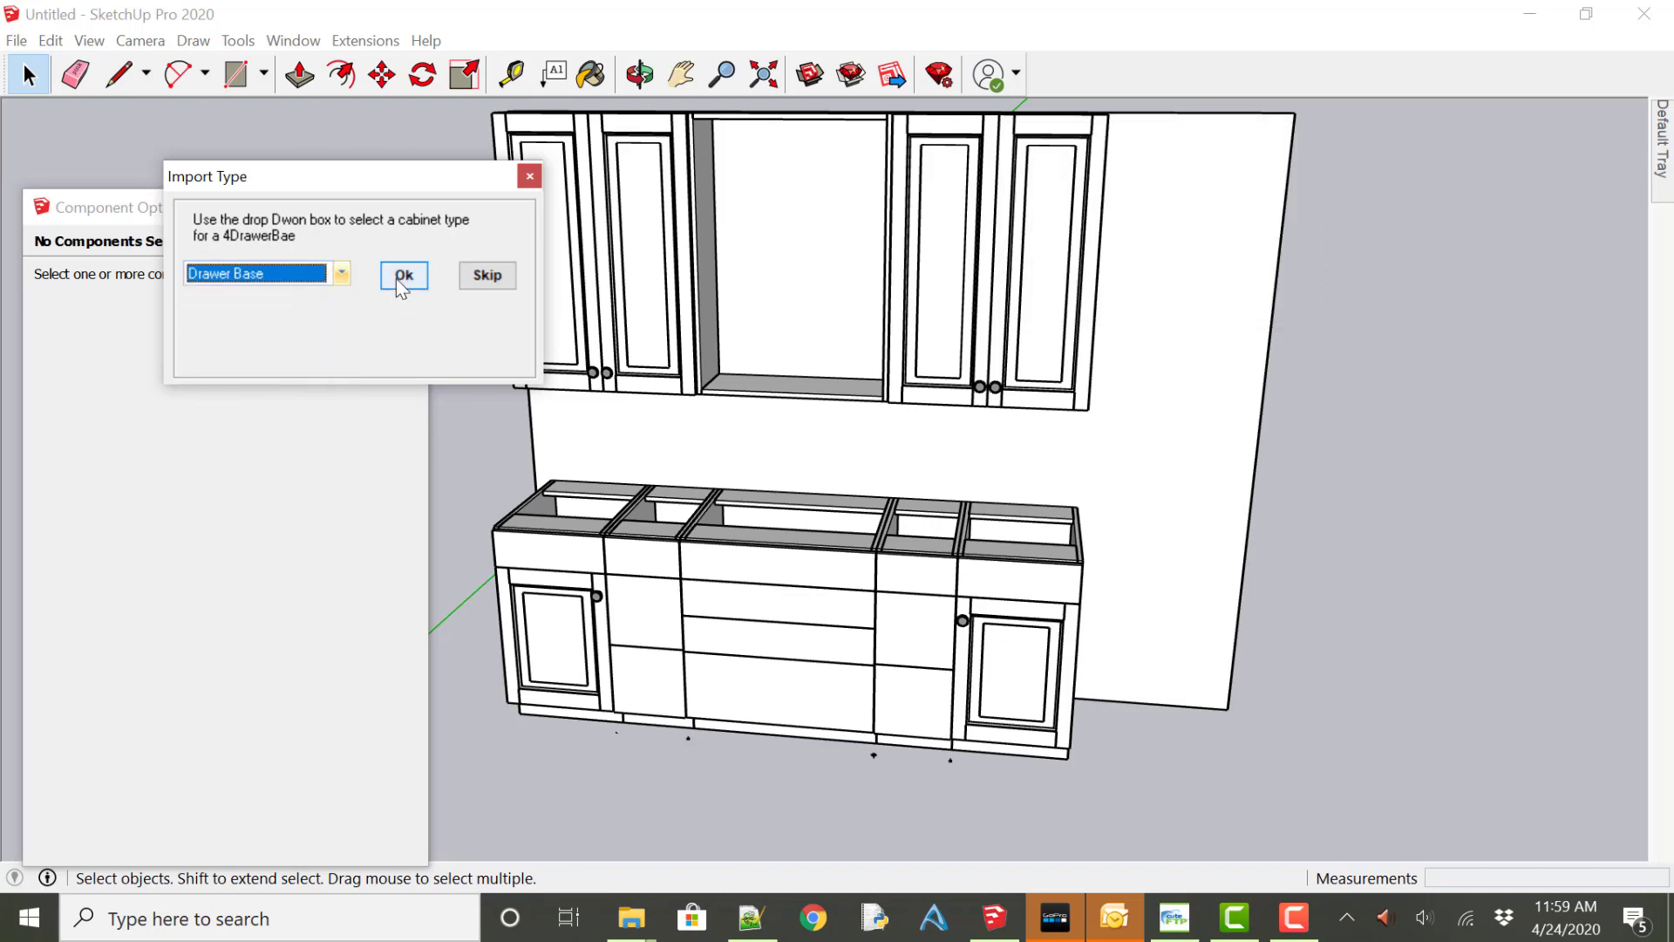
click(404, 276)
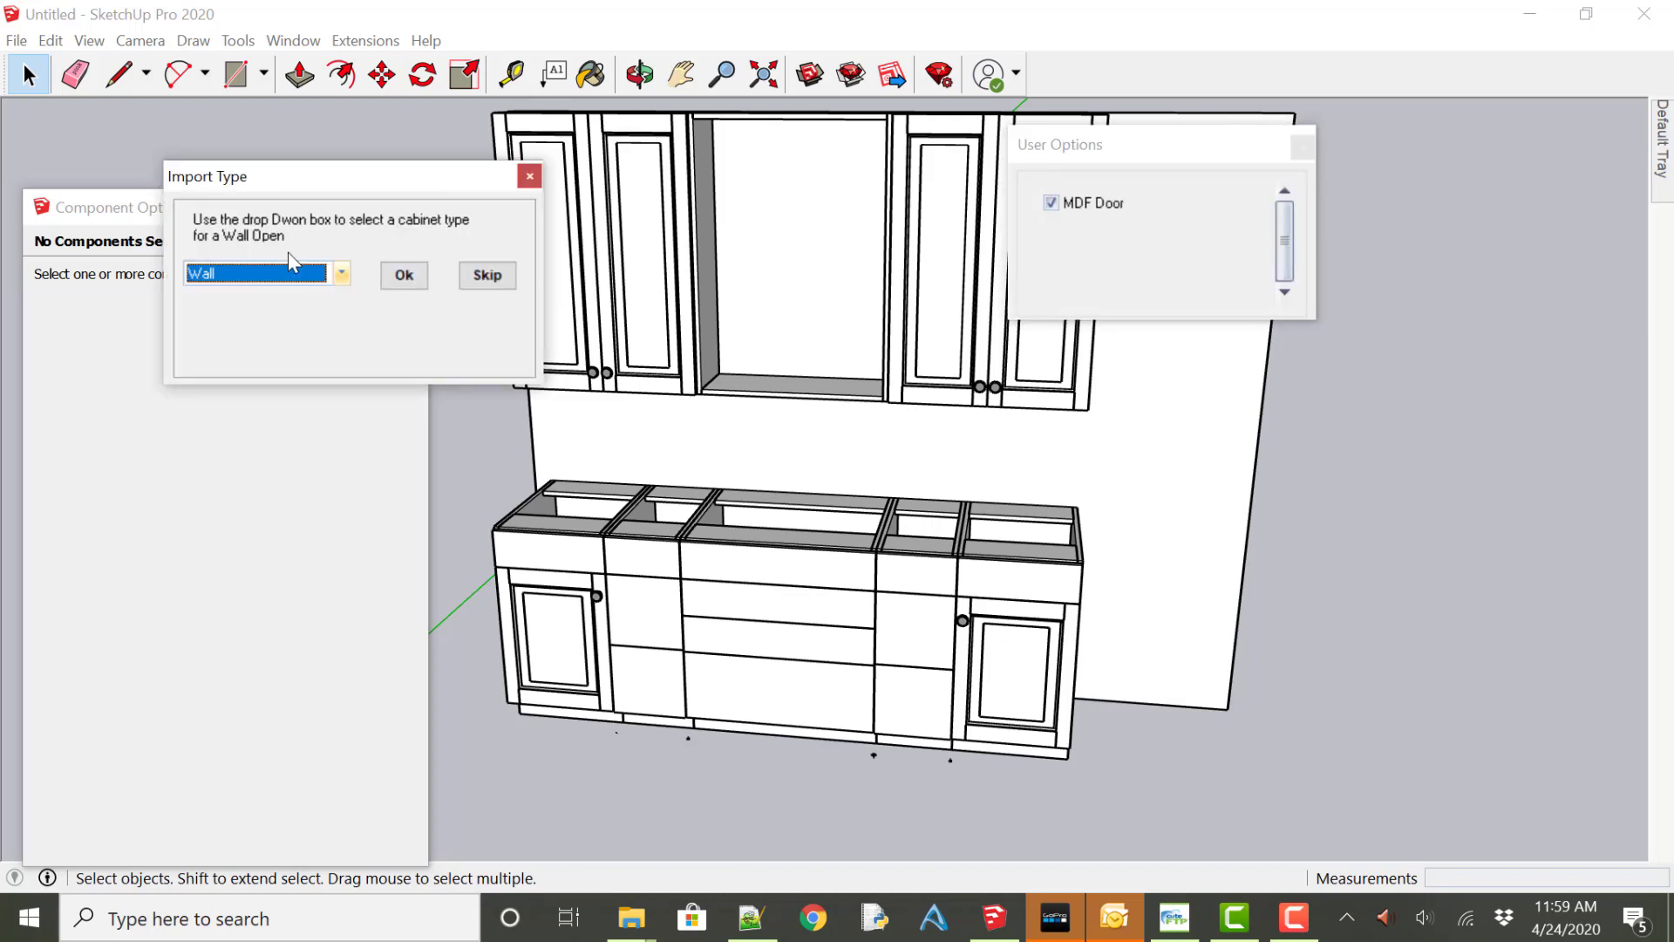
mouse_move(358, 309)
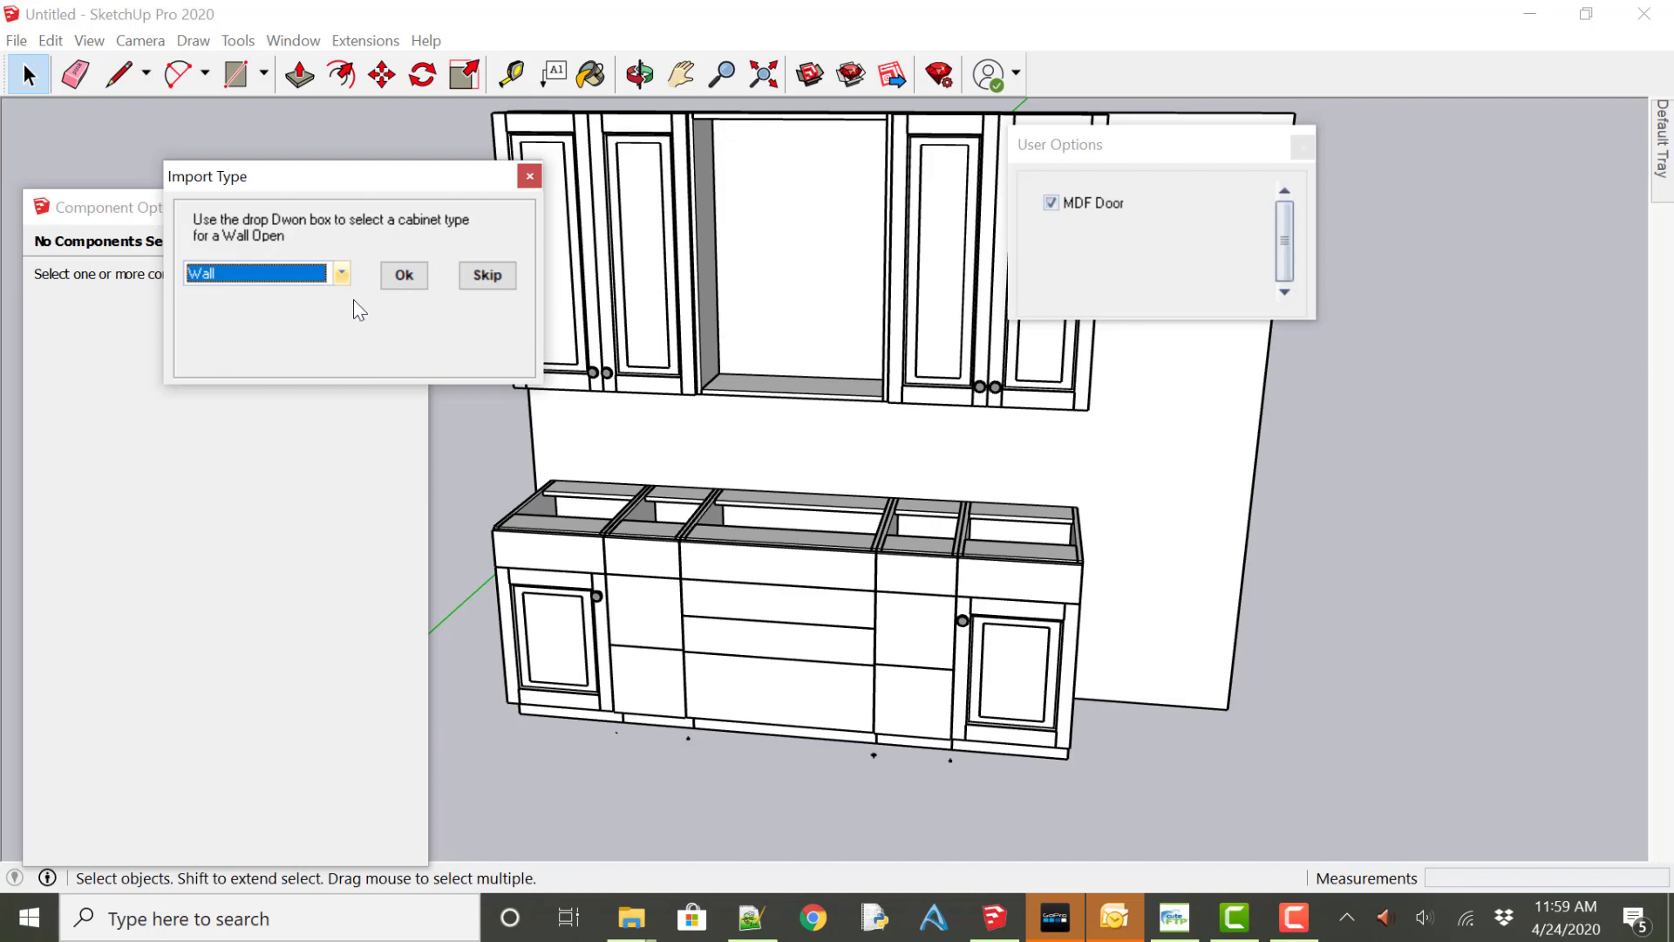
mouse_move(303, 291)
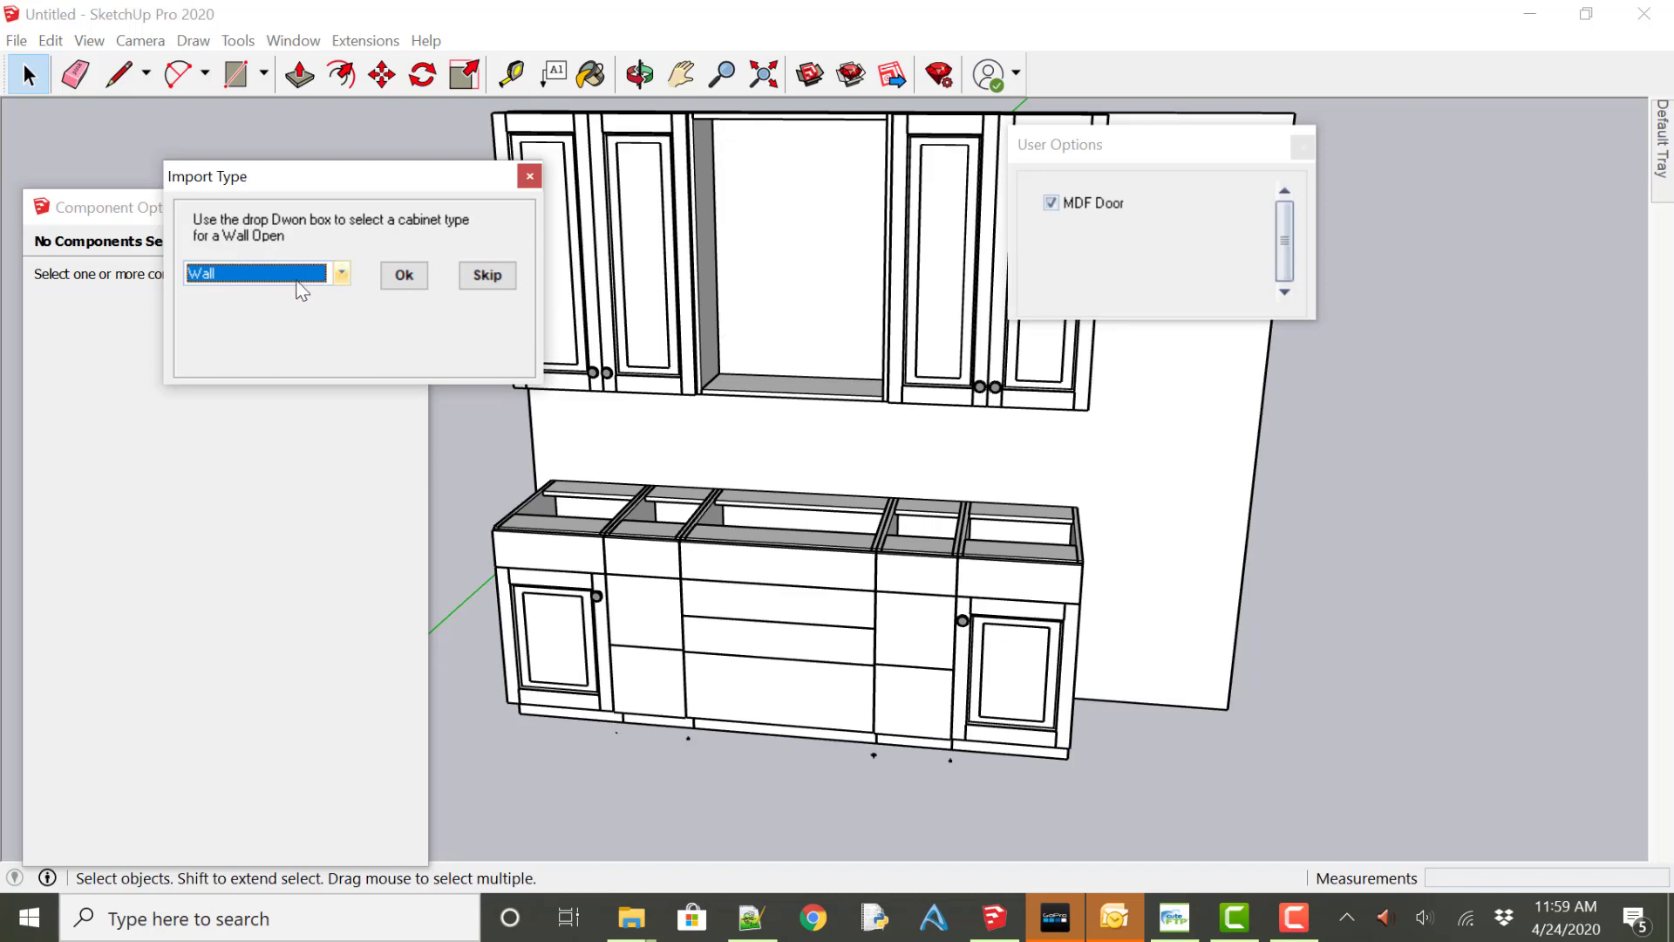
click(341, 274)
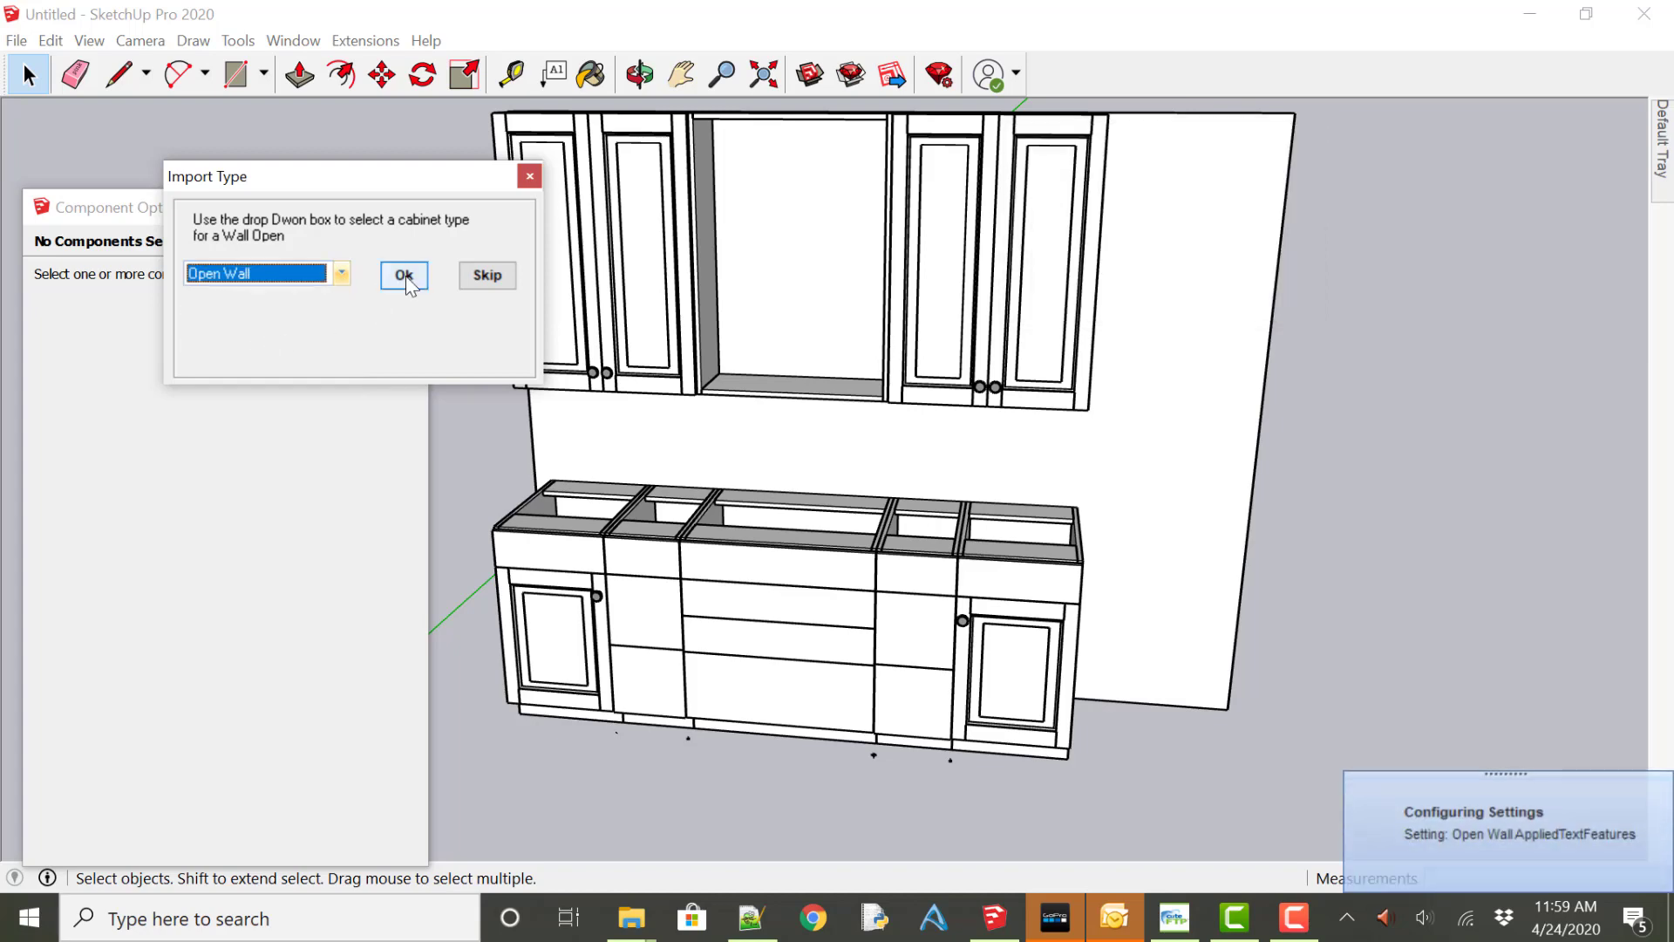
click(403, 276)
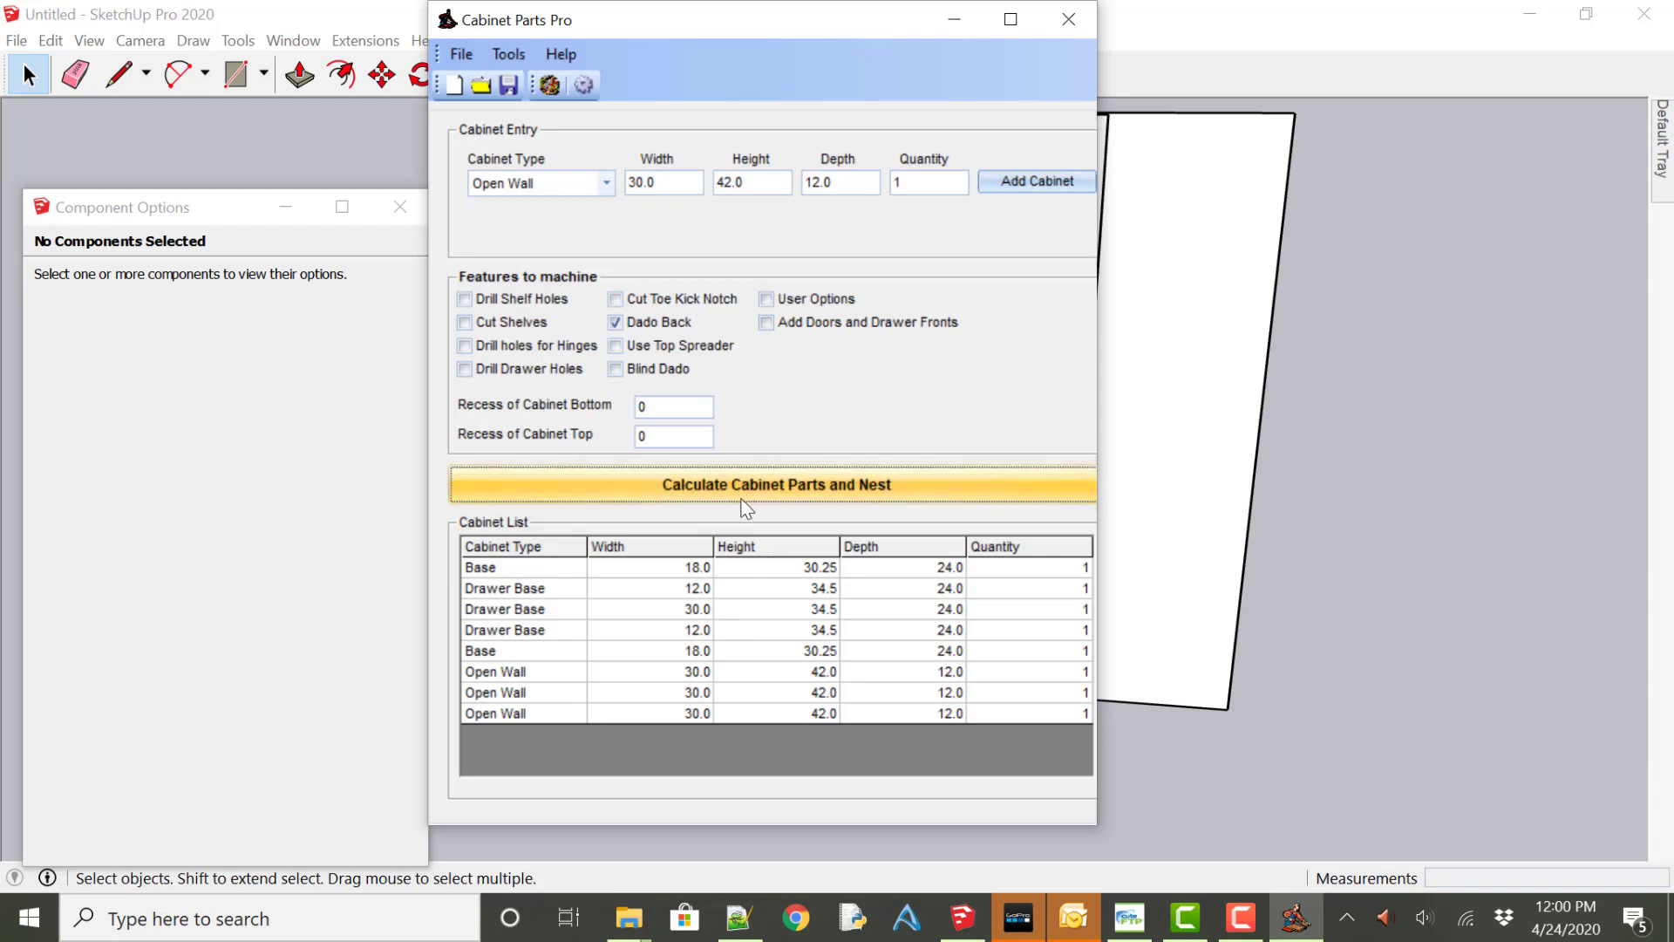
Calculate and nest the cabinet parts, then slide Part Nester to sheet 3.
click(774, 484)
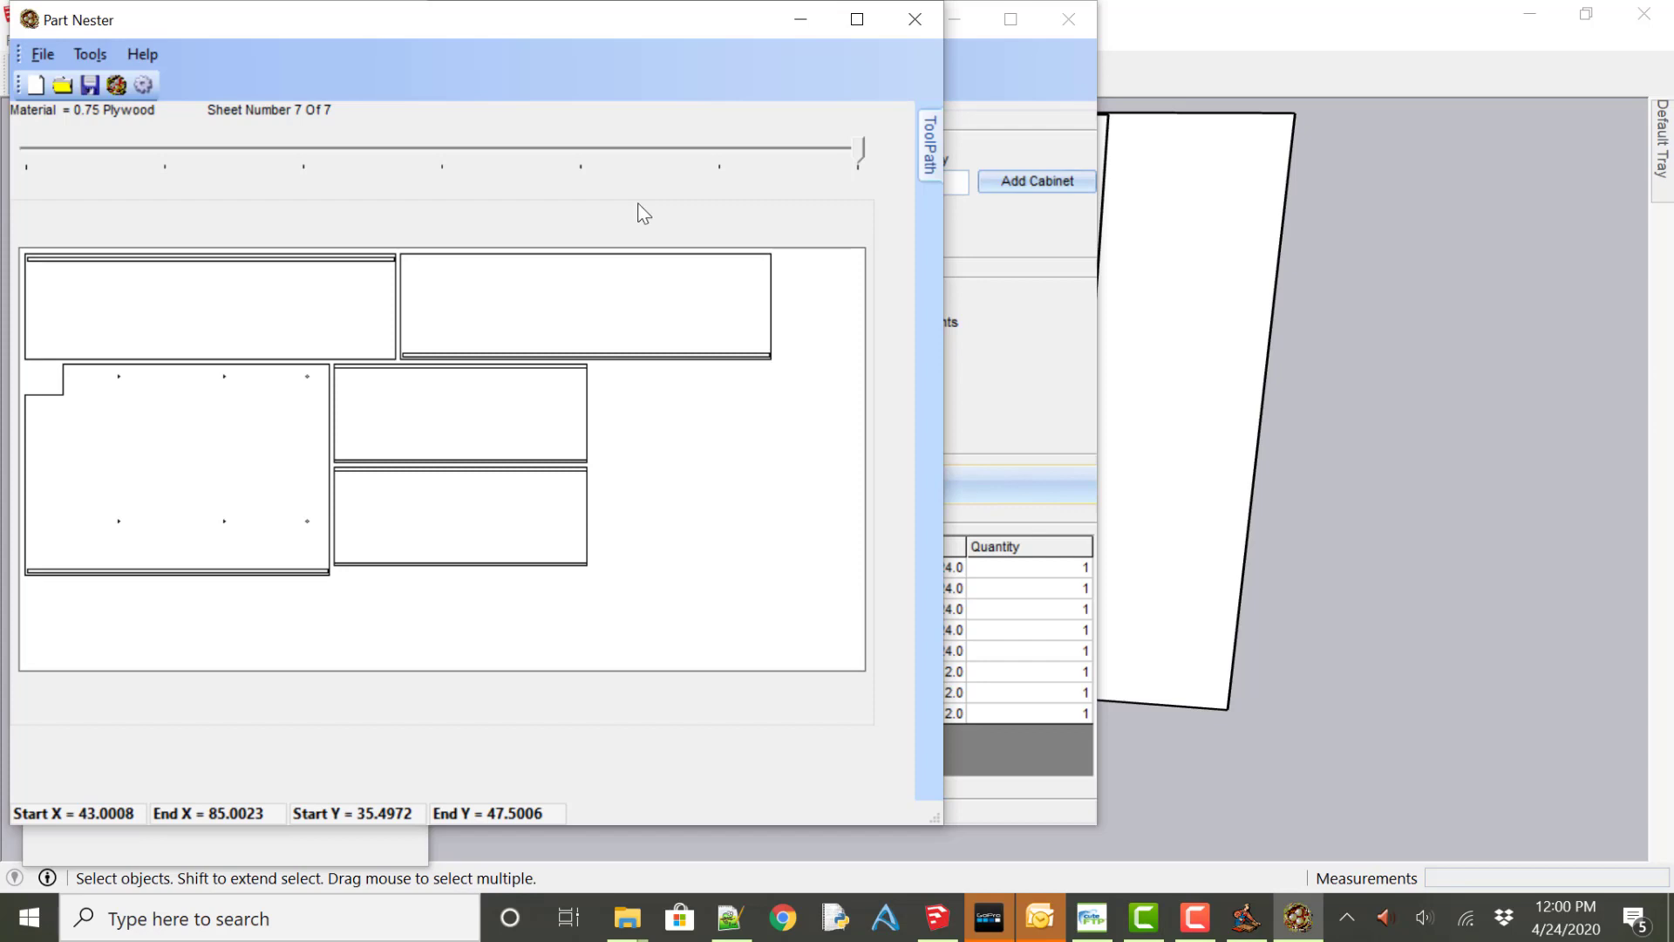
mouse_move(334, 118)
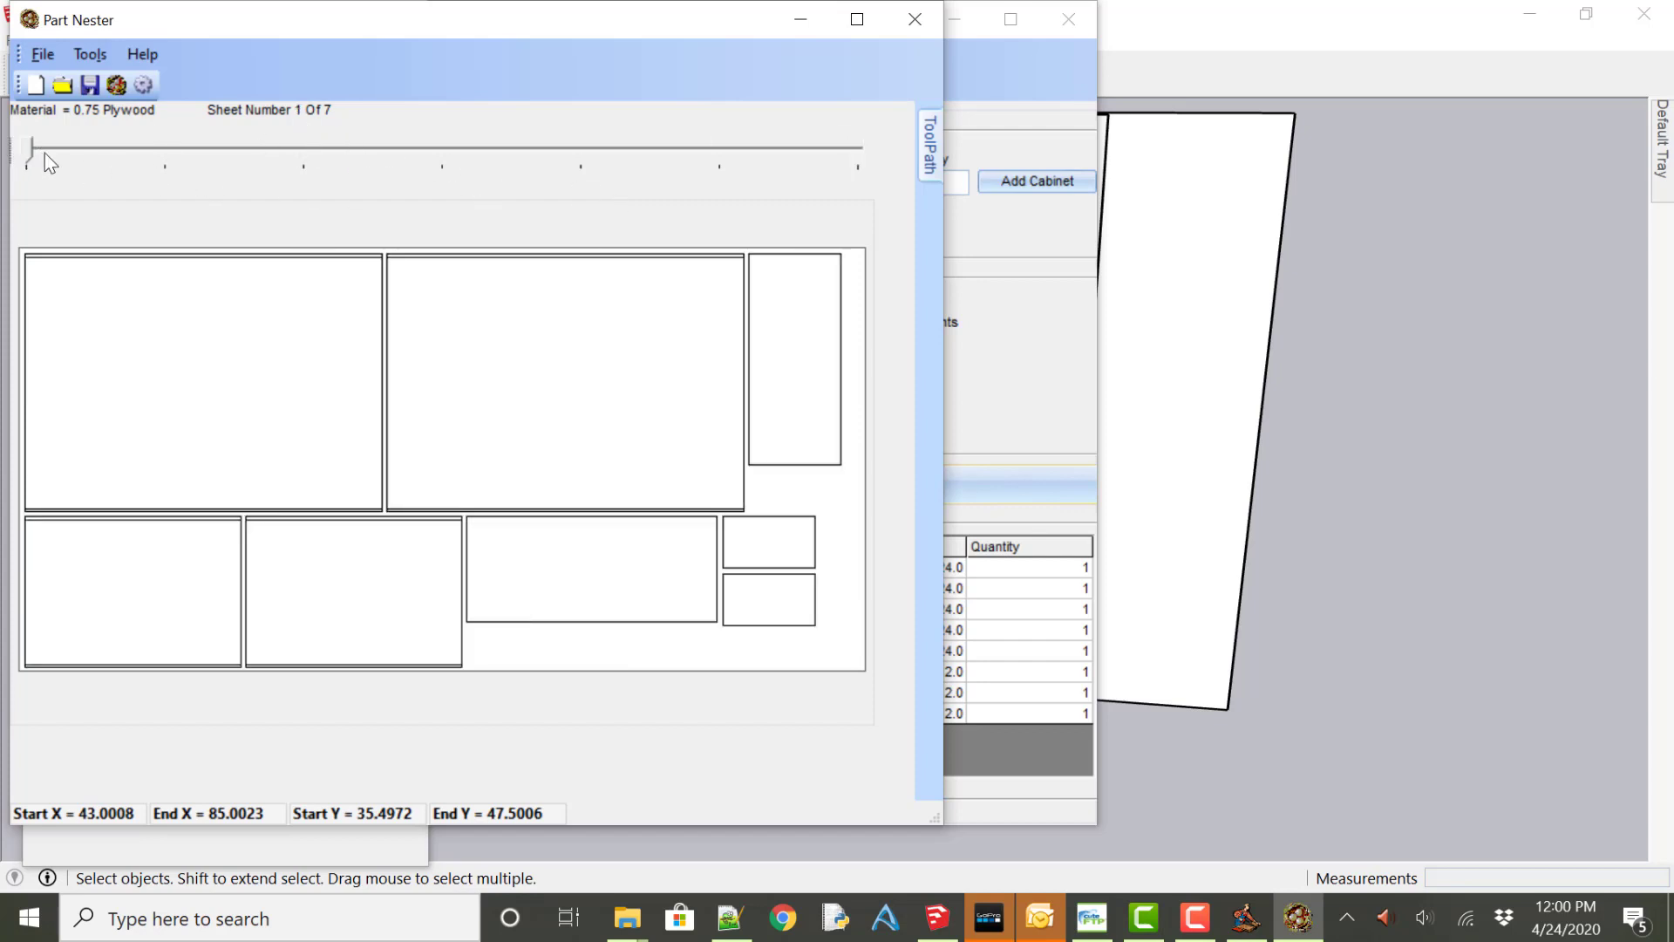
drag(30, 147, 304, 148)
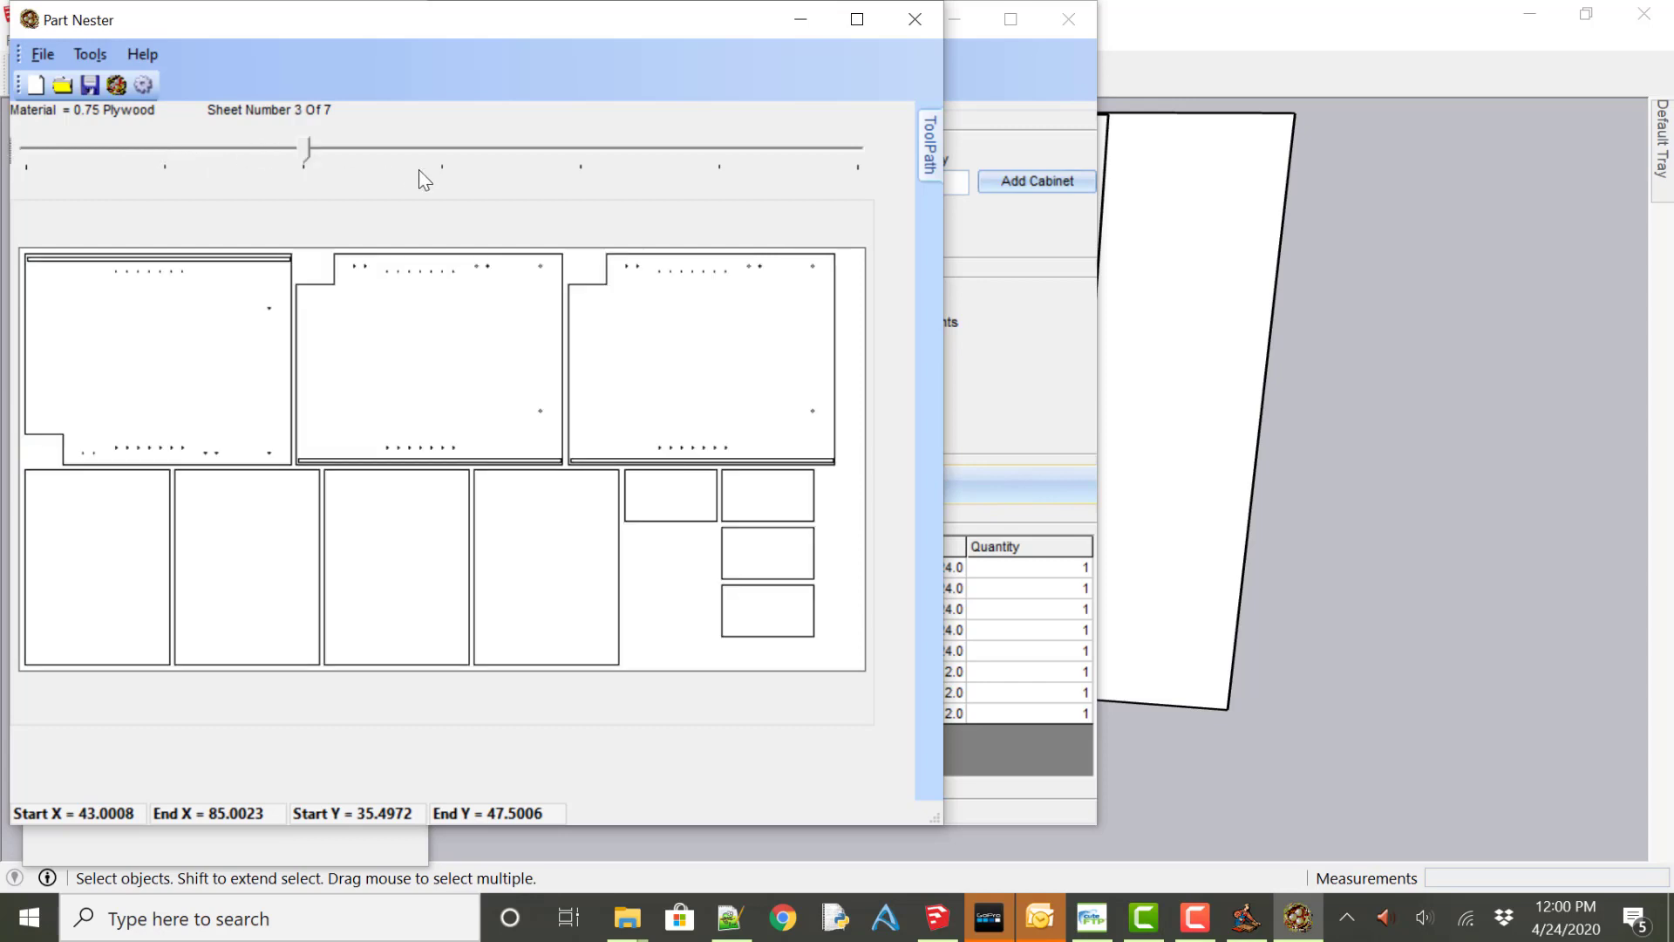
drag(304, 146, 585, 146)
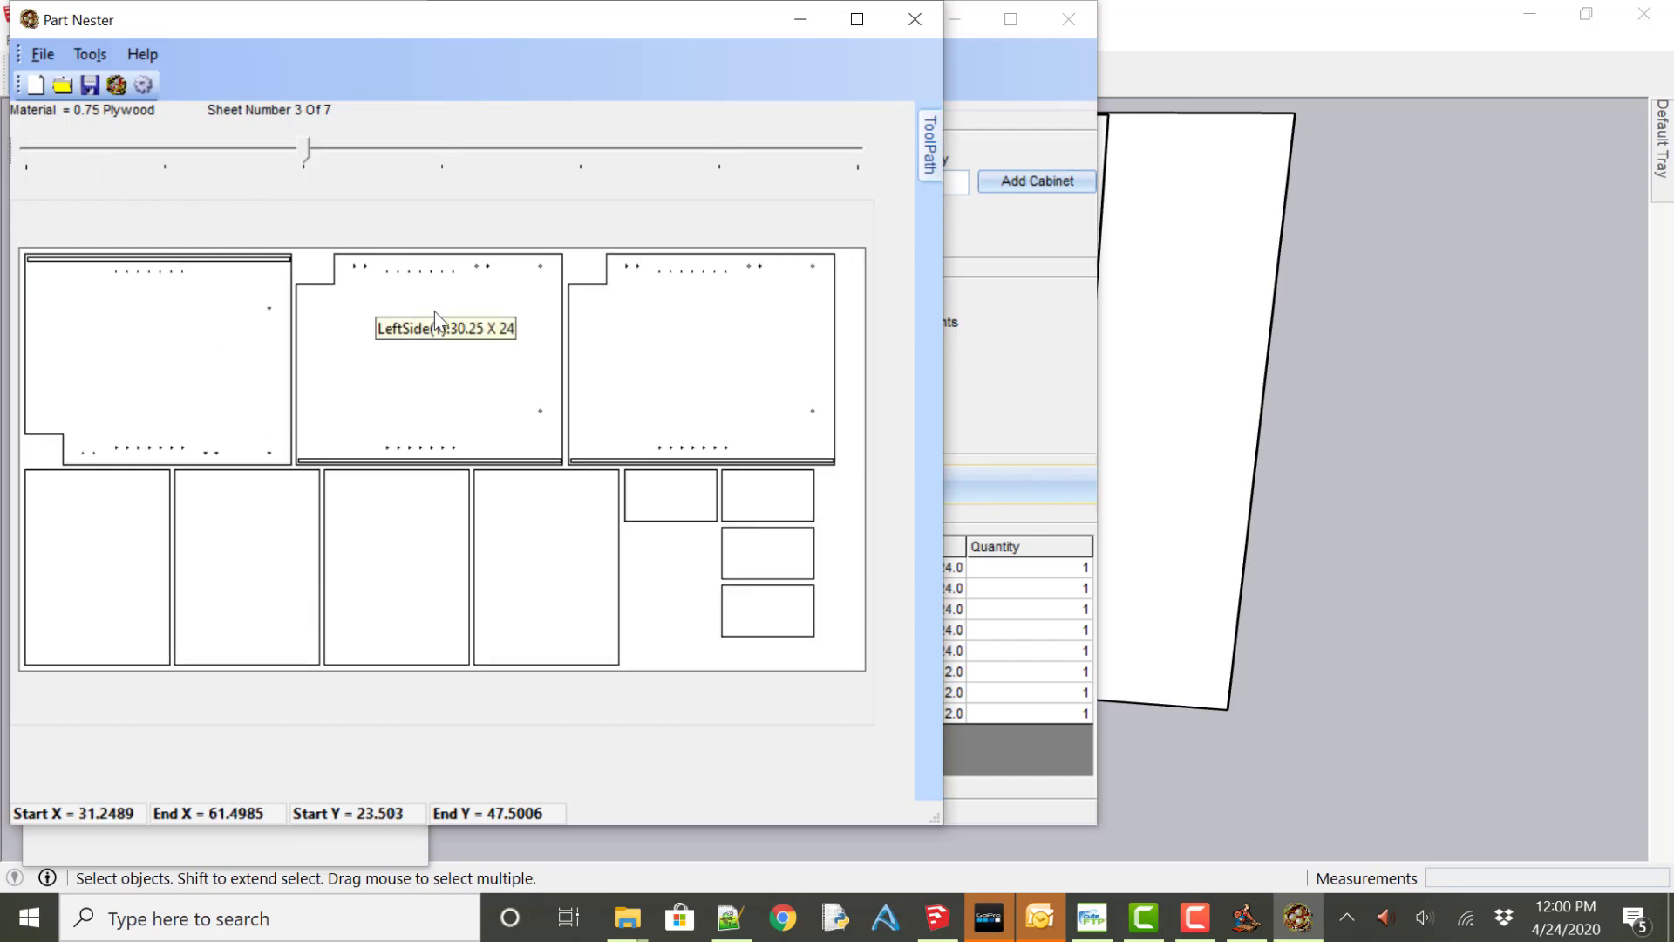
mouse_move(456, 305)
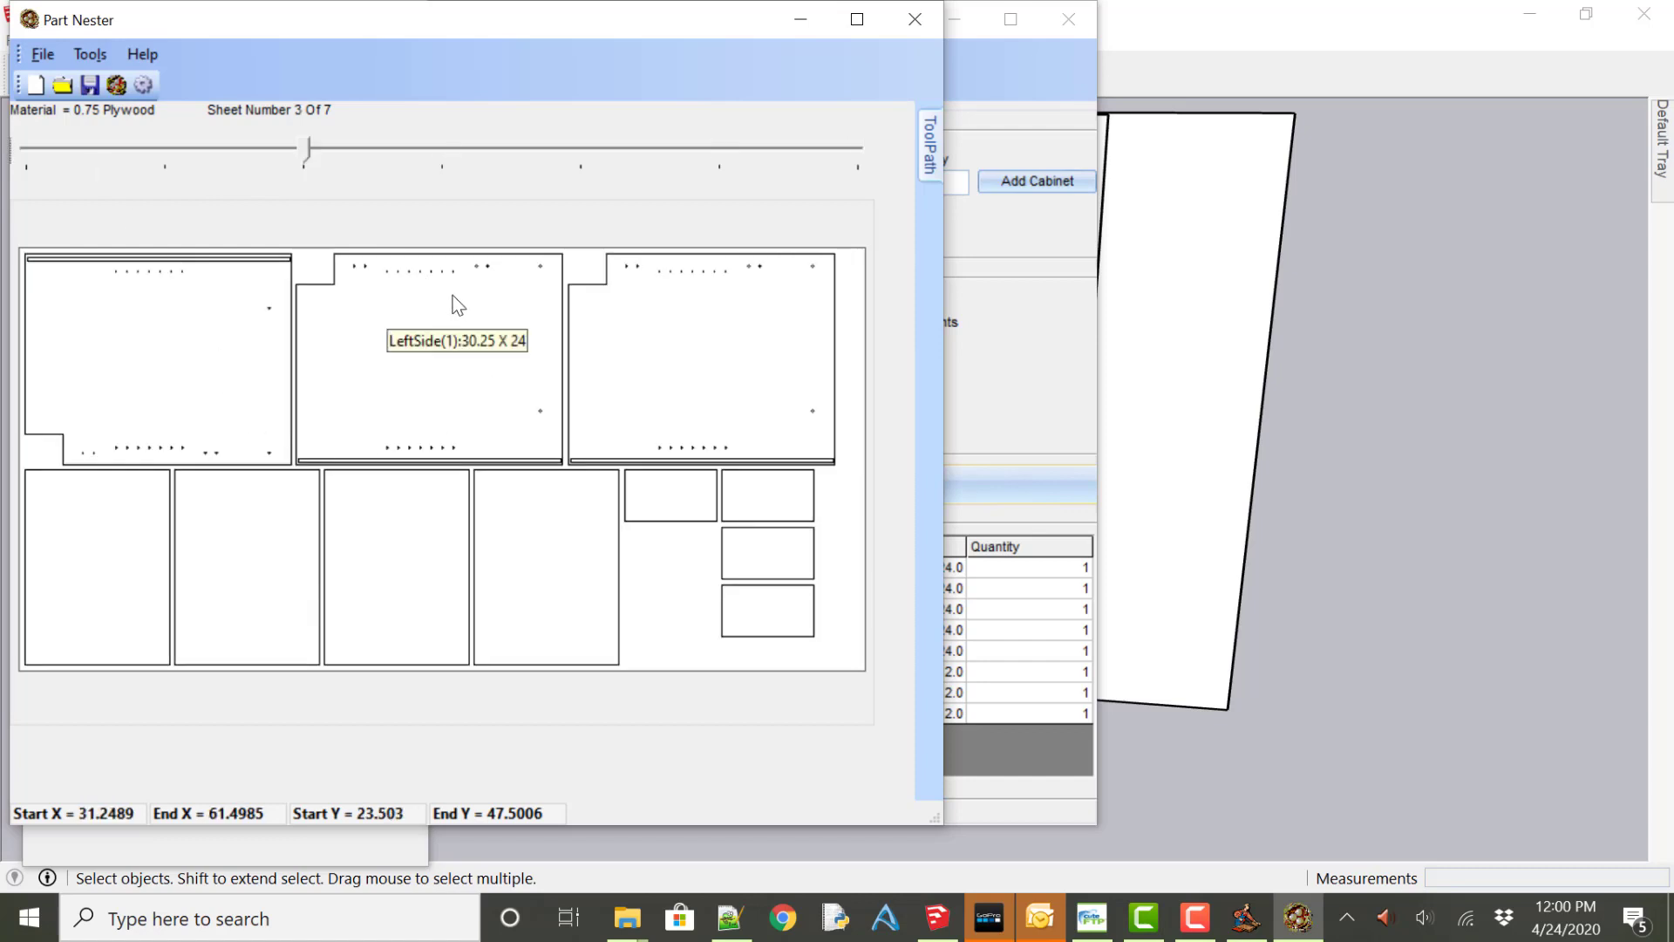
mouse_move(340, 331)
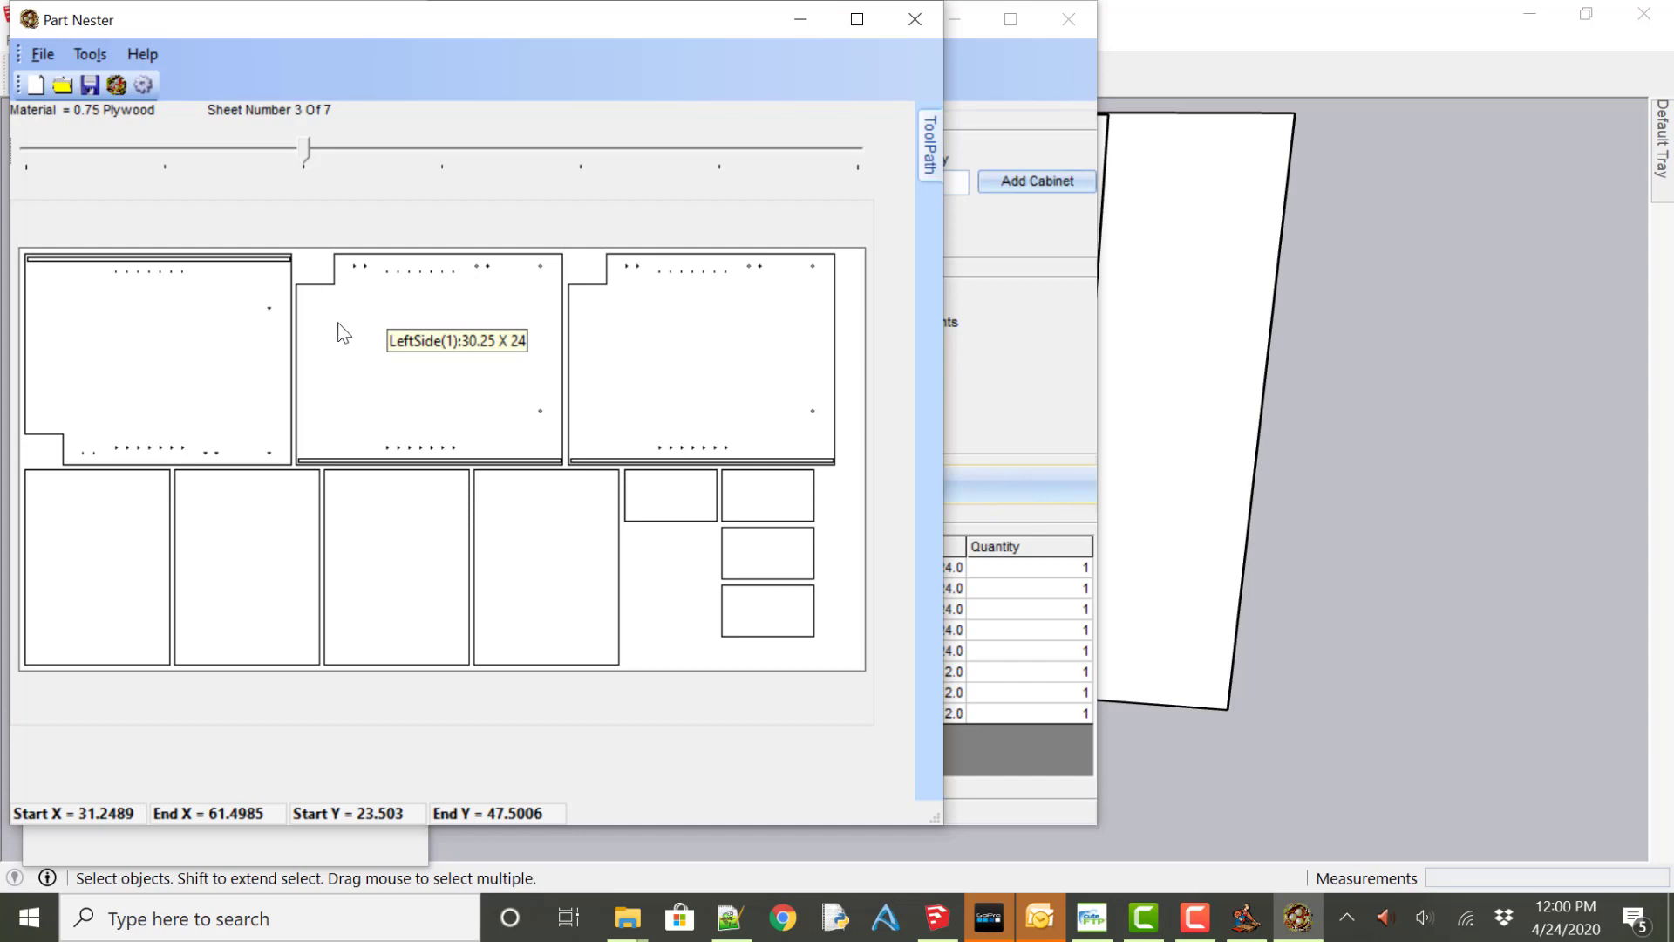
mouse_move(403, 403)
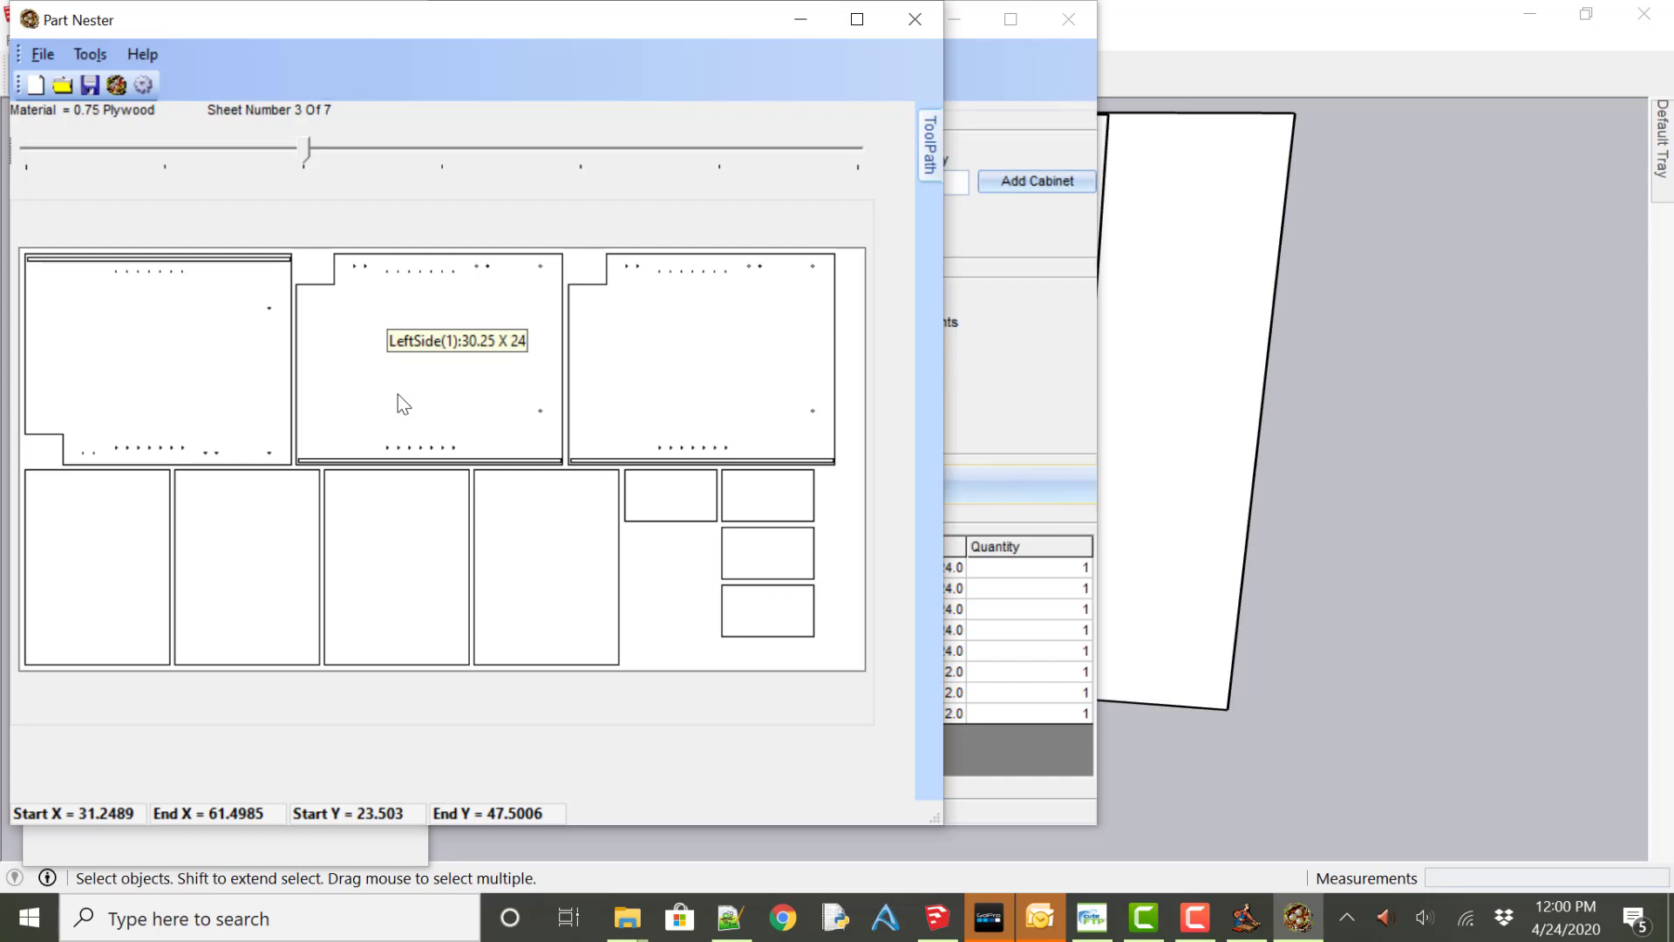
mouse_move(914, 20)
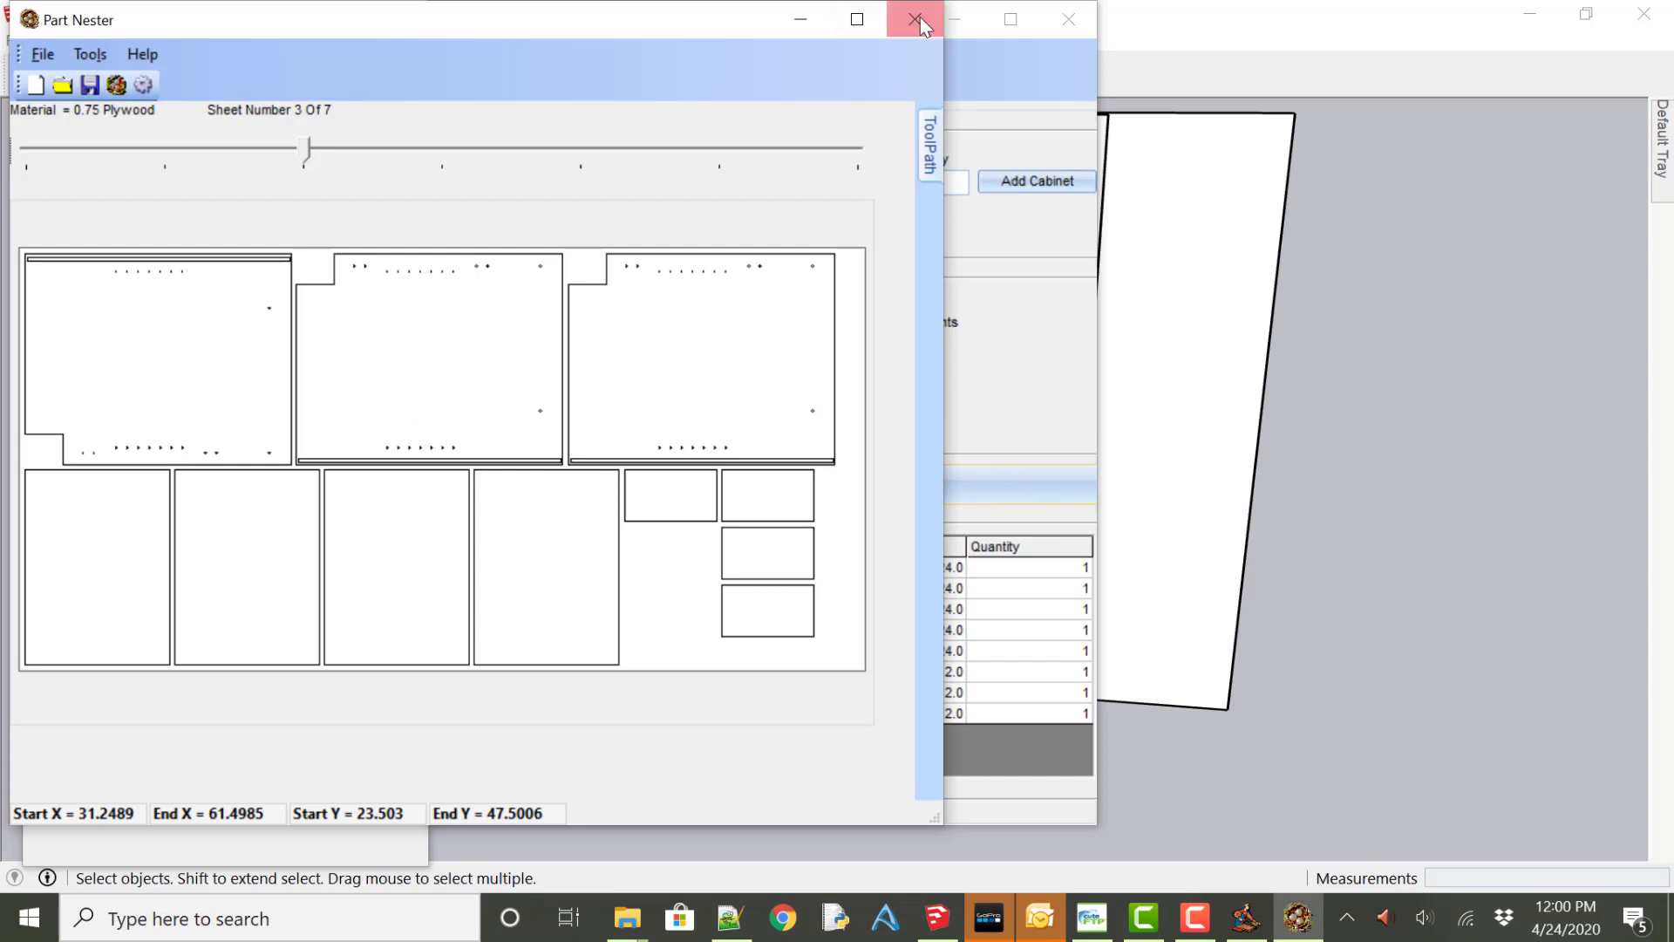
Close the Part Nester nested sheet preview window.
click(913, 20)
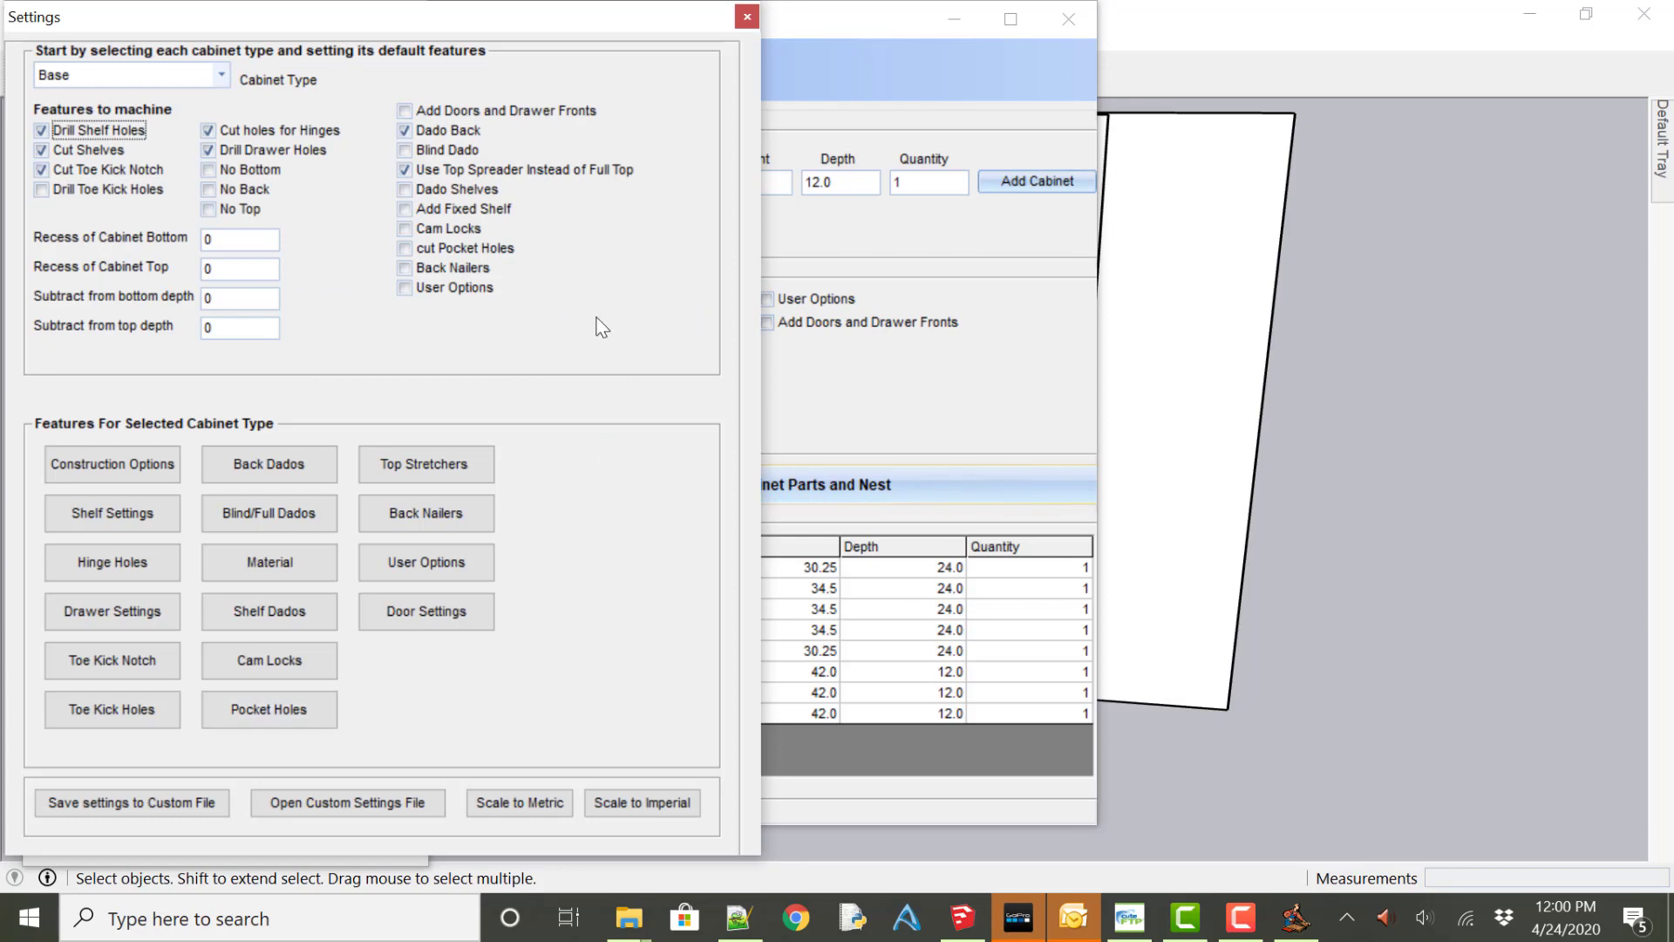
mouse_move(604, 248)
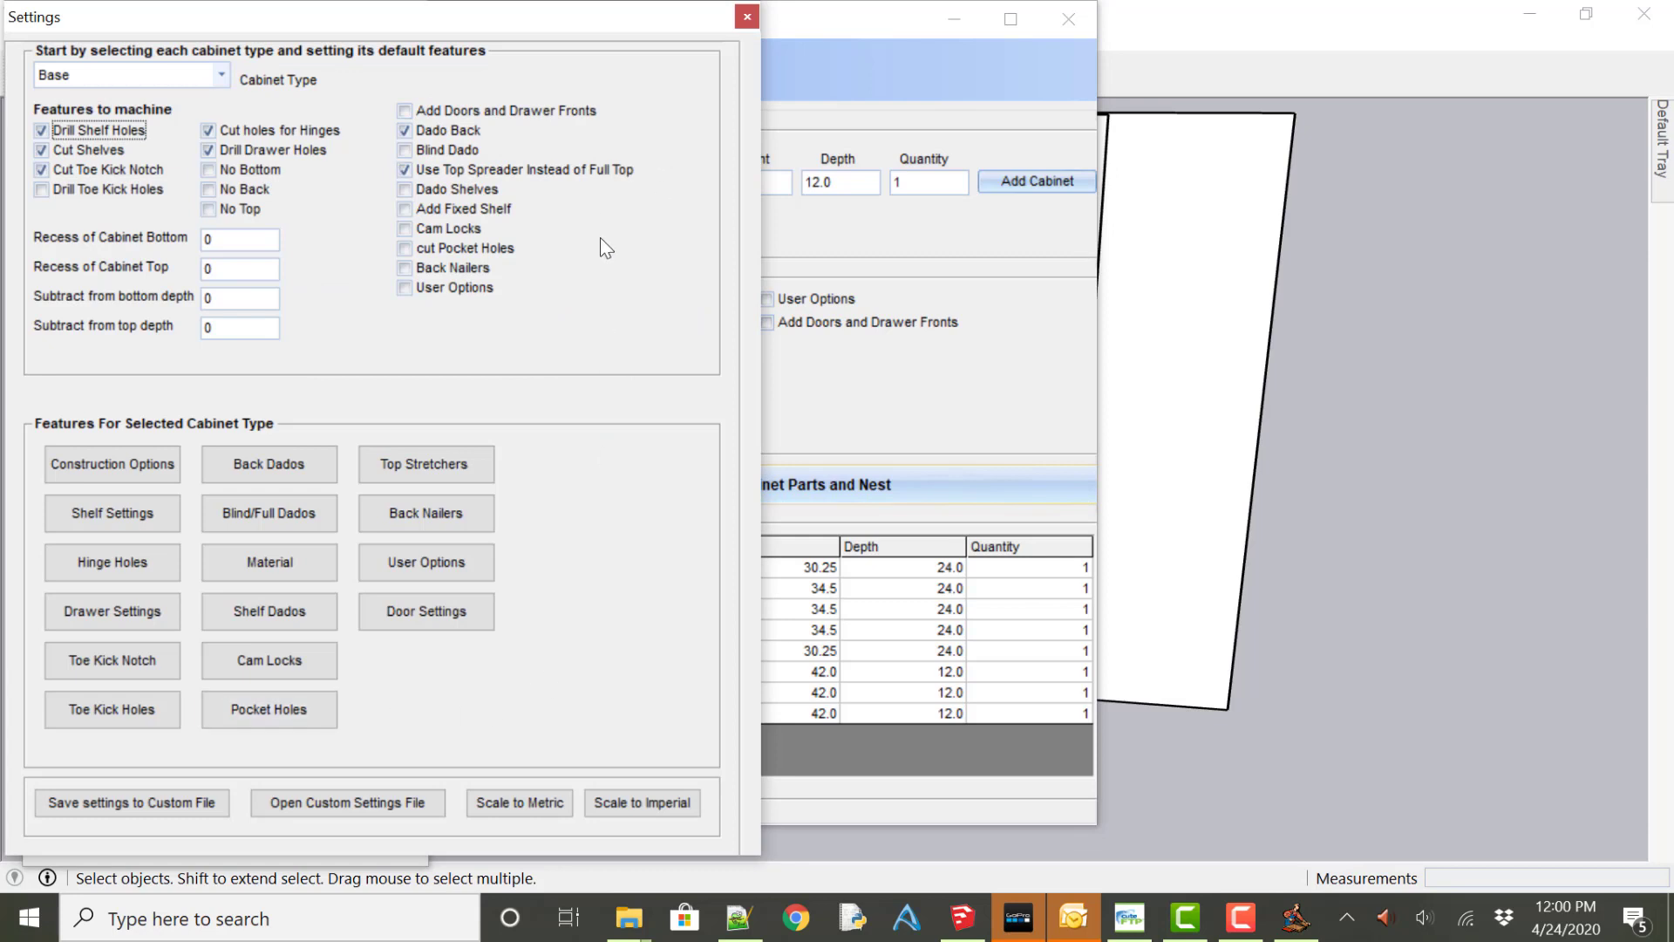
mouse_move(875, 647)
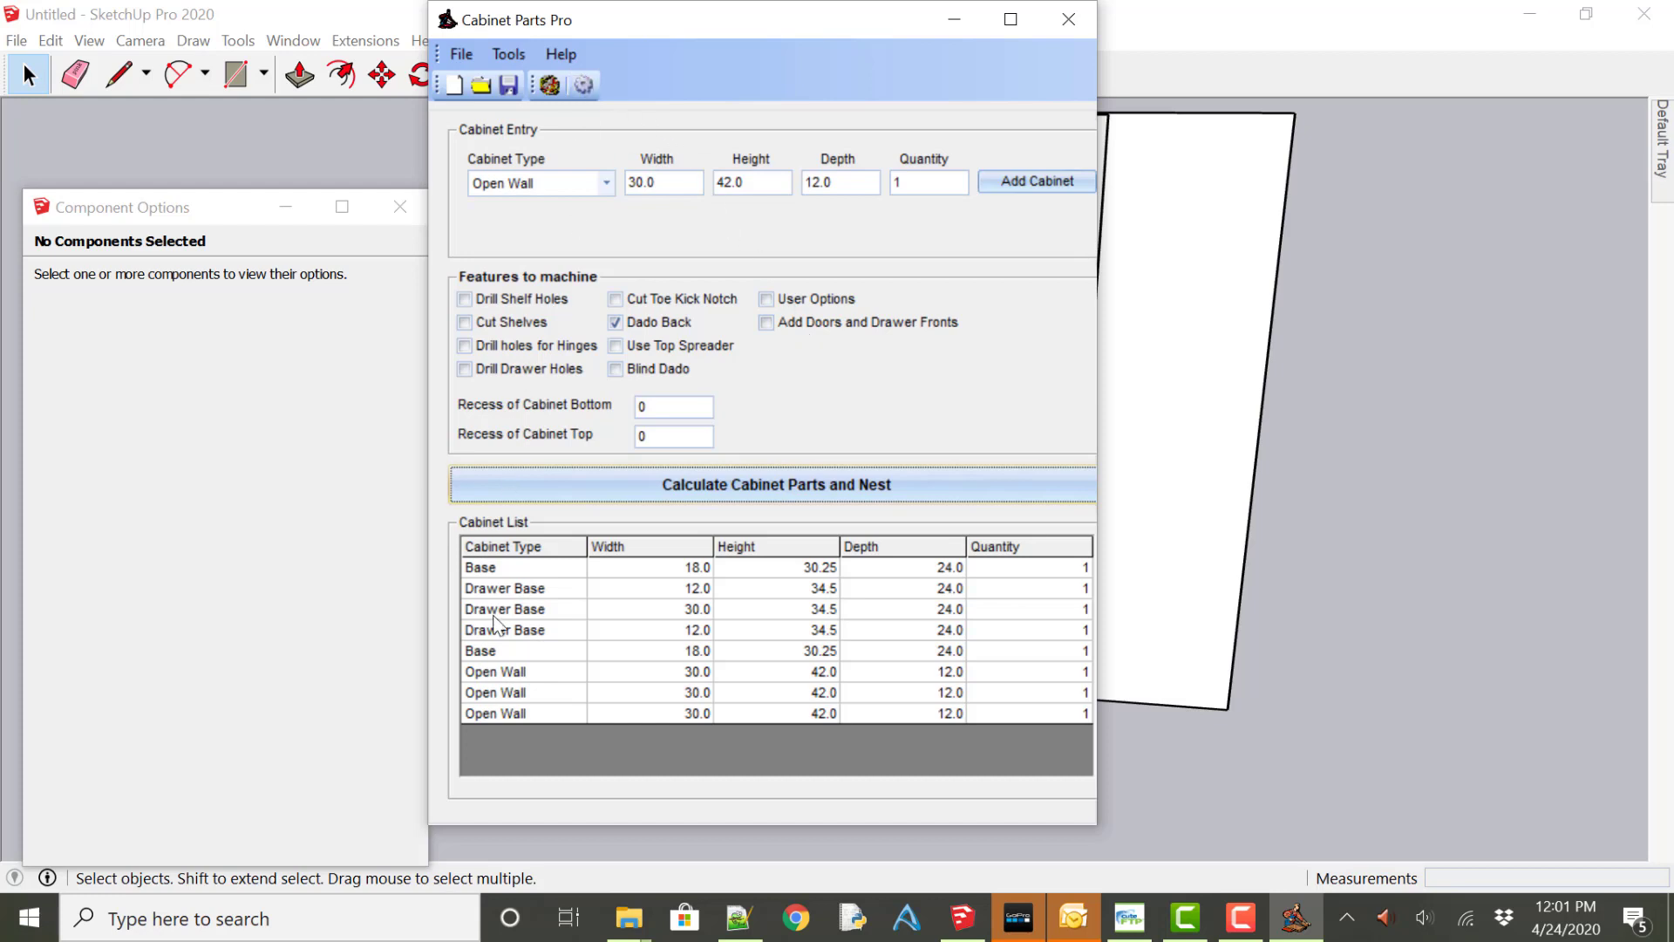
Select the Base cabinet type in Settings, then close Settings.
click(583, 86)
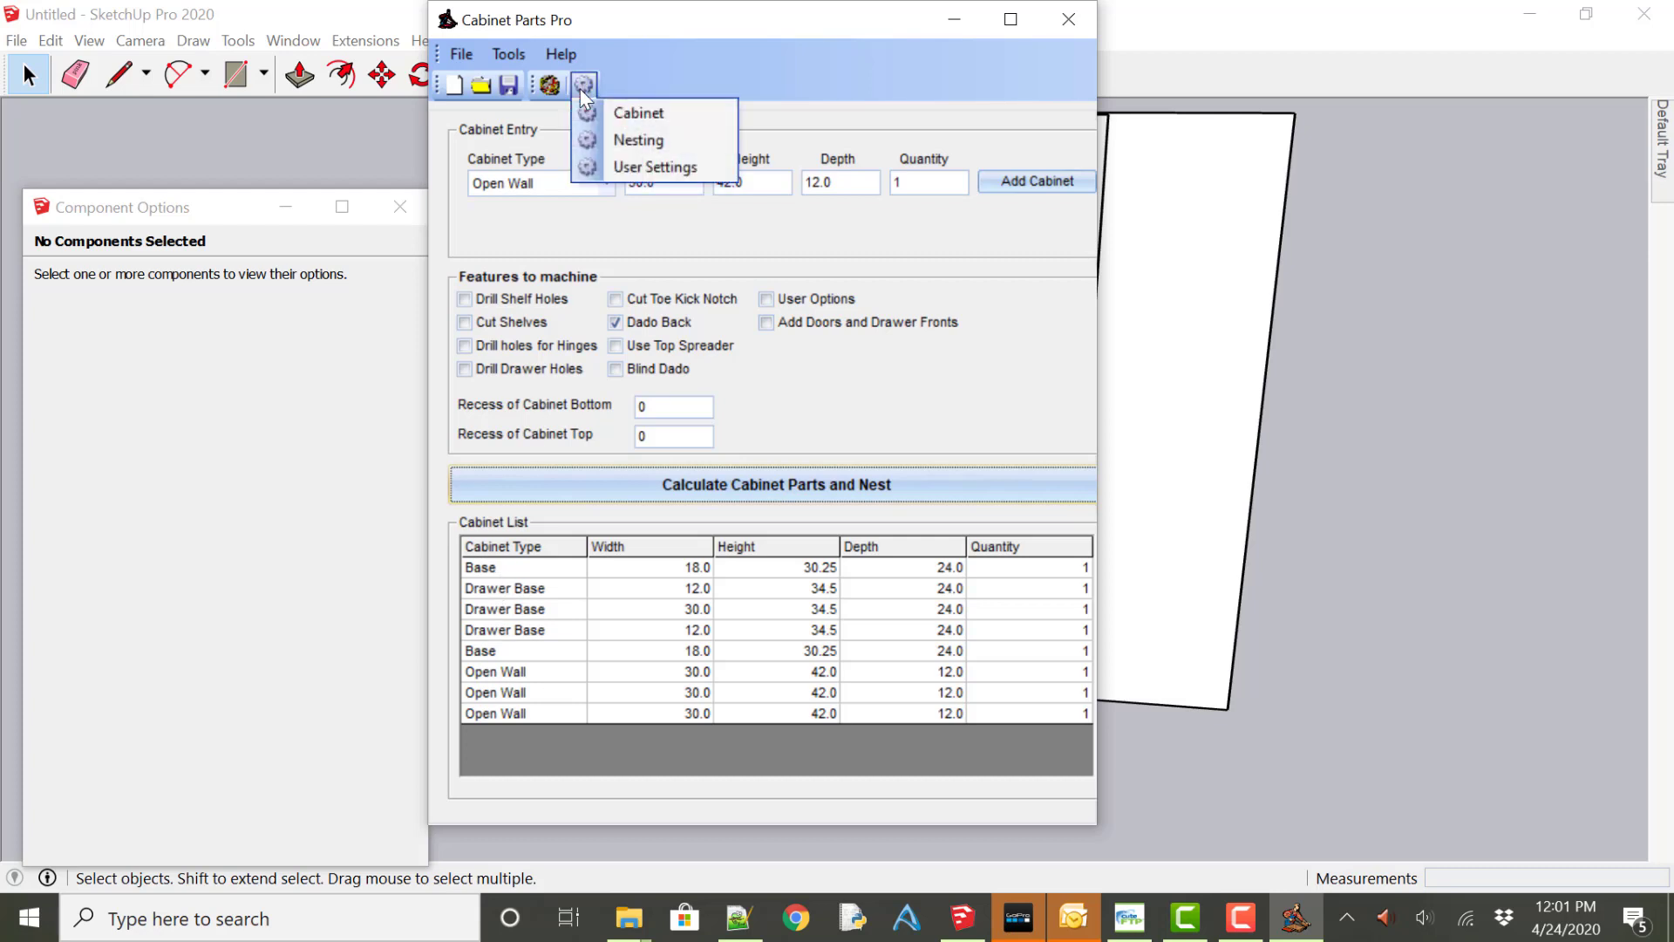
mouse_move(614, 95)
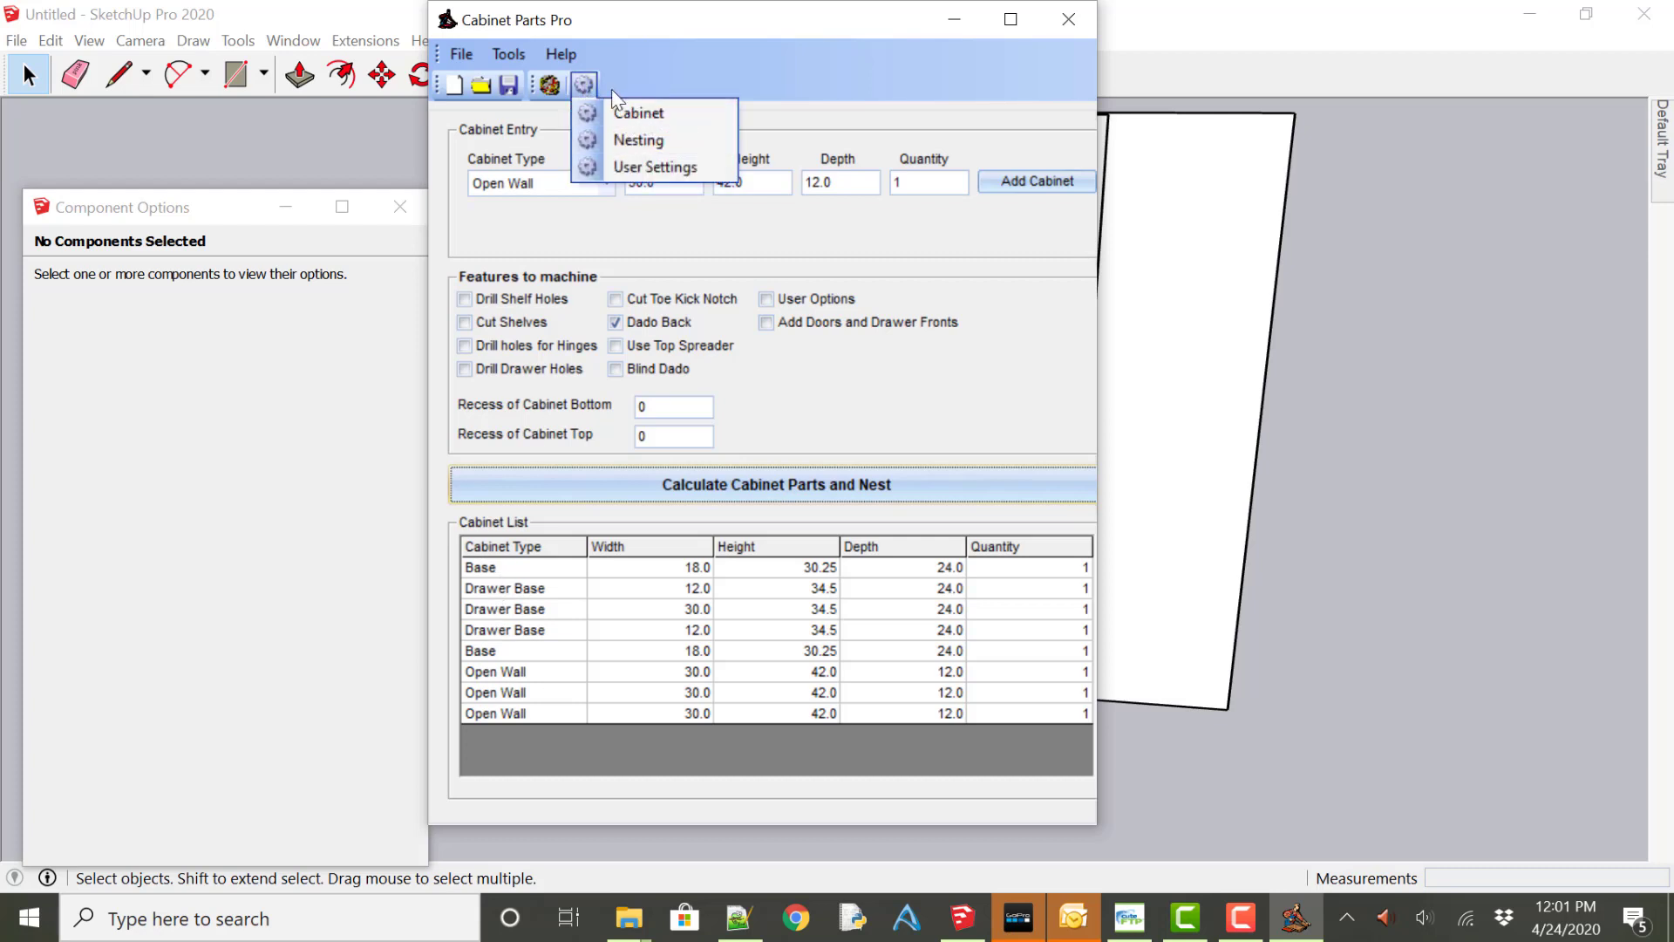
click(654, 168)
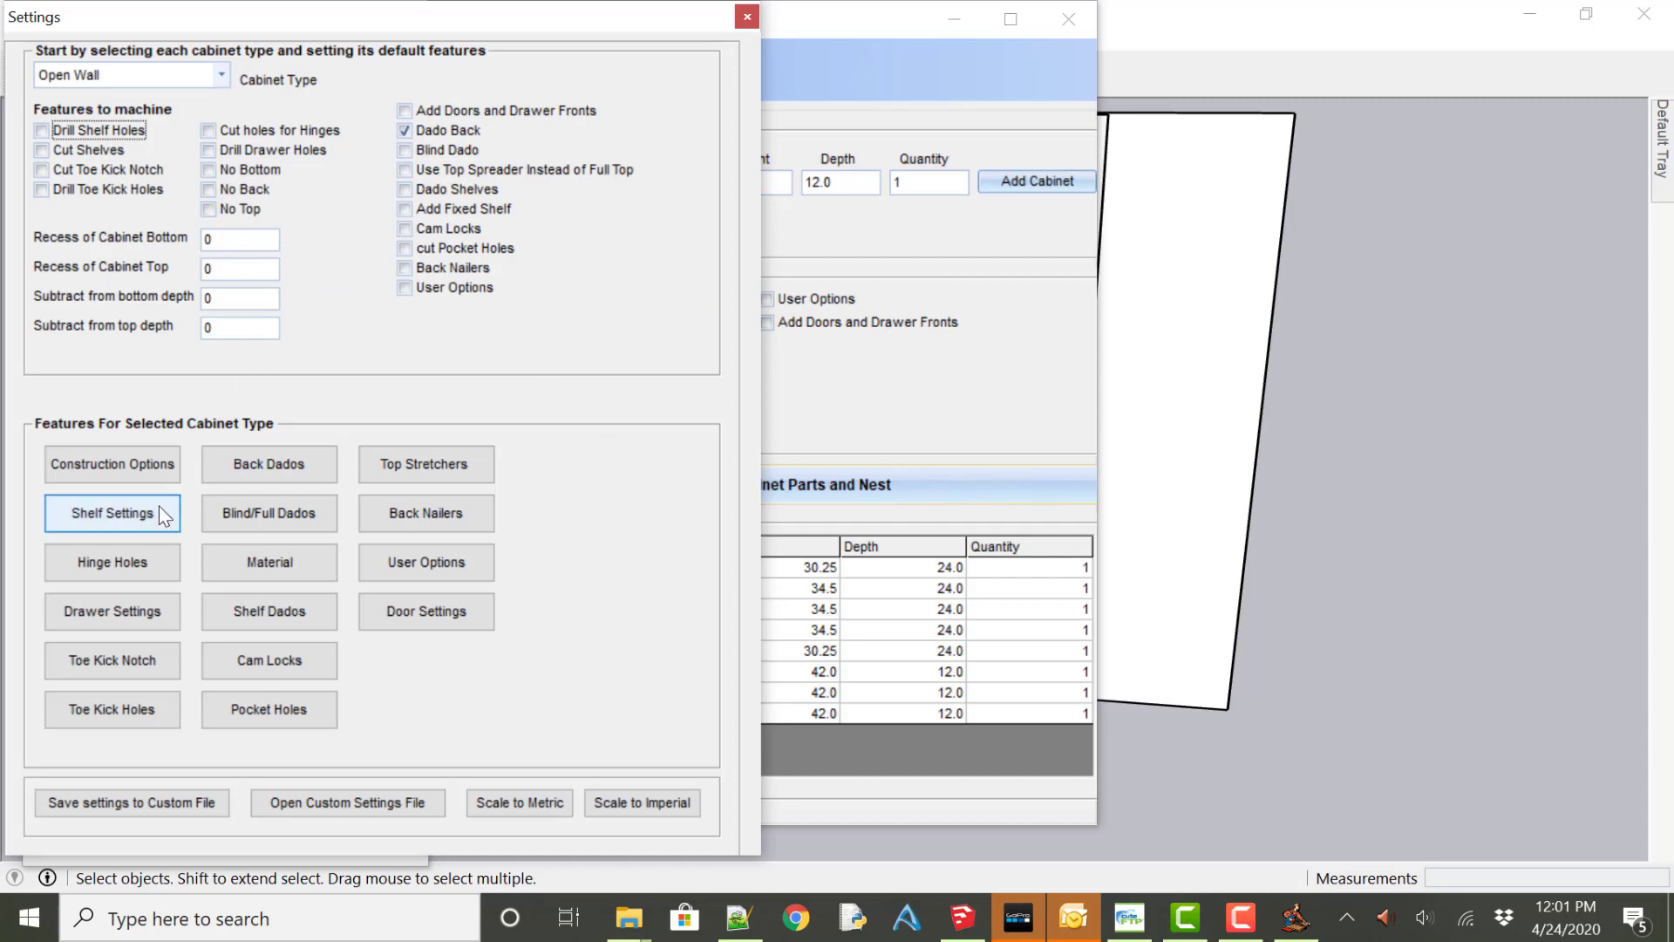
click(221, 75)
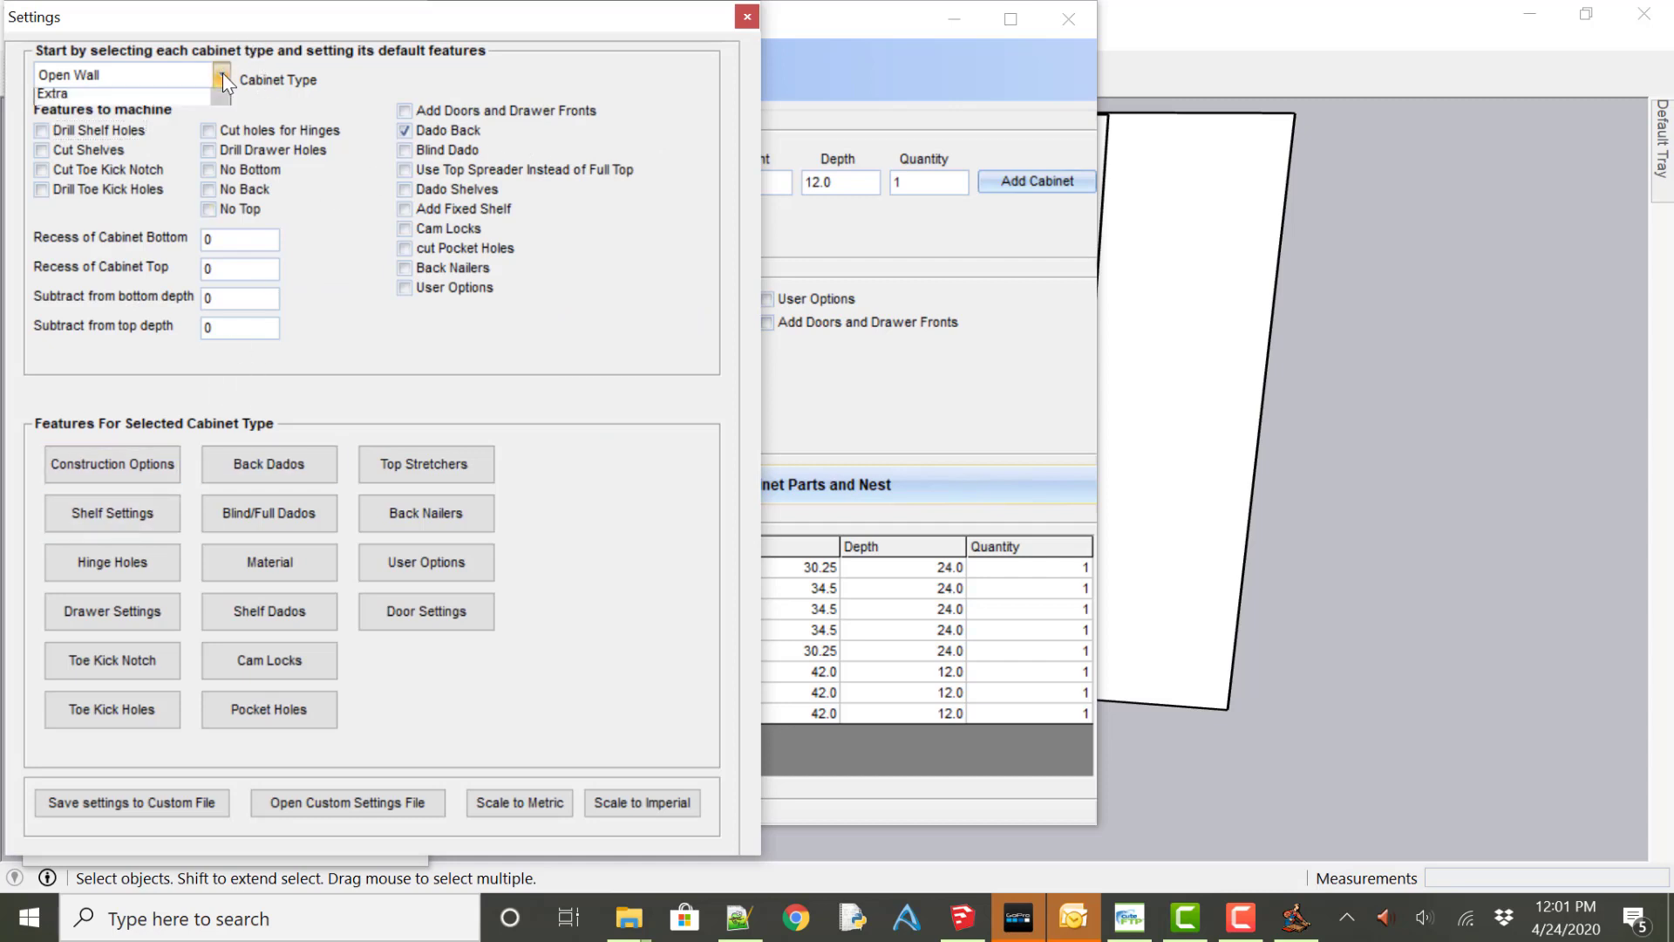
click(123, 75)
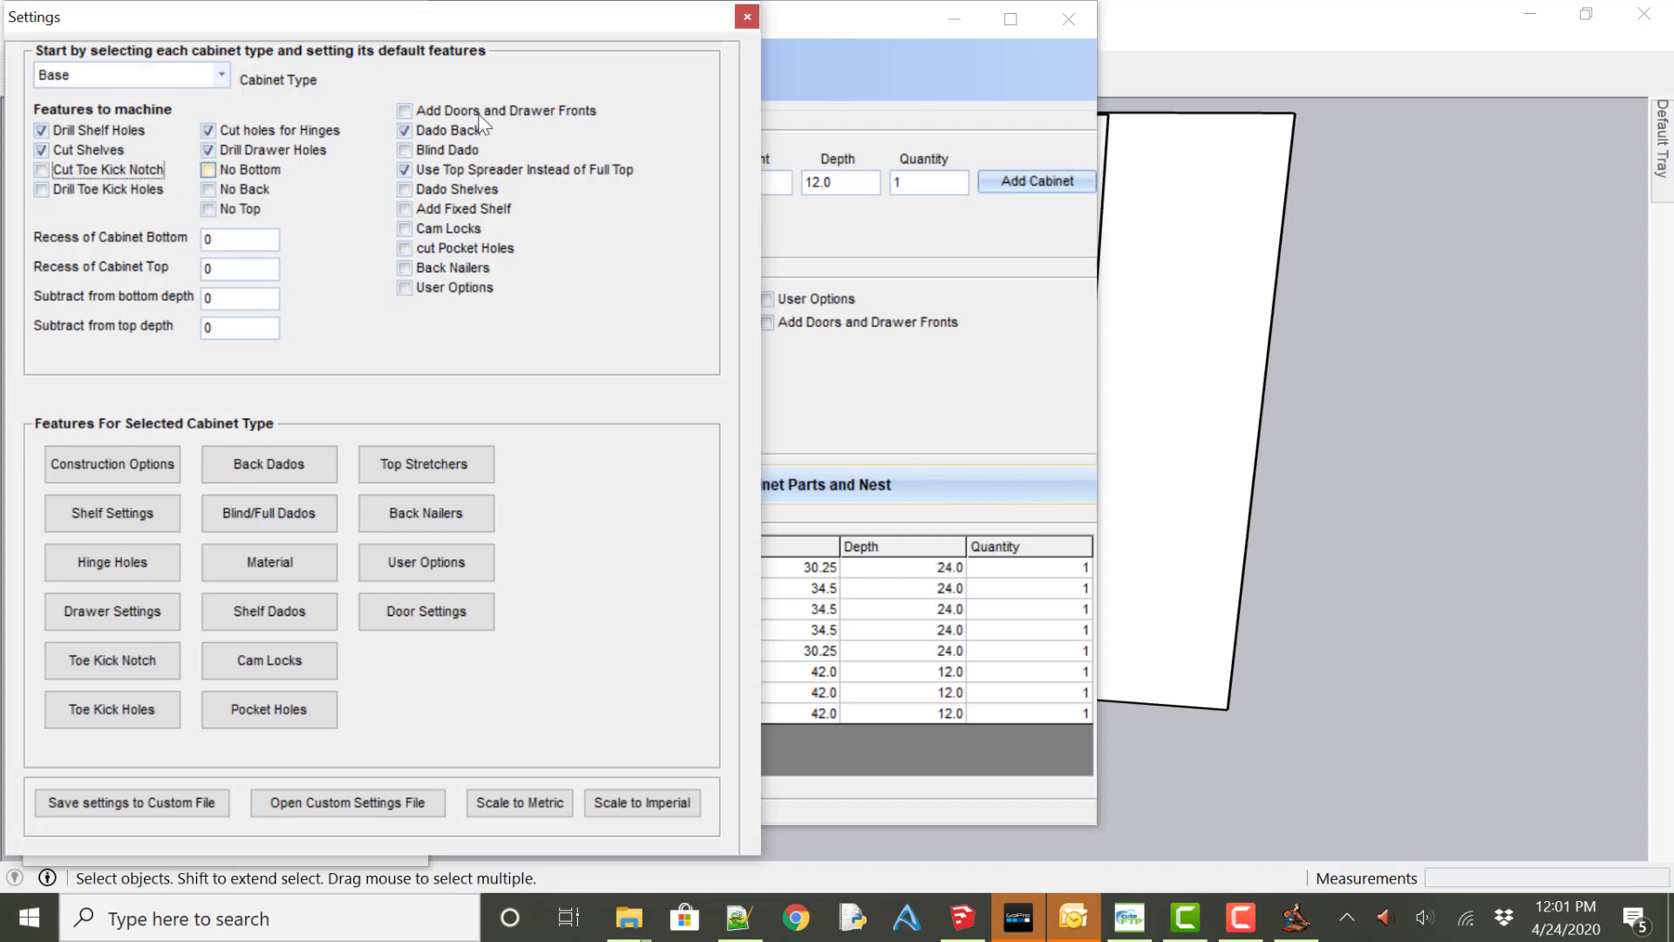
click(746, 18)
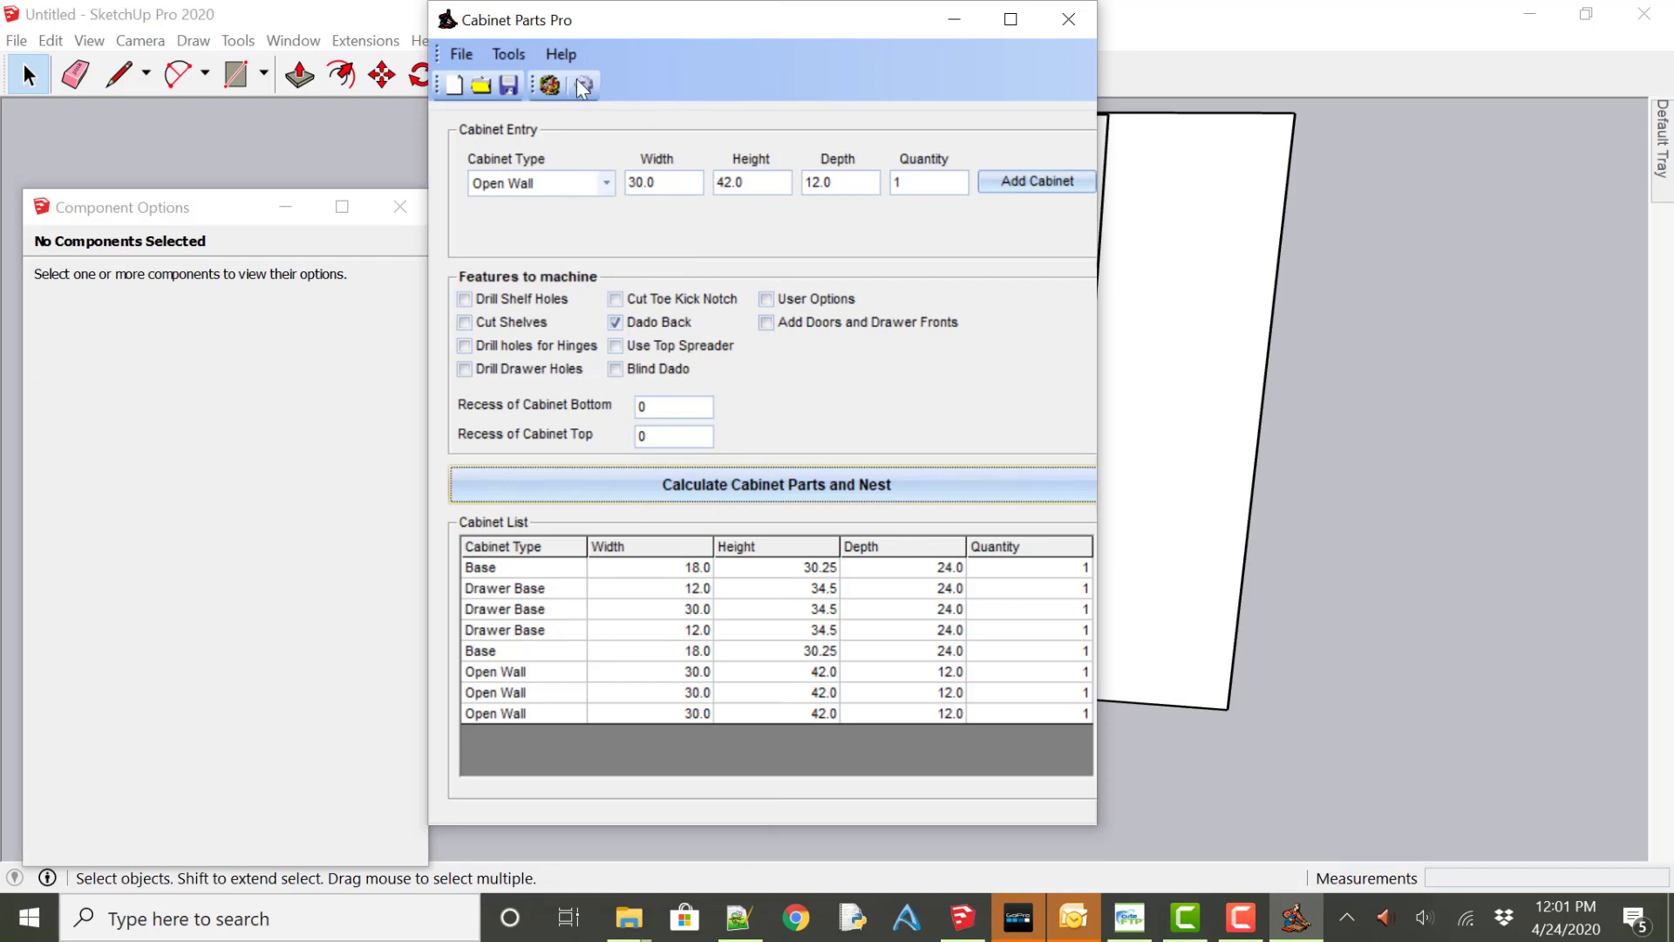
Uncheck Cut Toe Kick Notch for Drawer Base cabinets and close Settings.
click(547, 85)
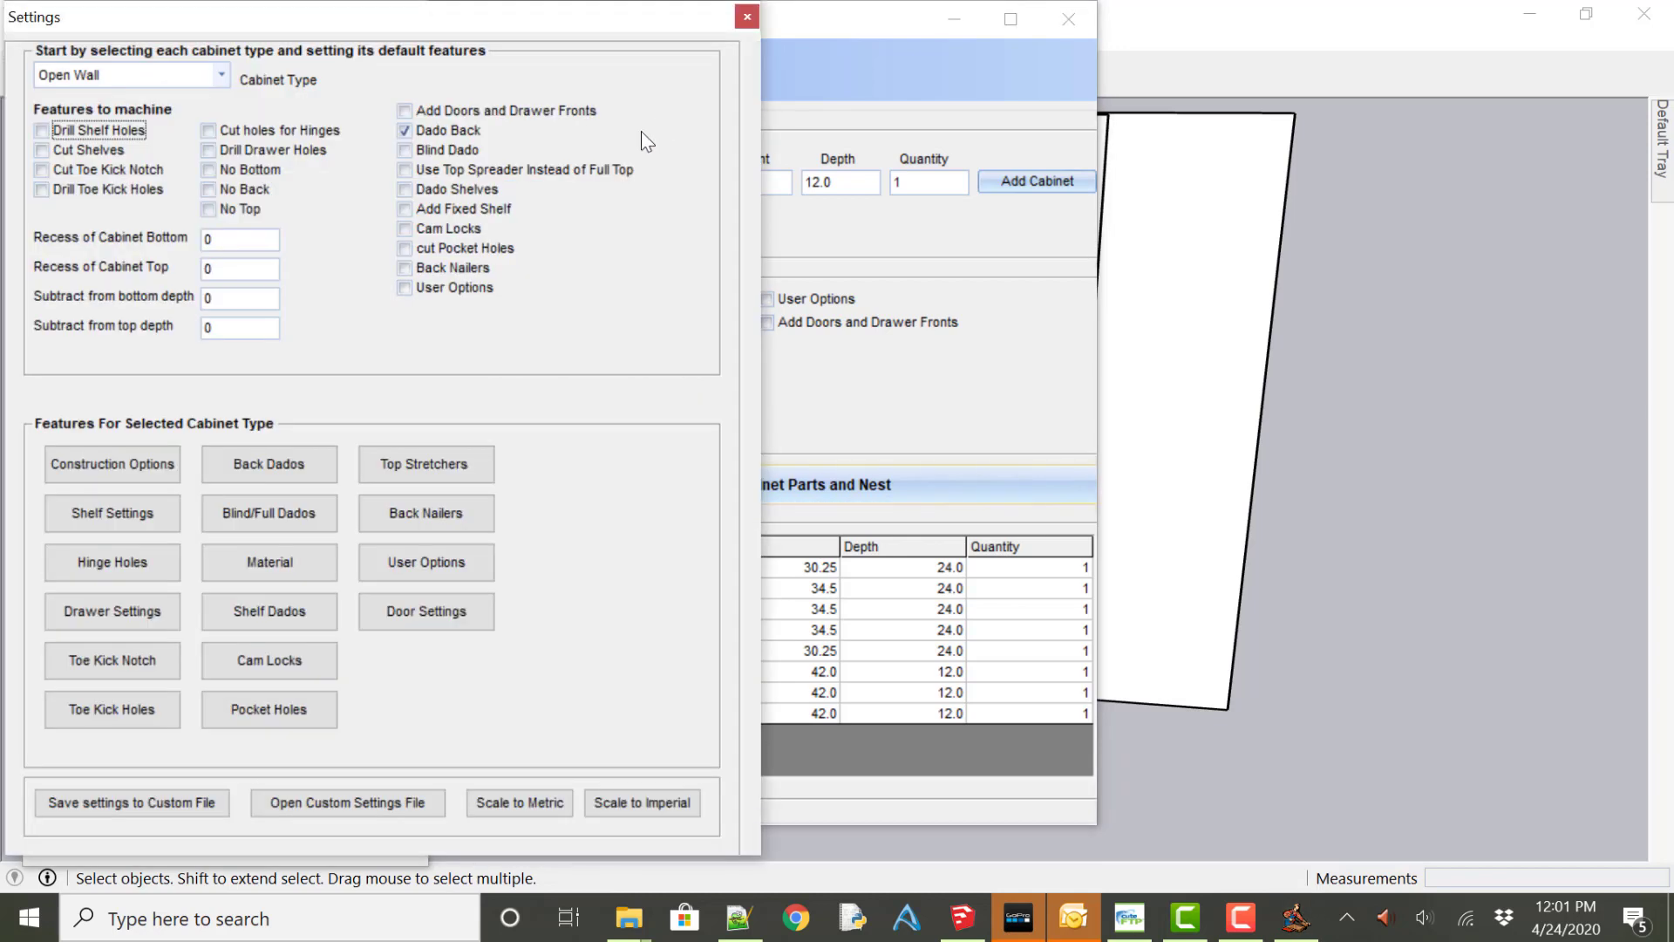
click(221, 75)
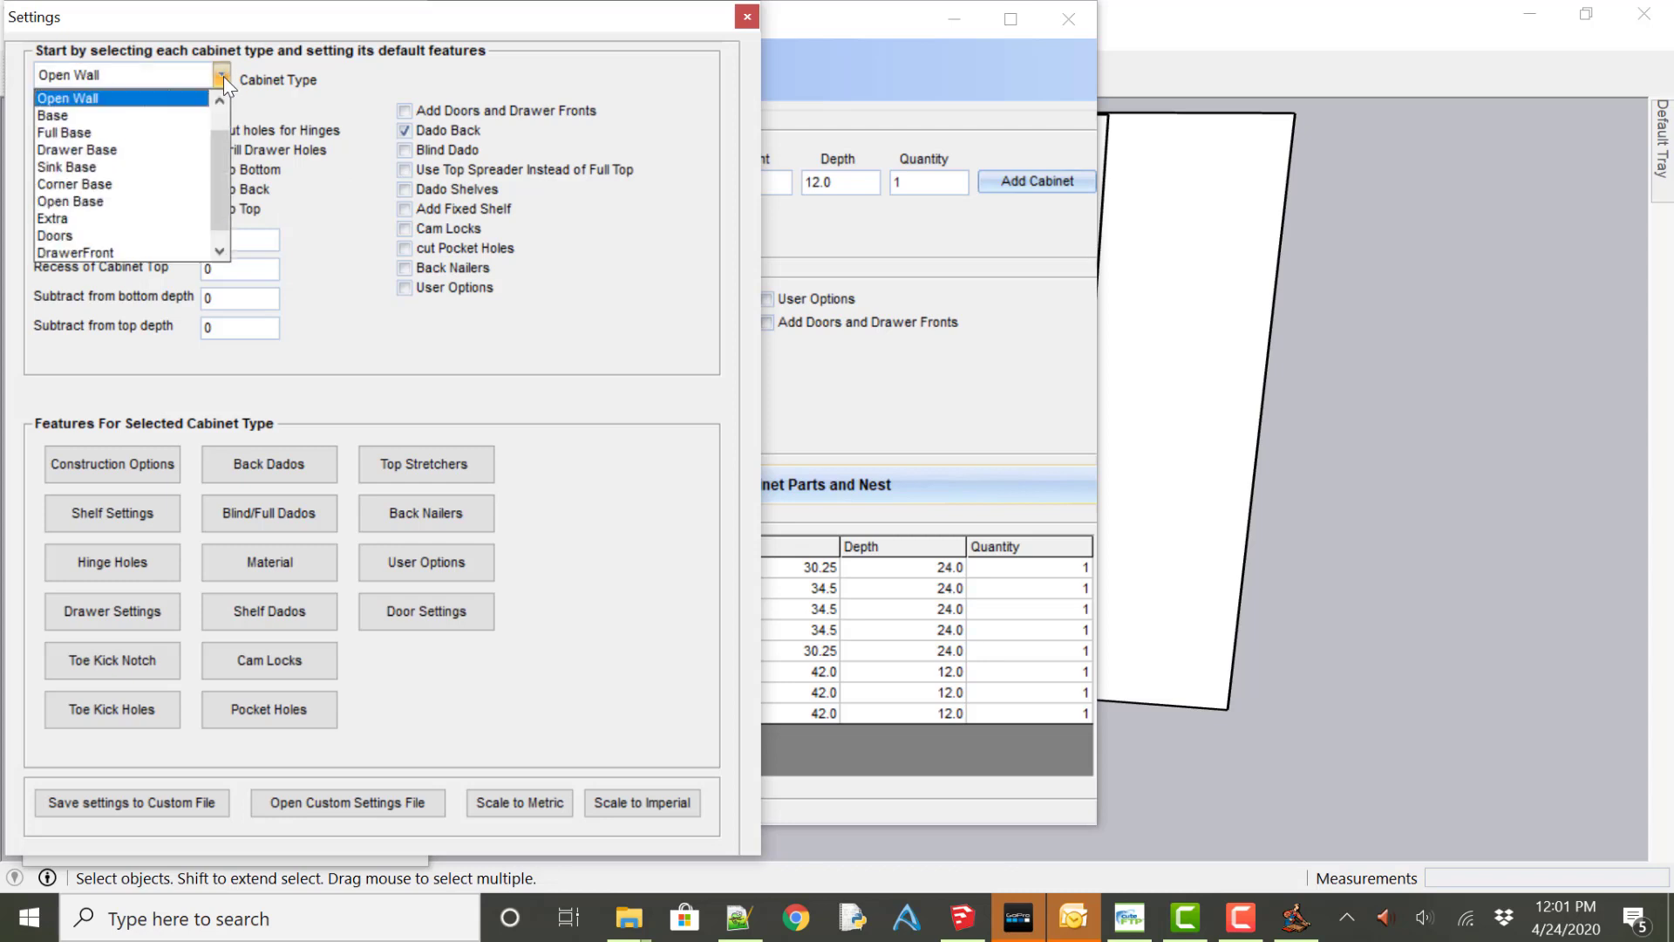
click(77, 151)
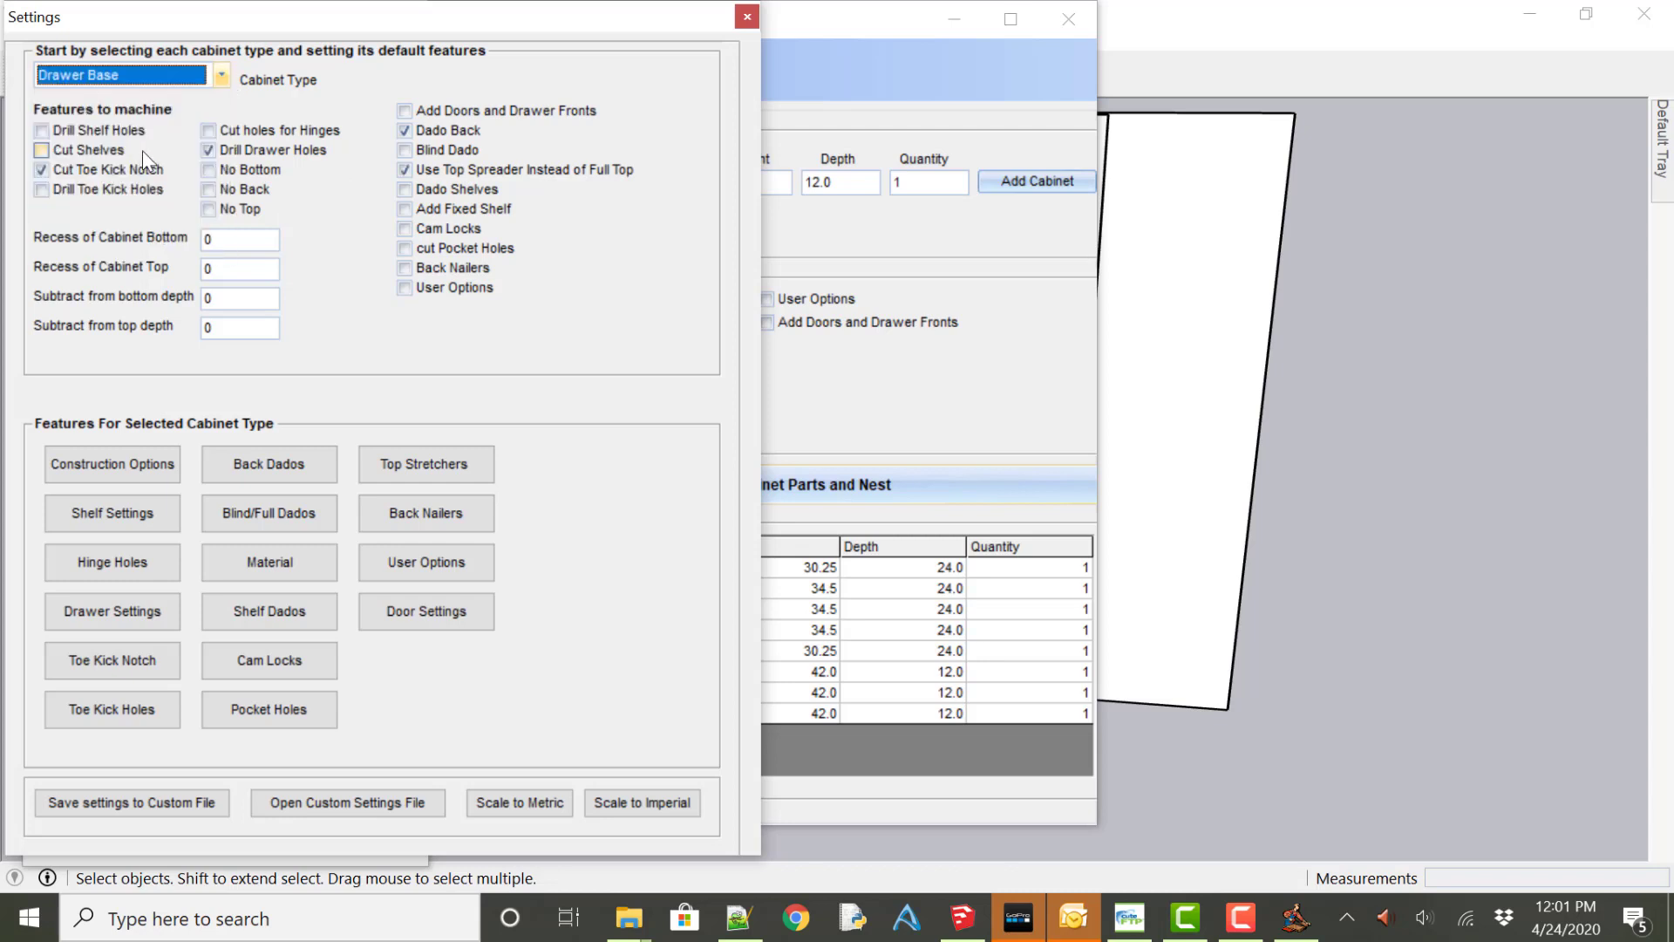
click(41, 170)
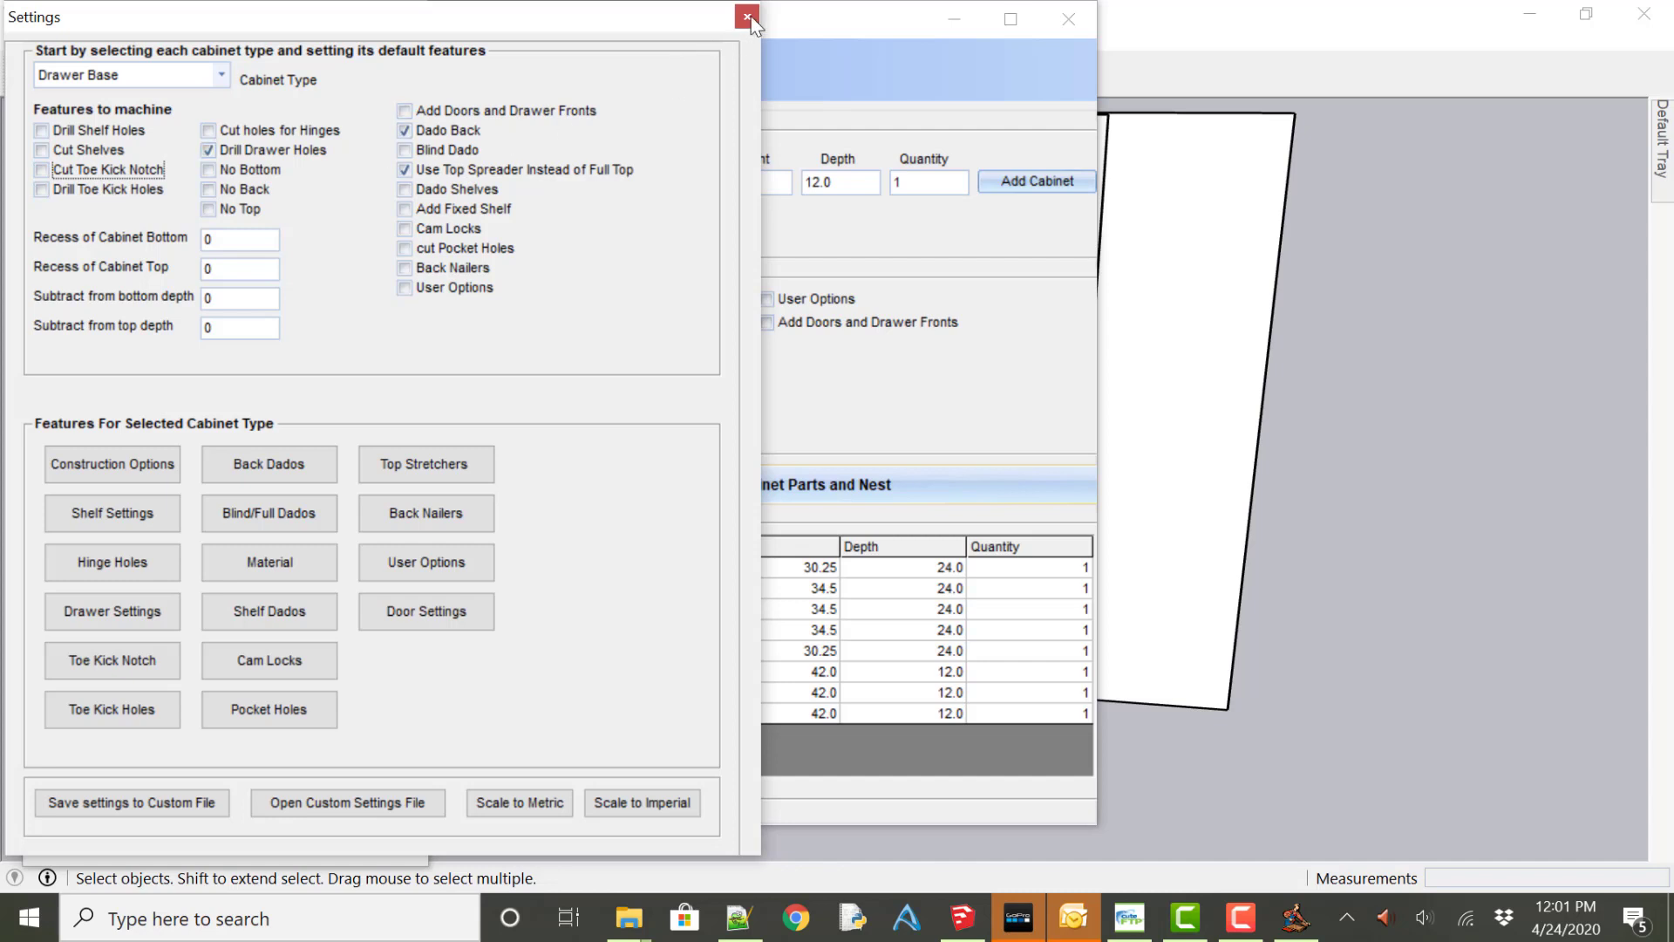
click(747, 19)
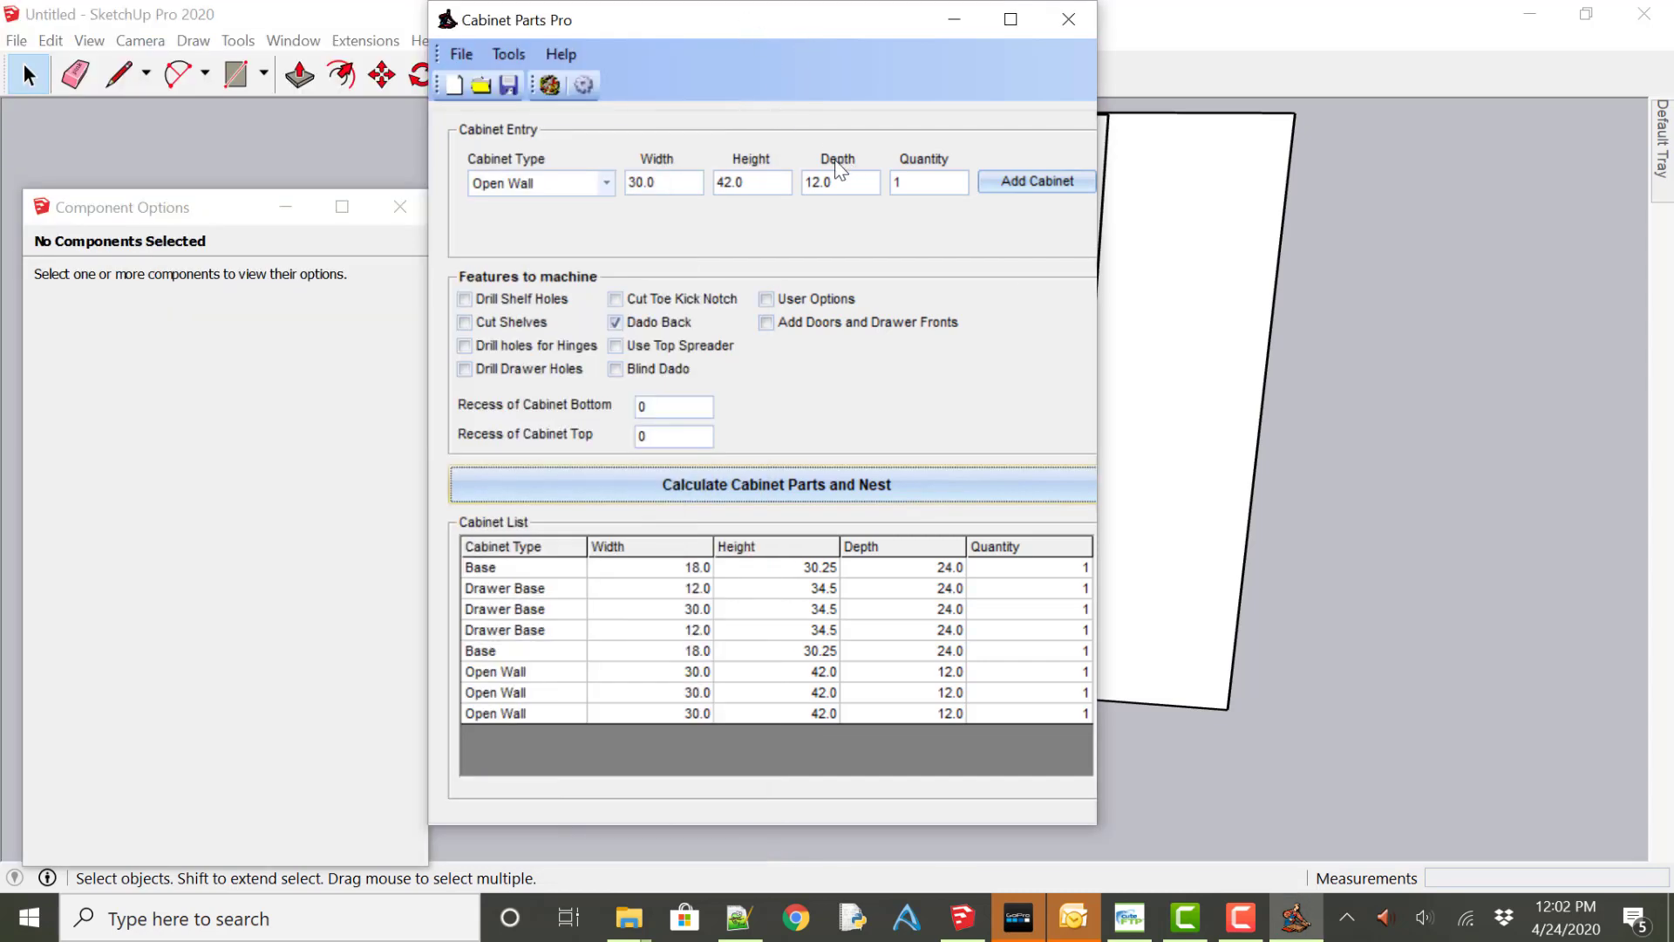
mouse_move(1026, 262)
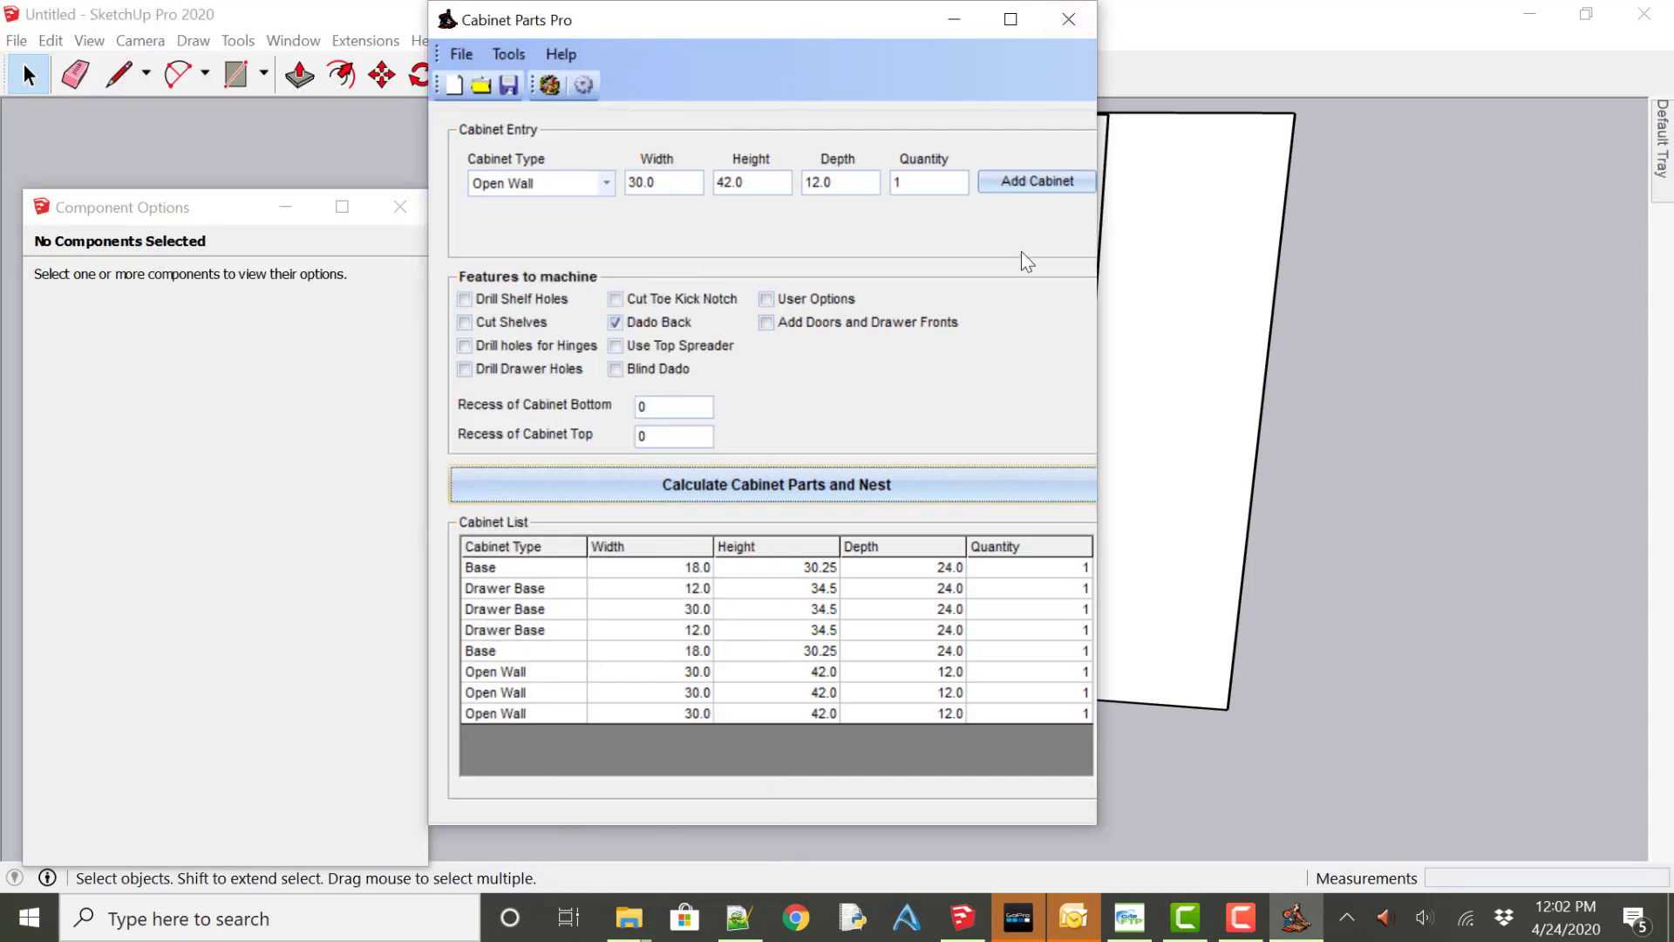
mouse_move(694, 713)
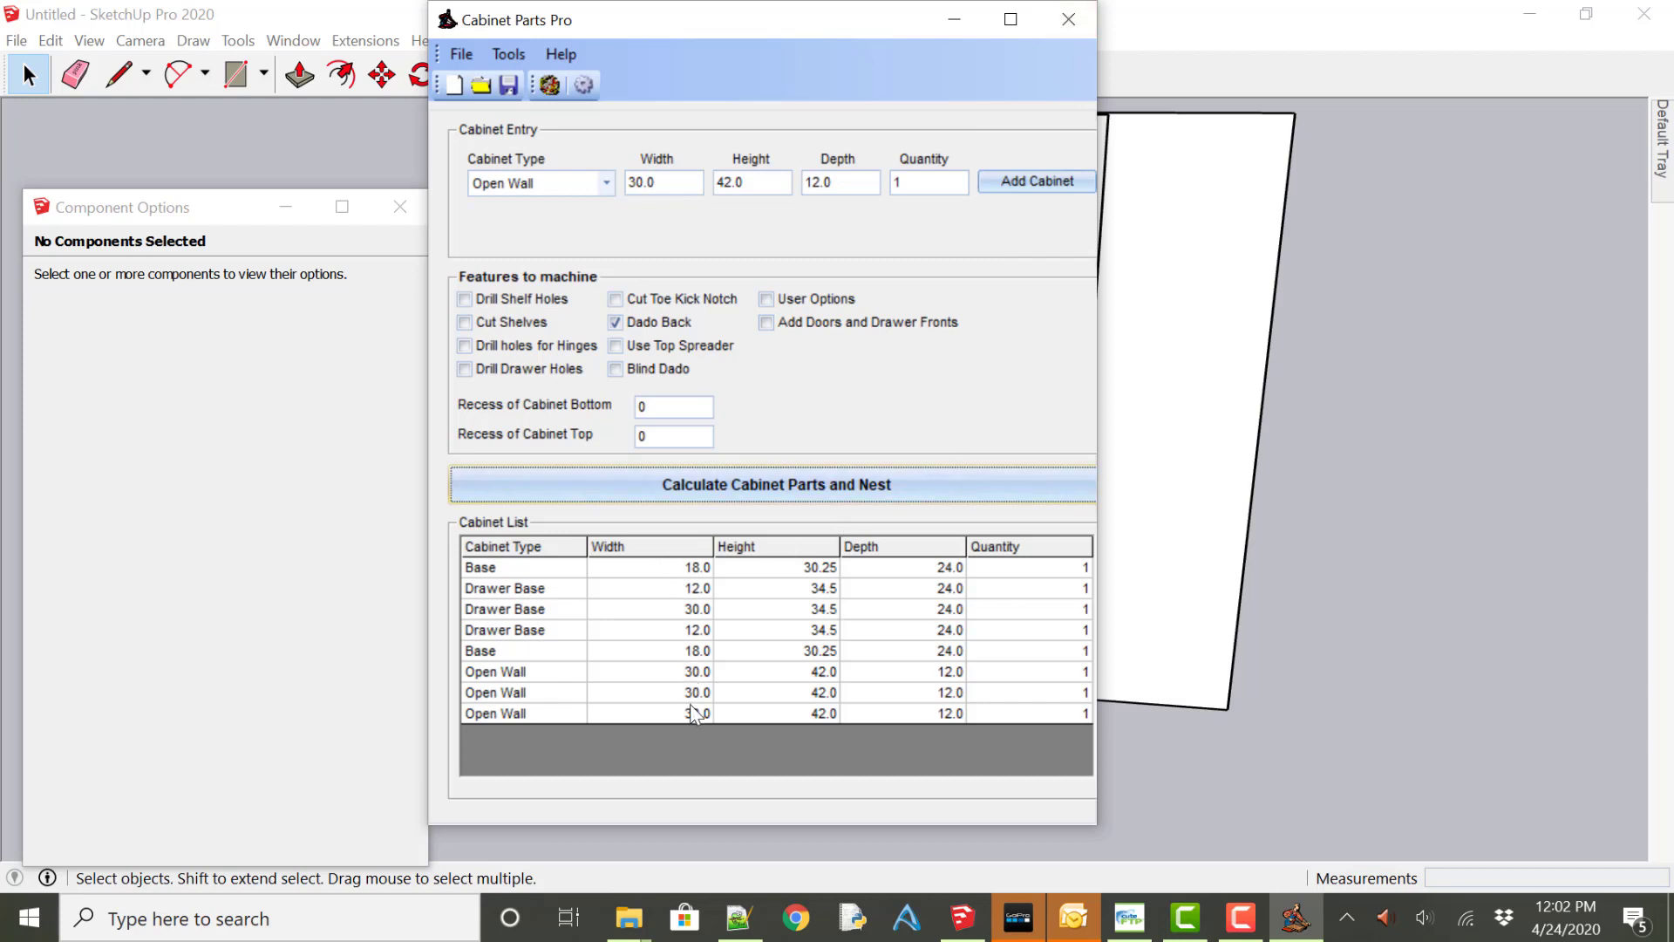
mouse_move(1127, 224)
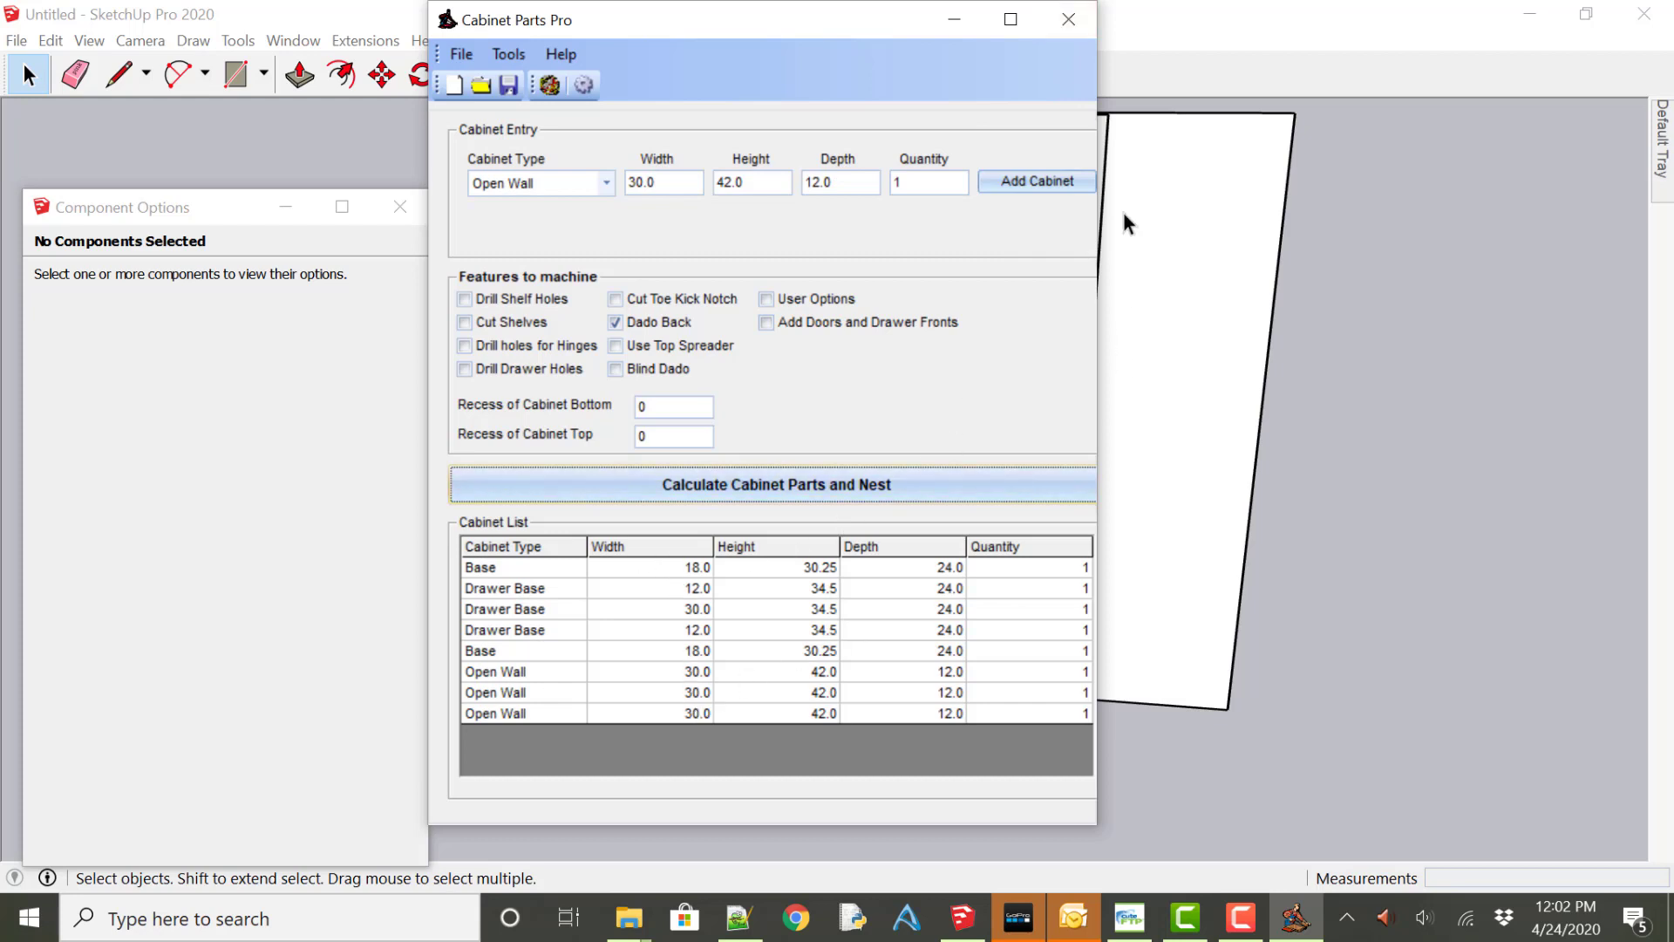
mouse_move(1078, 382)
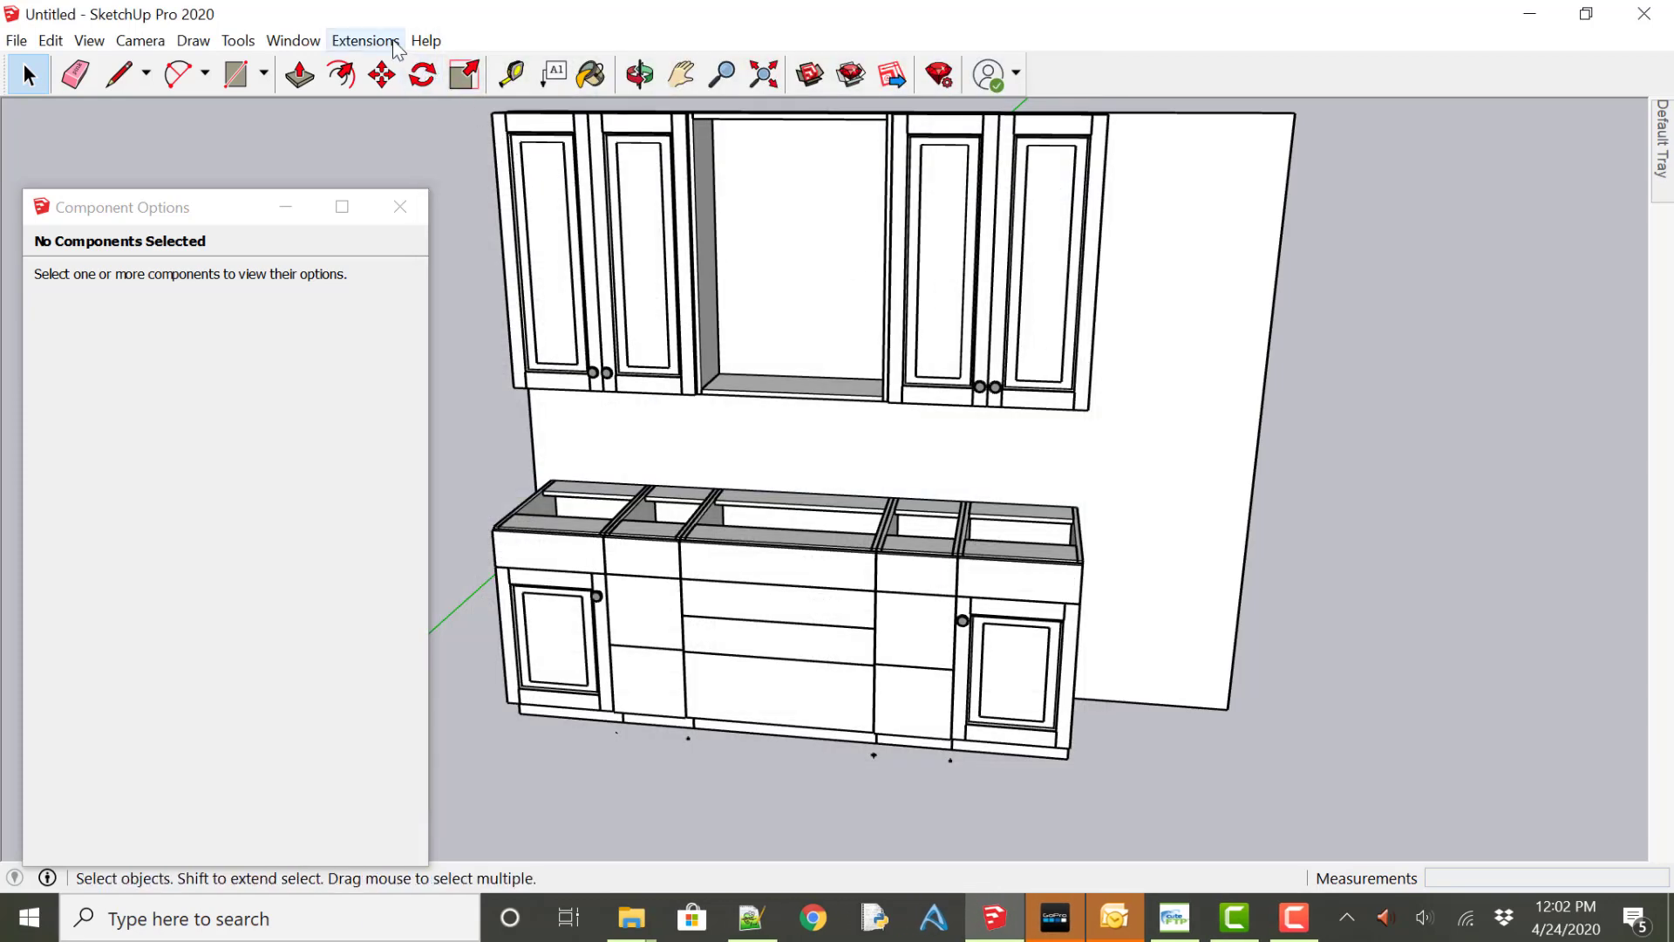
Re-run CPP Export, importing the wall open cabinet as Open Wall.
click(365, 41)
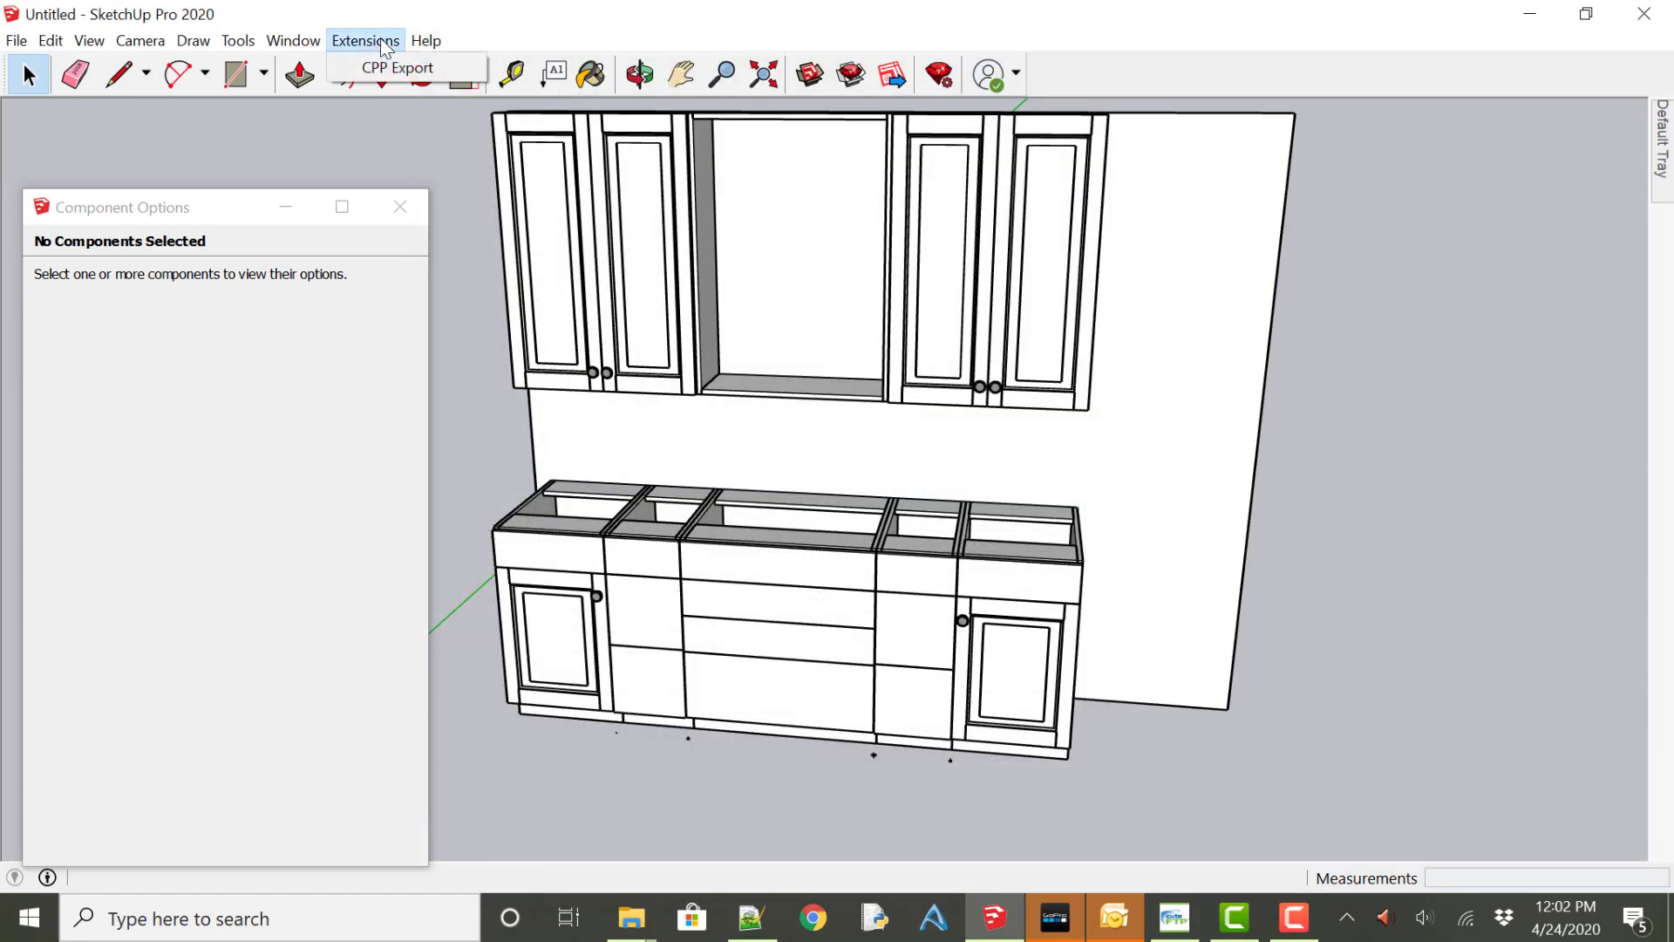
click(533, 247)
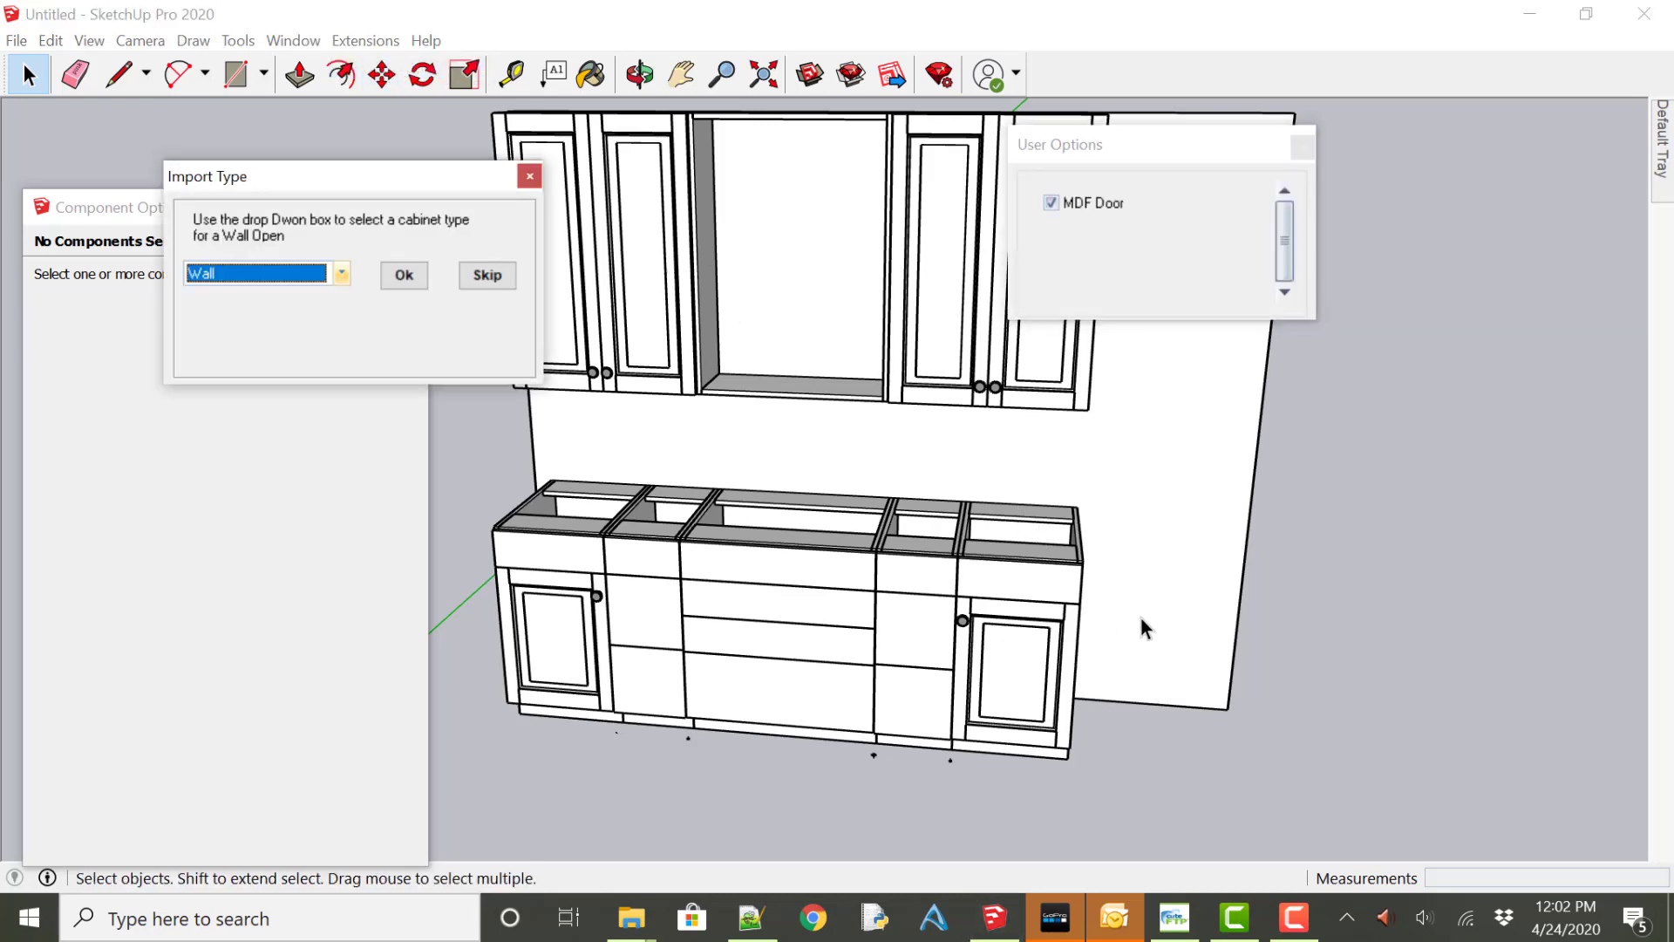
click(339, 275)
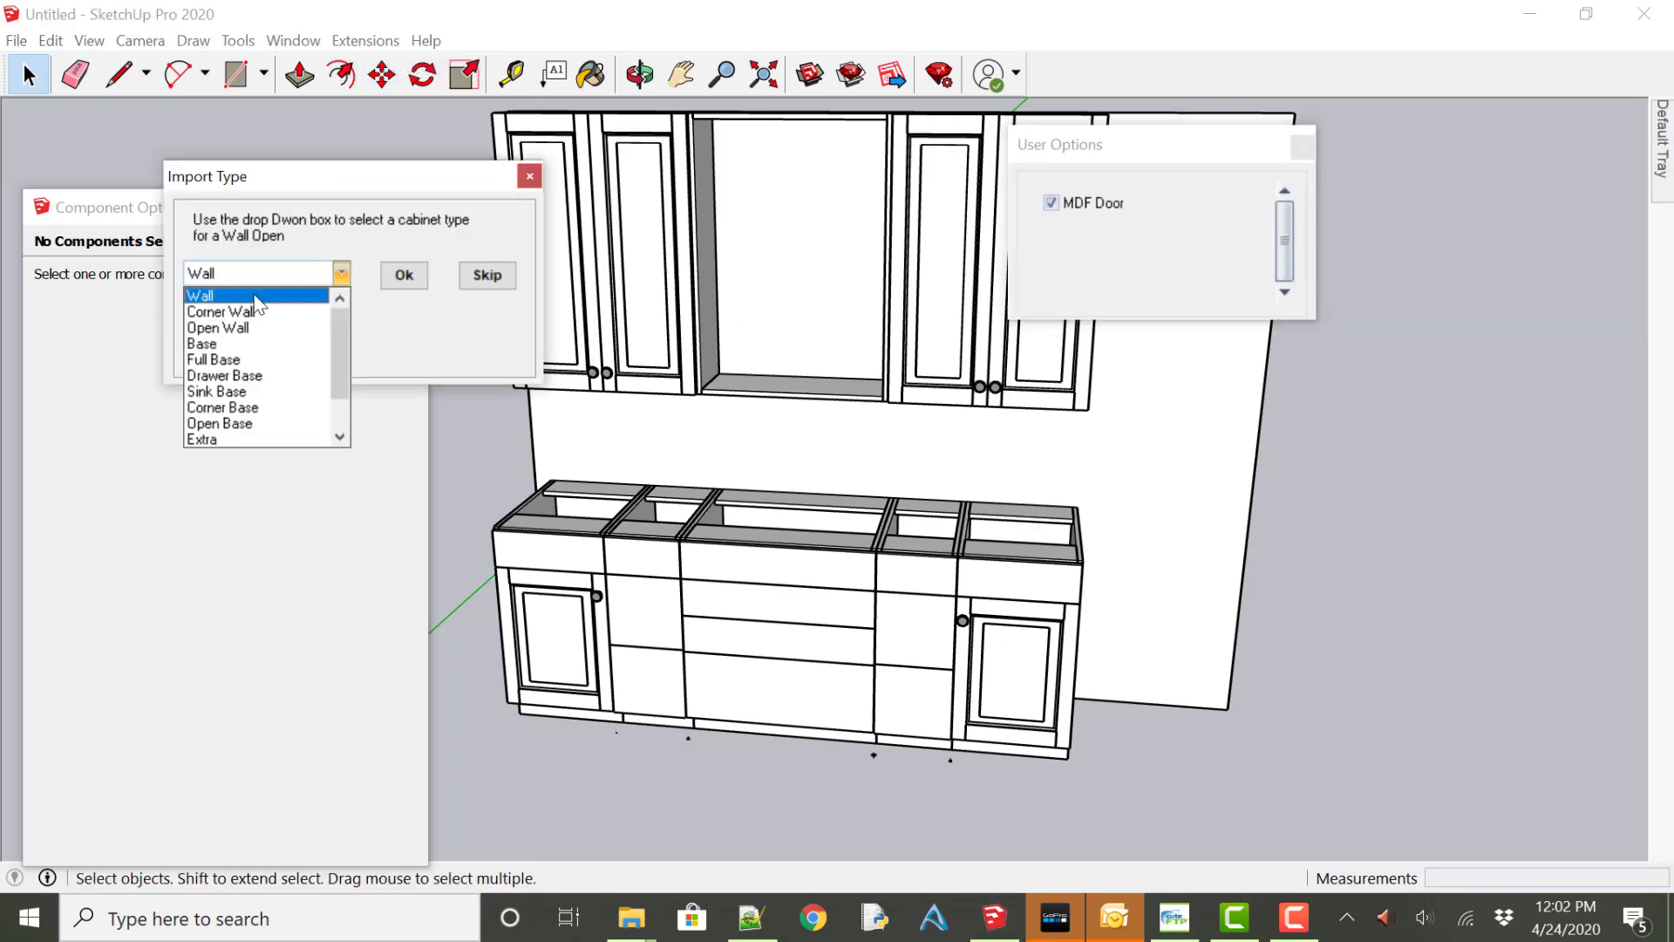
click(217, 328)
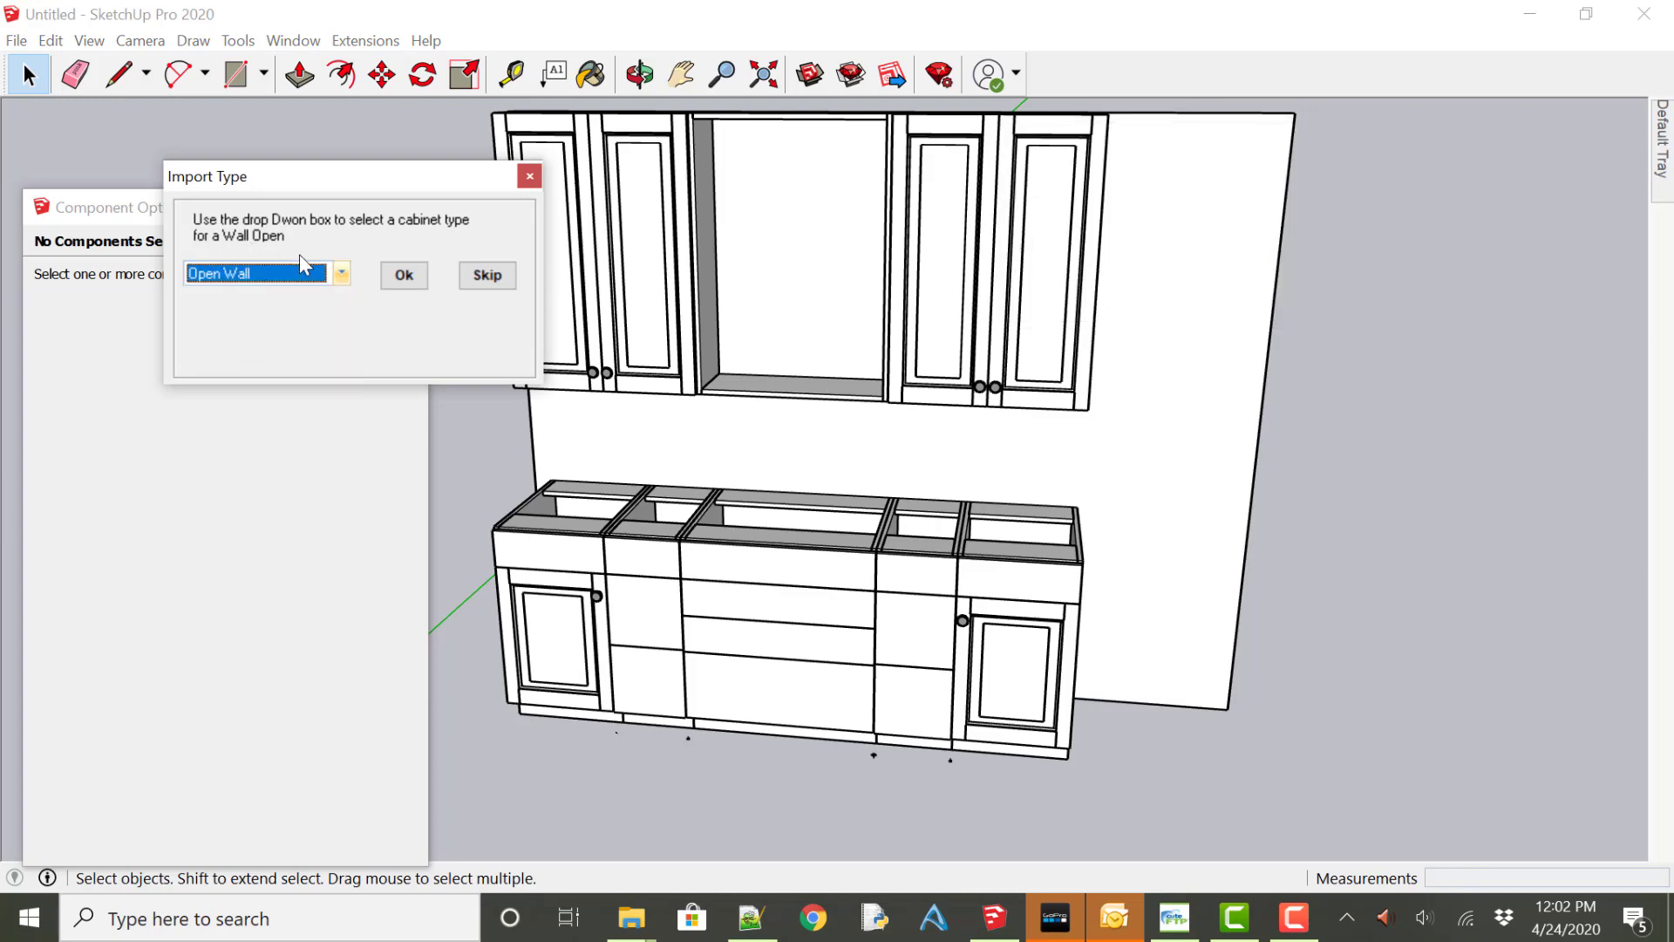
click(404, 275)
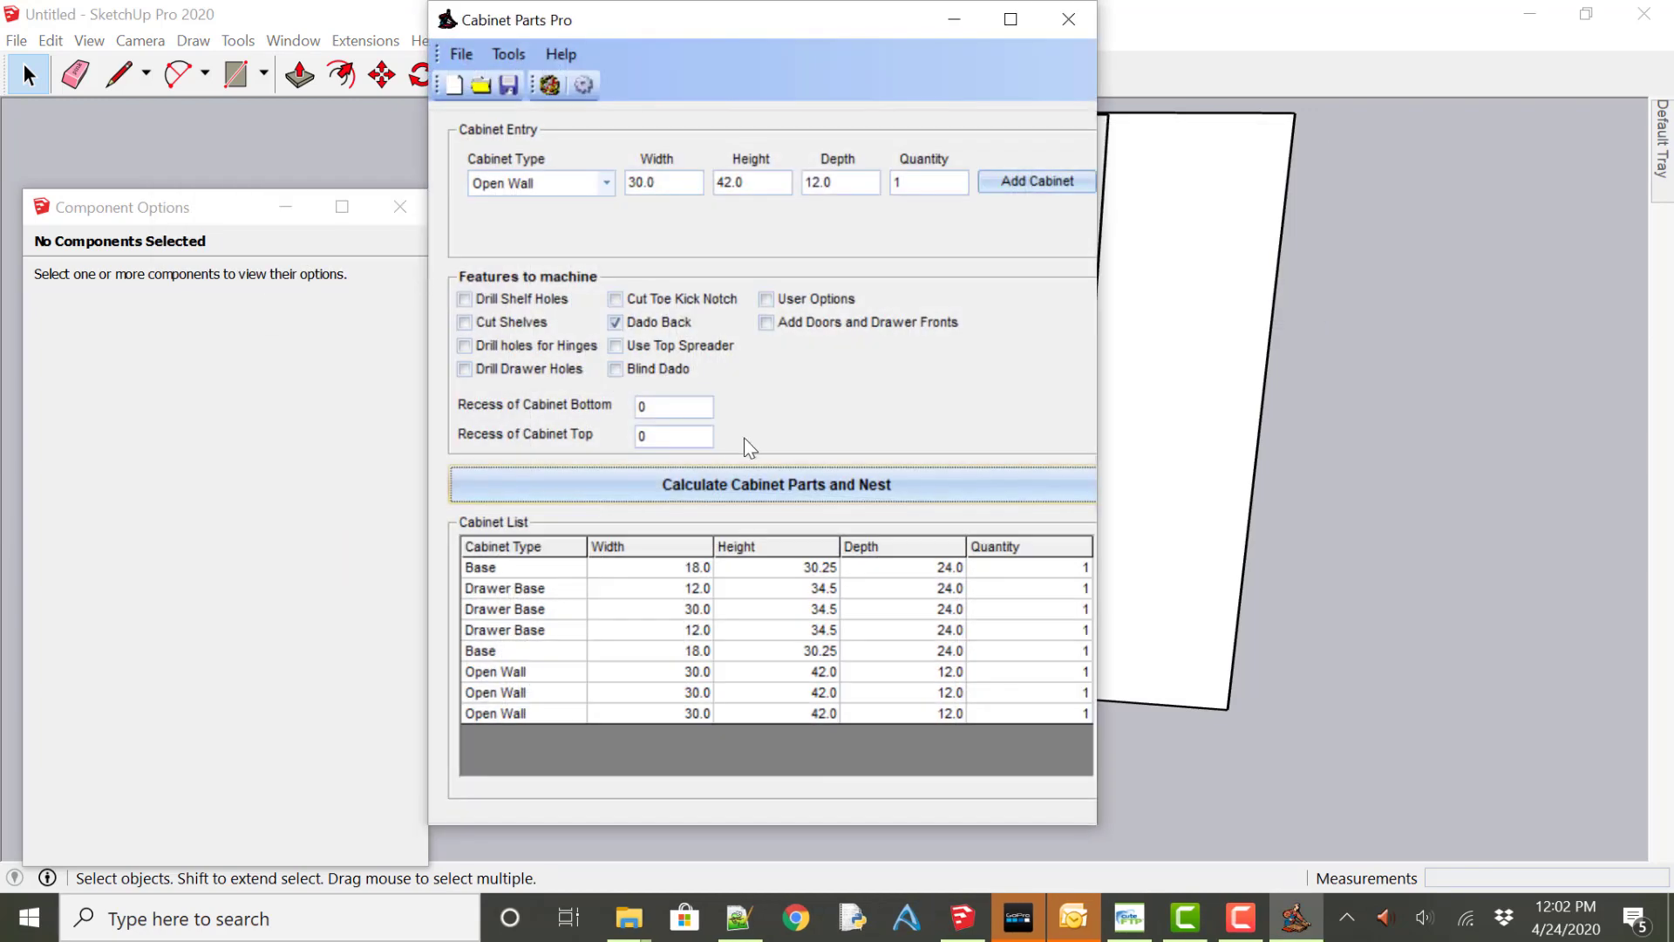
mouse_move(726, 523)
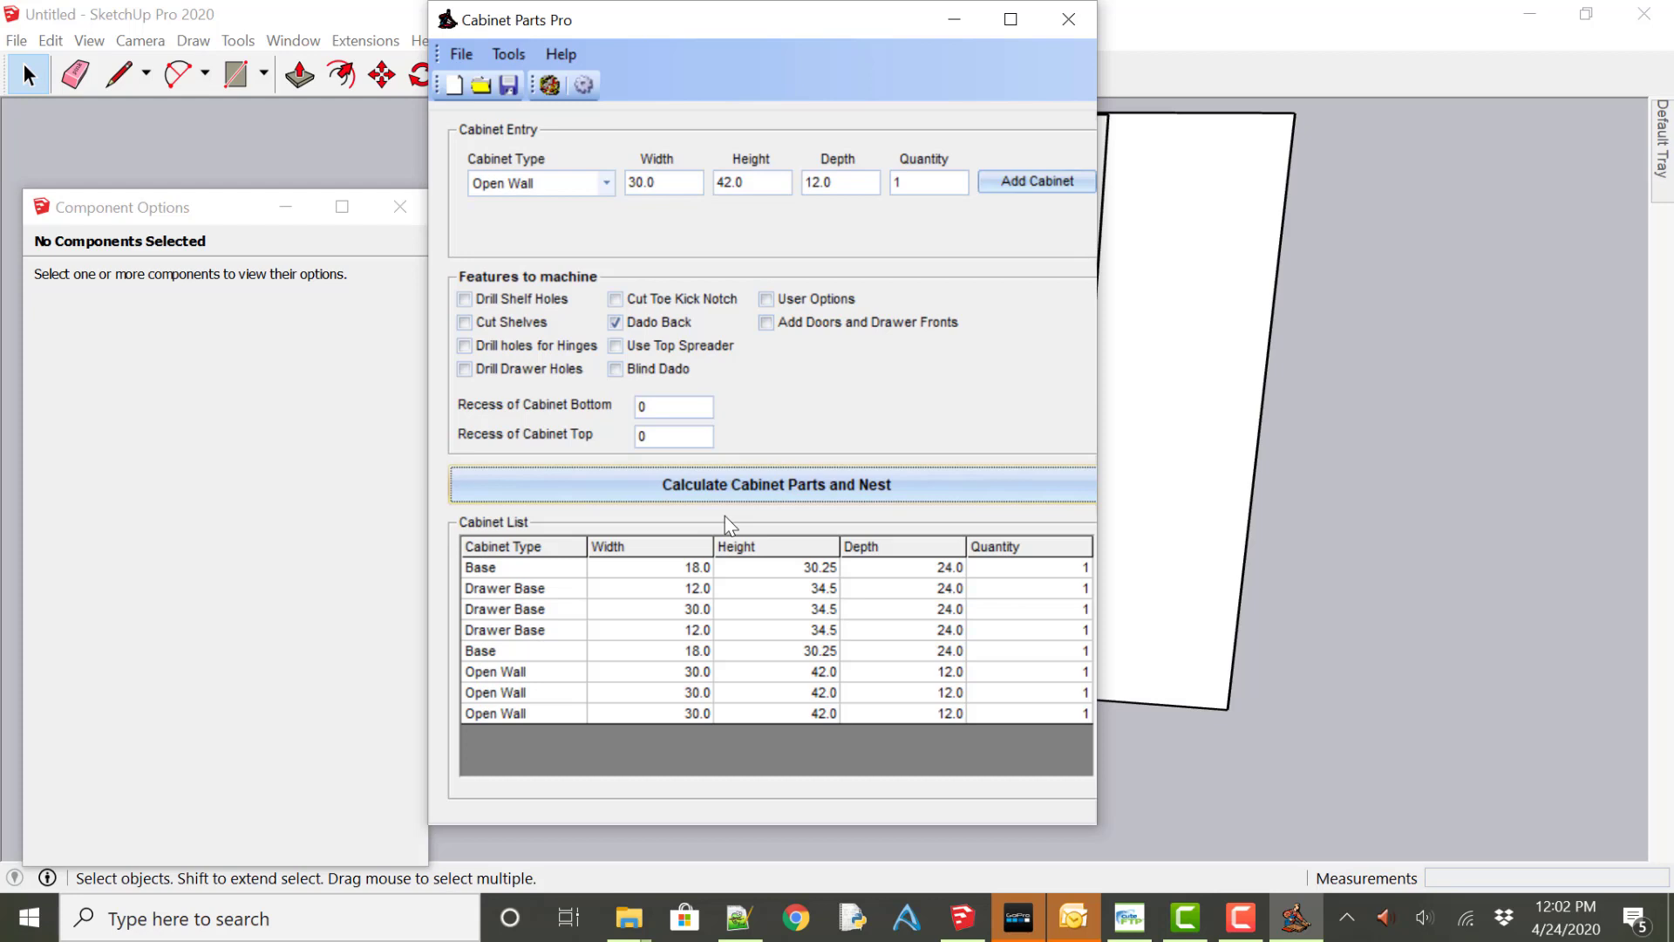
mouse_move(814, 403)
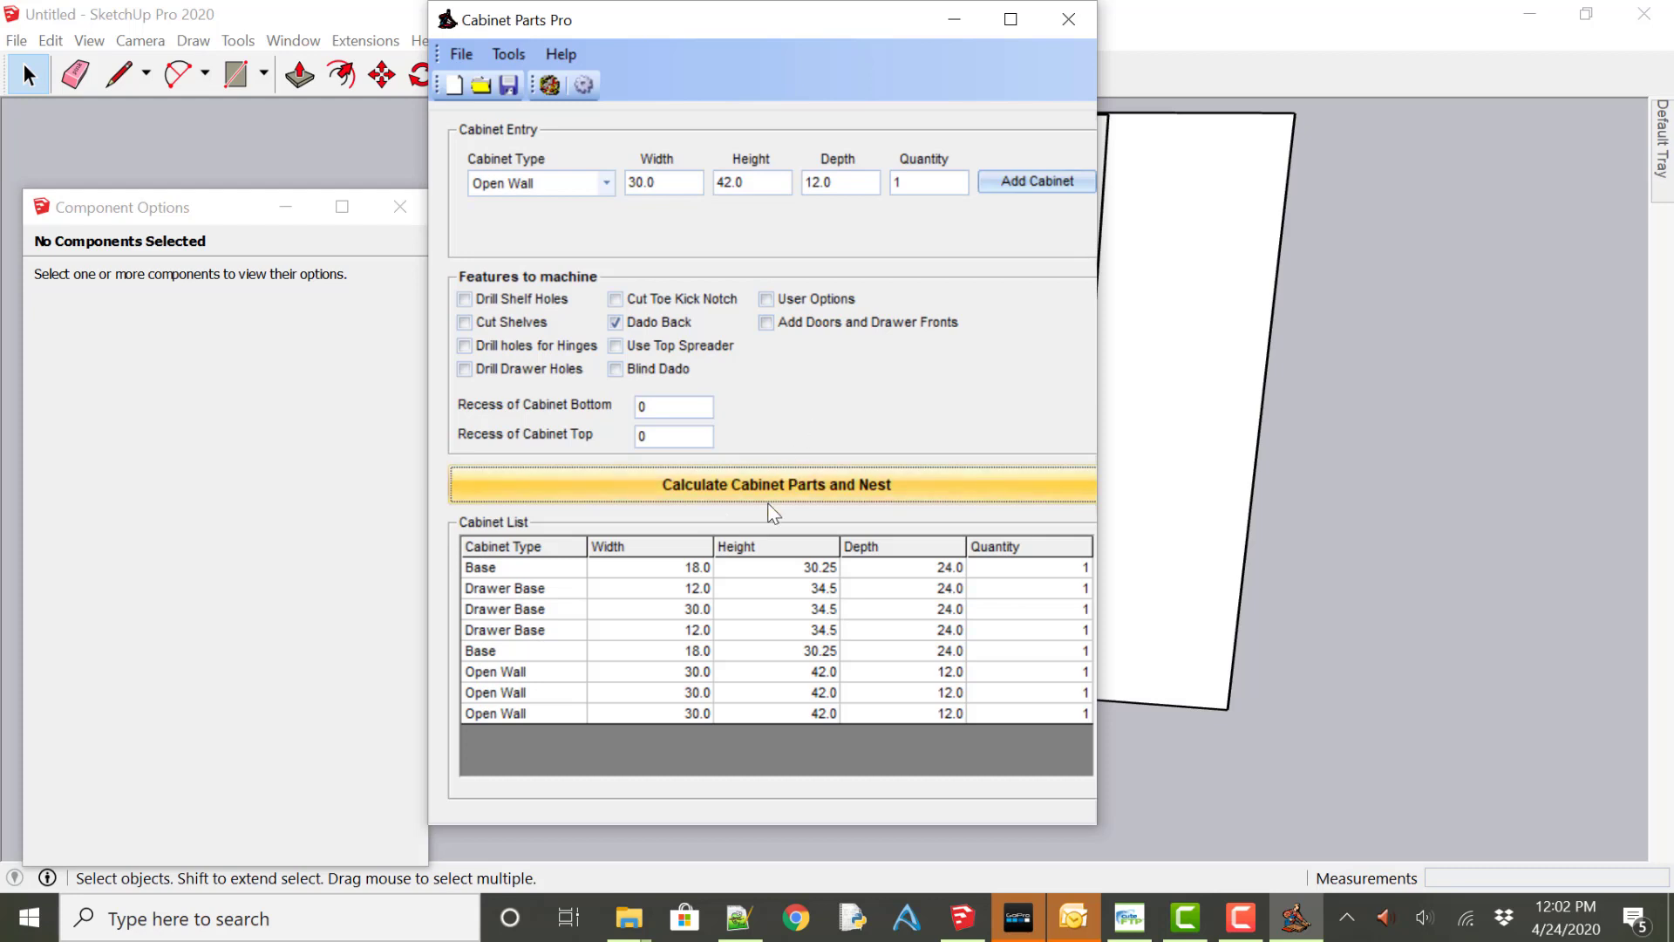
mouse_move(741, 493)
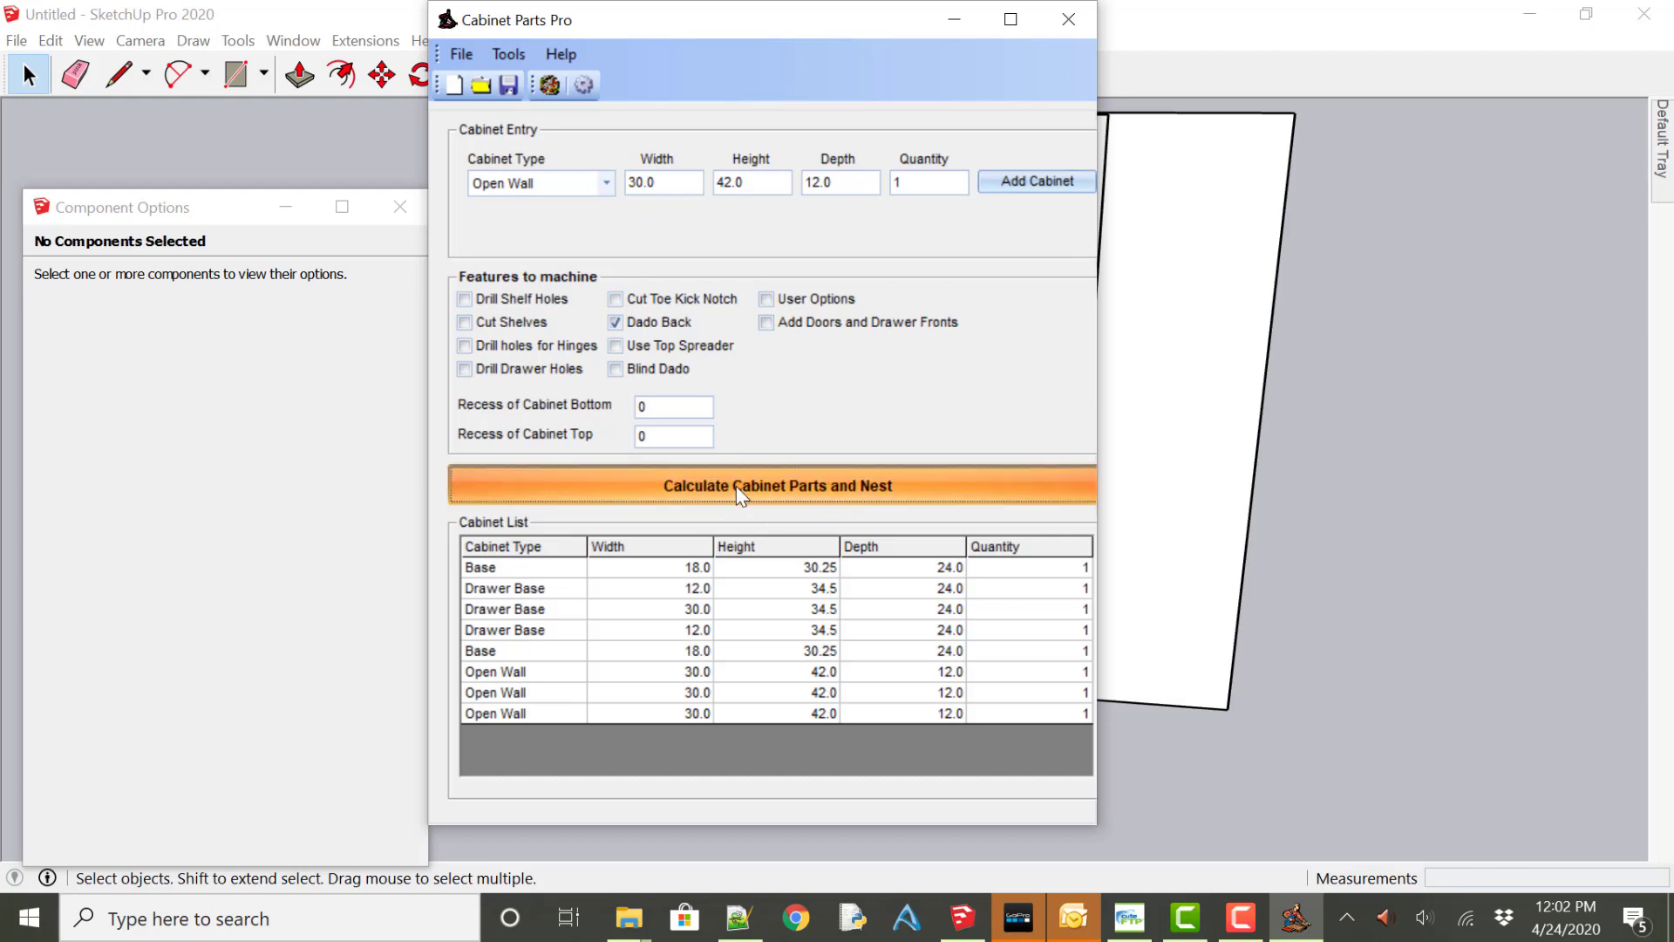
Recalculate and nest the parts, producing seven sheets of 0.75 plywood.
click(776, 485)
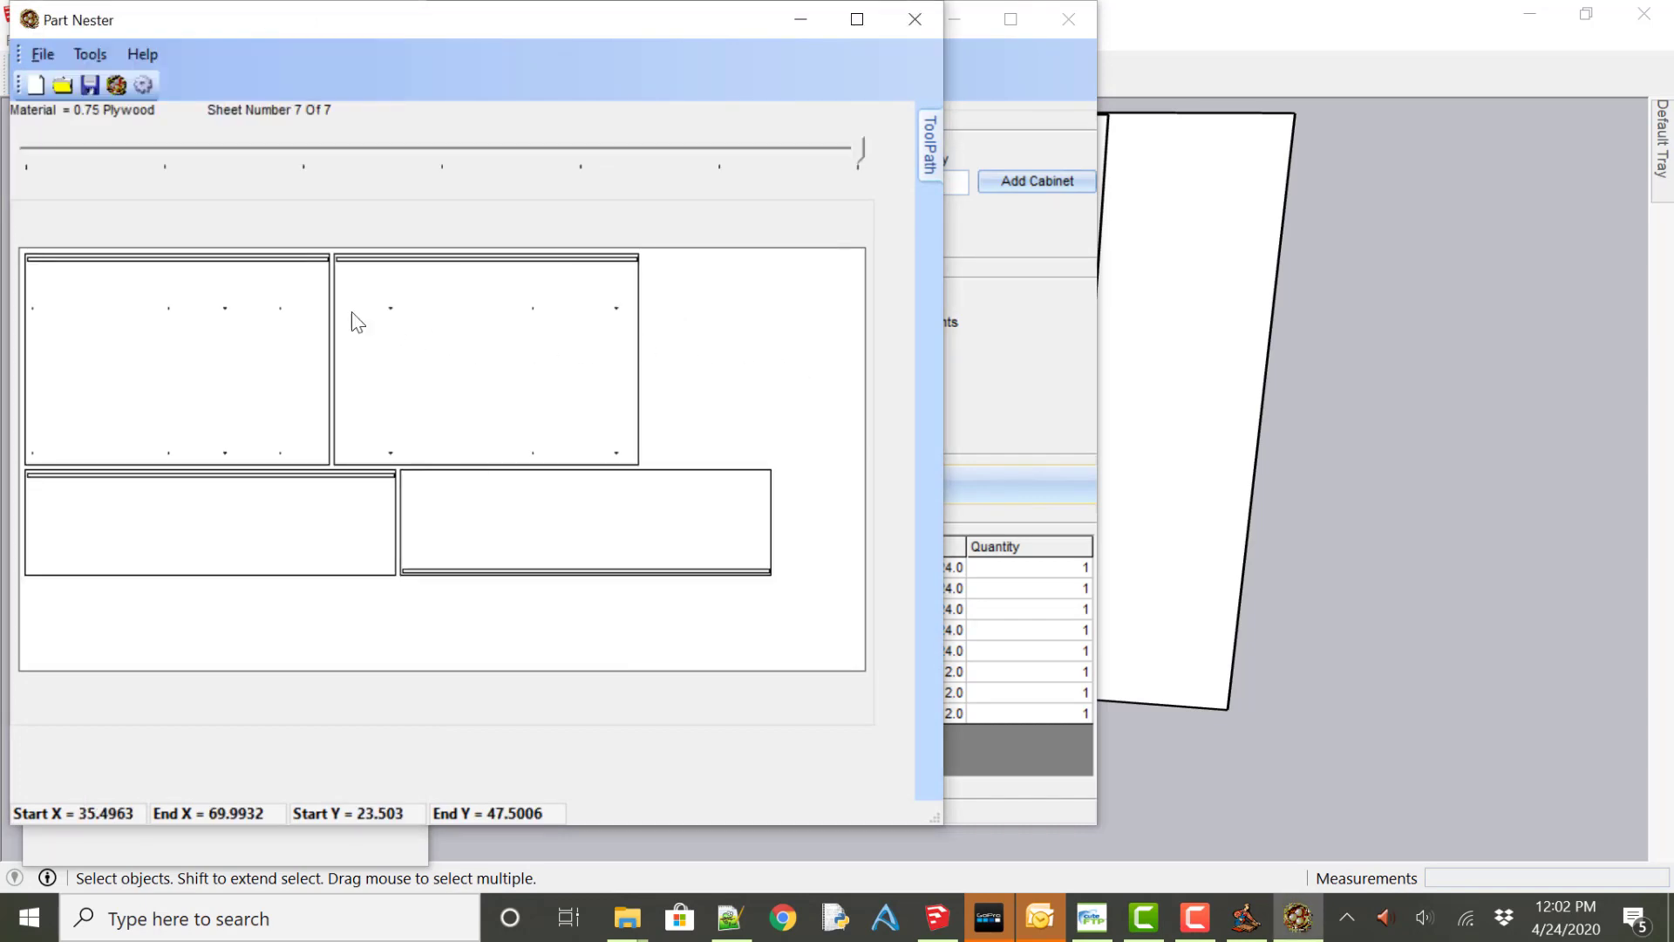
mouse_move(355, 398)
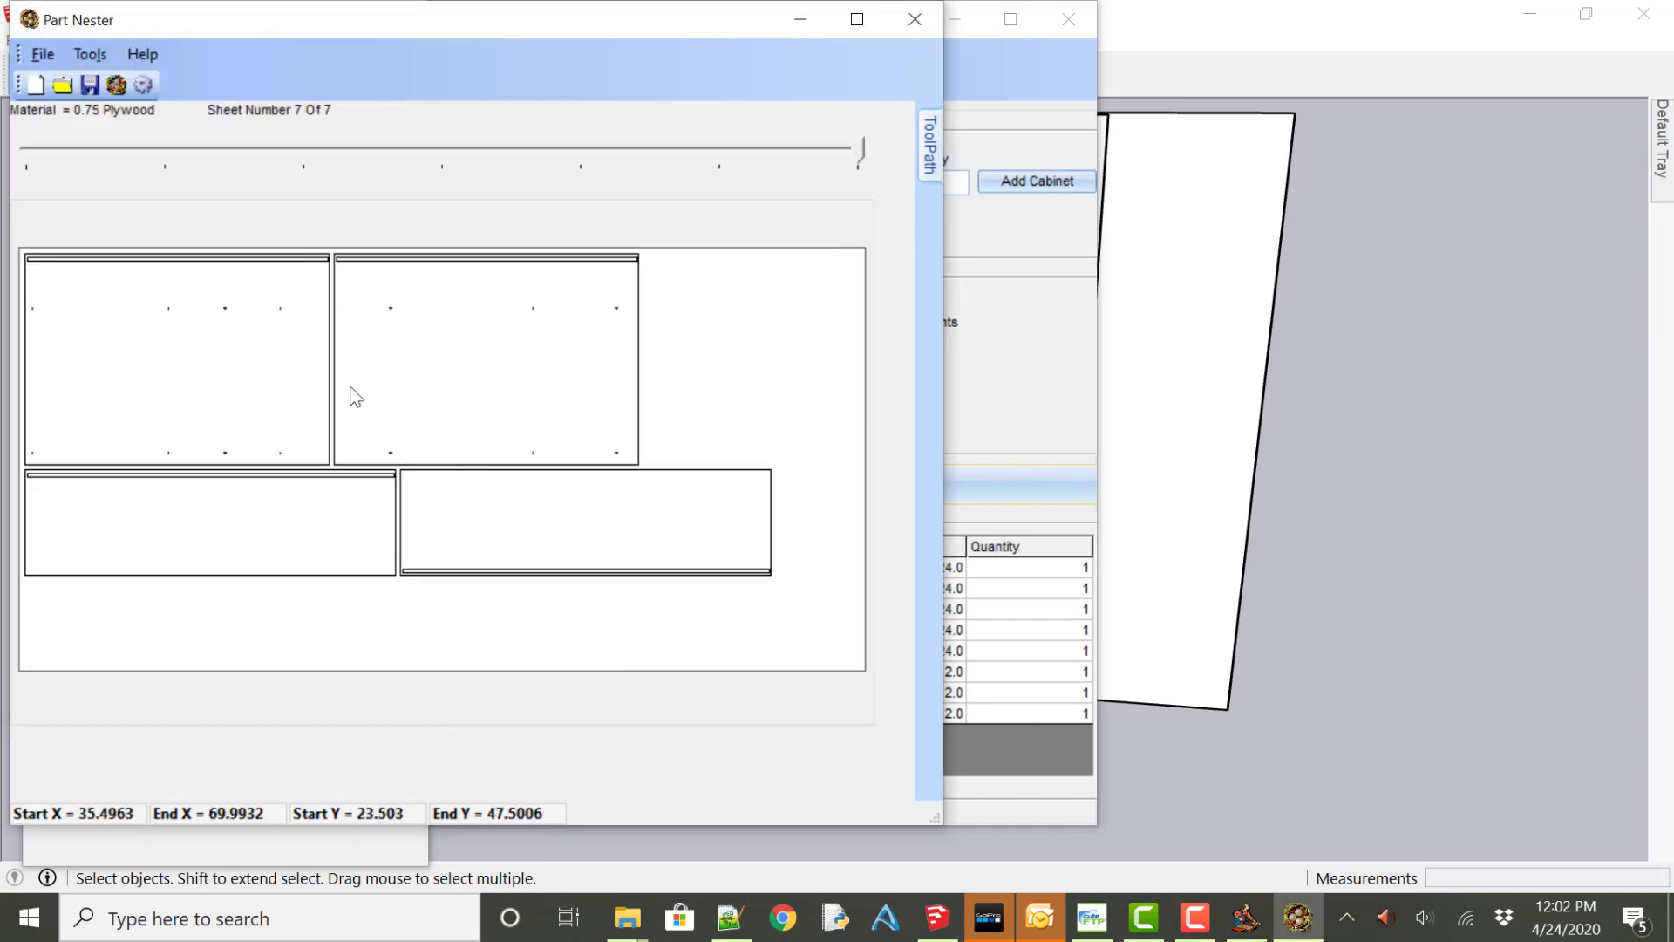
mouse_move(694, 381)
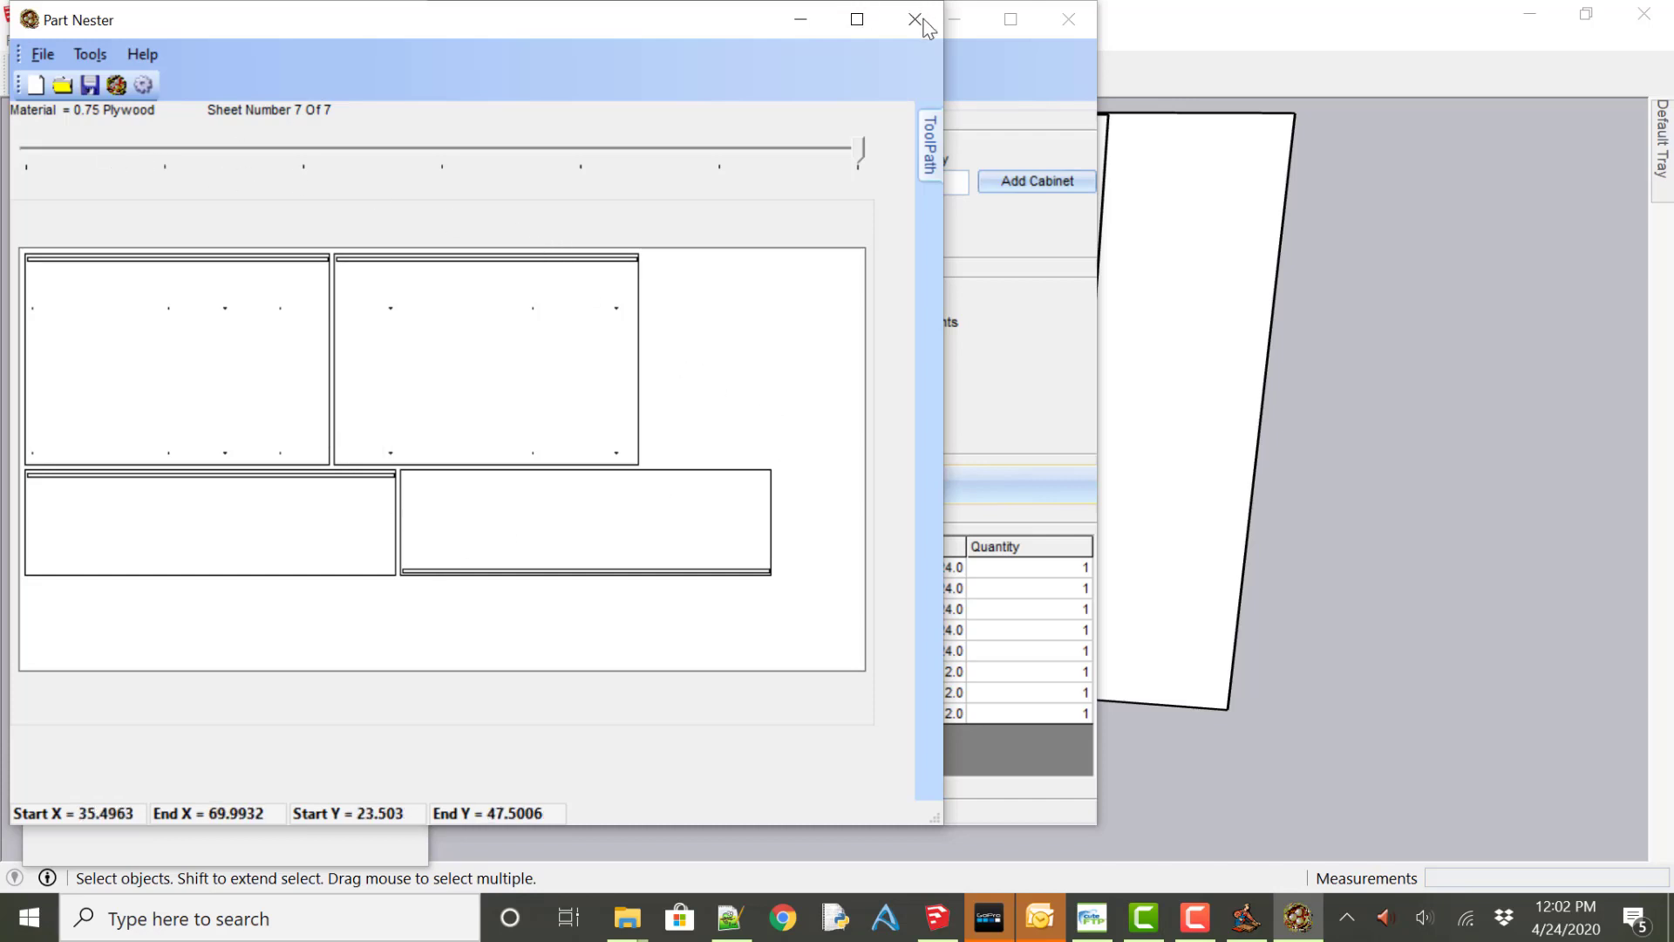
Close the Part Nester window and then the Cabinet Parts Pro window.
click(913, 19)
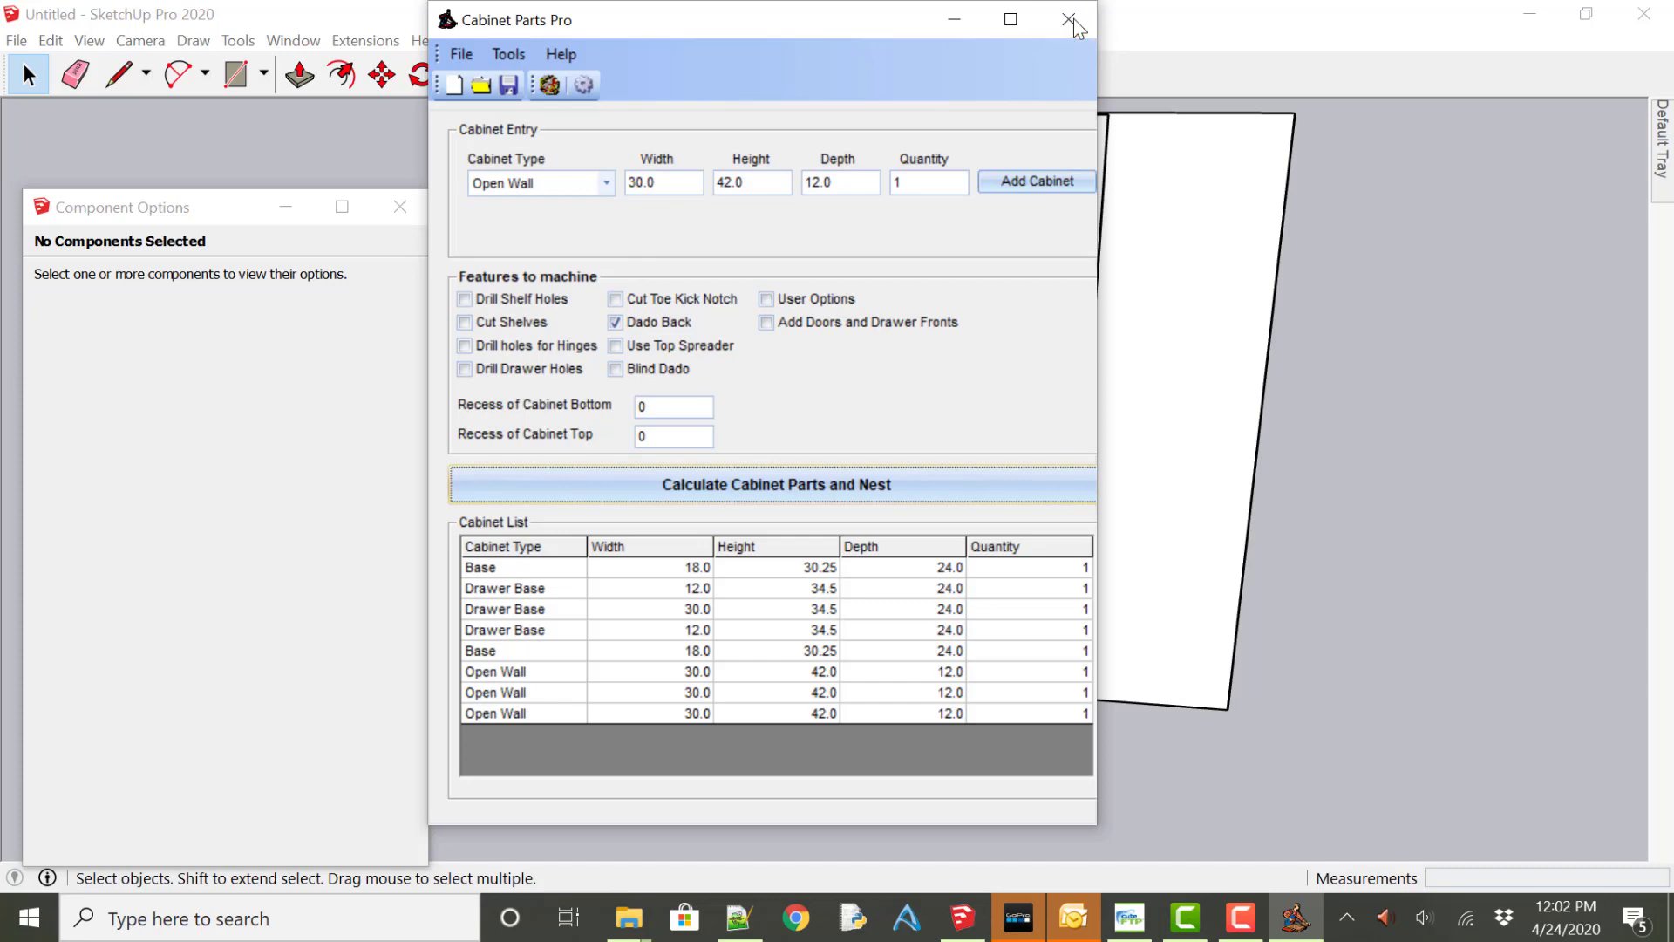
click(1070, 20)
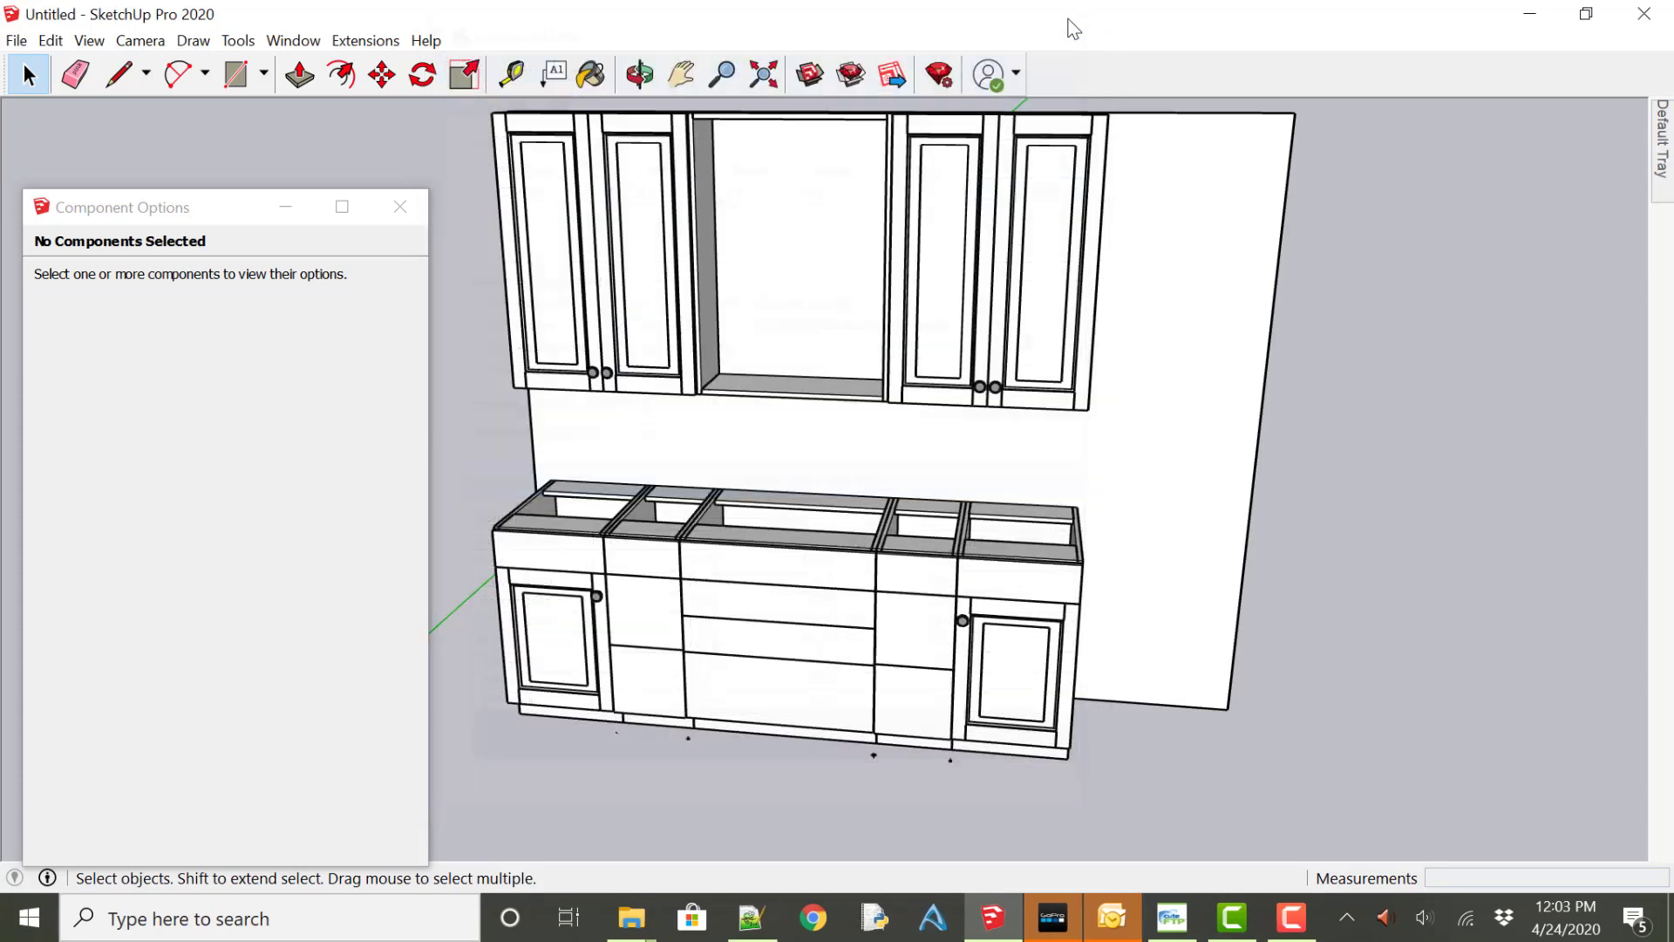